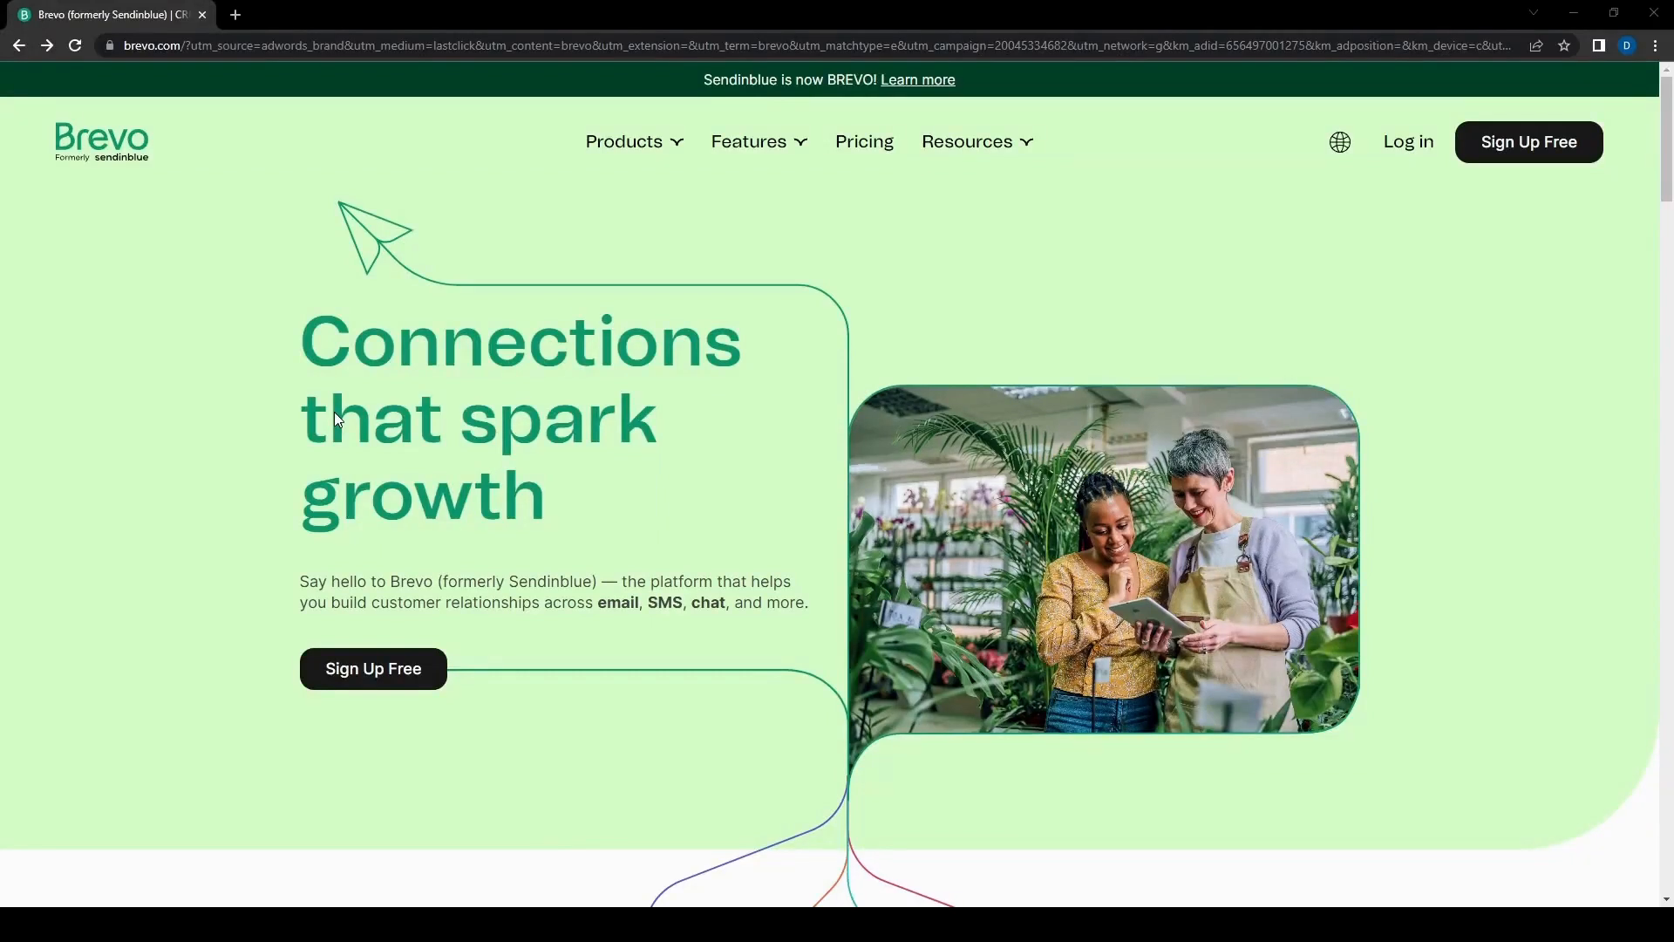
mouse_move(538, 428)
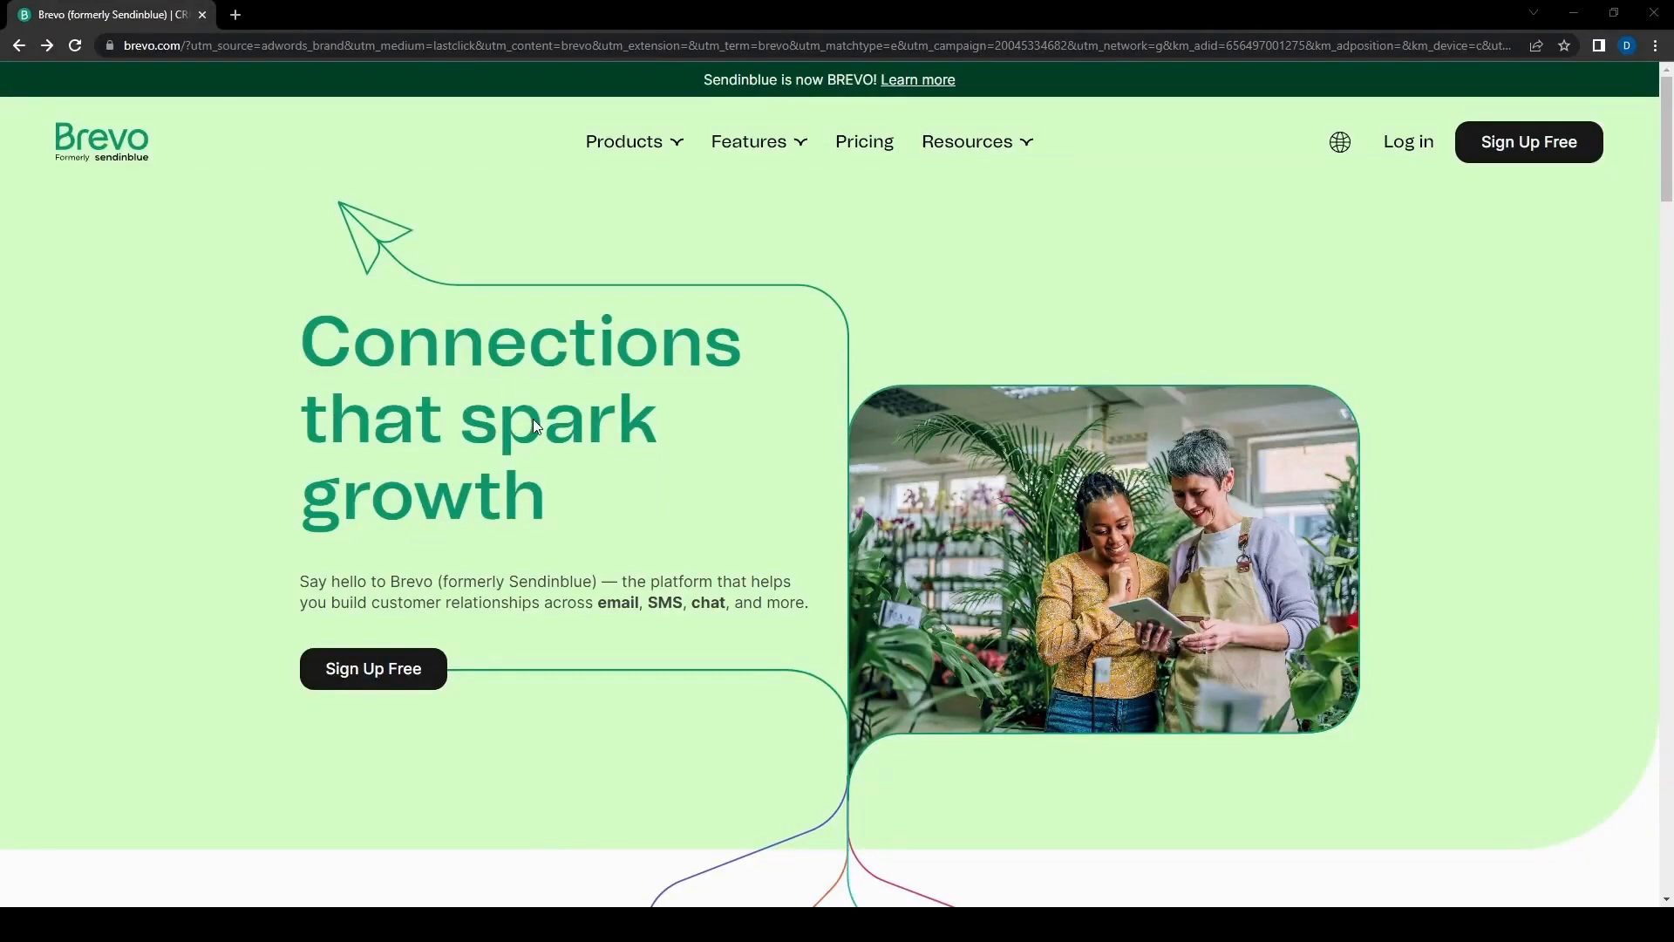
mouse_move(573, 400)
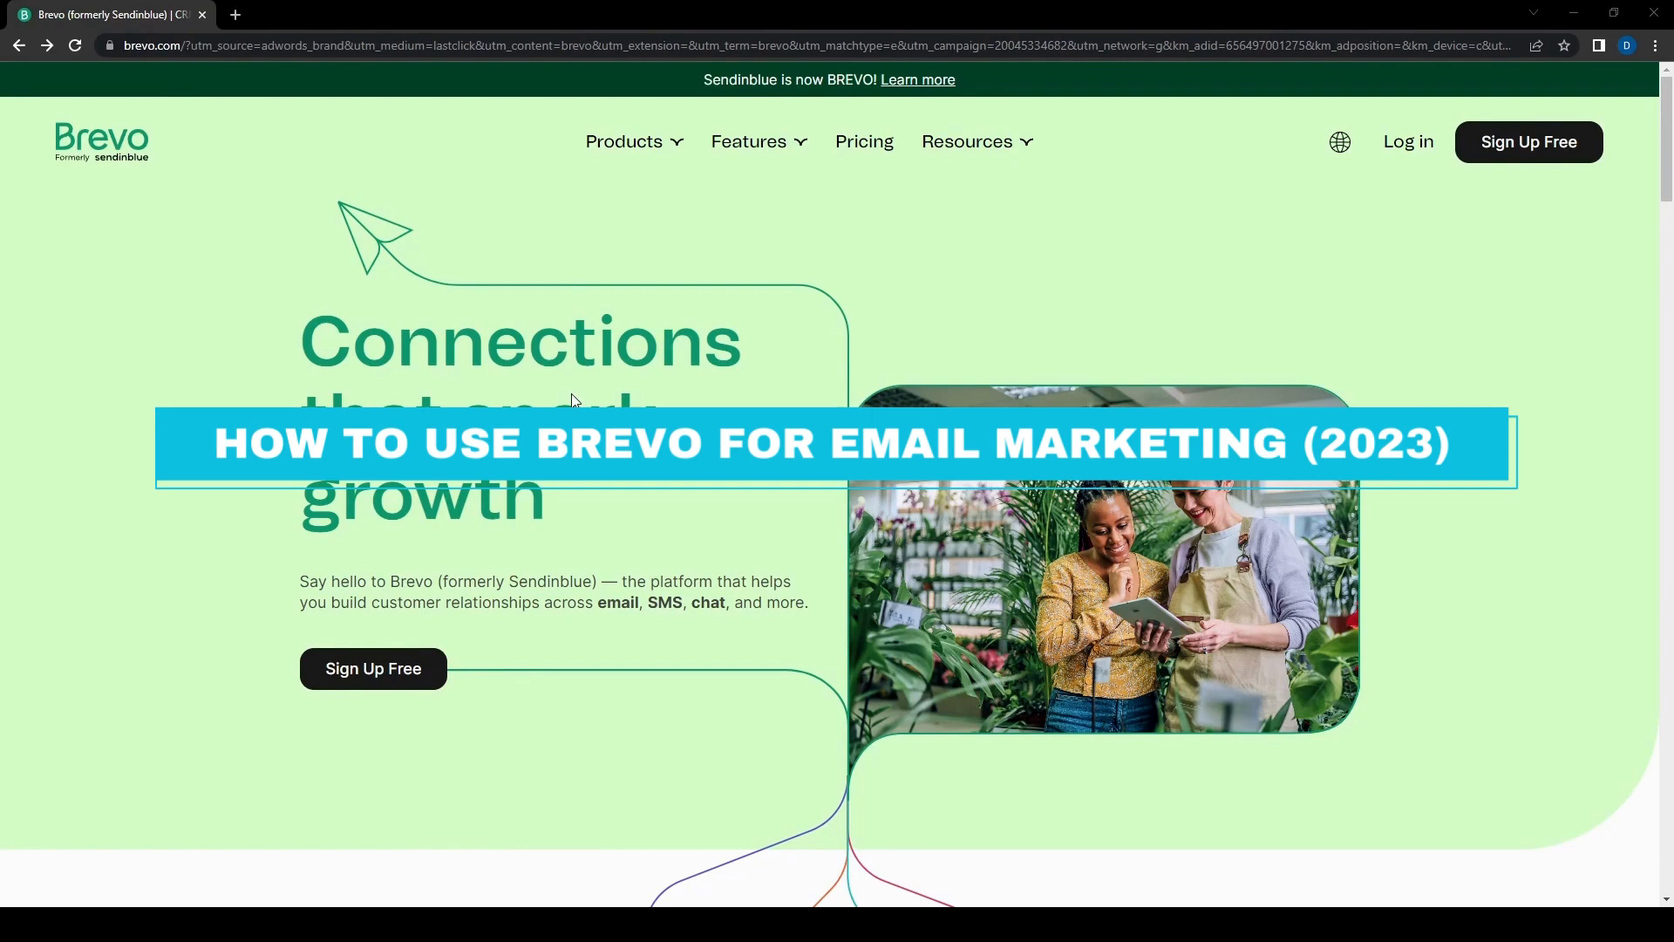
mouse_move(802, 311)
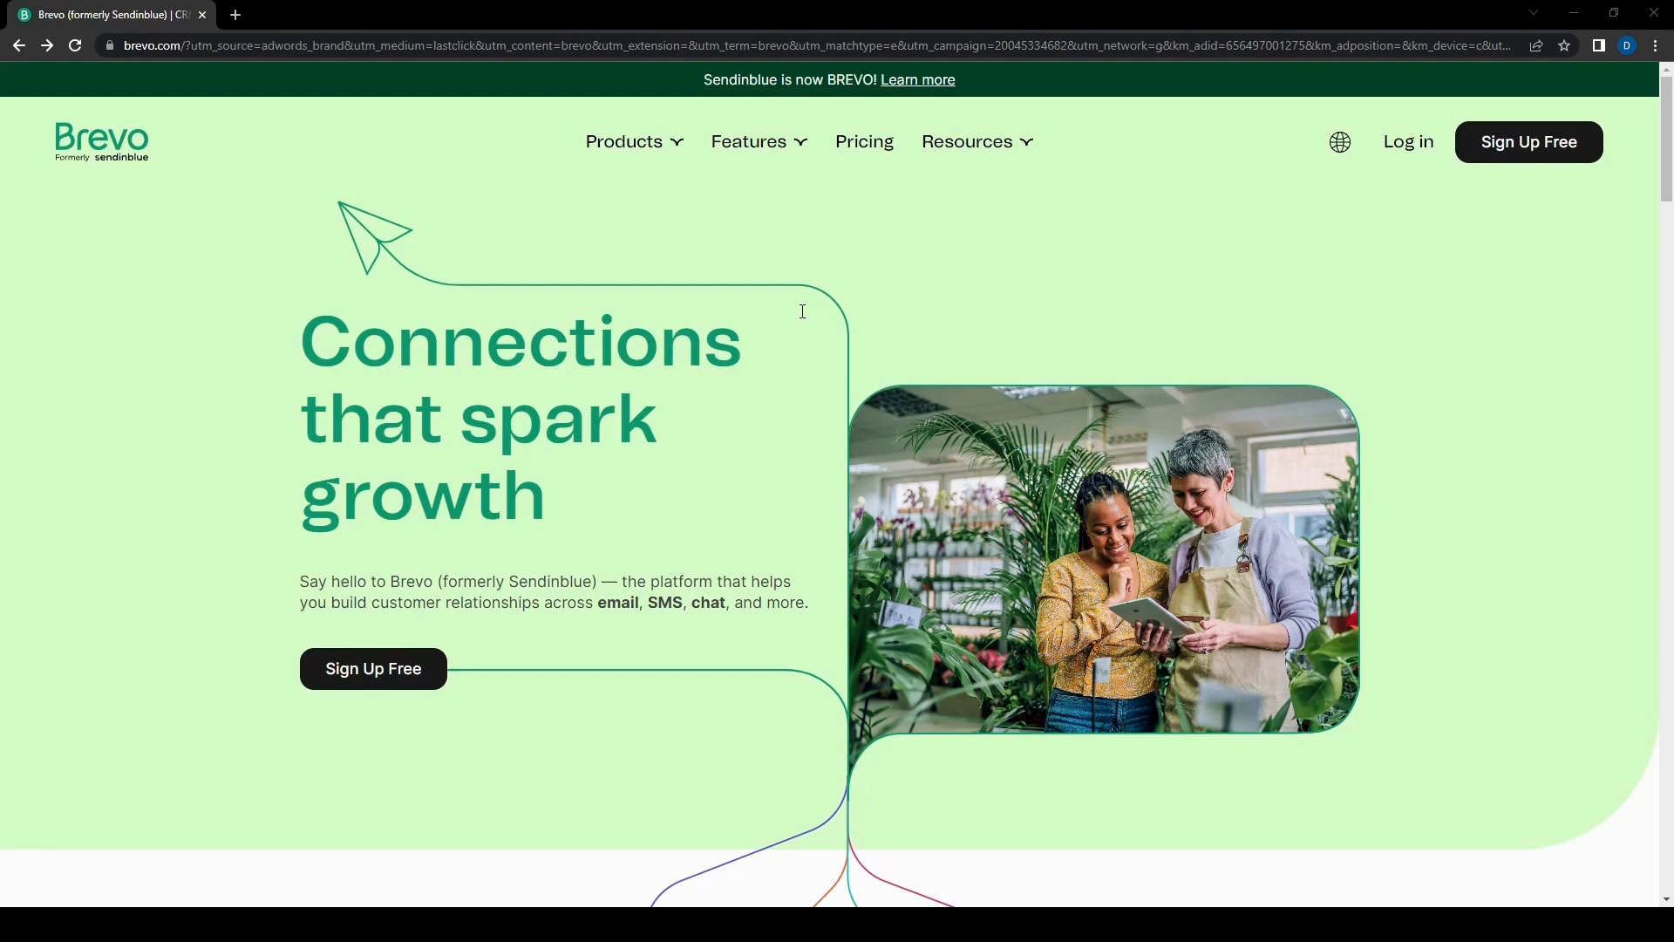
mouse_move(556, 477)
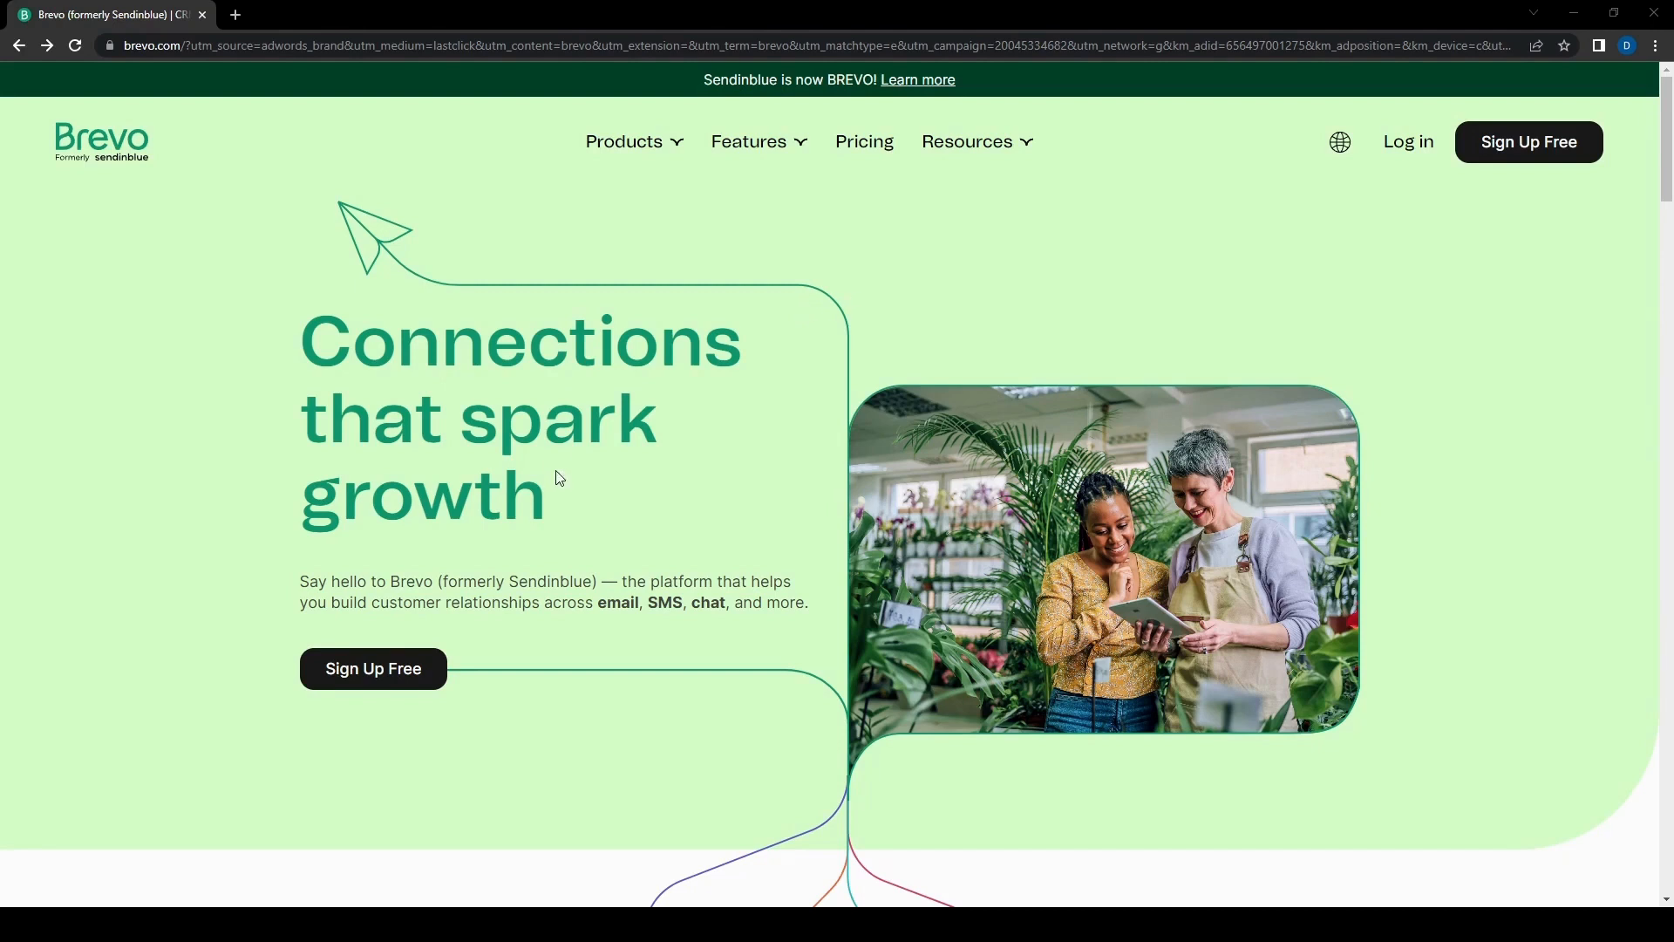
mouse_move(552, 154)
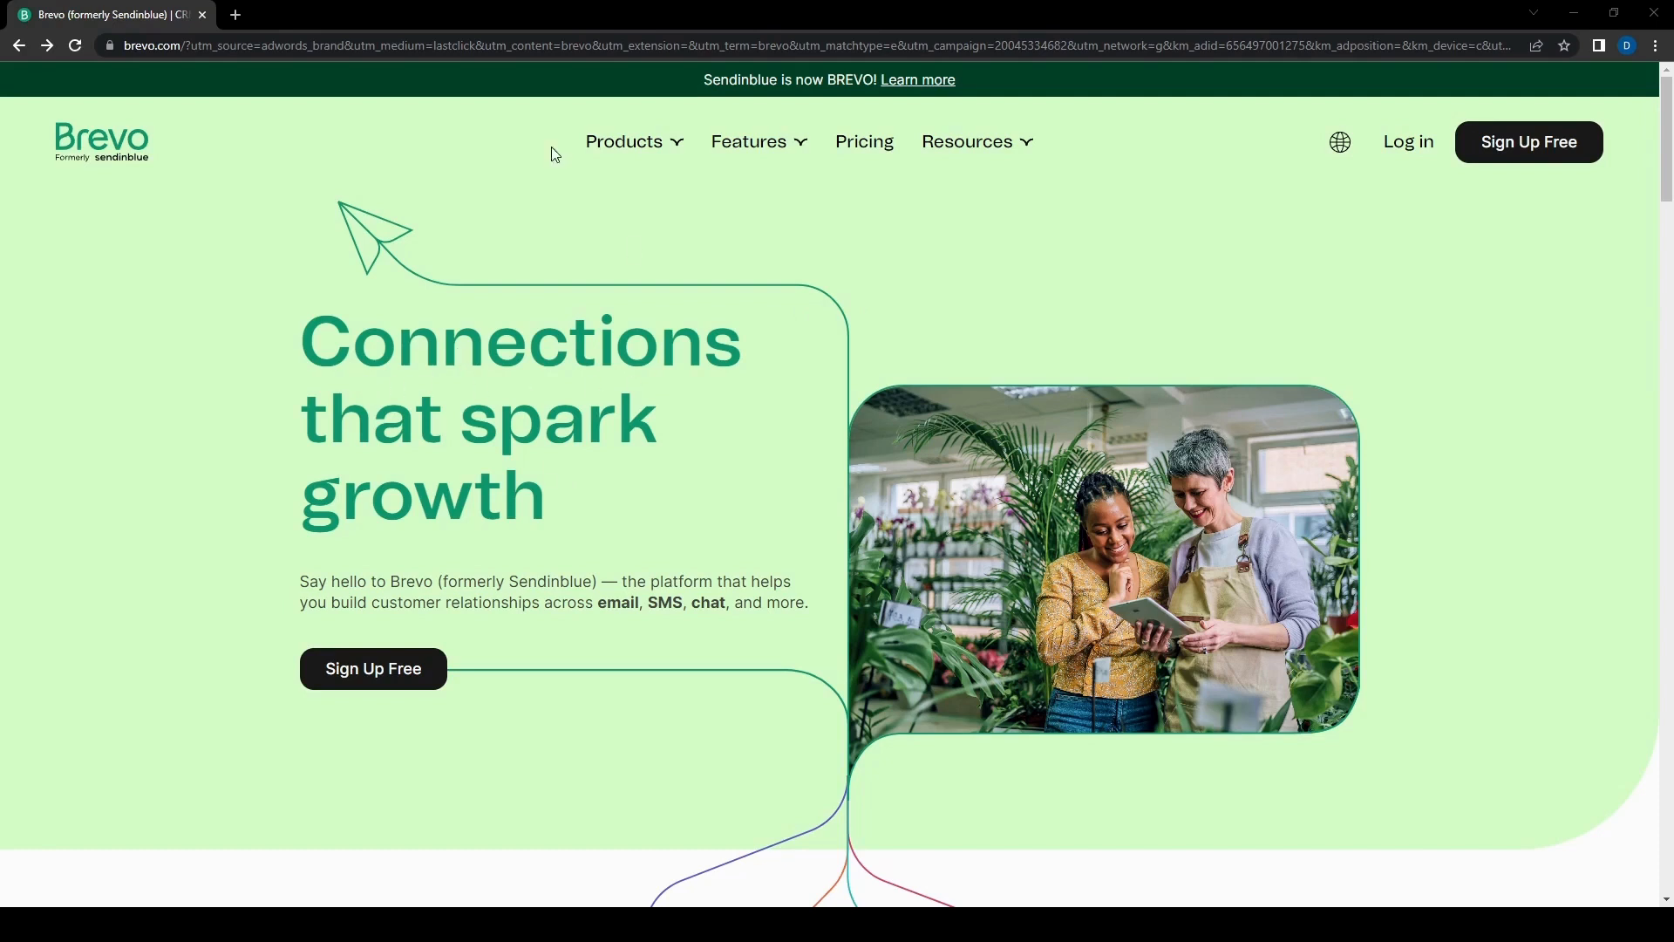
mouse_move(146, 72)
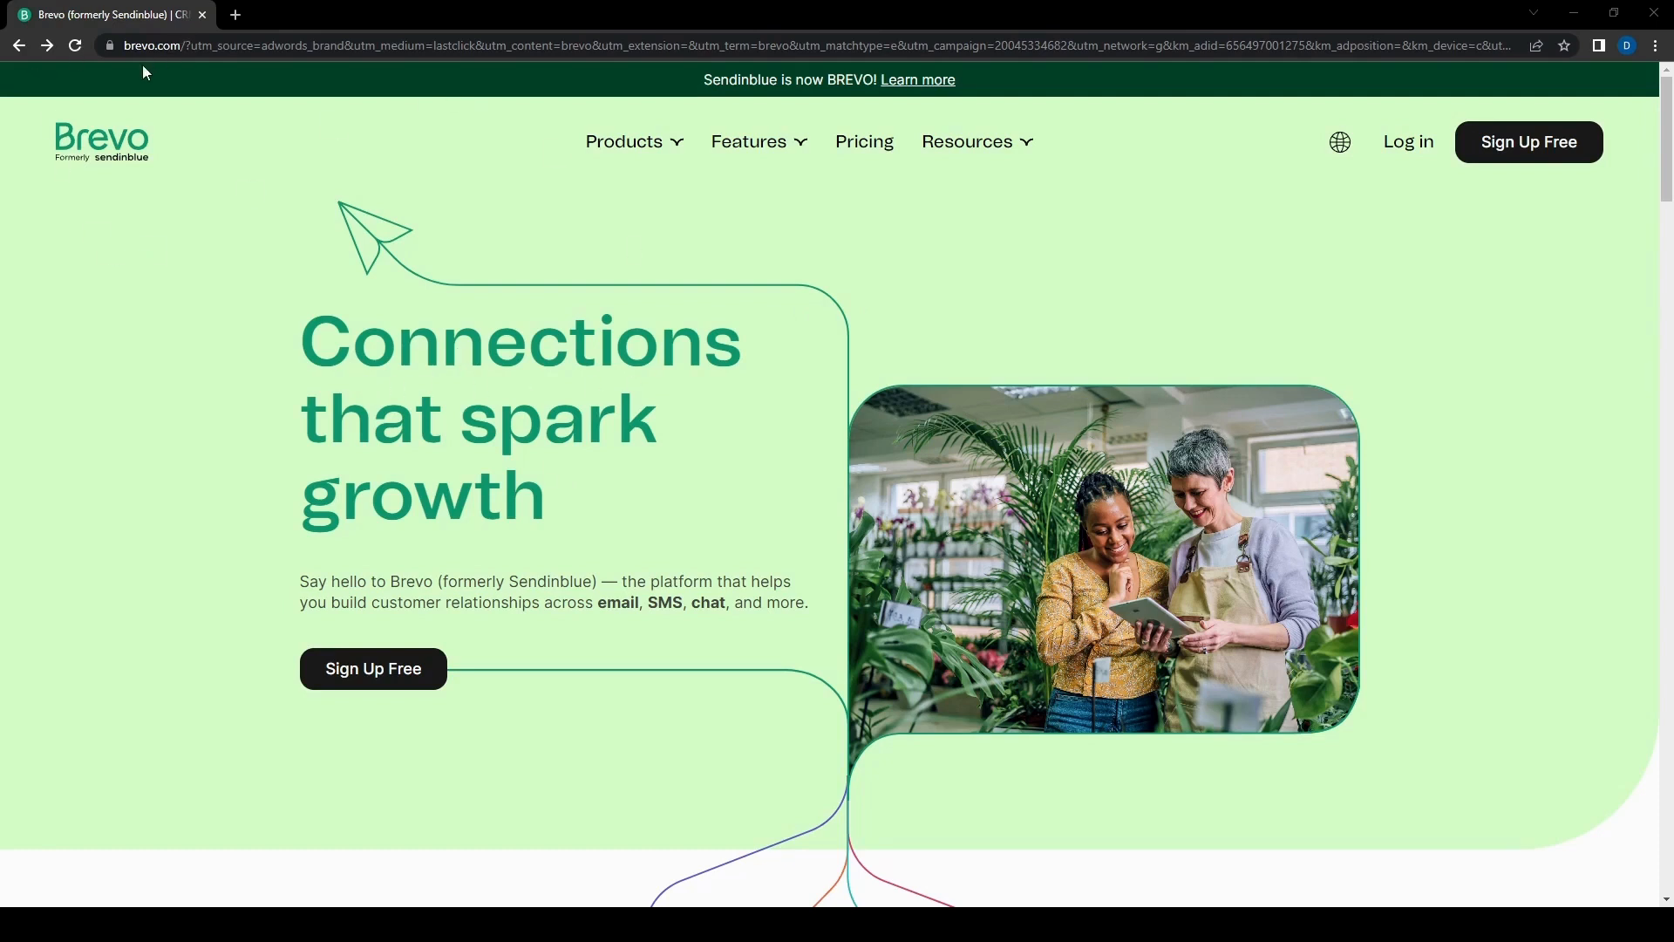
mouse_move(542, 484)
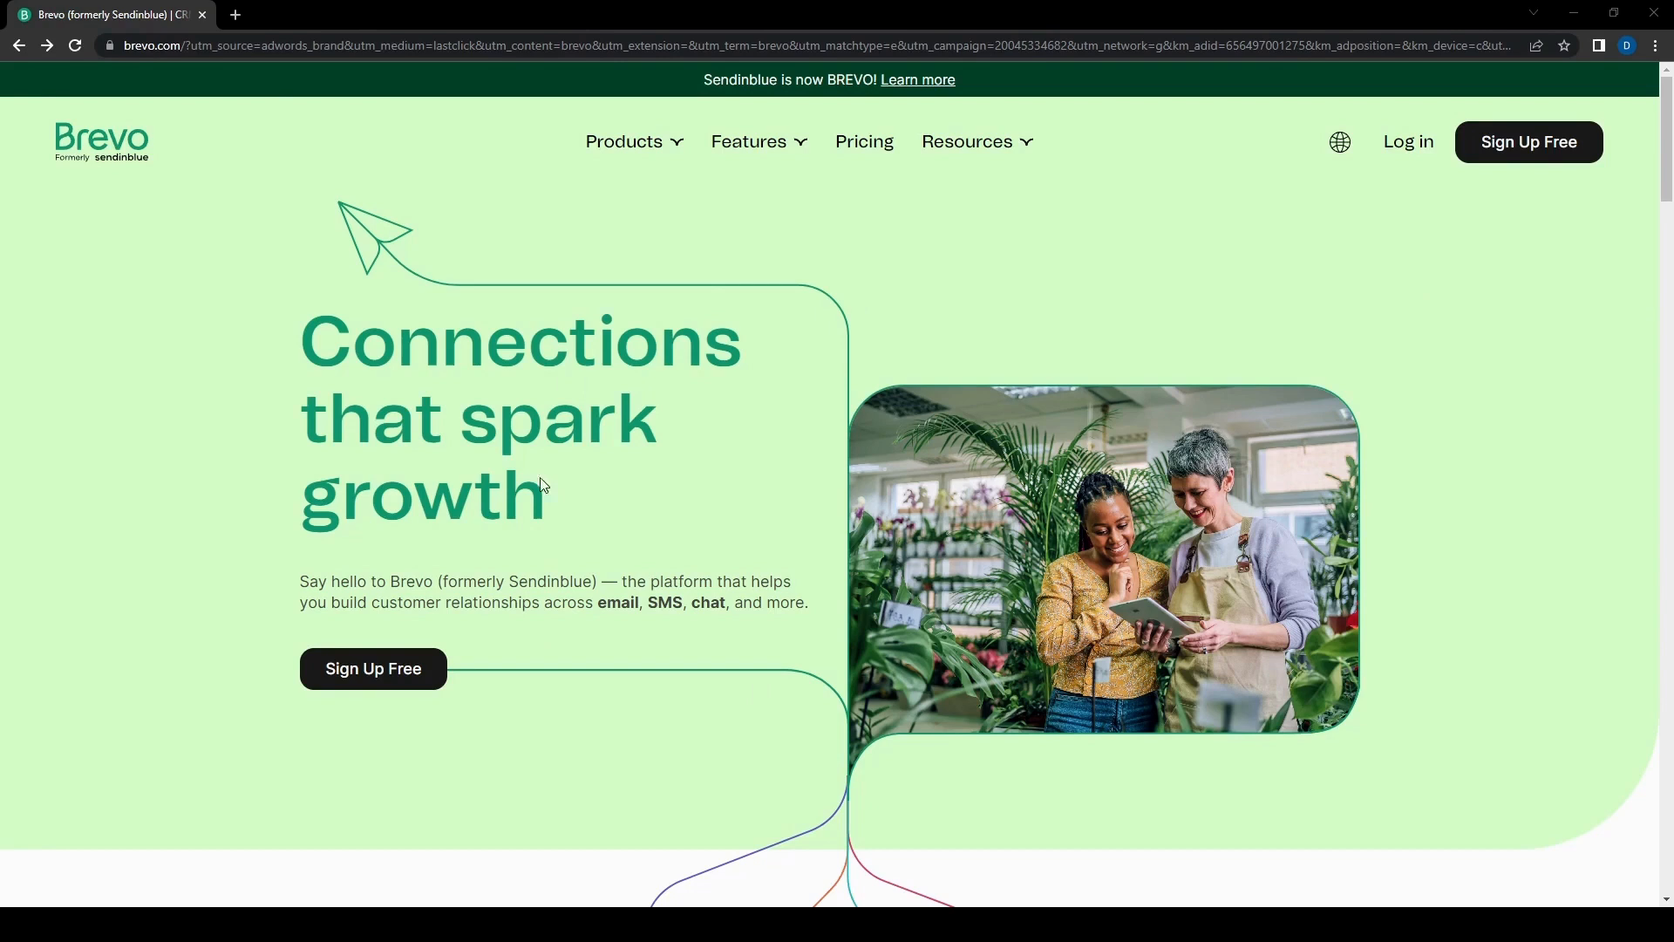
mouse_move(464, 394)
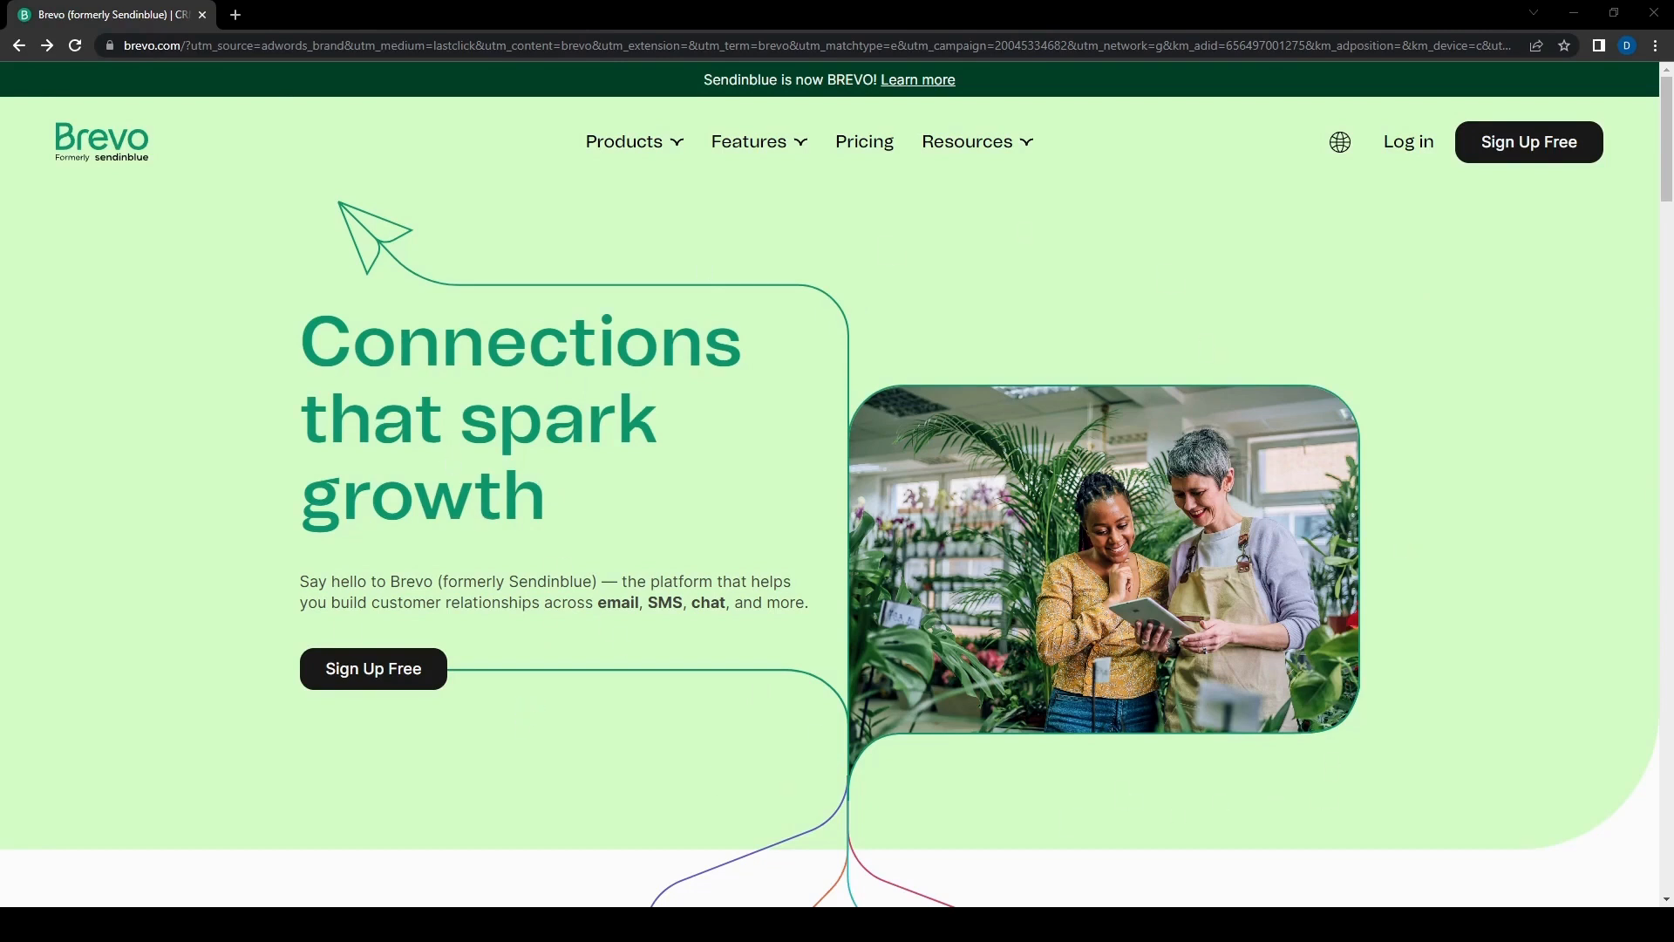
mouse_move(1504, 215)
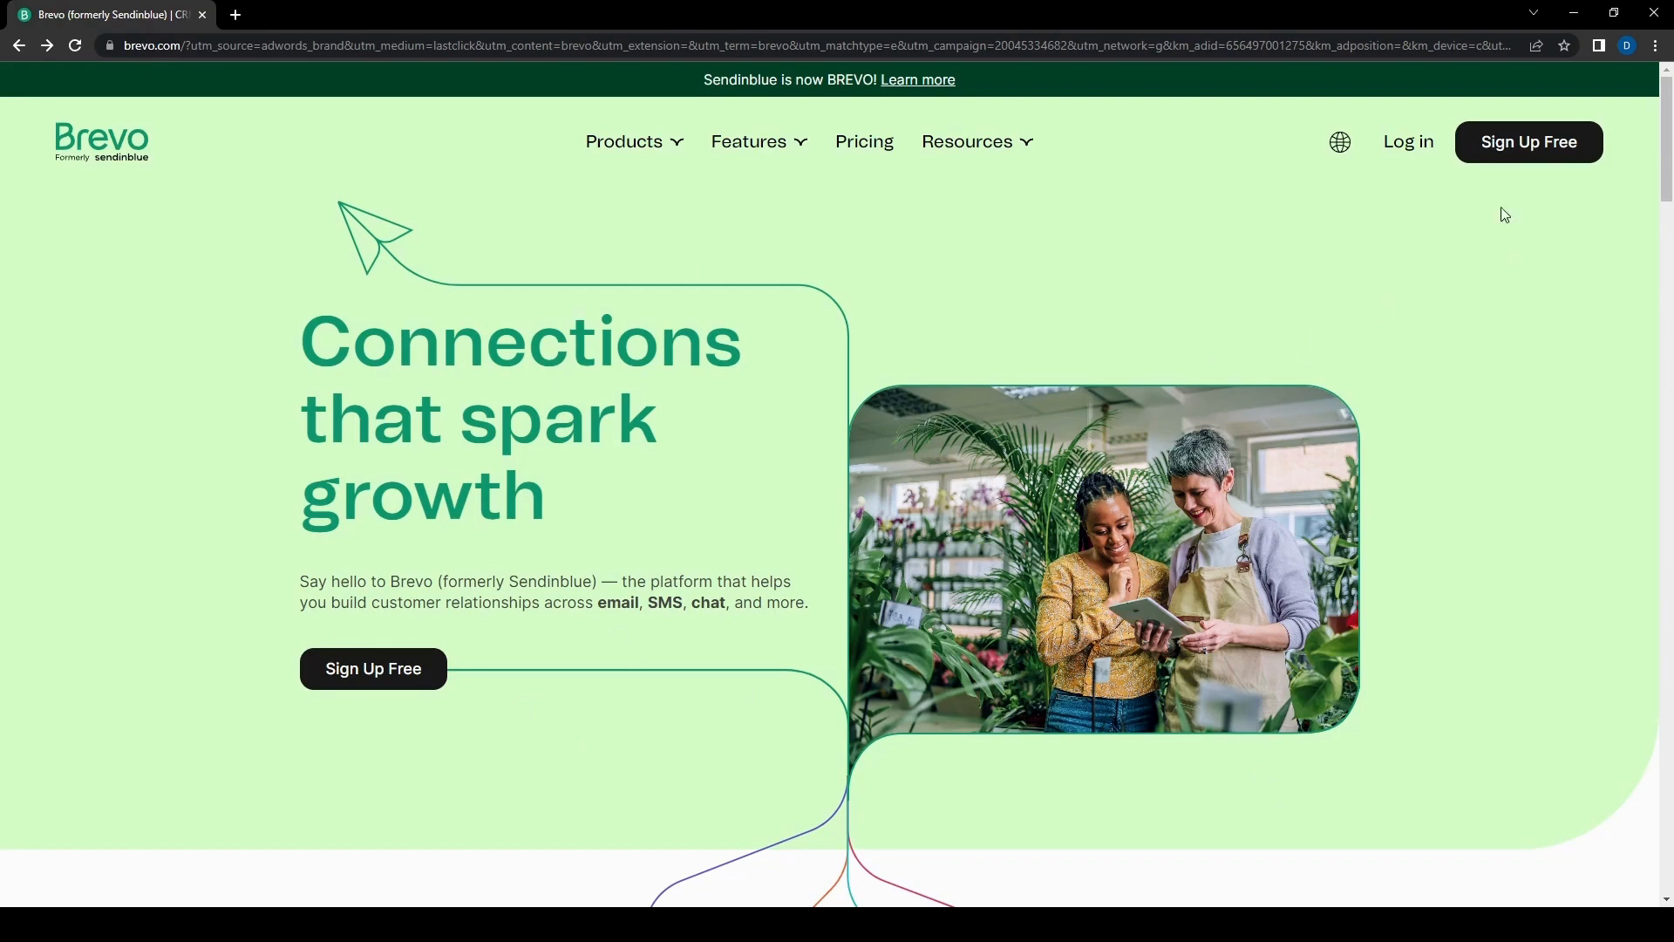
mouse_move(1327, 221)
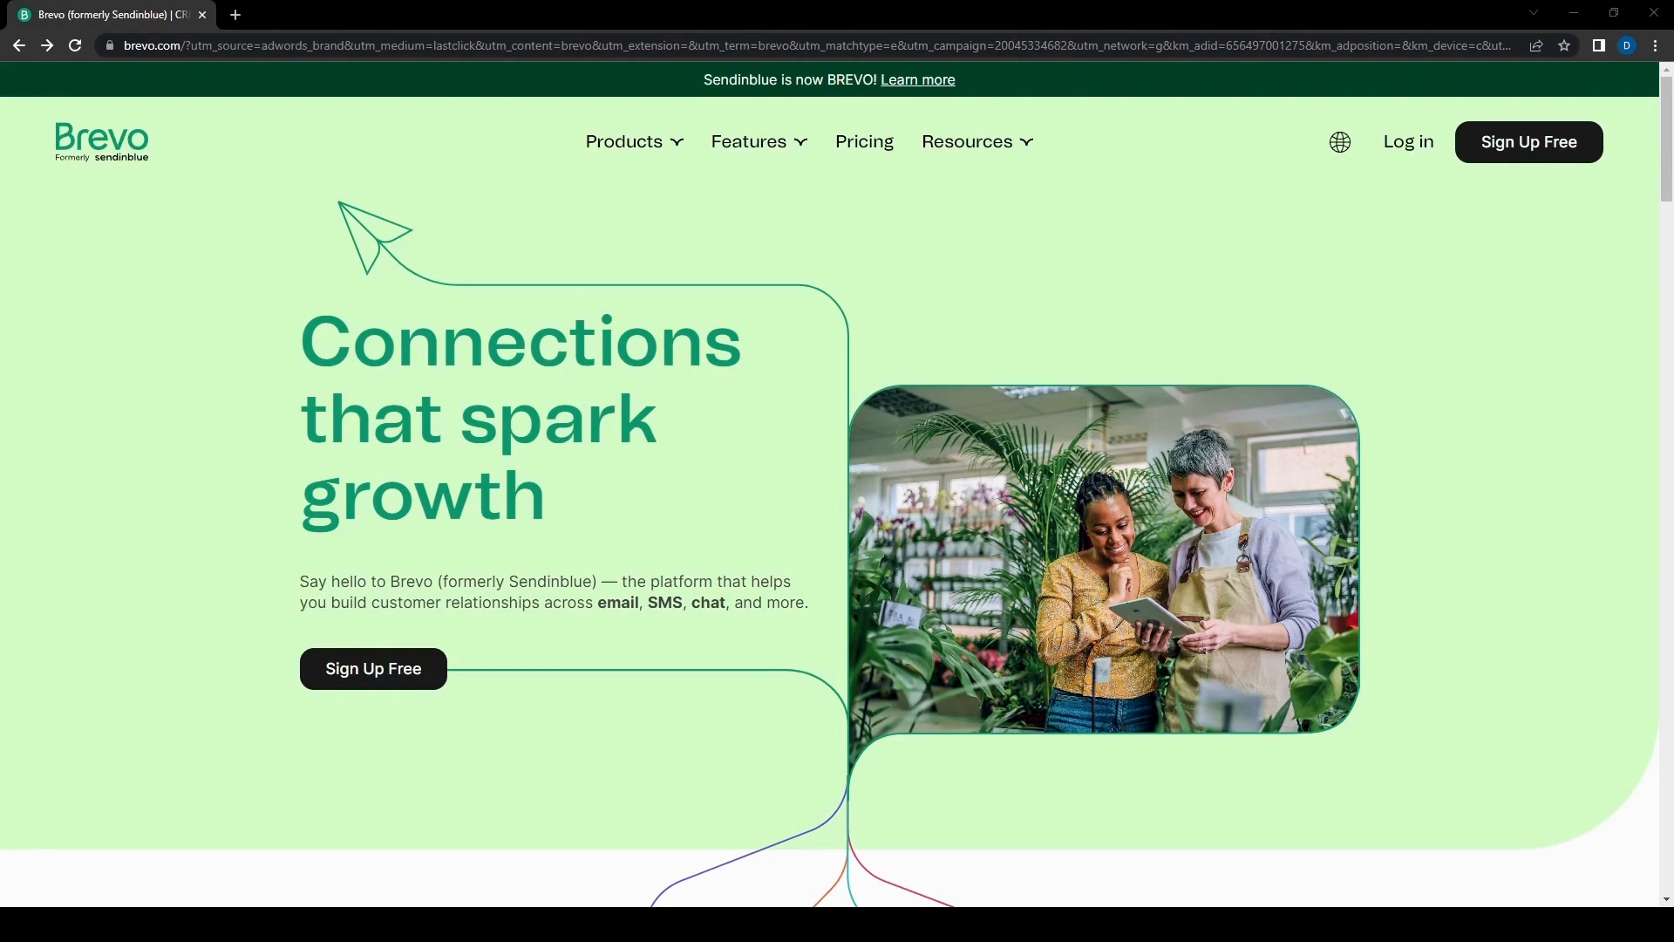
Step: Open Brevo's free sign-up page, leaving the email and password fields empty
click(372, 667)
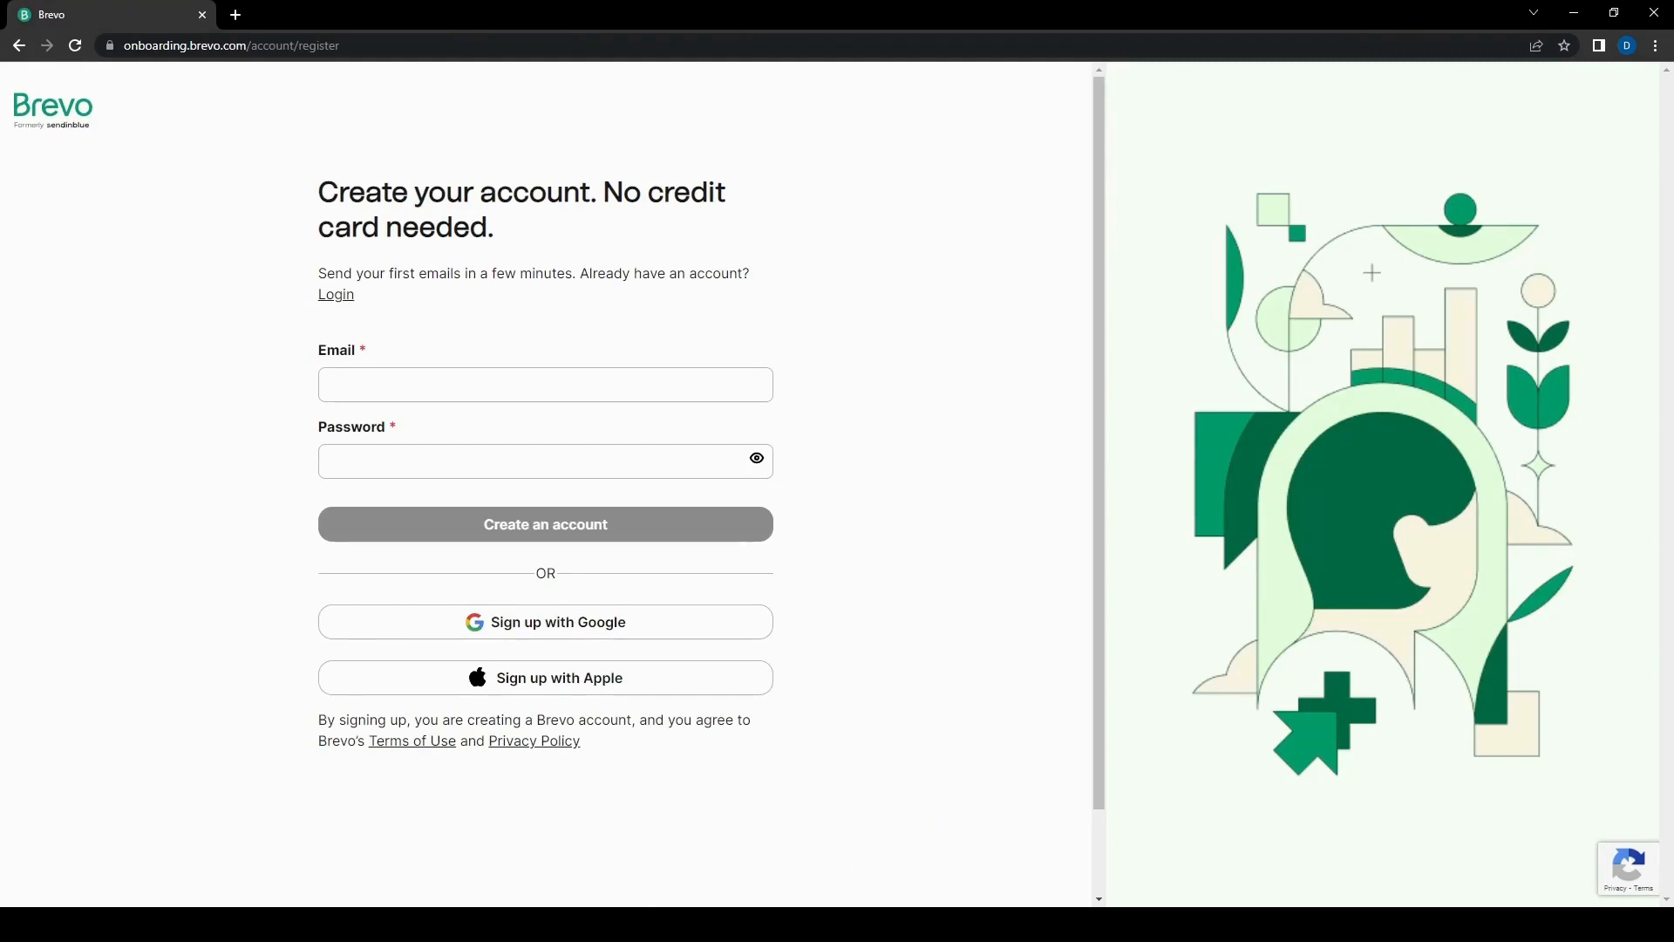
click(544, 460)
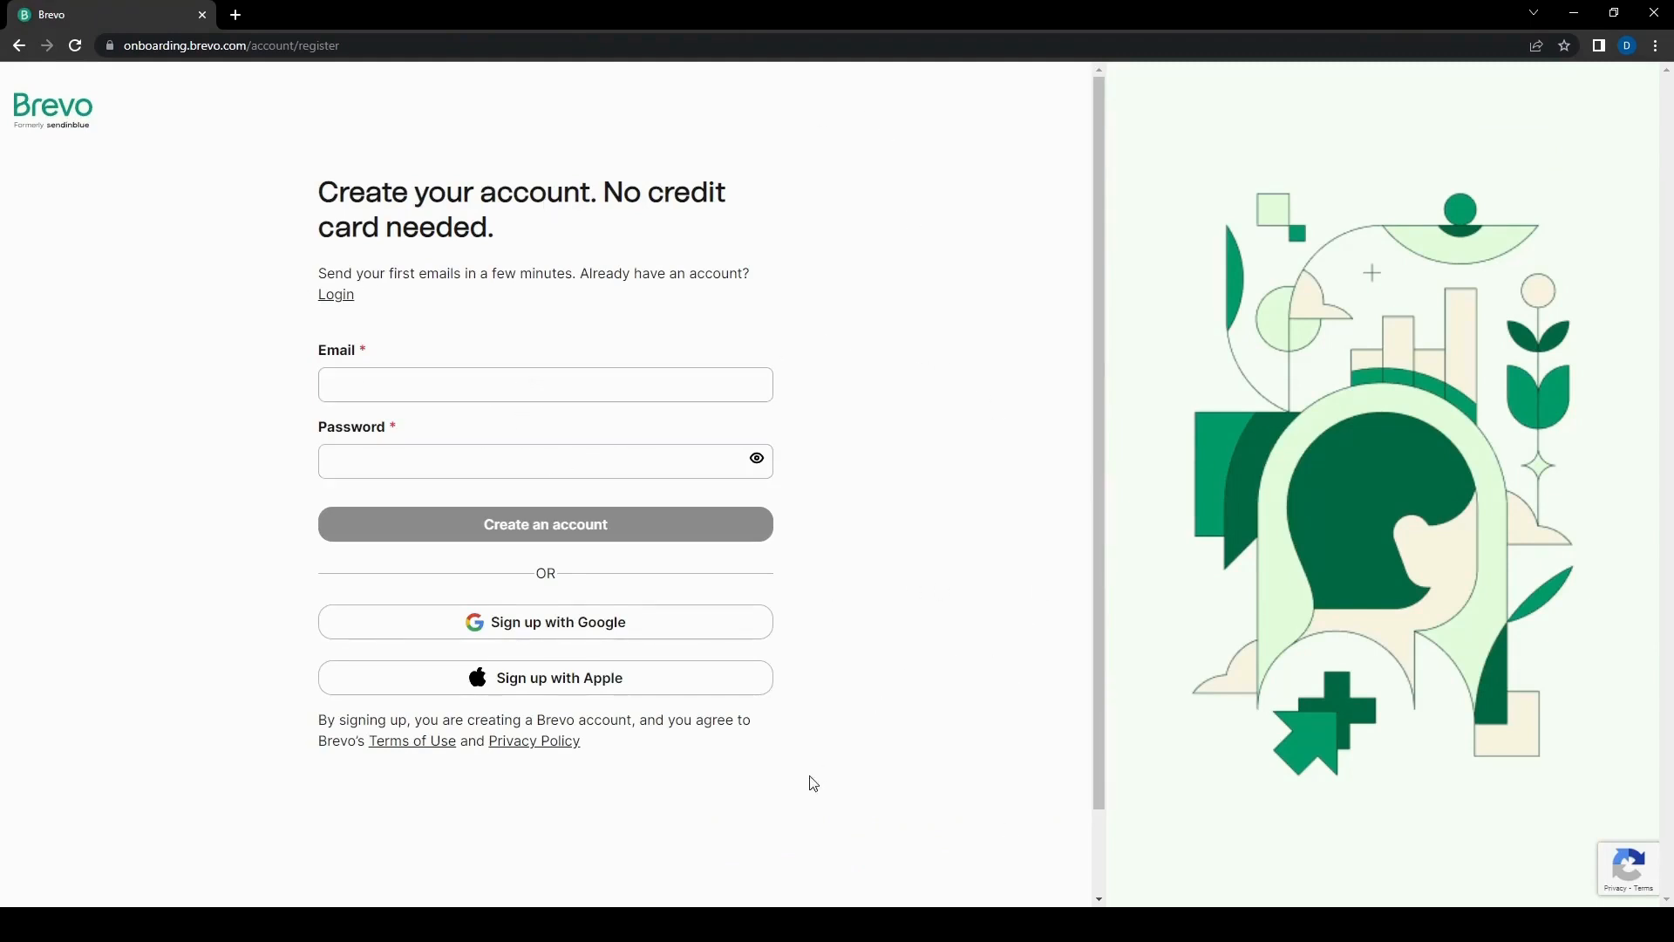
mouse_move(686, 694)
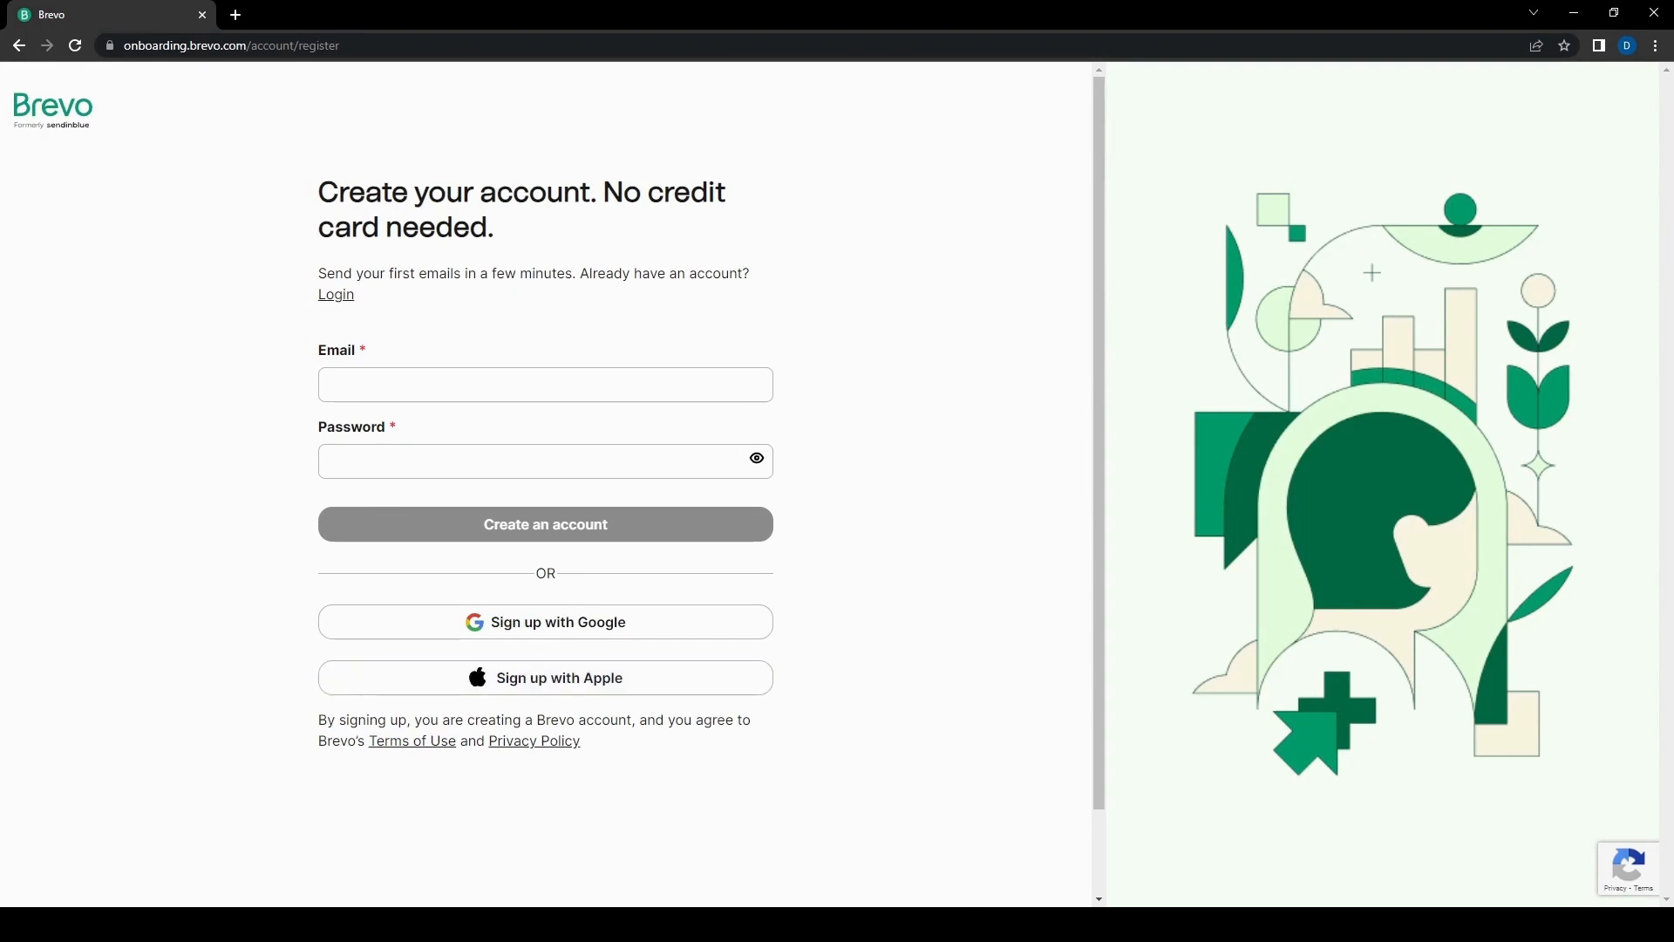
Step: Create the account and submit first name, last name and company name, leaving website empty
click(544, 524)
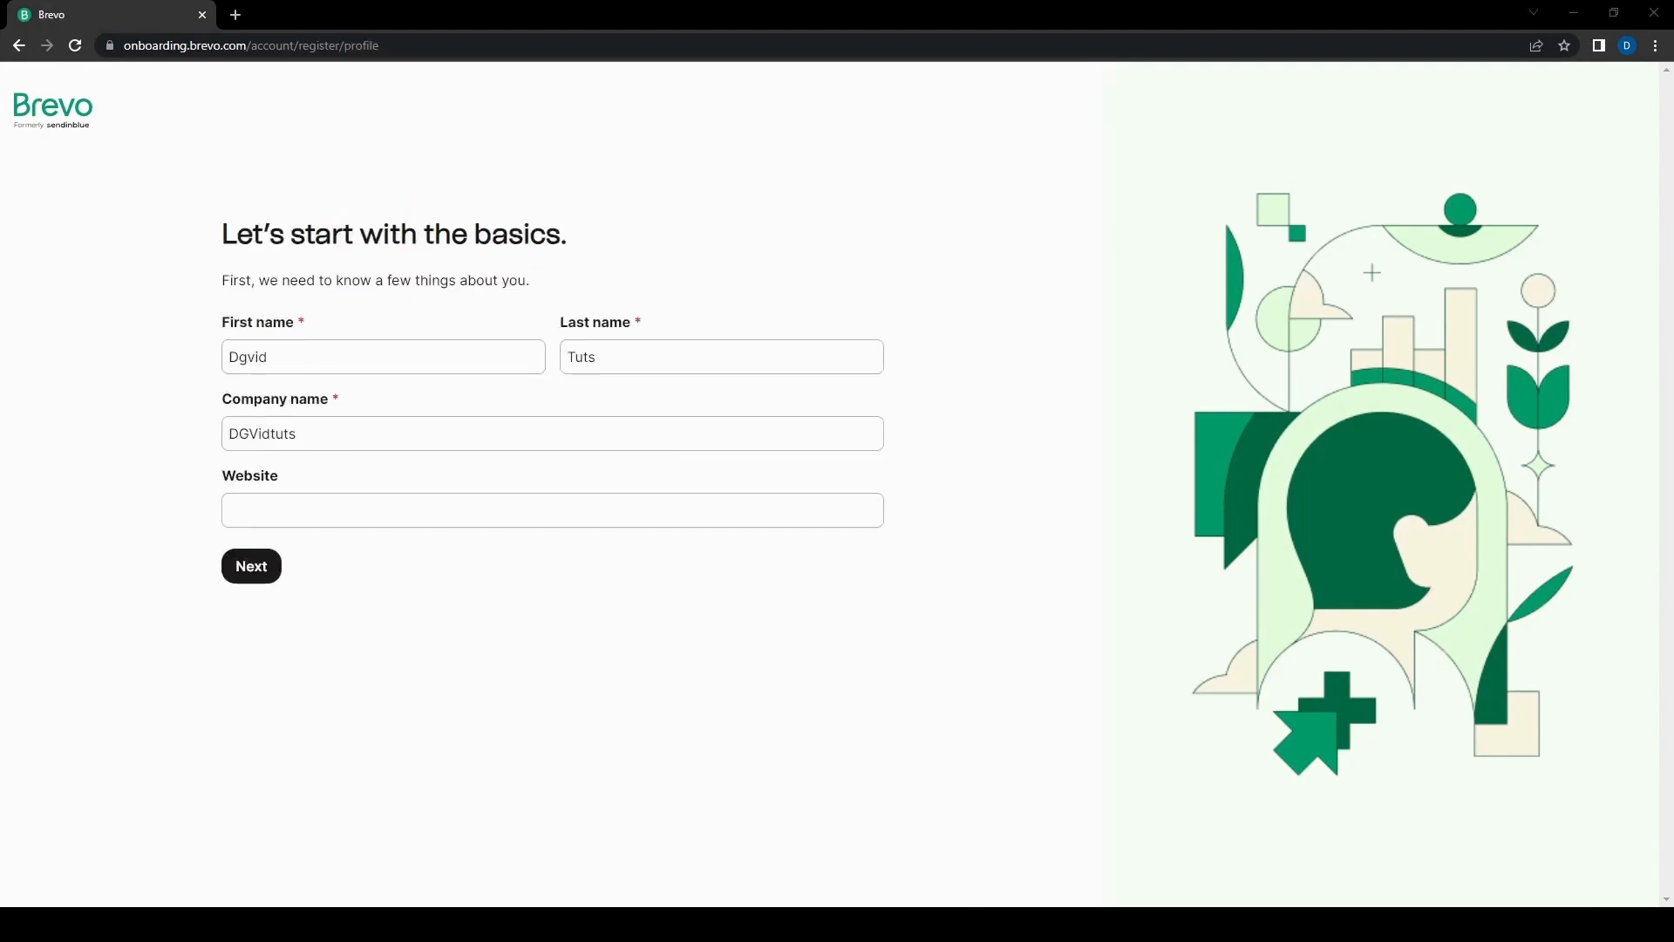
mouse_move(566, 696)
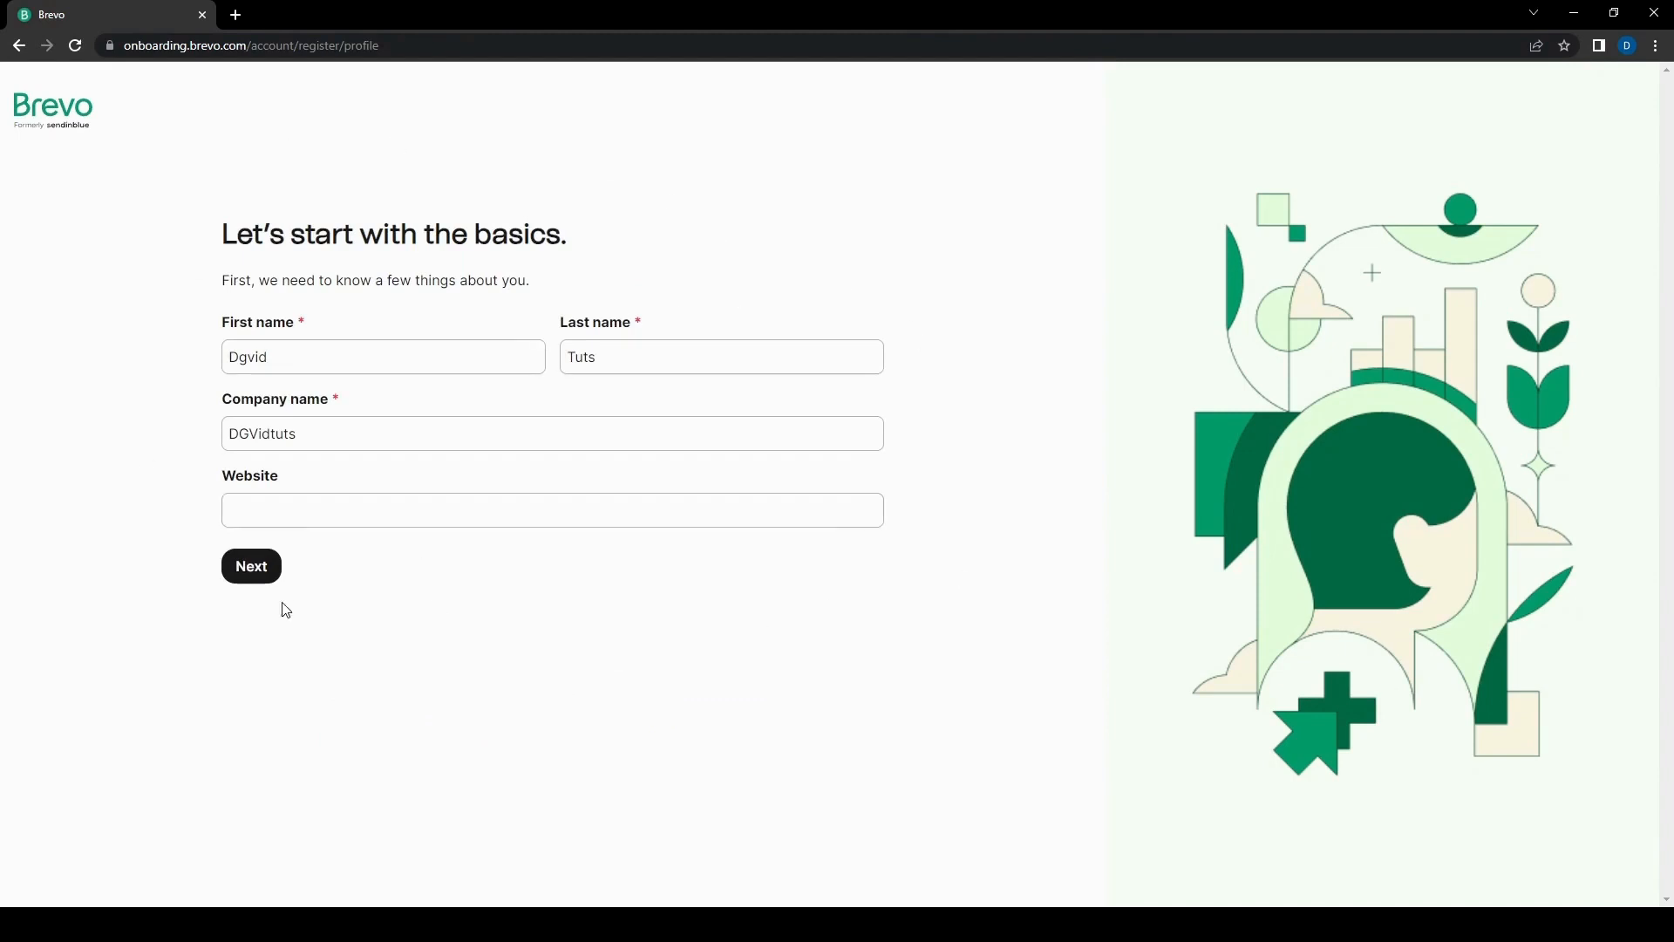
mouse_move(733, 557)
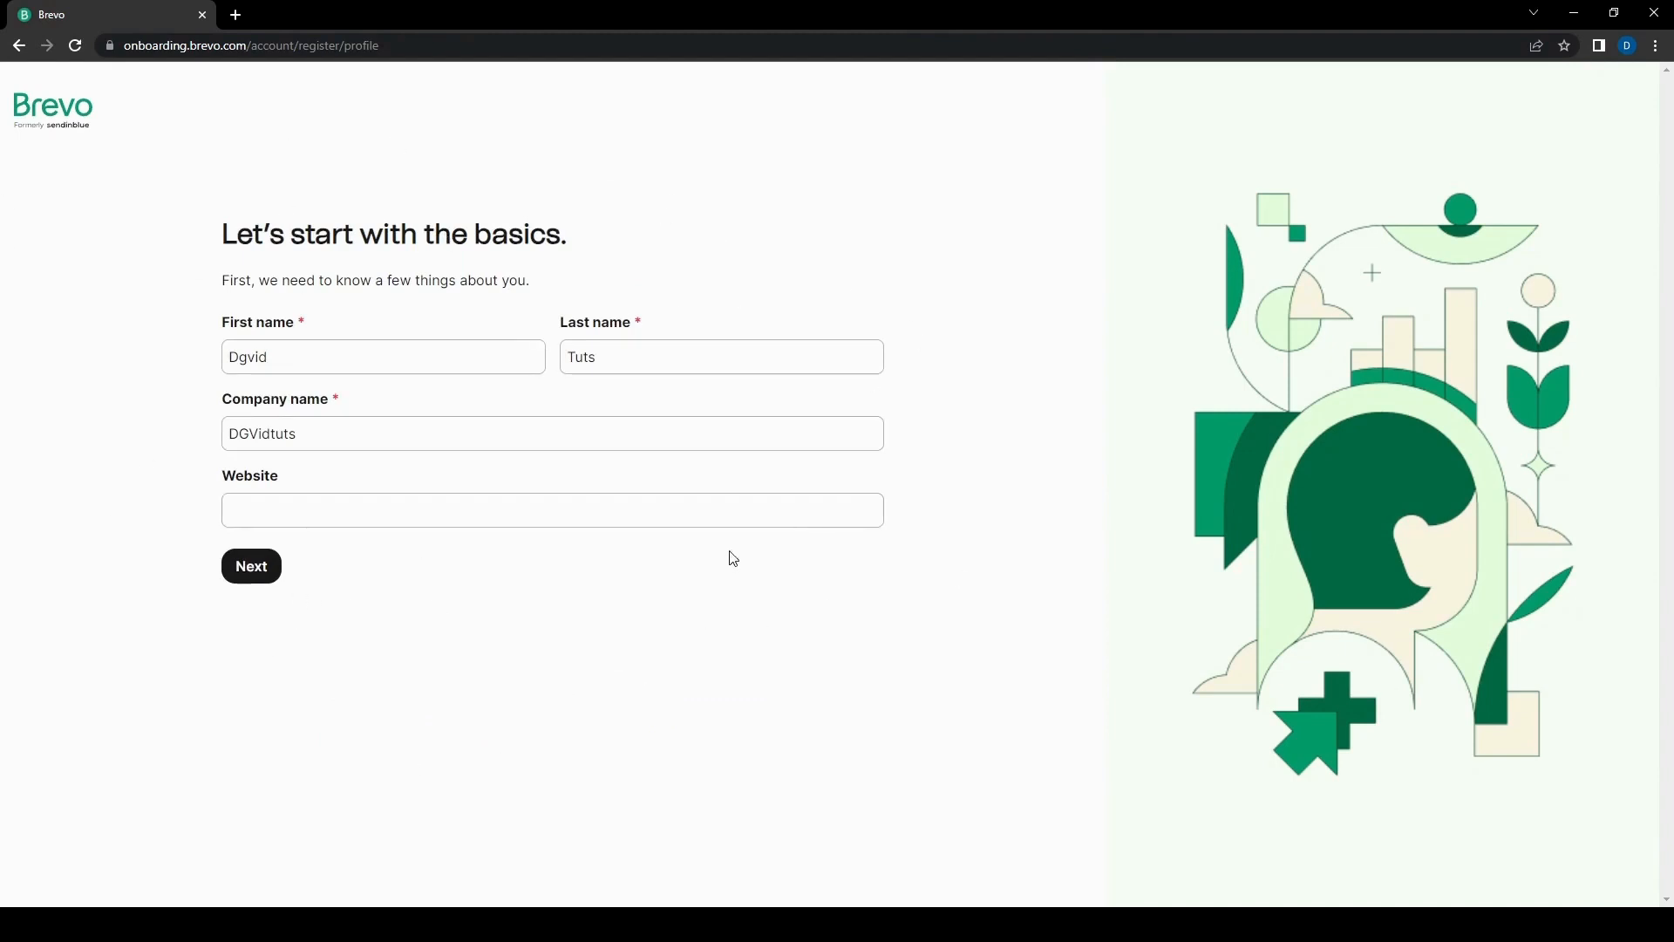
mouse_move(89, 342)
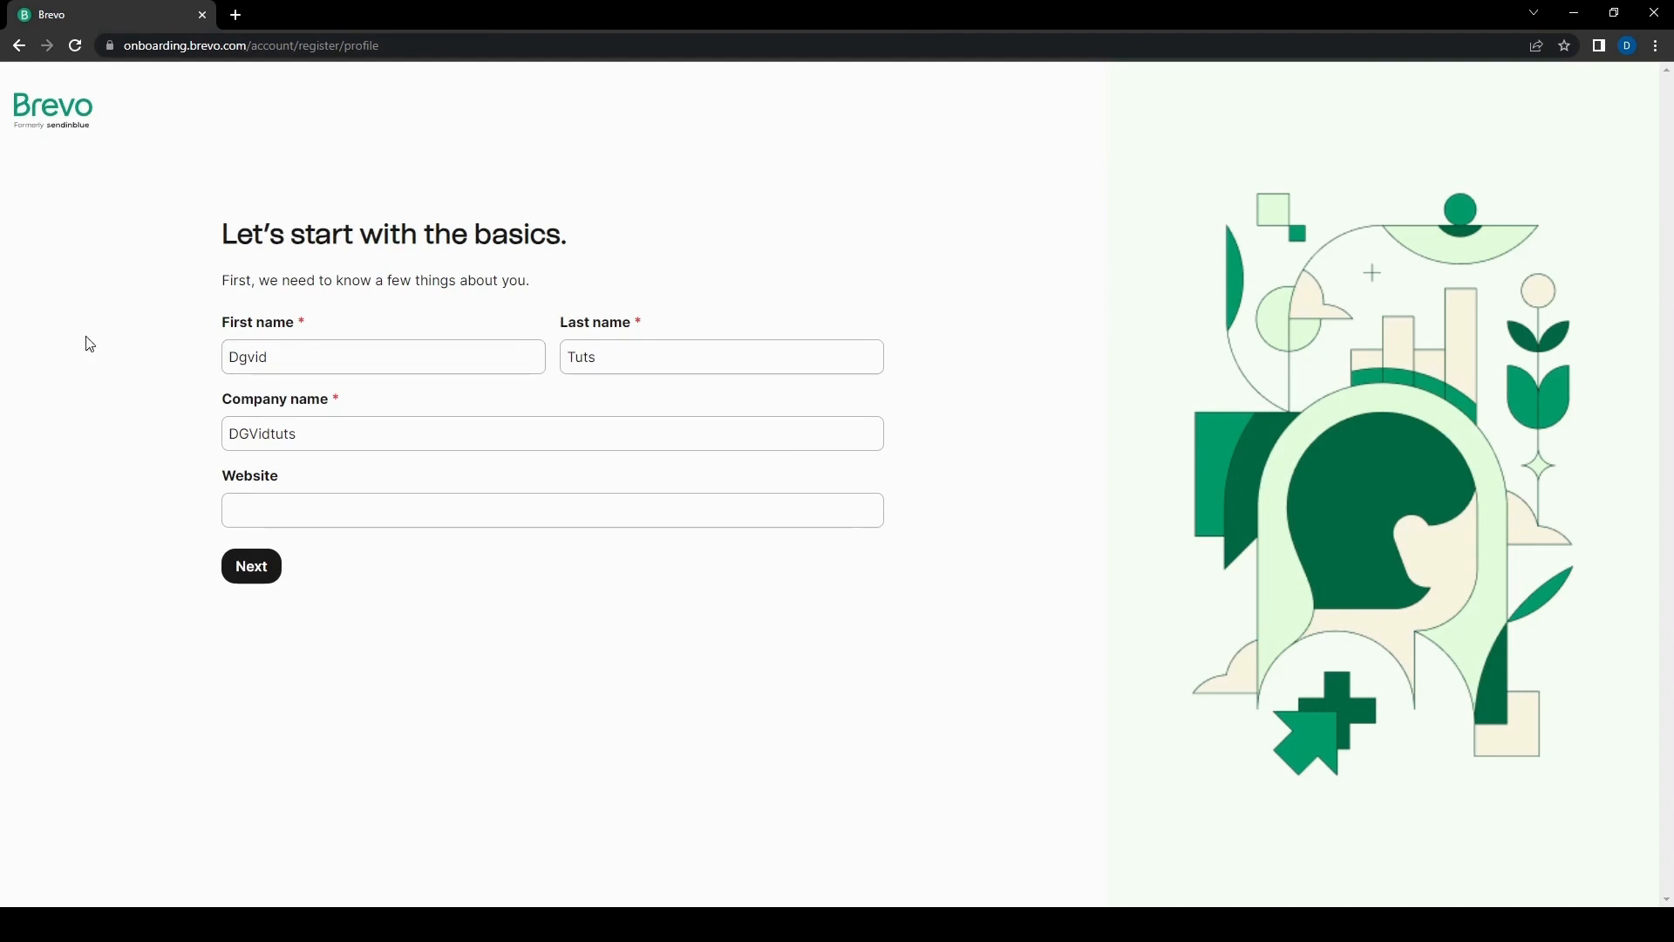
mouse_move(157, 659)
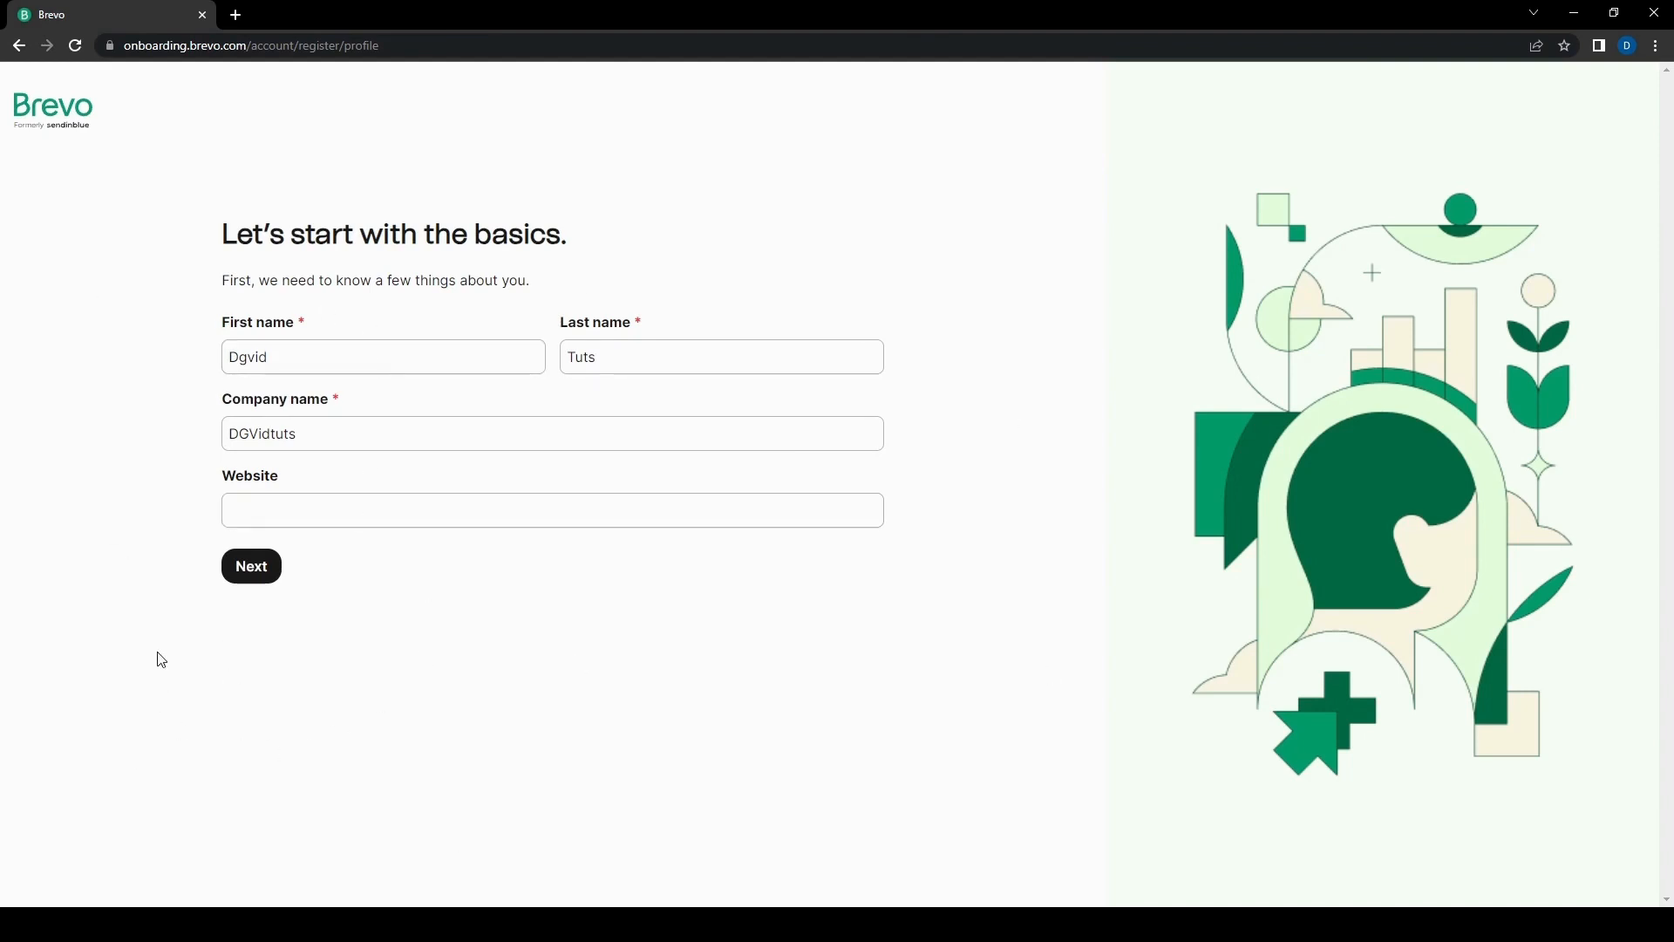
mouse_move(263, 544)
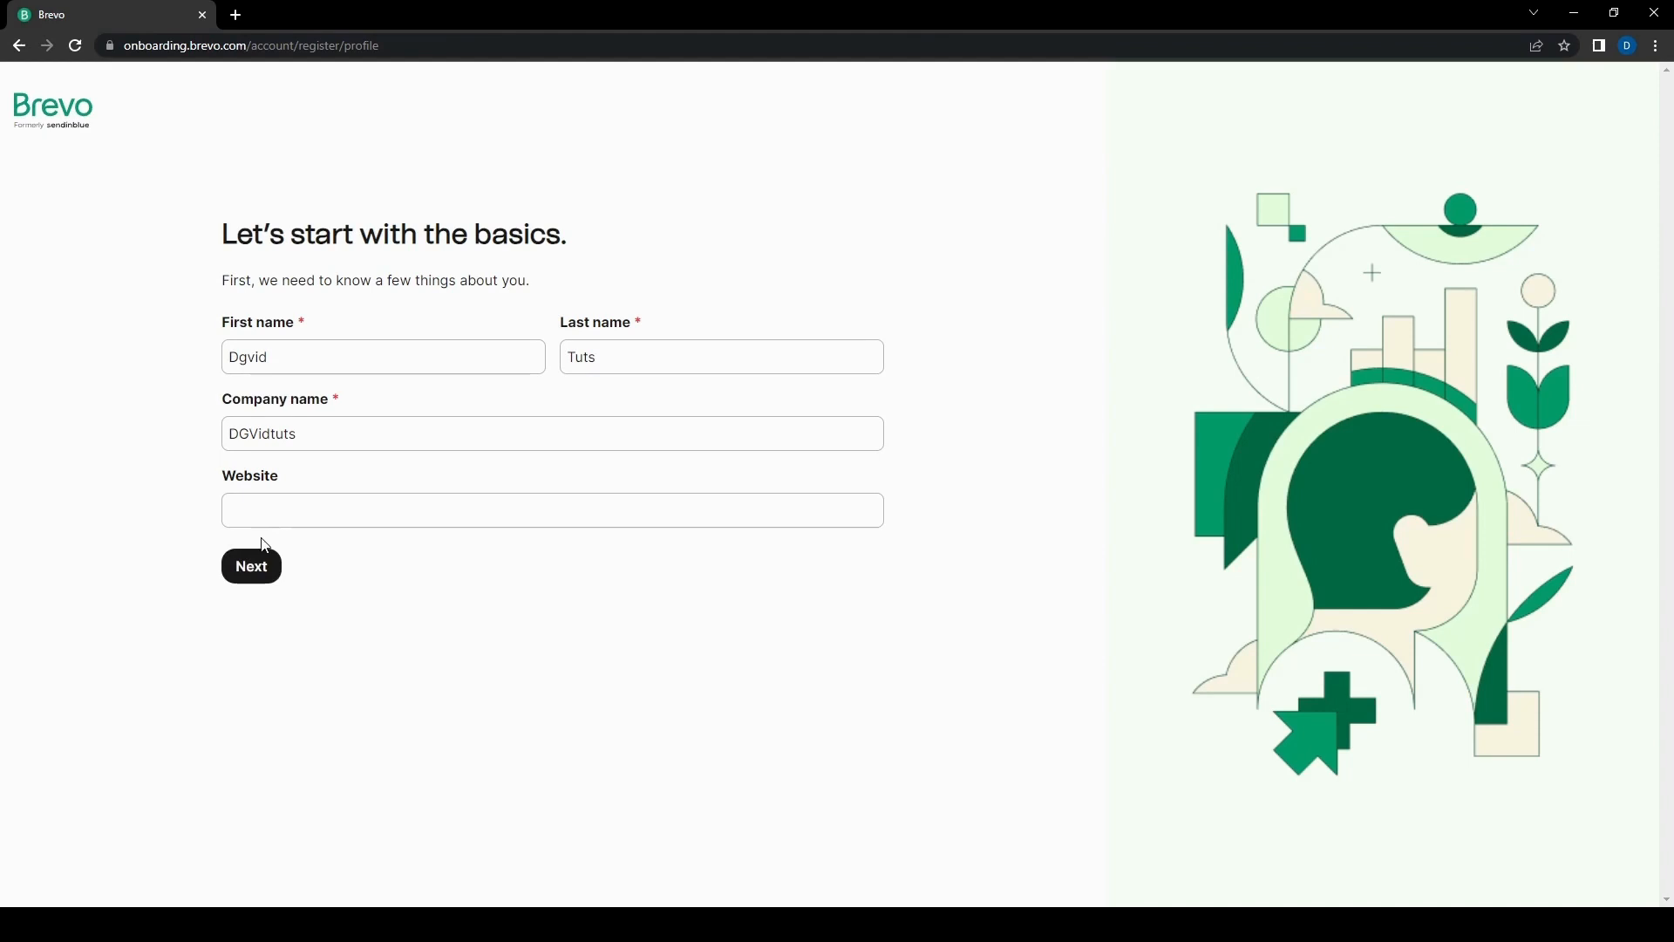
click(251, 566)
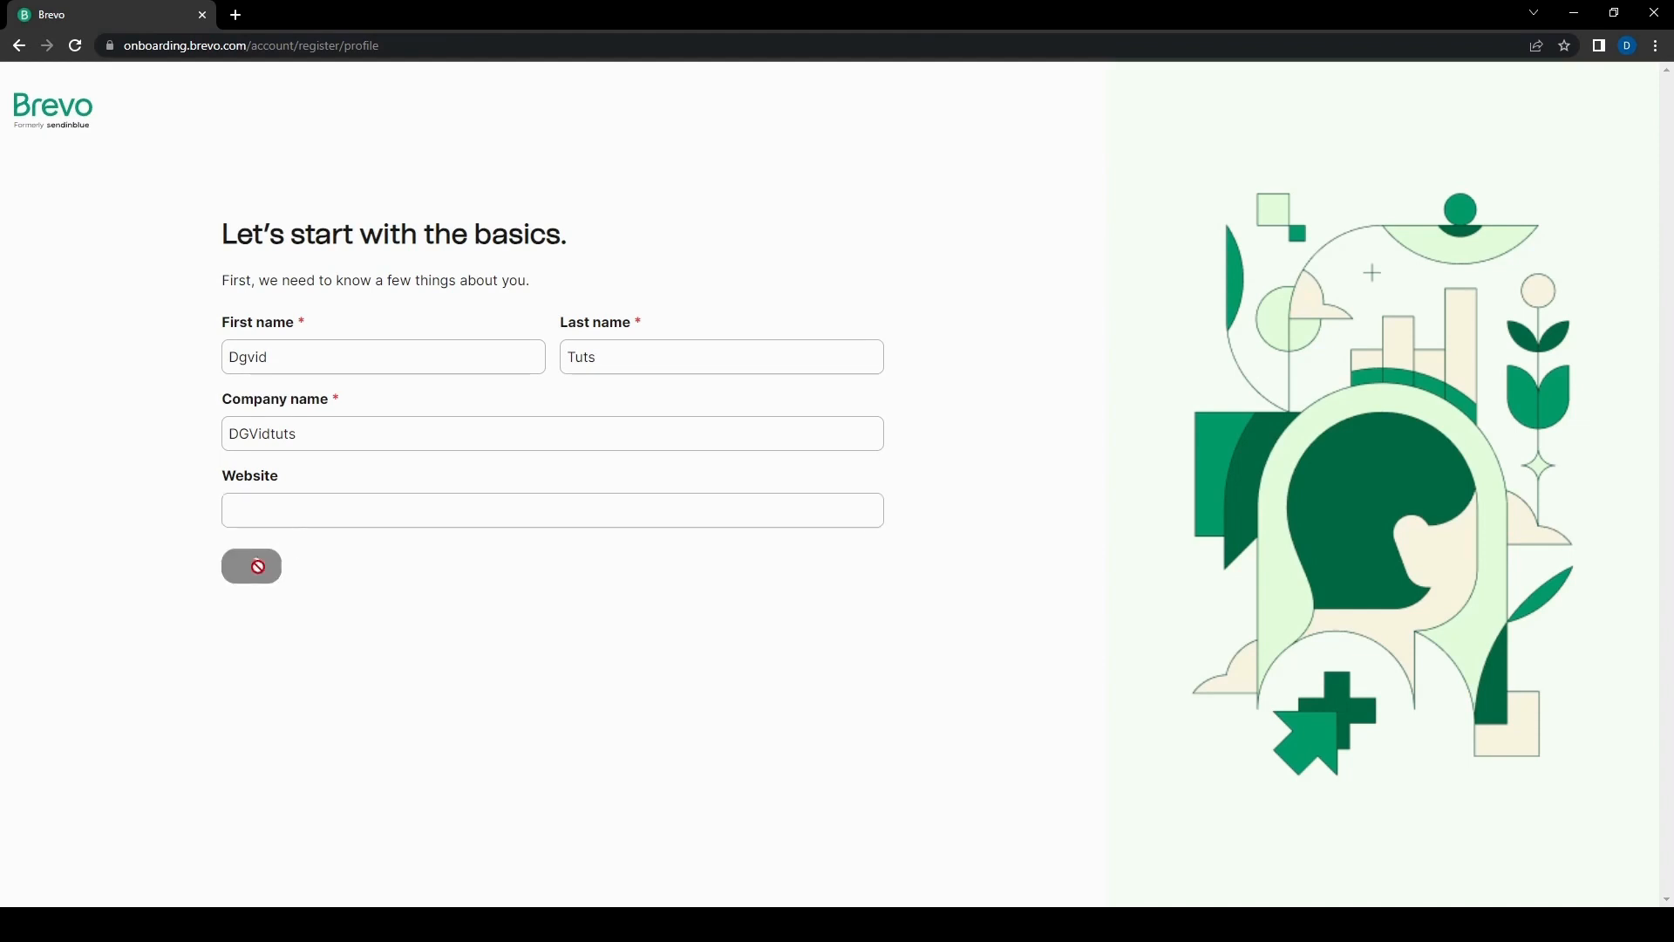
Step: Advance to the company address step with address, zipcode, city and country empty
click(251, 566)
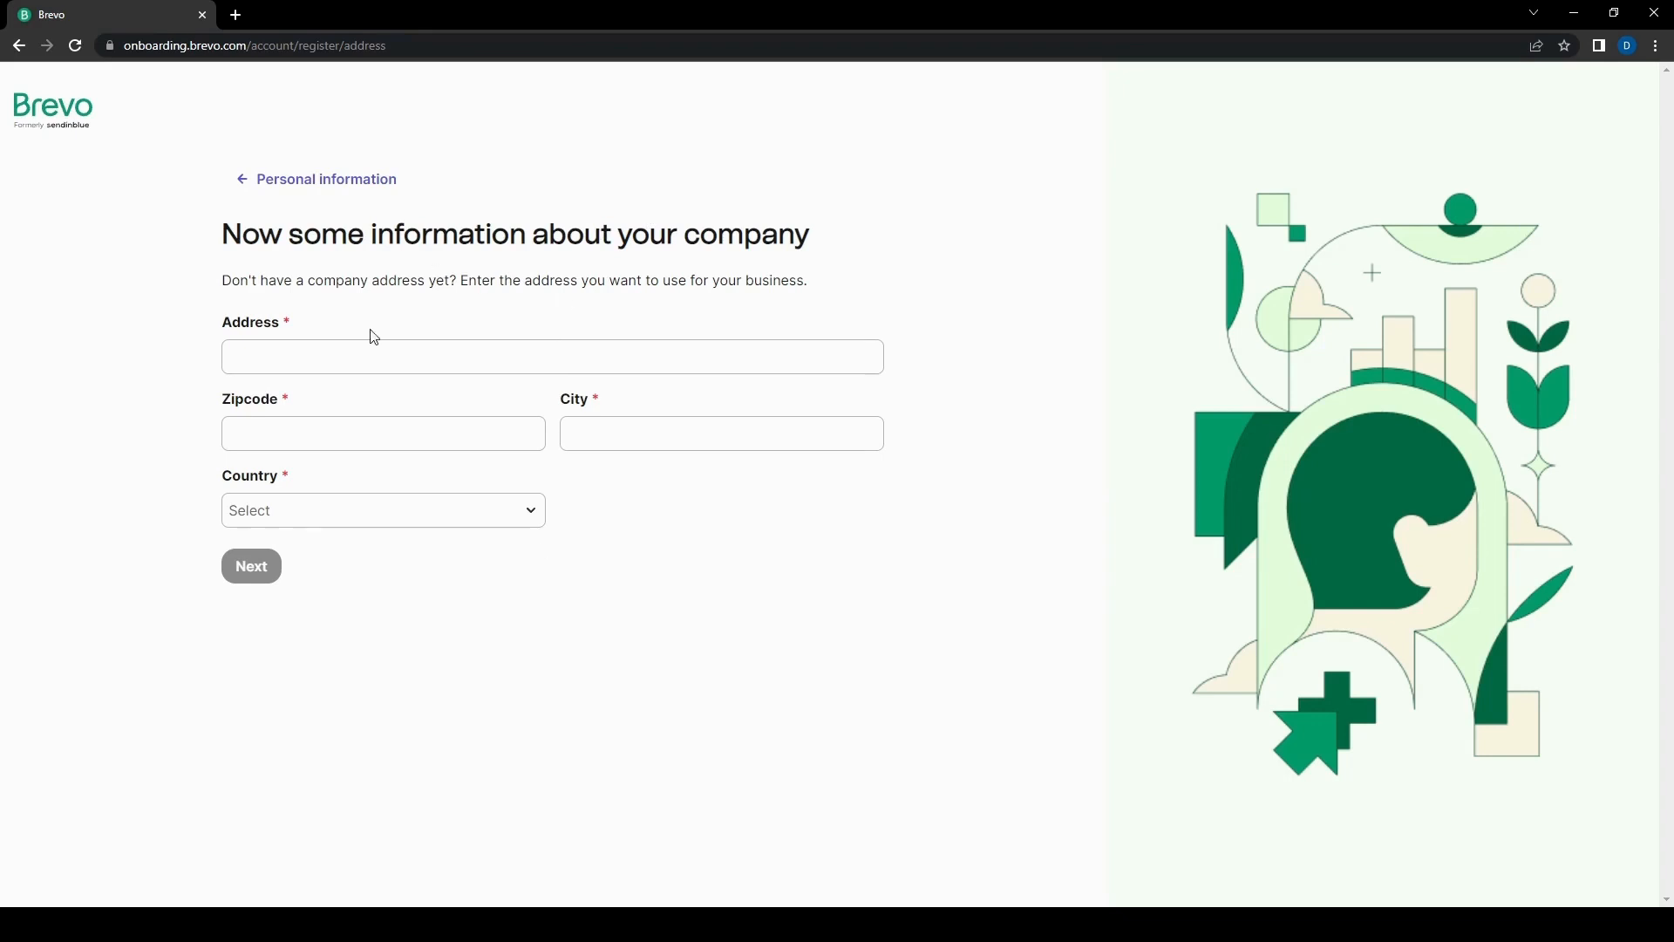
mouse_move(558, 505)
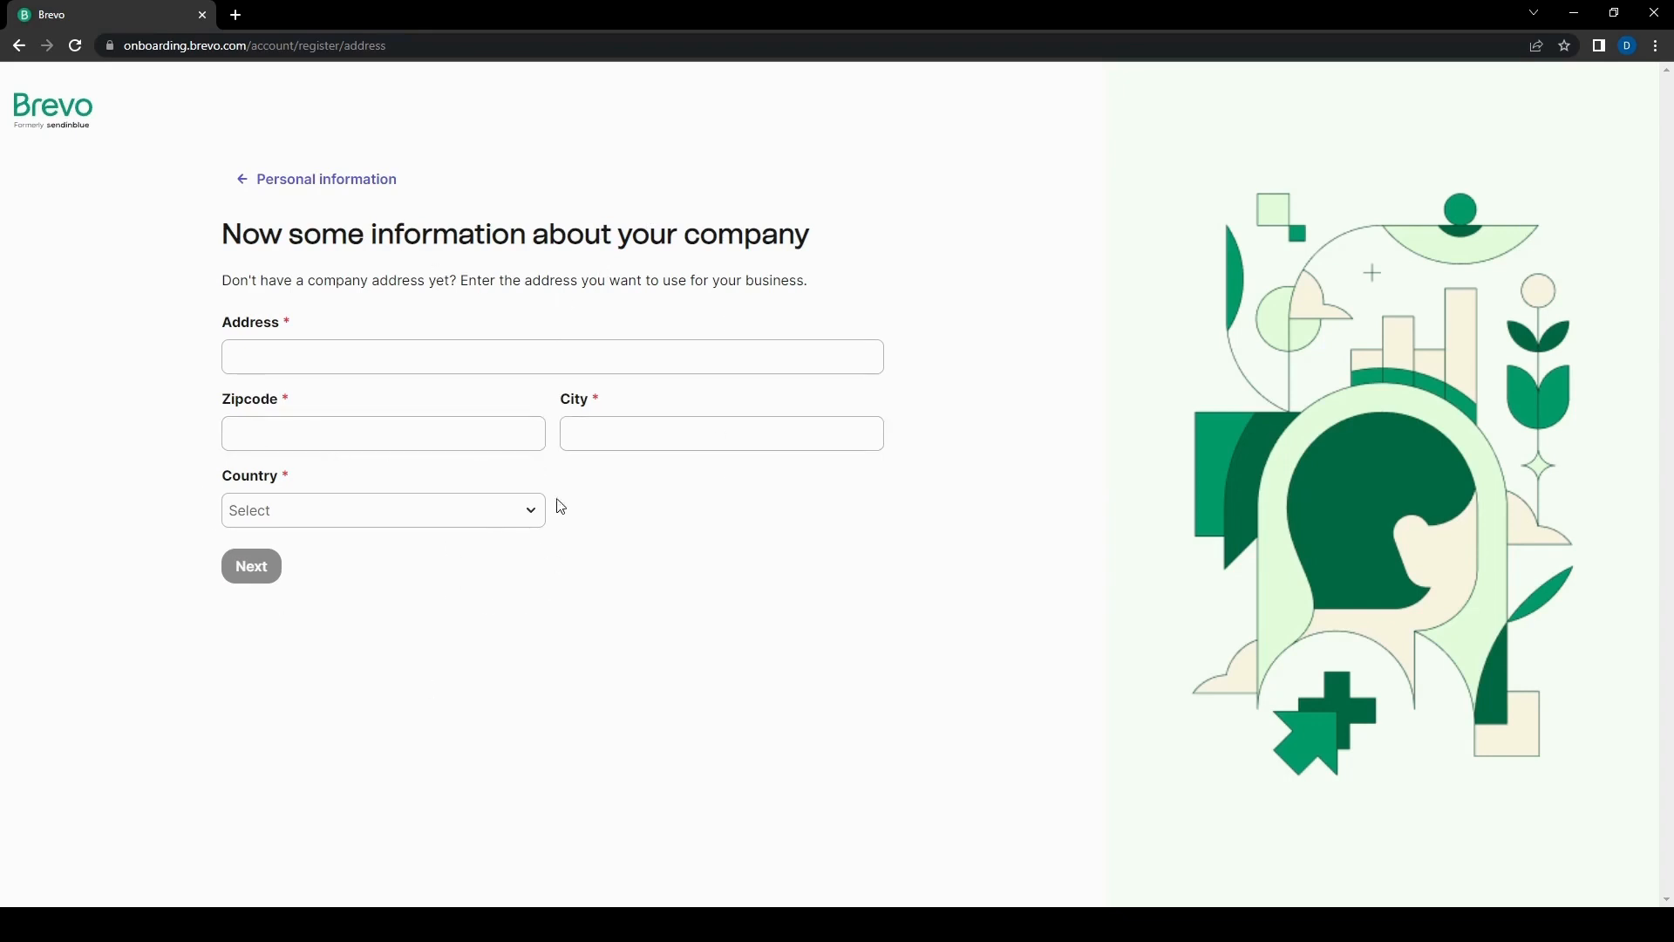
mouse_move(597, 648)
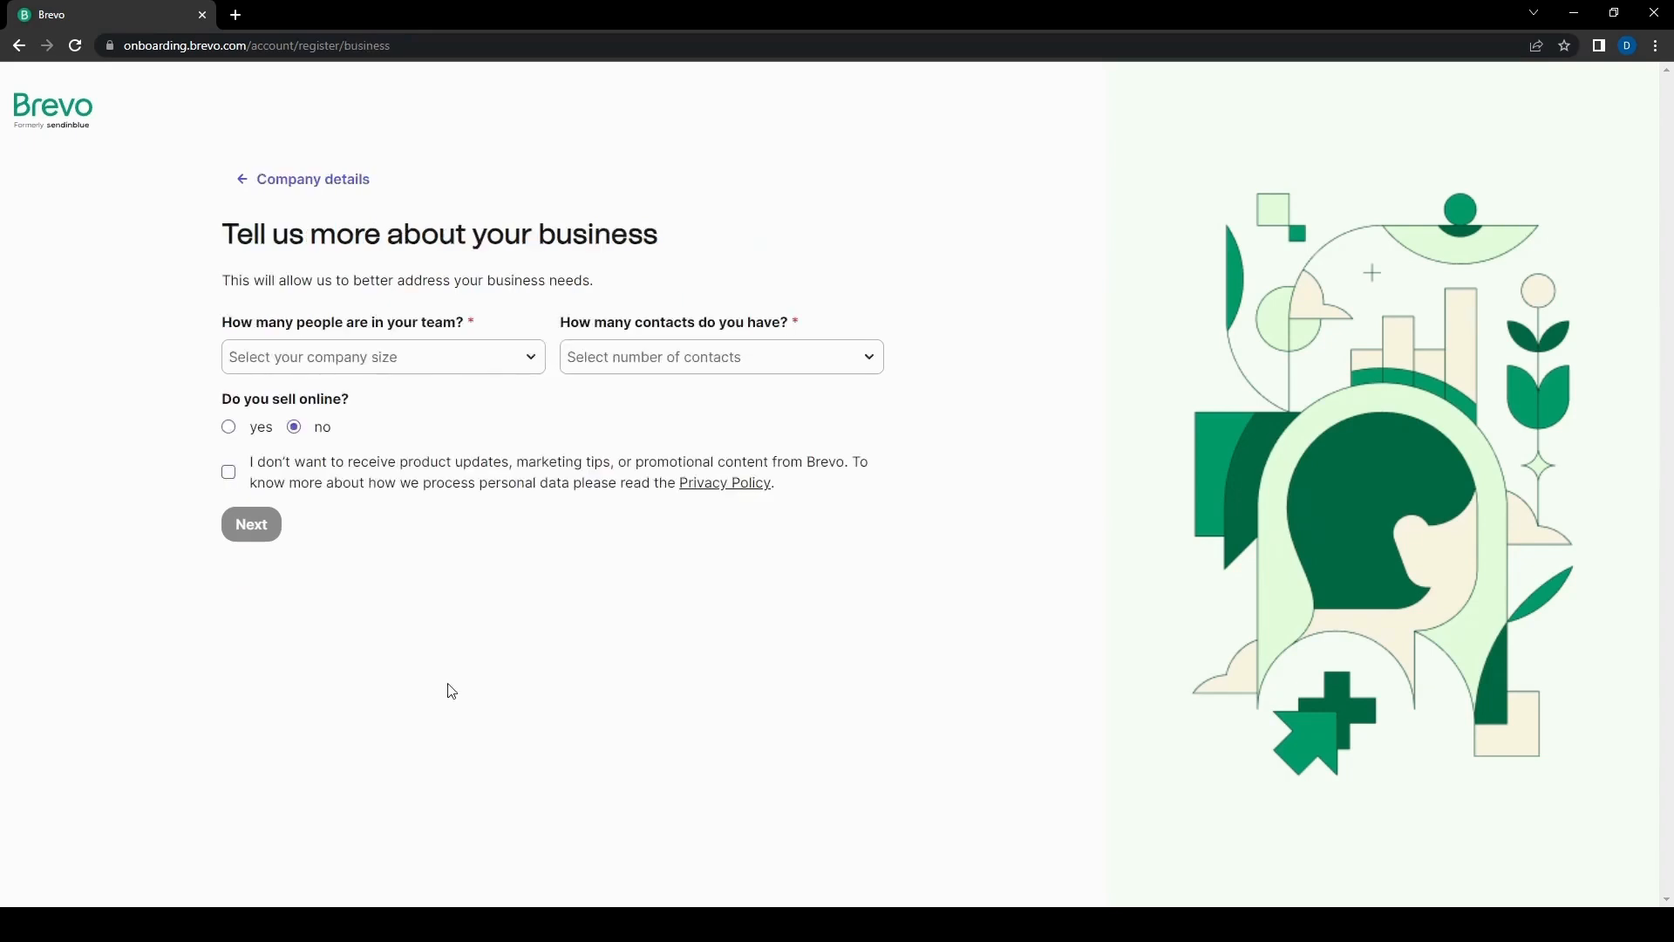
mouse_move(304, 531)
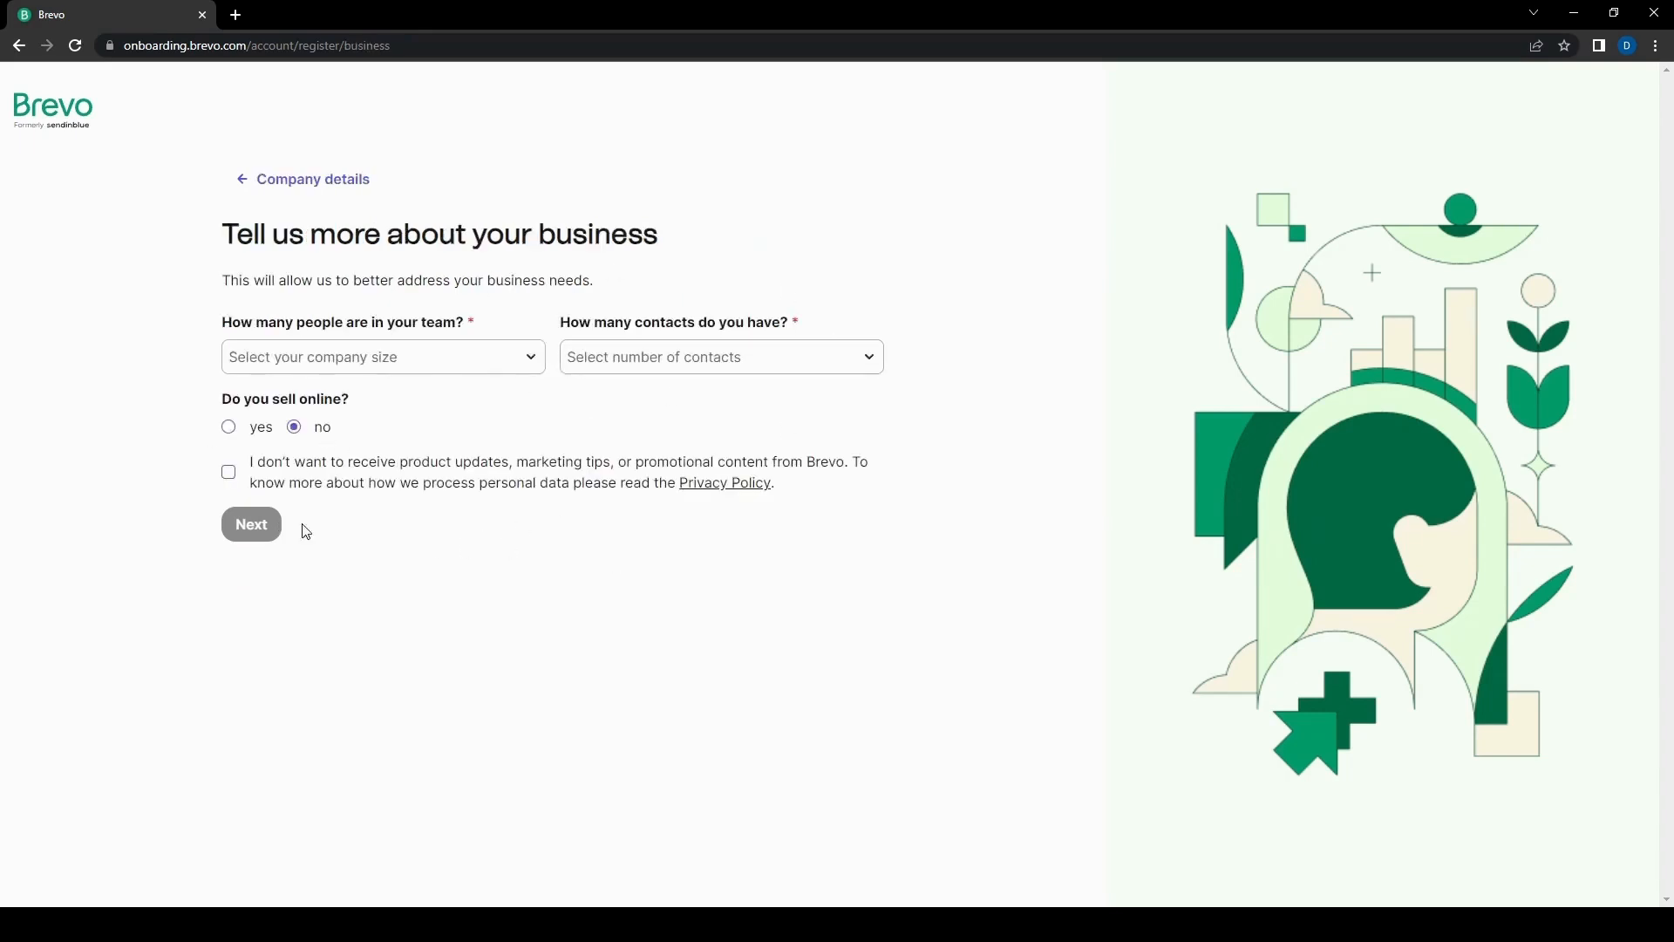
mouse_move(435, 315)
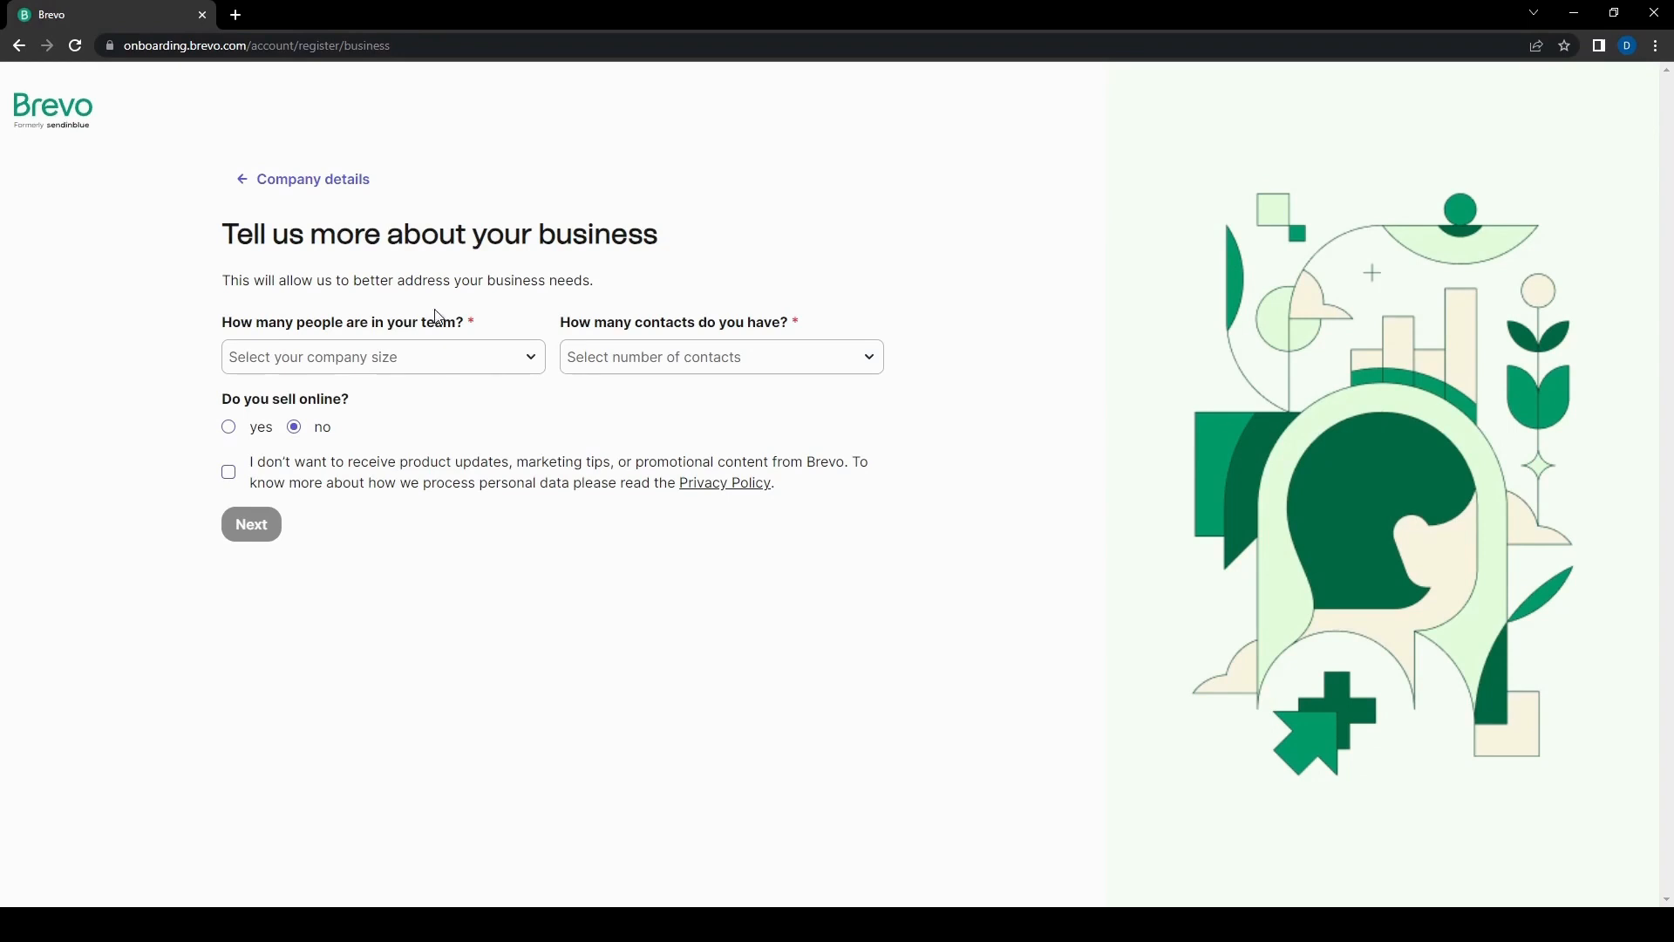
mouse_move(604, 395)
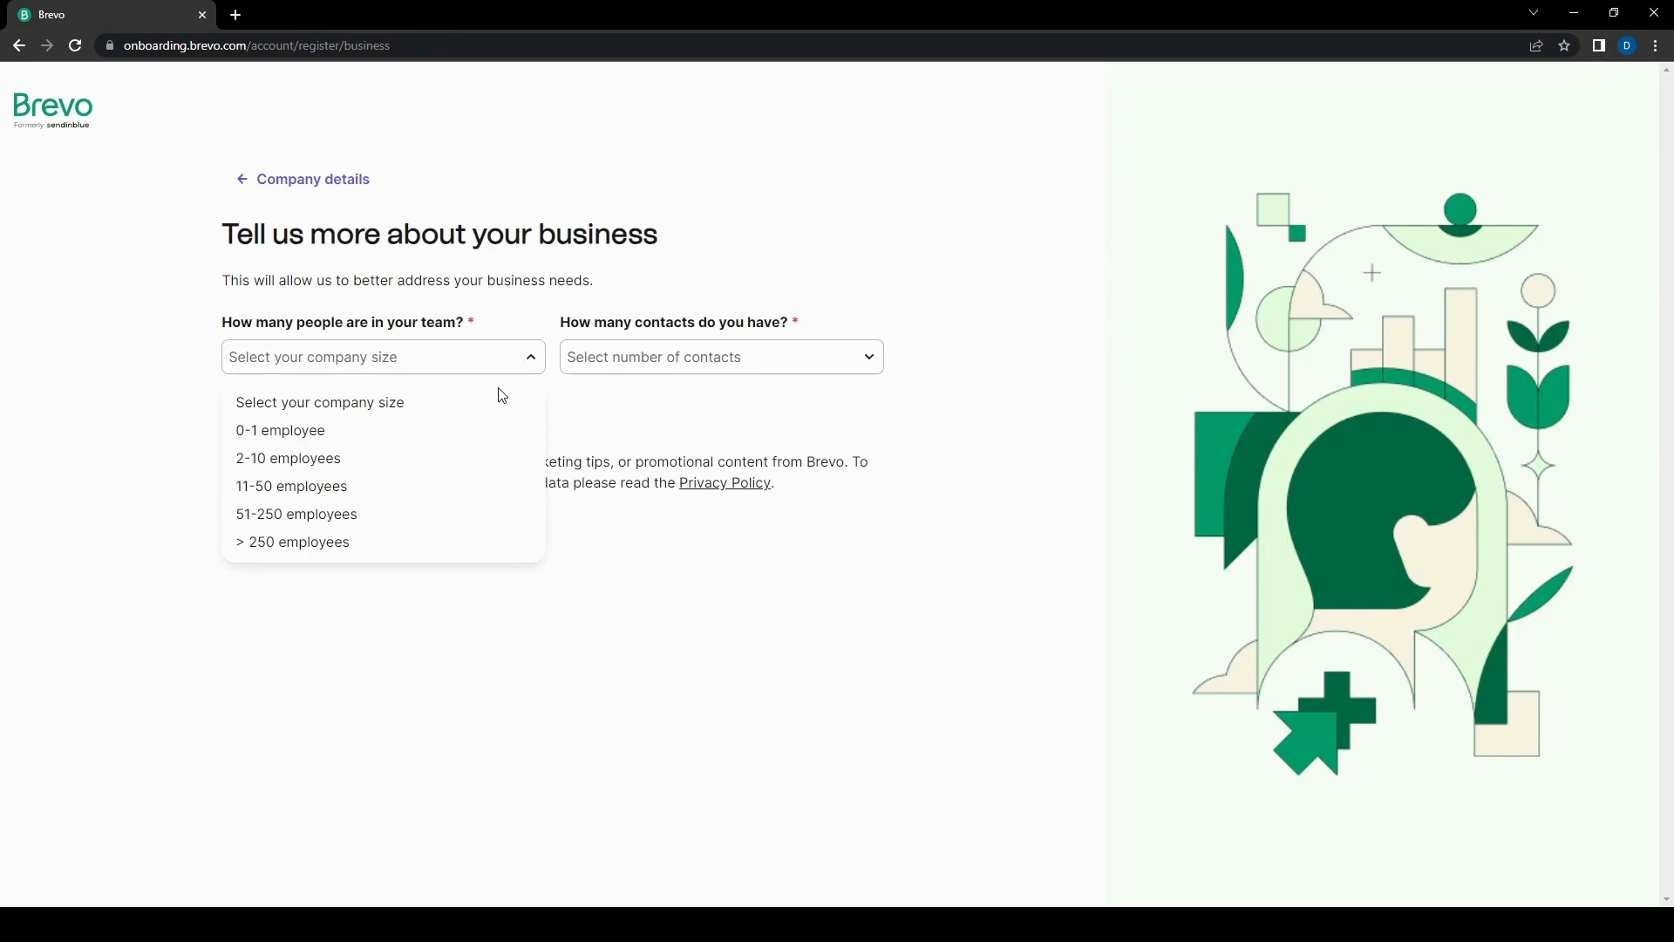
Step: Choose 0-1 employee, No contacts yet, not selling online, and opt out of promotional emails
click(280, 429)
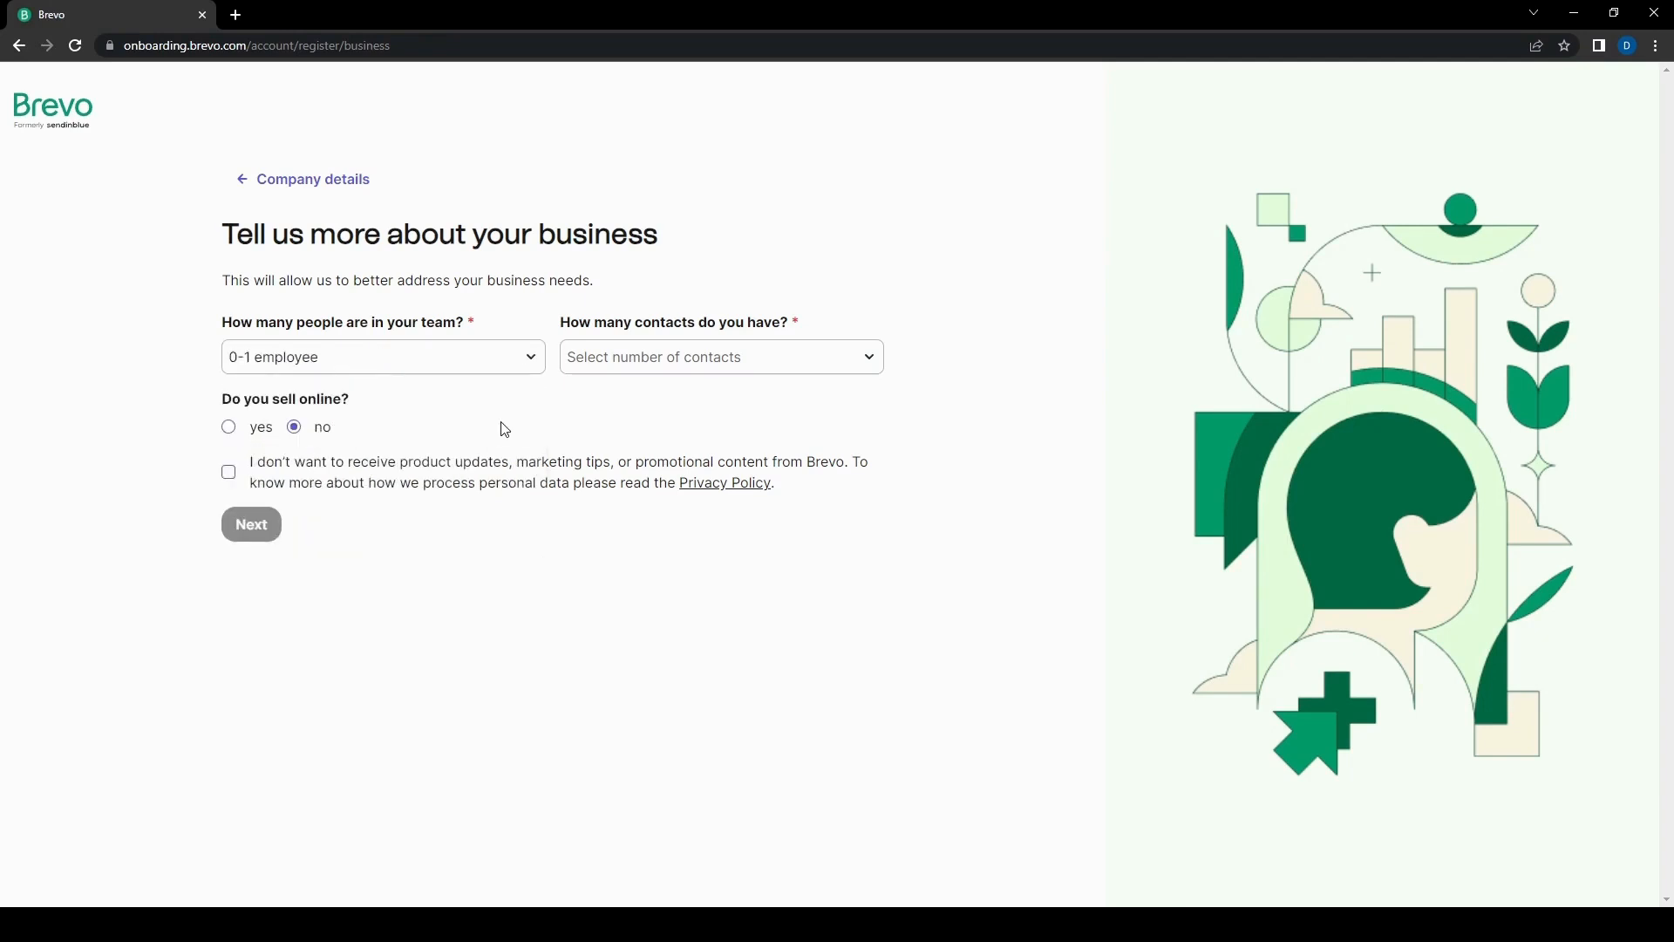
click(719, 356)
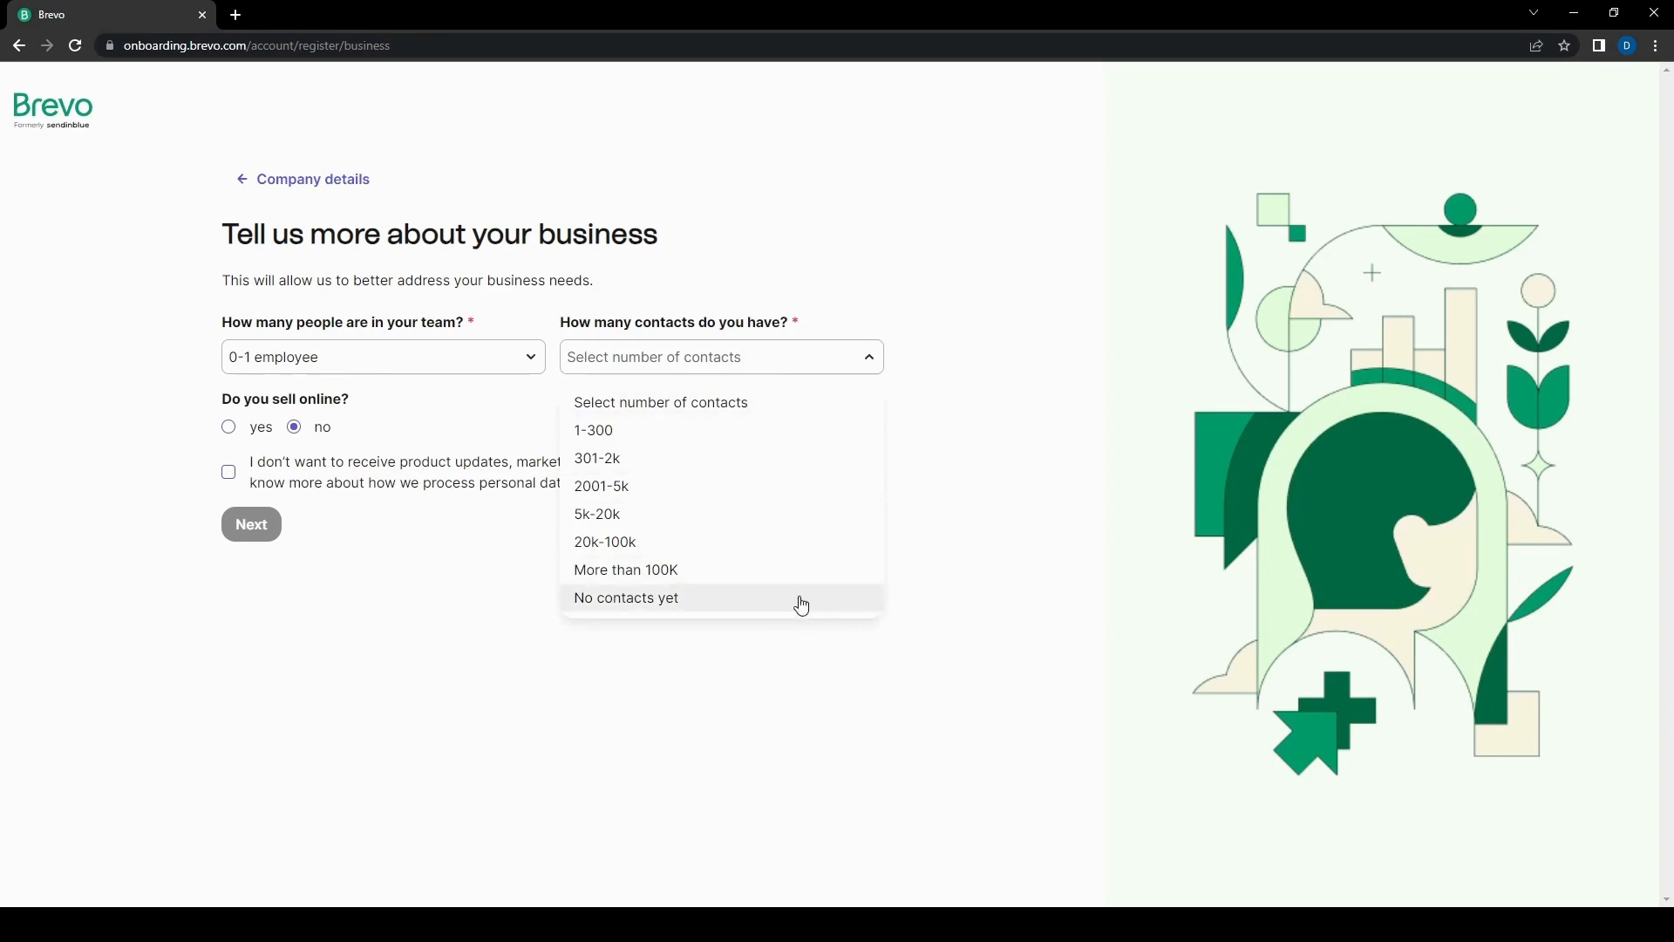
click(627, 597)
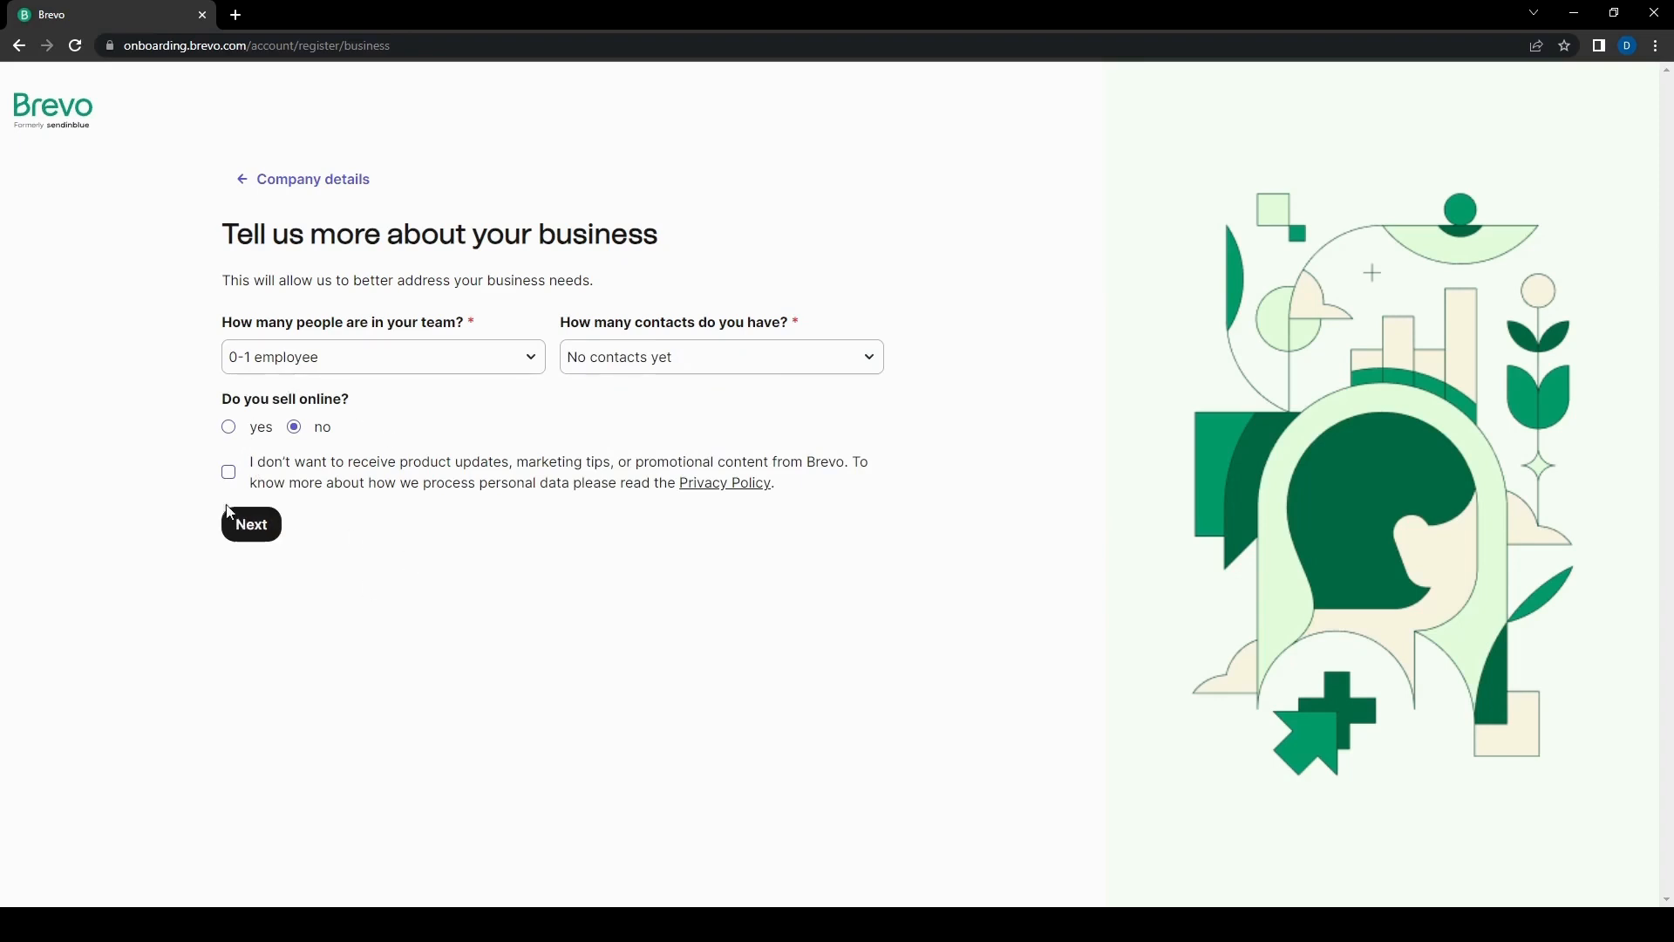
click(228, 471)
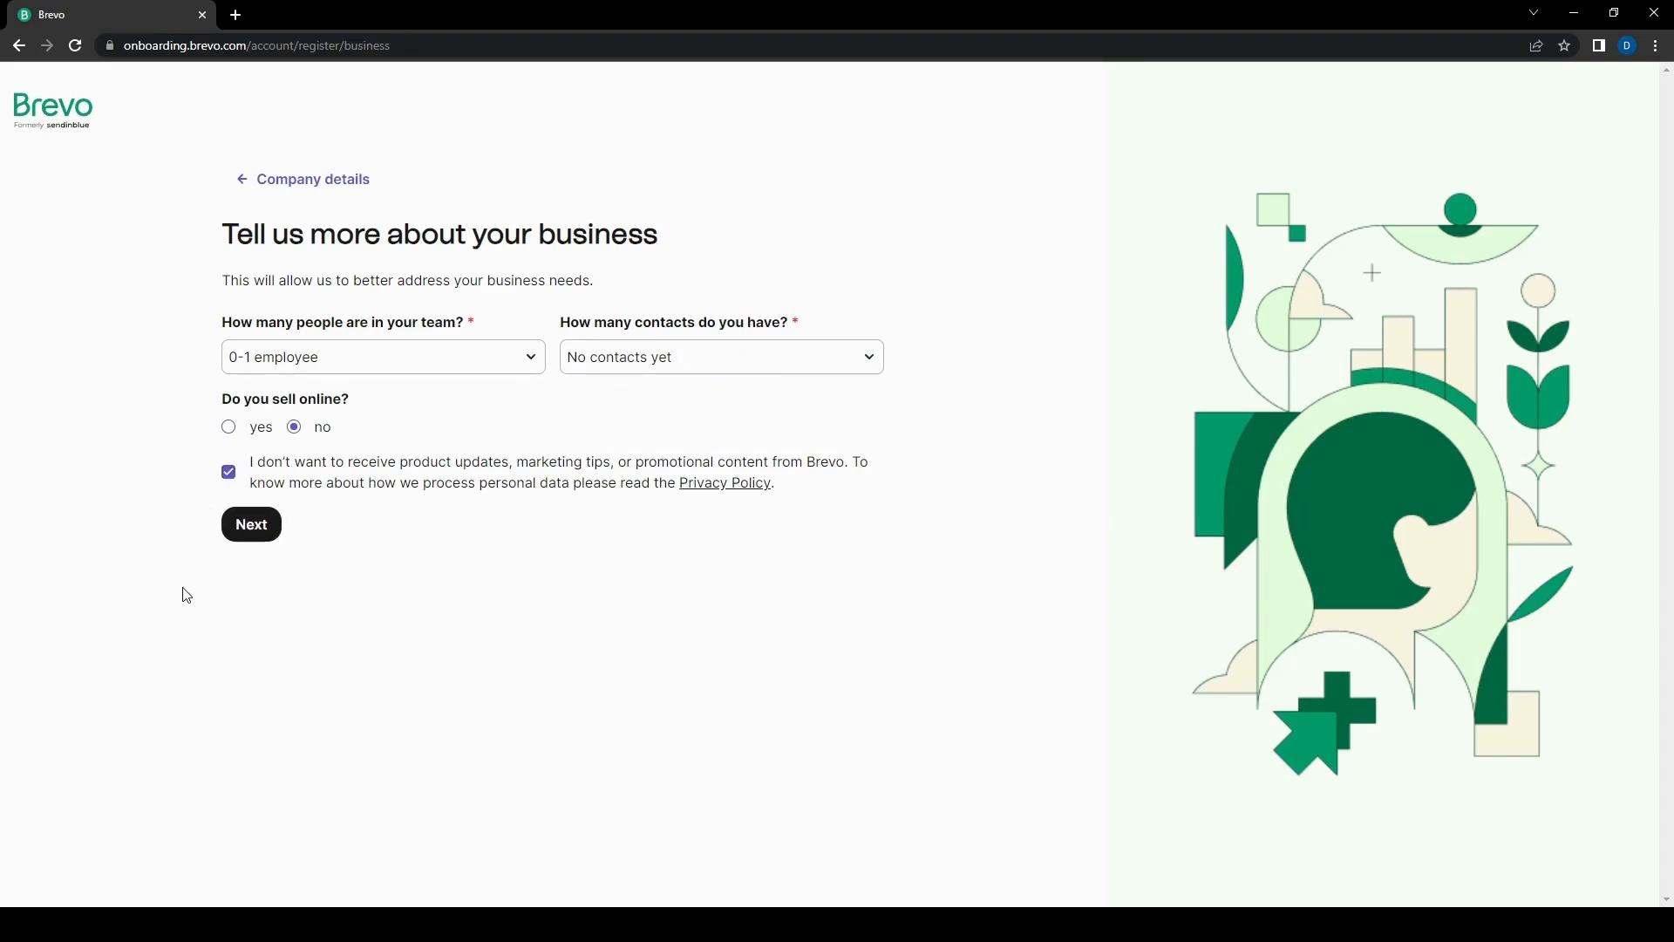
mouse_move(641, 617)
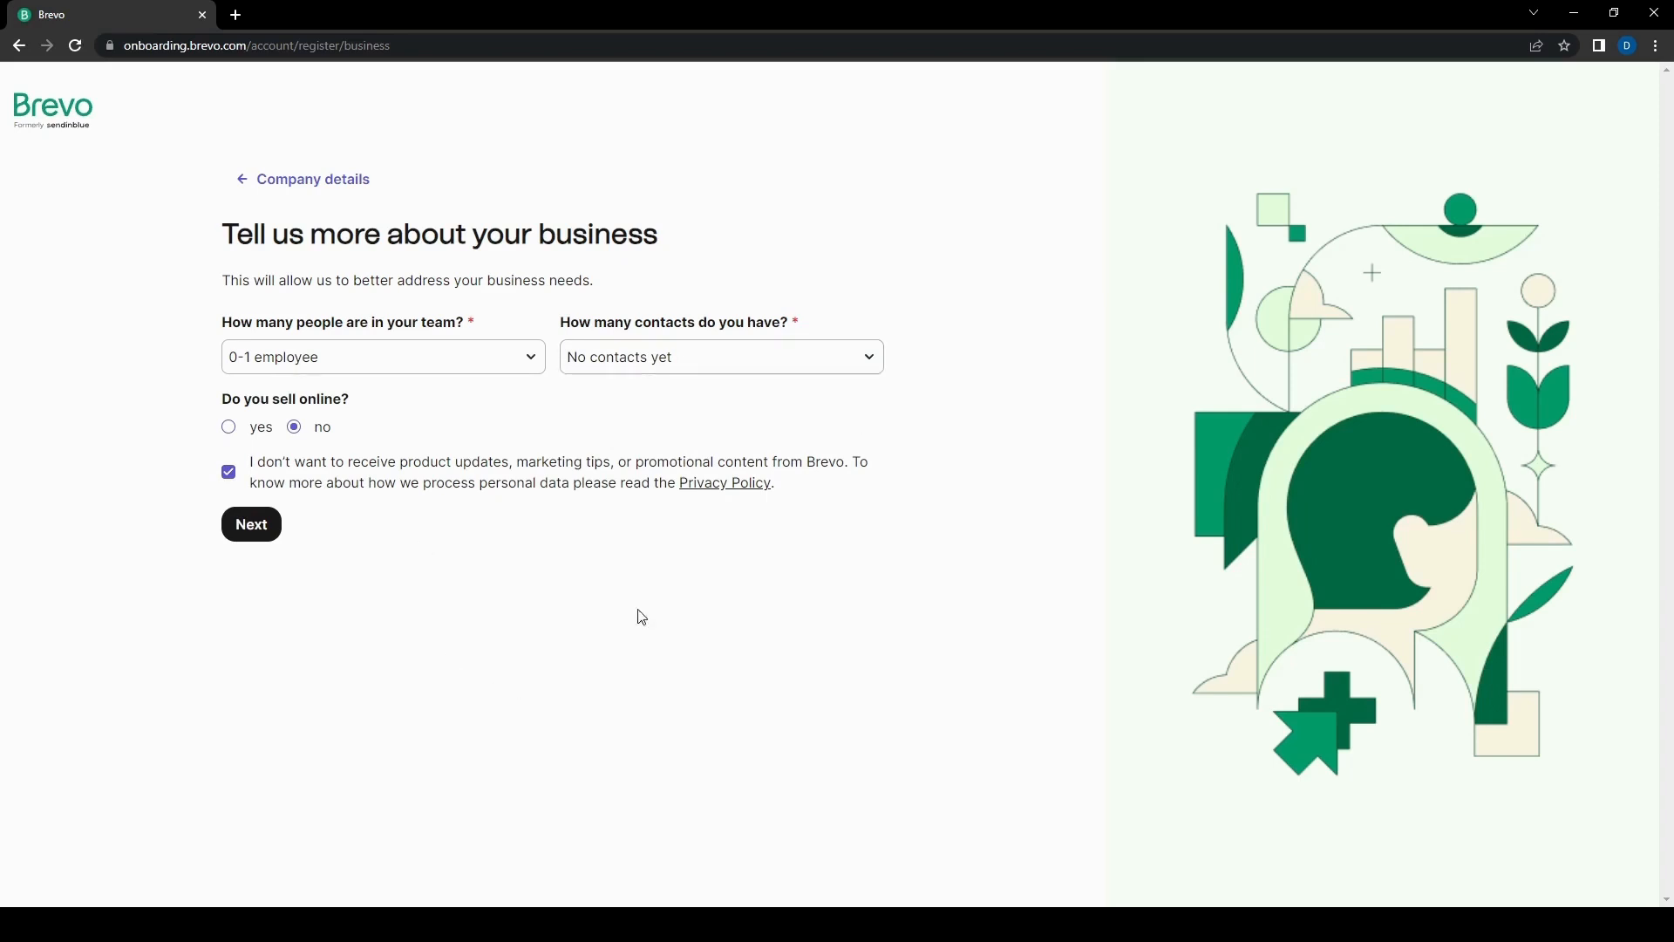
mouse_move(123, 467)
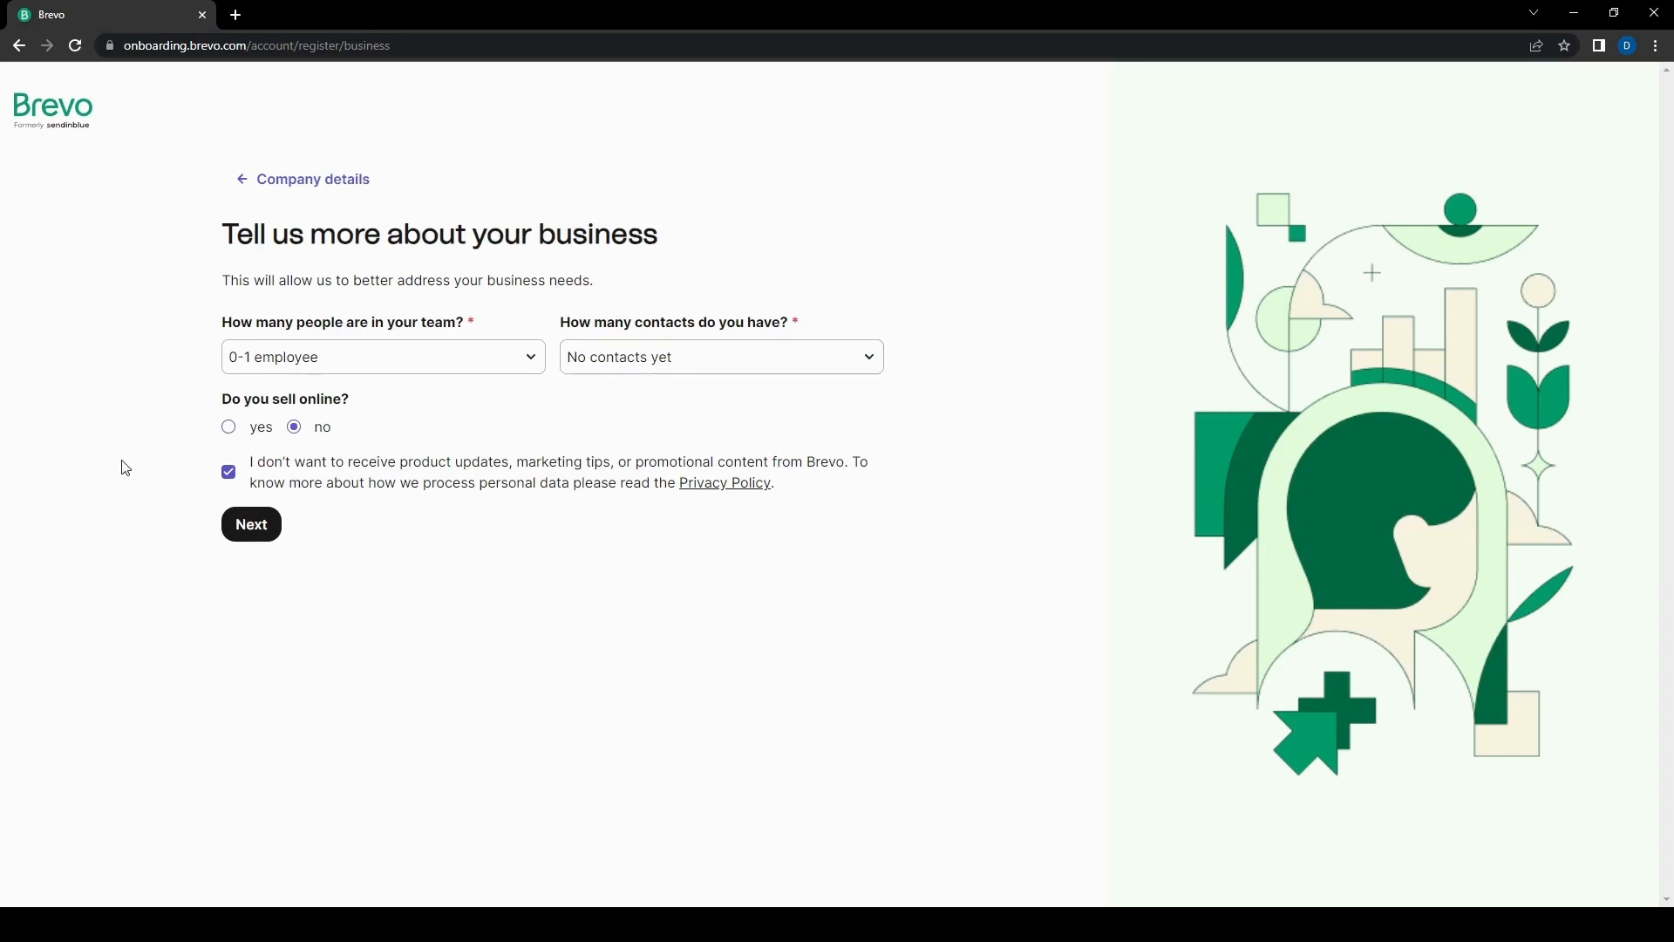
mouse_move(530, 503)
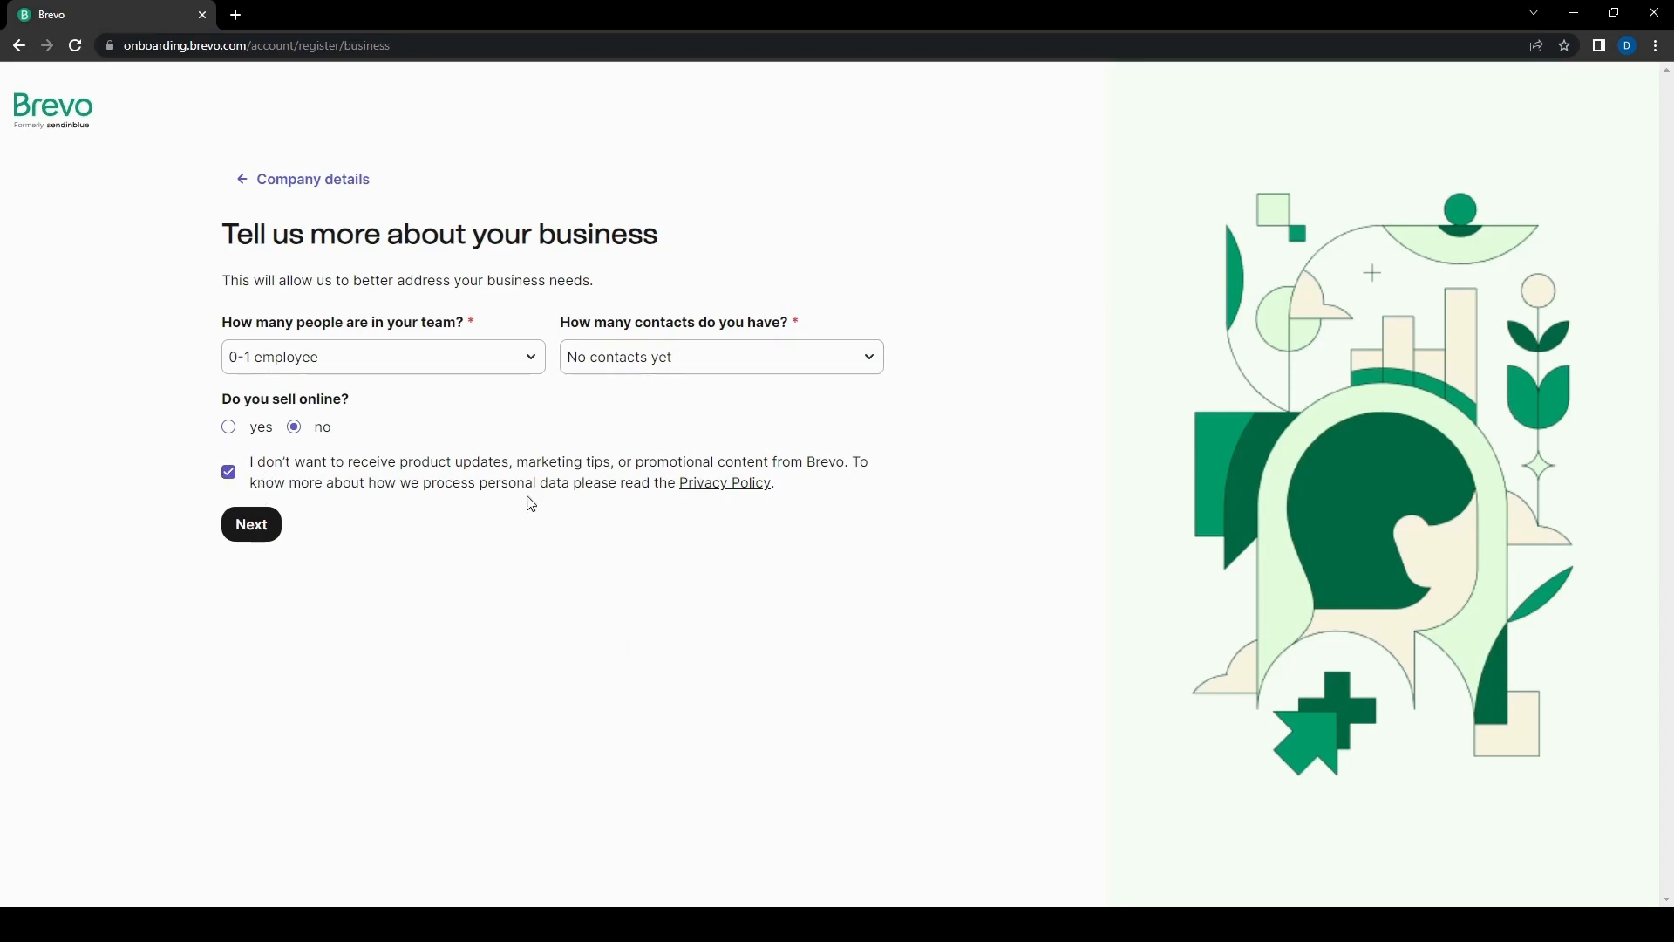
click(227, 472)
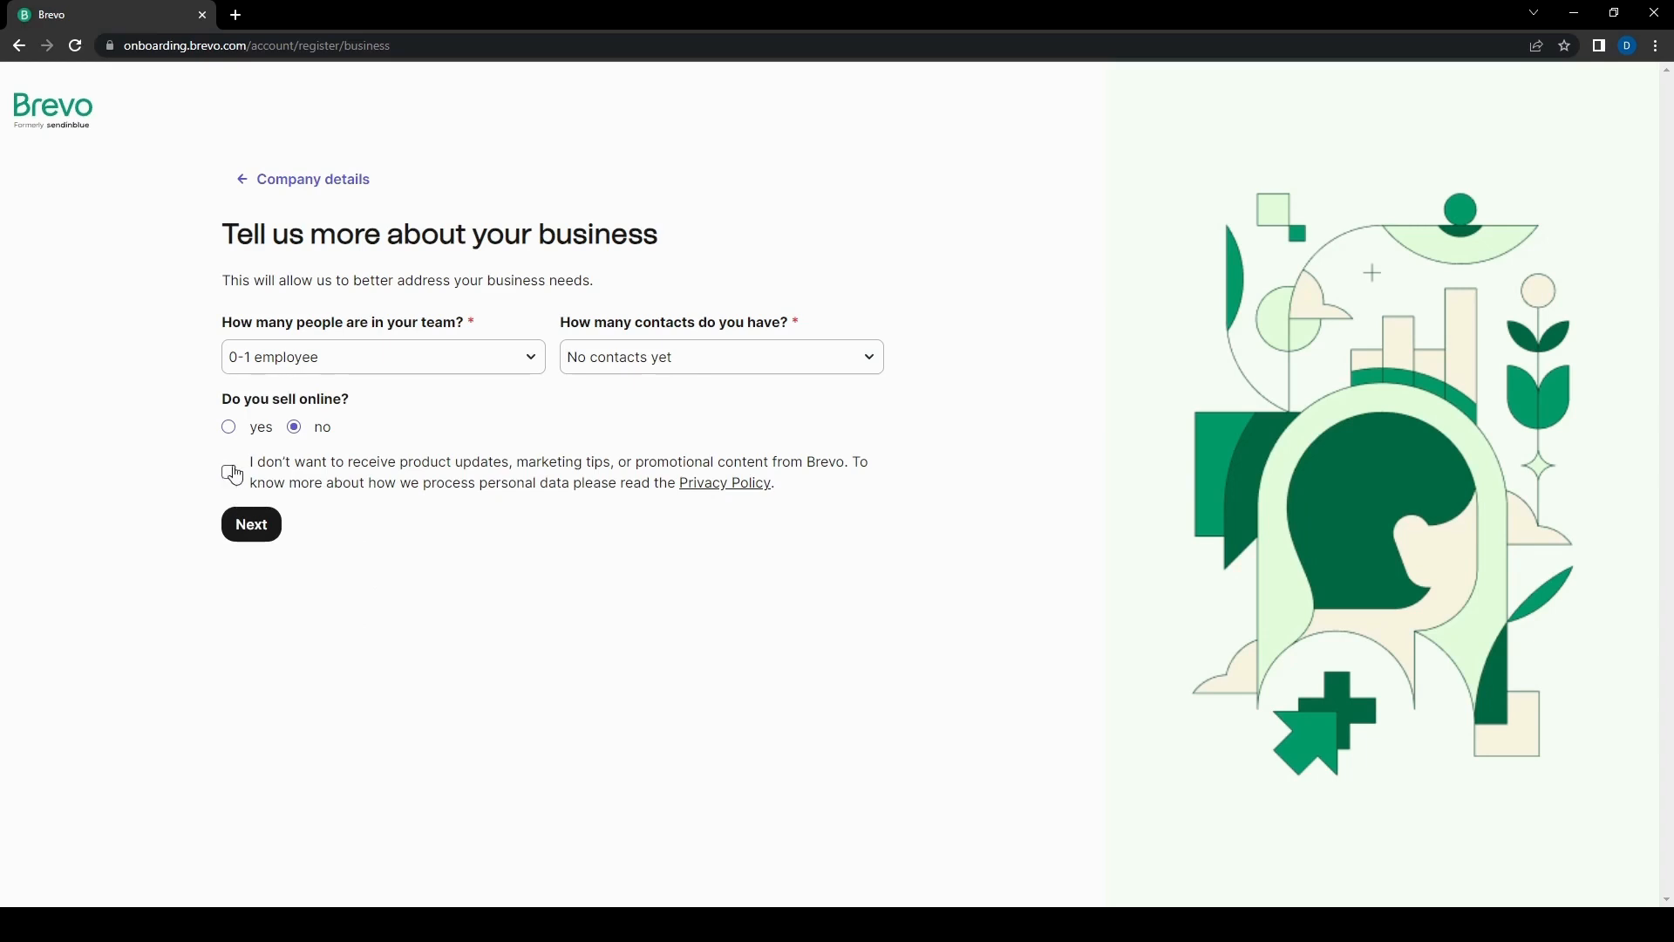
click(228, 472)
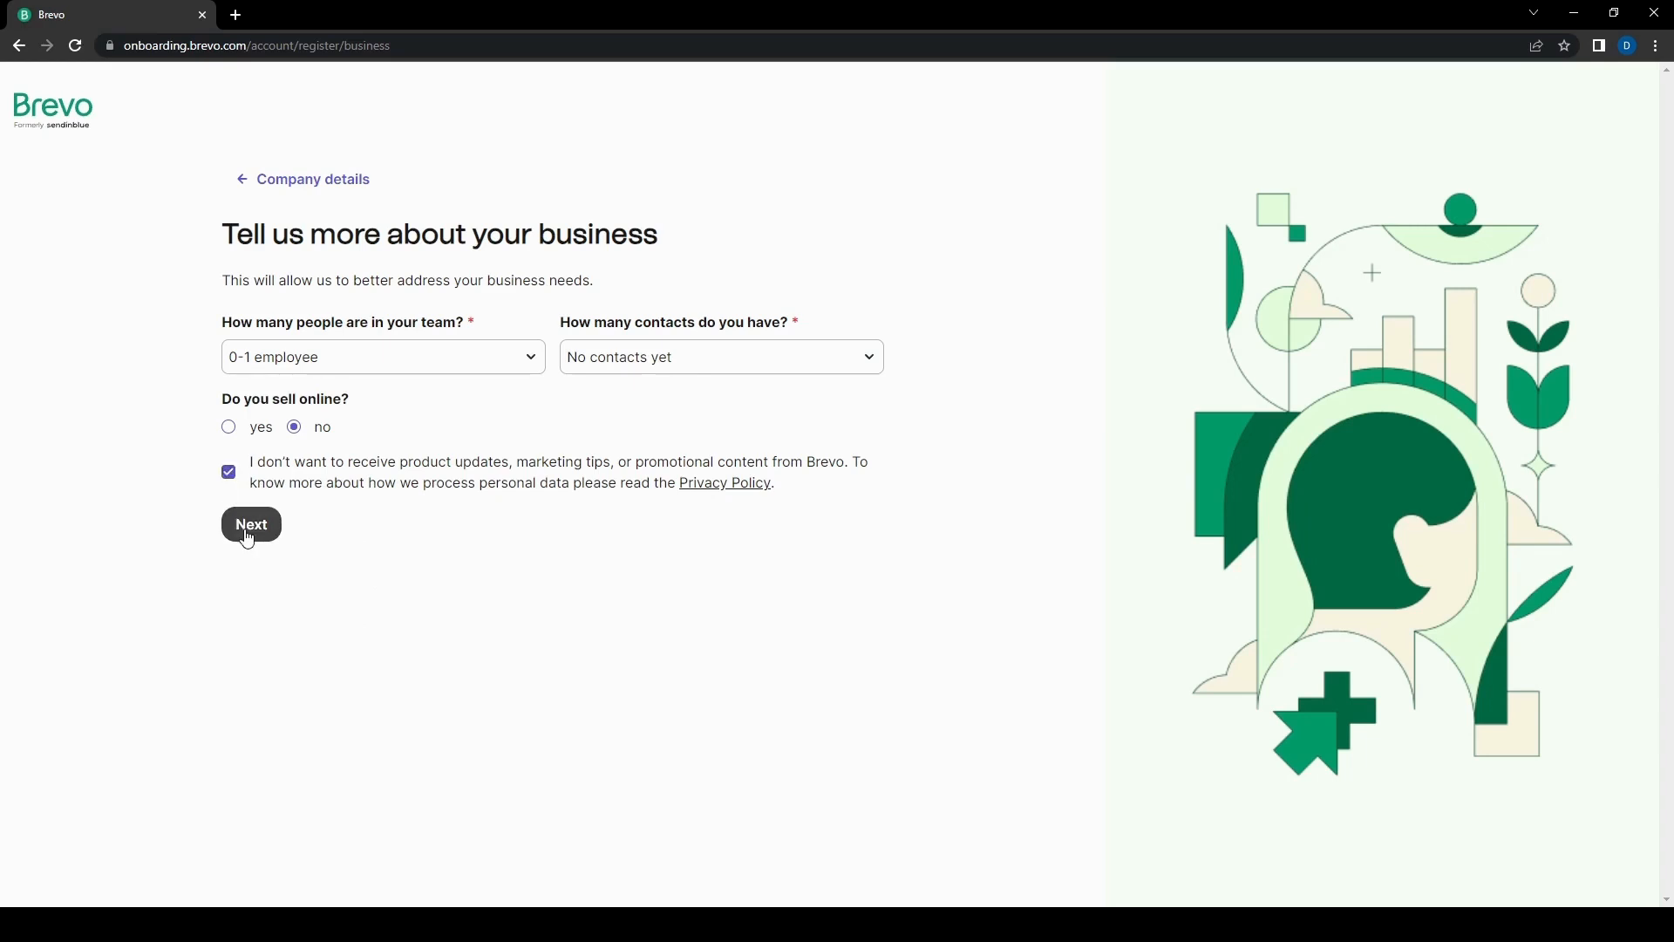
Step: Submit the business details to reach the Validate your phone number page
click(250, 524)
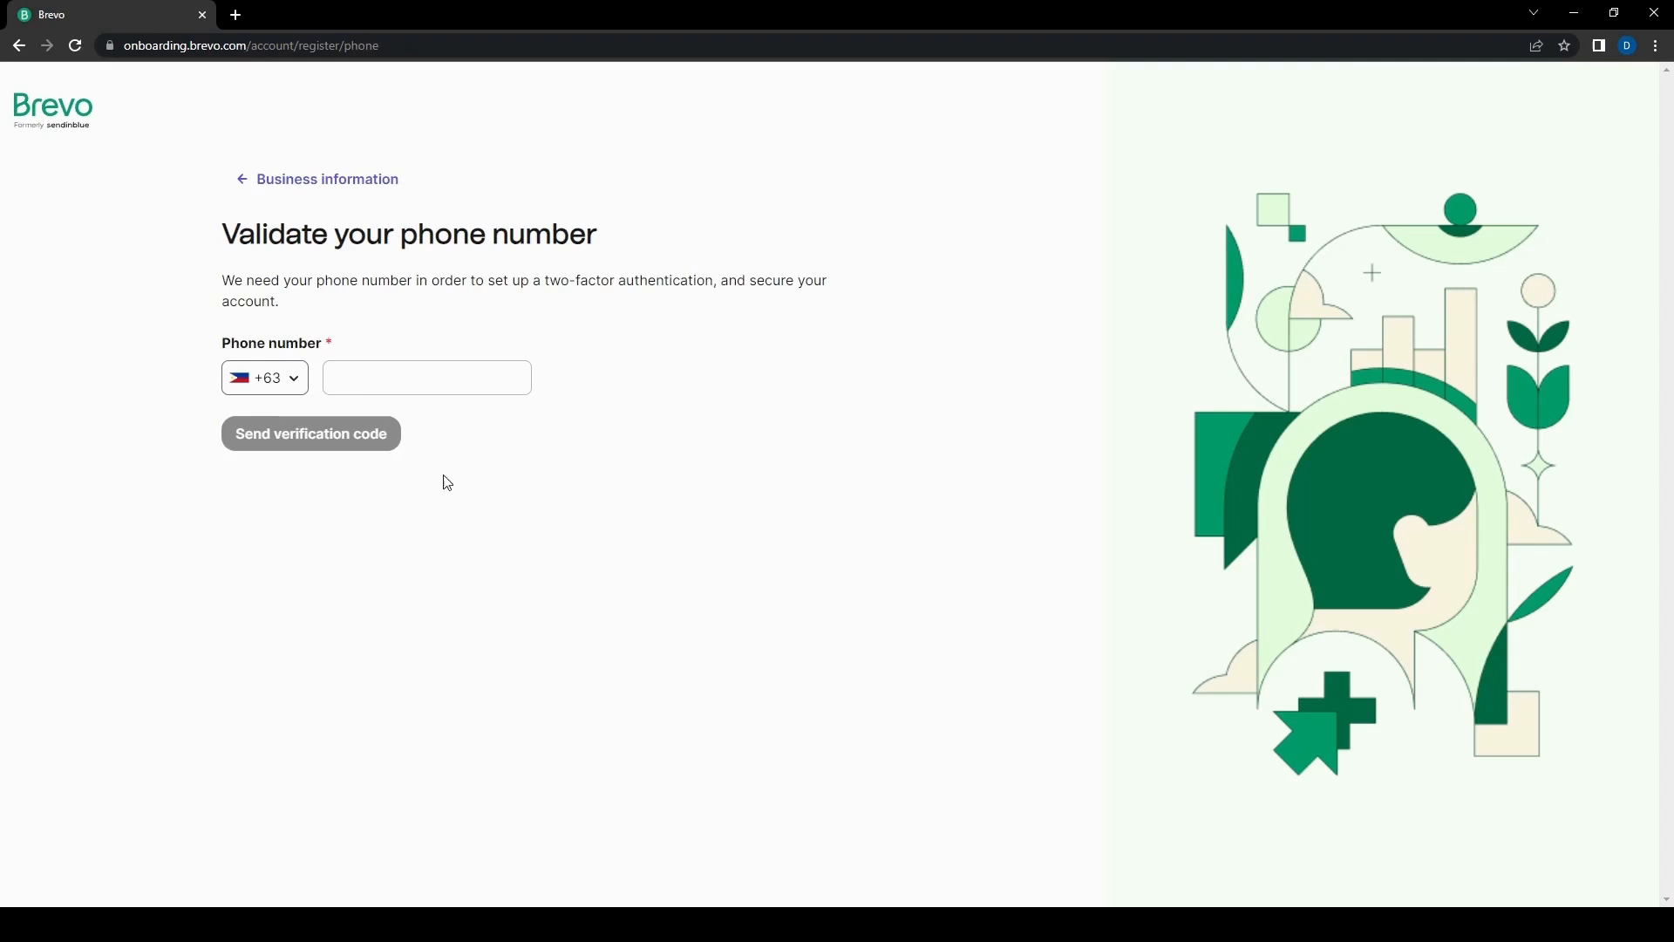
mouse_move(119, 329)
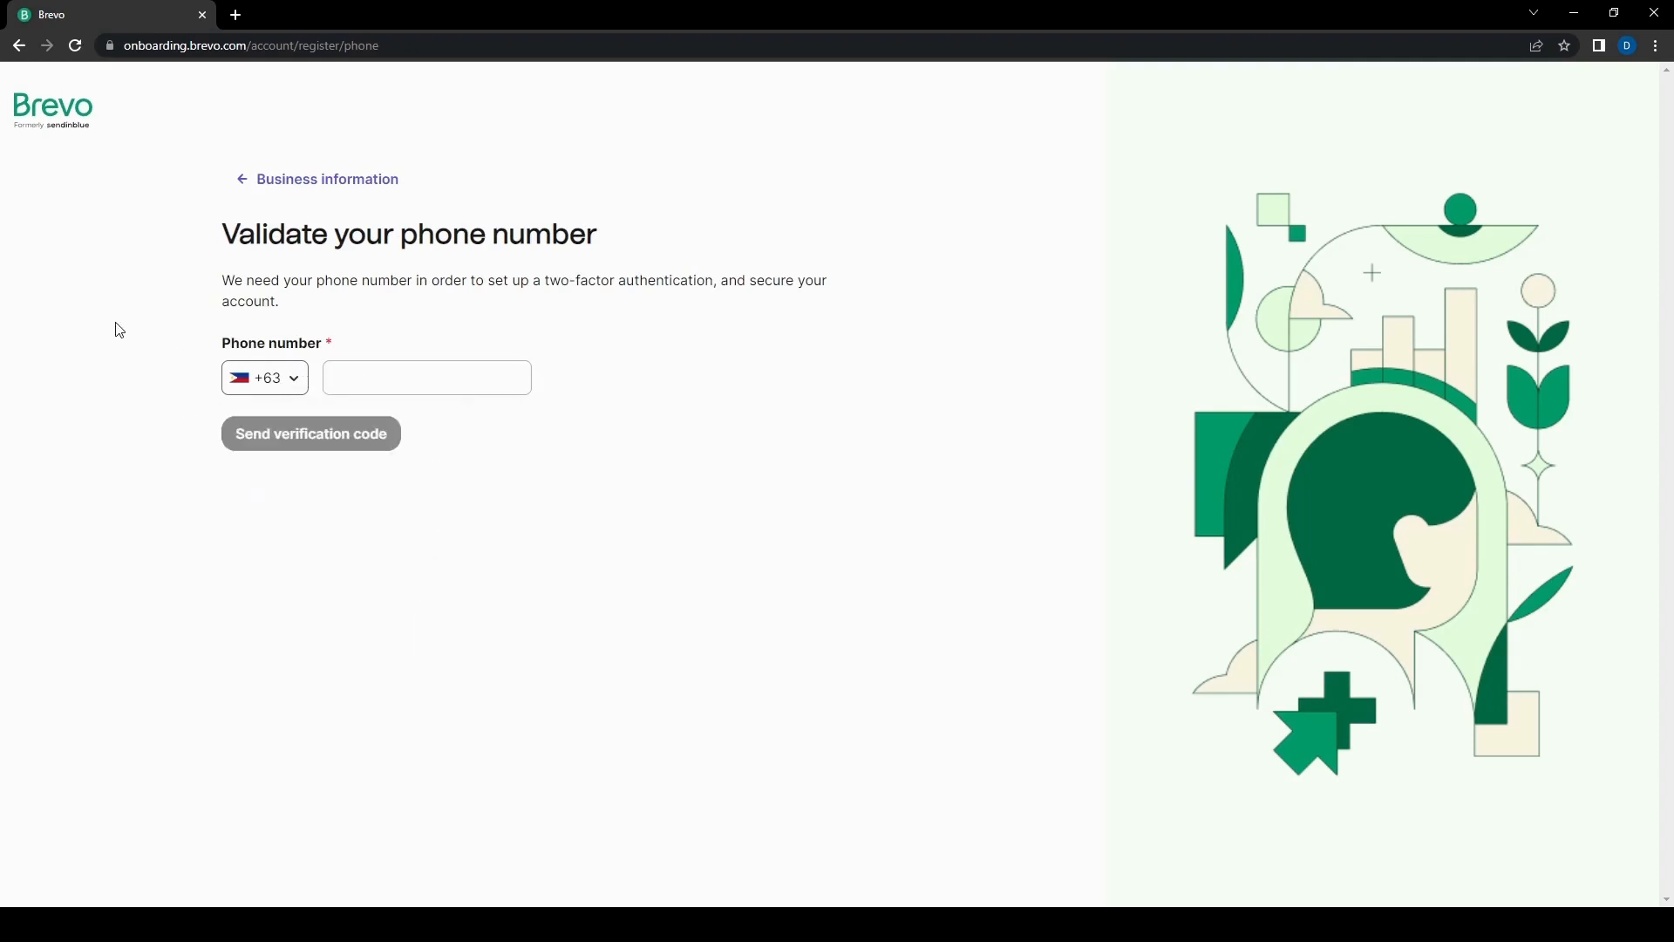
mouse_move(659, 346)
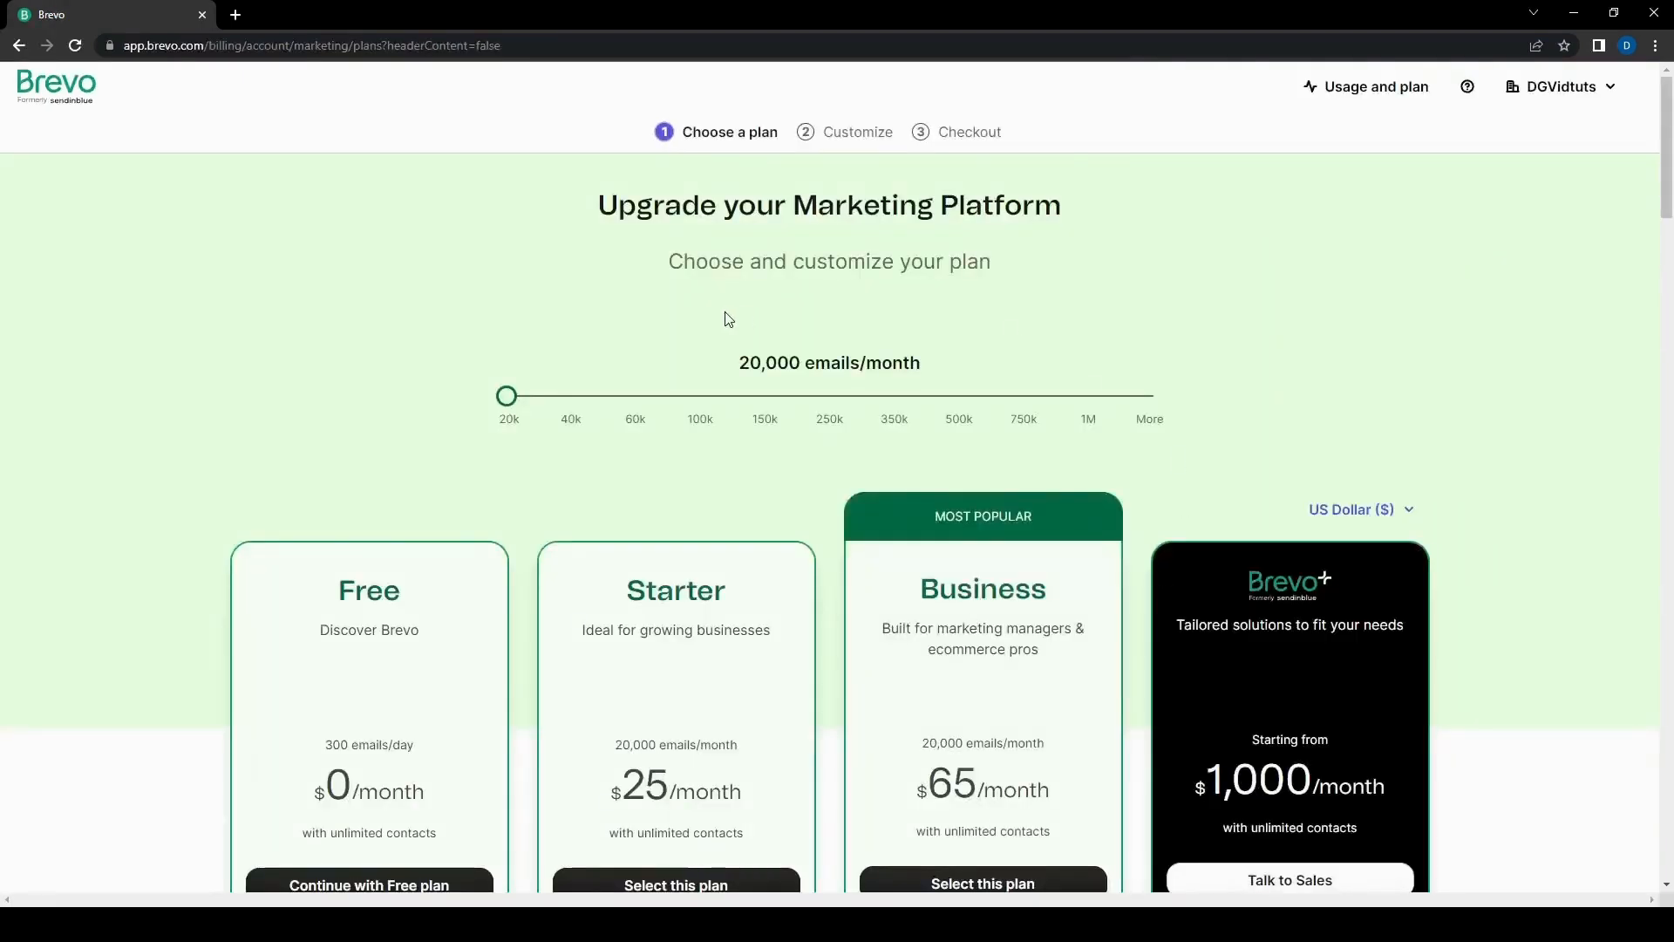
mouse_move(294, 584)
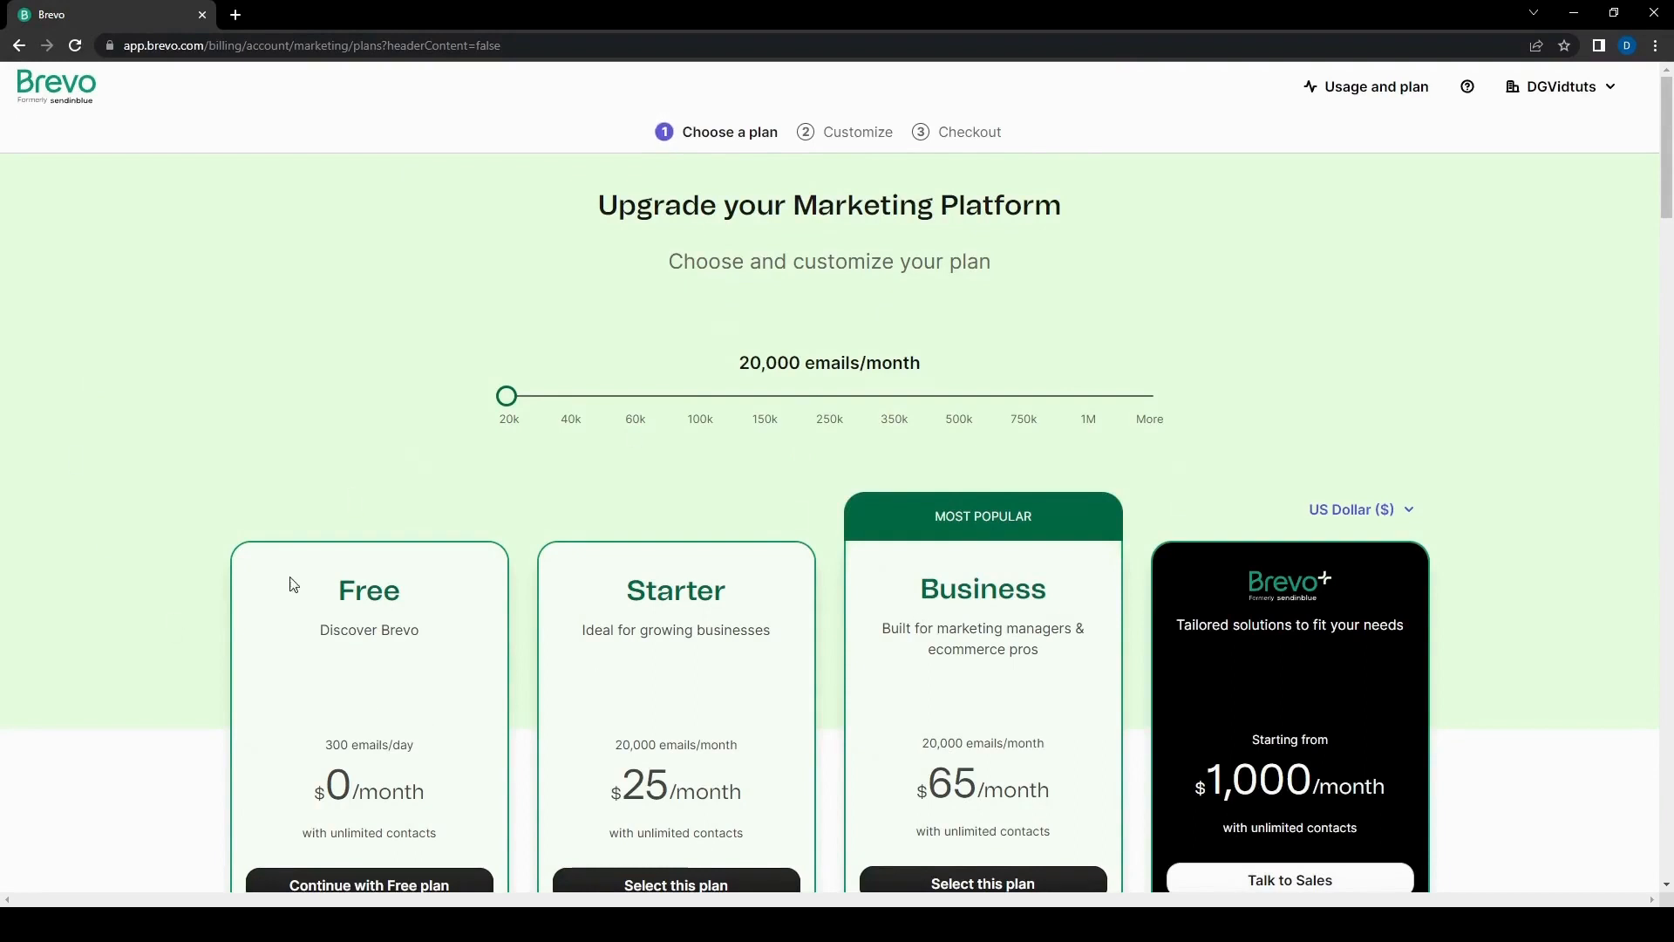
Step: Browse the Upgrade your Marketing Platform plans and continue with the Free plan
scroll(down, 3)
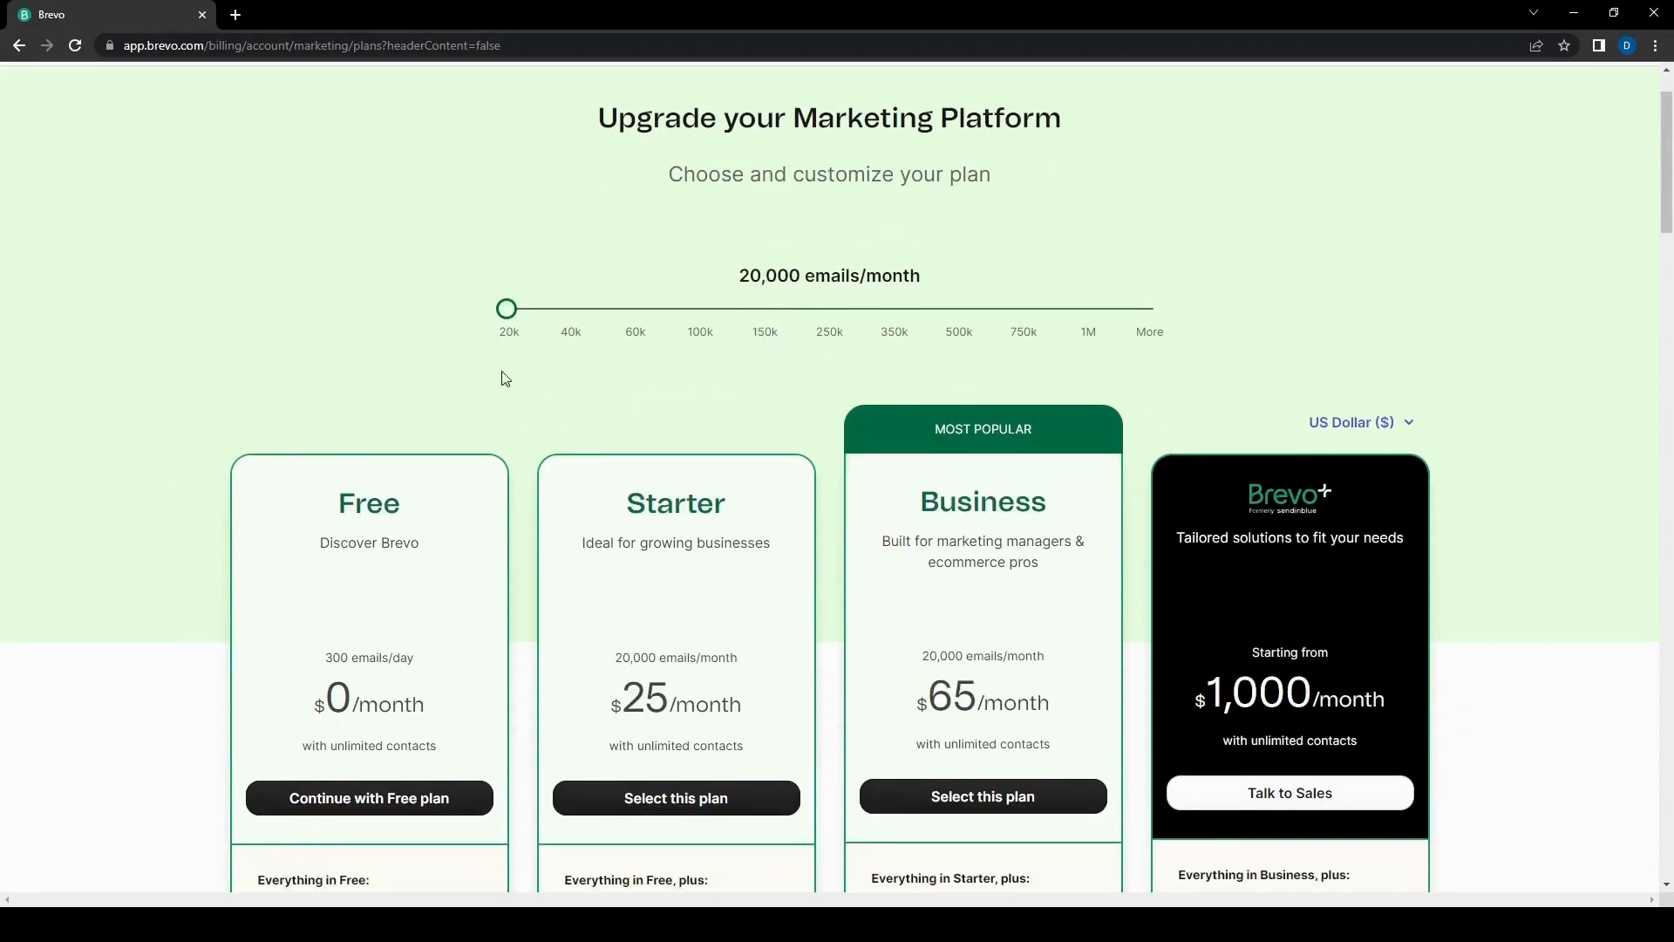
scroll(down, 3)
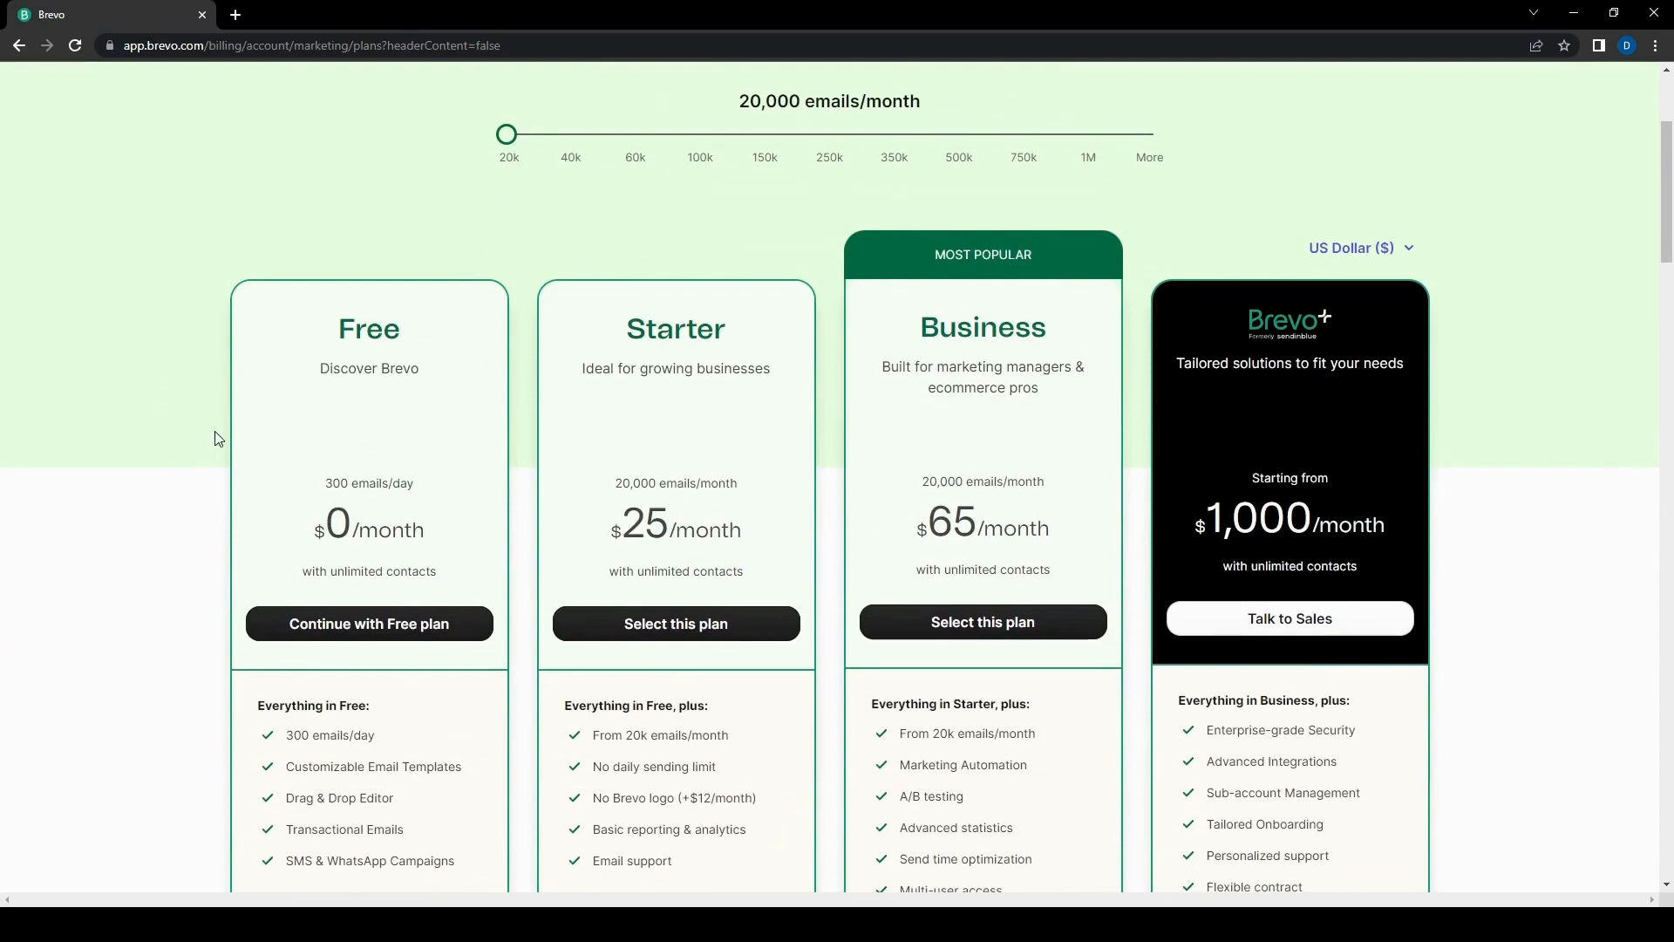
scroll(up, 3)
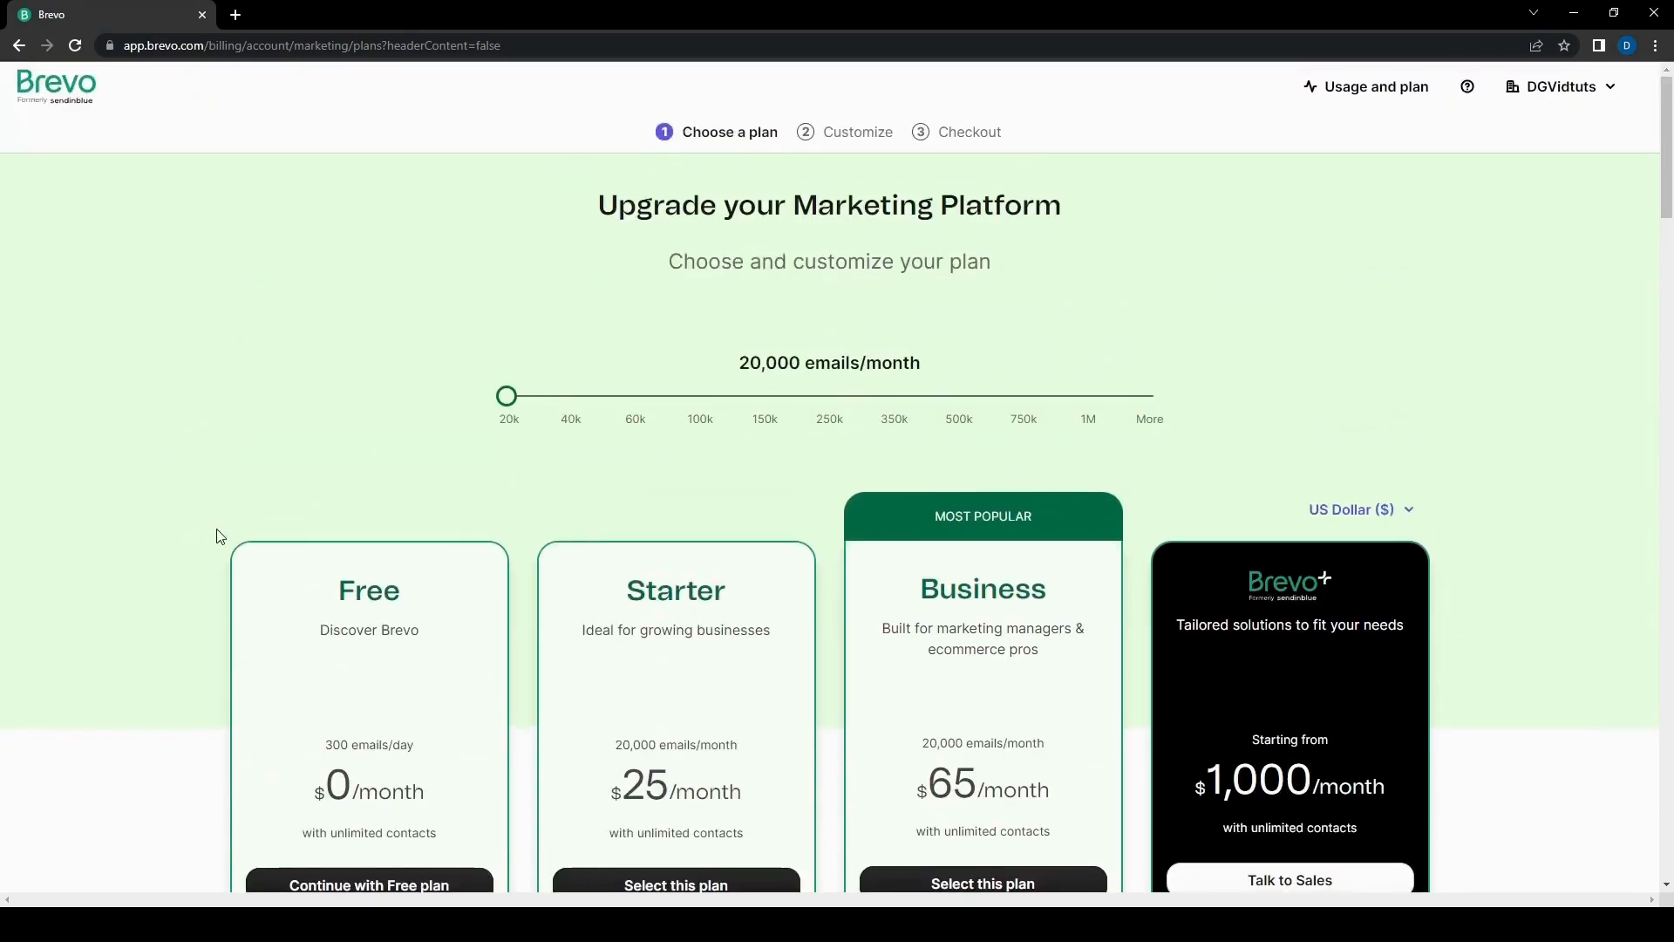
scroll(down, 3)
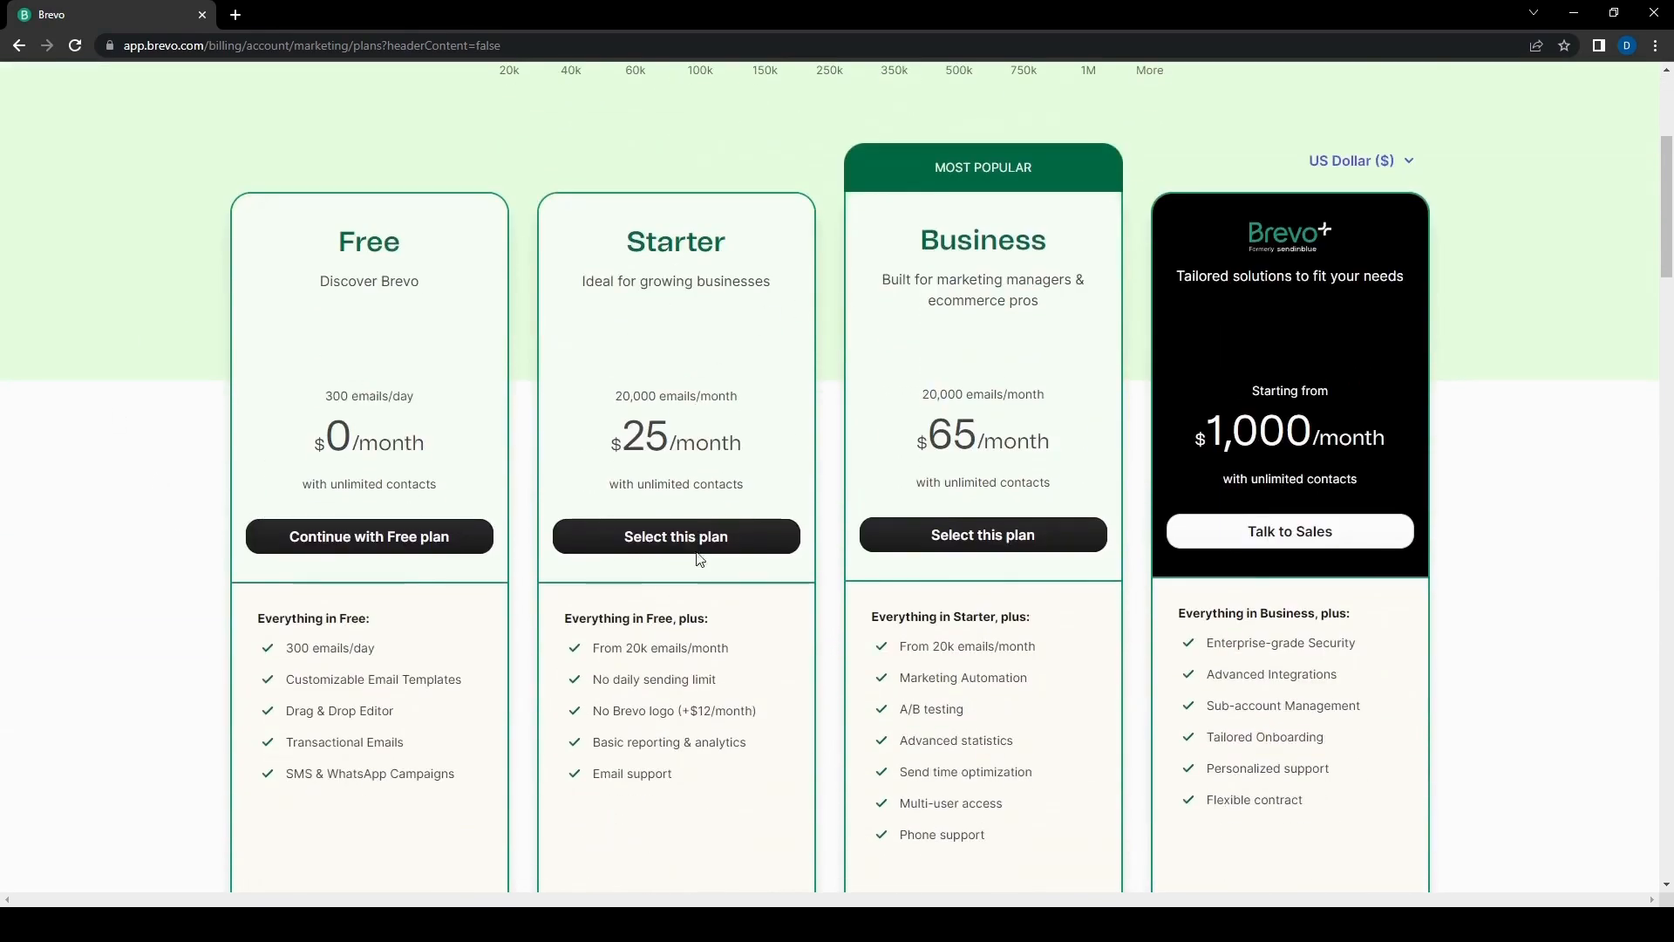
mouse_move(1233, 400)
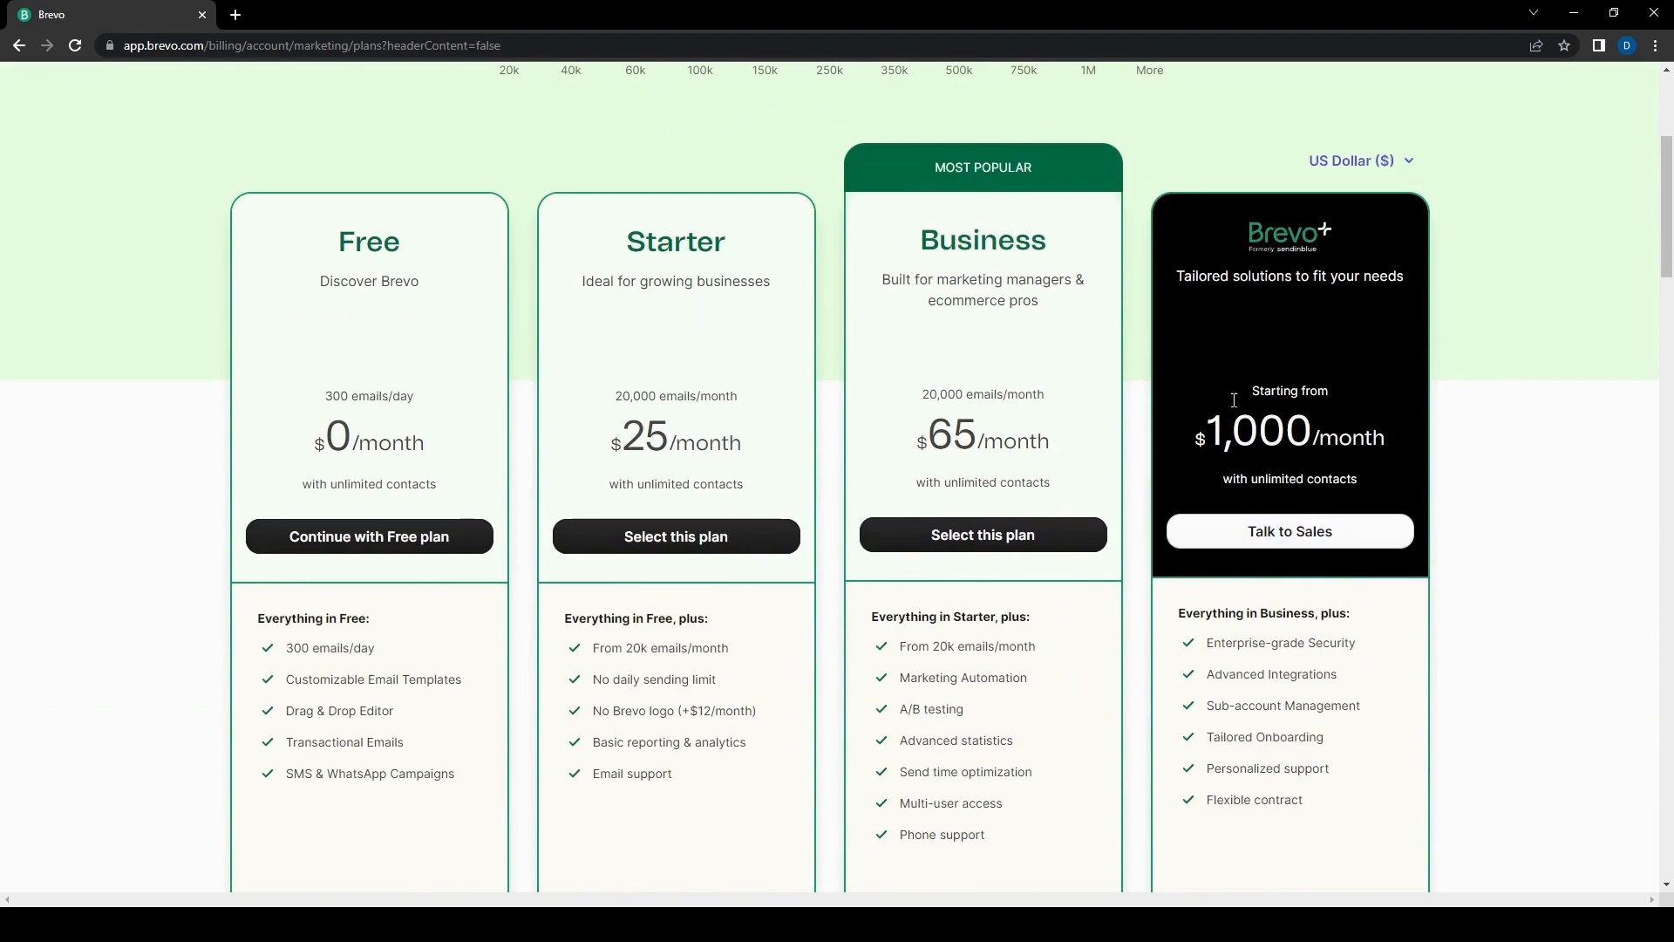
mouse_move(211, 557)
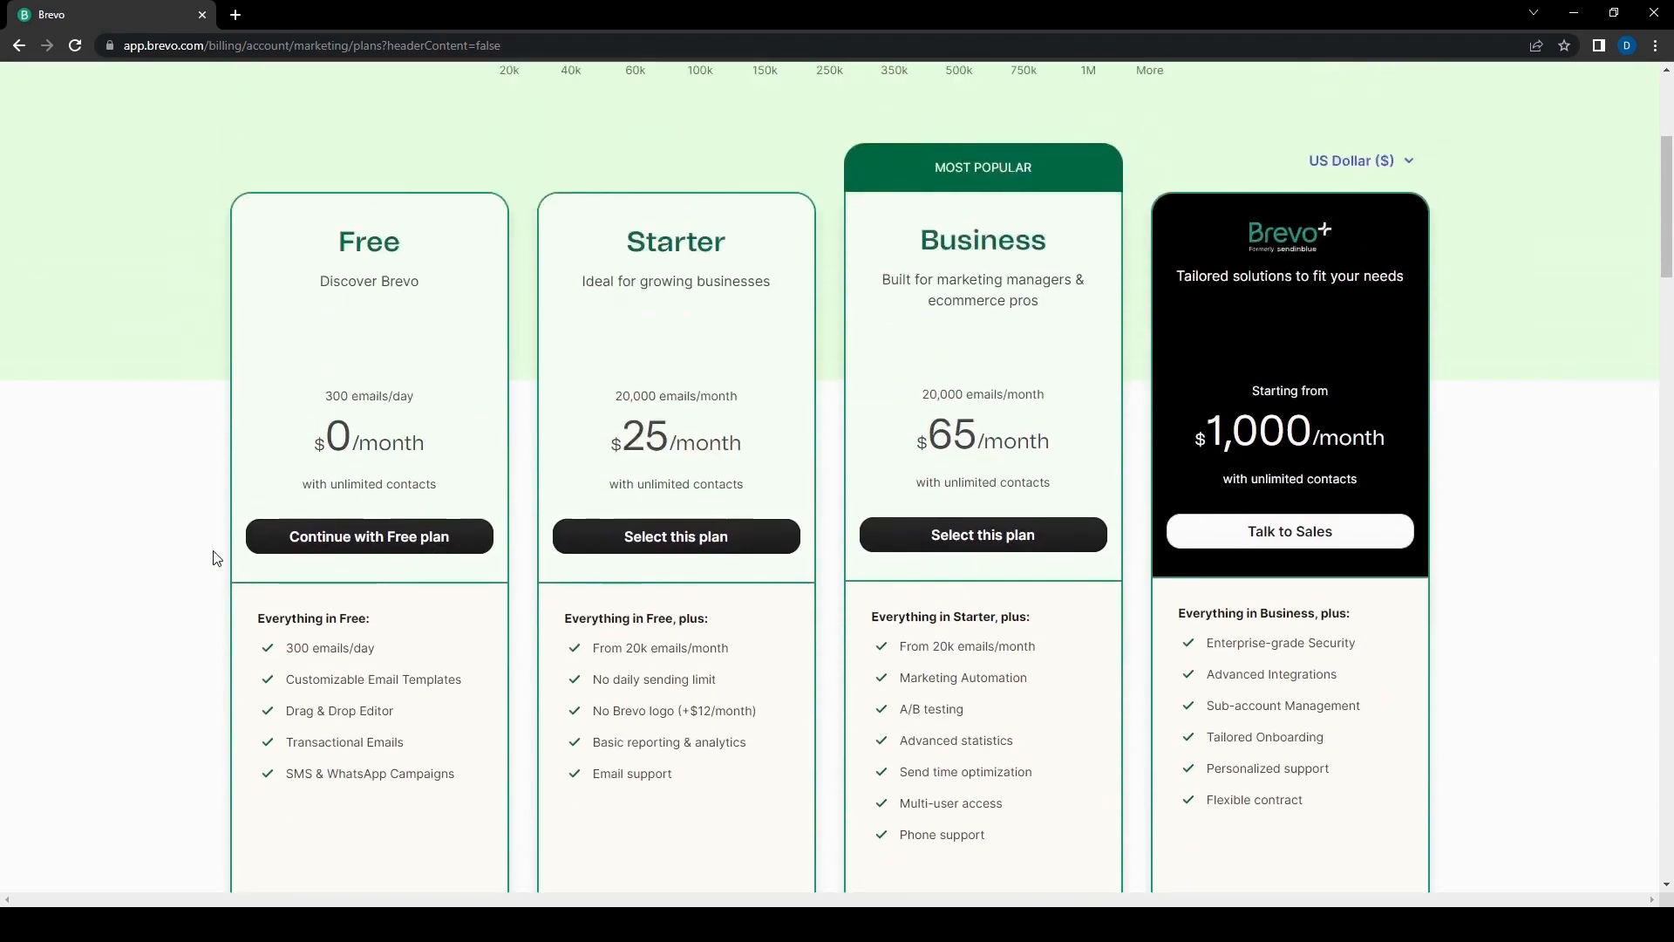
scroll(down, 3)
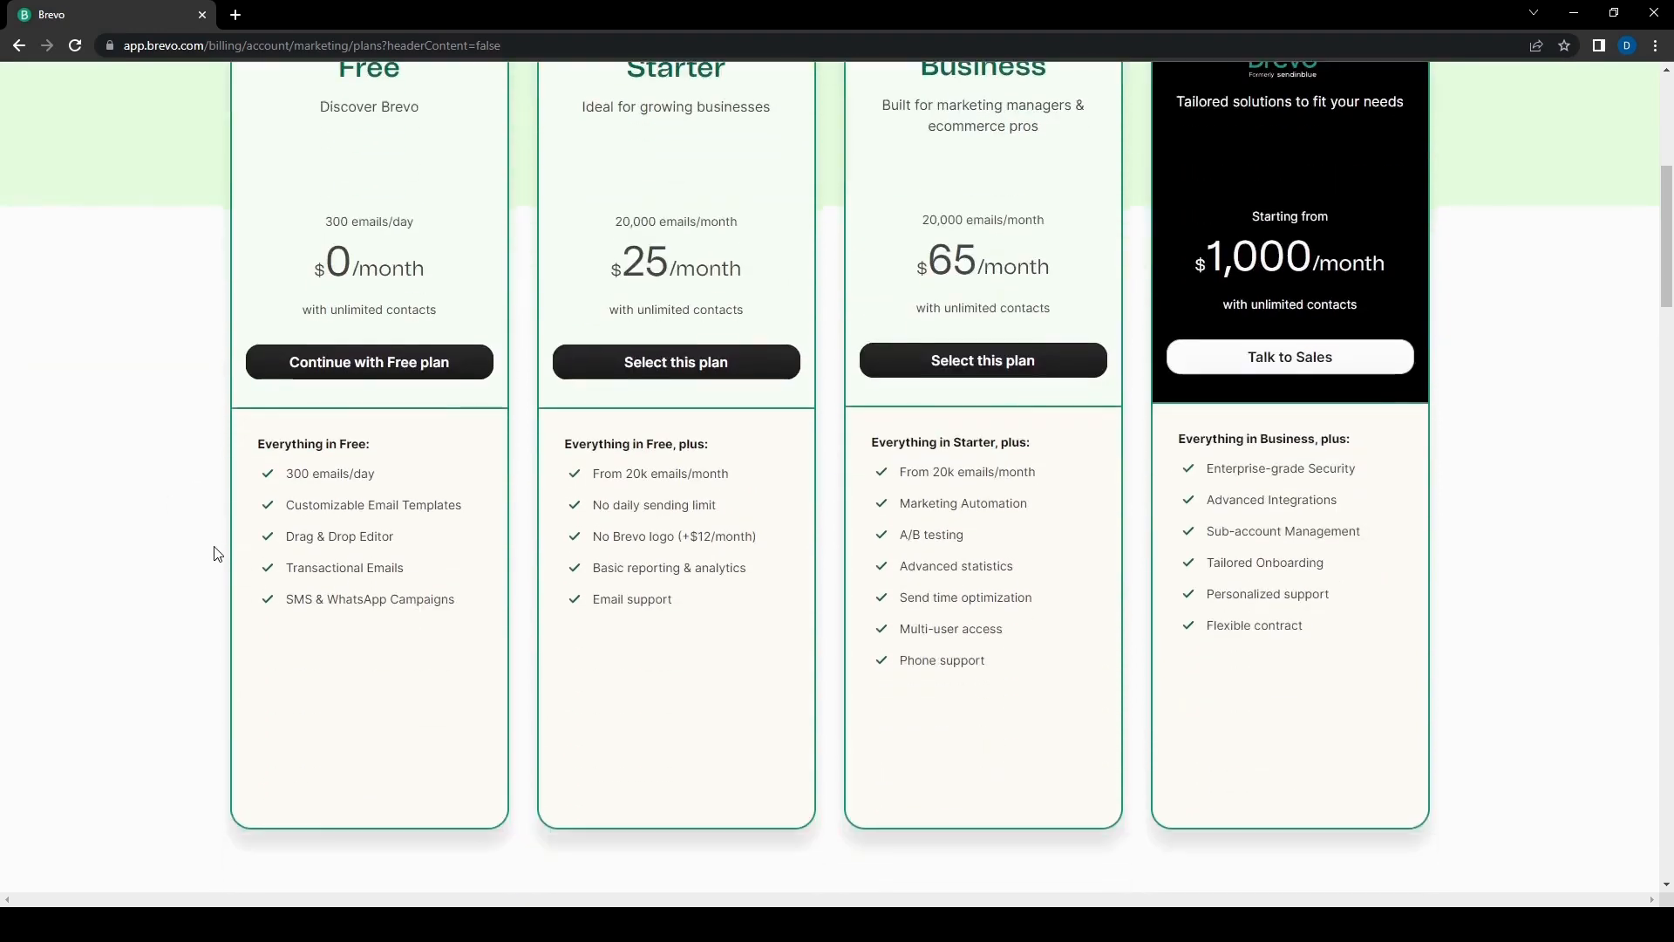
scroll(up, 3)
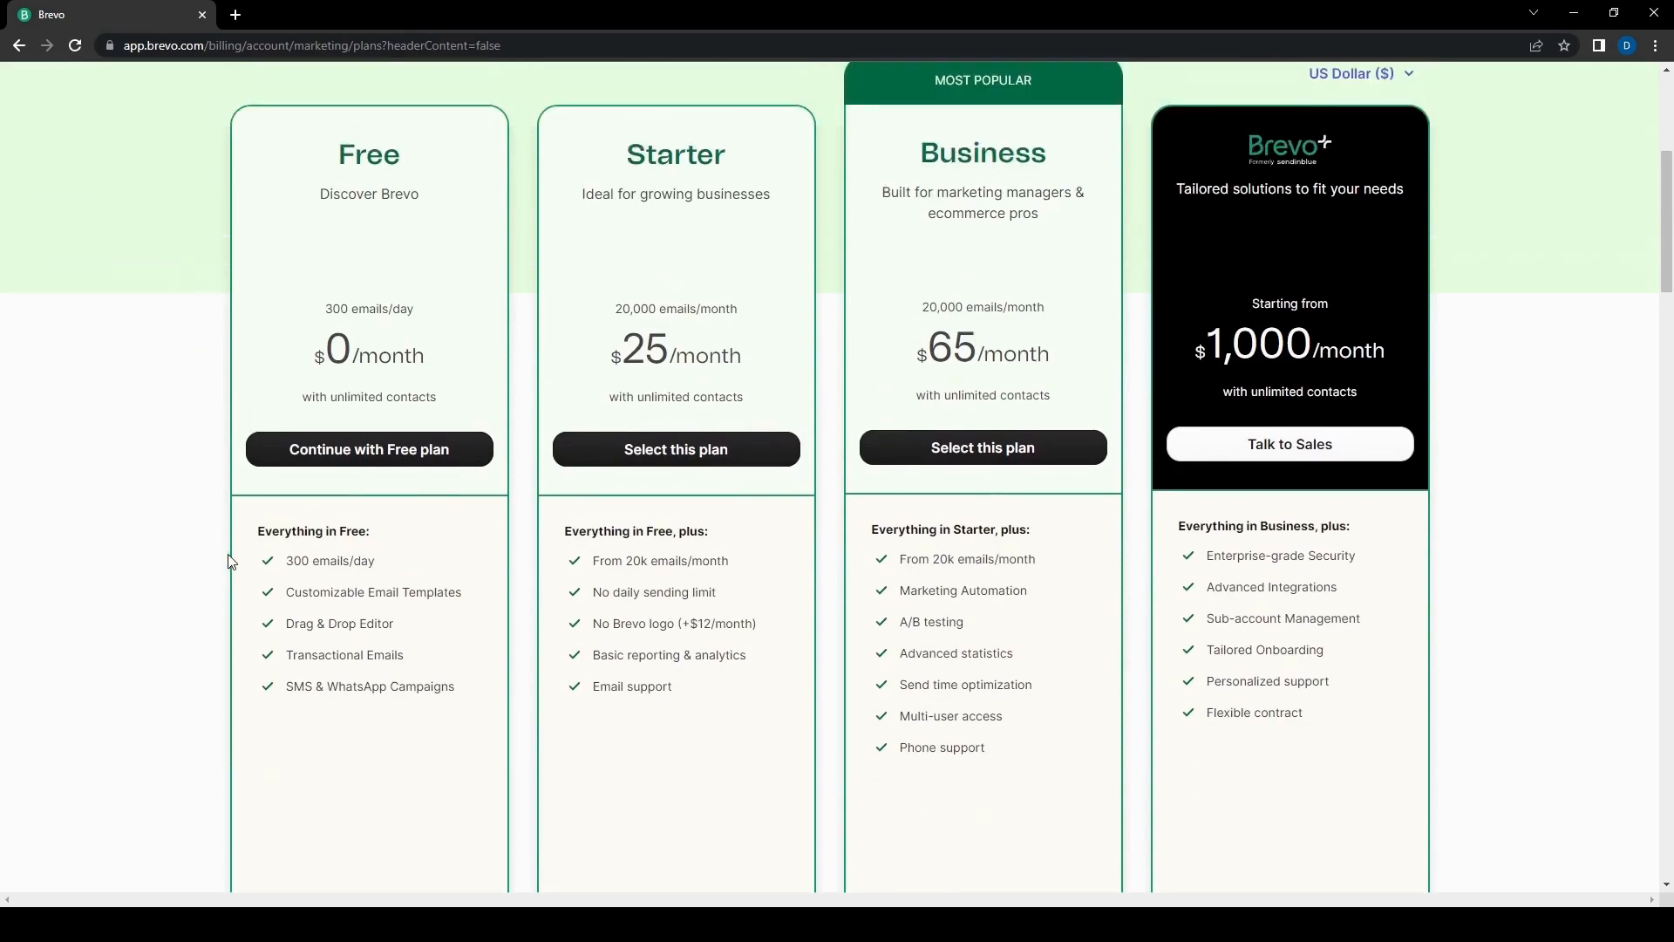
scroll(down, 3)
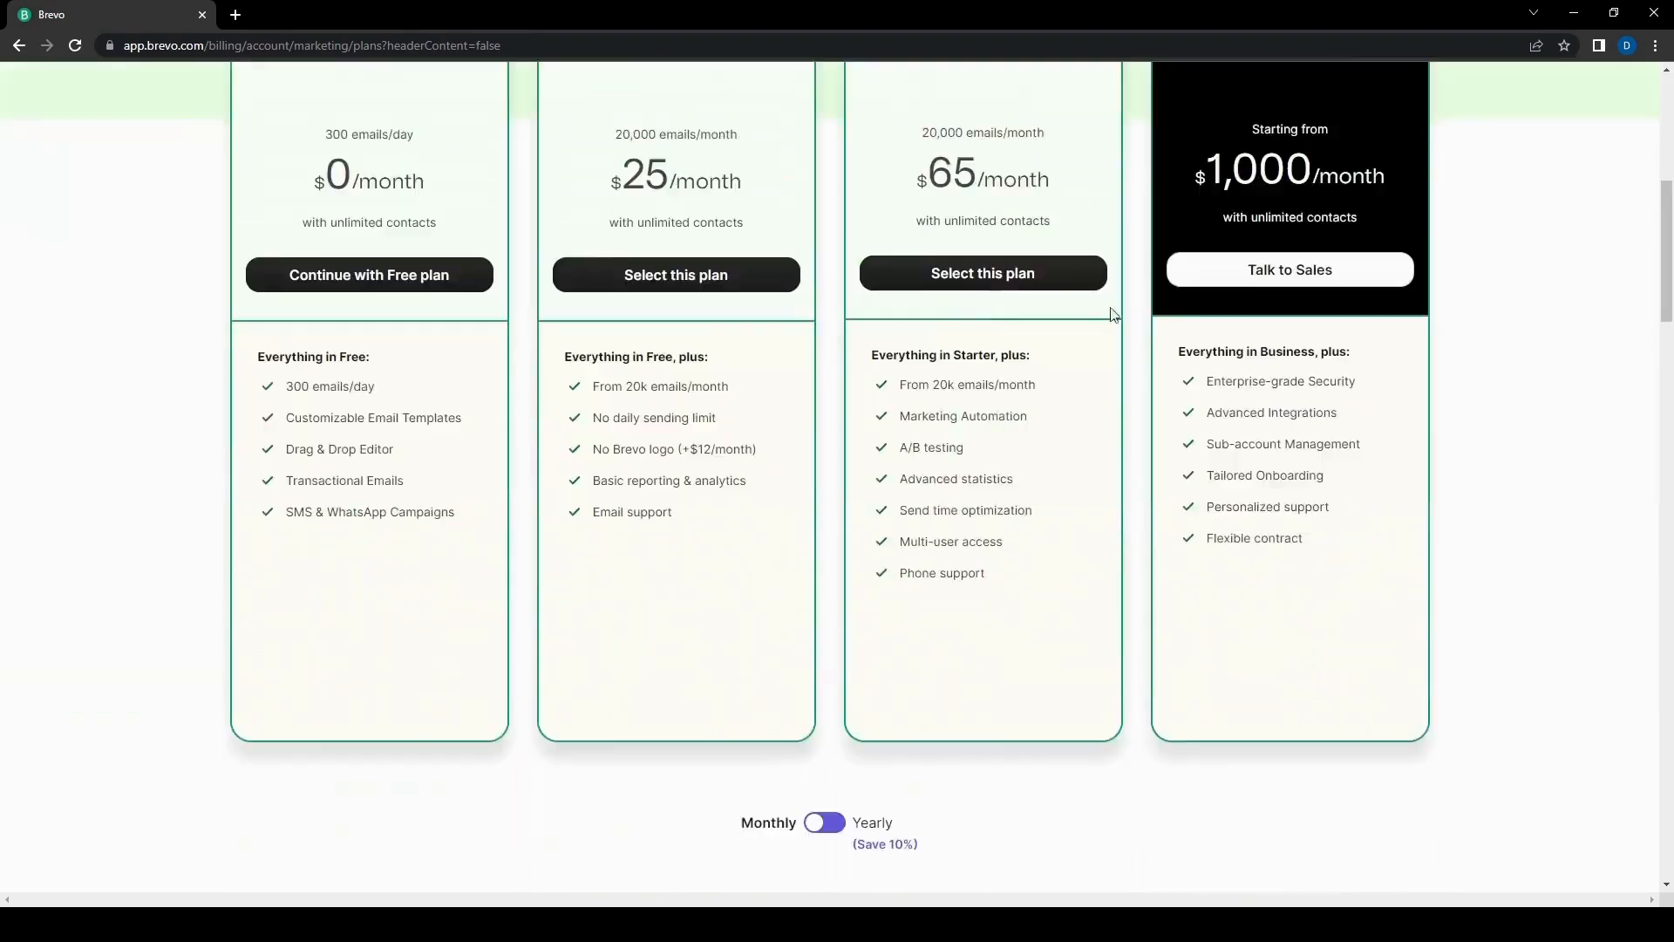
scroll(up, 3)
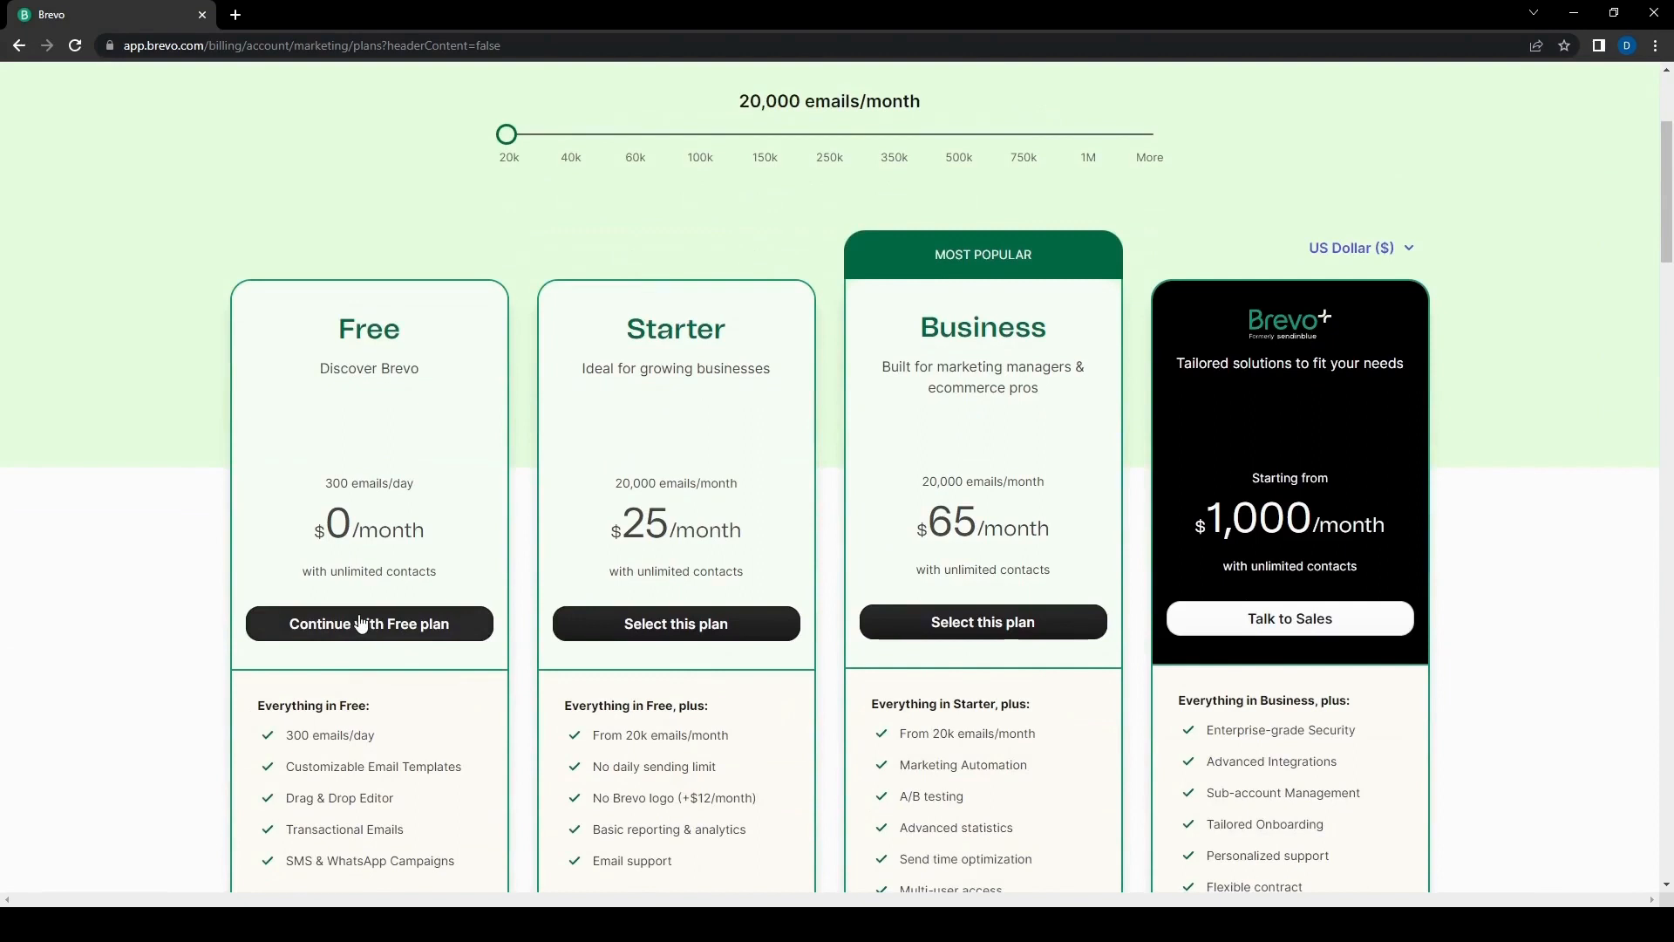
click(368, 624)
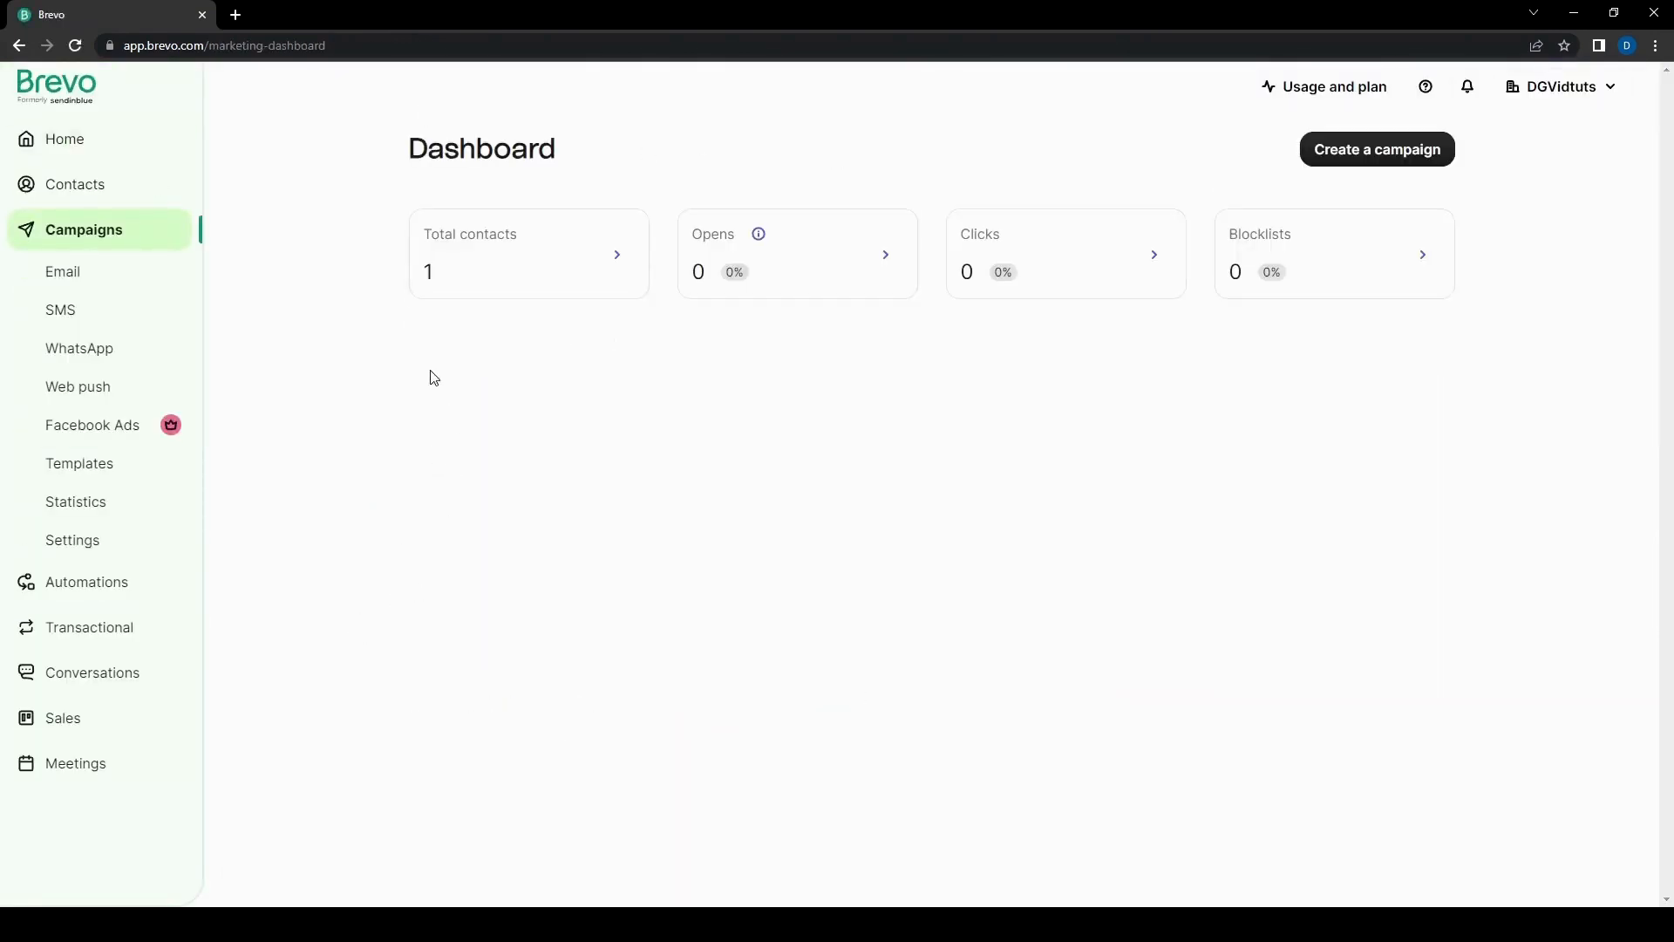
Step: Open the Contacts page listing the single subscribed, non-blocklisted contact
click(75, 184)
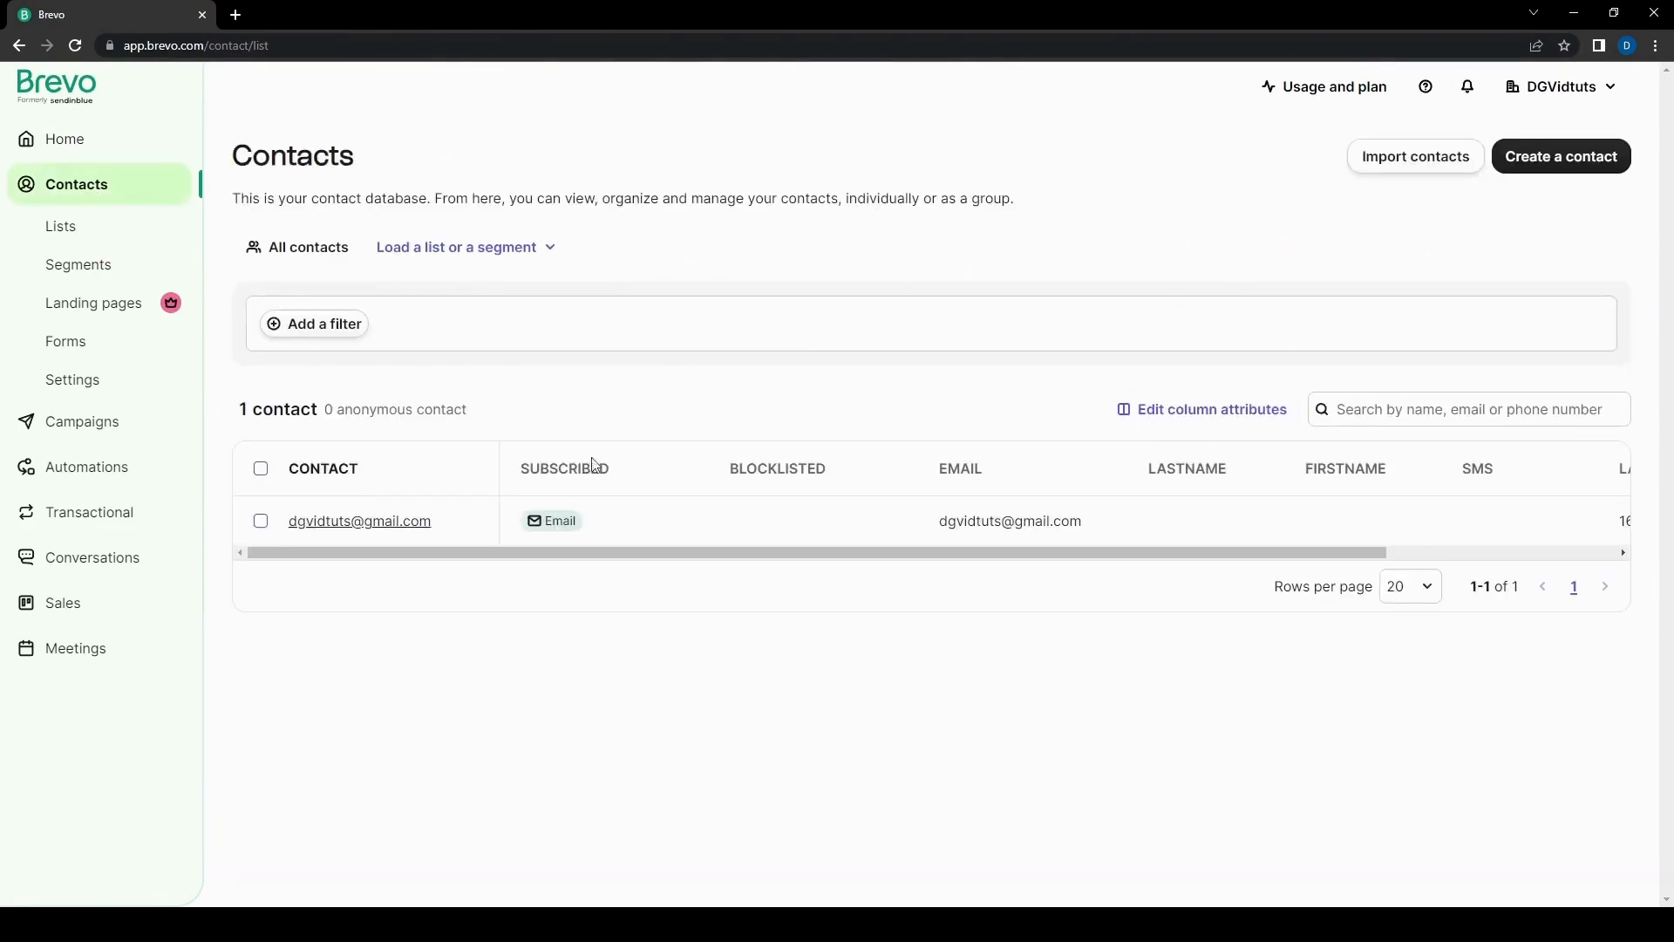
mouse_move(1008, 671)
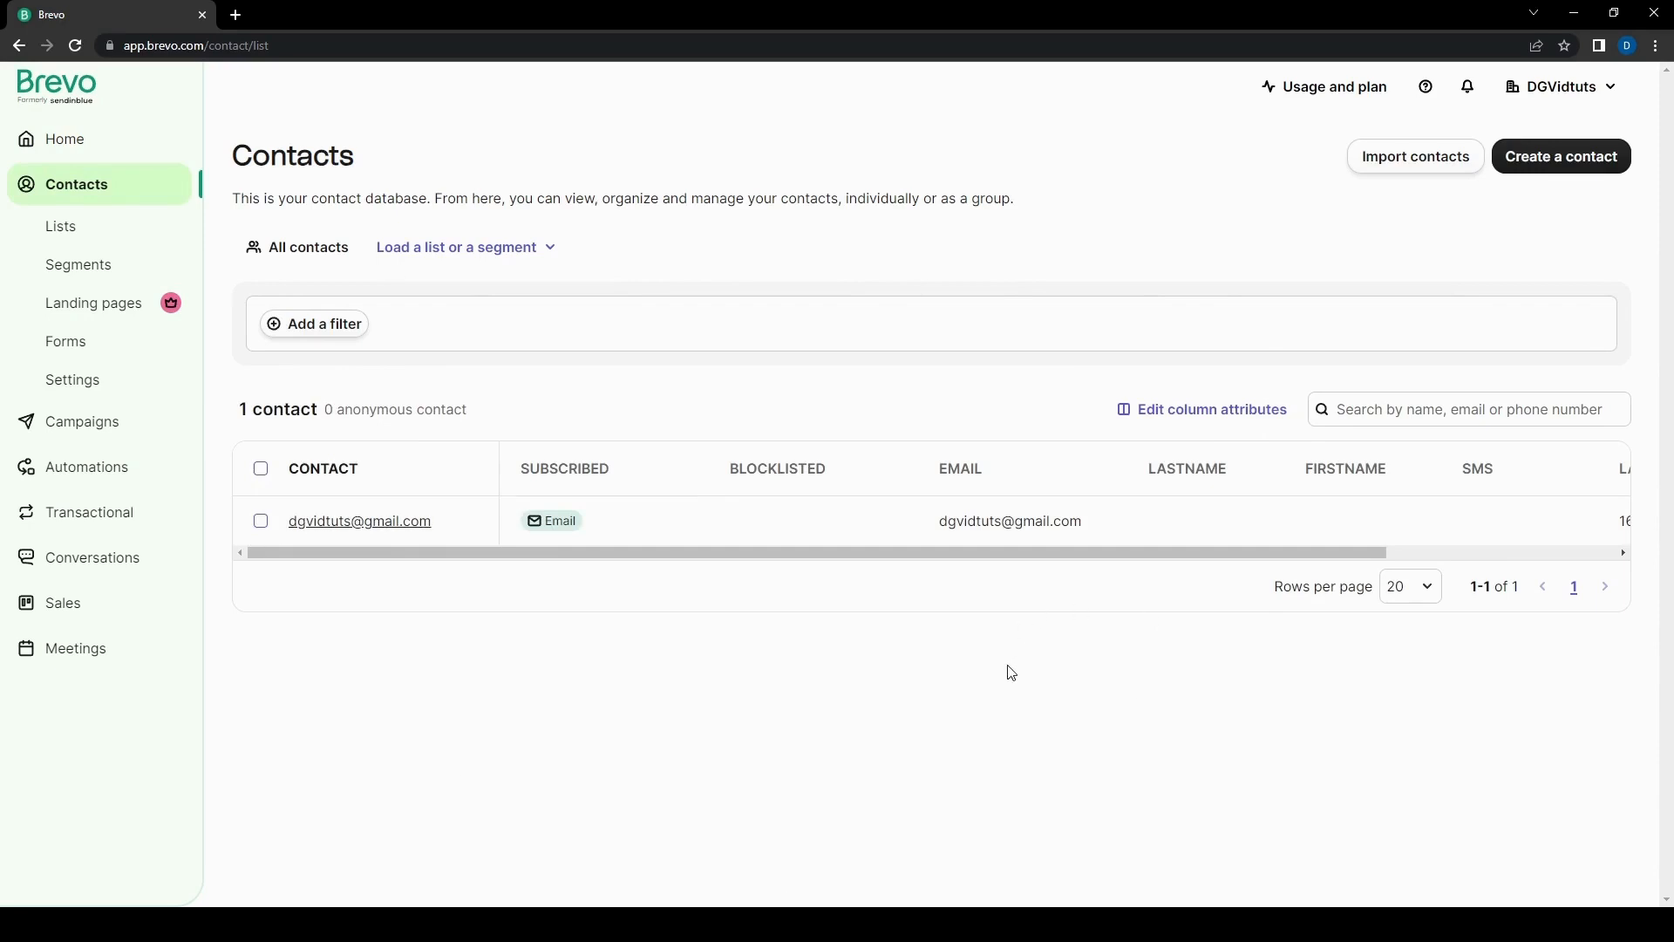
mouse_move(981, 637)
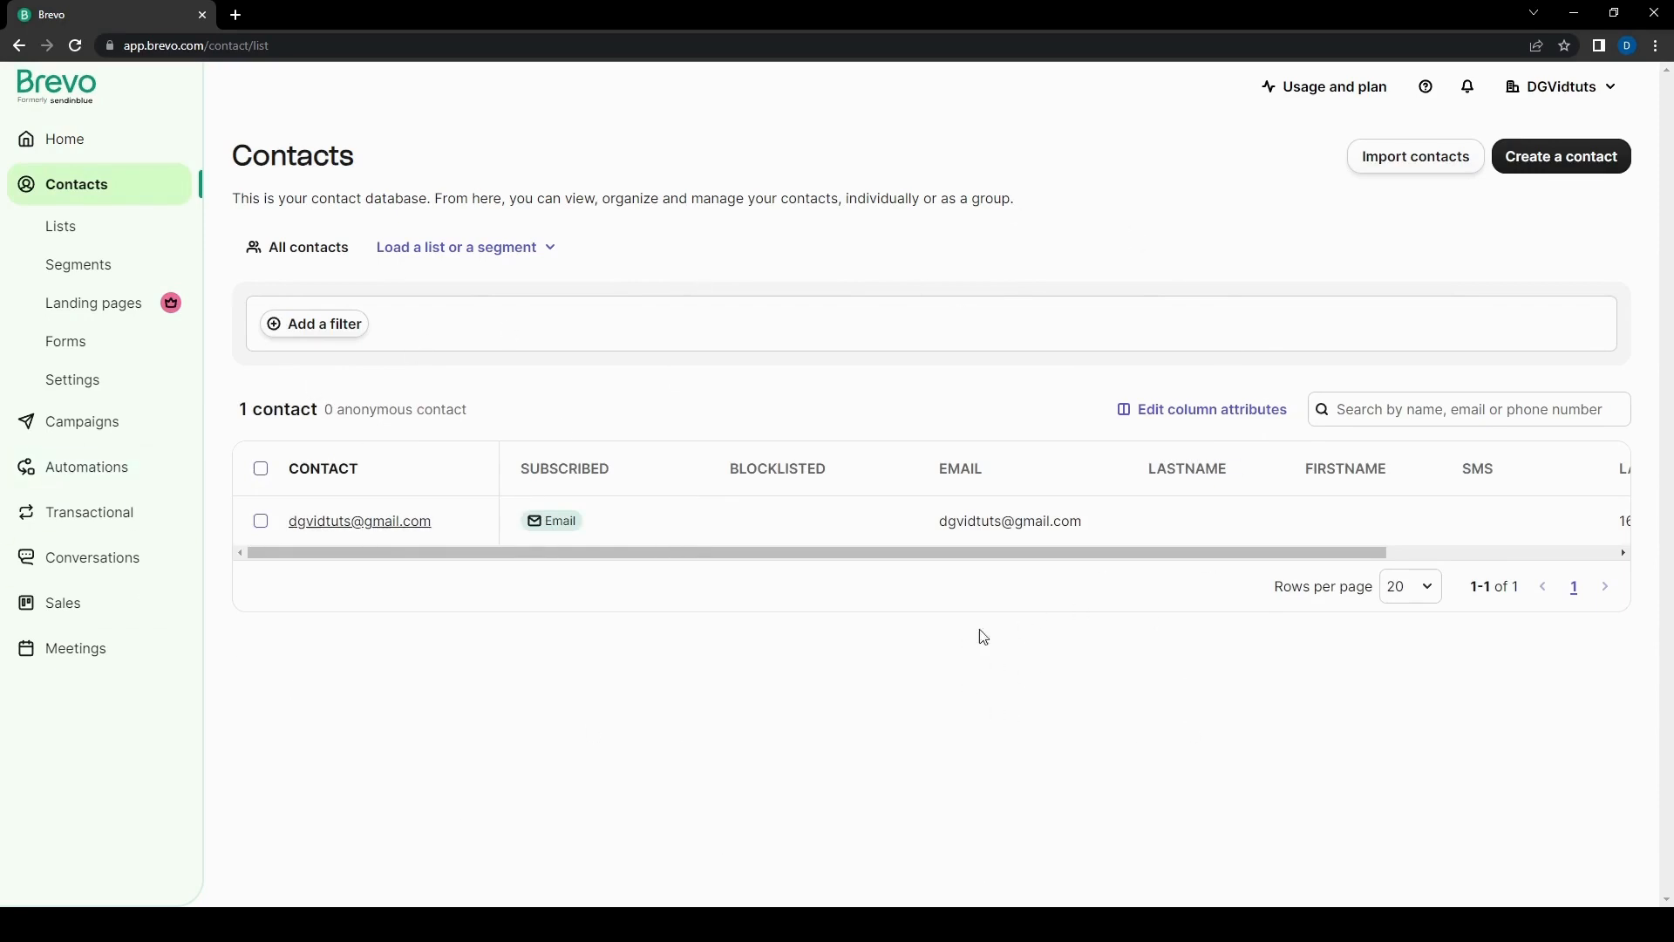
mouse_move(1062, 387)
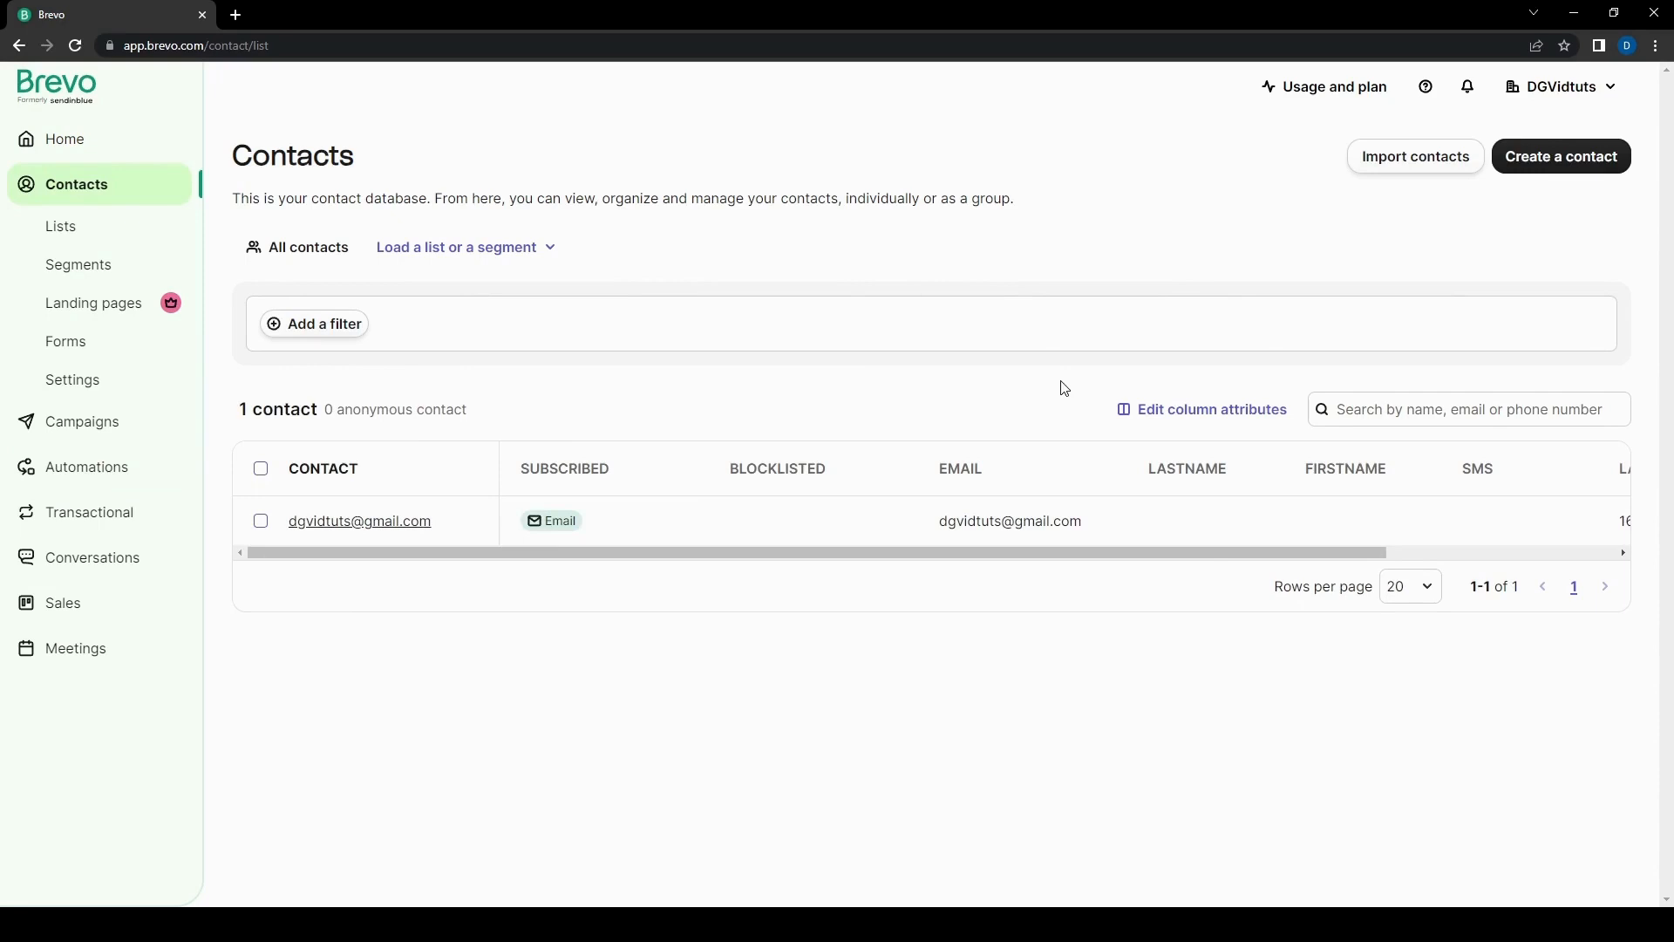
mouse_move(320, 329)
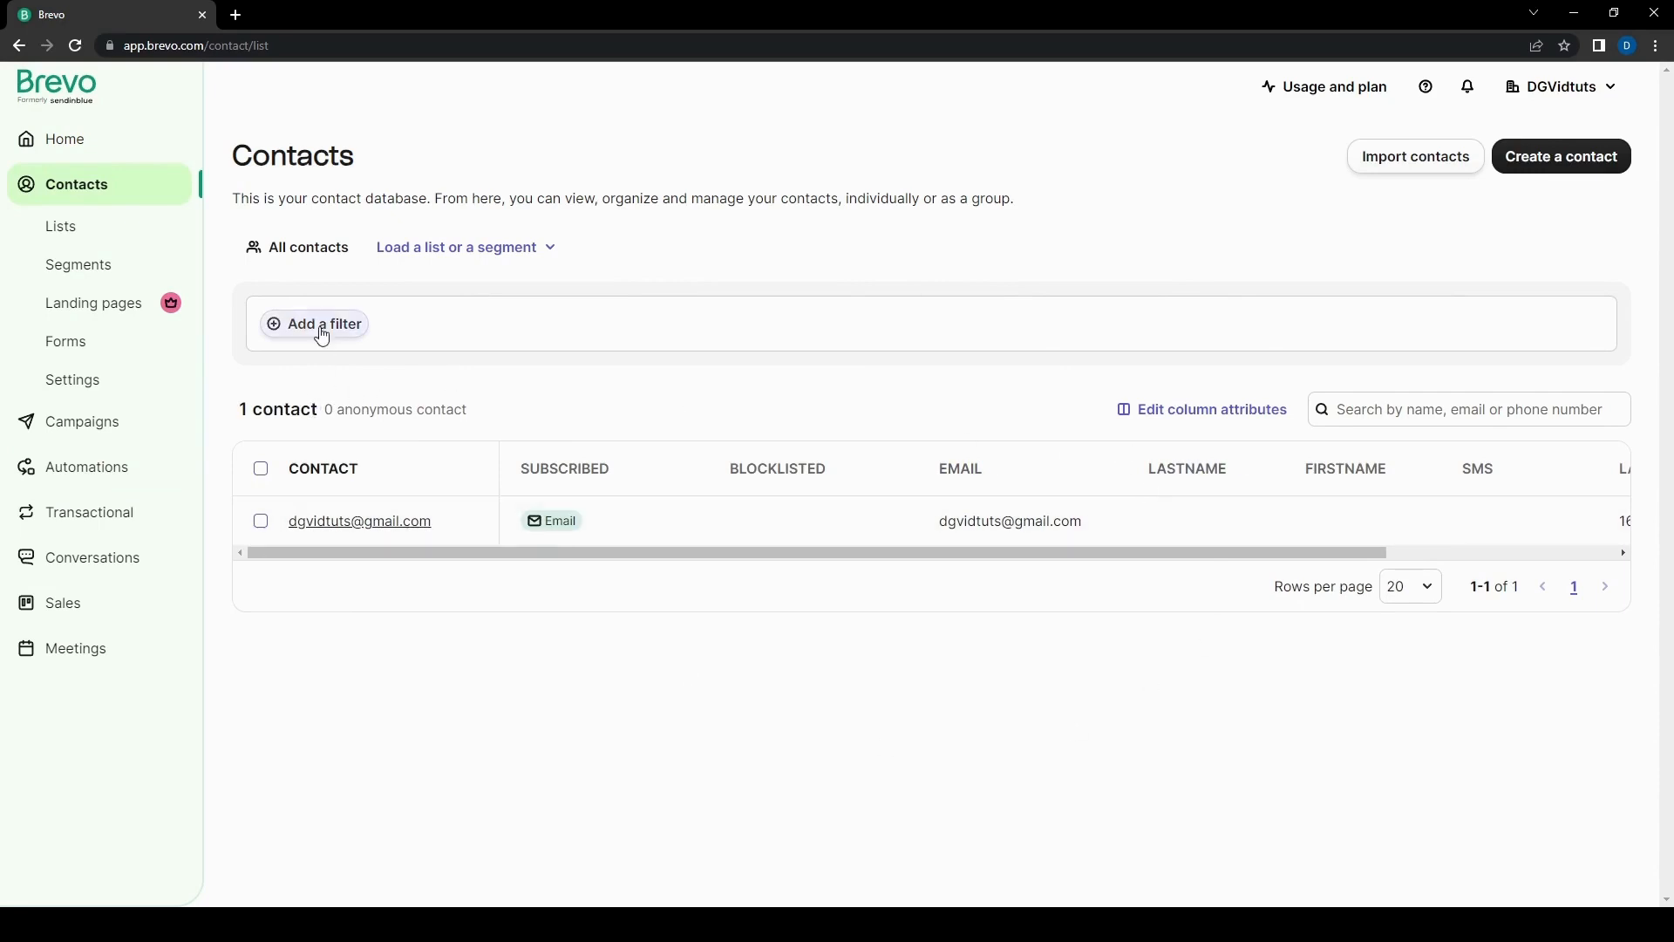
mouse_move(1091, 400)
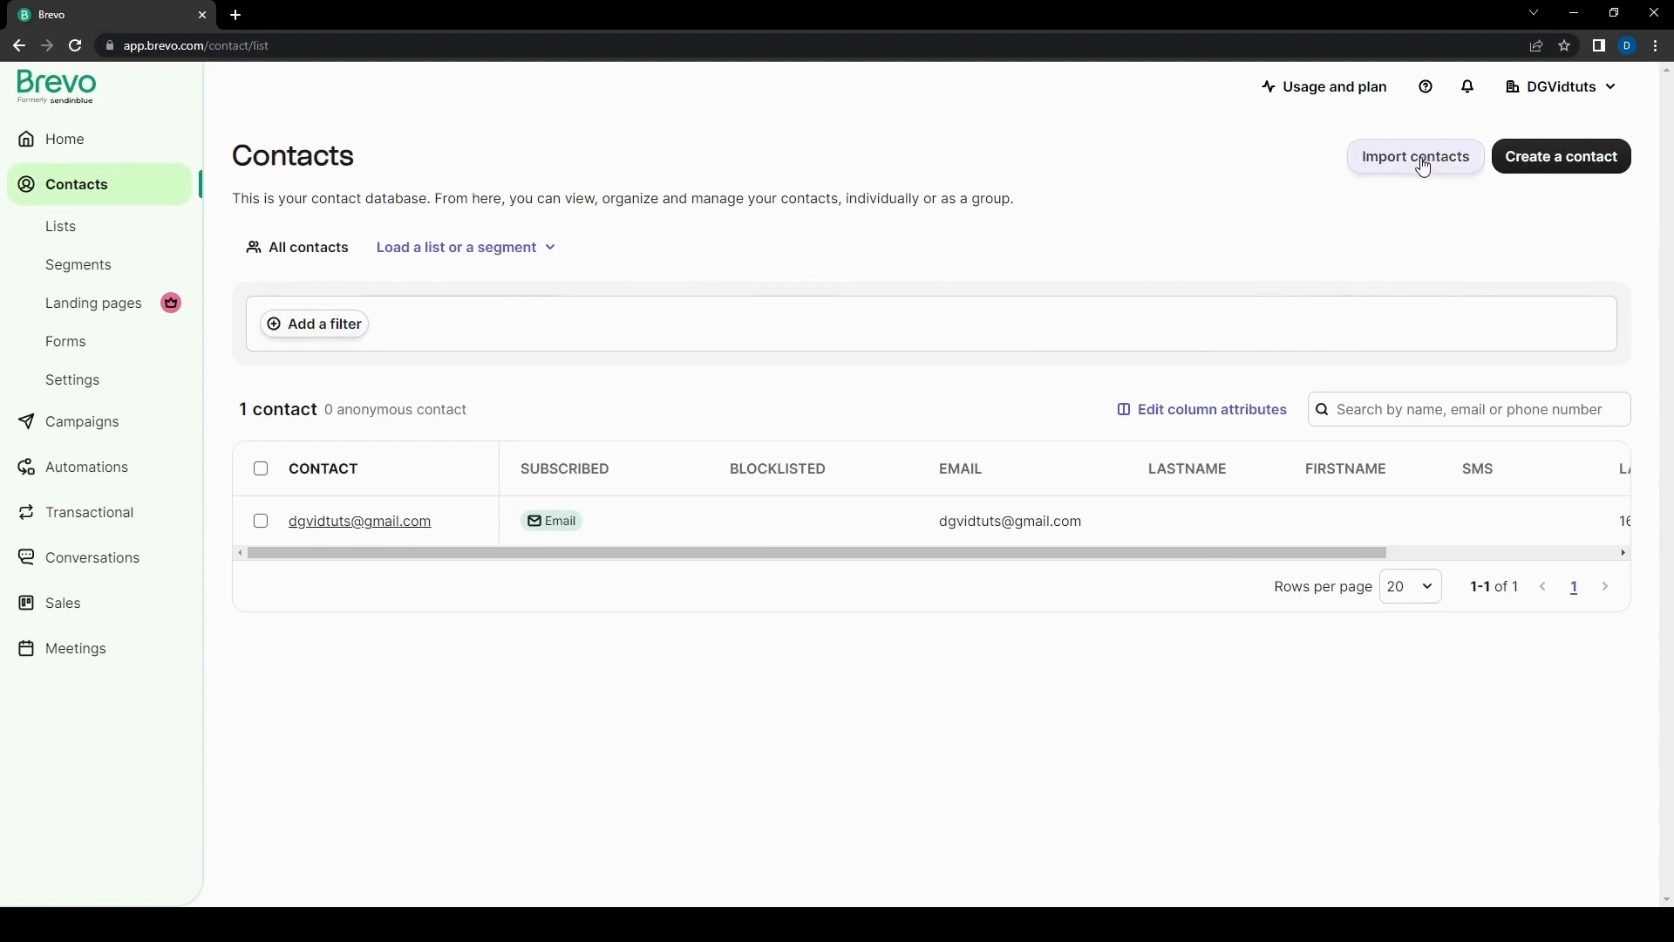
mouse_move(61, 226)
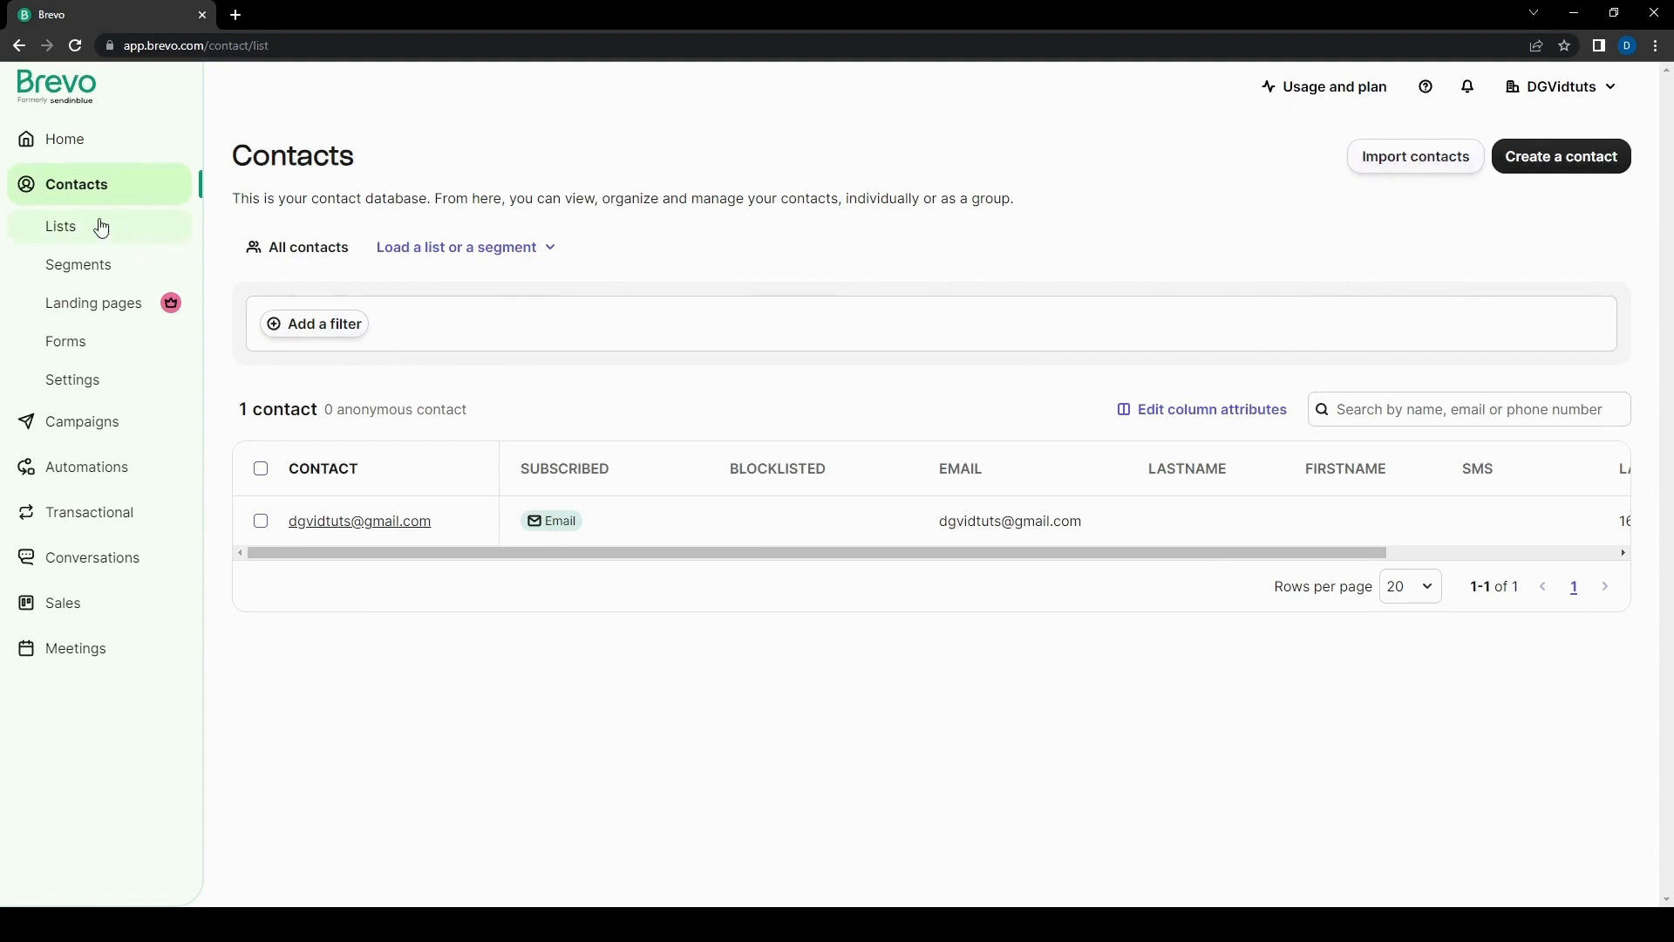
Step: View the one contact in Your first list, then open its actions menu on Lists
click(60, 227)
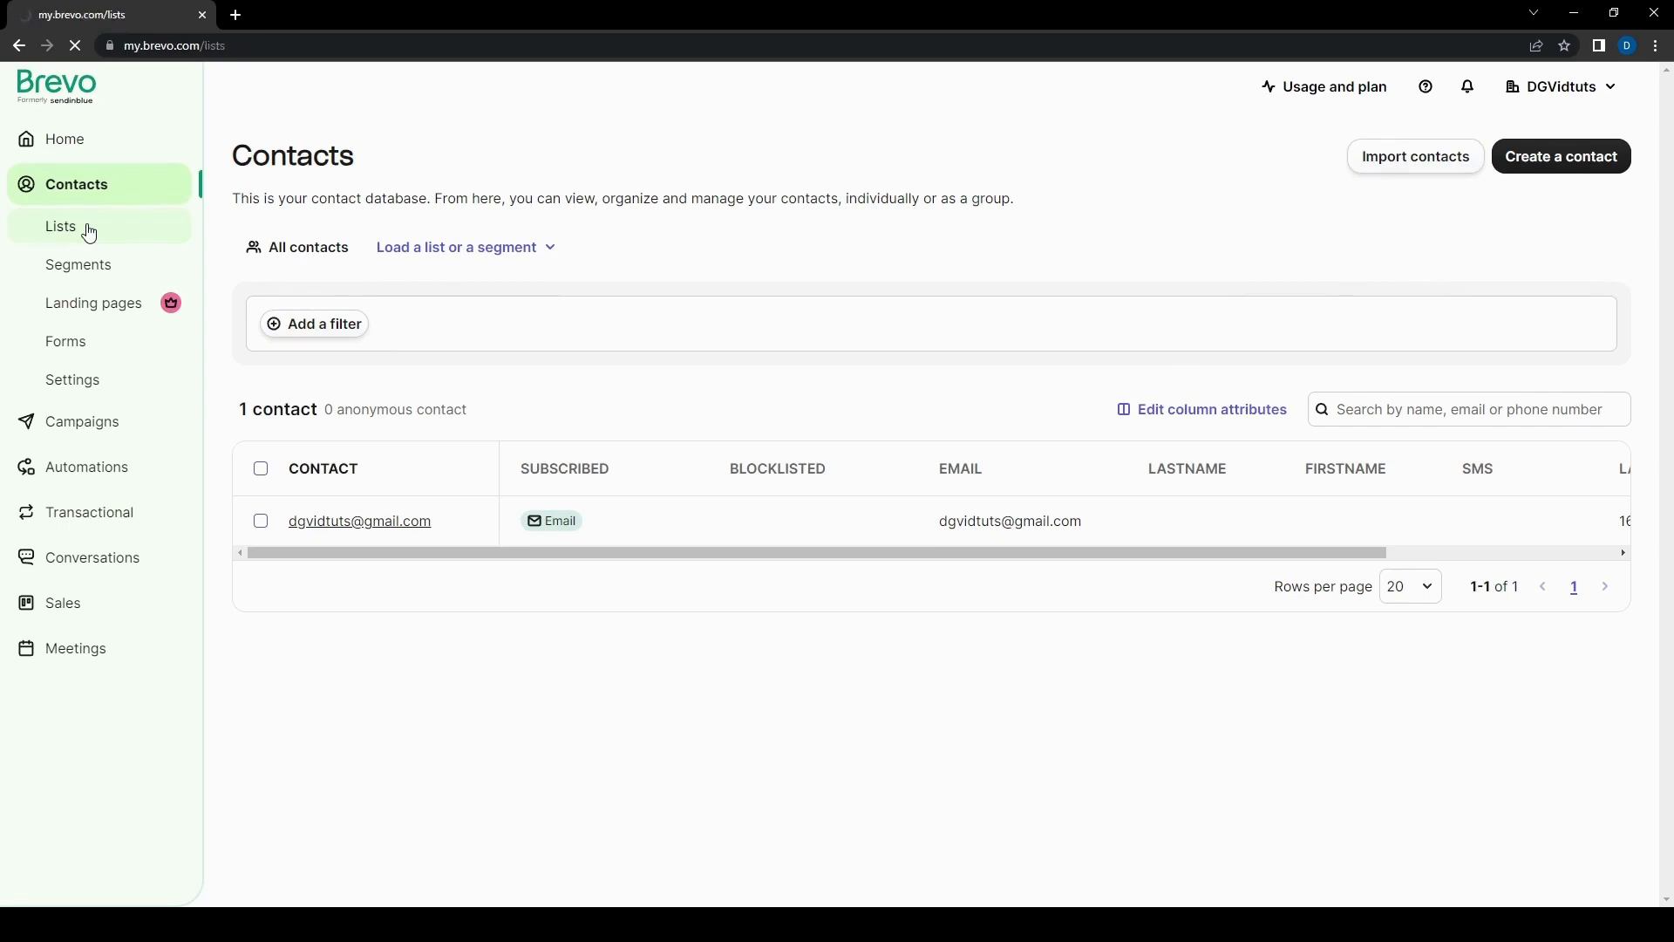
click(61, 227)
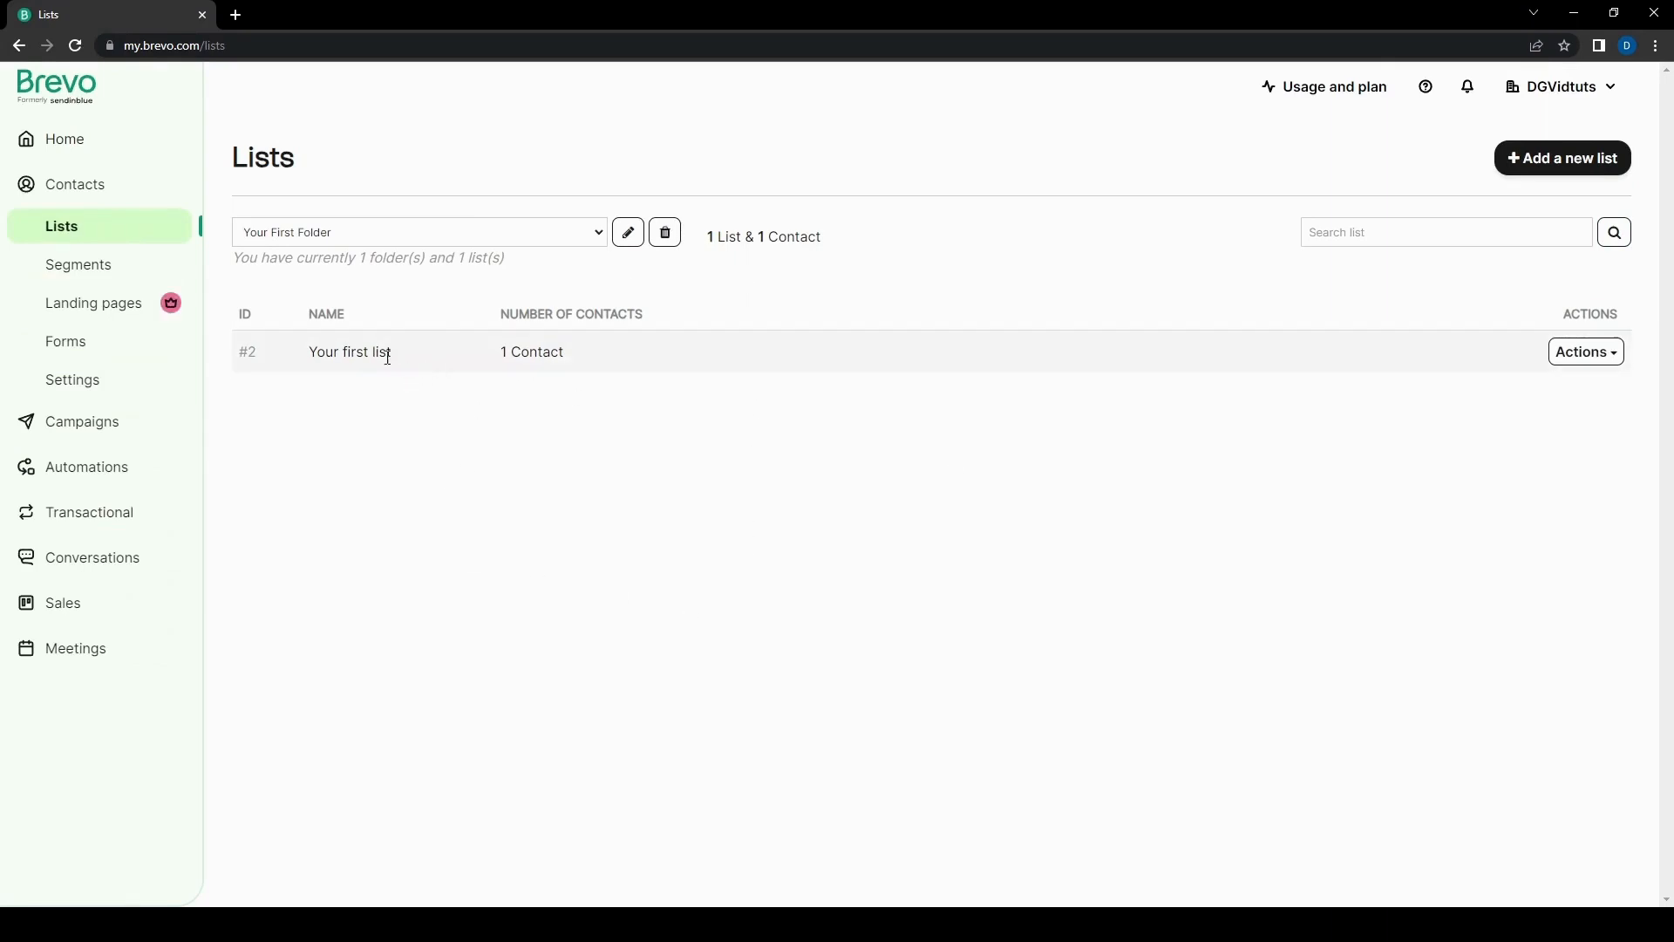
click(531, 351)
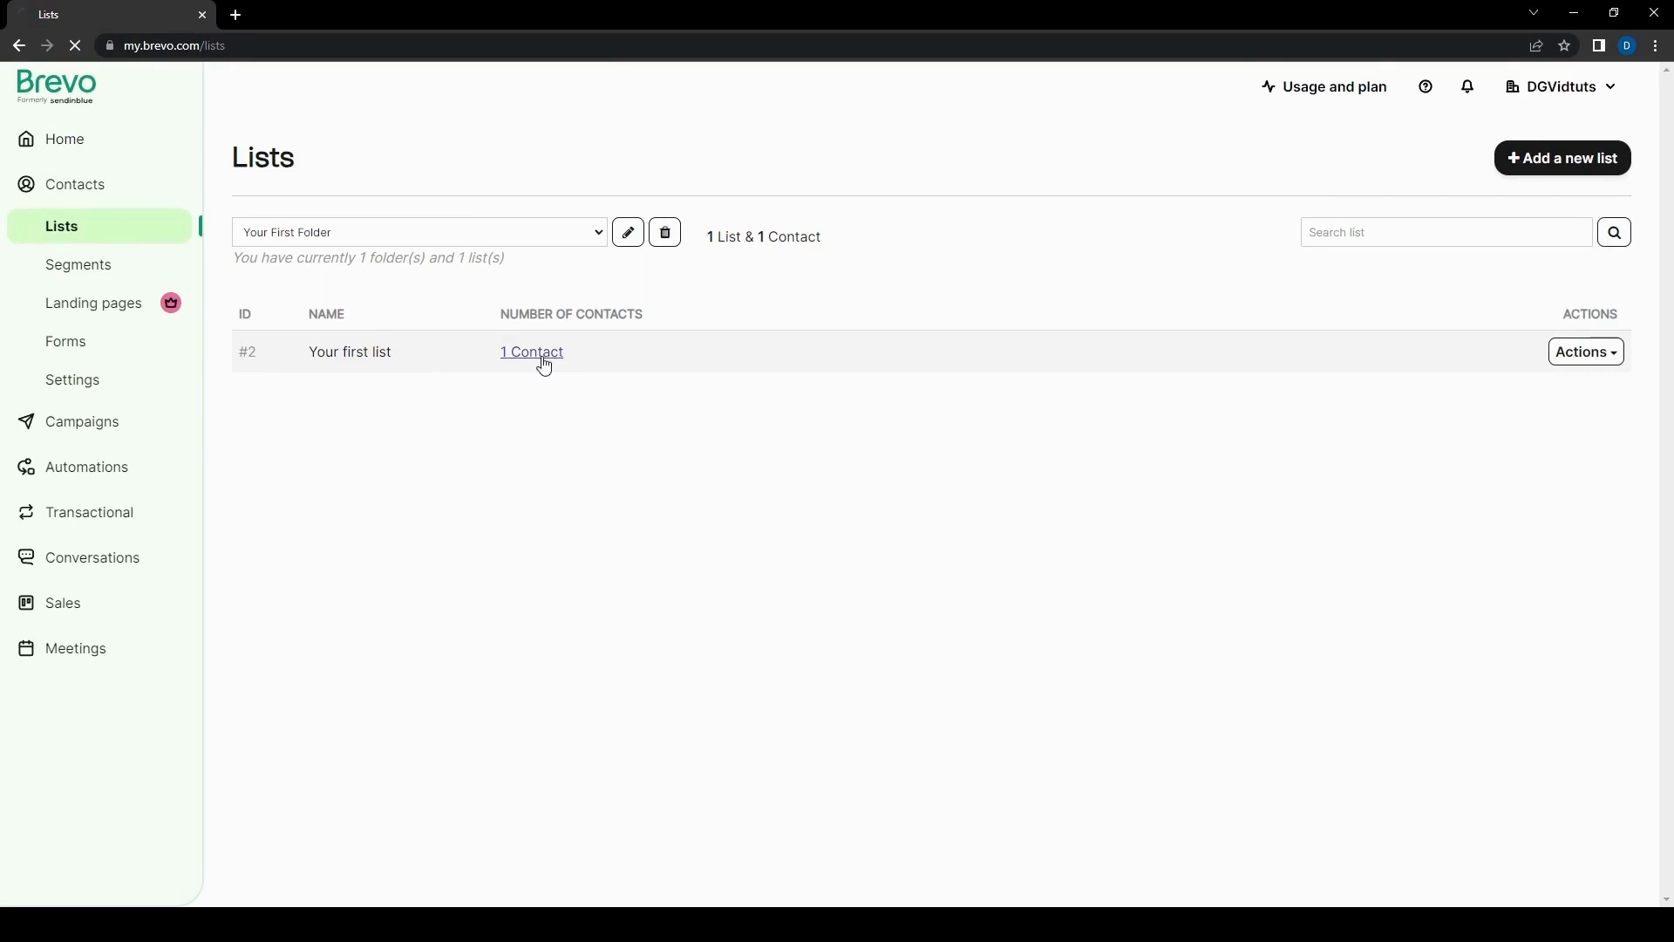
click(531, 352)
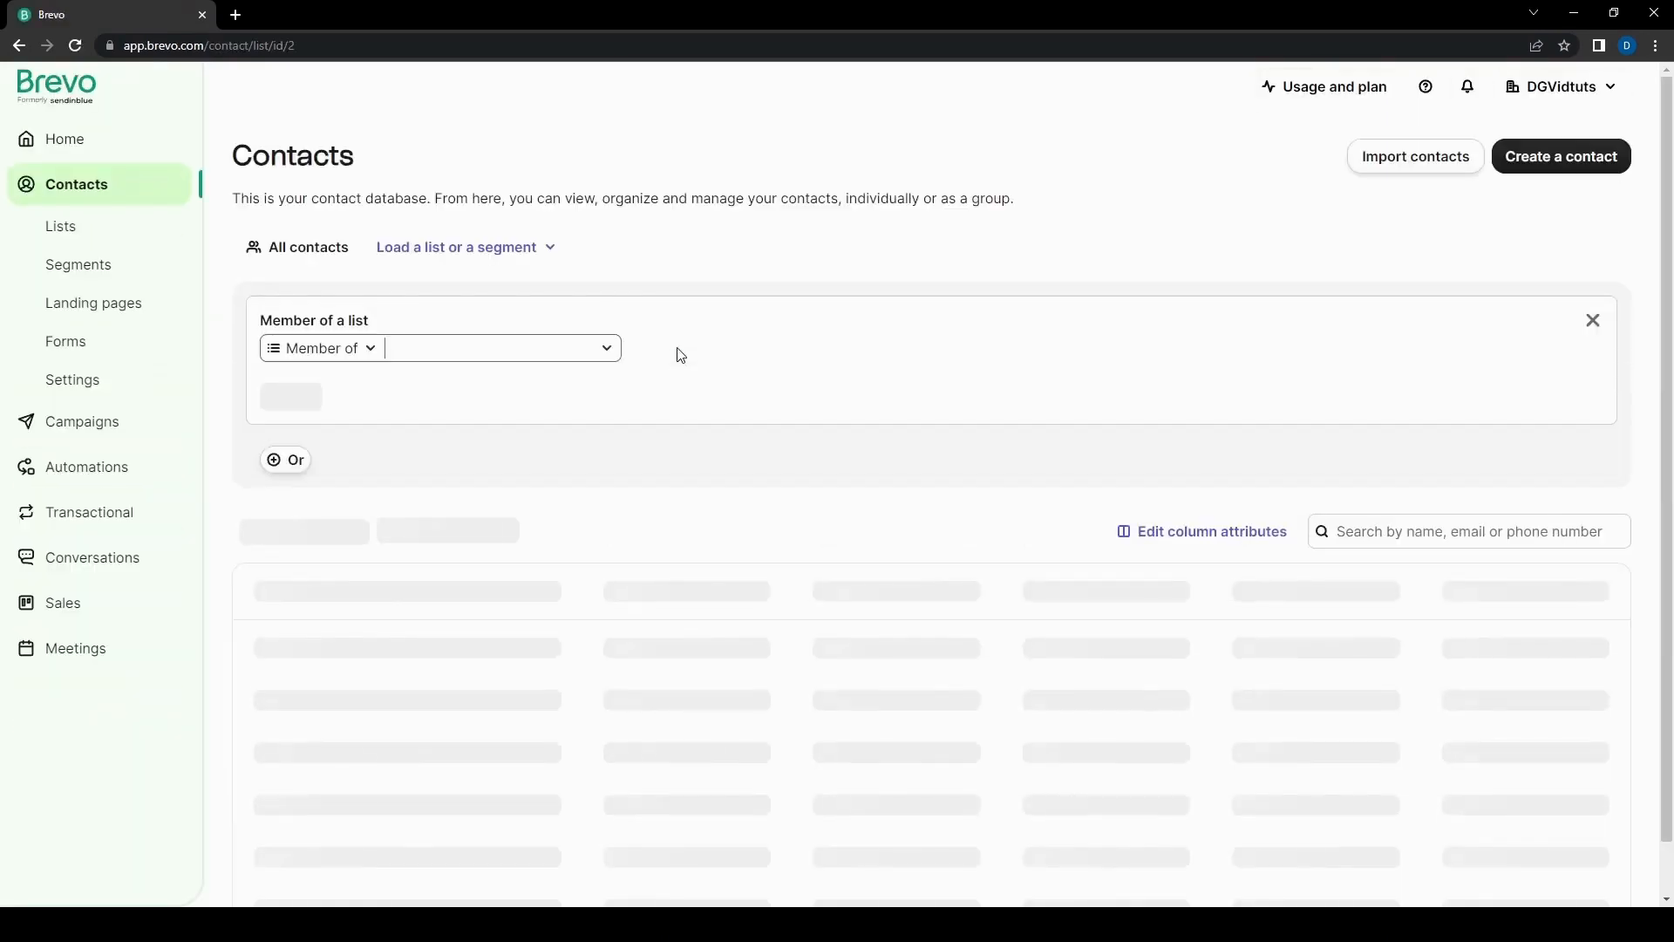
click(500, 347)
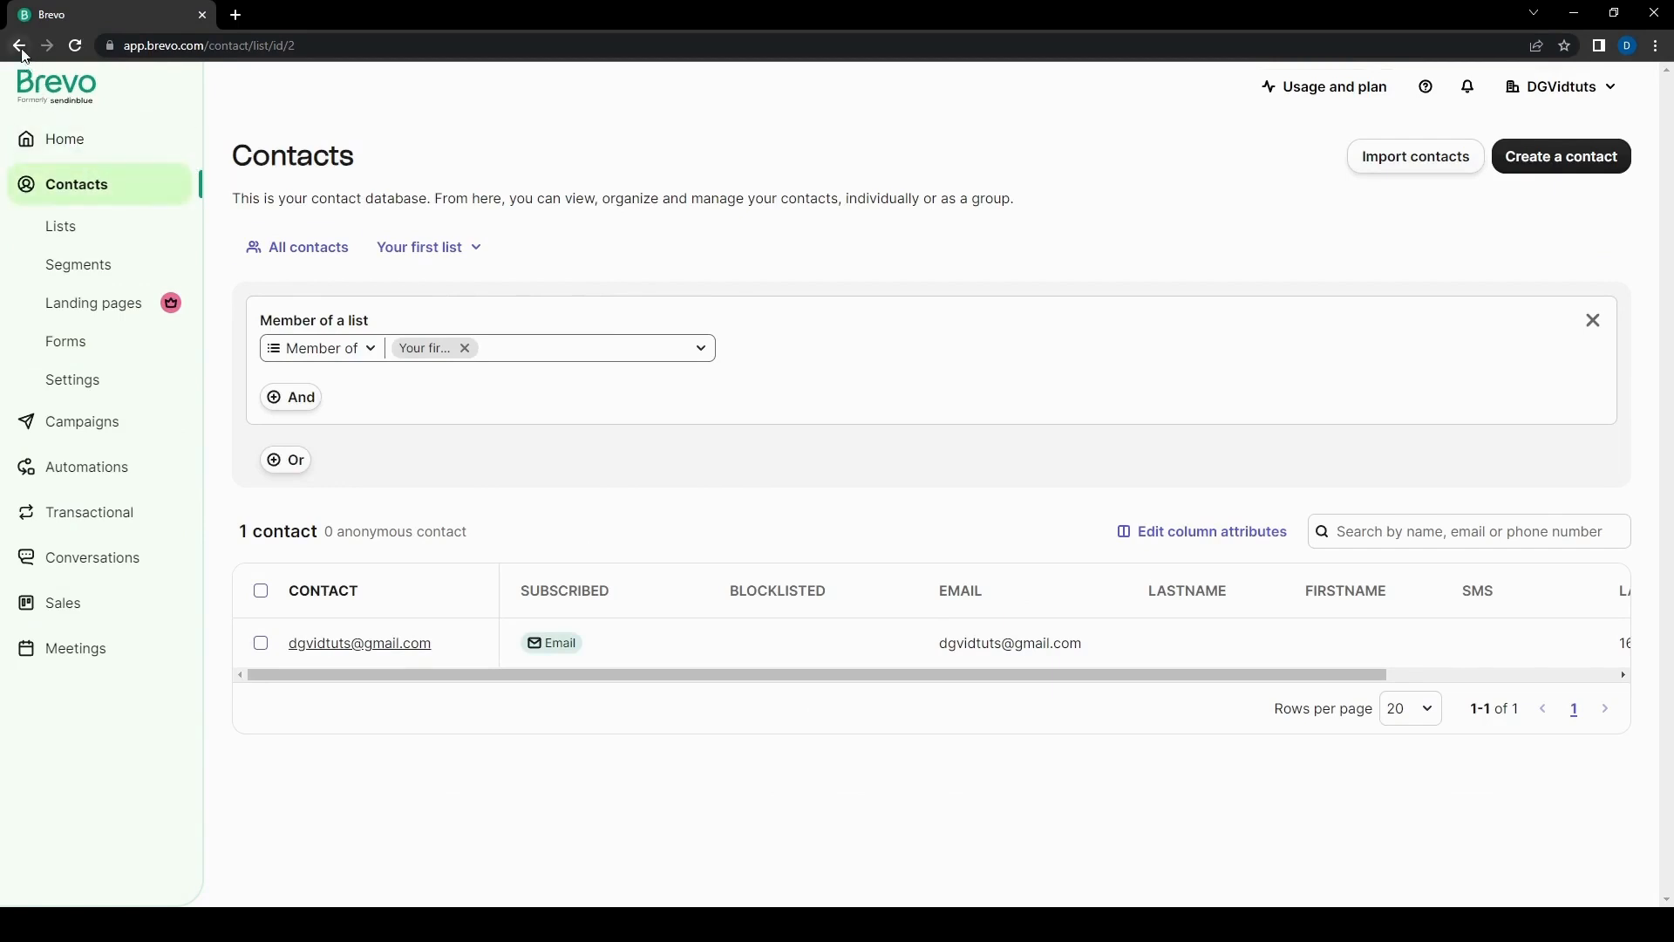
mouse_move(123, 219)
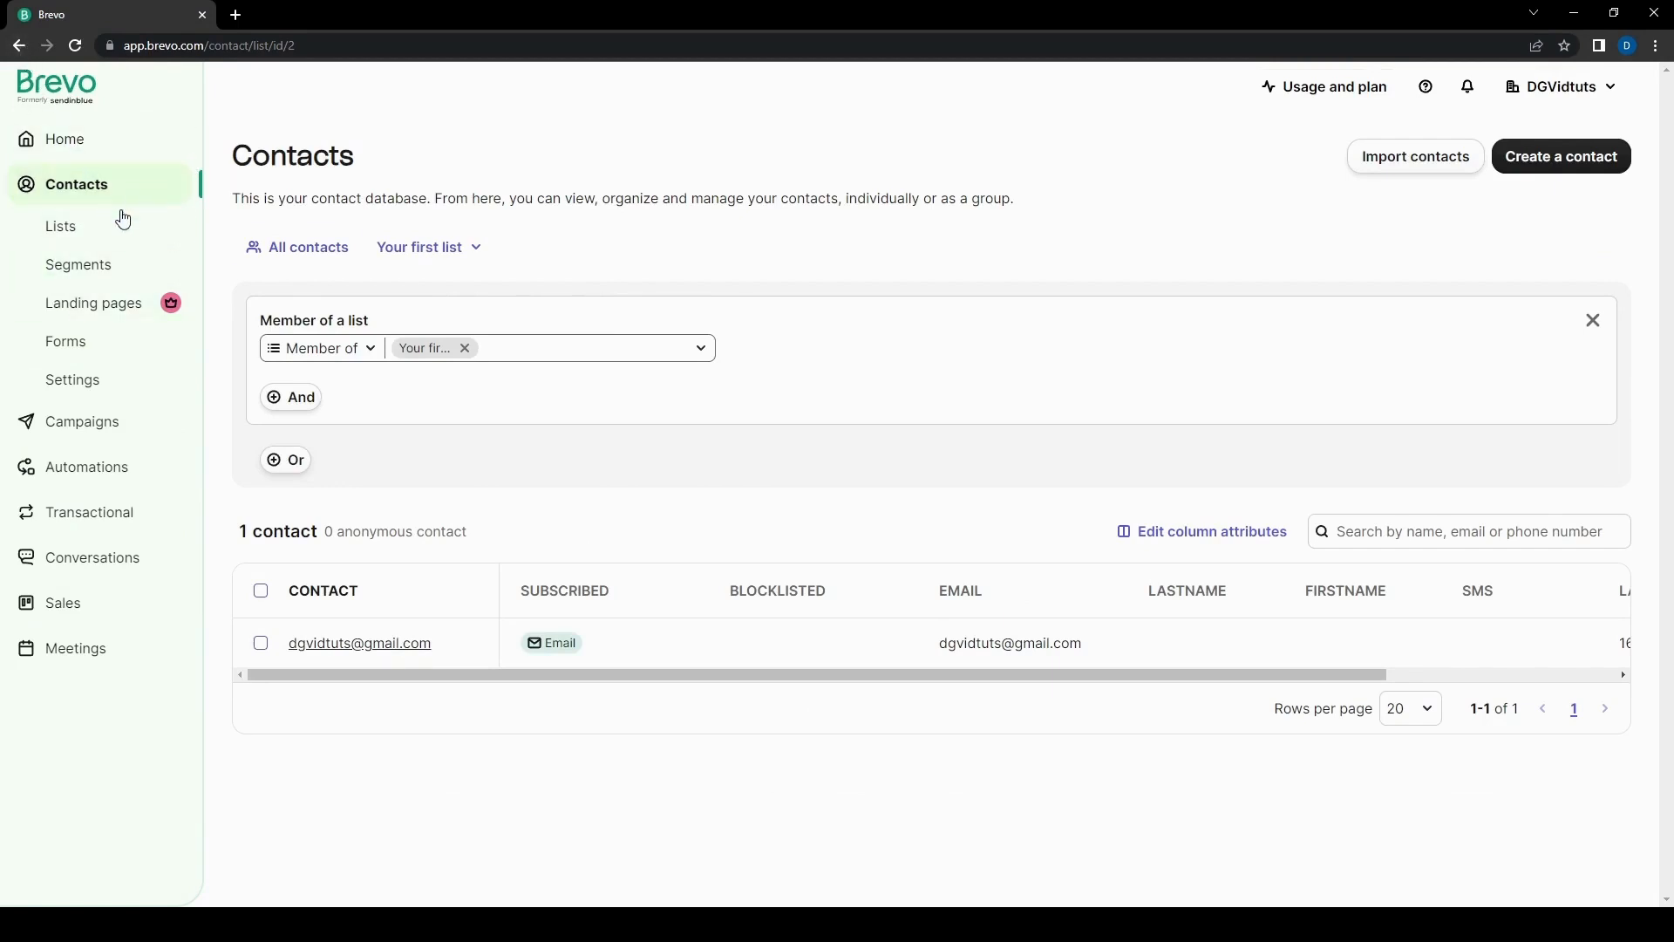
click(61, 225)
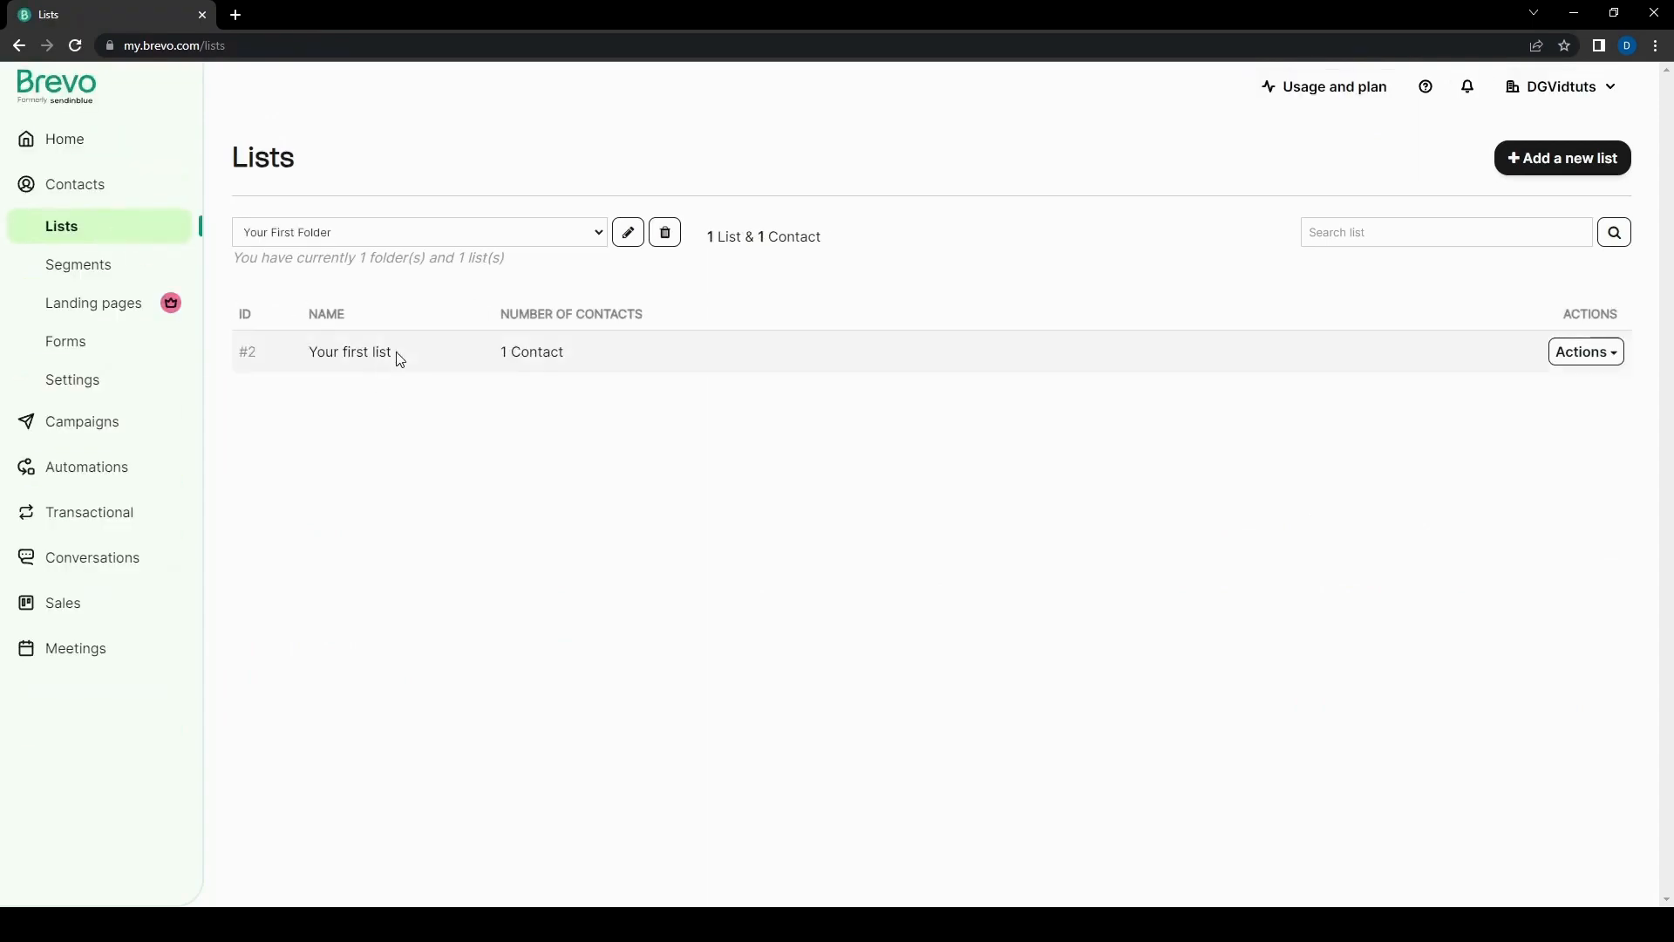
mouse_move(1051, 294)
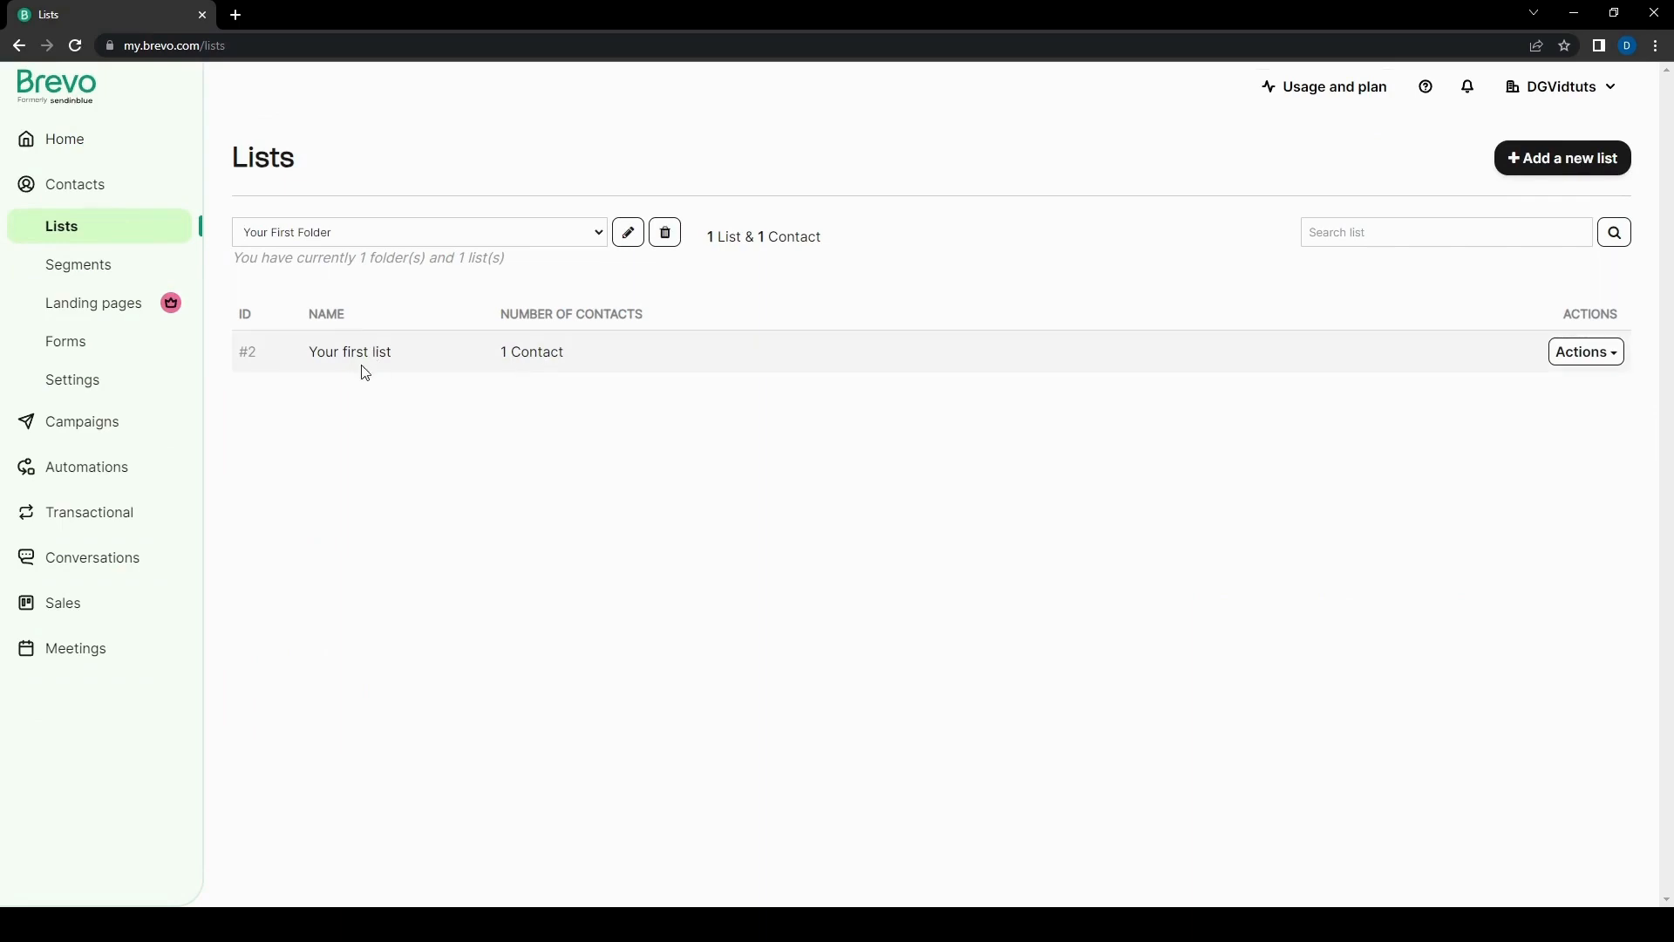
click(1584, 351)
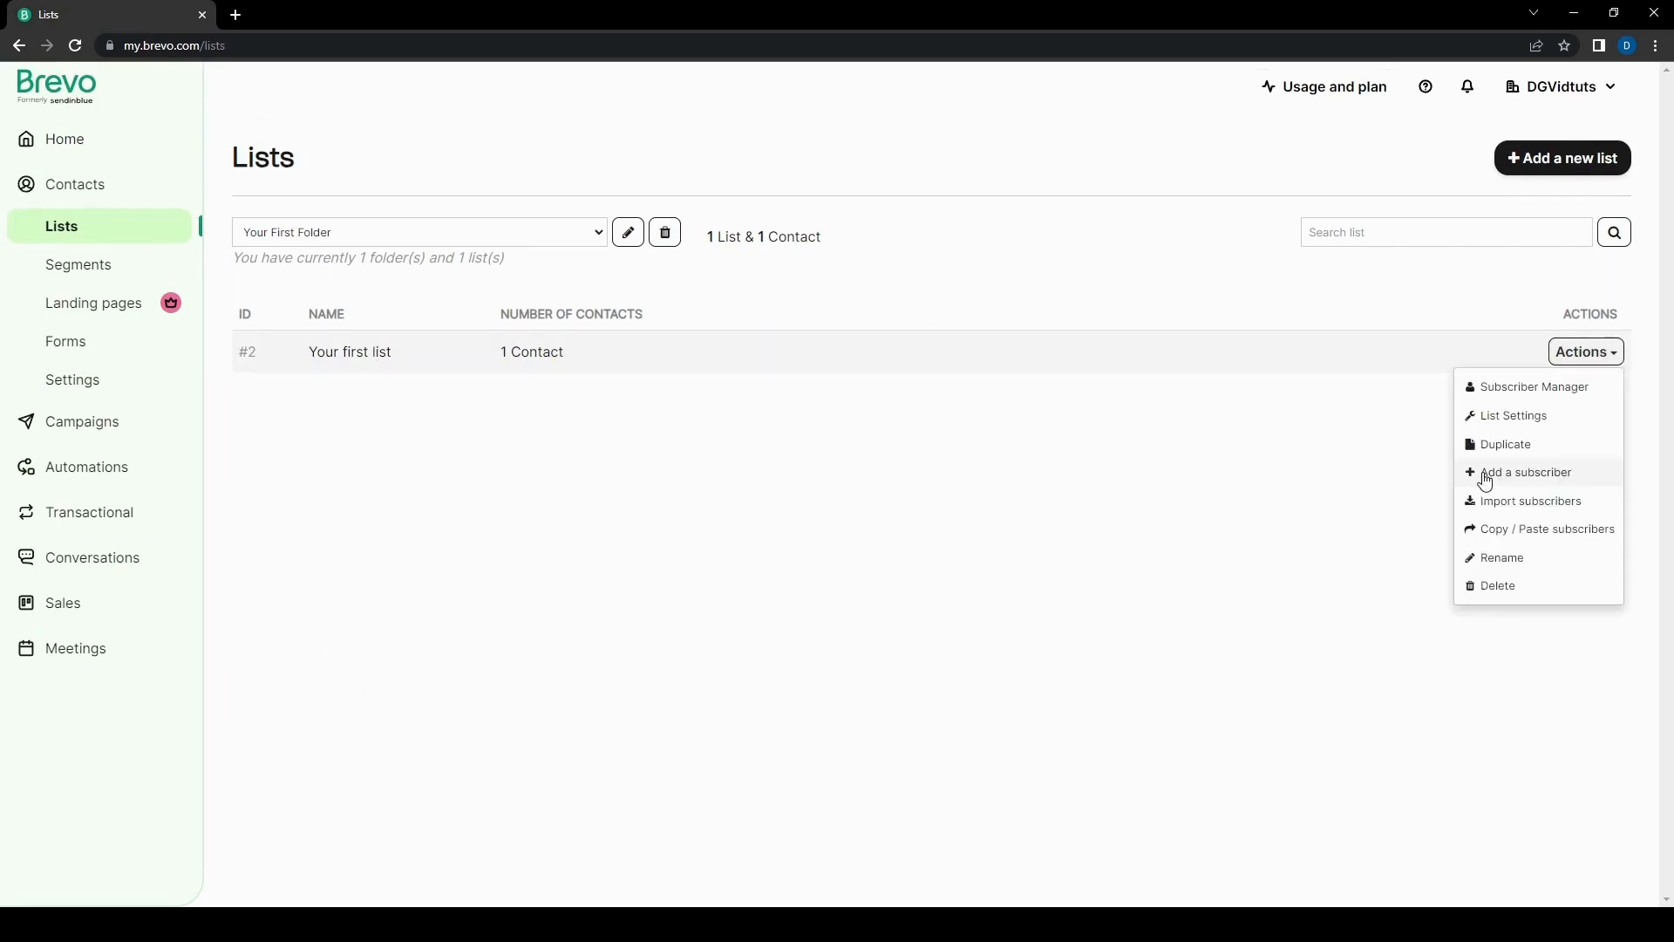
click(1526, 472)
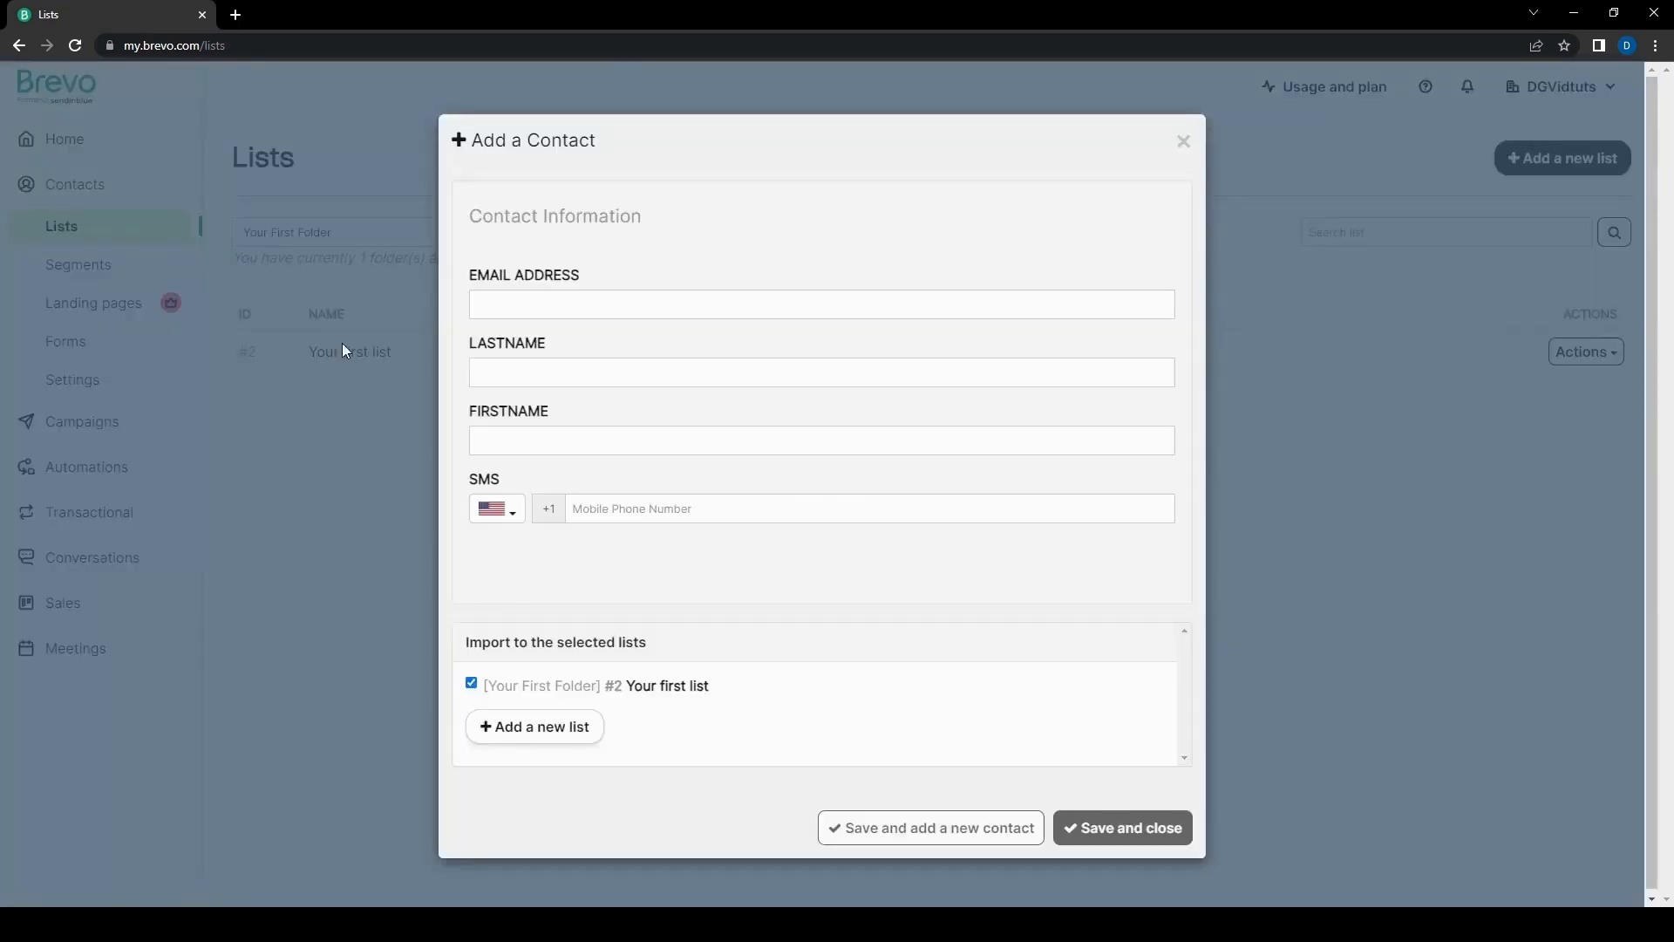
mouse_move(518, 533)
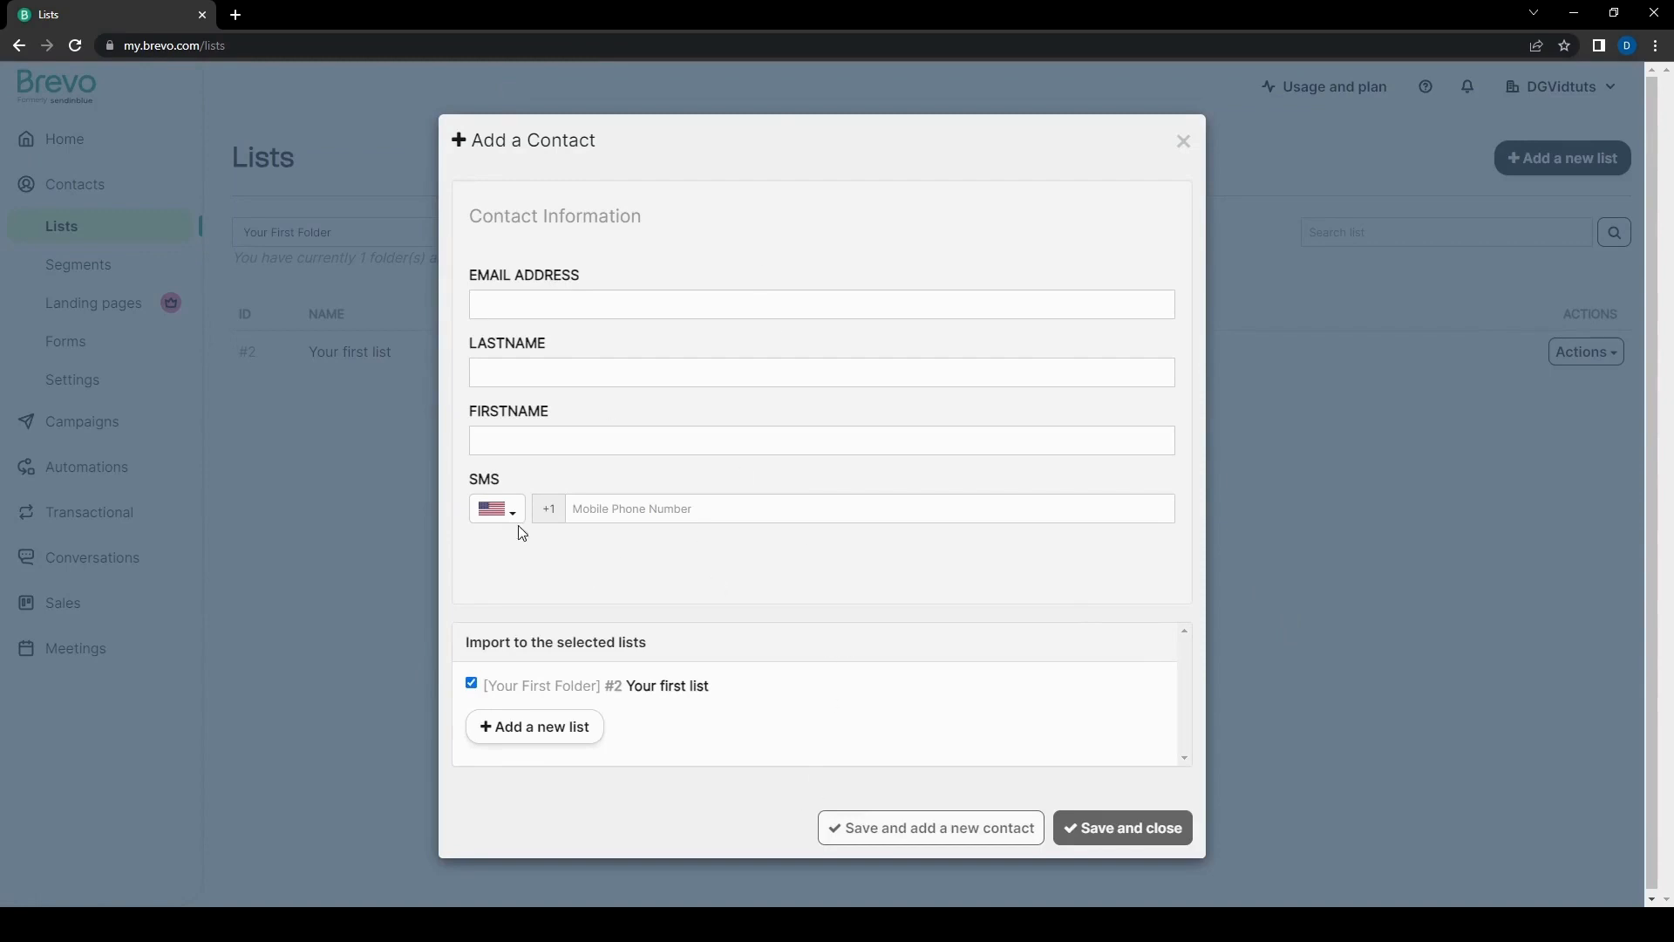
mouse_move(717, 659)
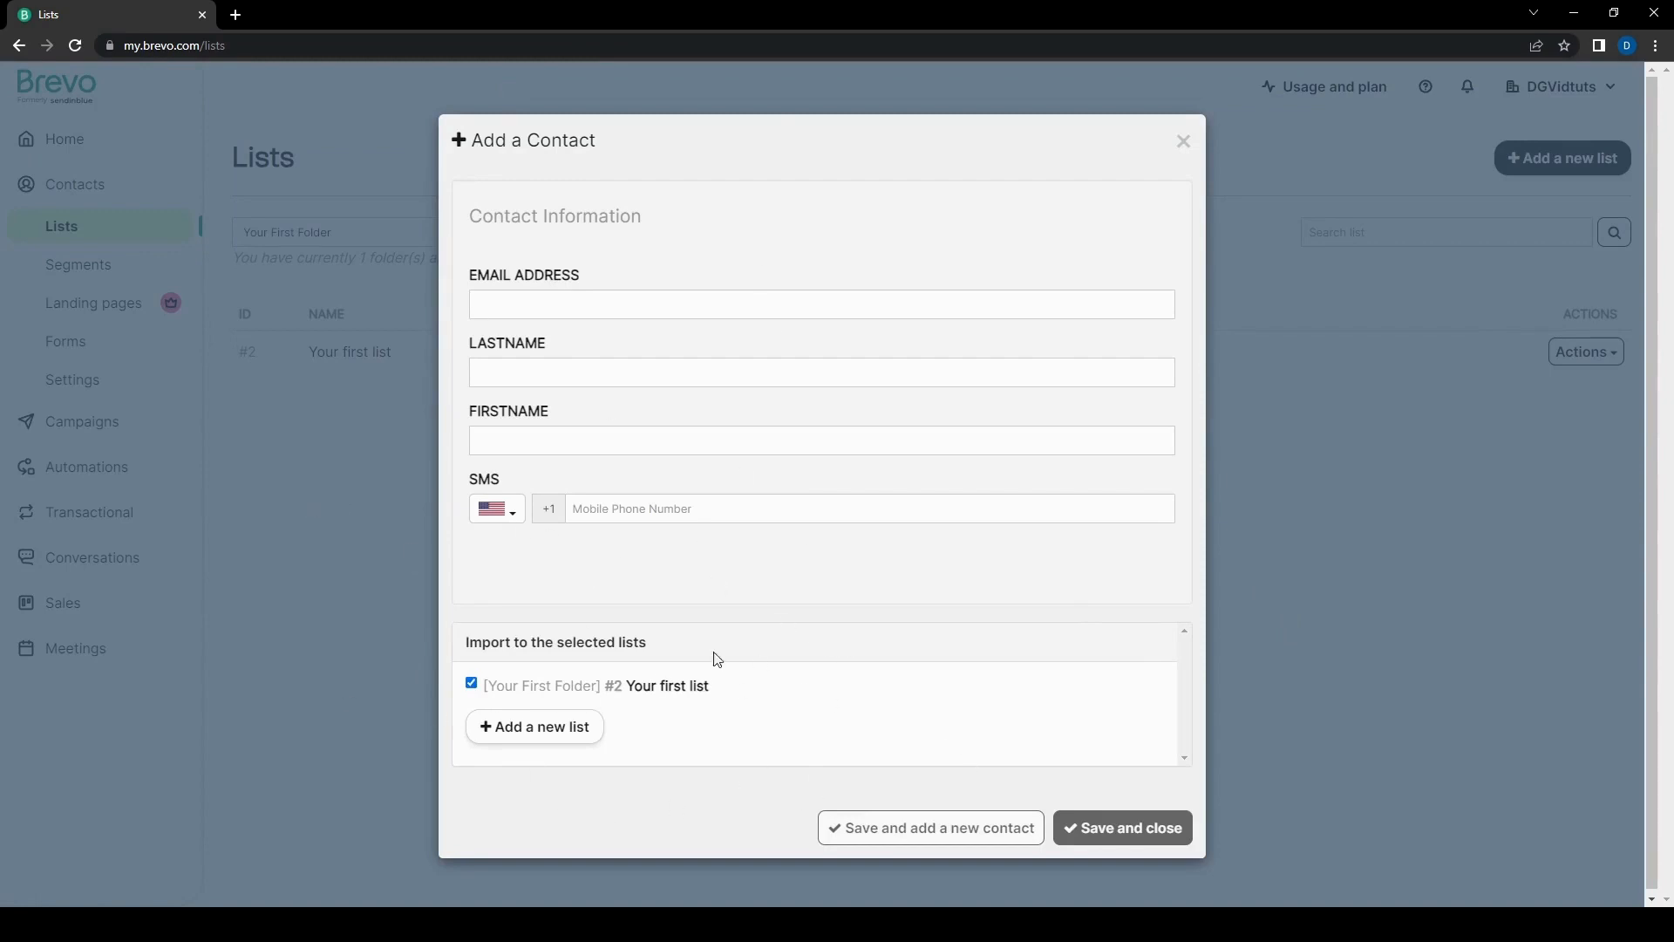
click(1121, 828)
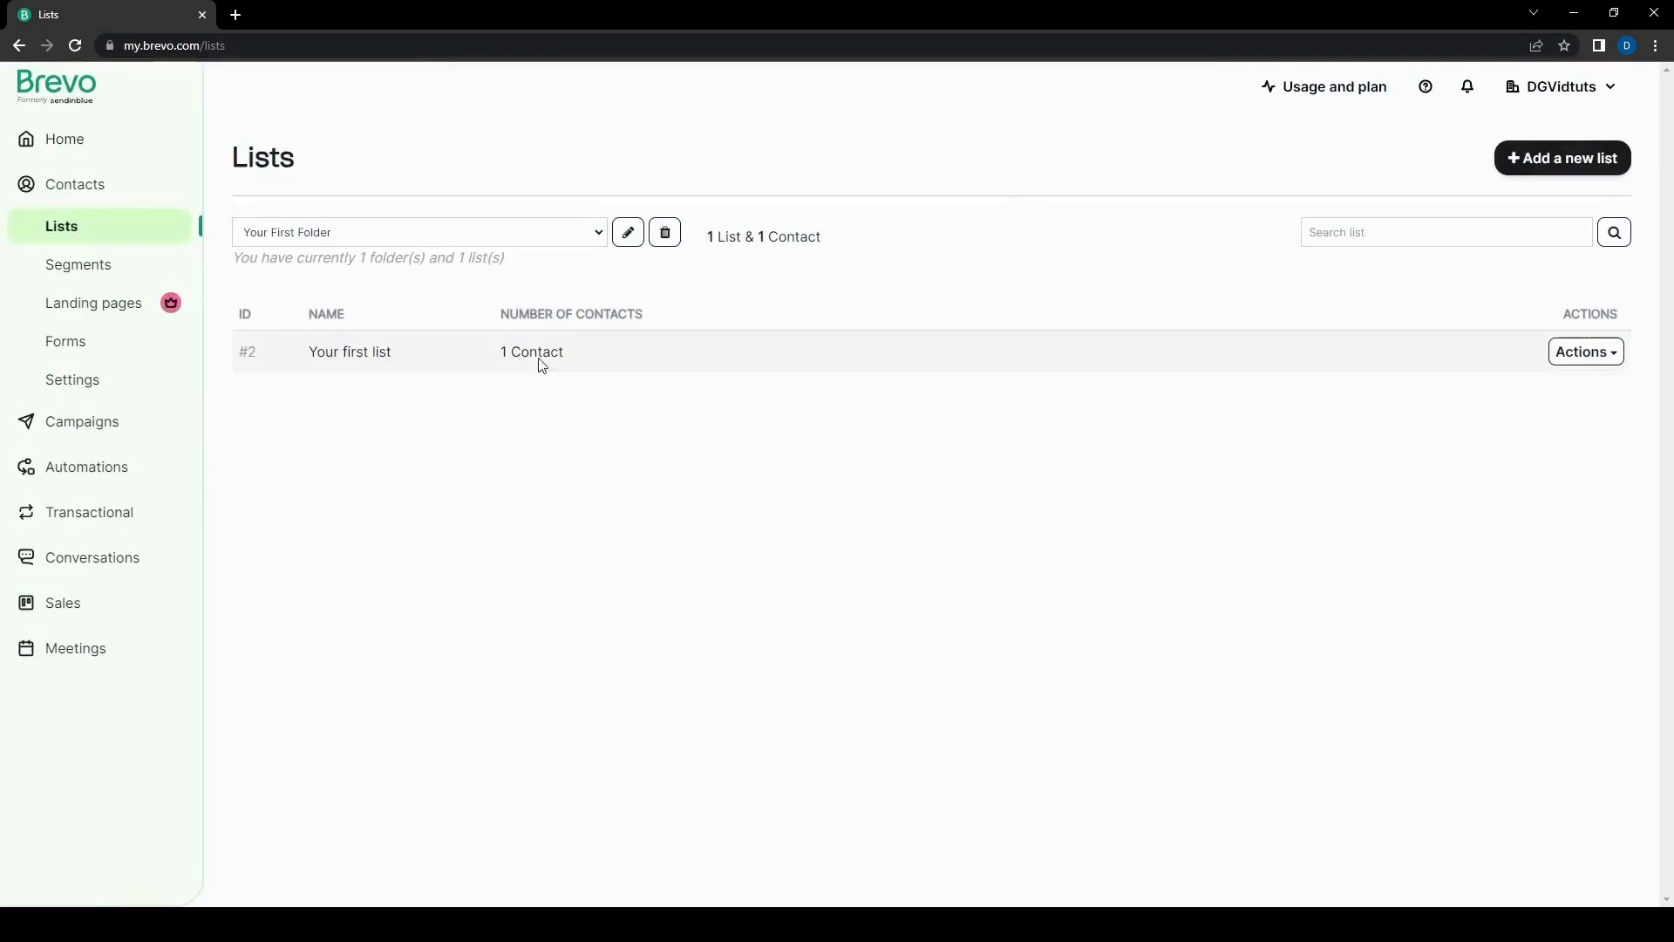
click(76, 263)
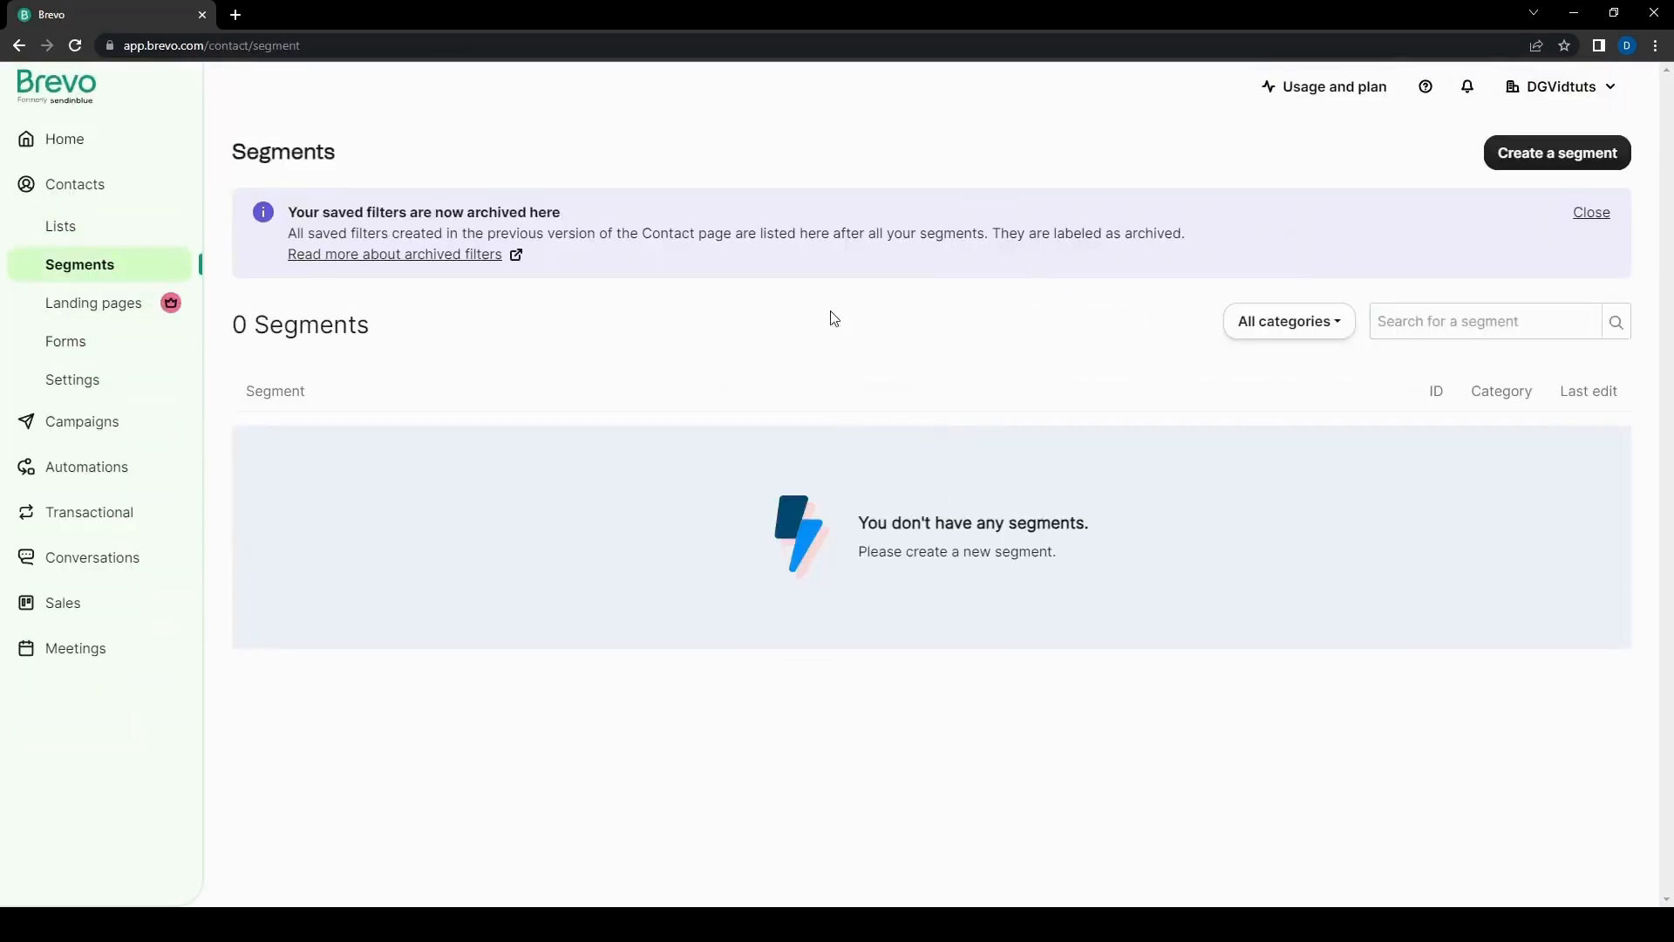
mouse_move(571, 528)
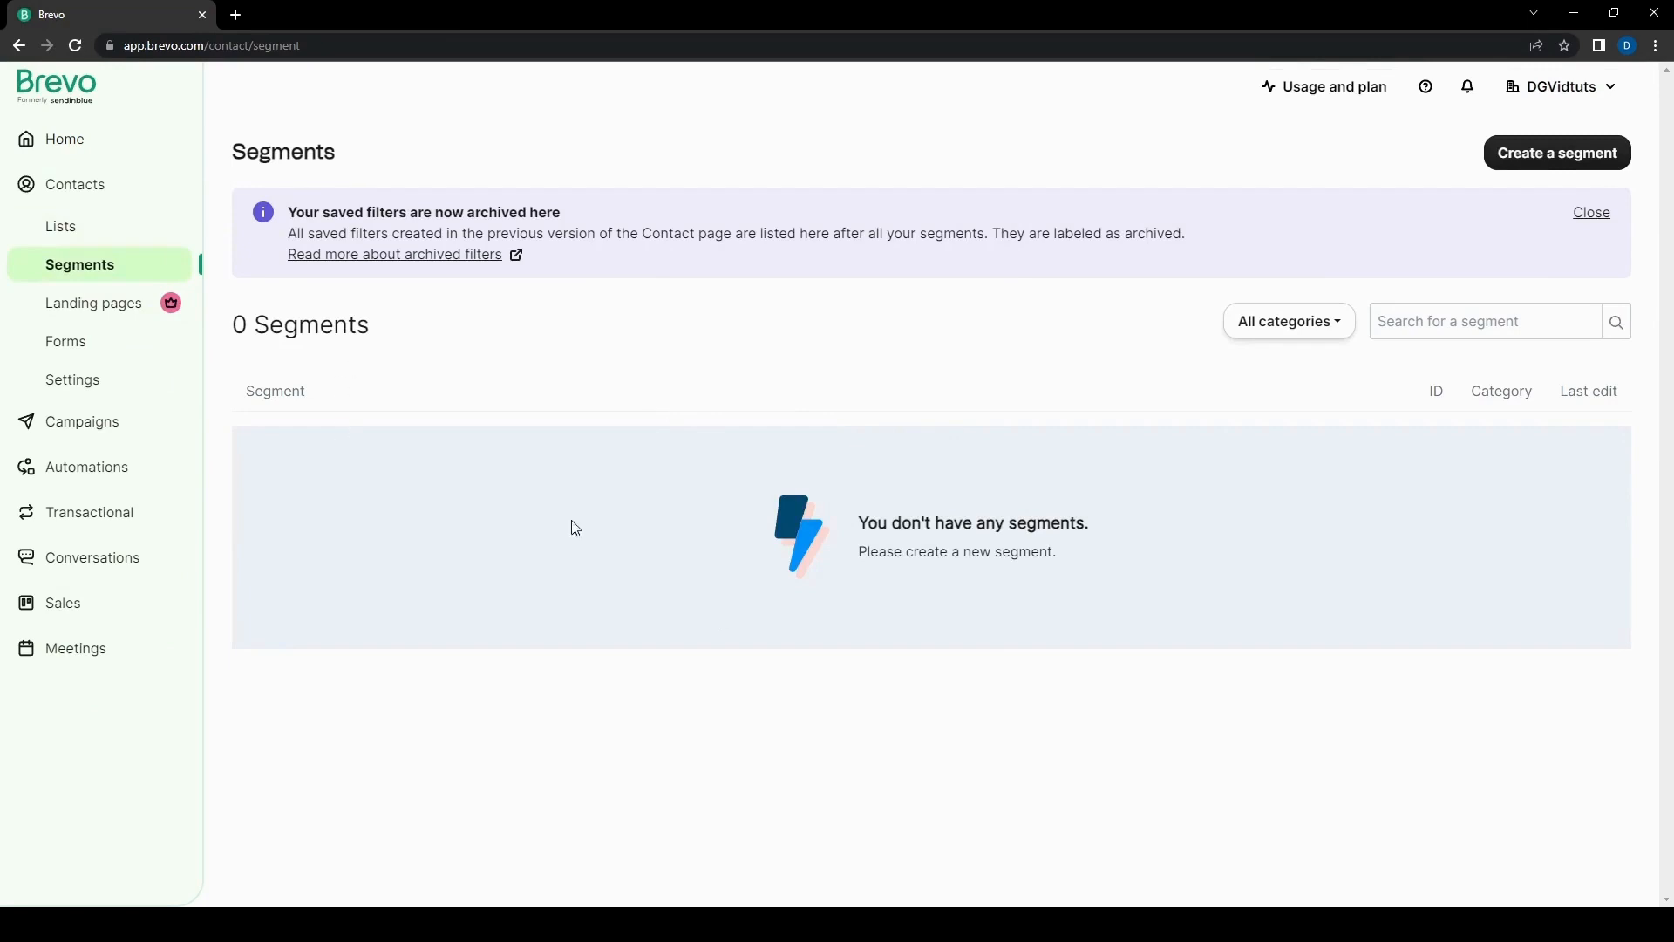
mouse_move(907, 553)
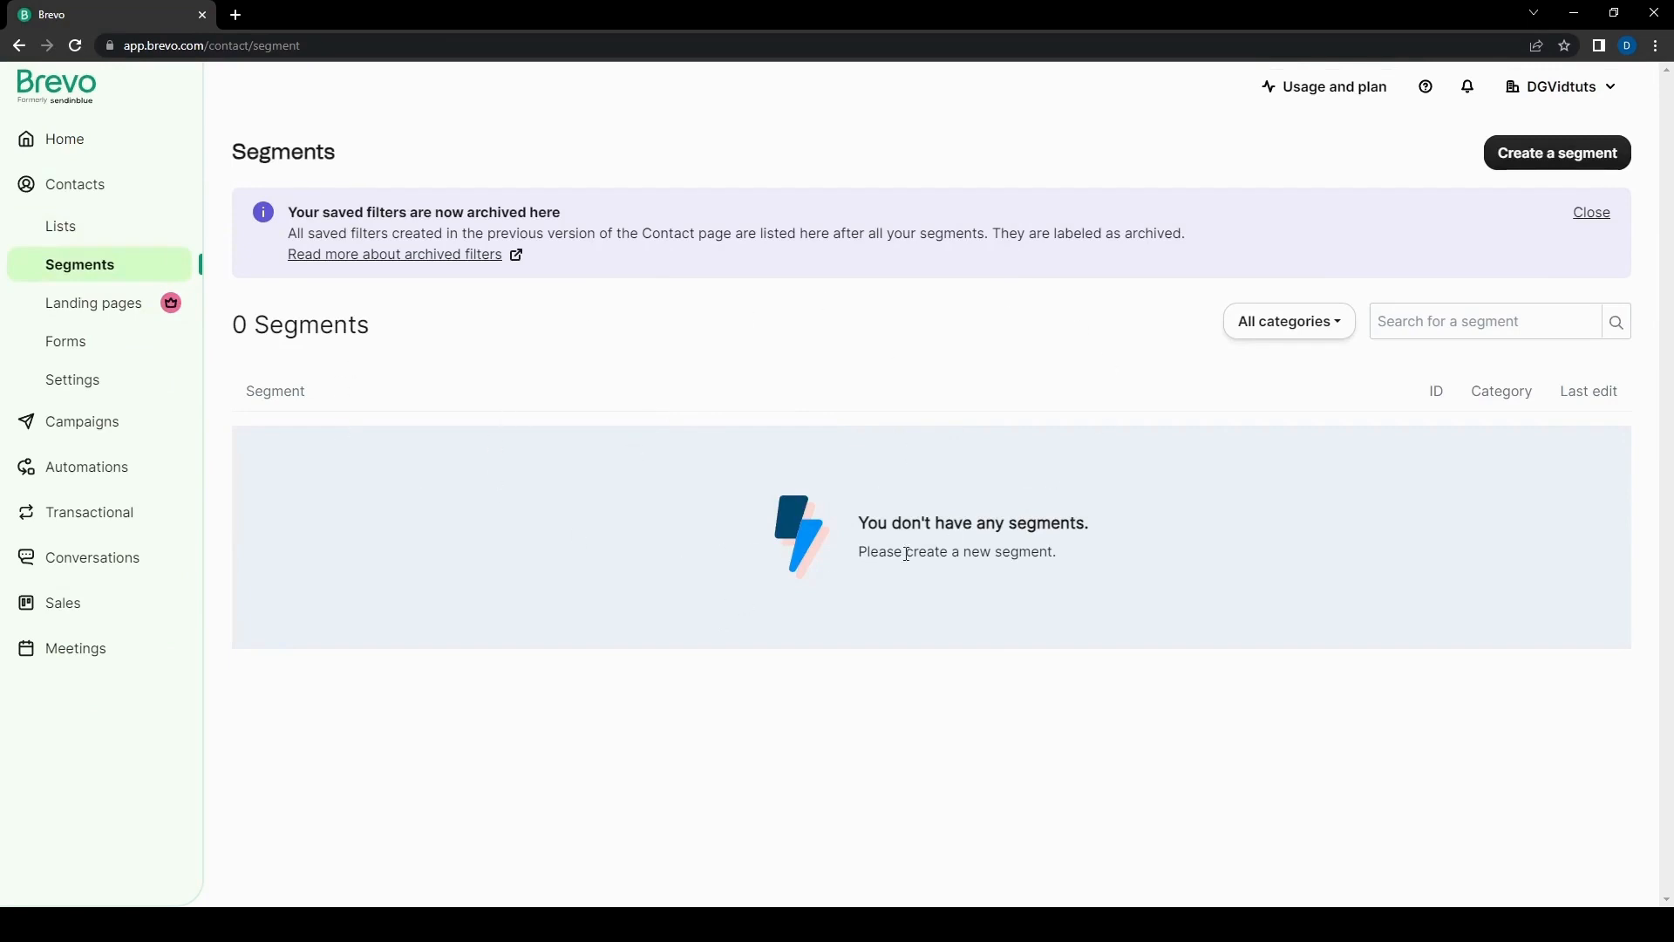
mouse_move(576, 438)
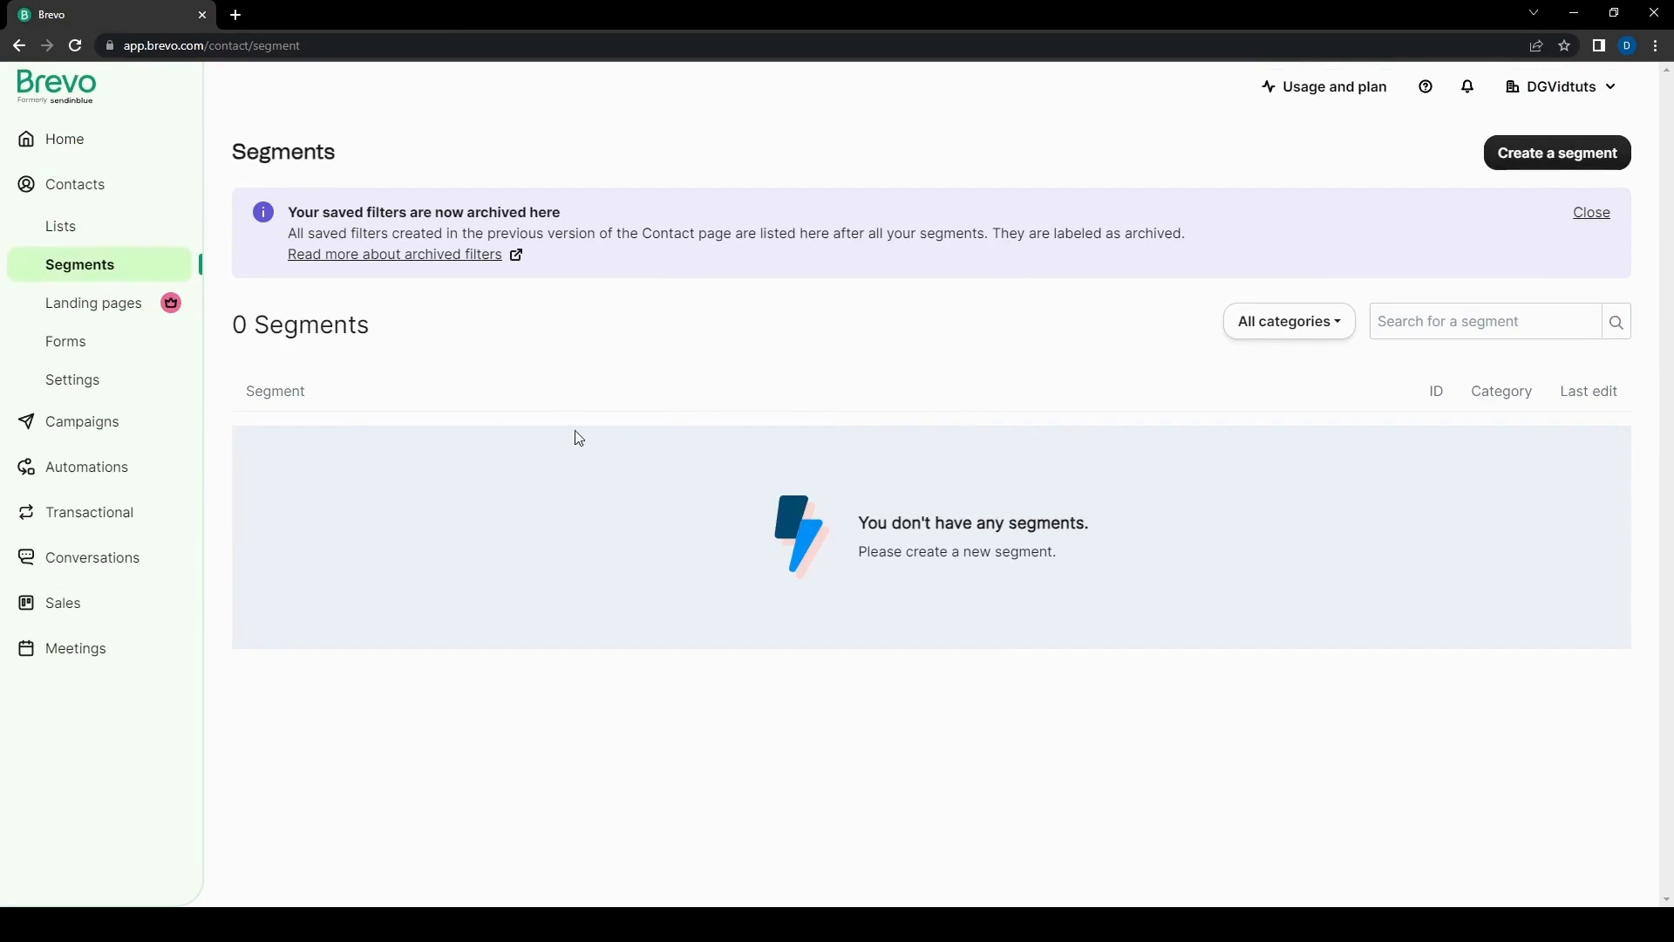
mouse_move(941, 580)
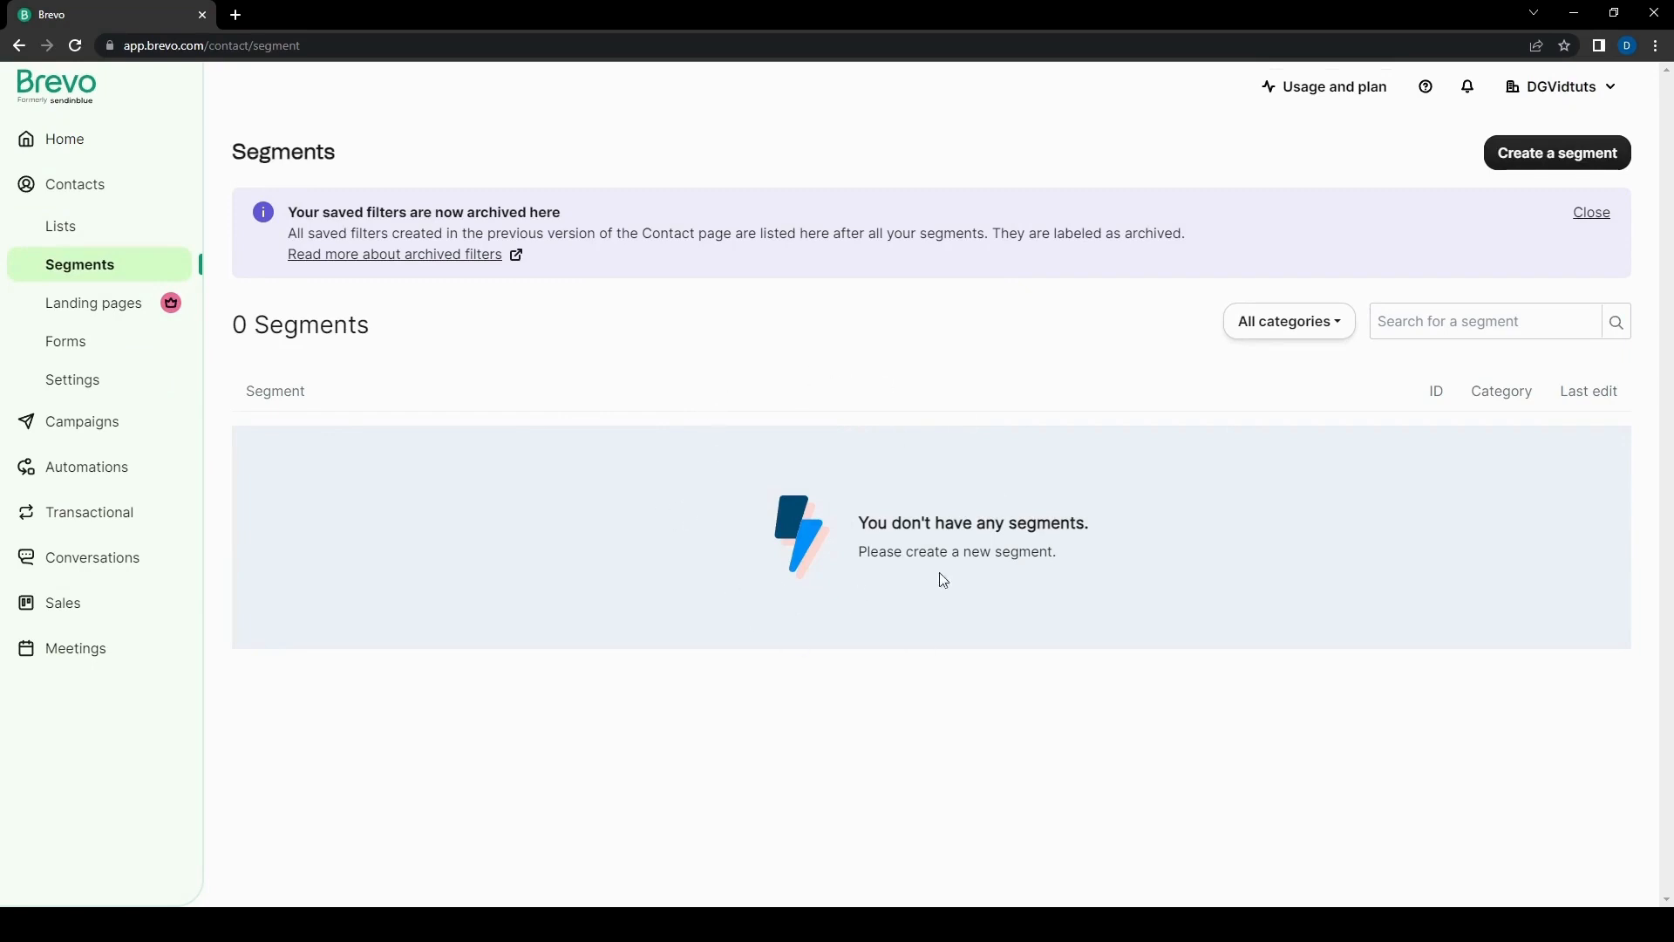
mouse_move(1164, 358)
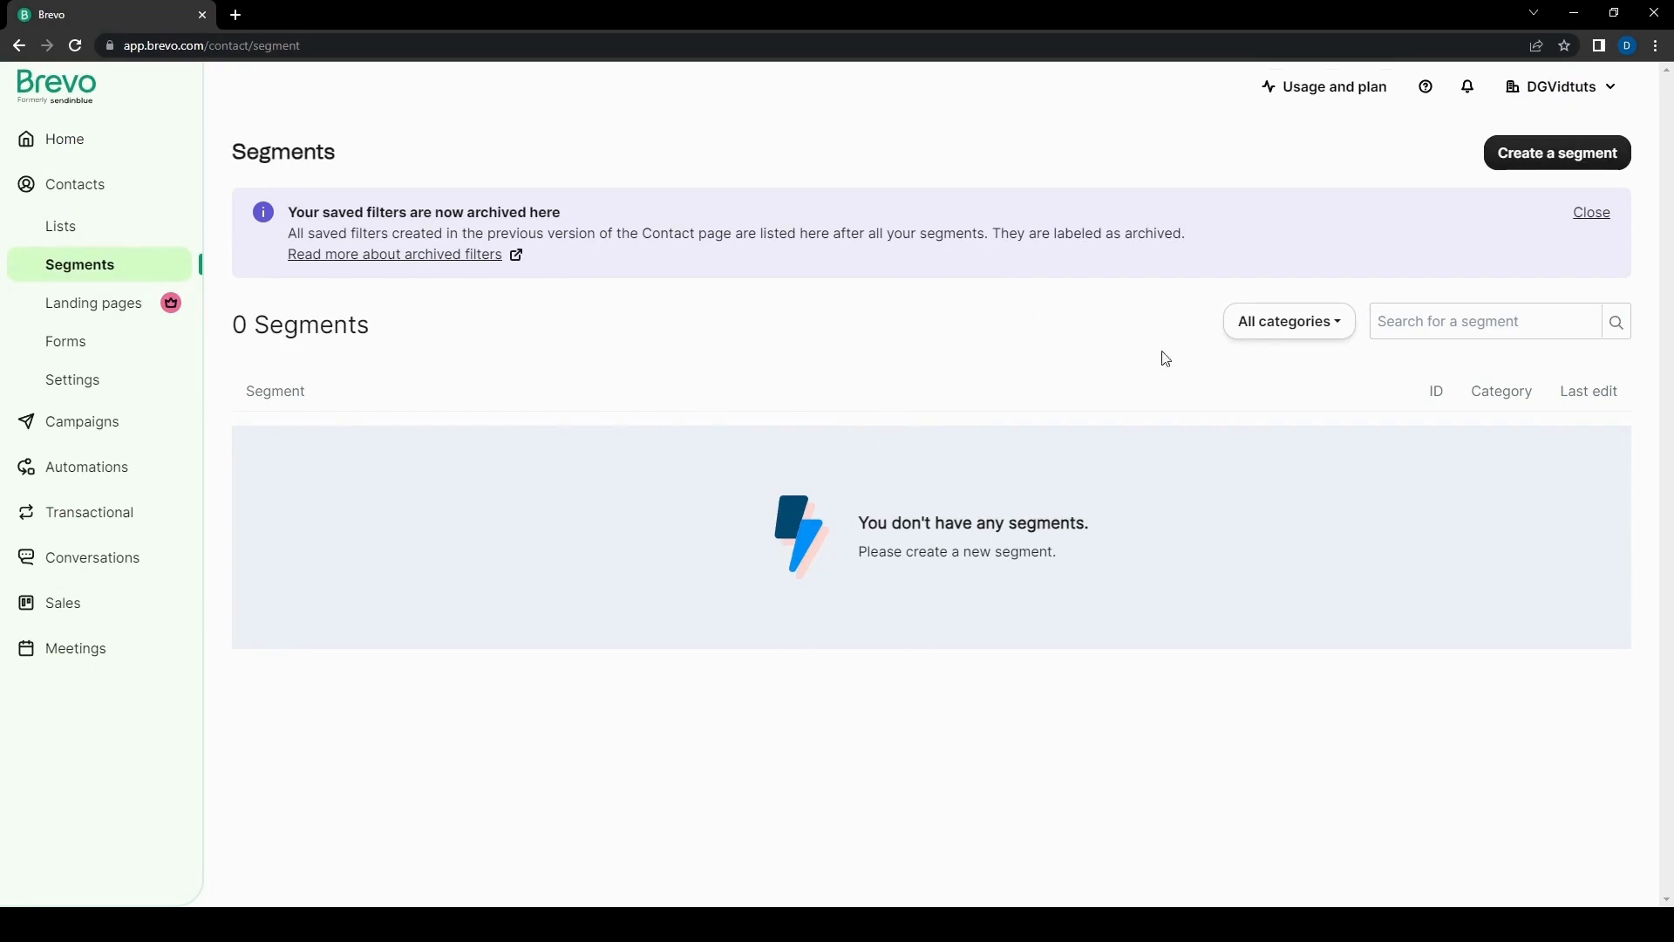
mouse_move(93, 303)
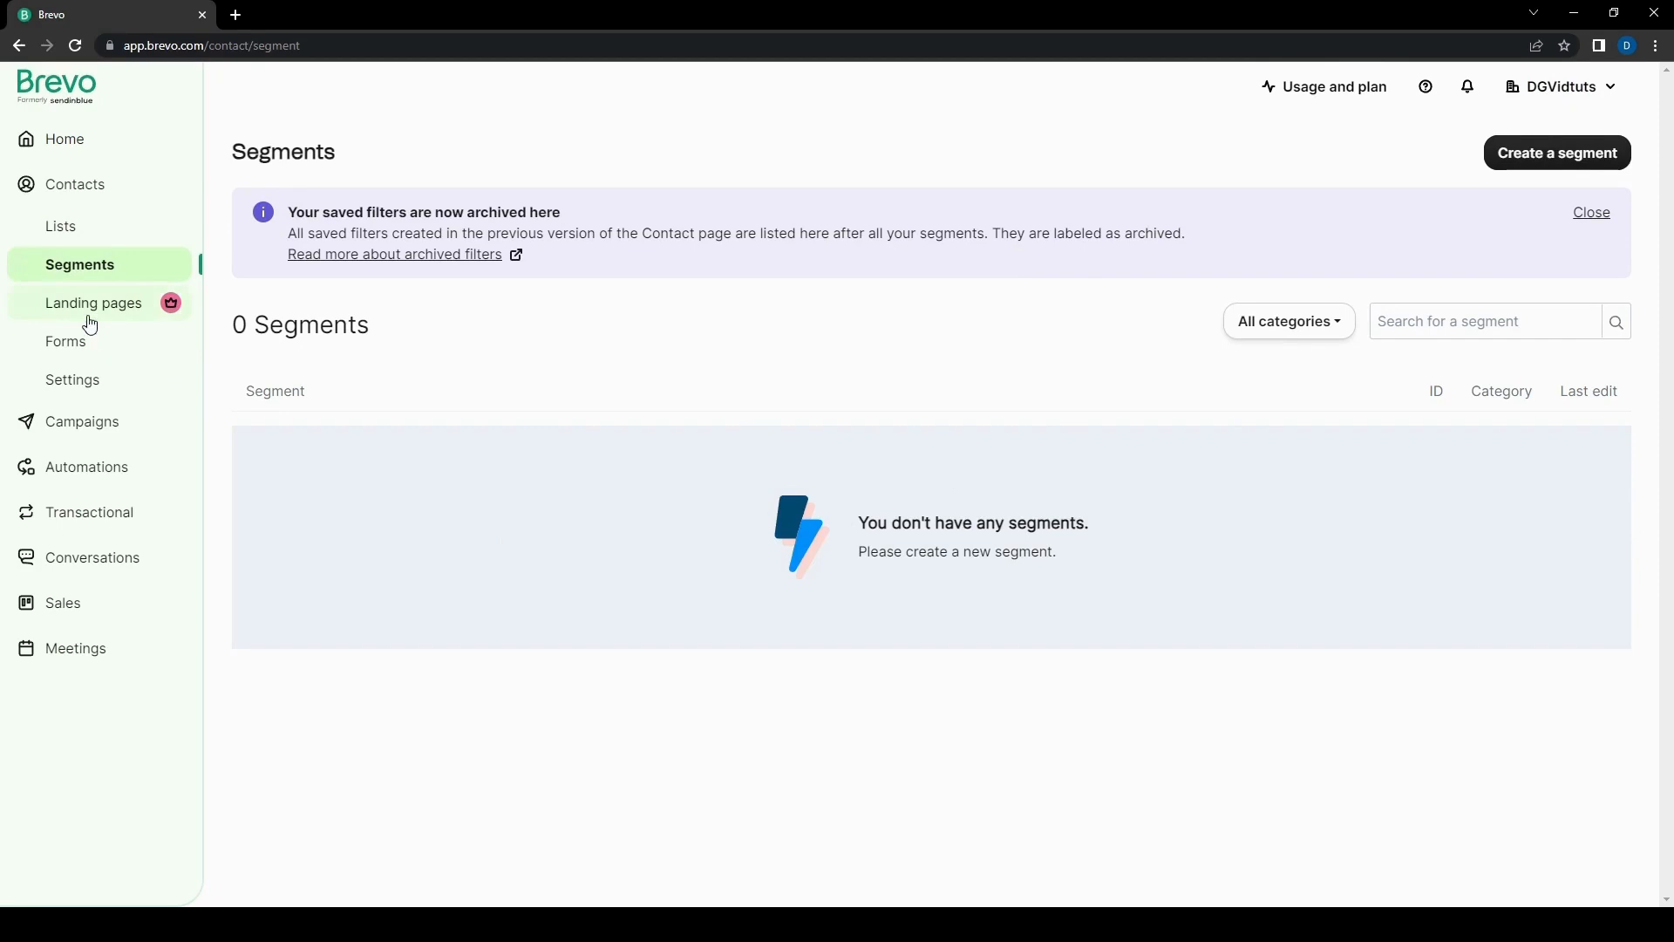
Step: View the empty Segments page, then go to the Forms Subscription tab
click(67, 341)
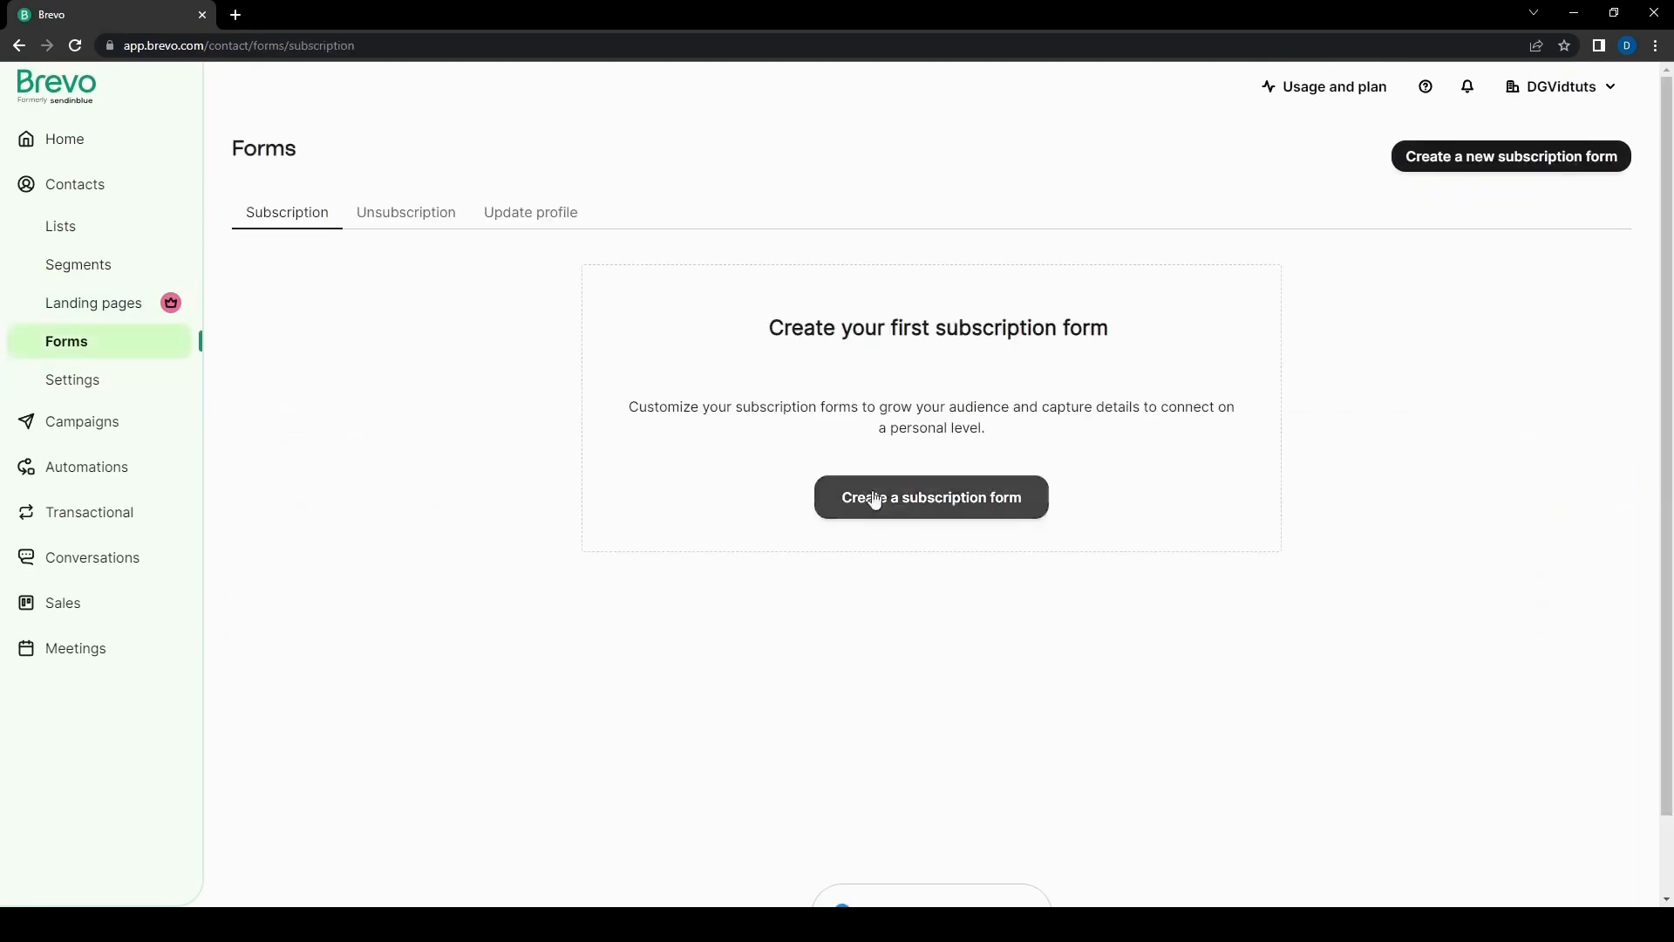
mouse_move(595, 846)
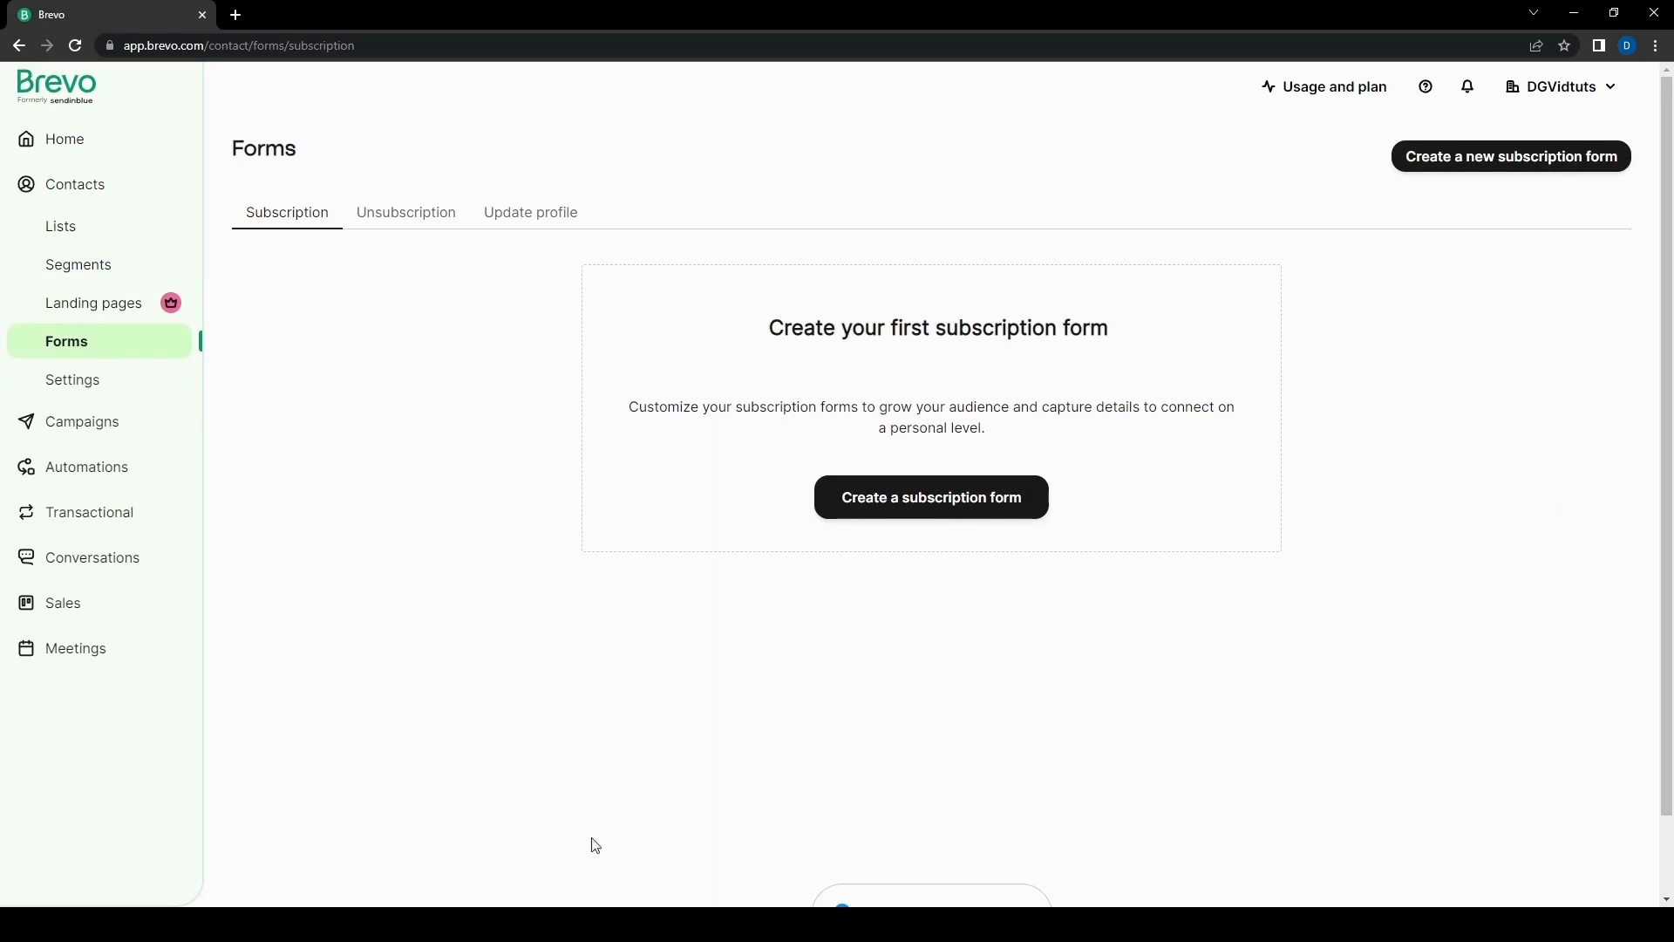
mouse_move(943, 675)
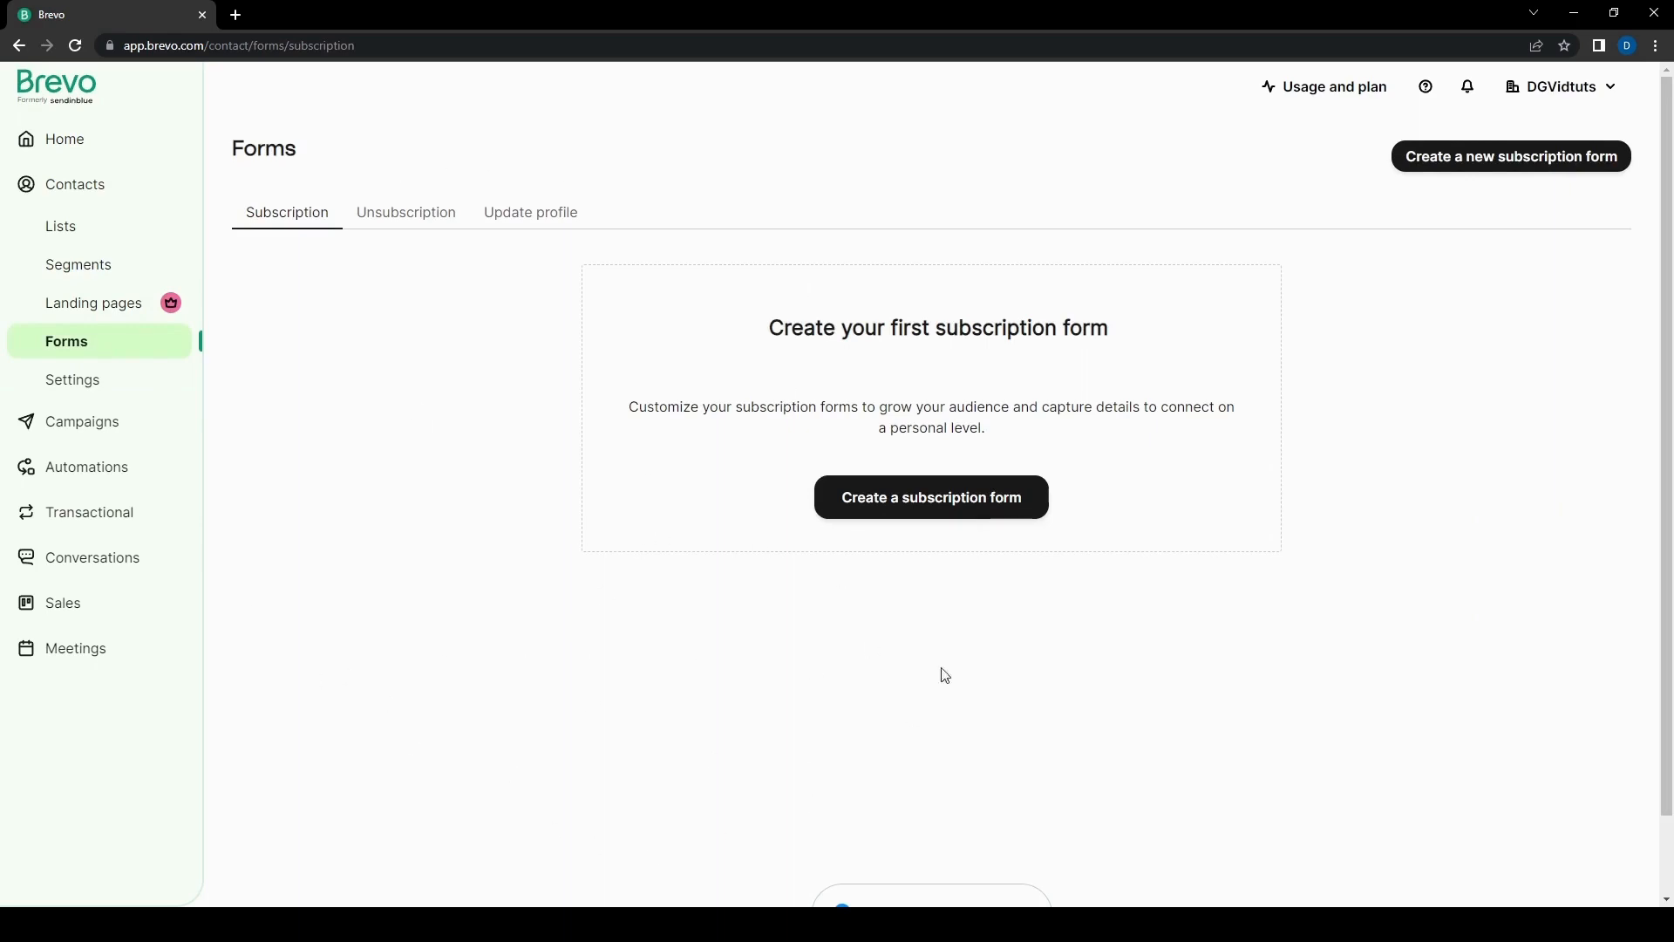
mouse_move(508, 513)
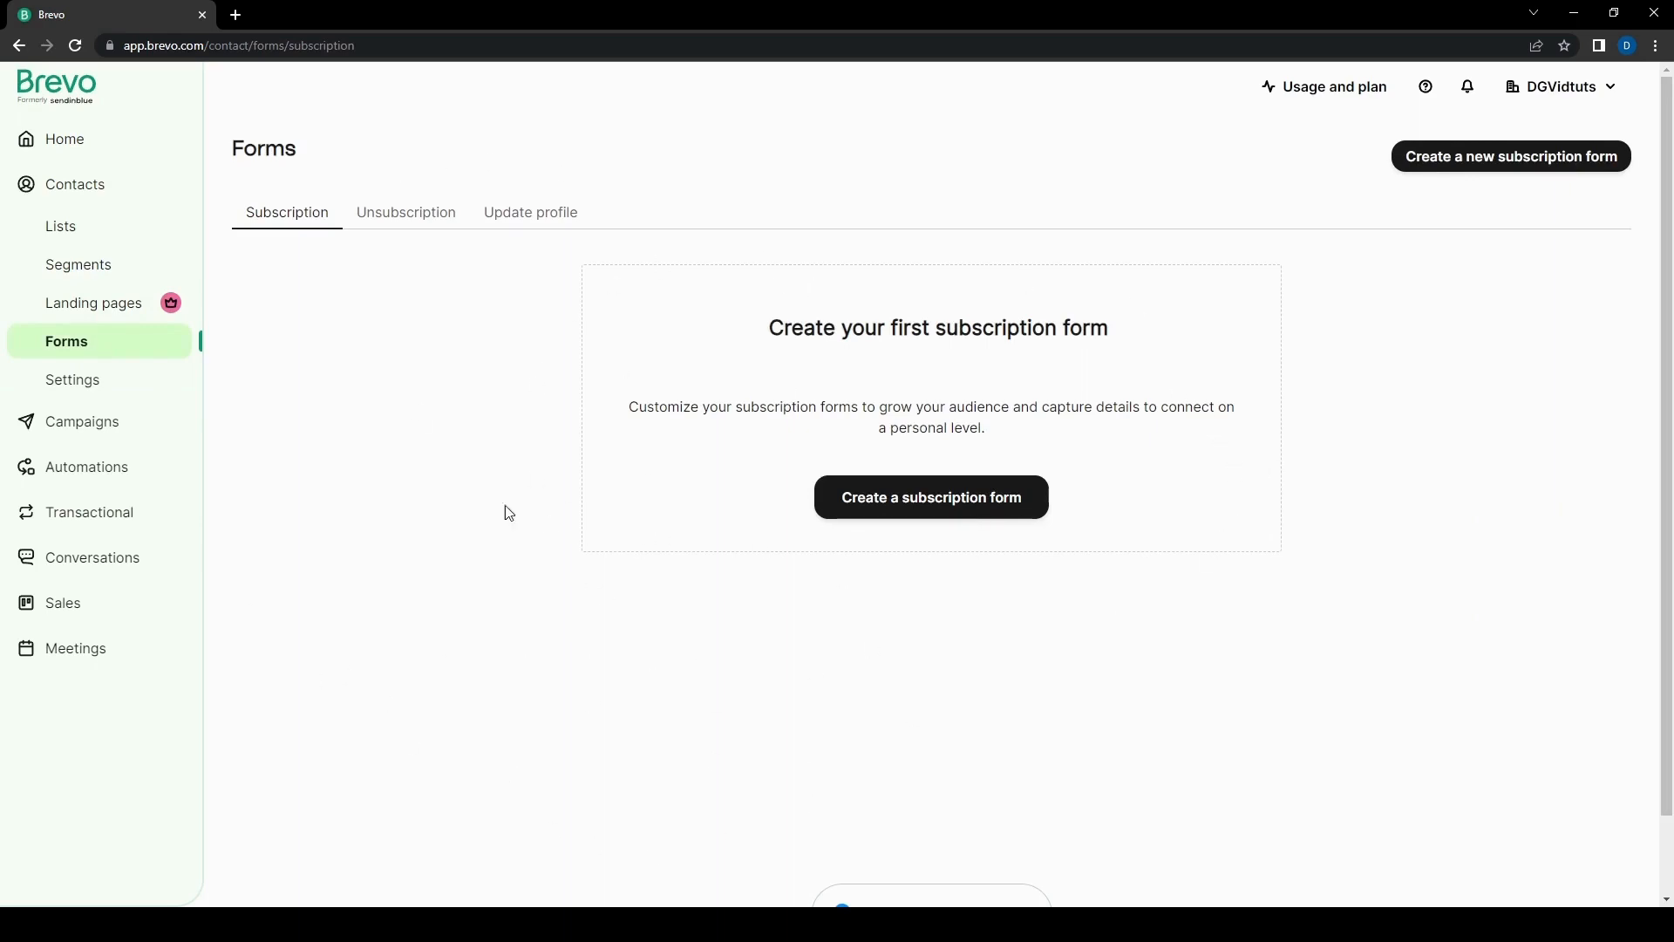
mouse_move(524, 872)
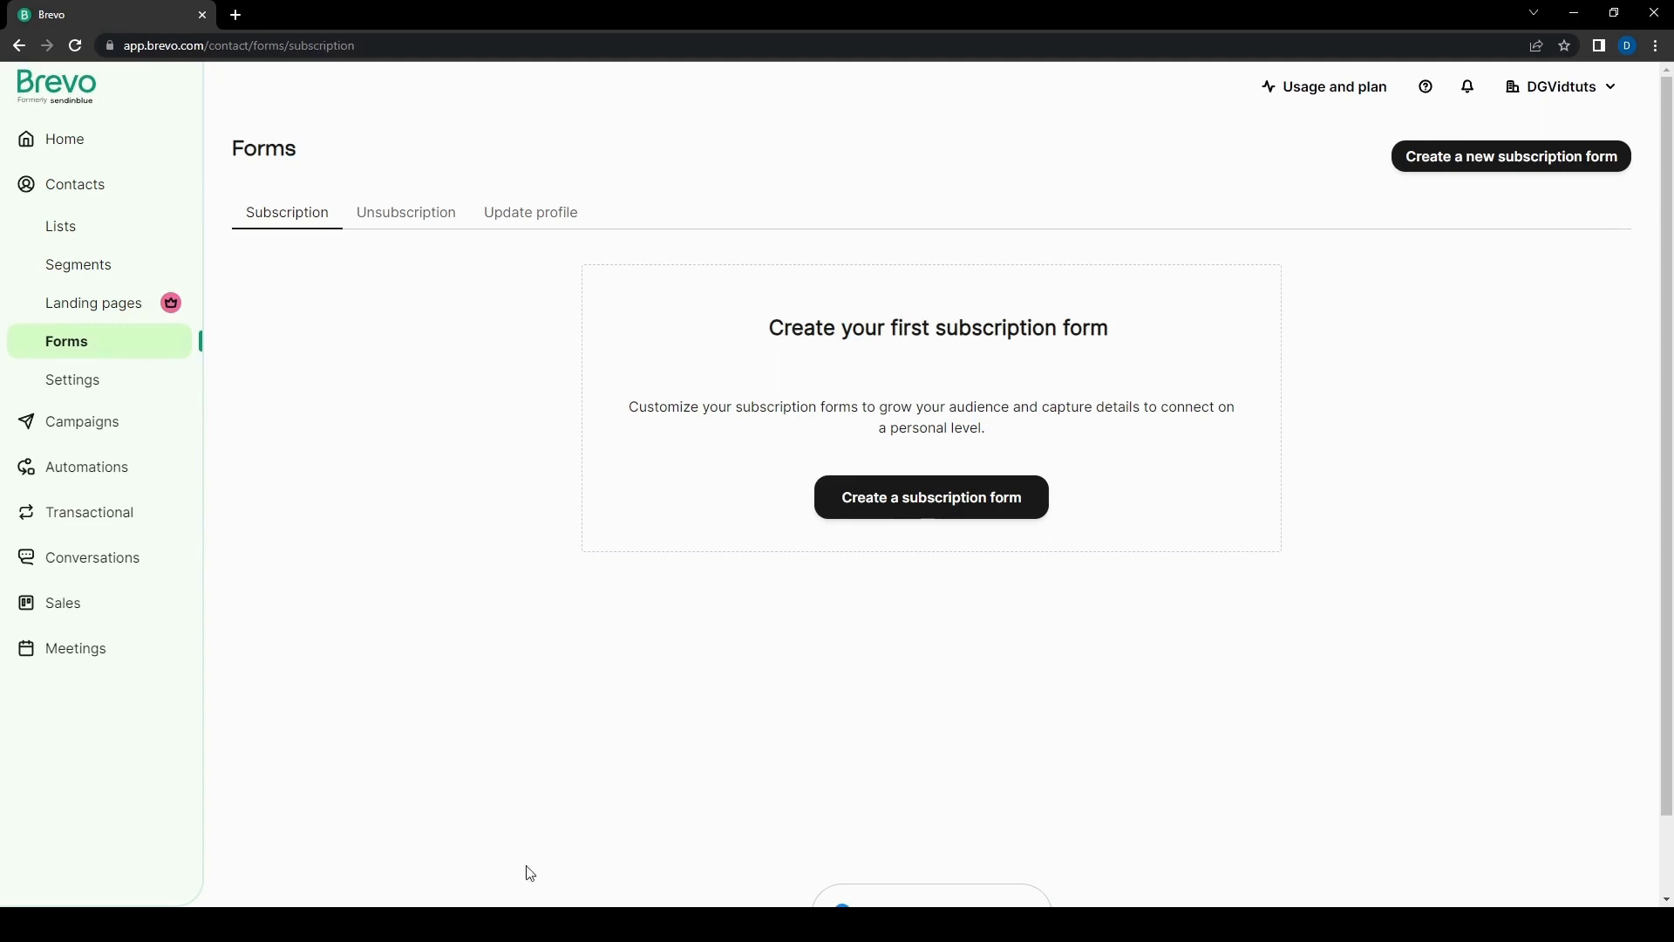
mouse_move(417, 898)
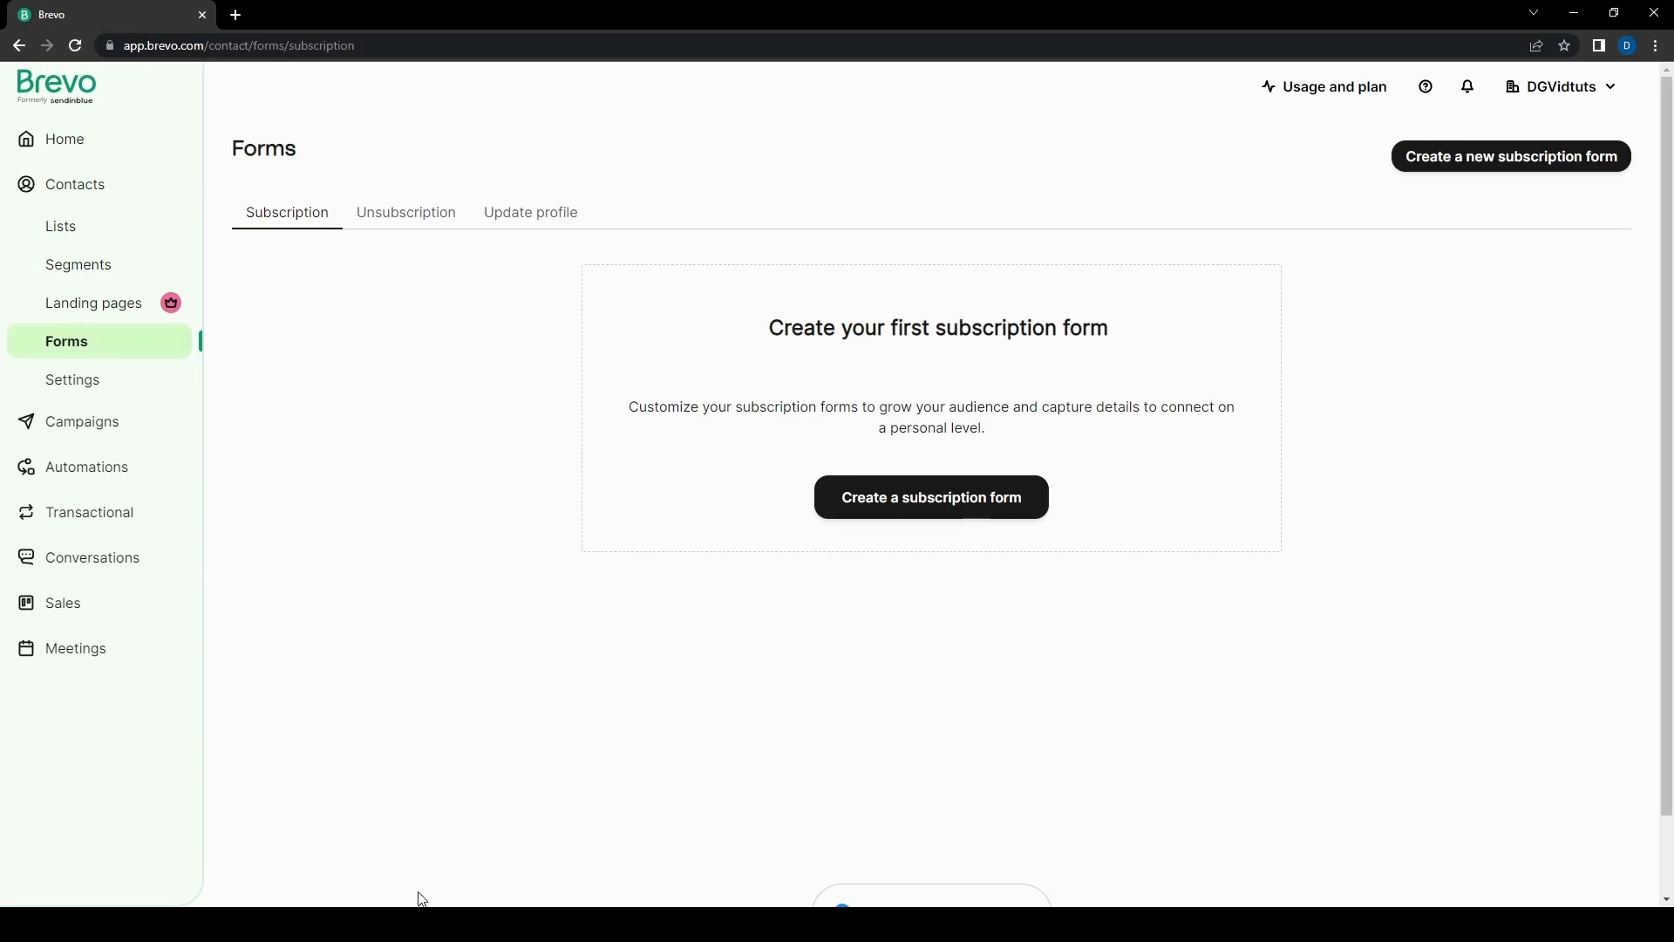
mouse_move(1320, 306)
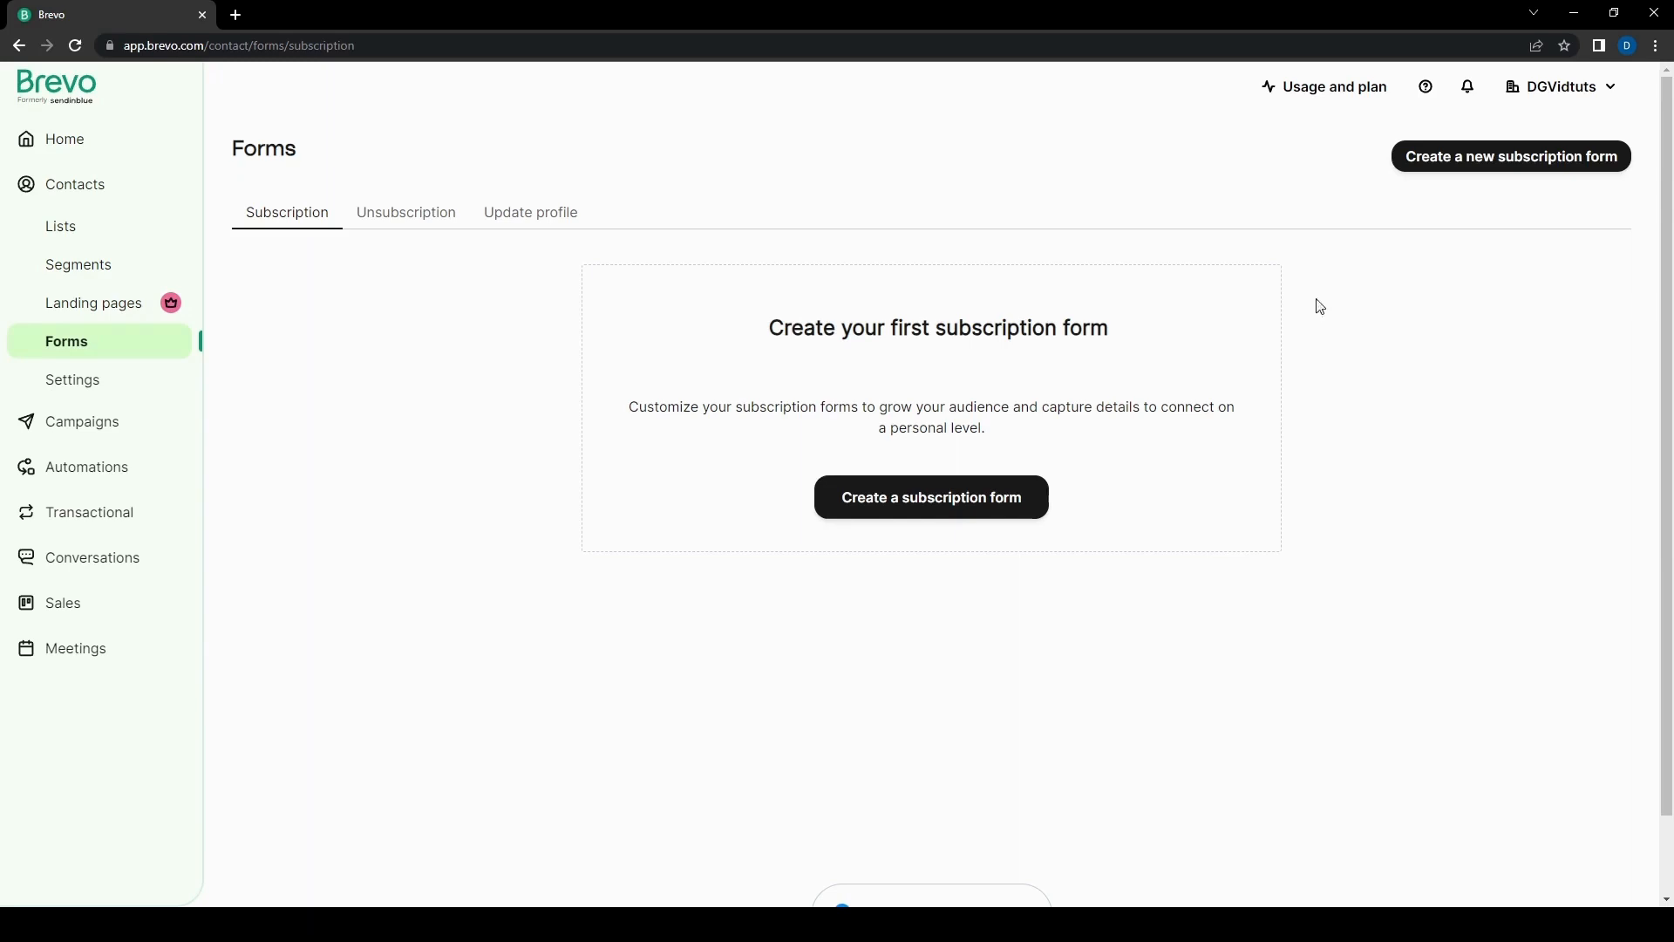
mouse_move(1166, 271)
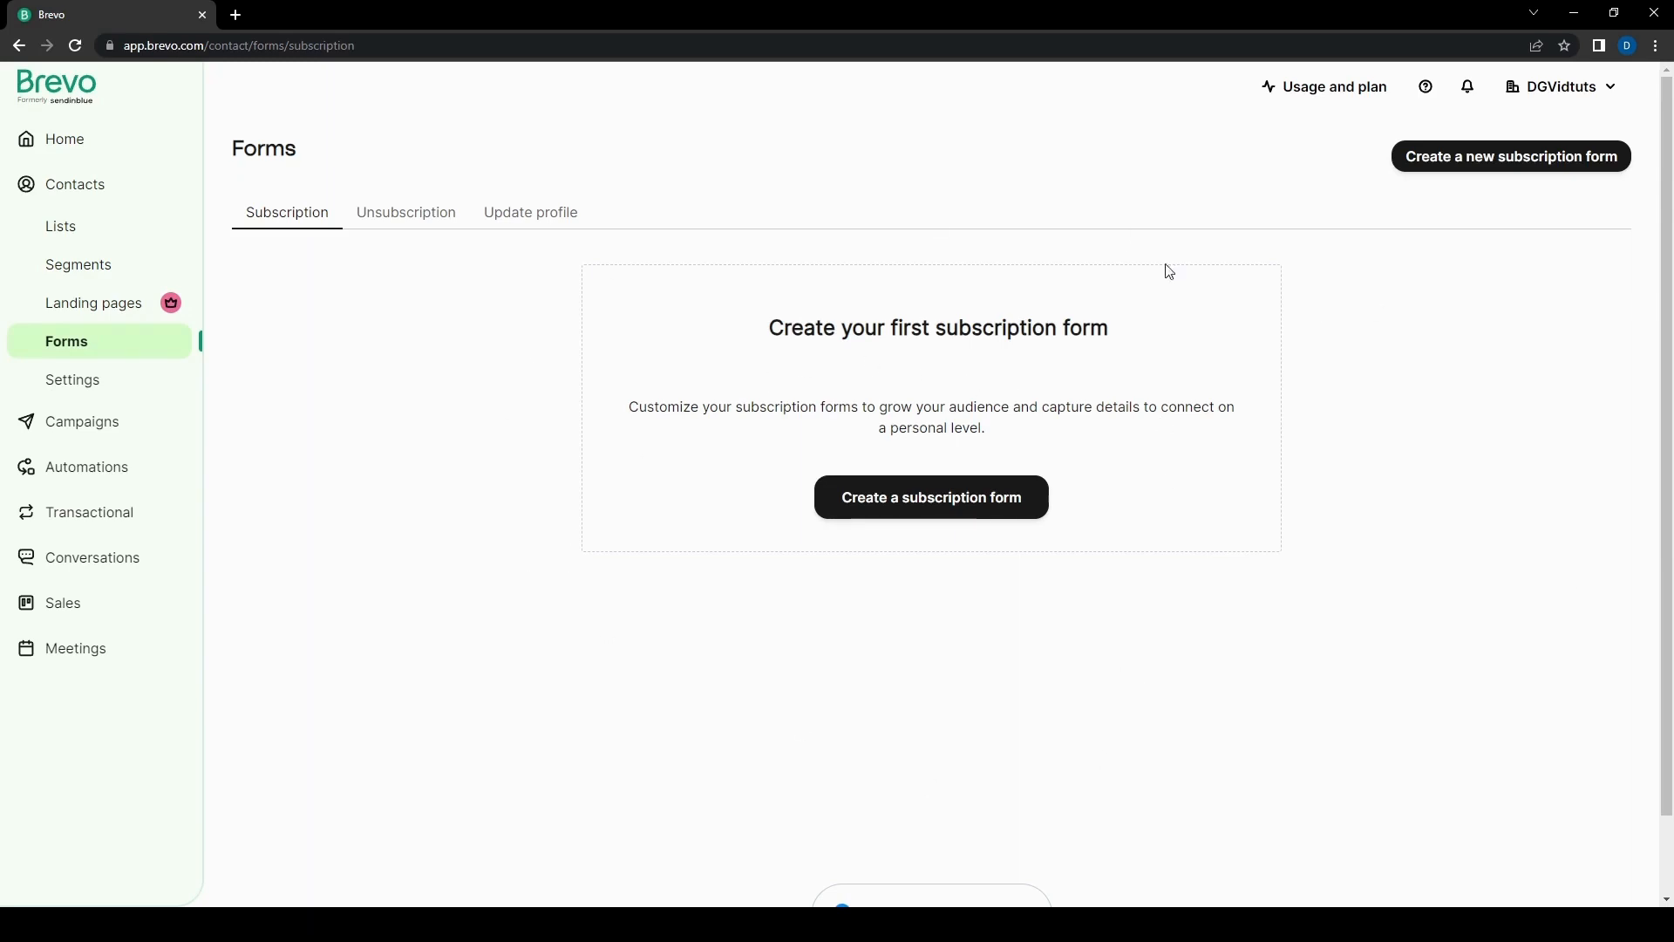
Step: Leave the empty subscription forms page for the Contacts settings page
click(72, 379)
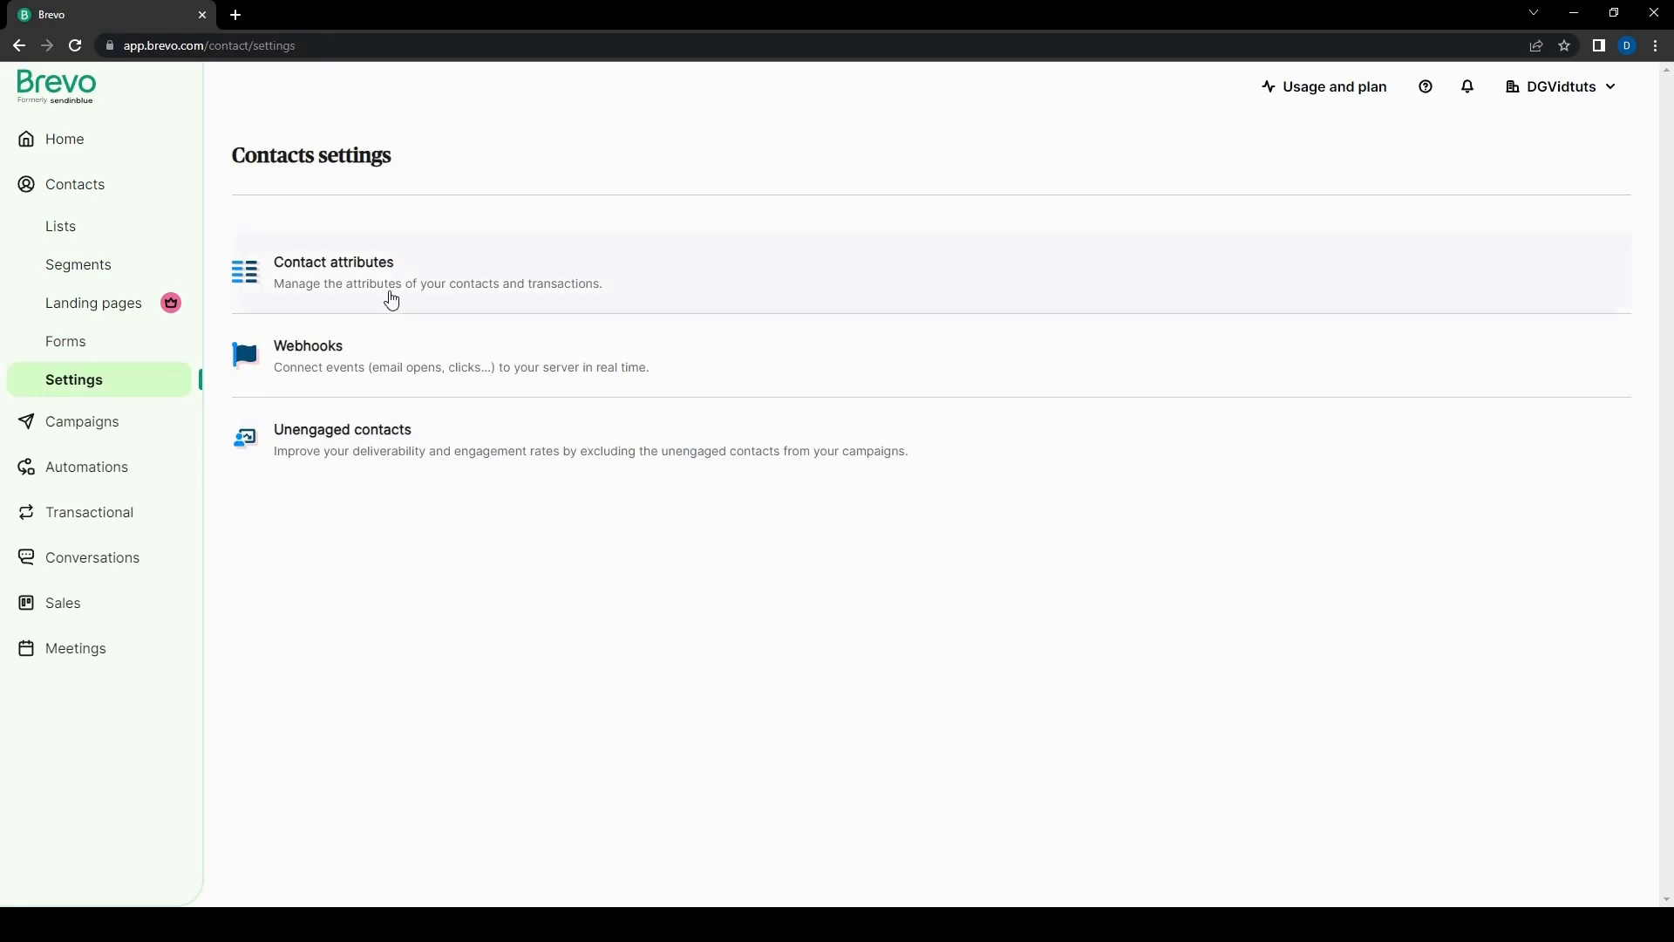
mouse_move(678, 293)
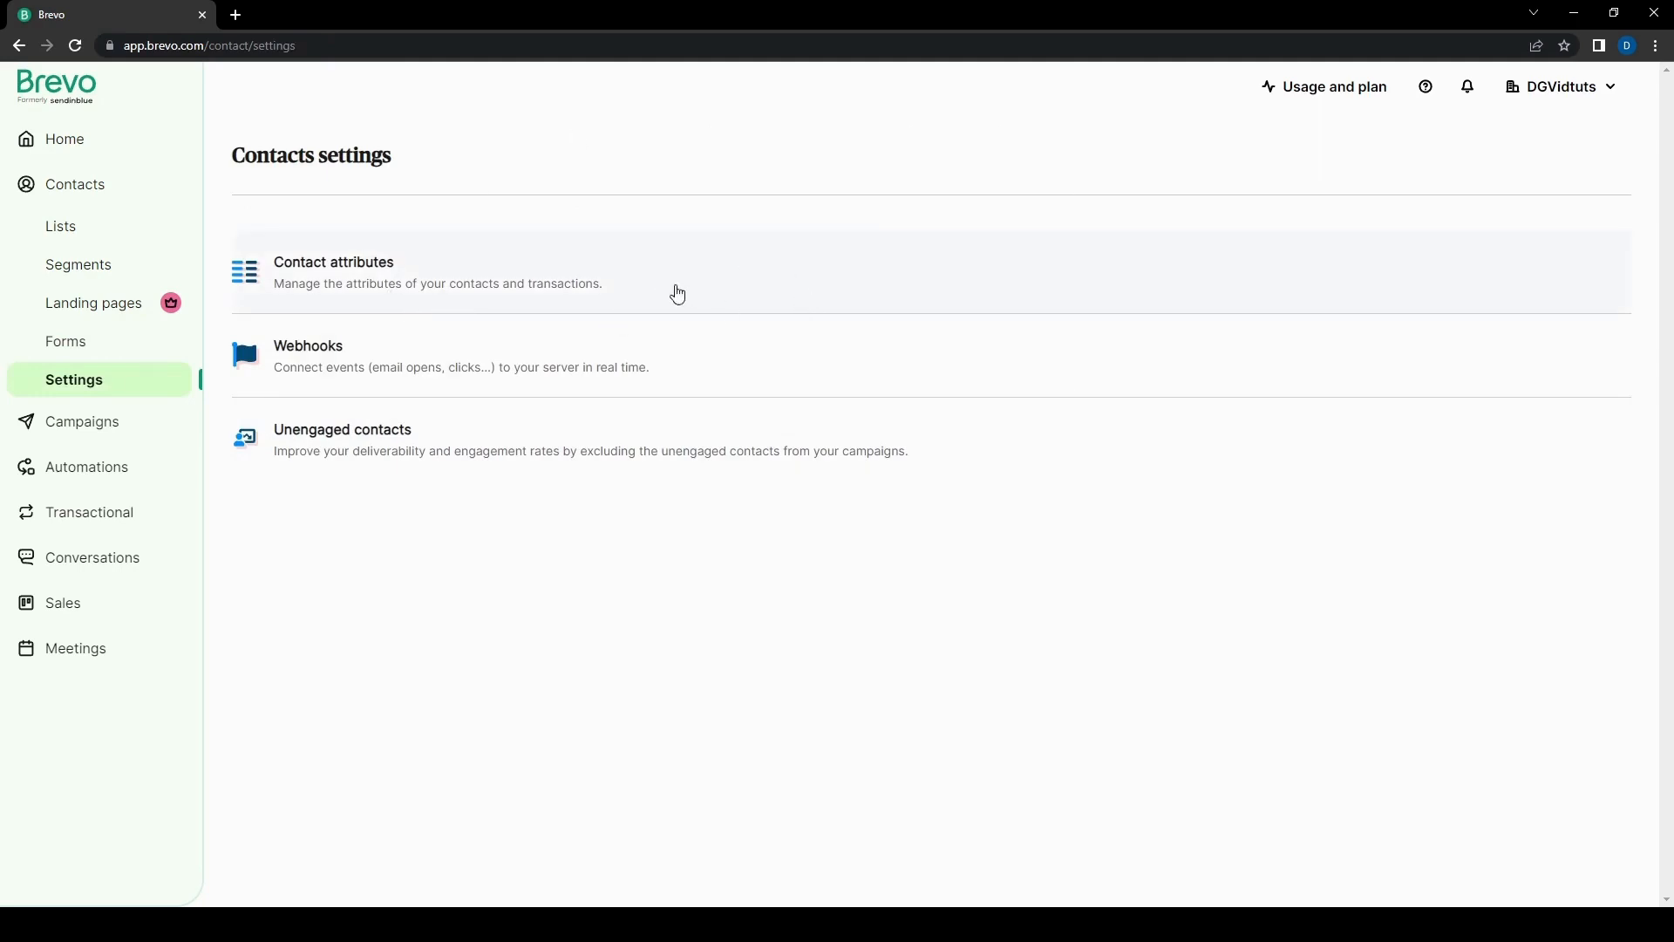
mouse_move(458, 297)
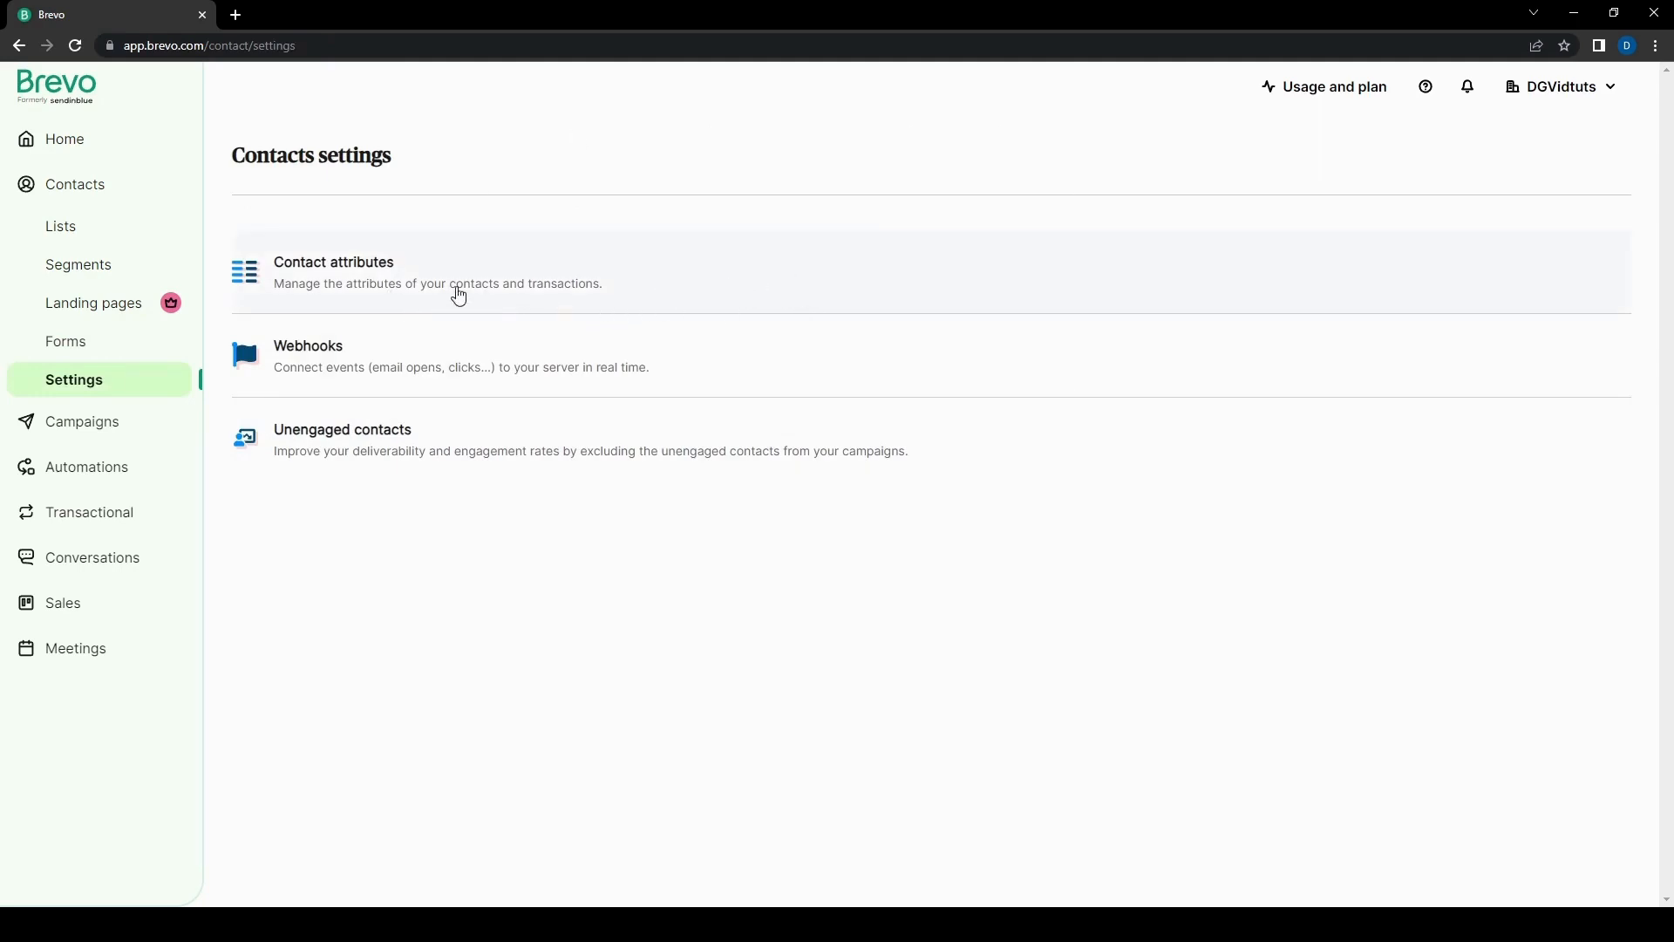
click(333, 273)
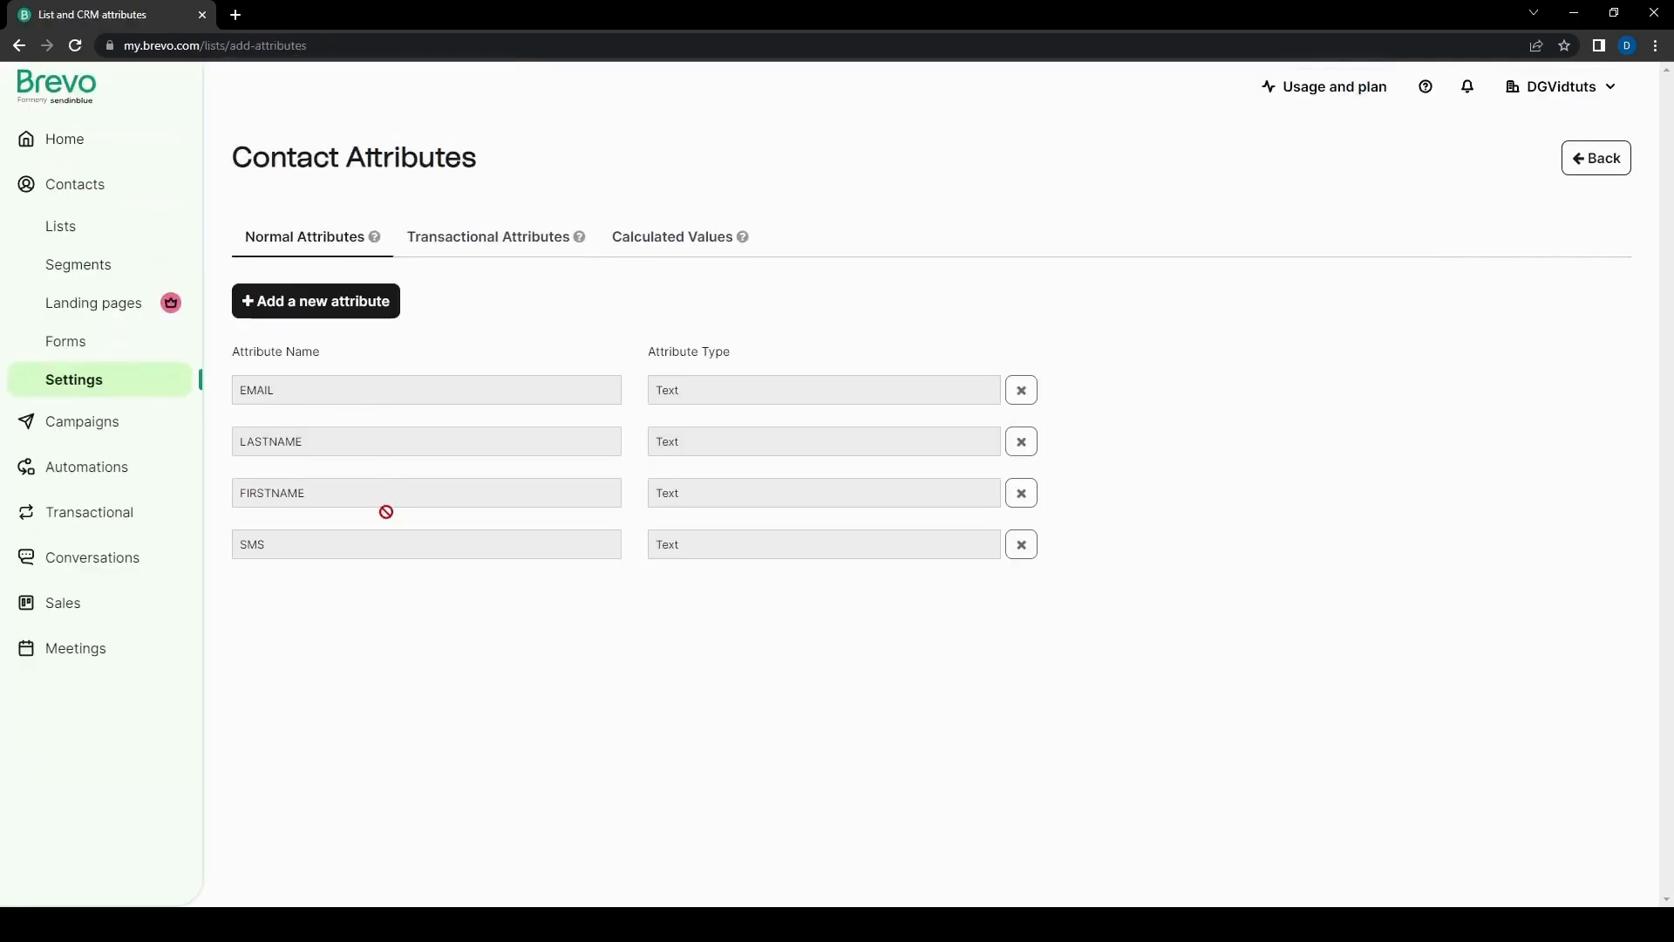
mouse_move(344, 376)
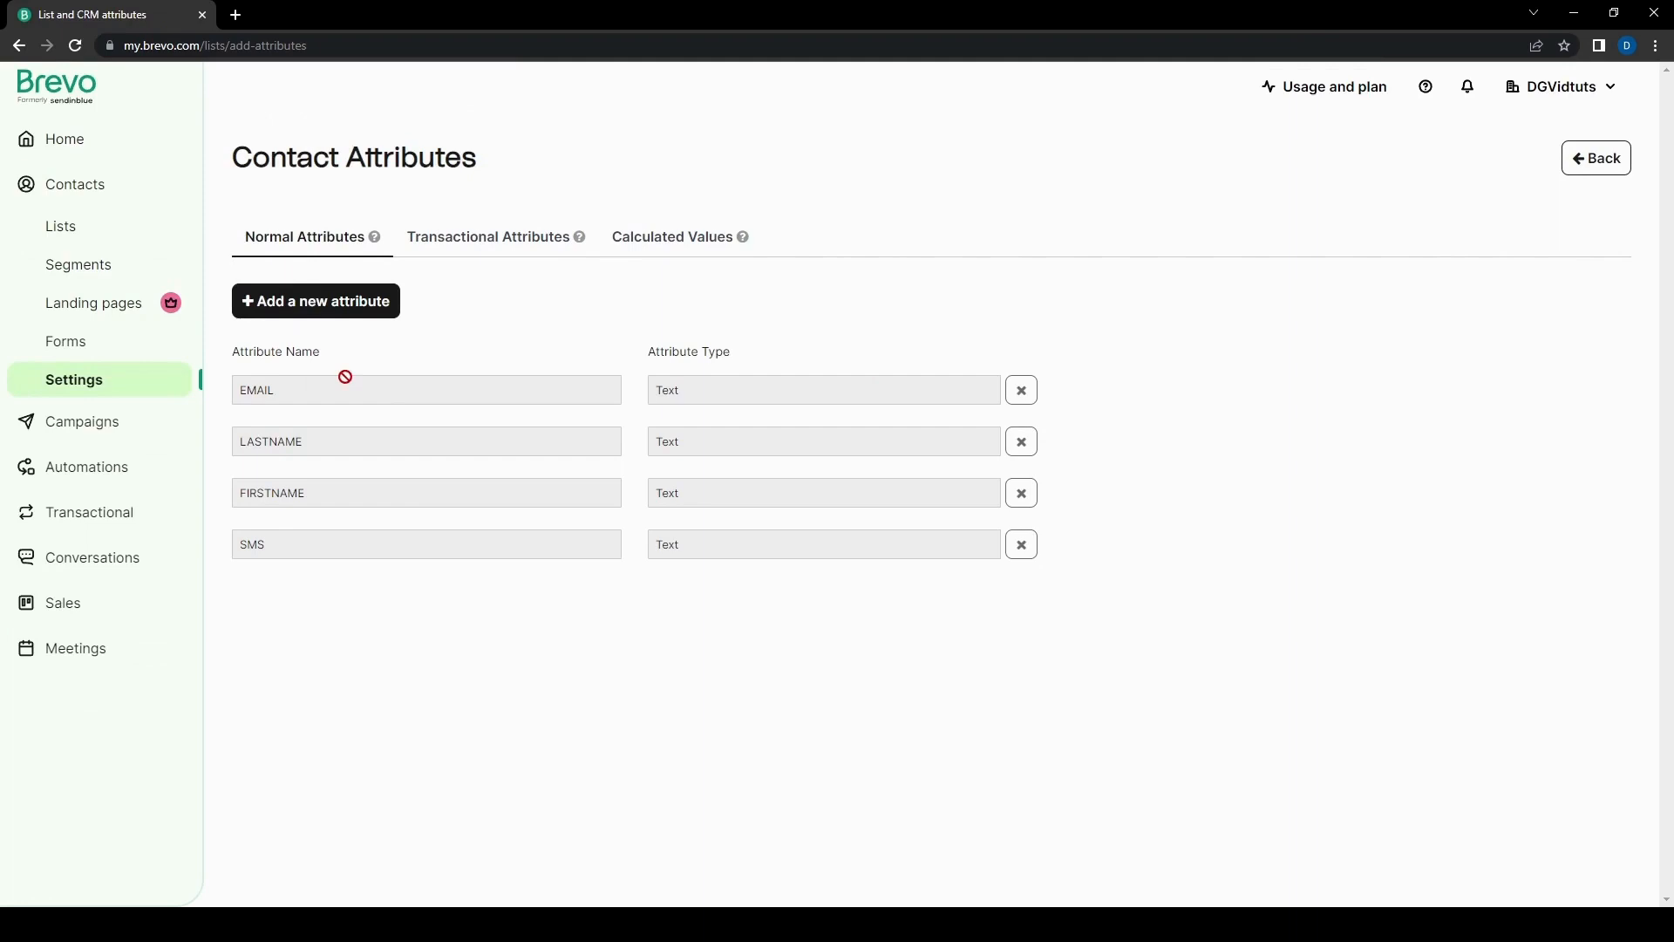
mouse_move(480, 314)
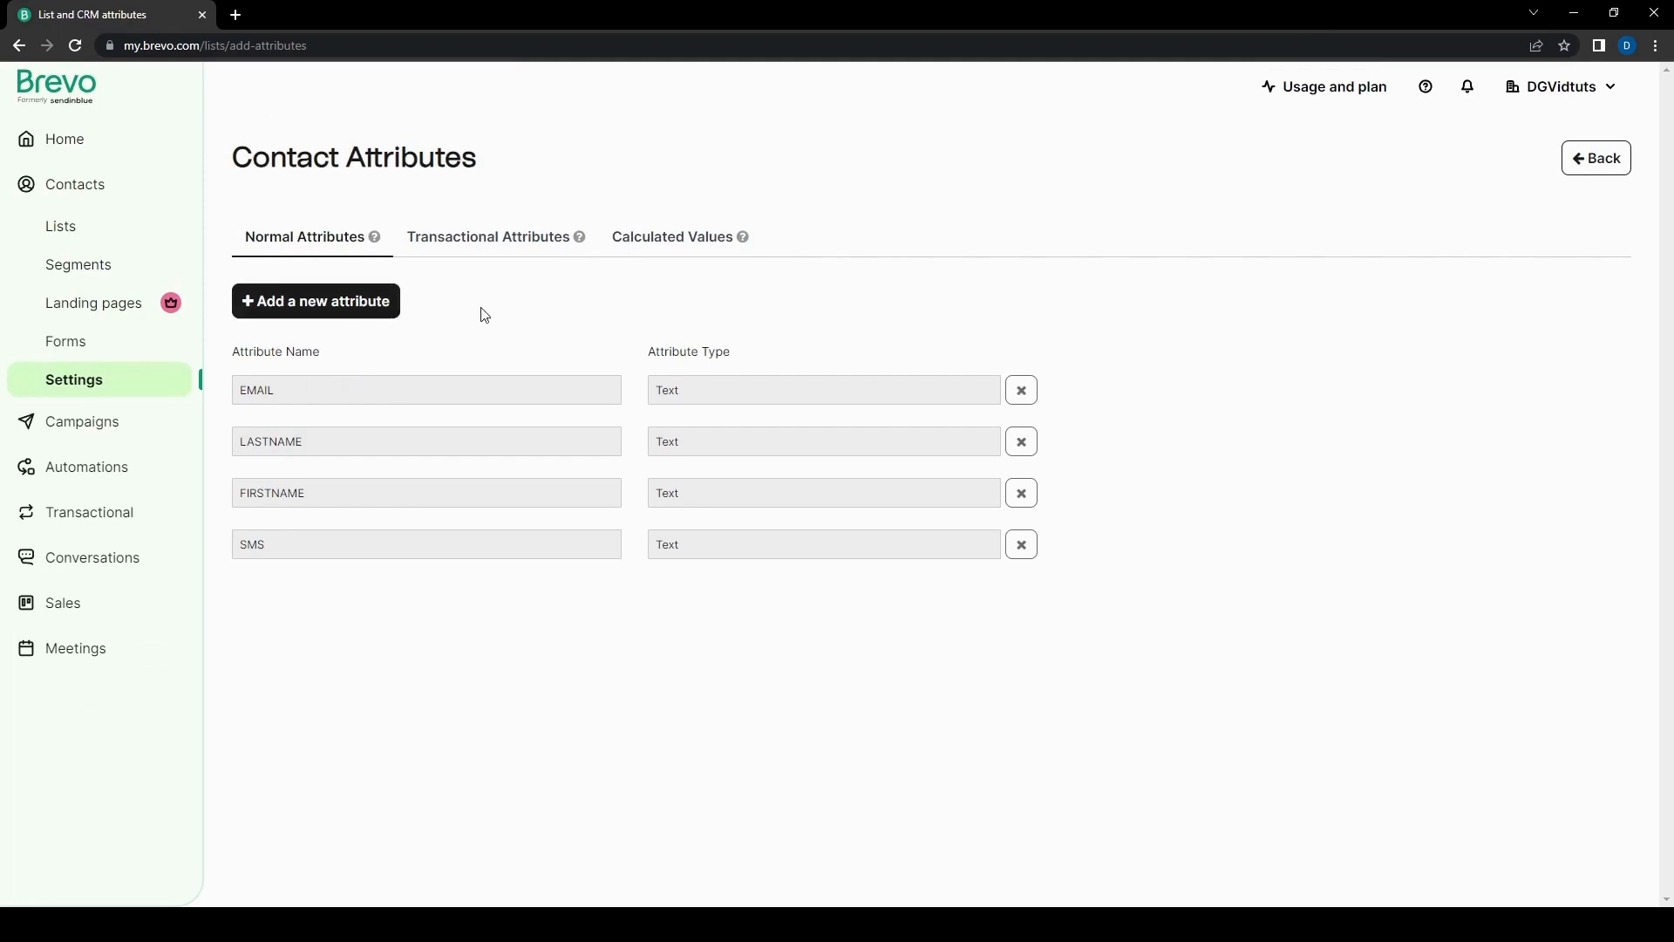
click(486, 236)
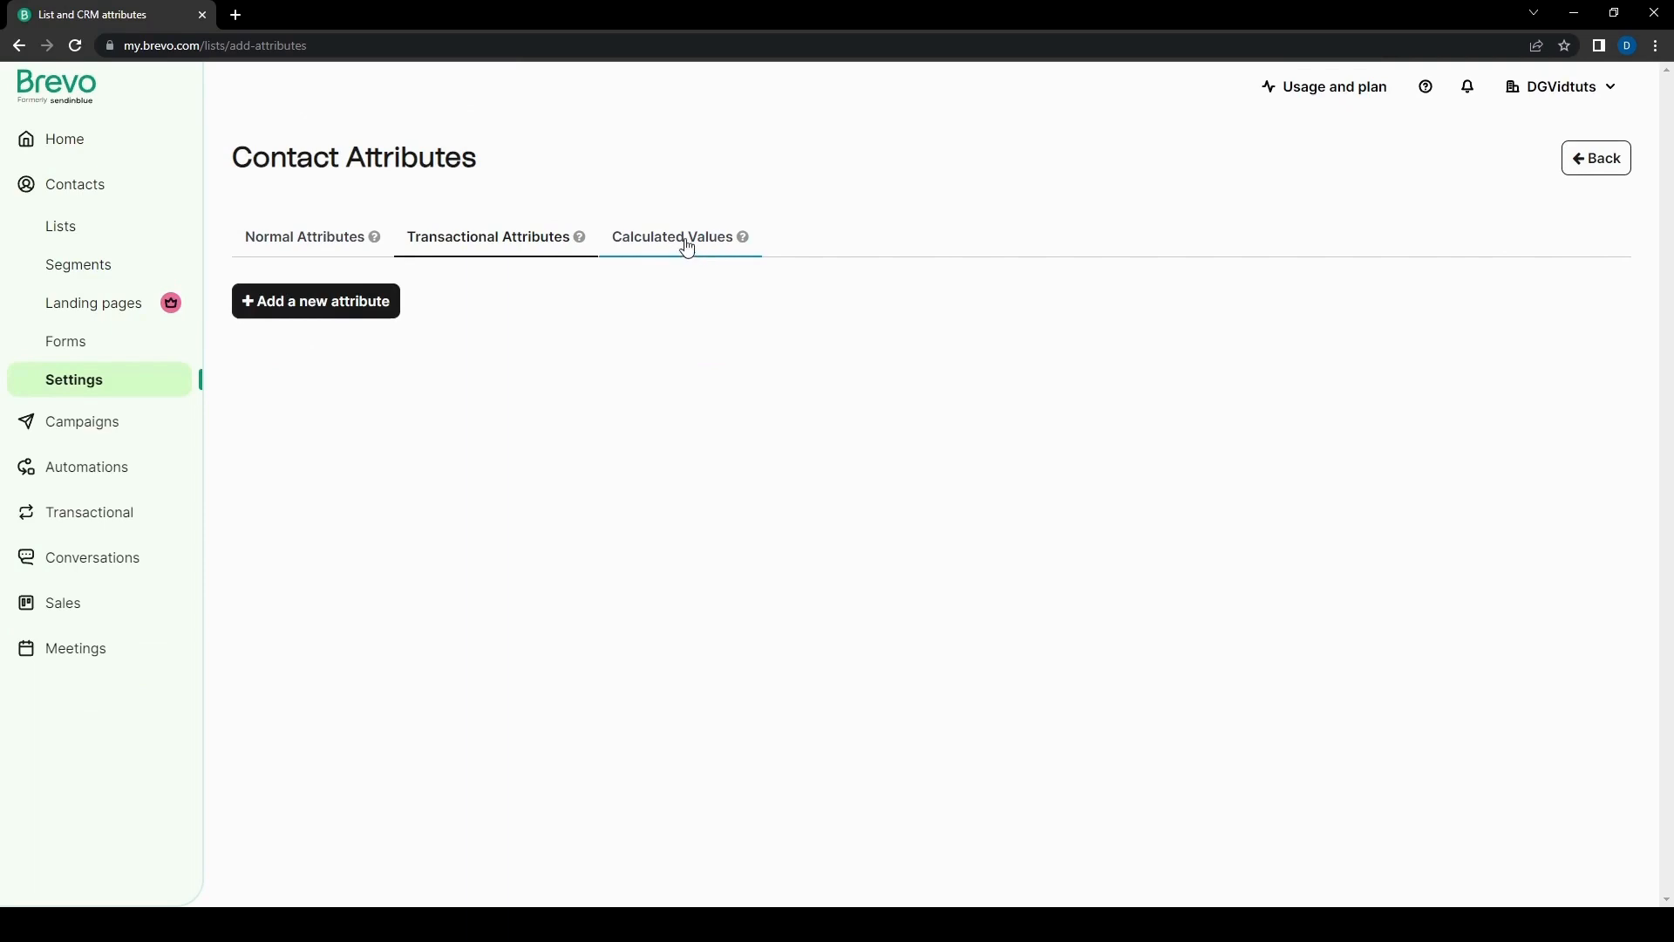
click(303, 236)
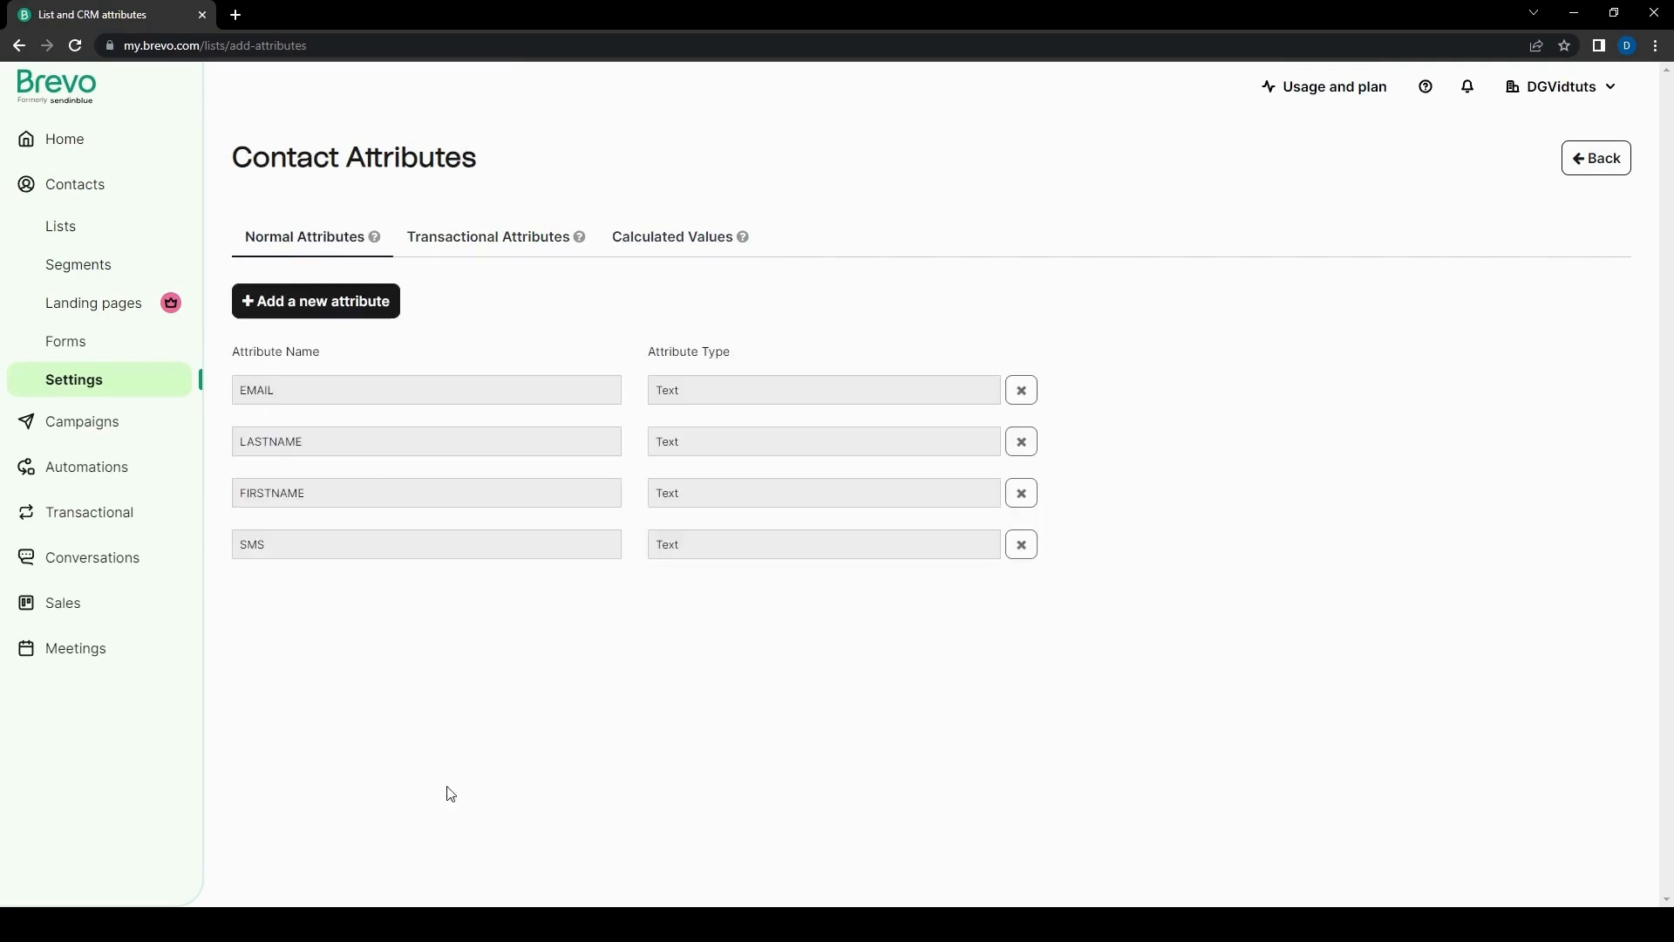
mouse_move(805, 831)
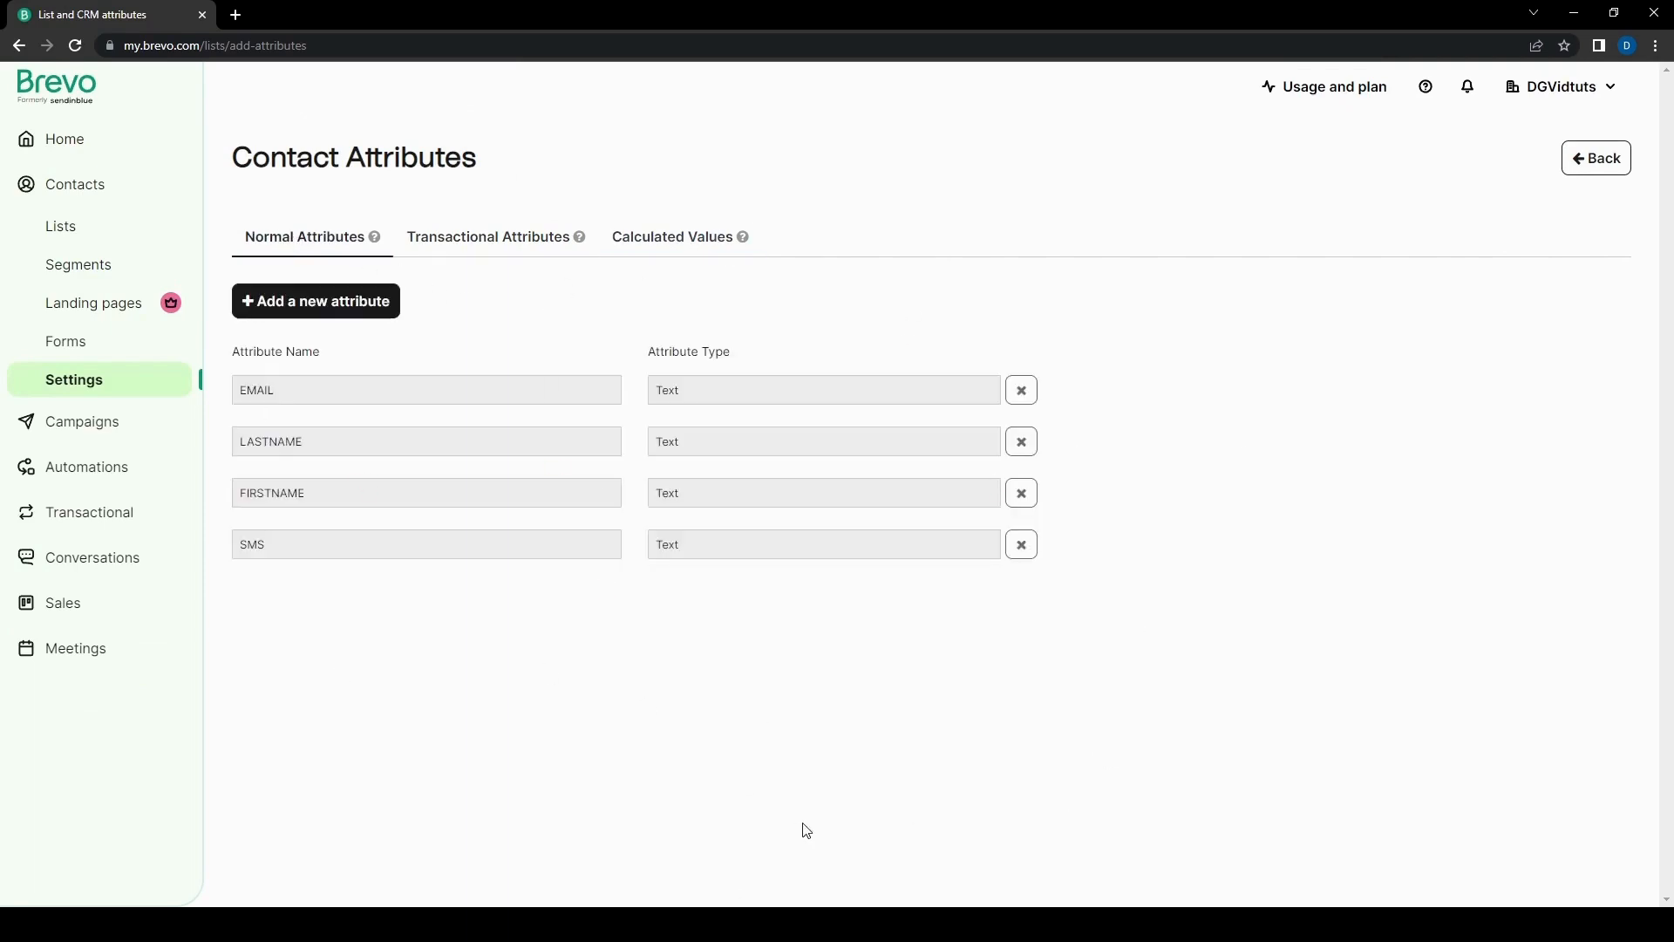
mouse_move(584, 371)
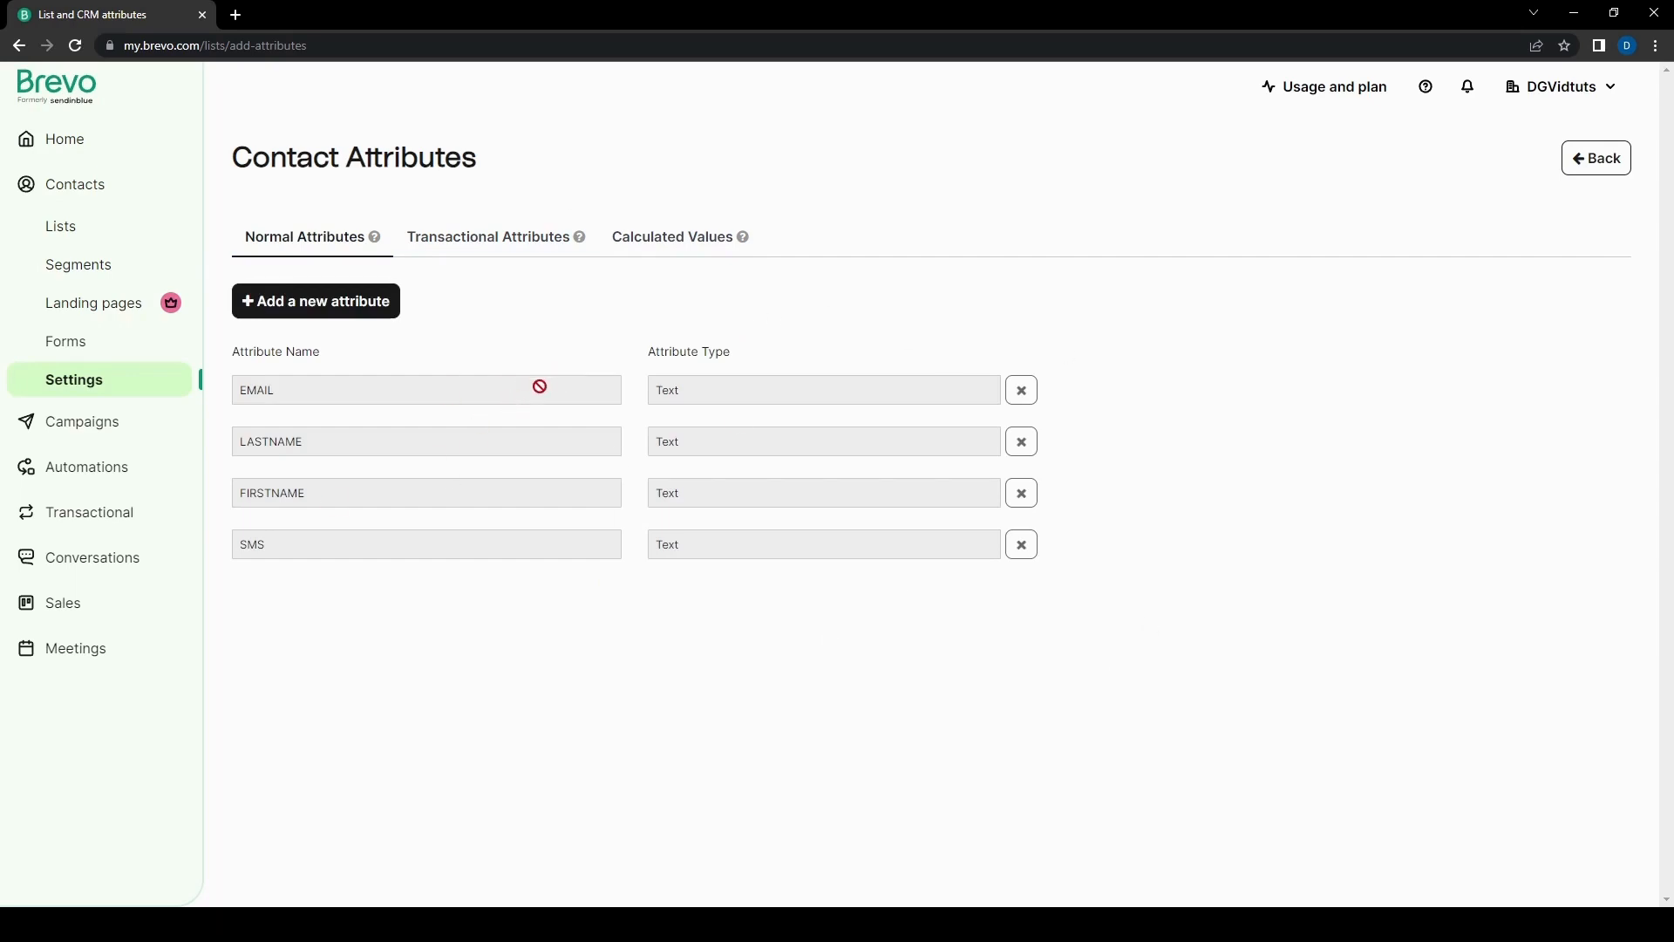
mouse_move(556, 485)
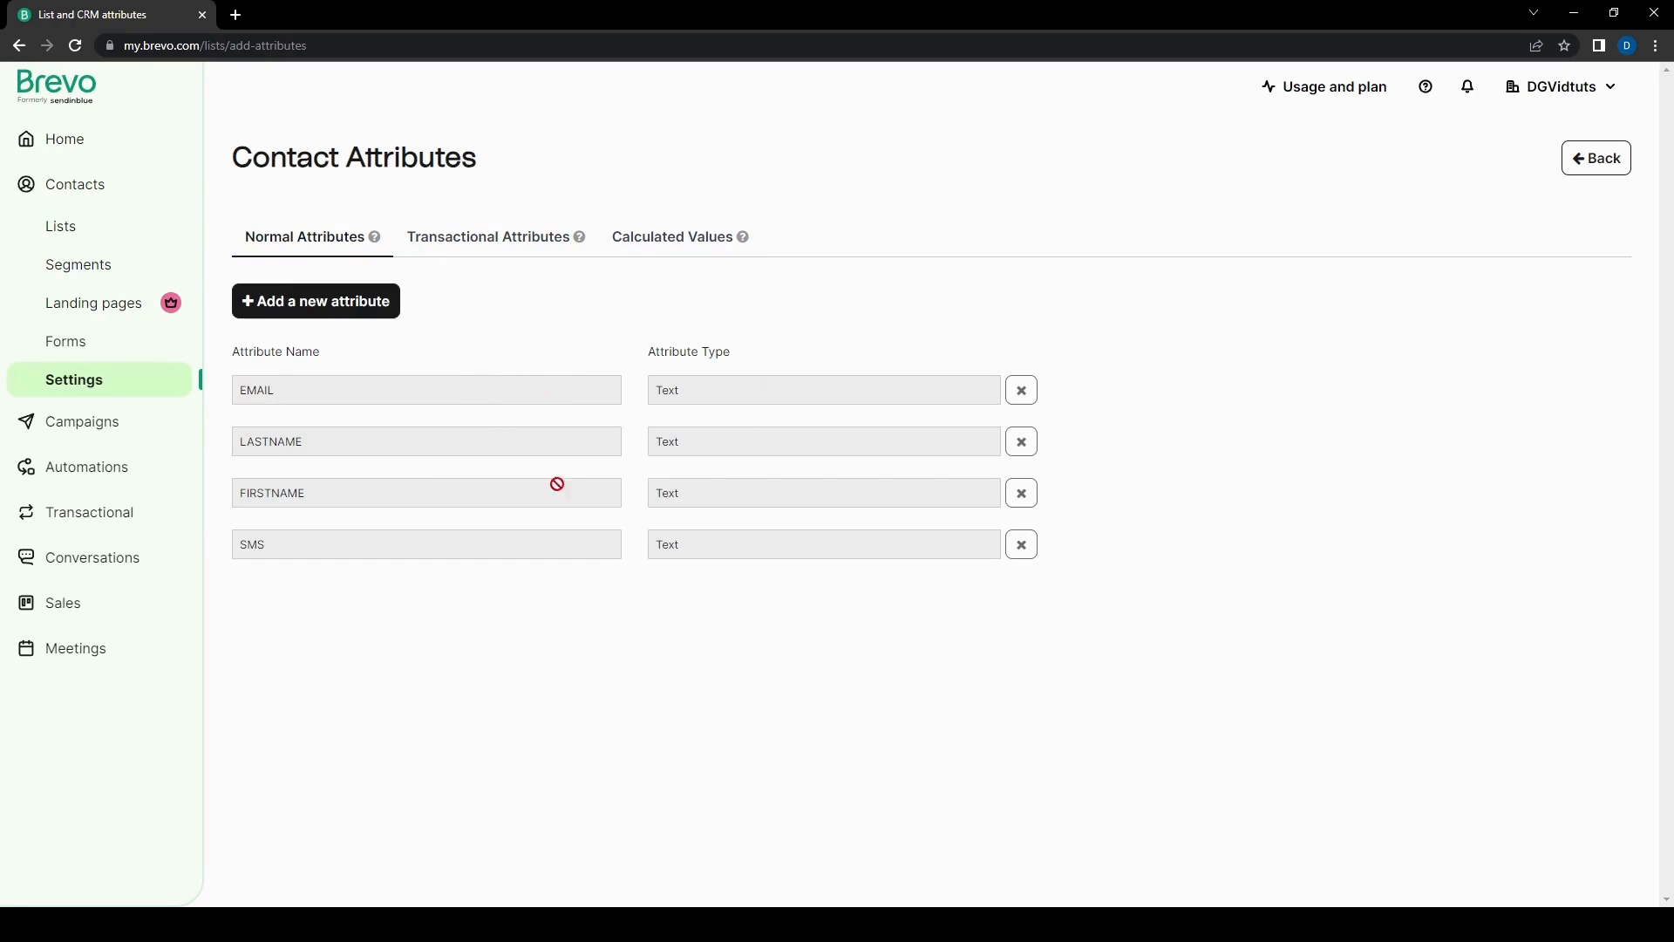
mouse_move(509, 119)
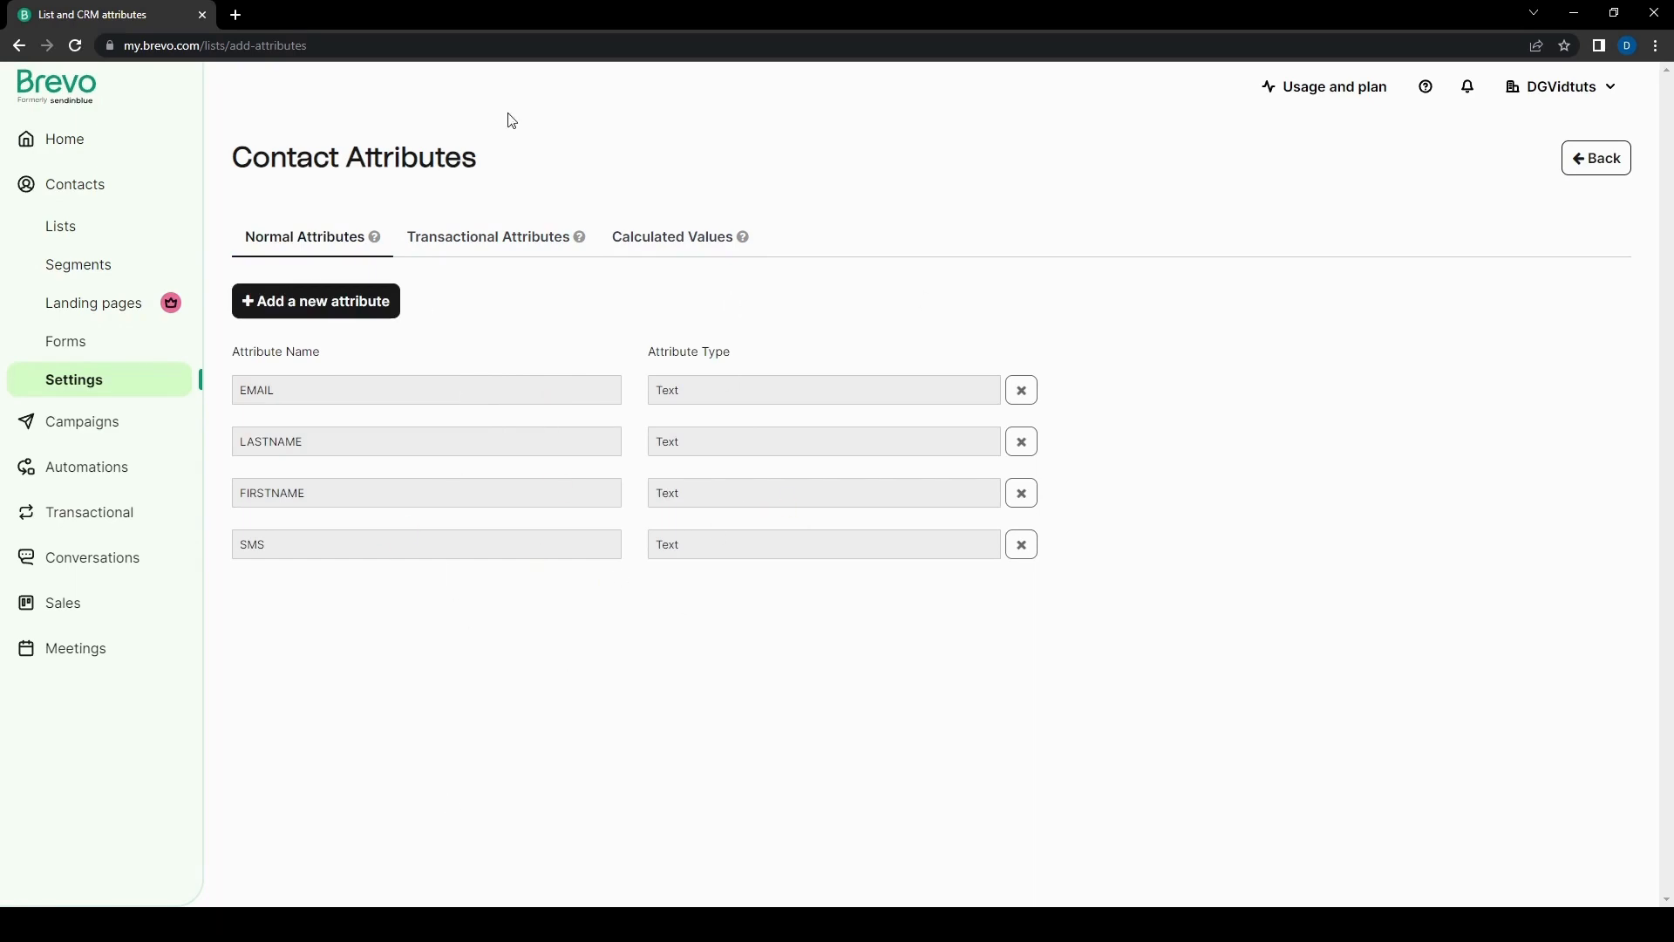
mouse_move(686, 529)
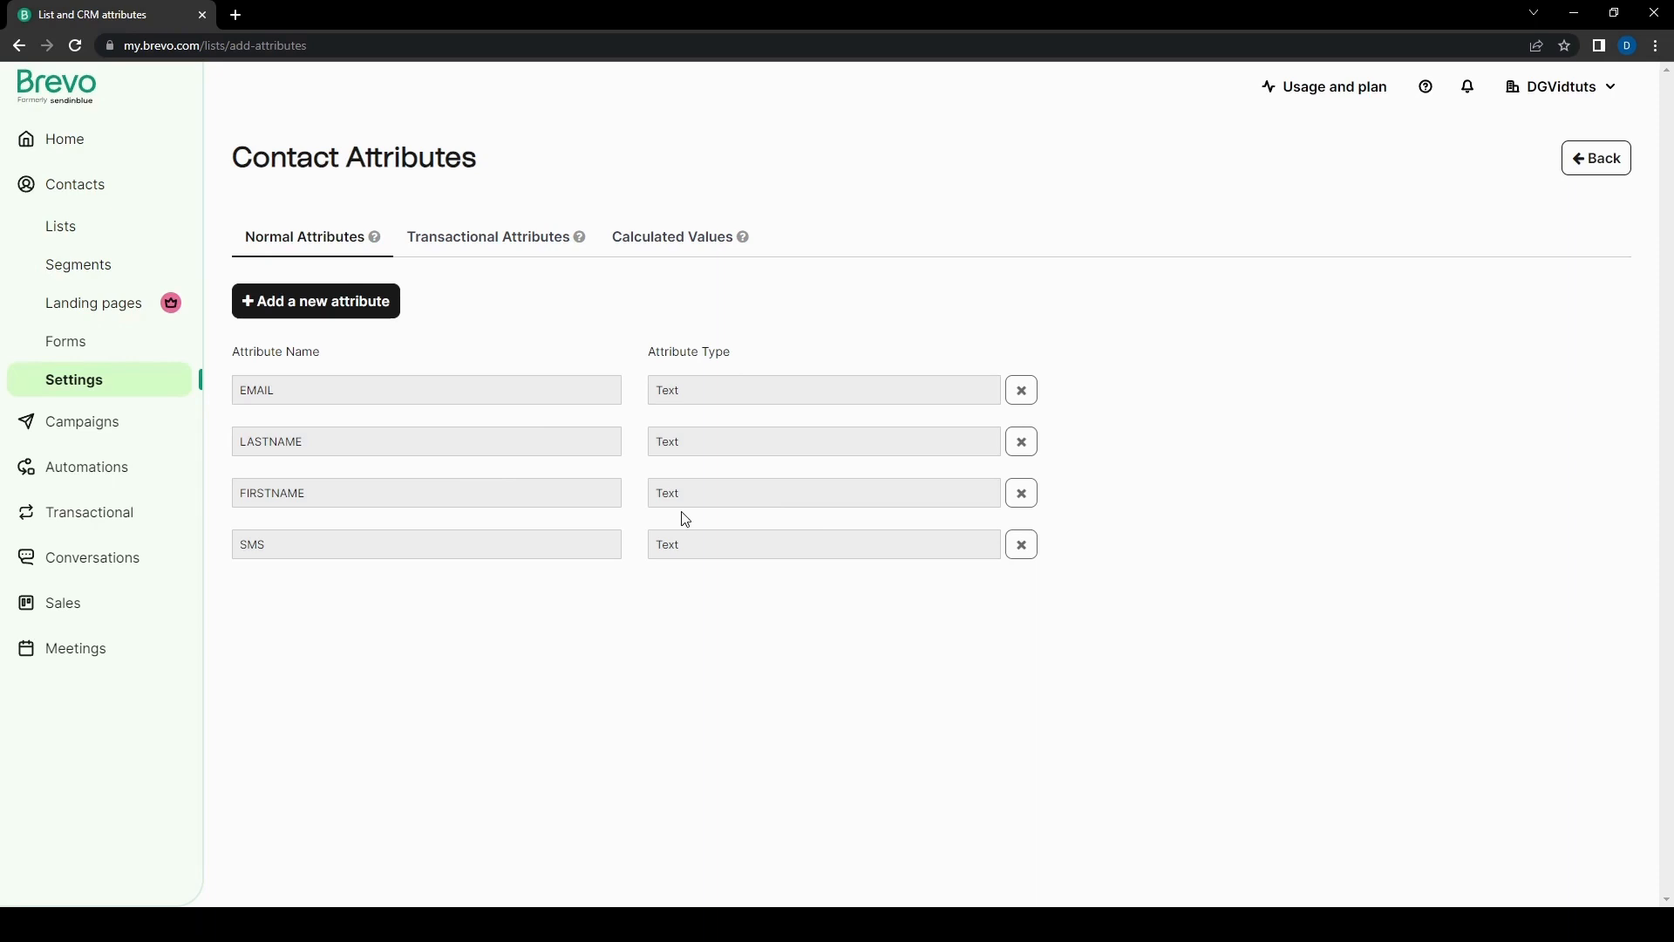
mouse_move(780, 362)
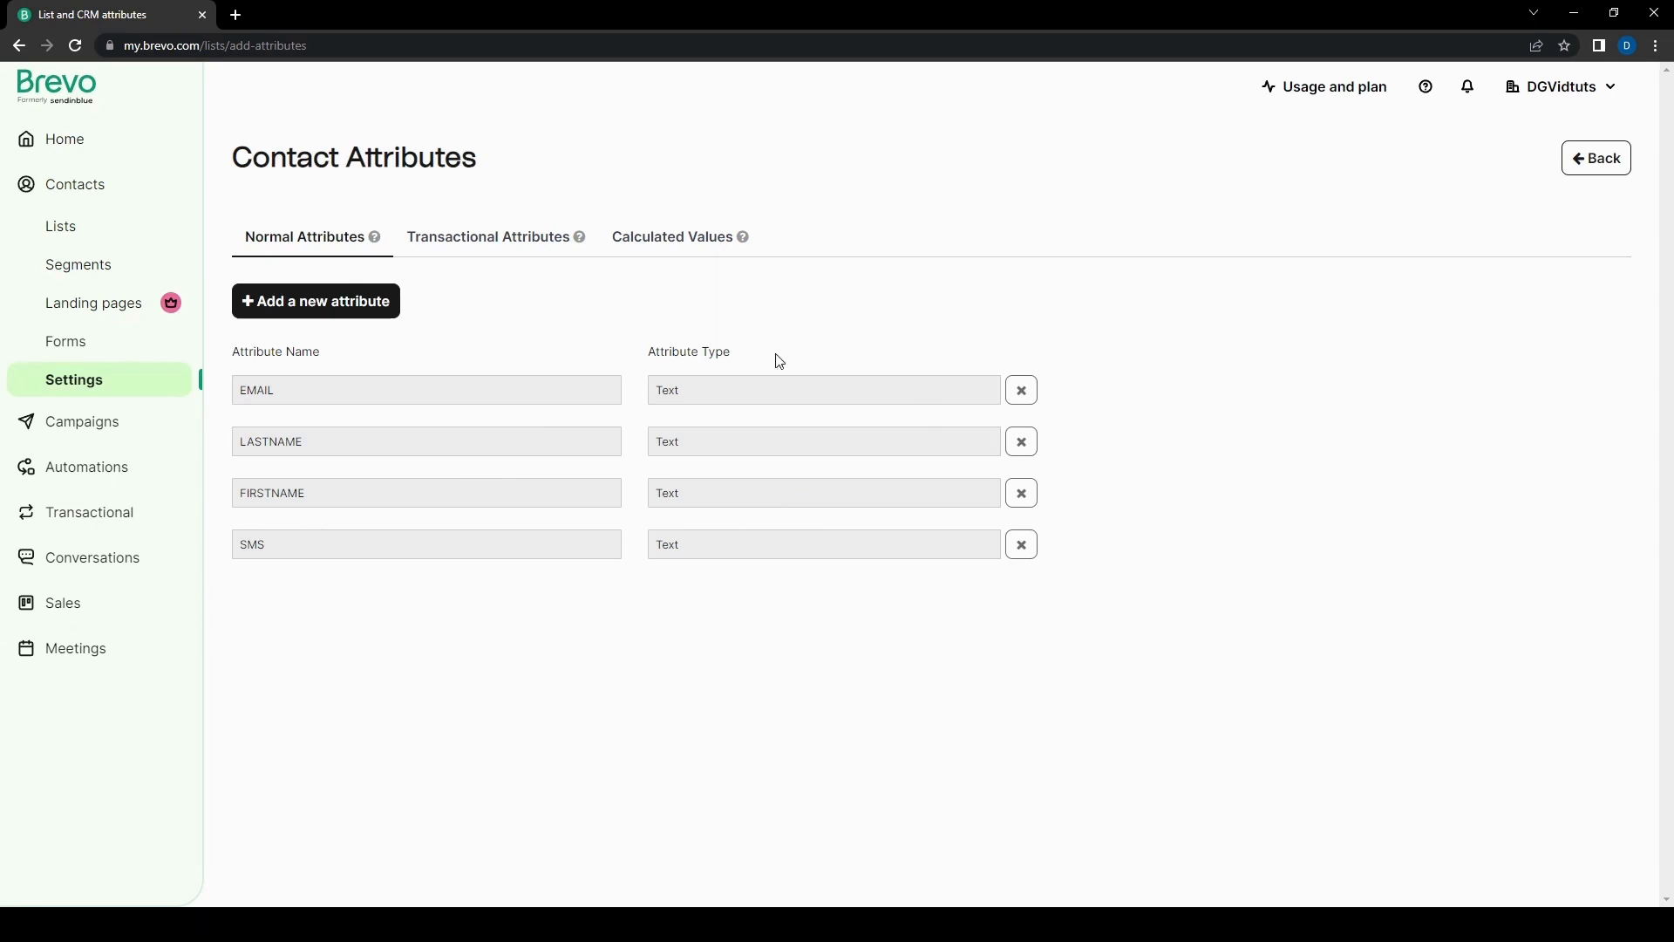
mouse_move(839, 291)
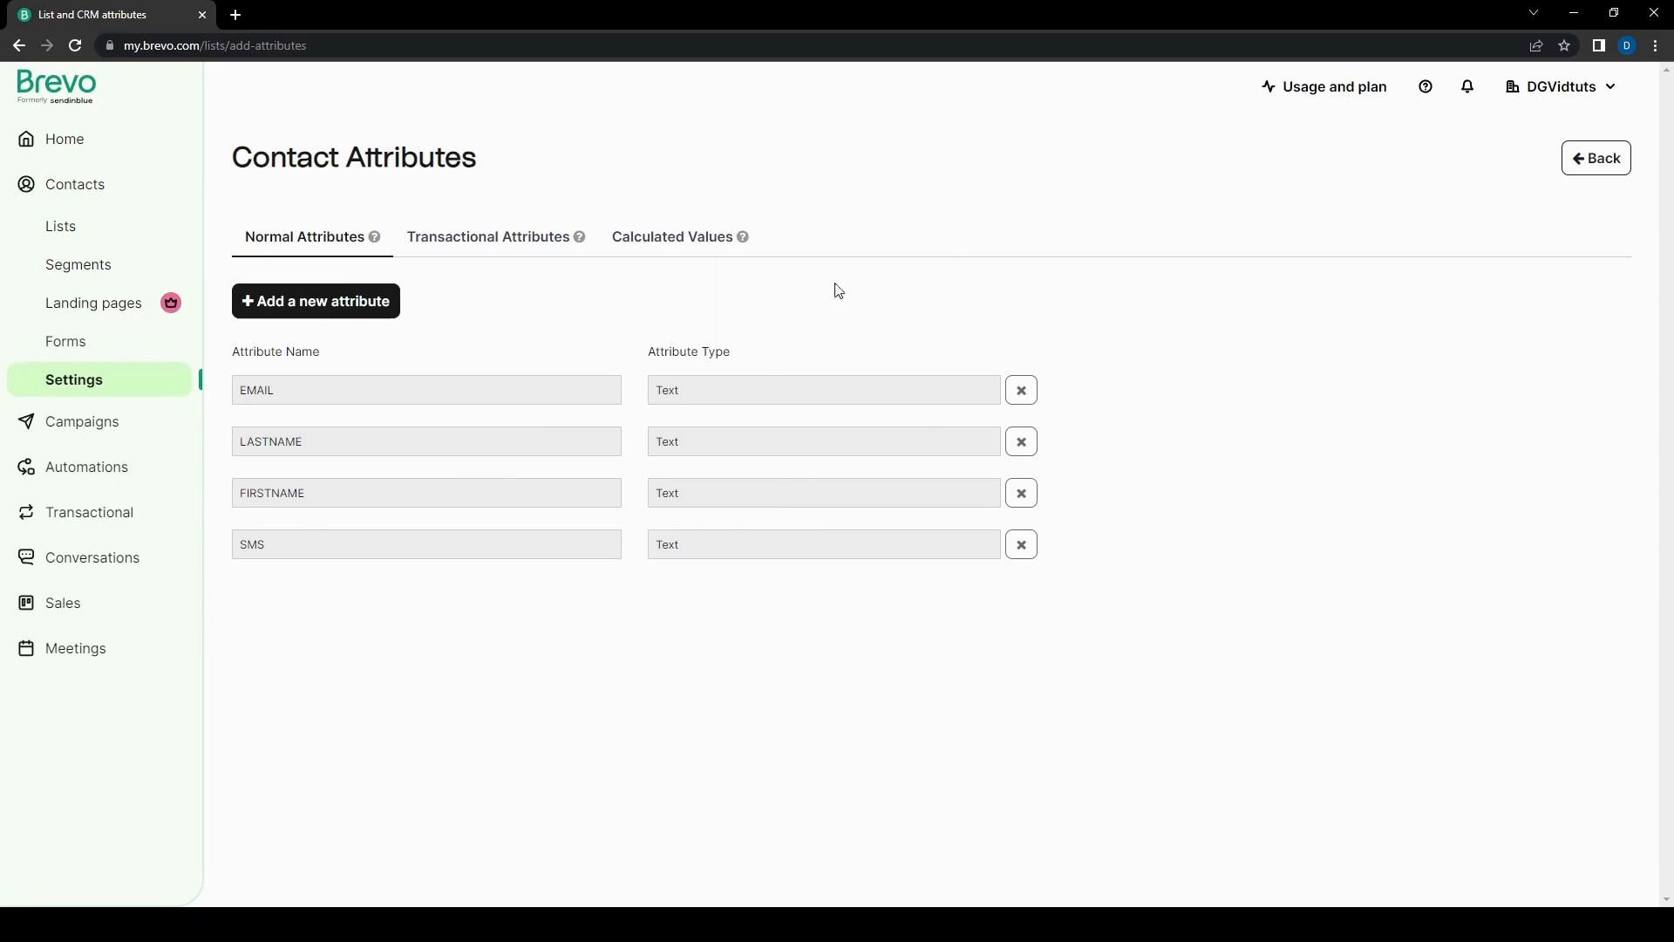
mouse_move(1169, 654)
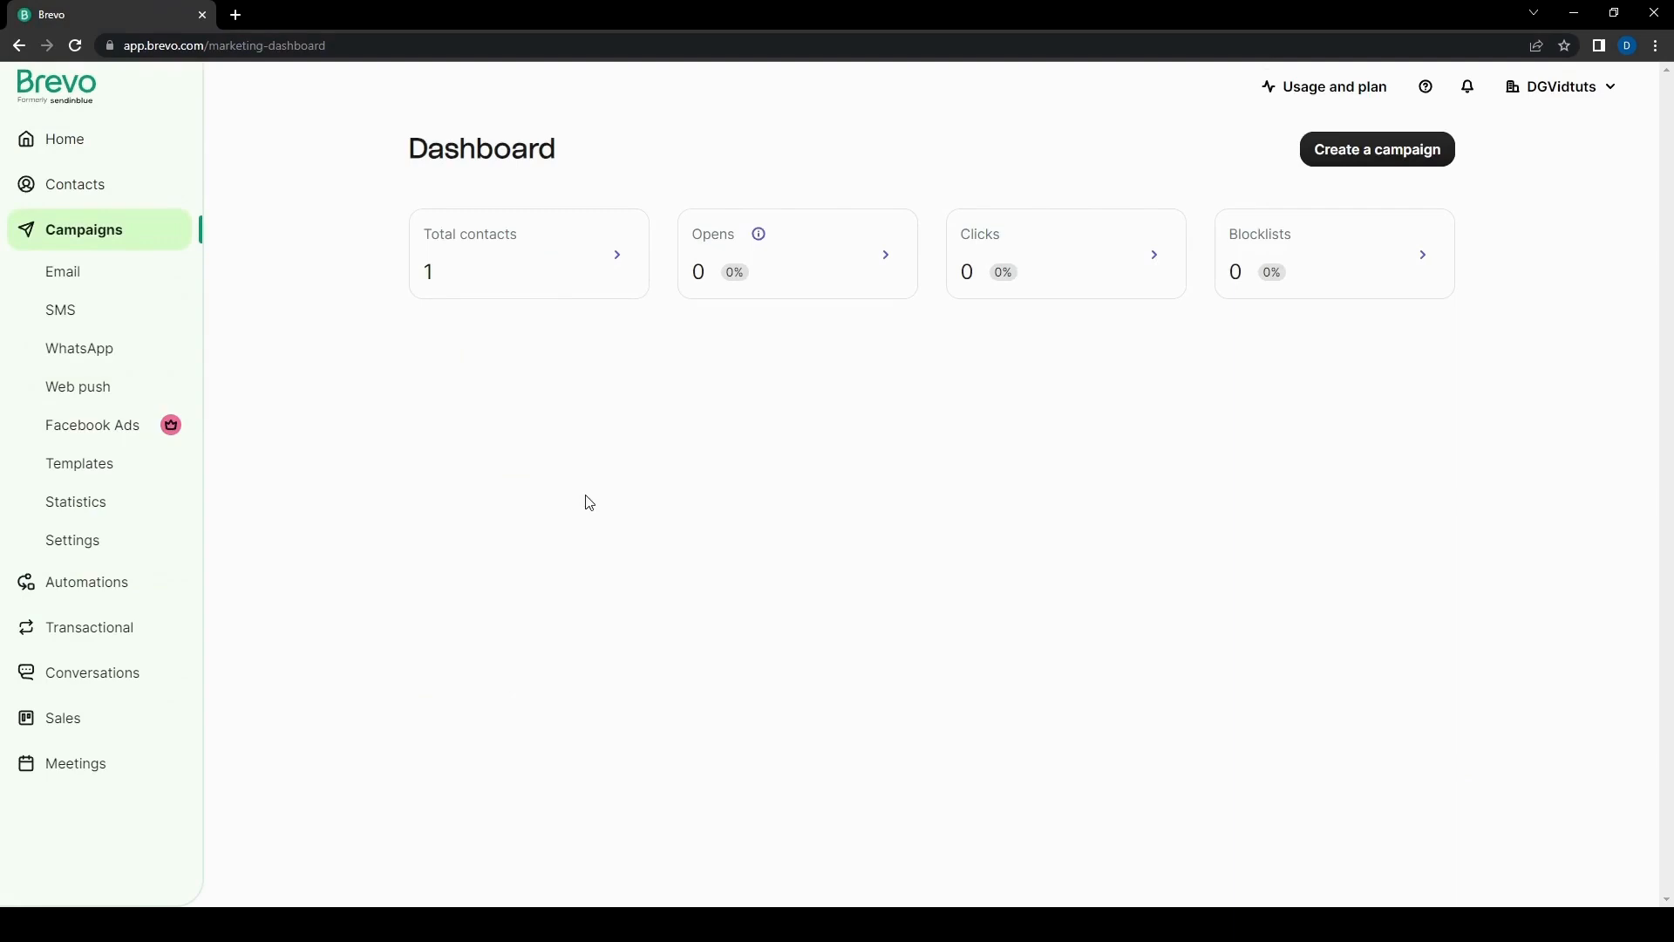
mouse_move(546, 350)
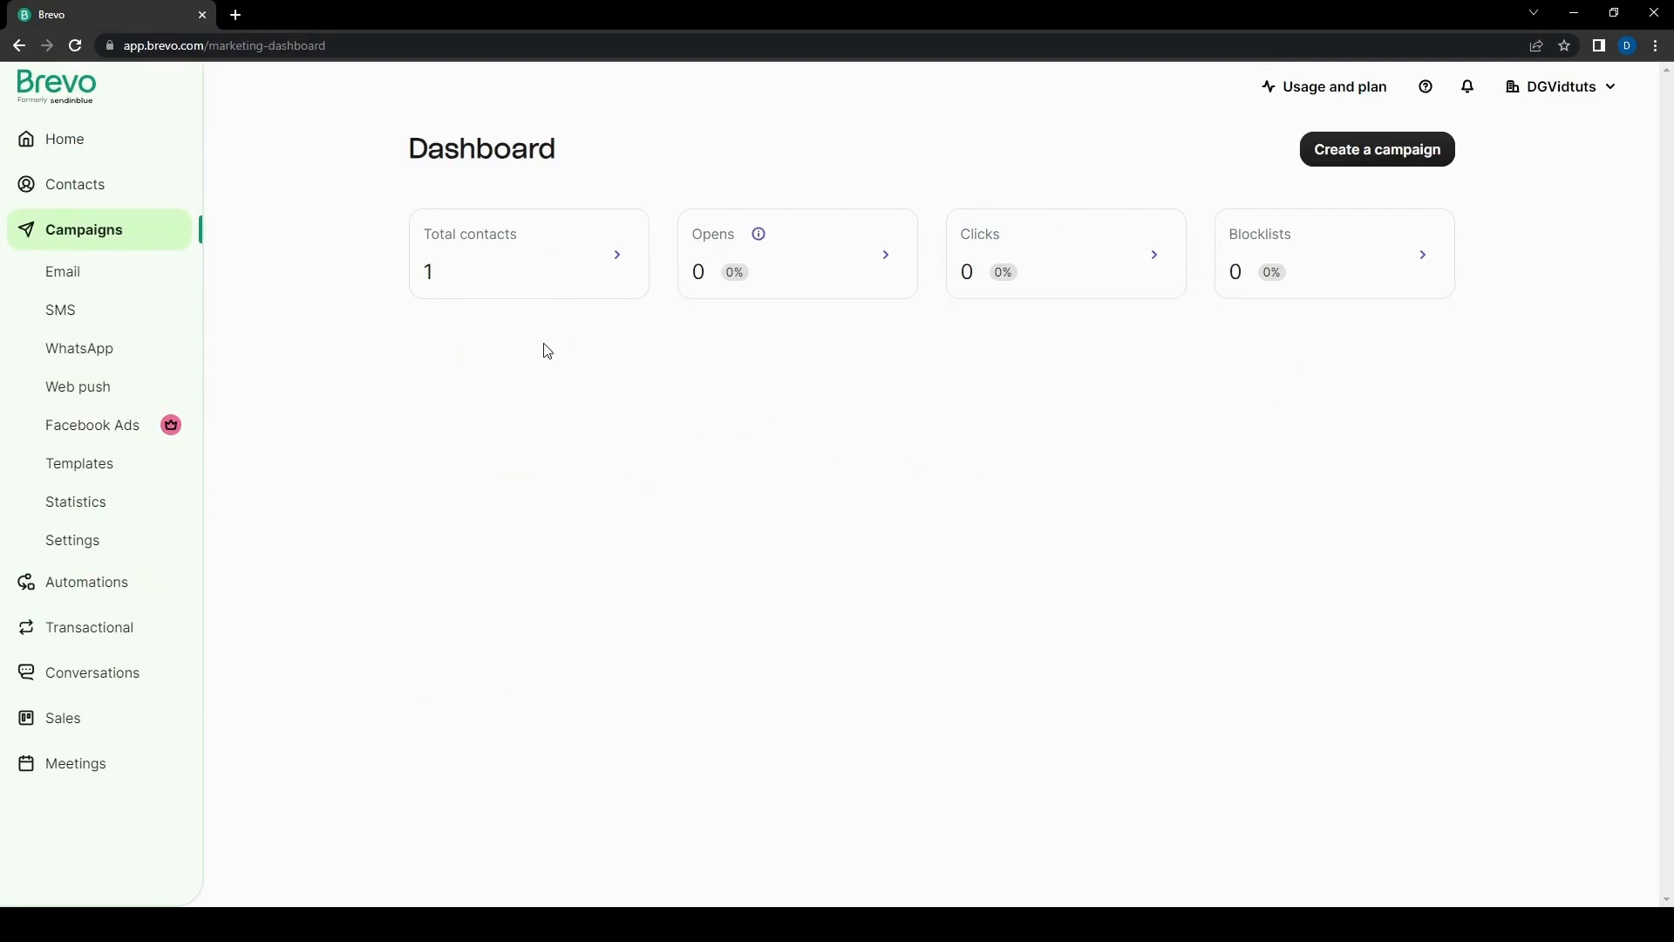
mouse_move(609, 166)
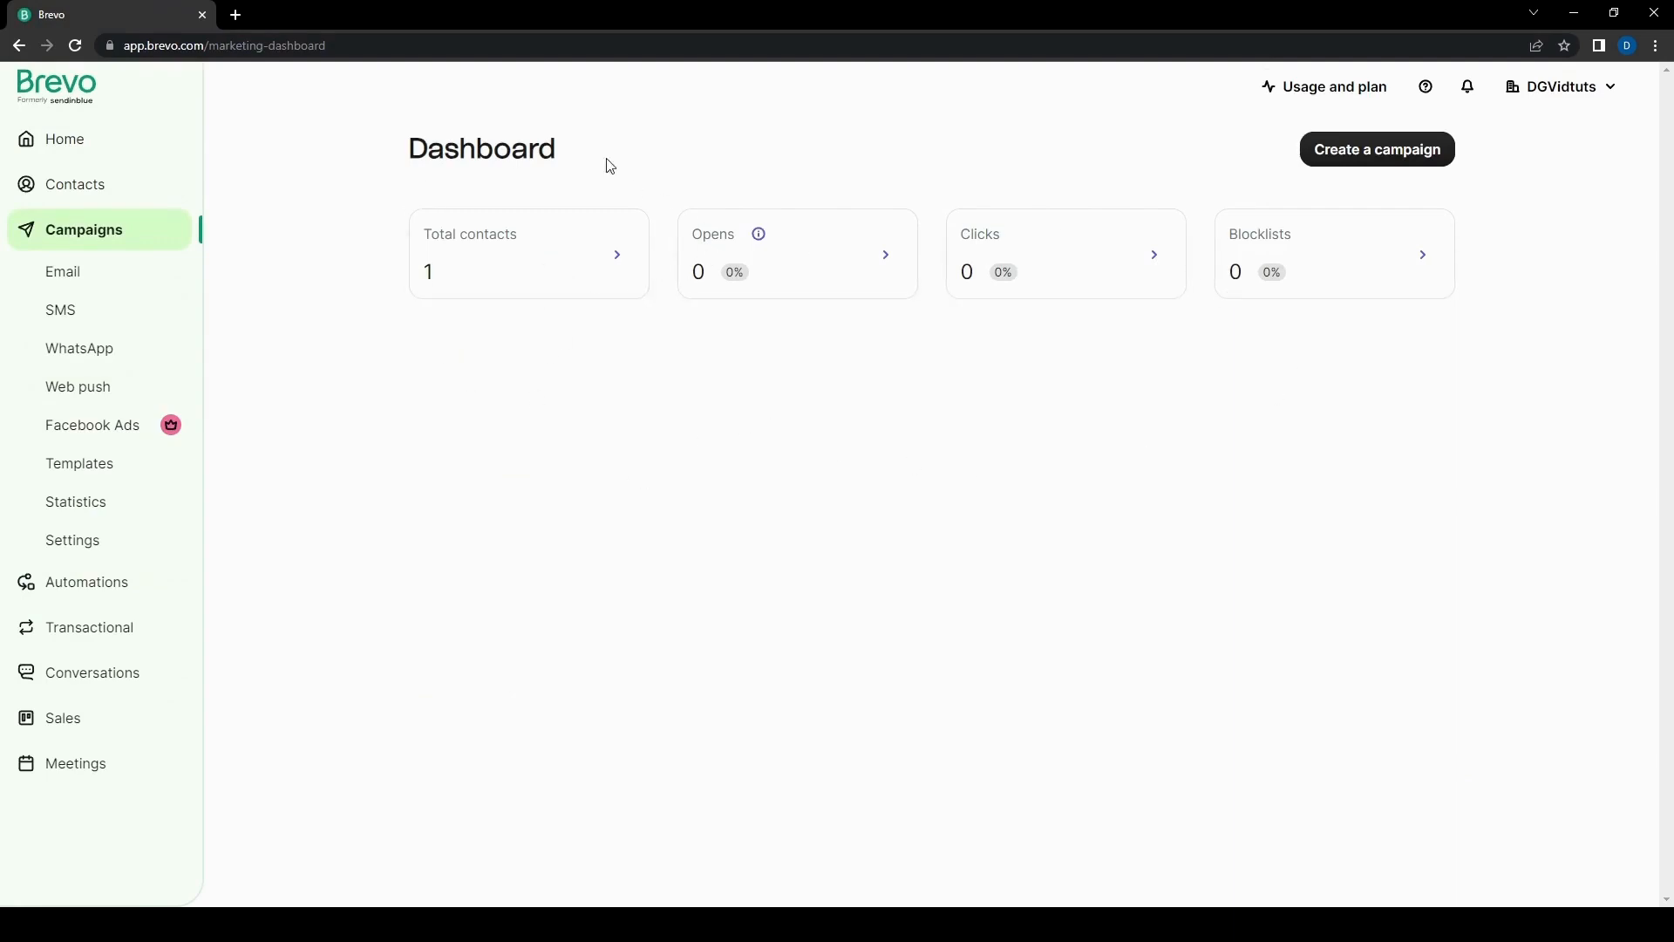
mouse_move(836, 282)
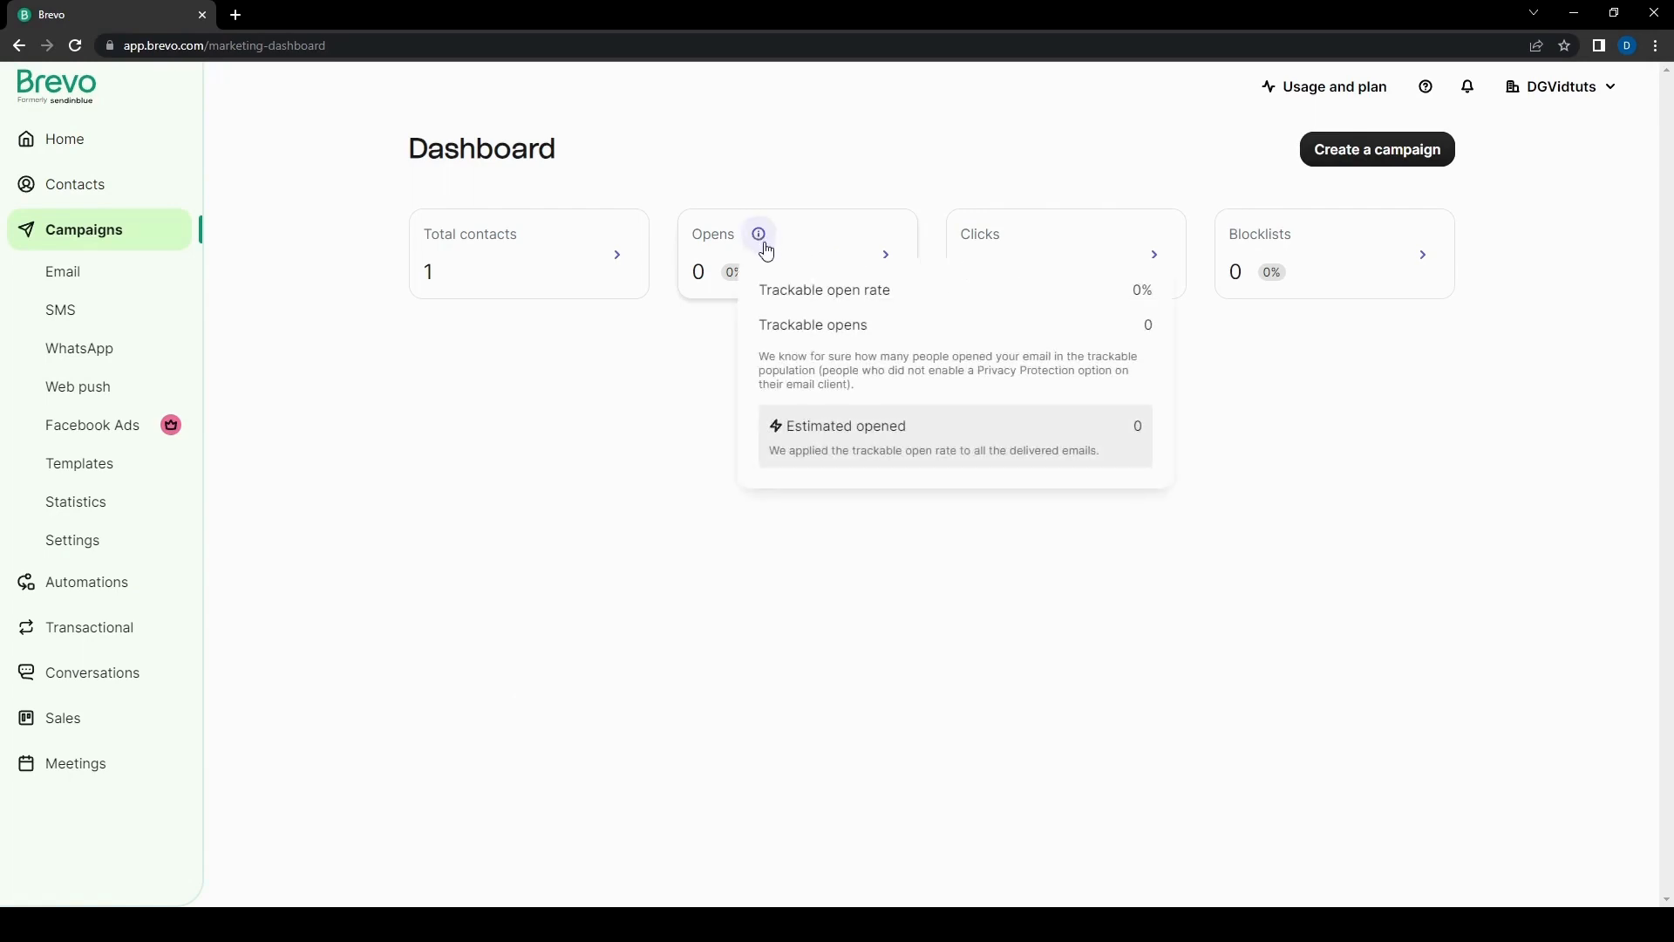
mouse_move(769, 517)
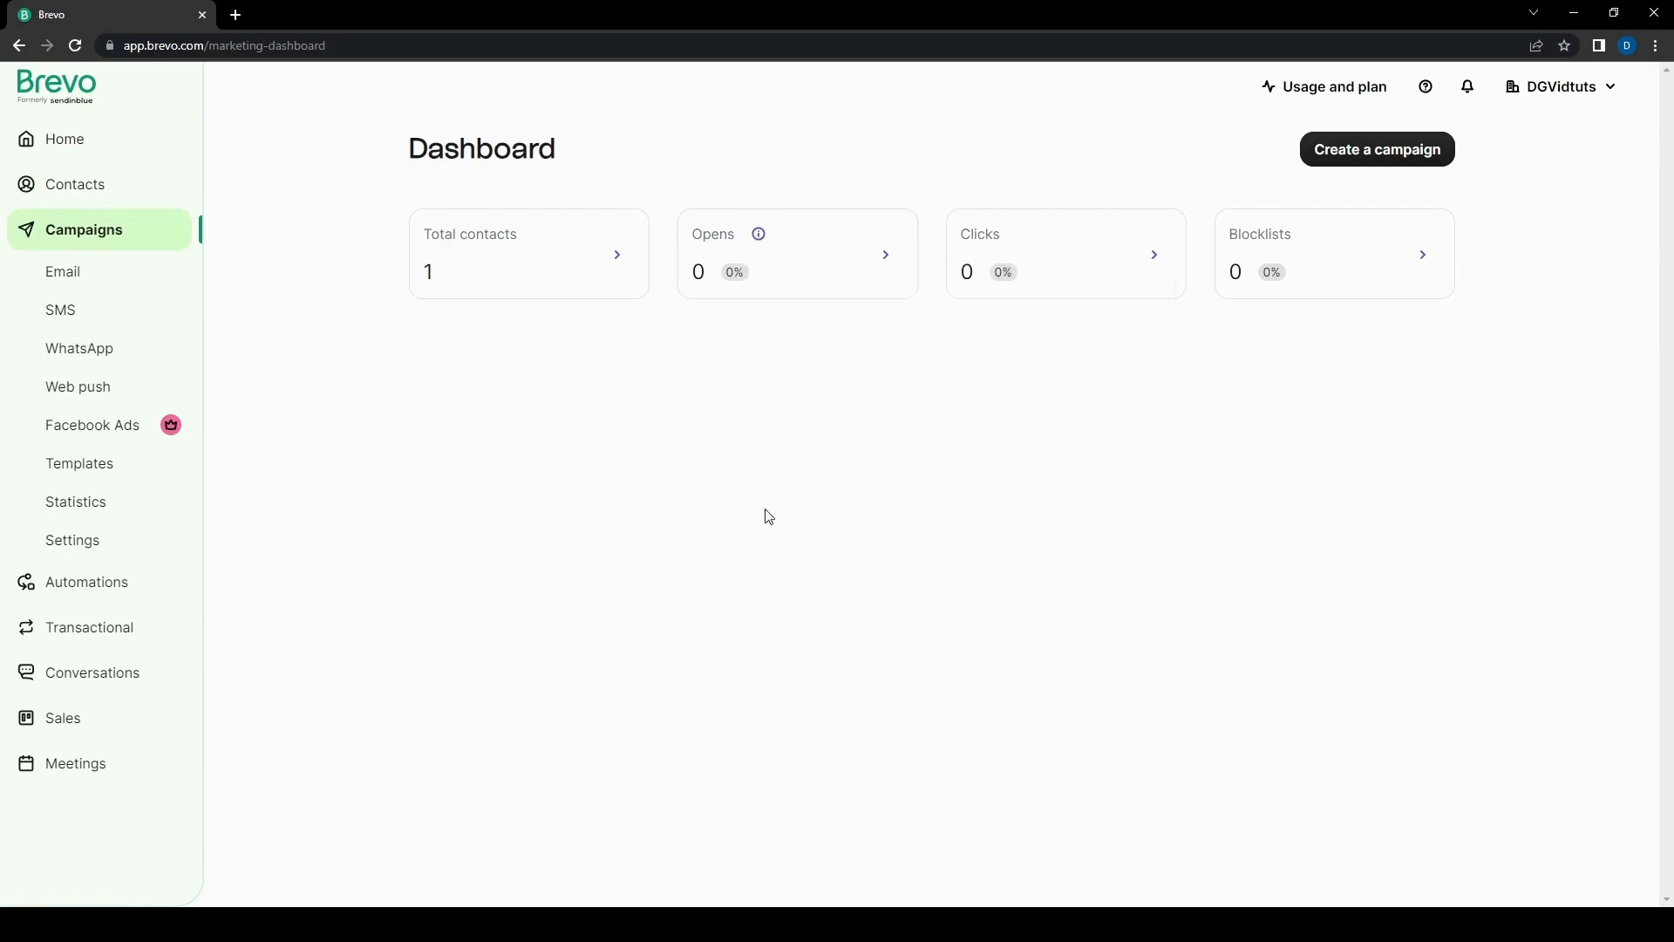
mouse_move(1064, 261)
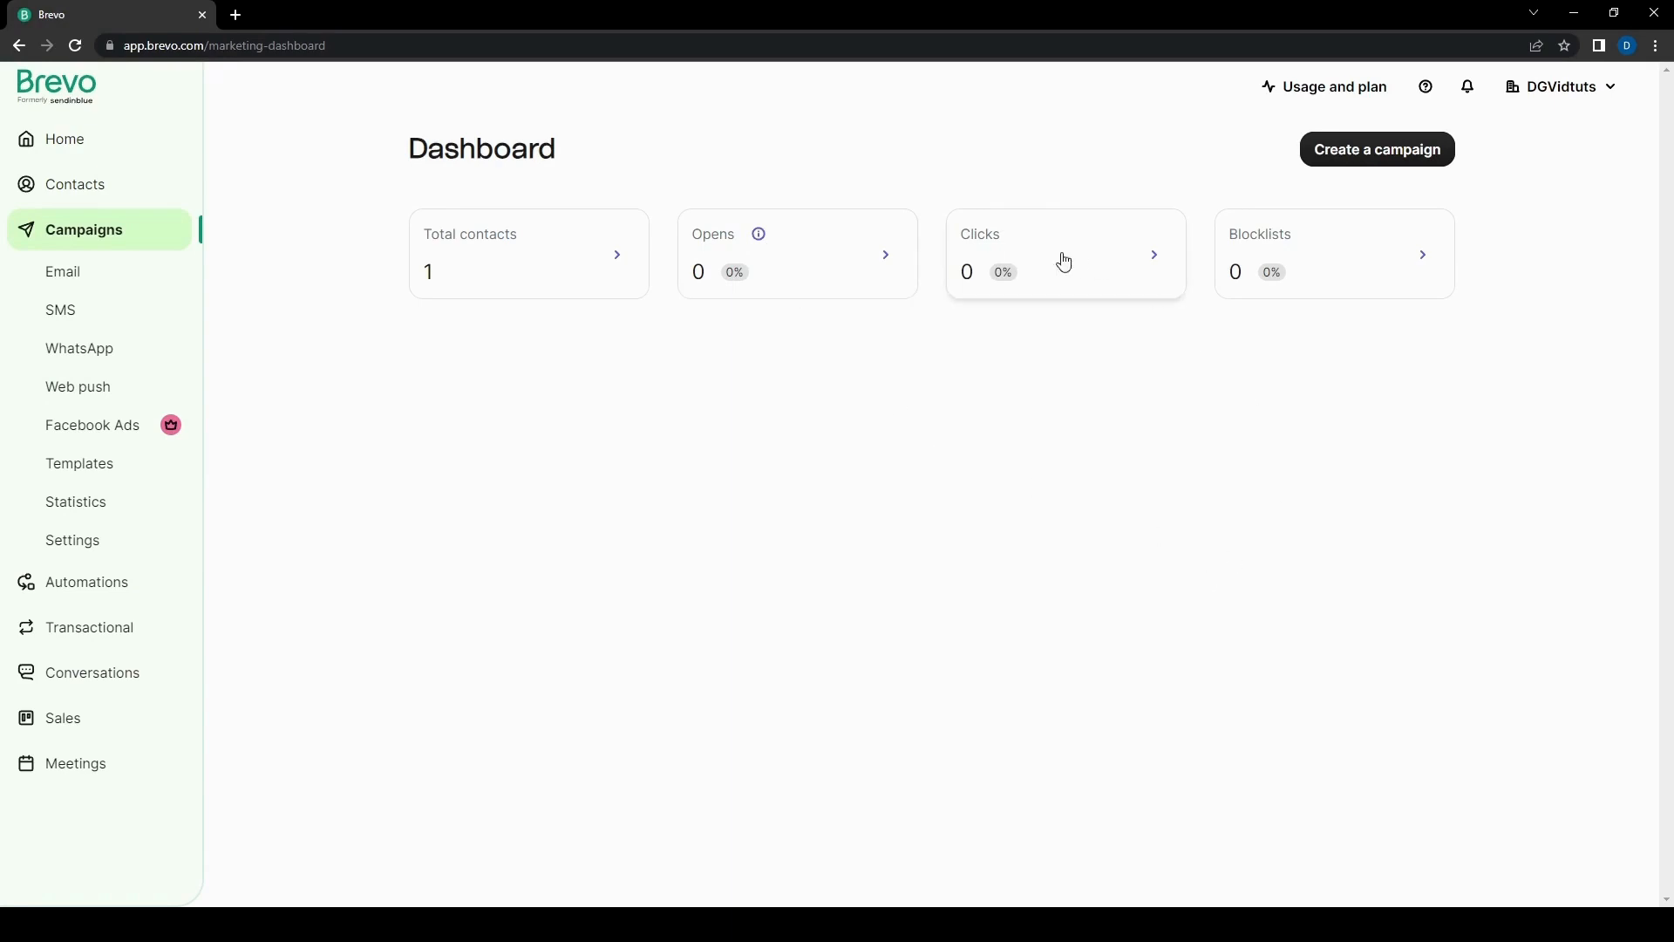
mouse_move(1457, 451)
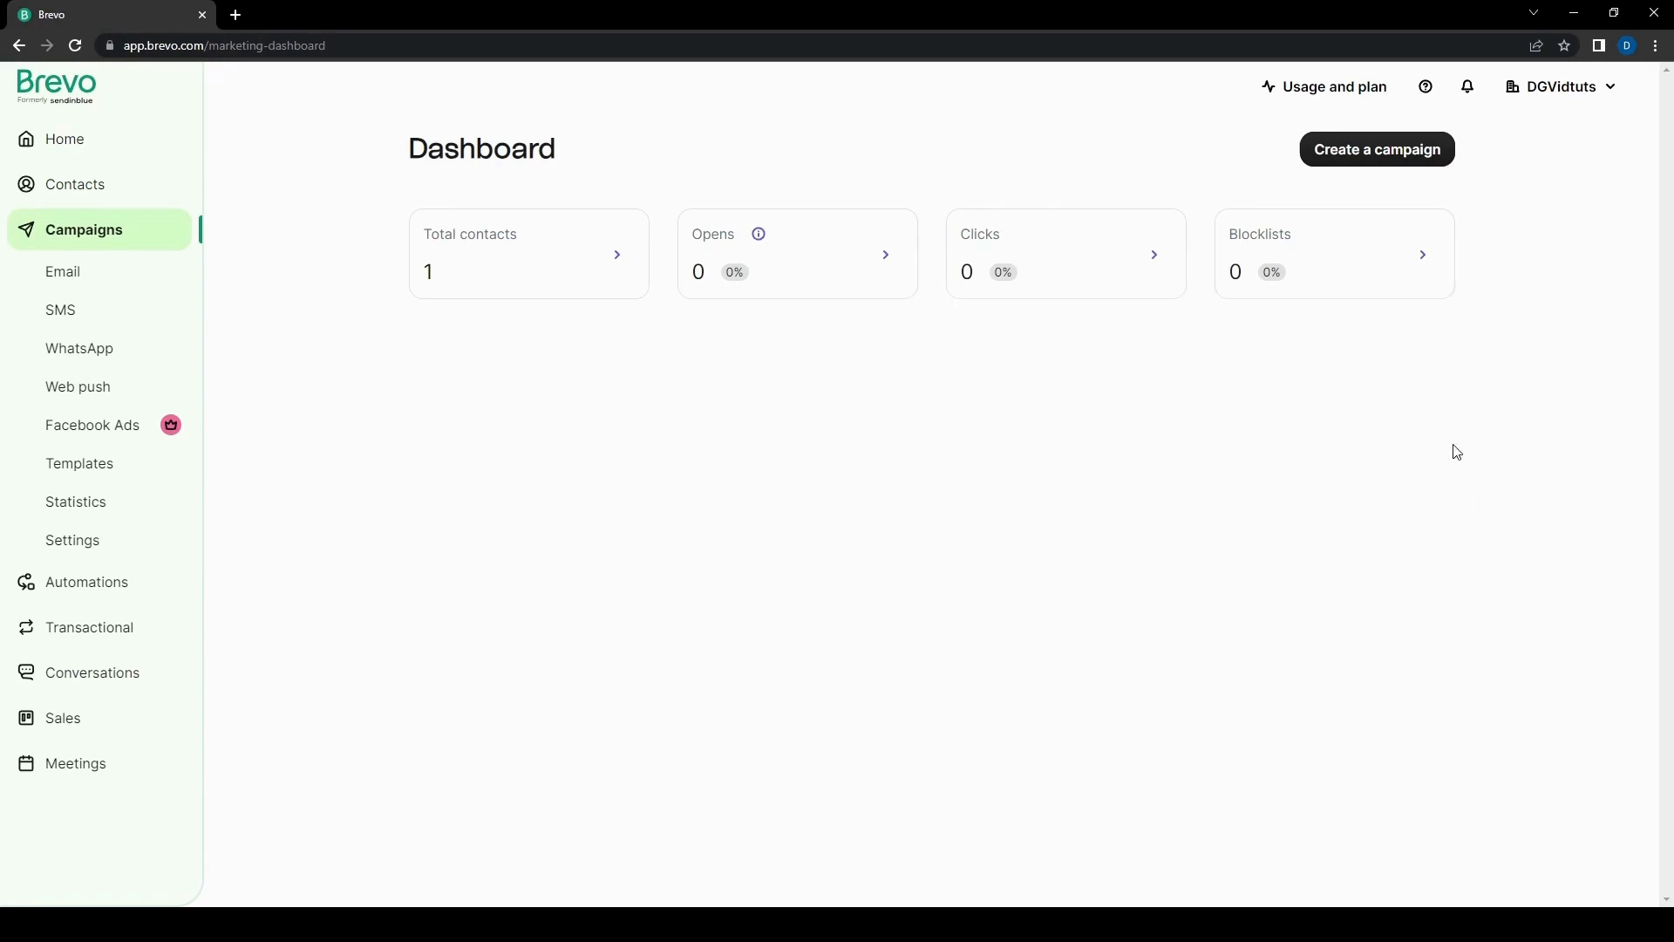
mouse_move(1085, 474)
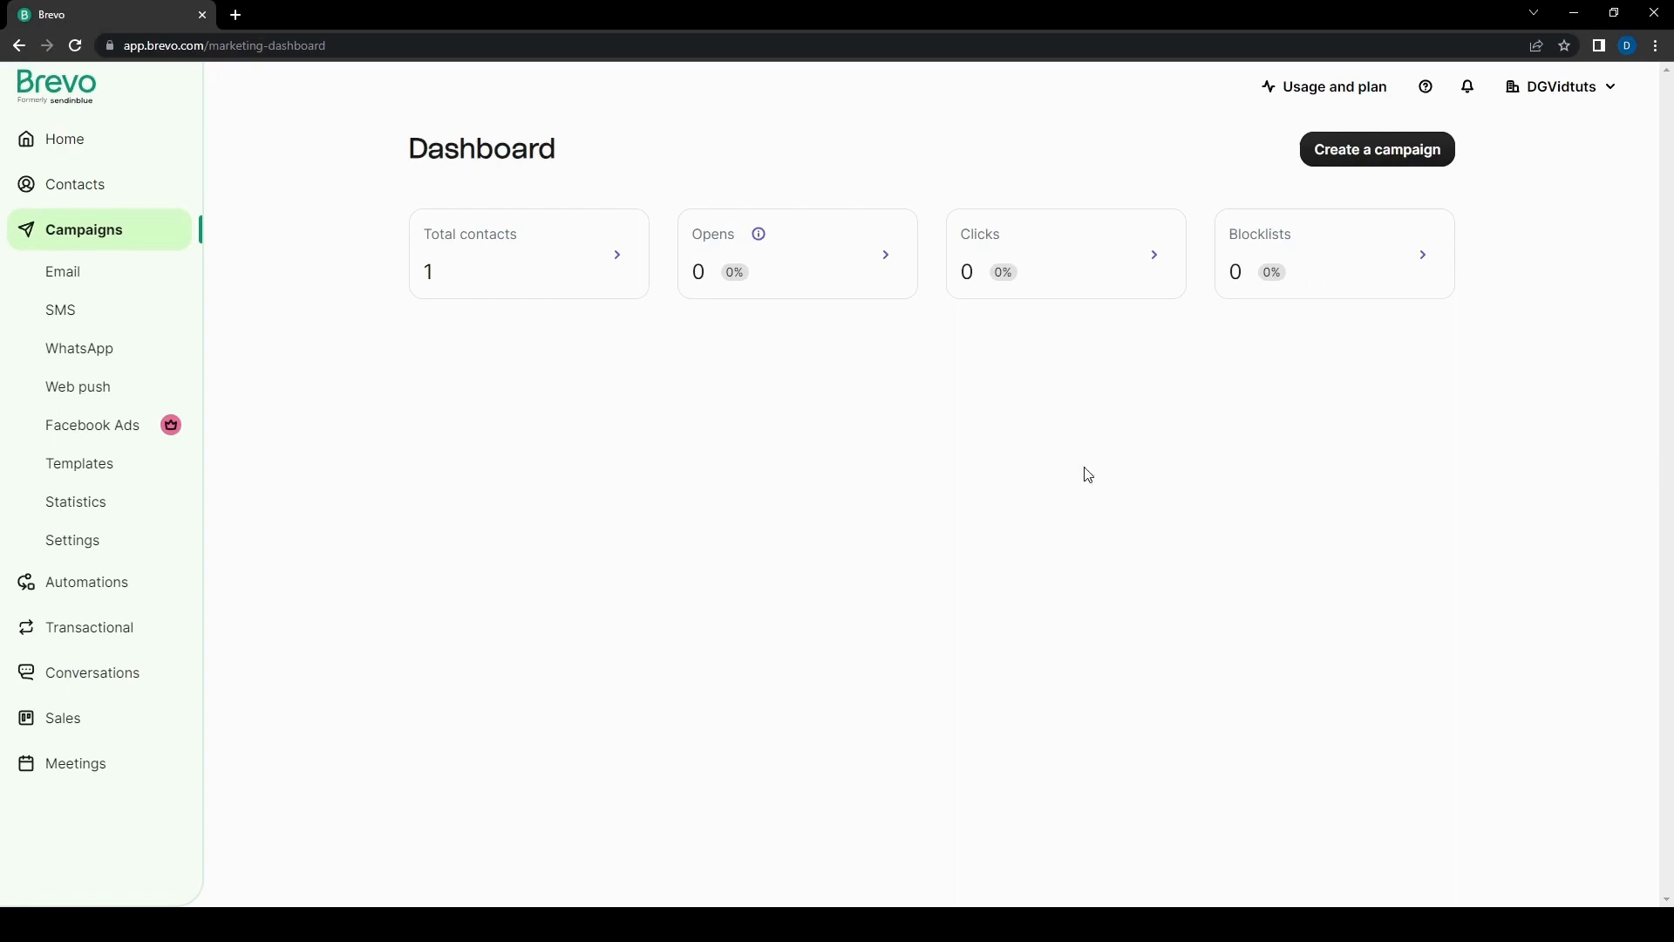
mouse_move(764, 294)
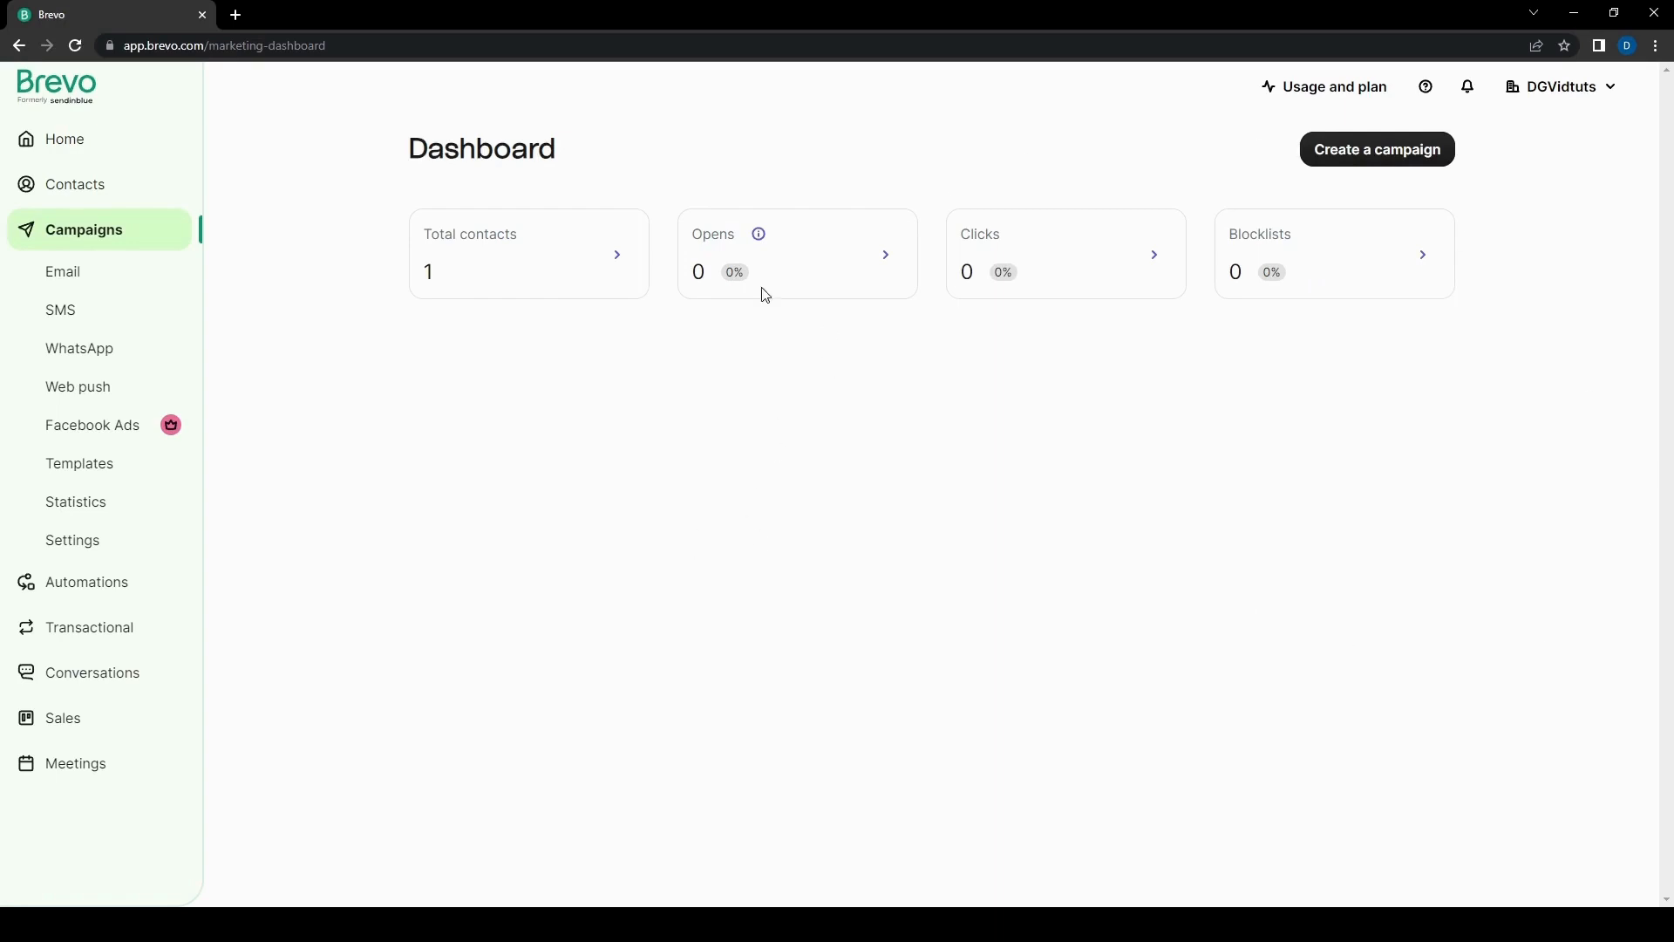
mouse_move(1105, 599)
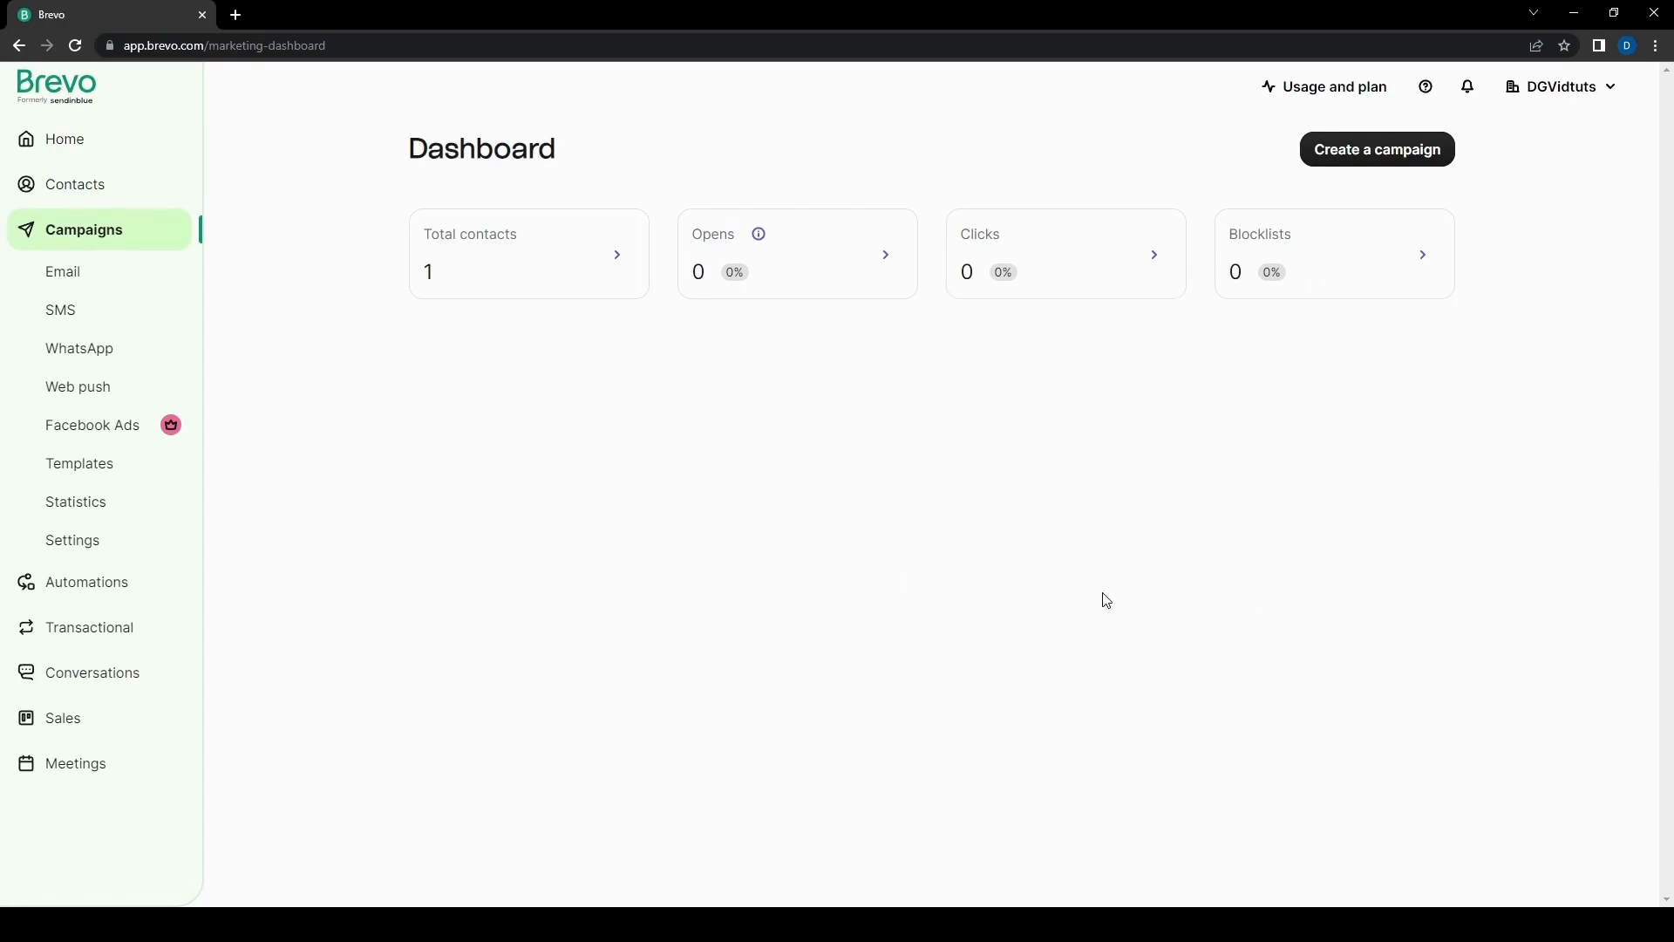
Step: Open the Email campaigns list, which shows no campaigns in any status yet
click(62, 271)
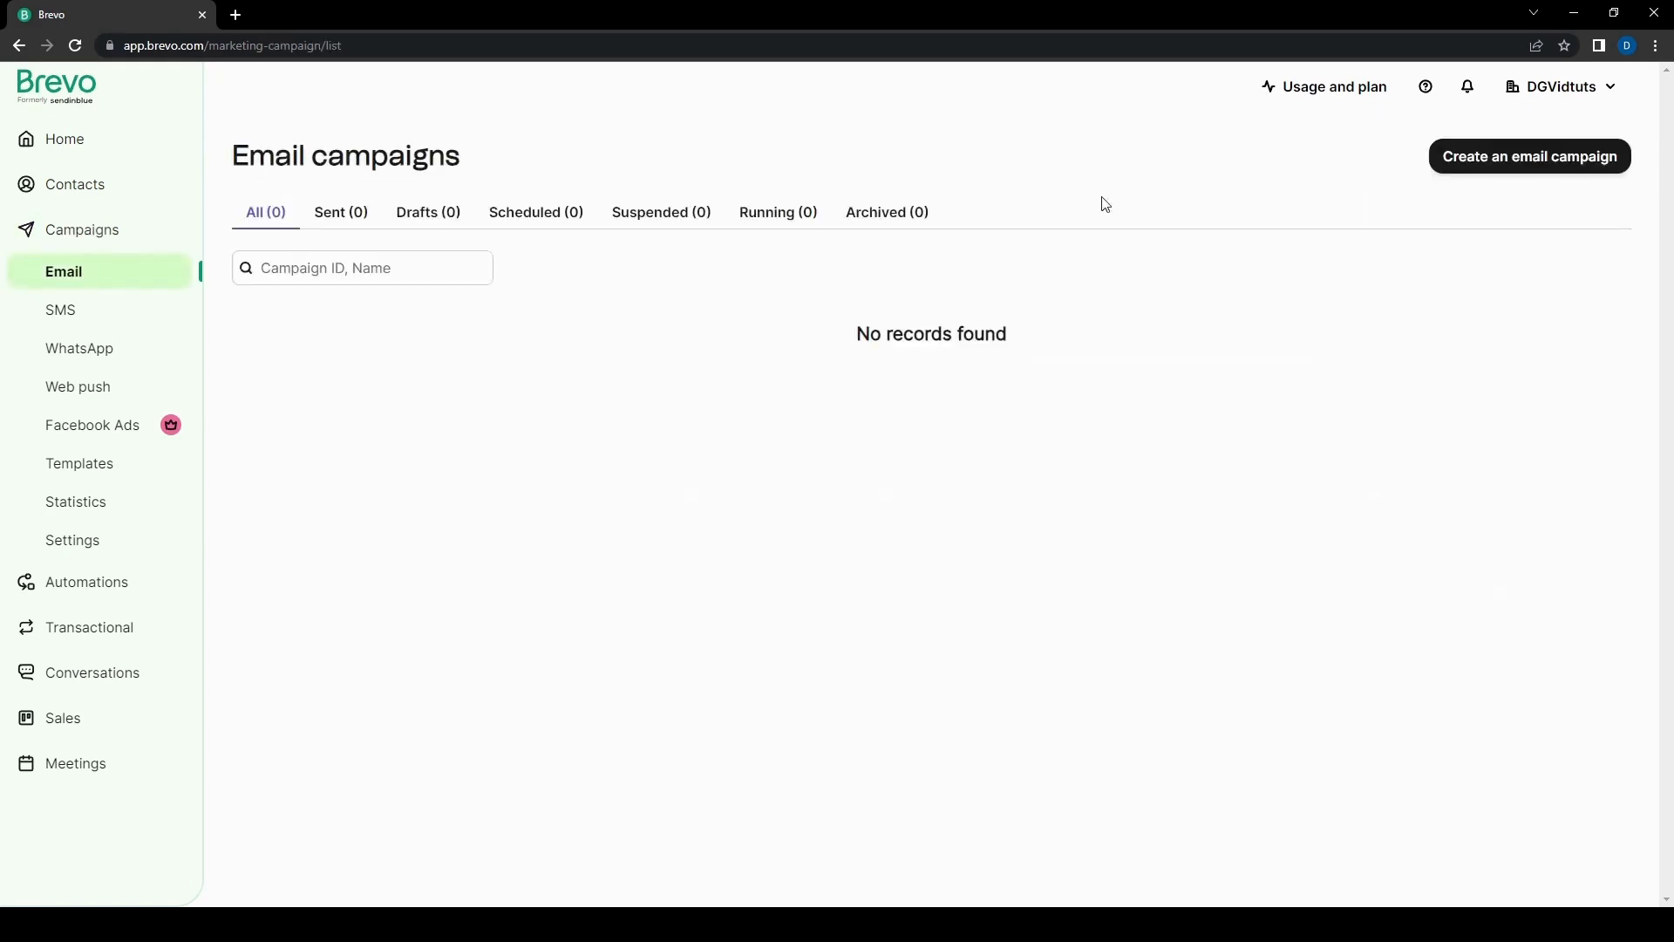
mouse_move(43, 333)
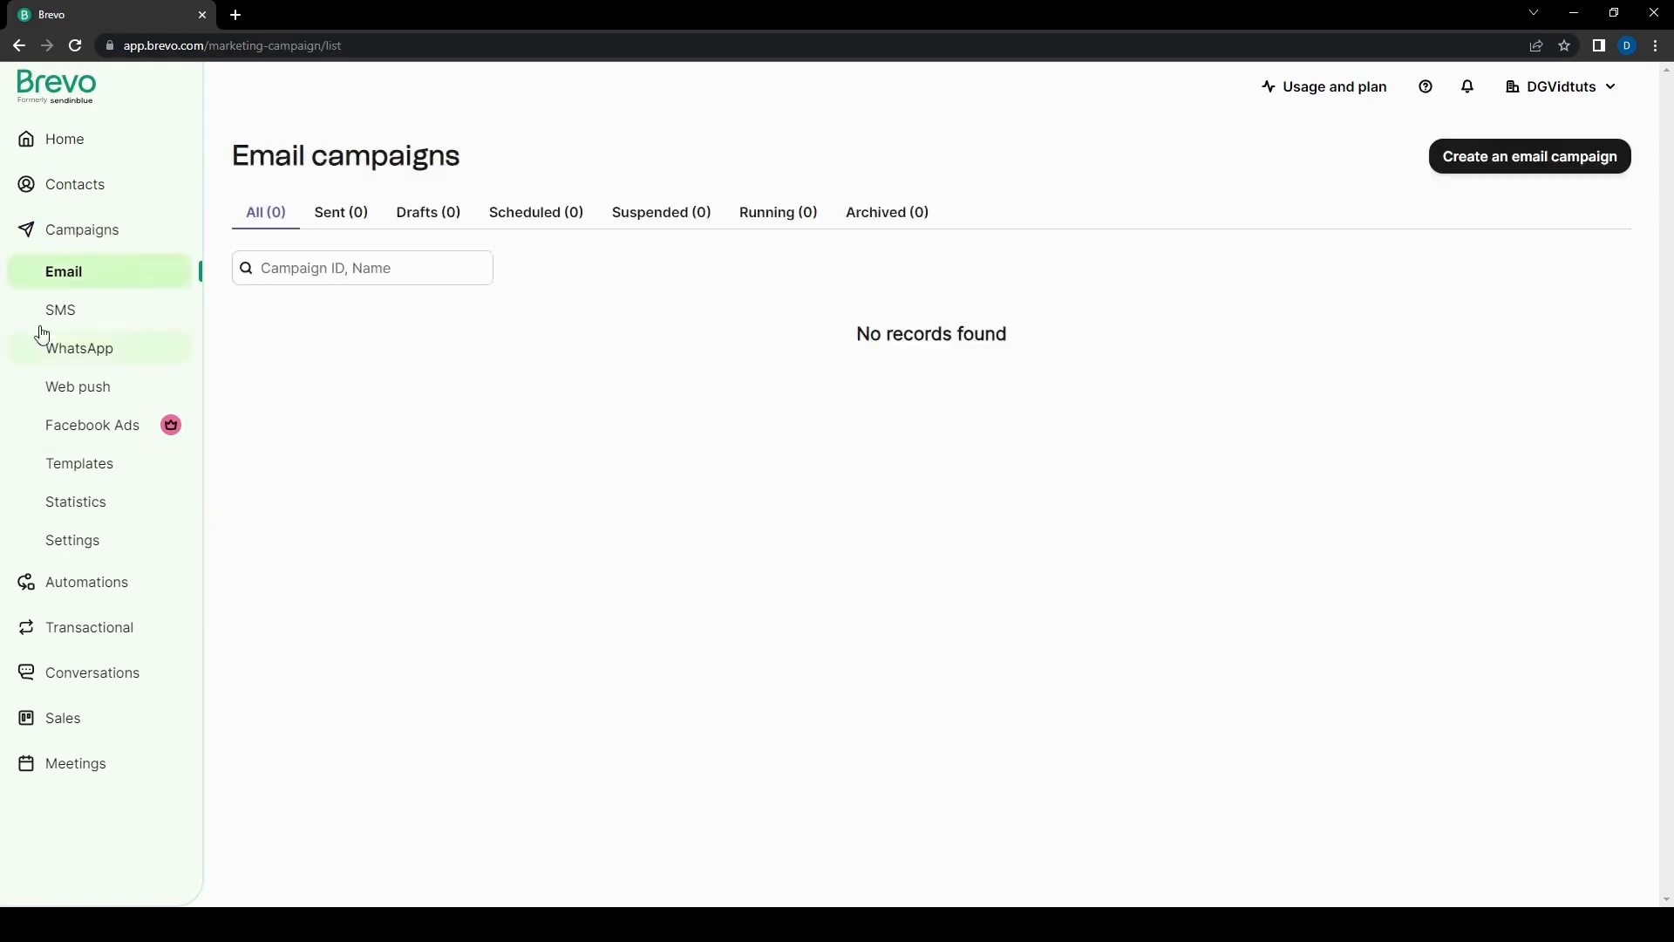
Step: Pass through the SMS and web push campaign pages to the empty Email templates page
click(60, 309)
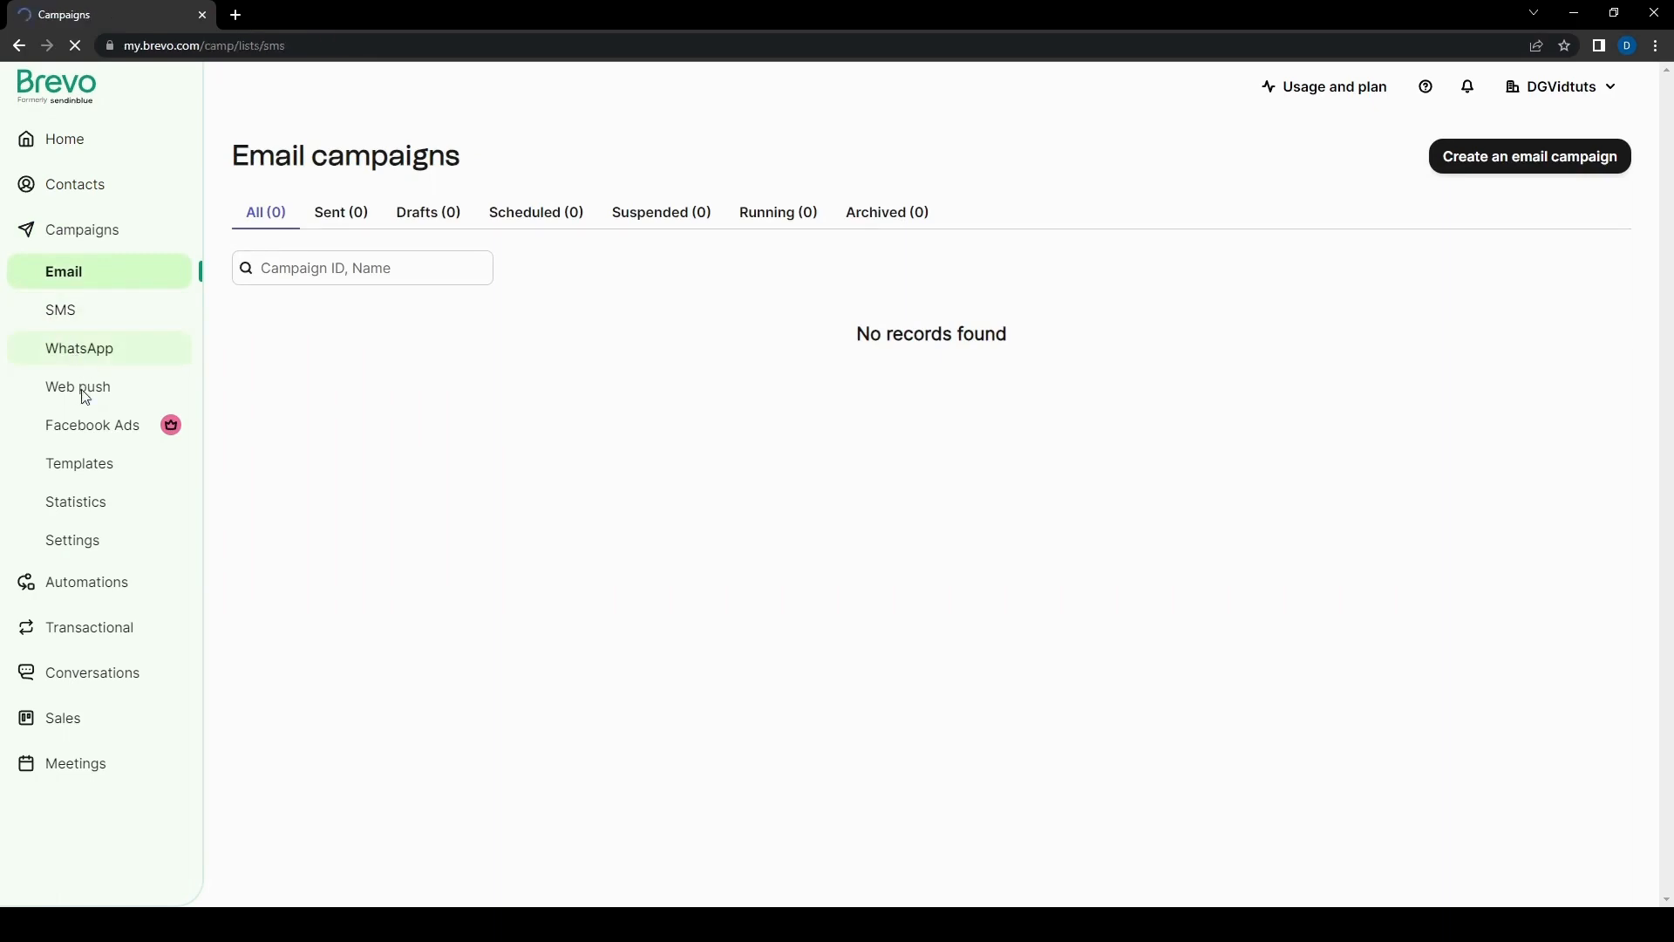
click(60, 310)
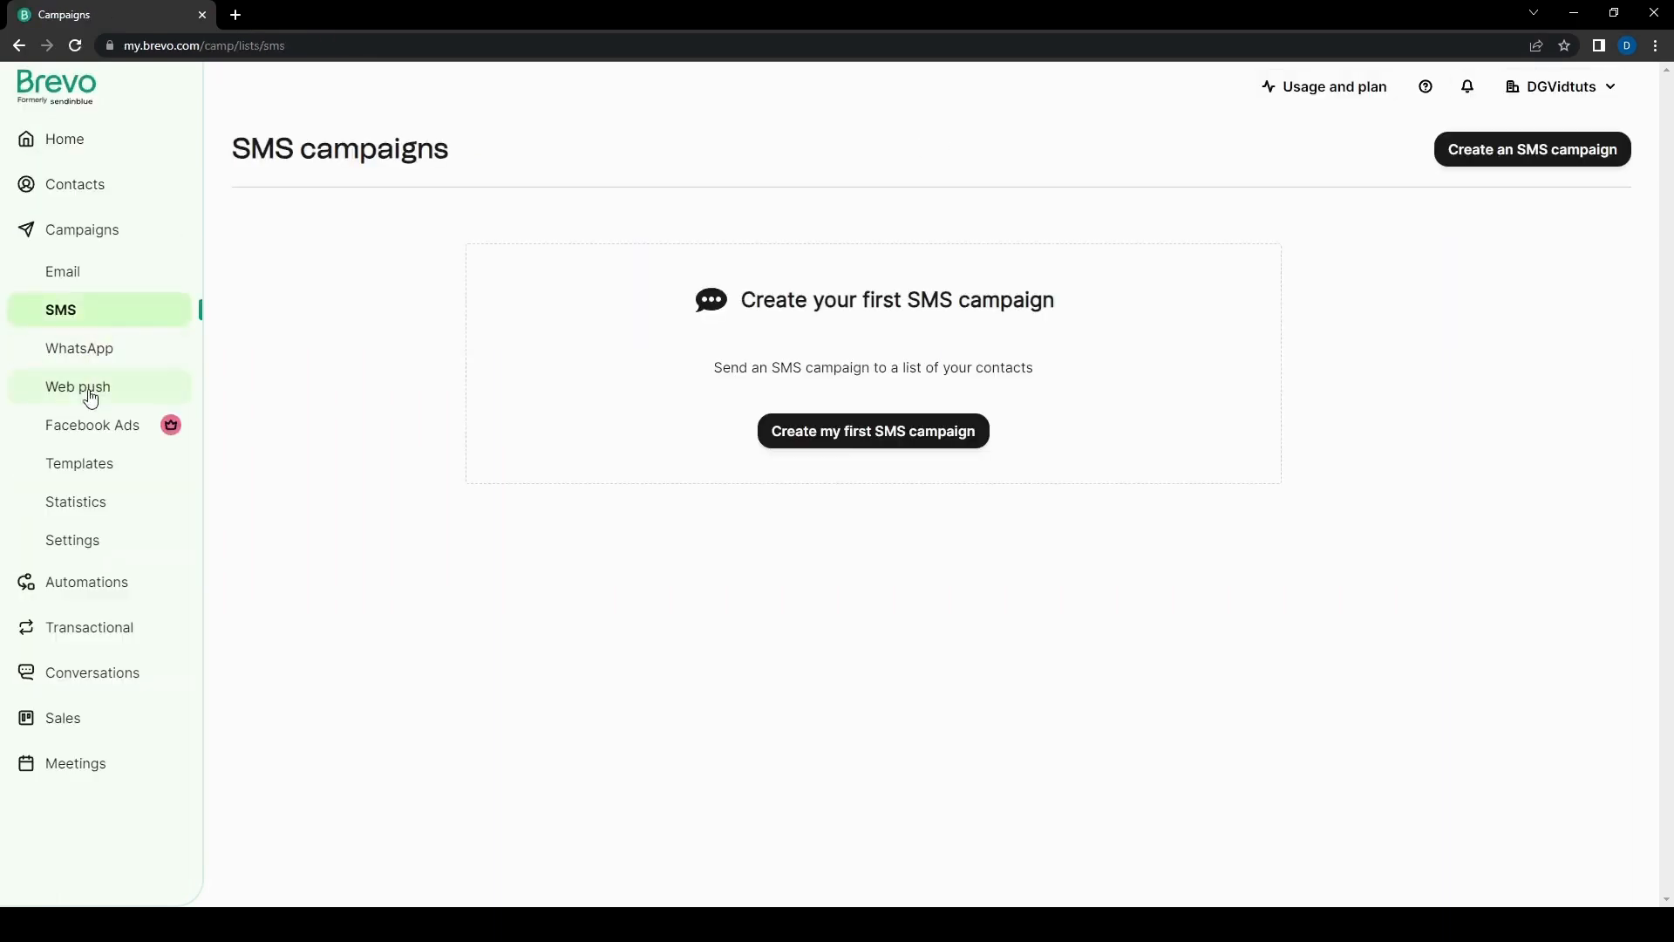
click(77, 386)
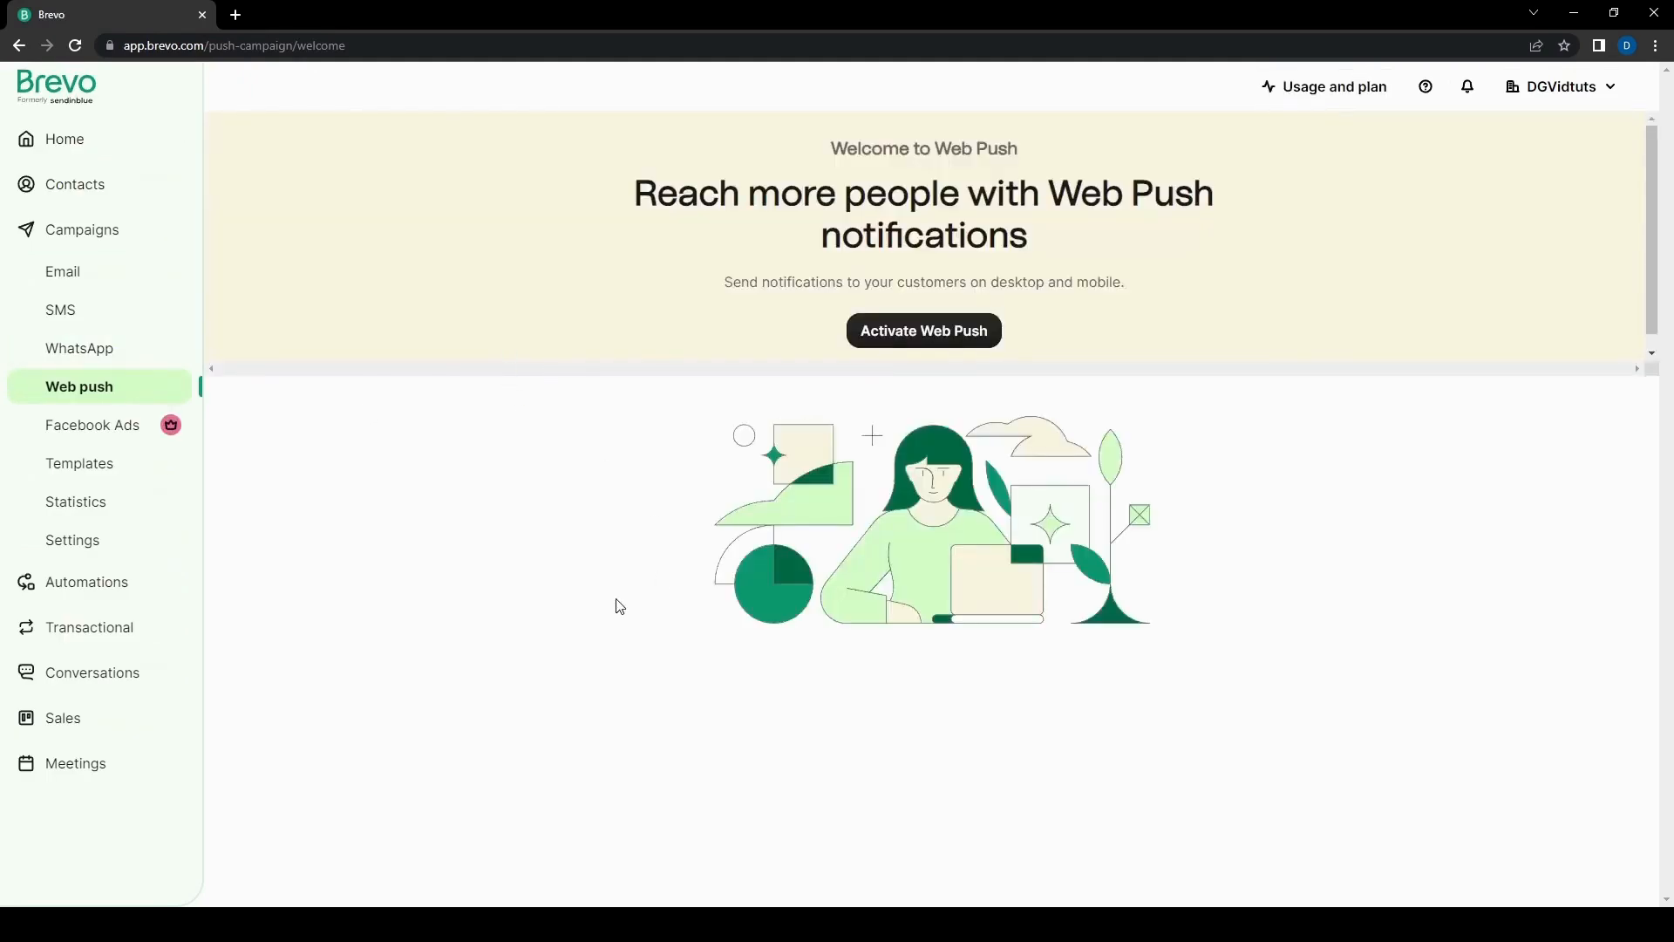
mouse_move(1114, 400)
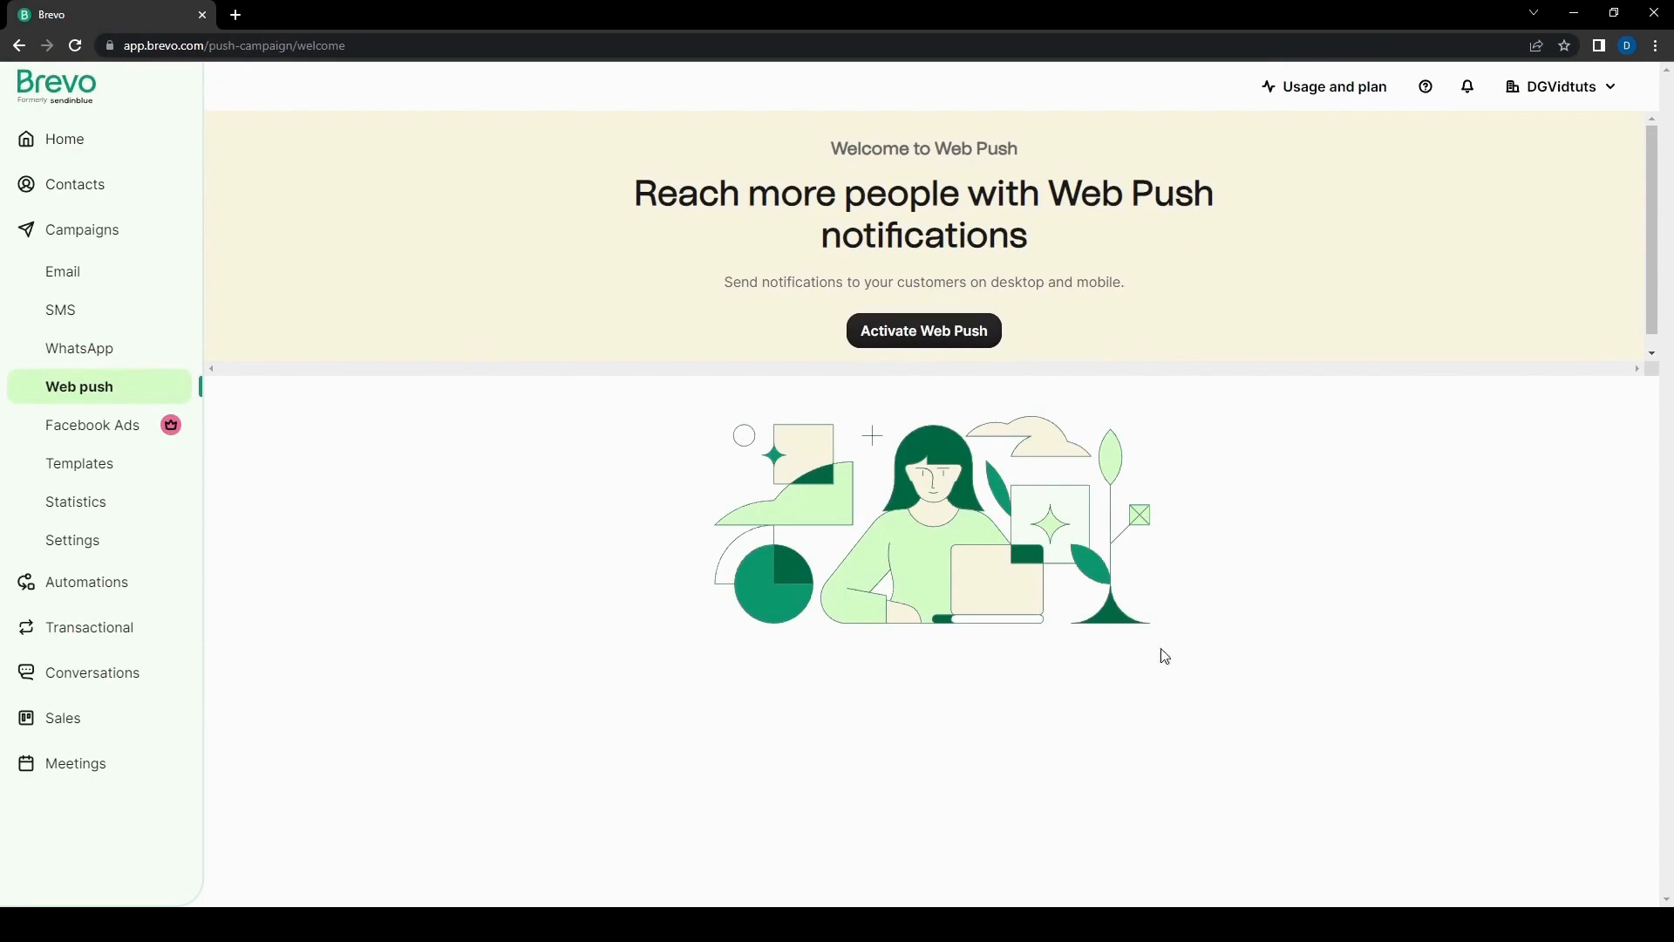
mouse_move(884, 642)
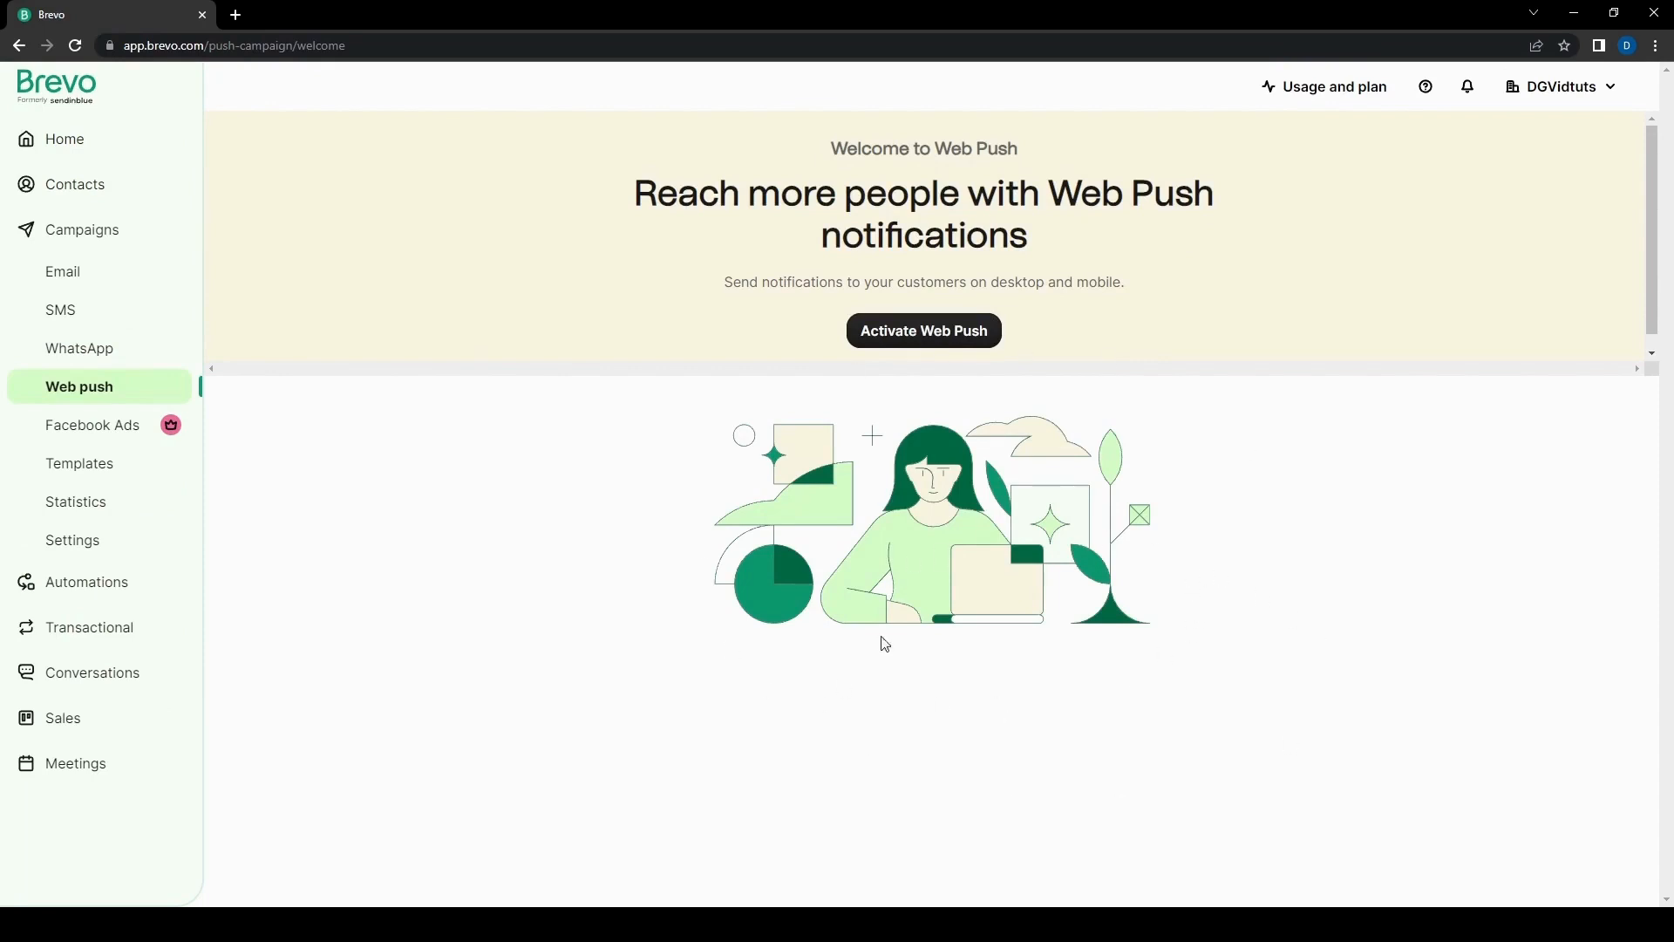
click(79, 462)
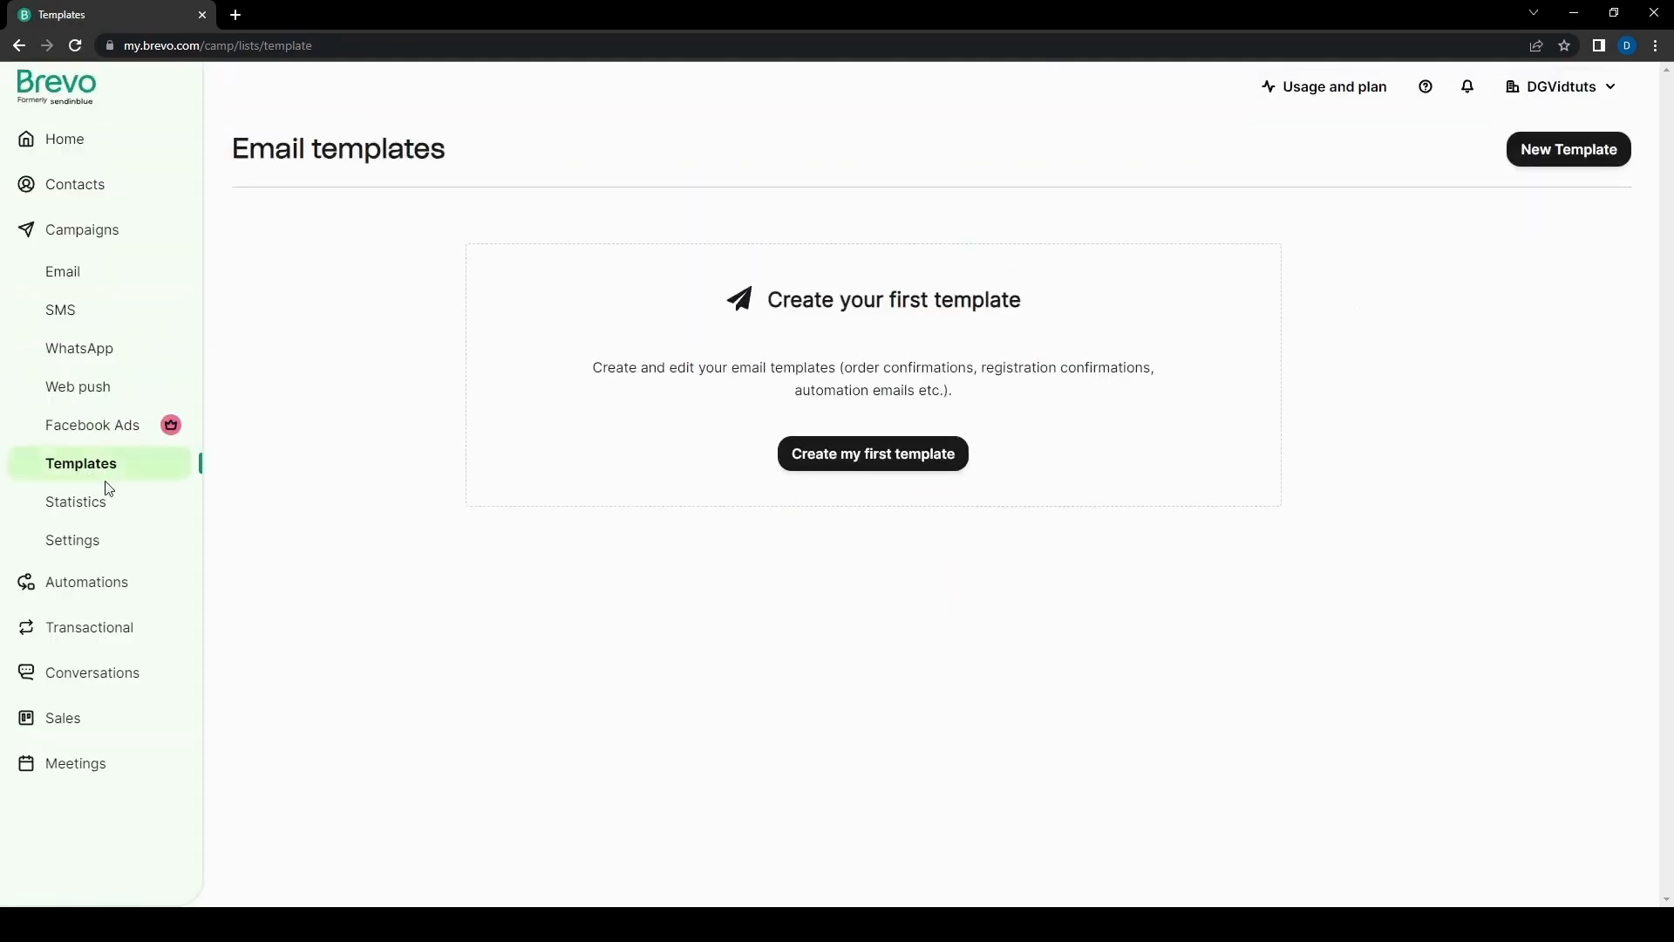
mouse_move(171, 434)
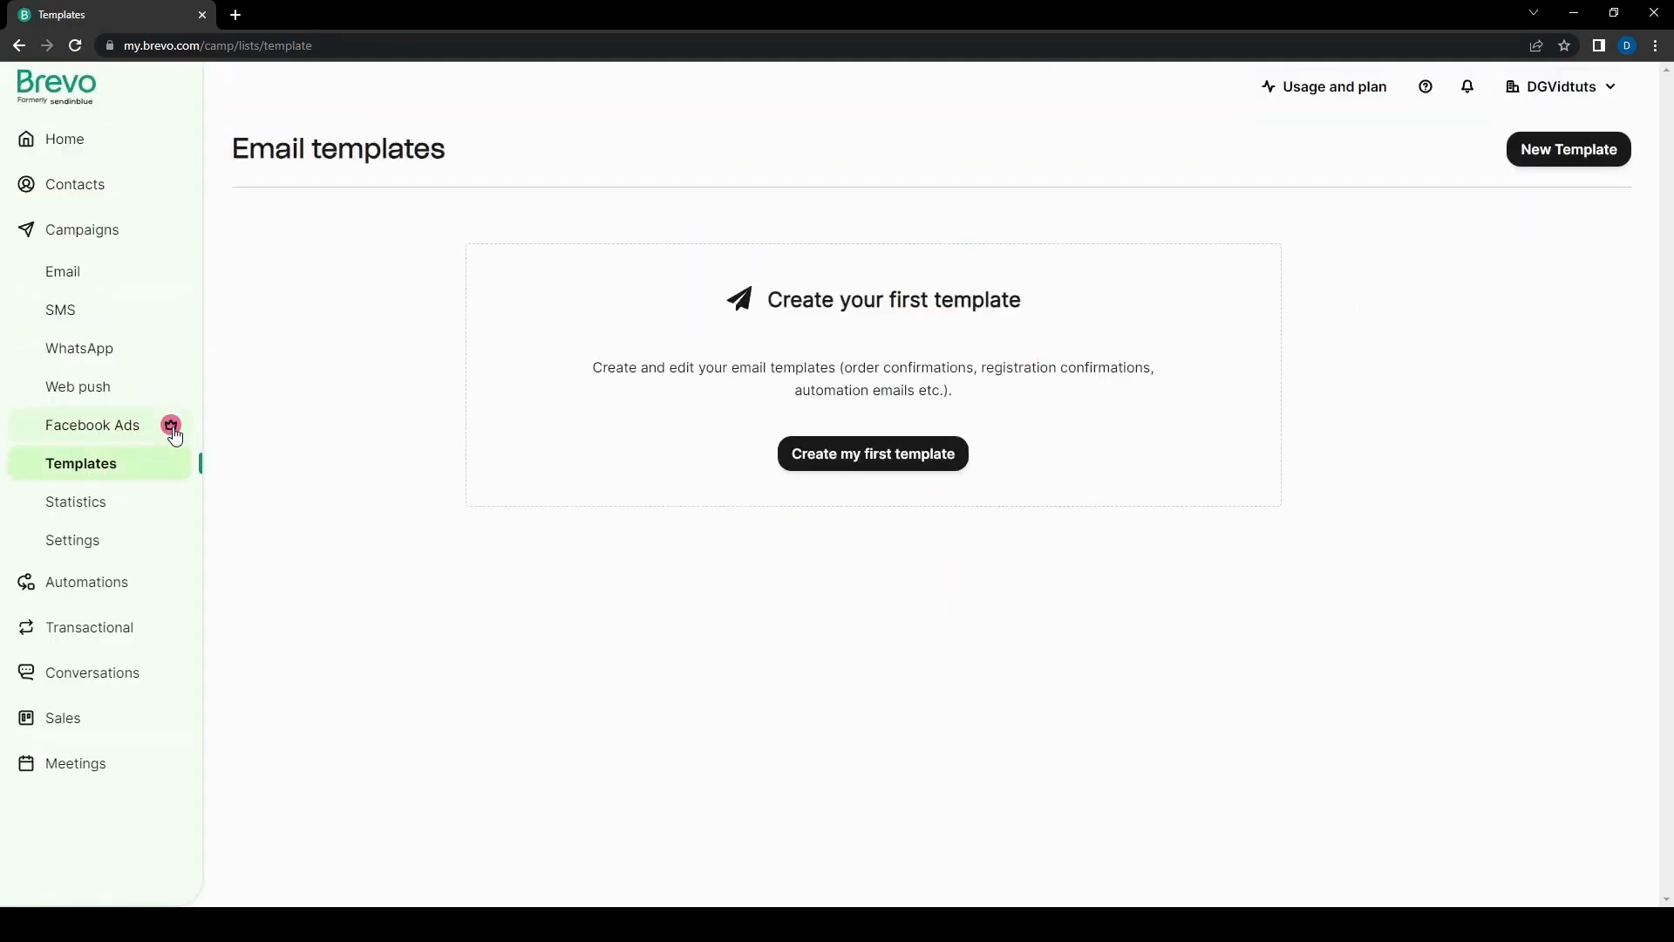
mouse_move(96, 481)
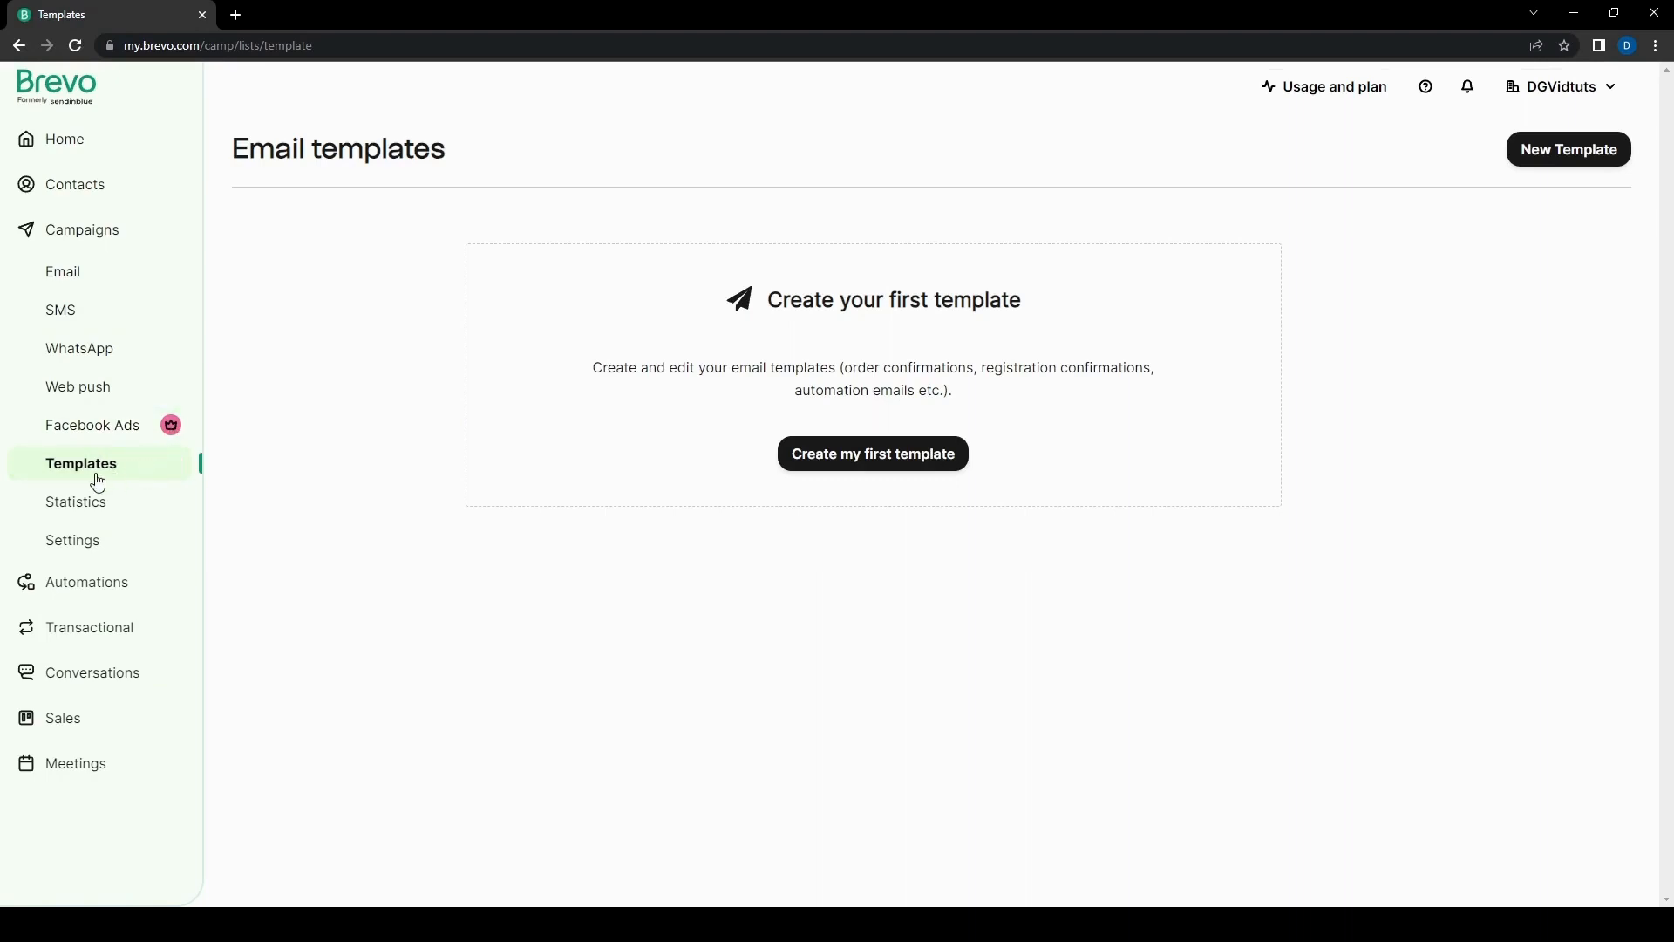
mouse_move(871, 452)
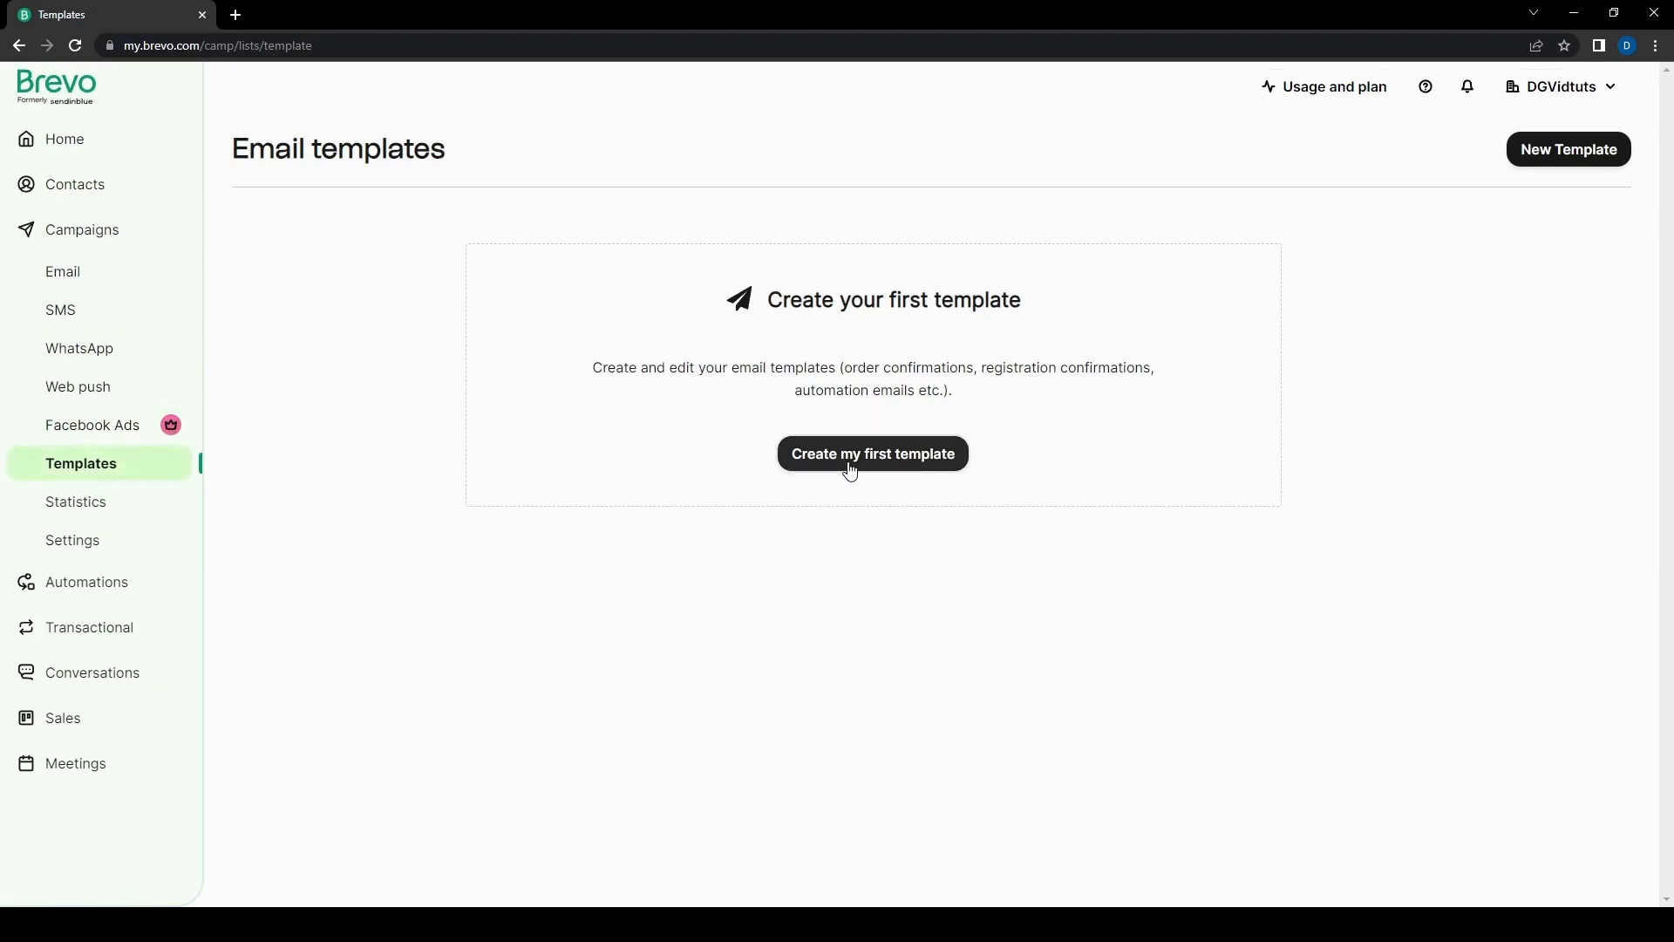
Step: Start the first email template and scroll its setup form, selecting the prefilled sender name
click(871, 453)
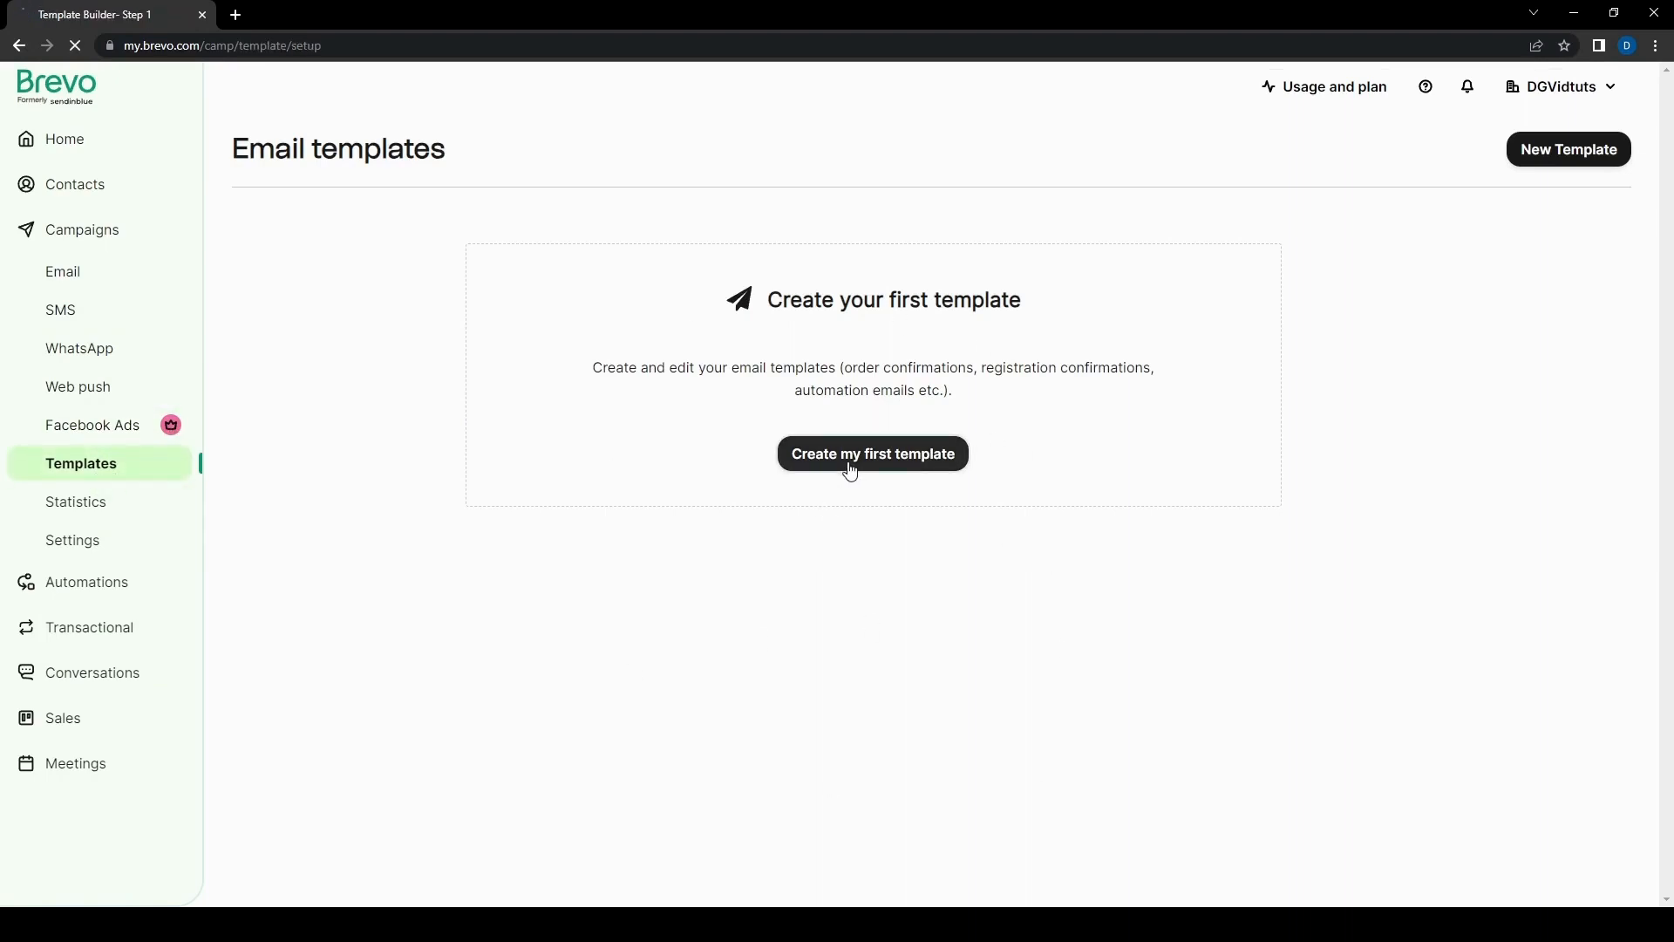
click(871, 452)
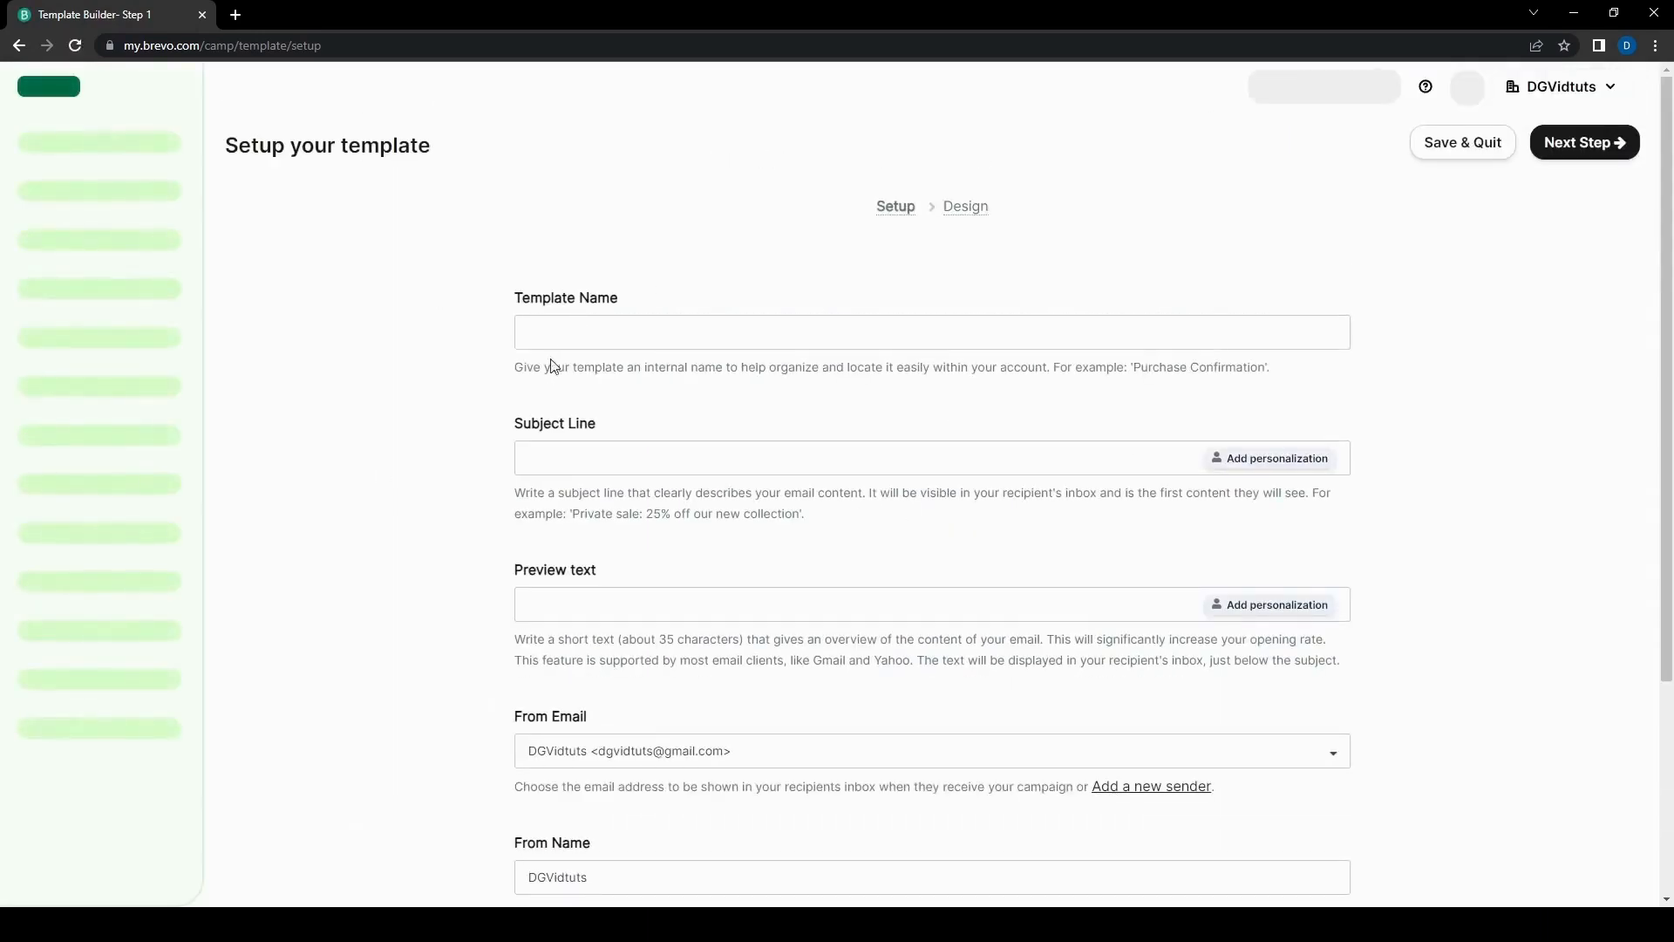
scroll(down, 3)
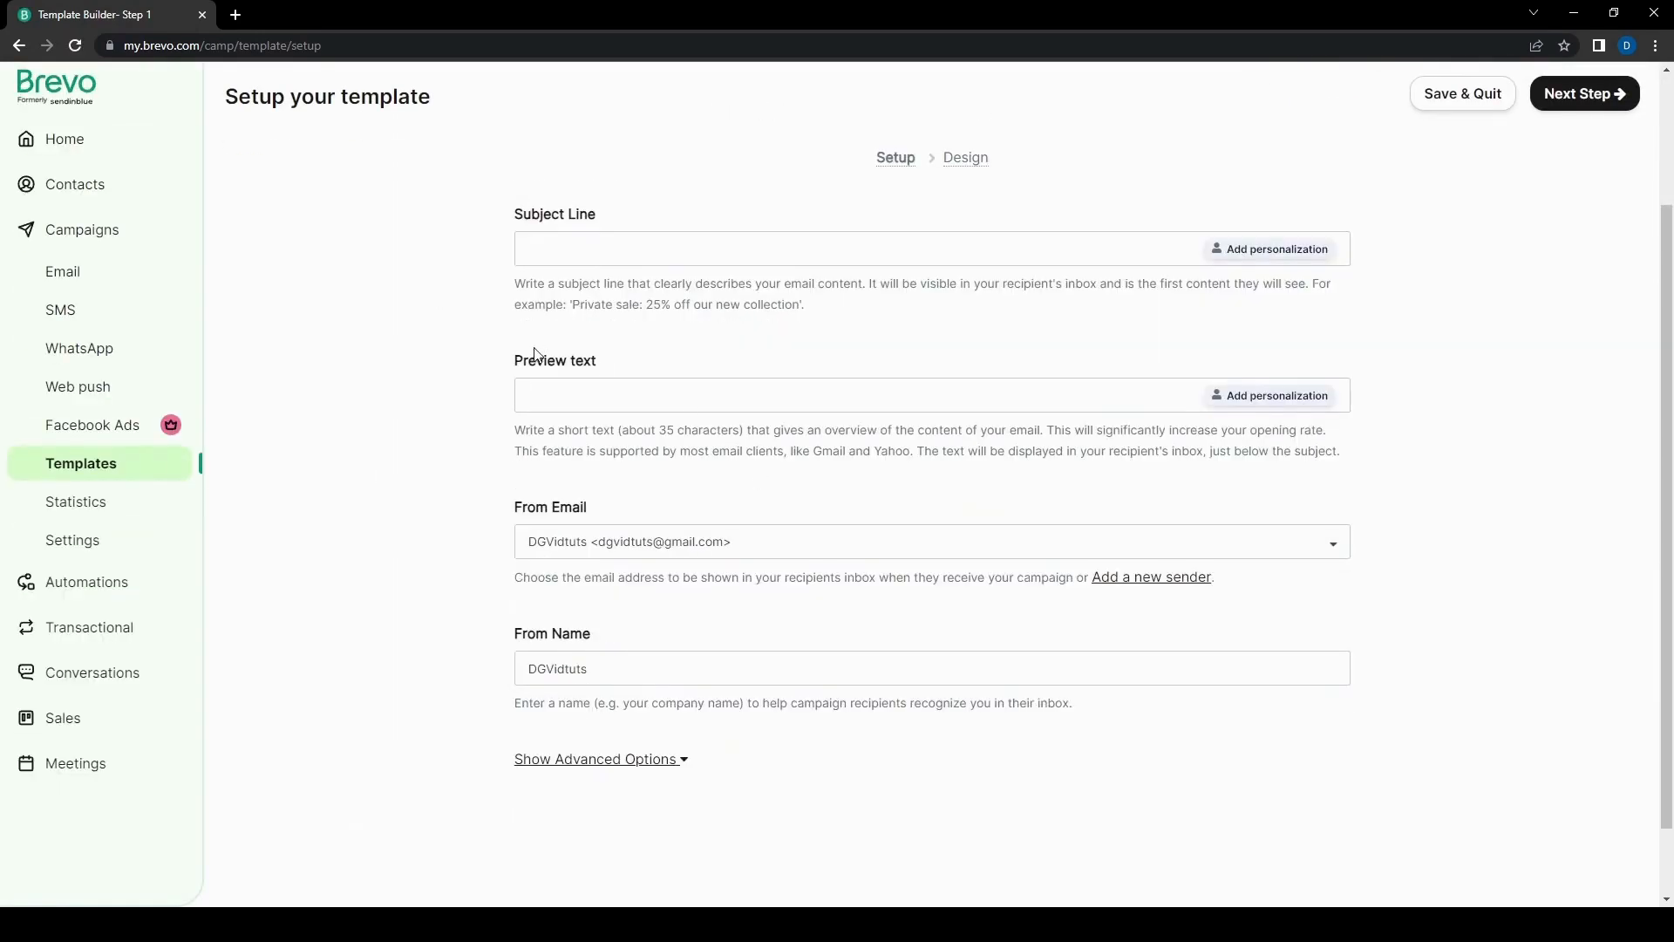
scroll(down, 3)
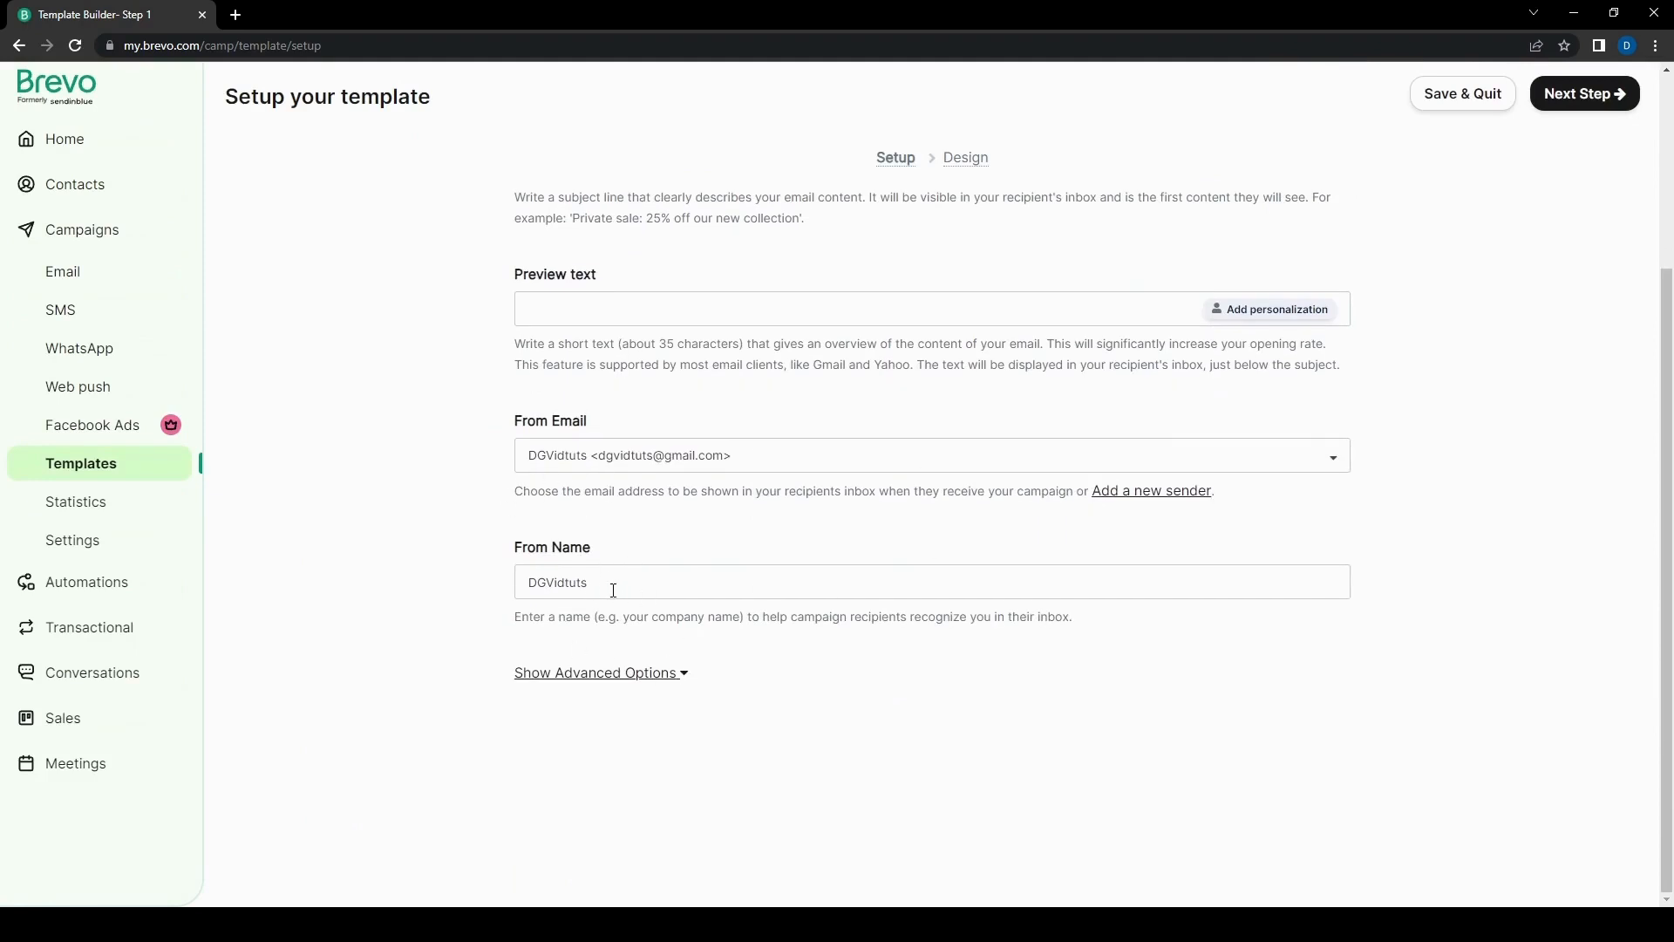
double_click(556, 582)
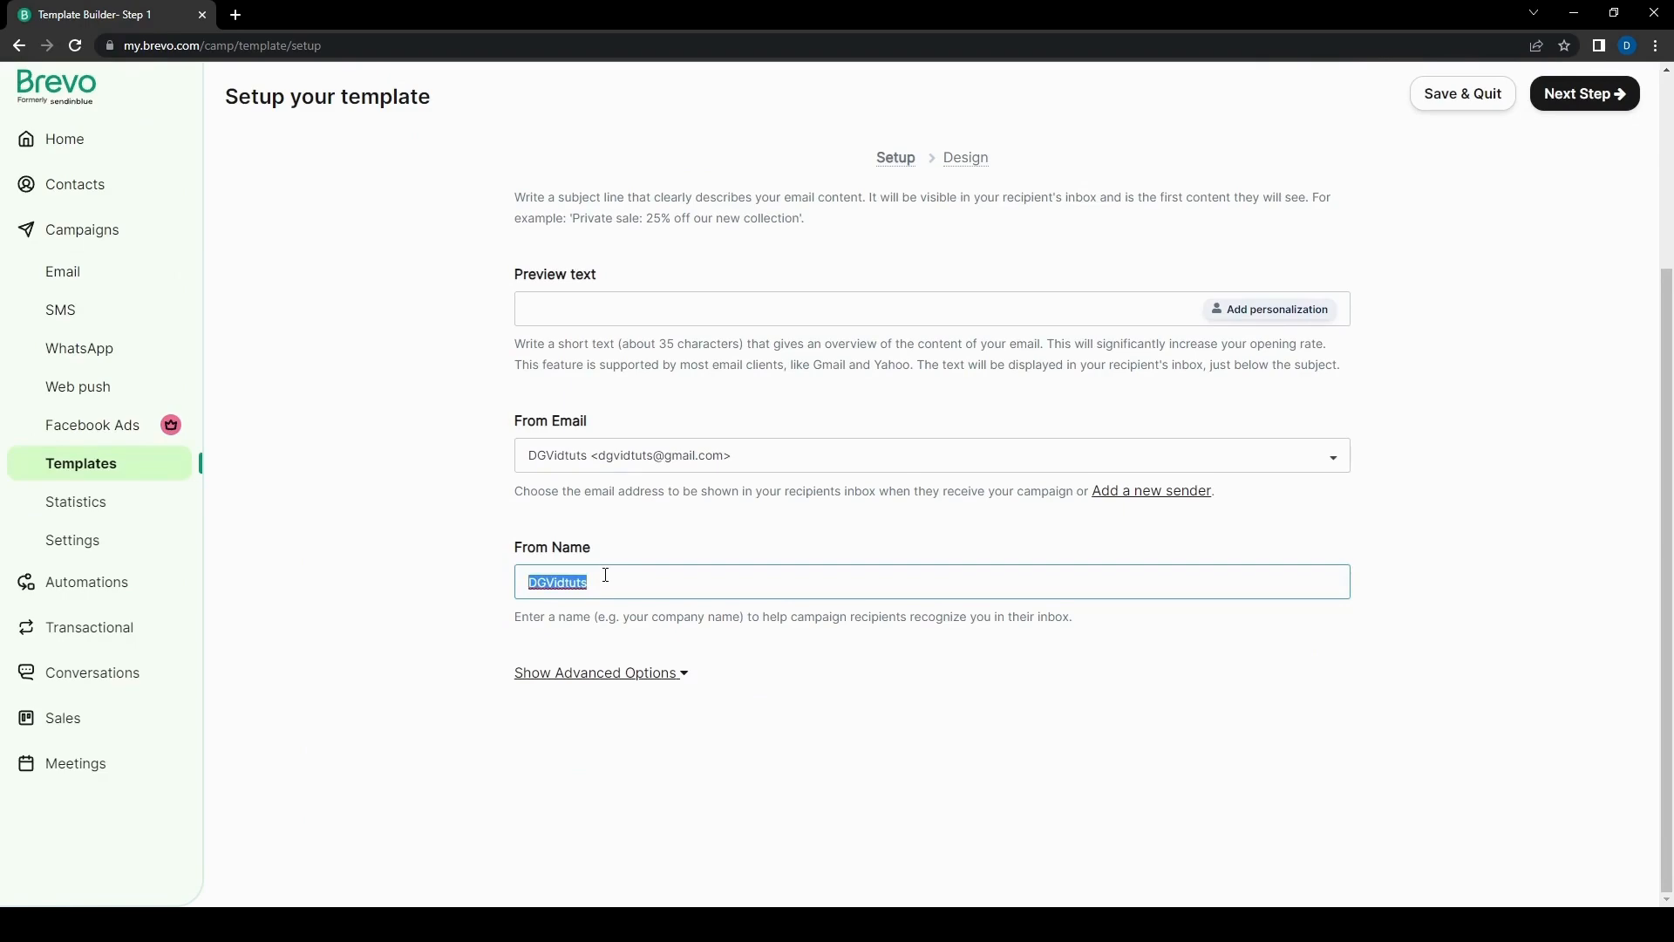
mouse_move(127, 520)
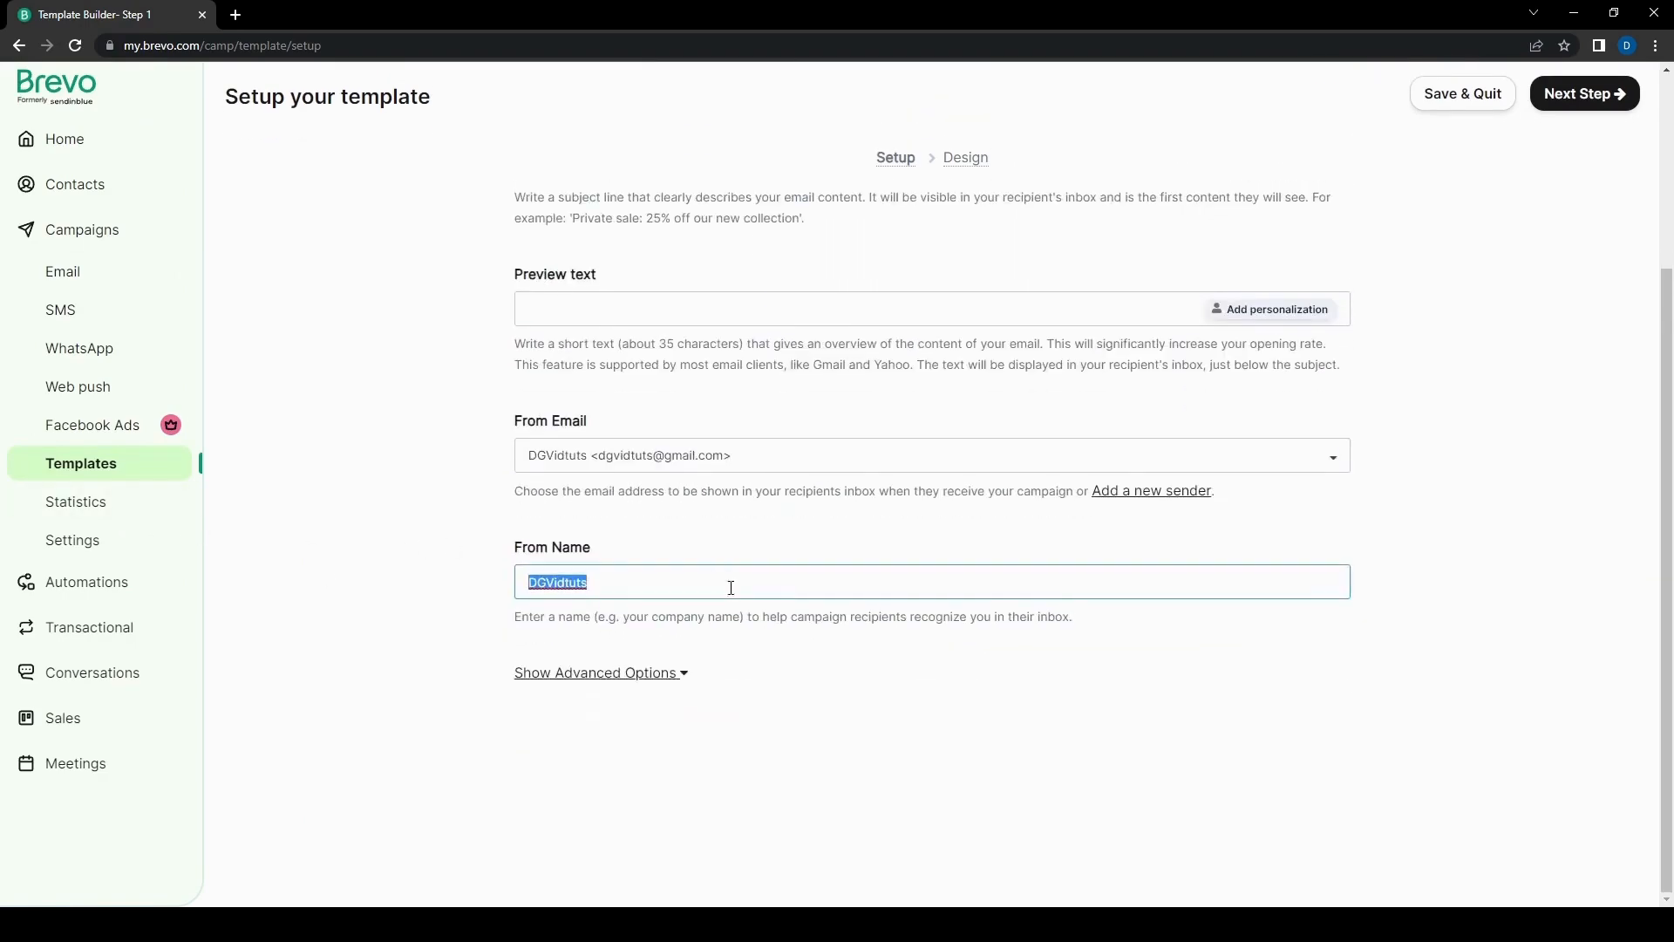
scroll(up, 3)
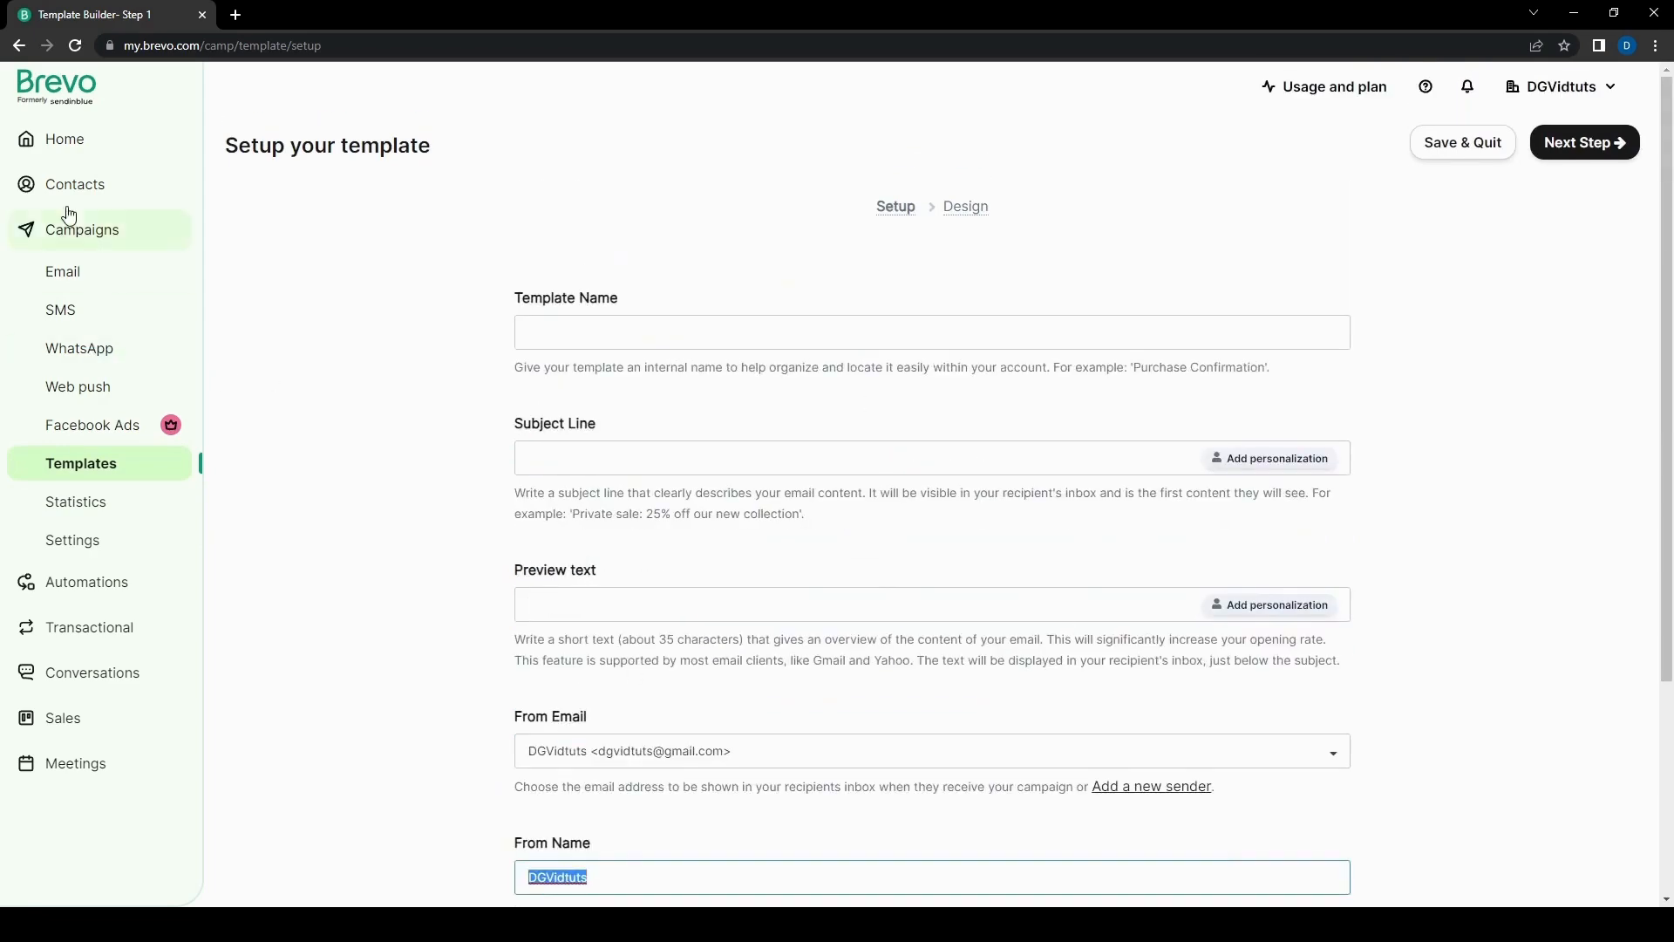
Step: Go from Campaigns to Contacts, then Lists, showing identified_contacts with 0 contacts
click(62, 271)
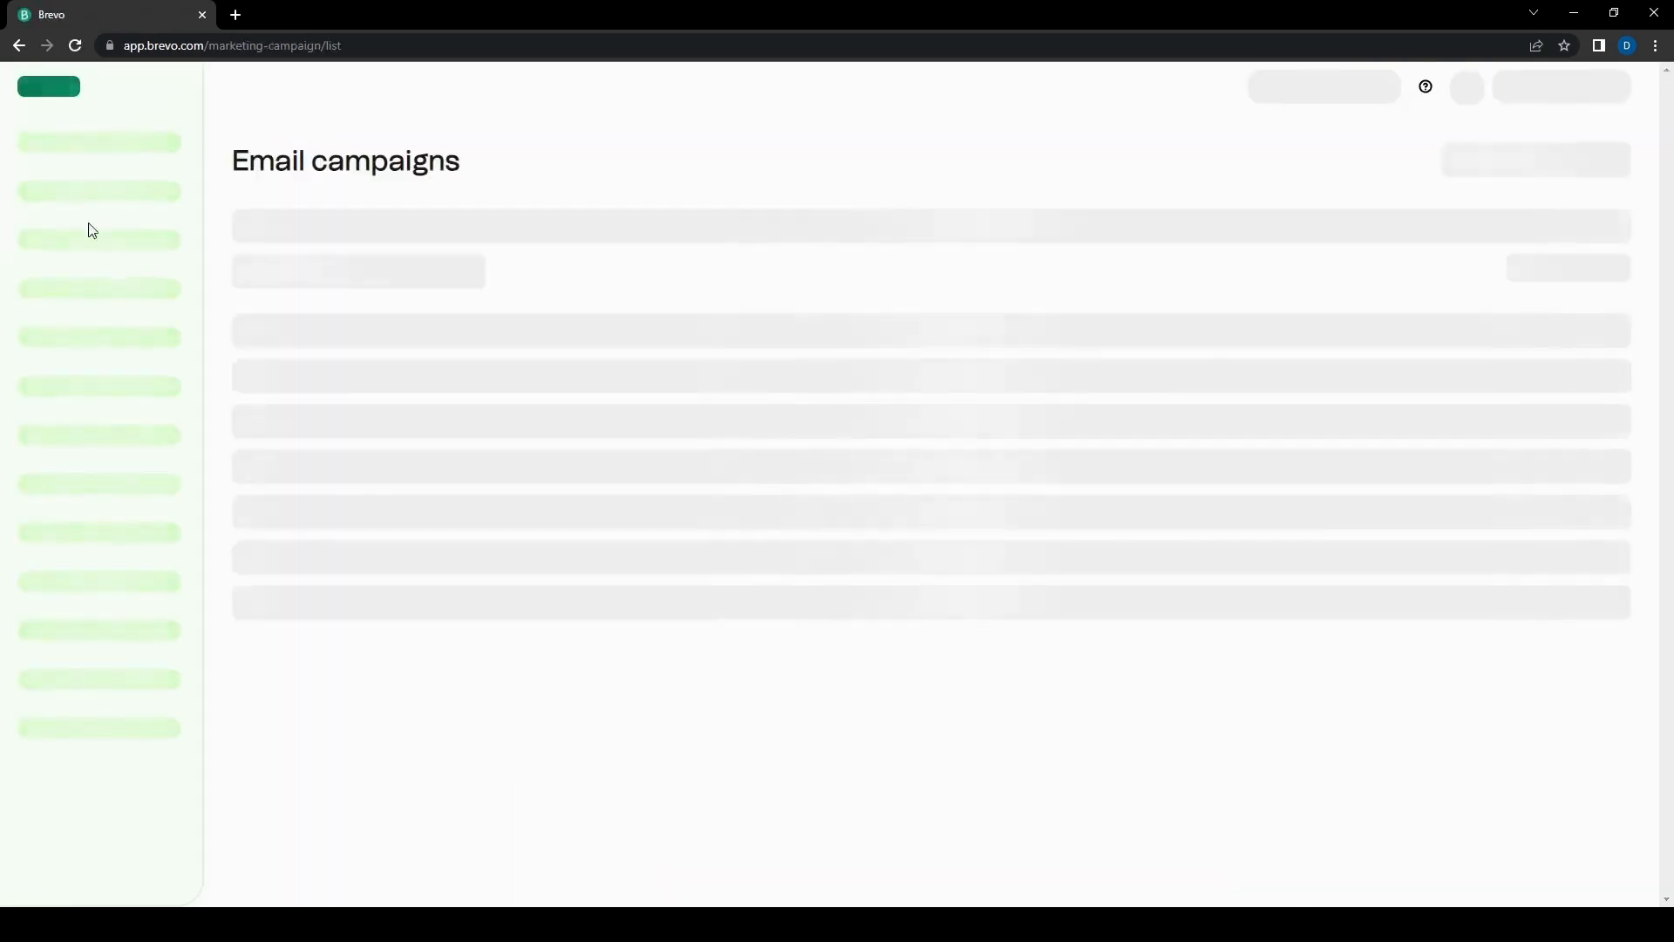
click(76, 184)
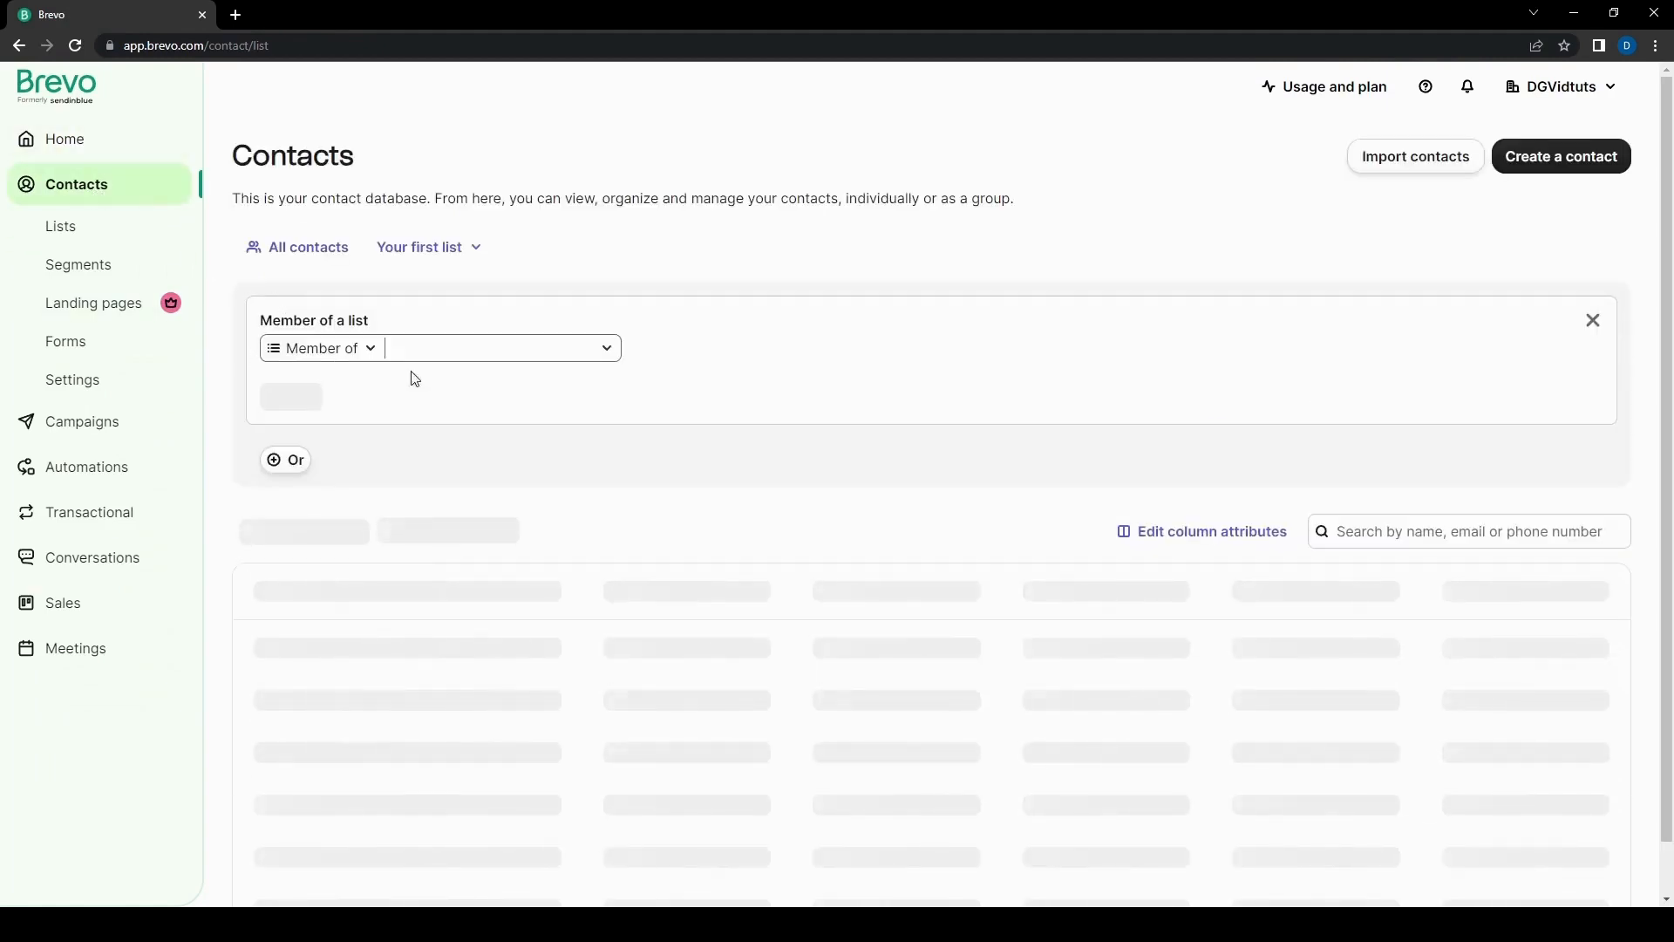
click(502, 348)
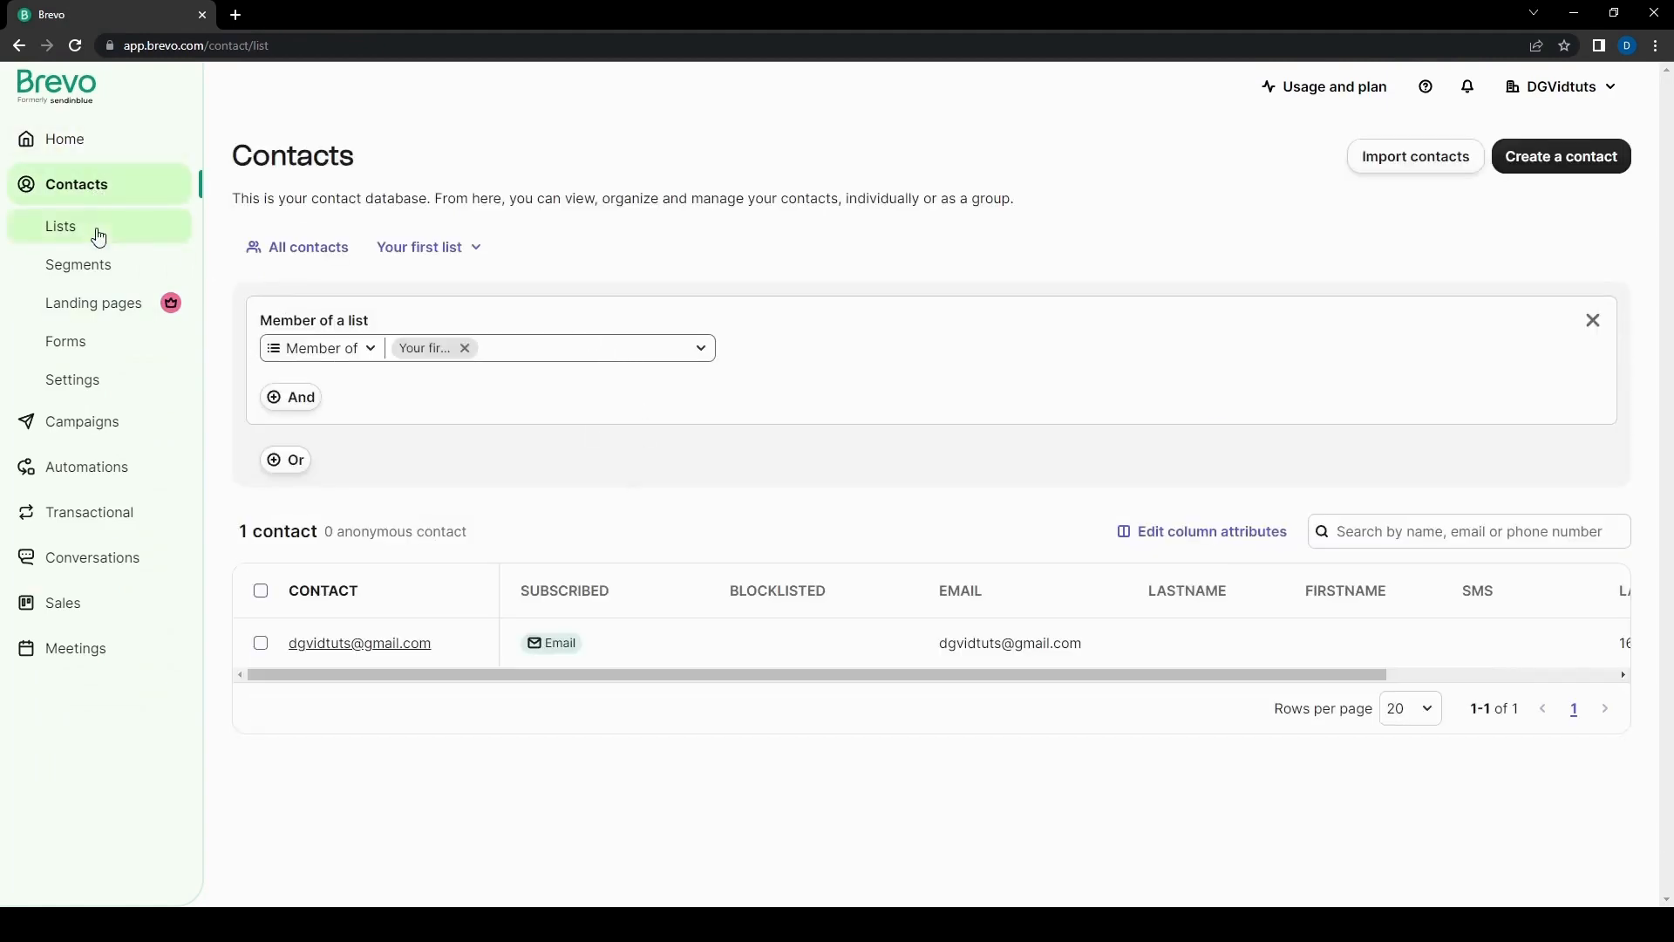
click(60, 225)
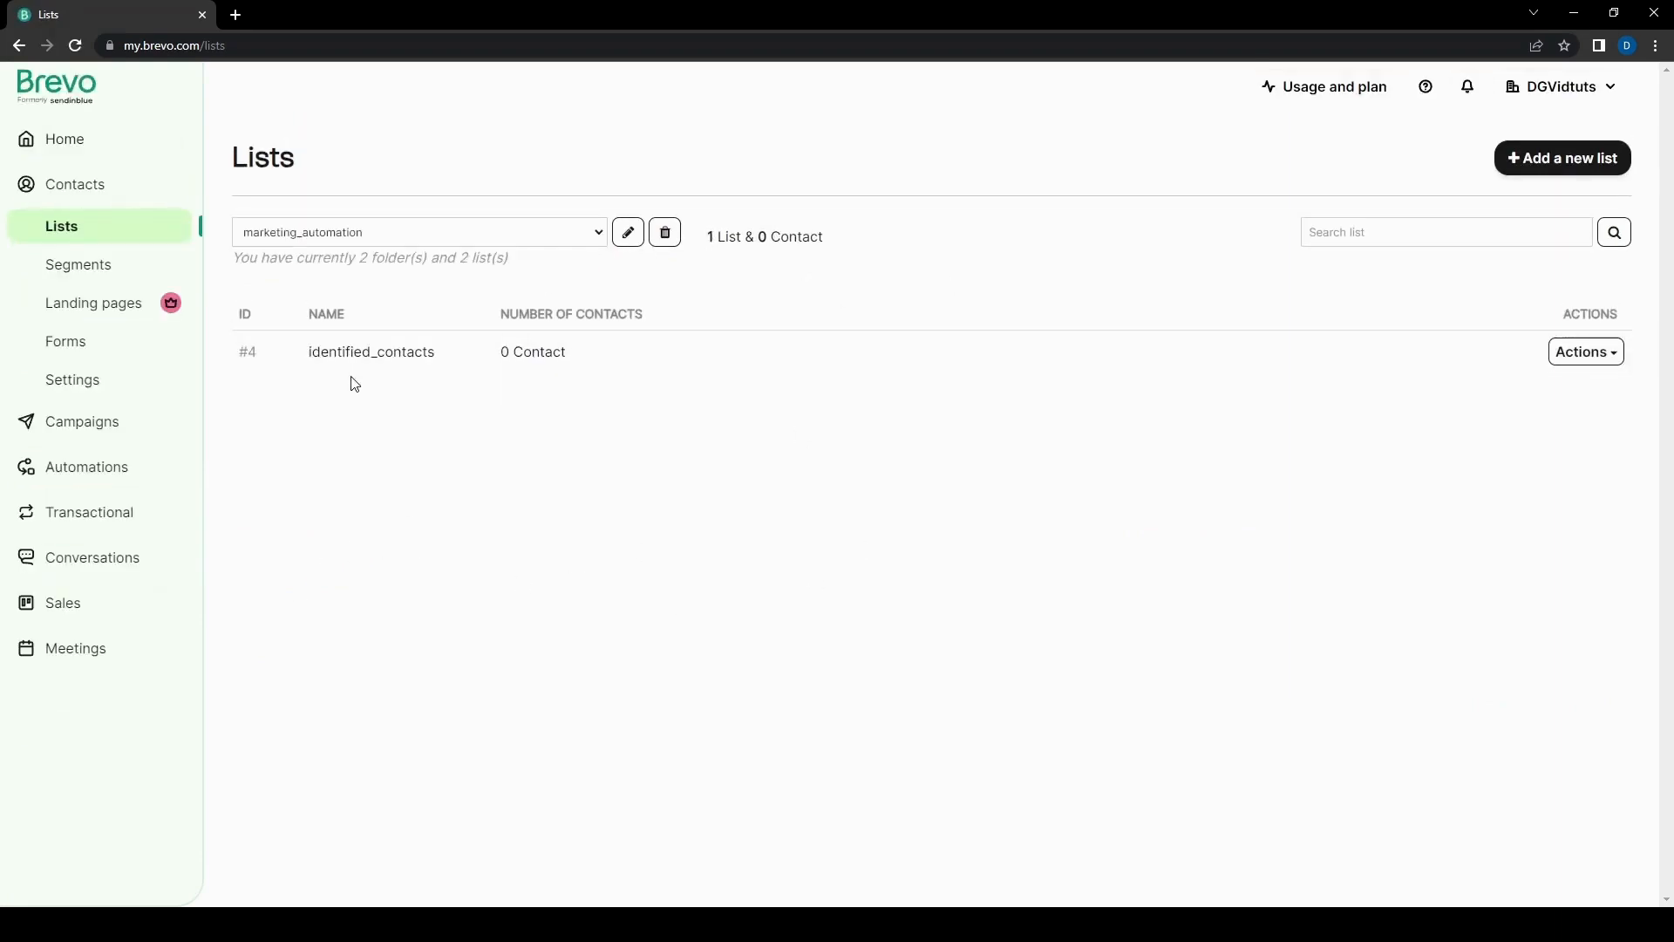
mouse_move(533, 358)
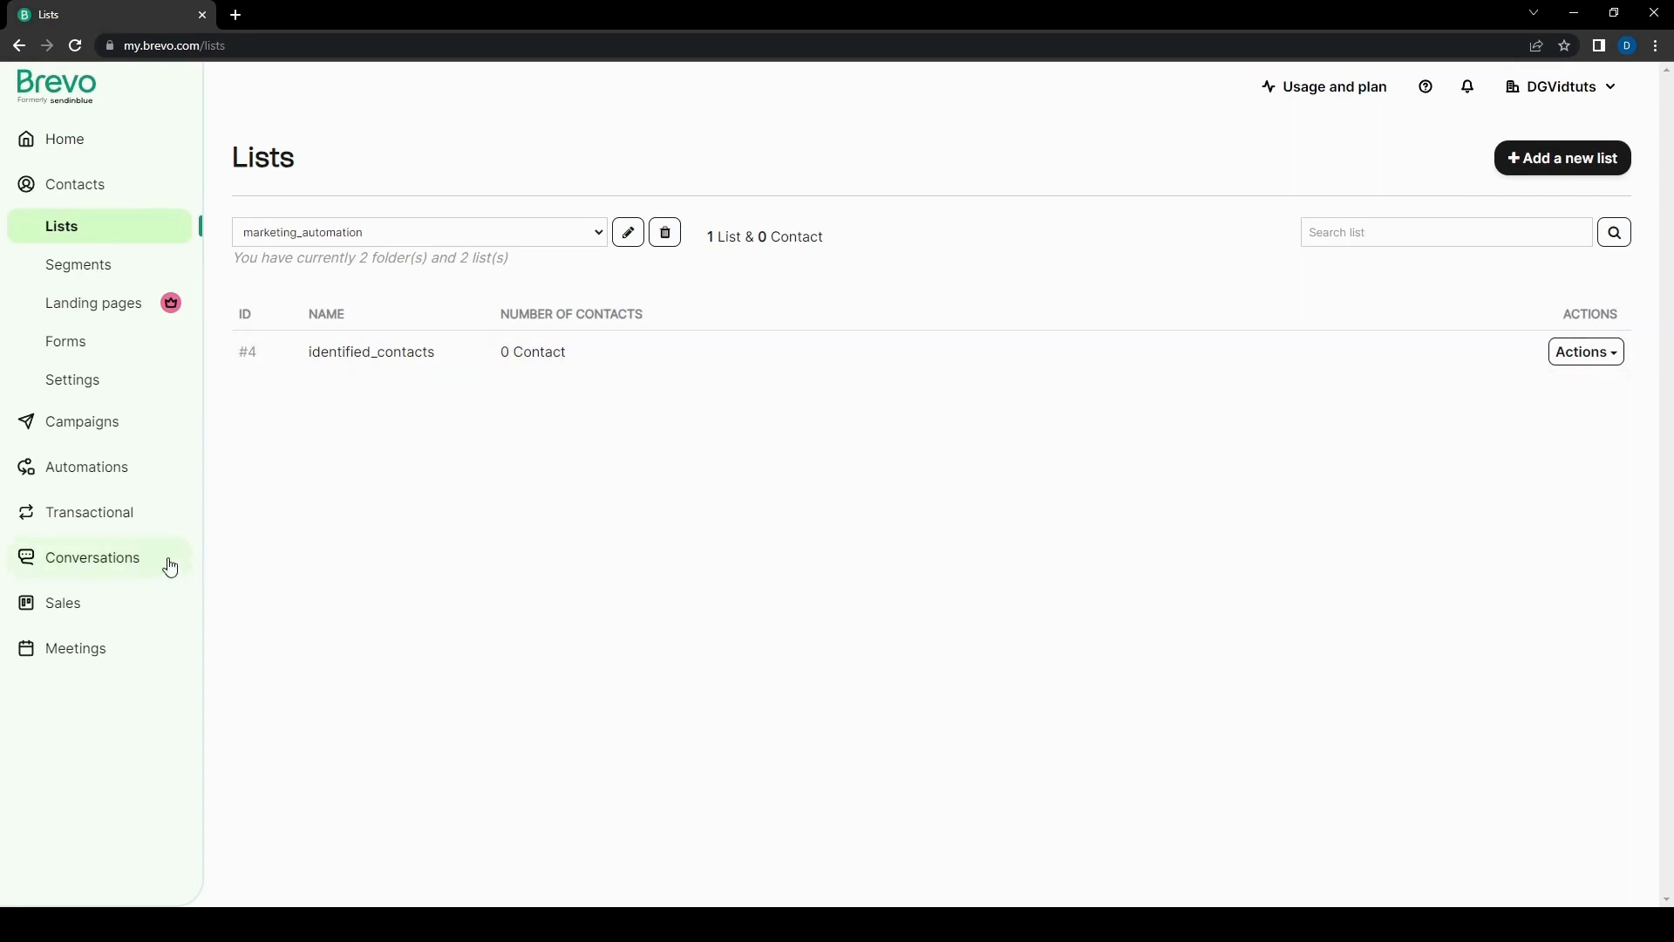
Step: Return to Templates and reopen the first-template setup form
click(82, 420)
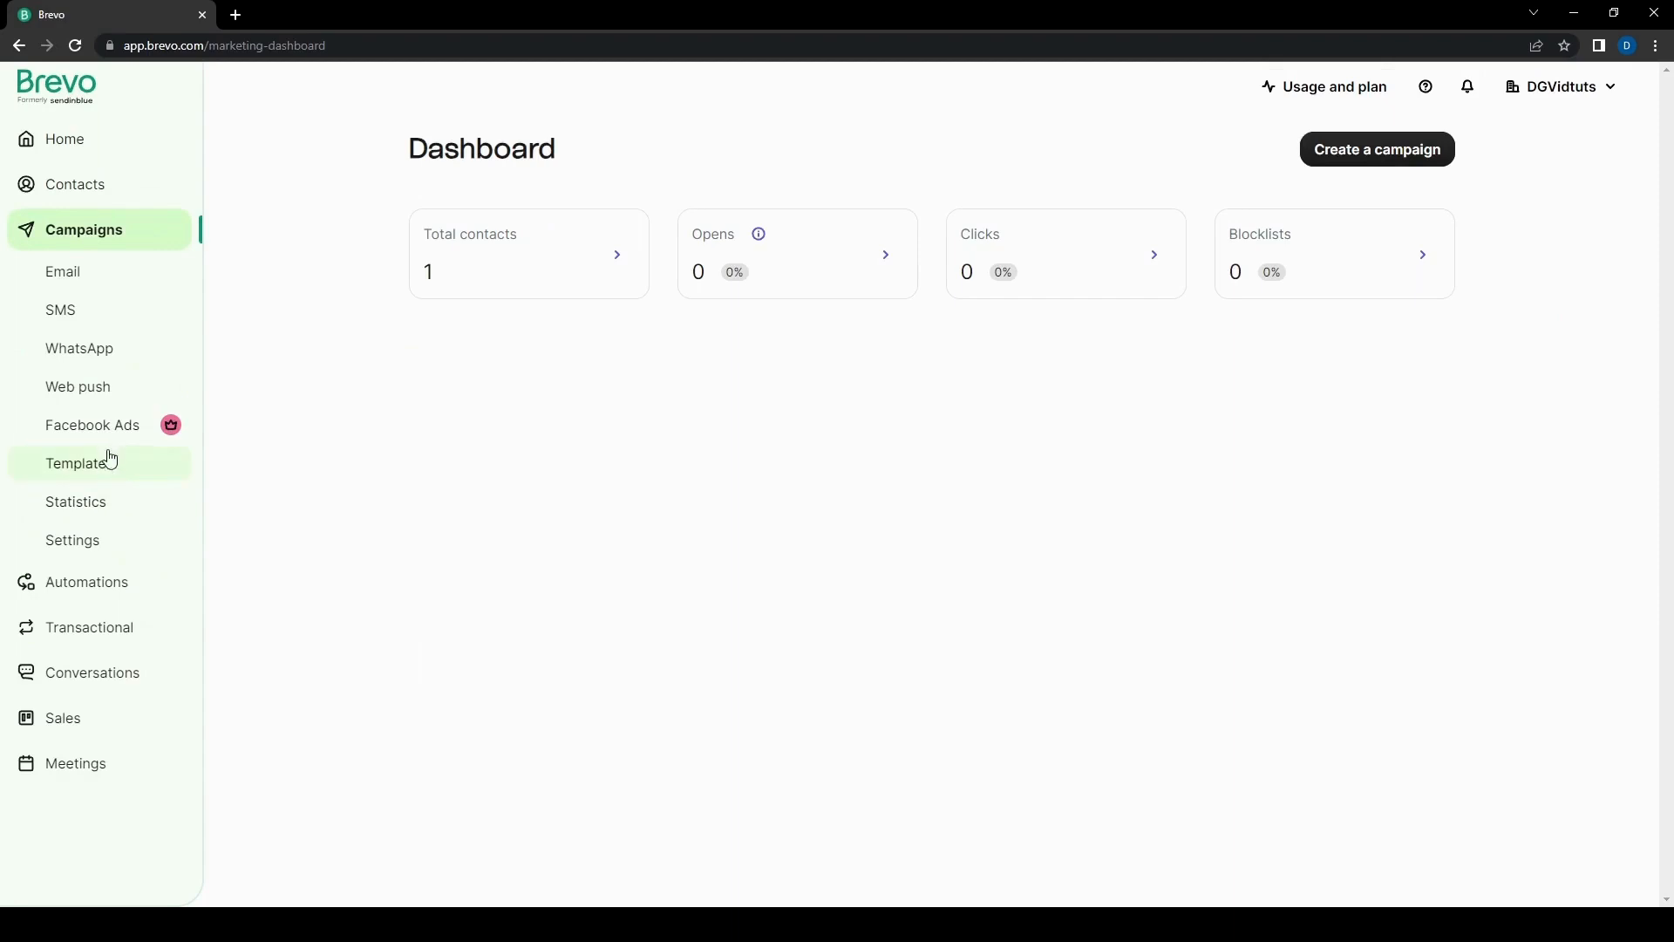
click(79, 462)
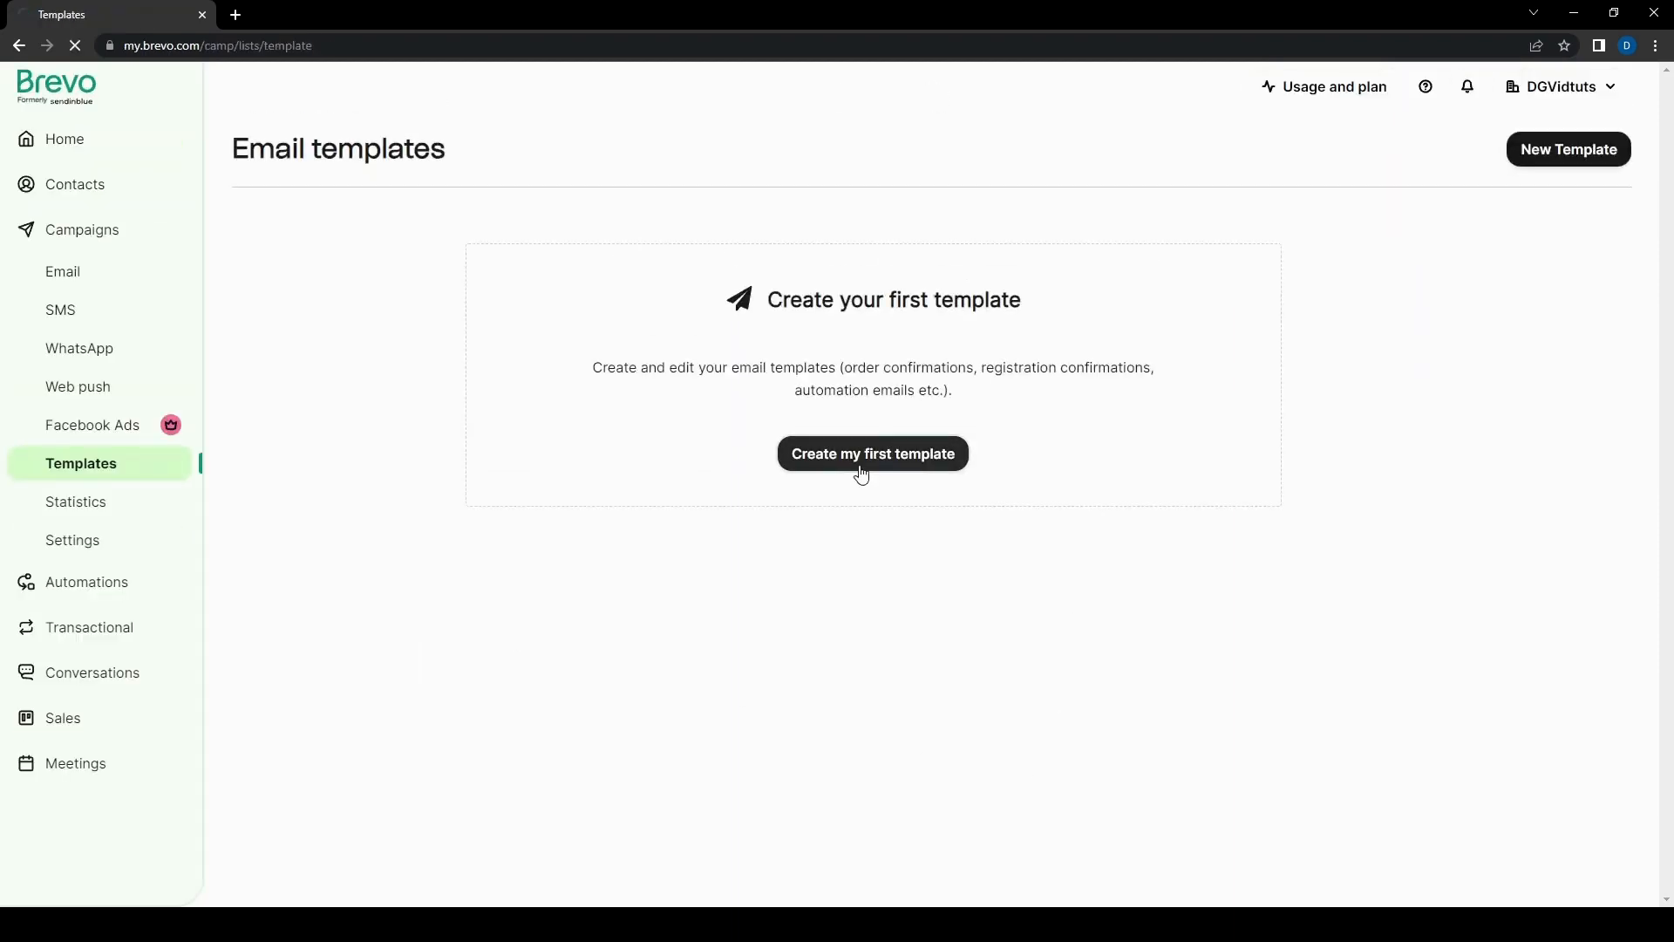
click(871, 452)
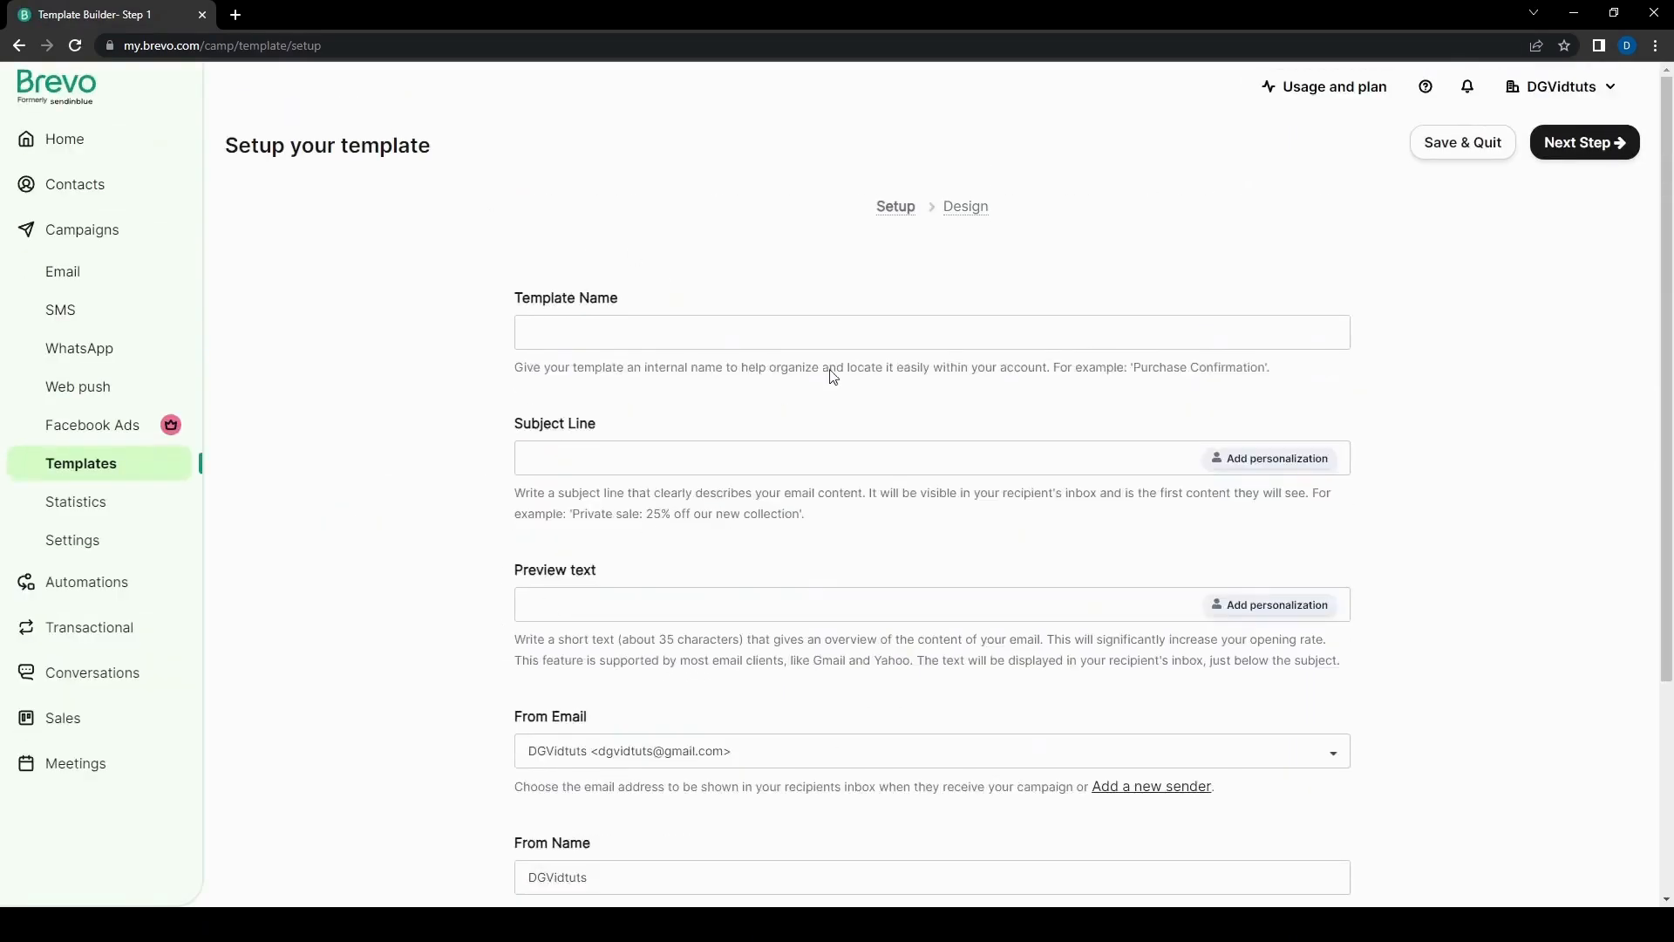
click(75, 502)
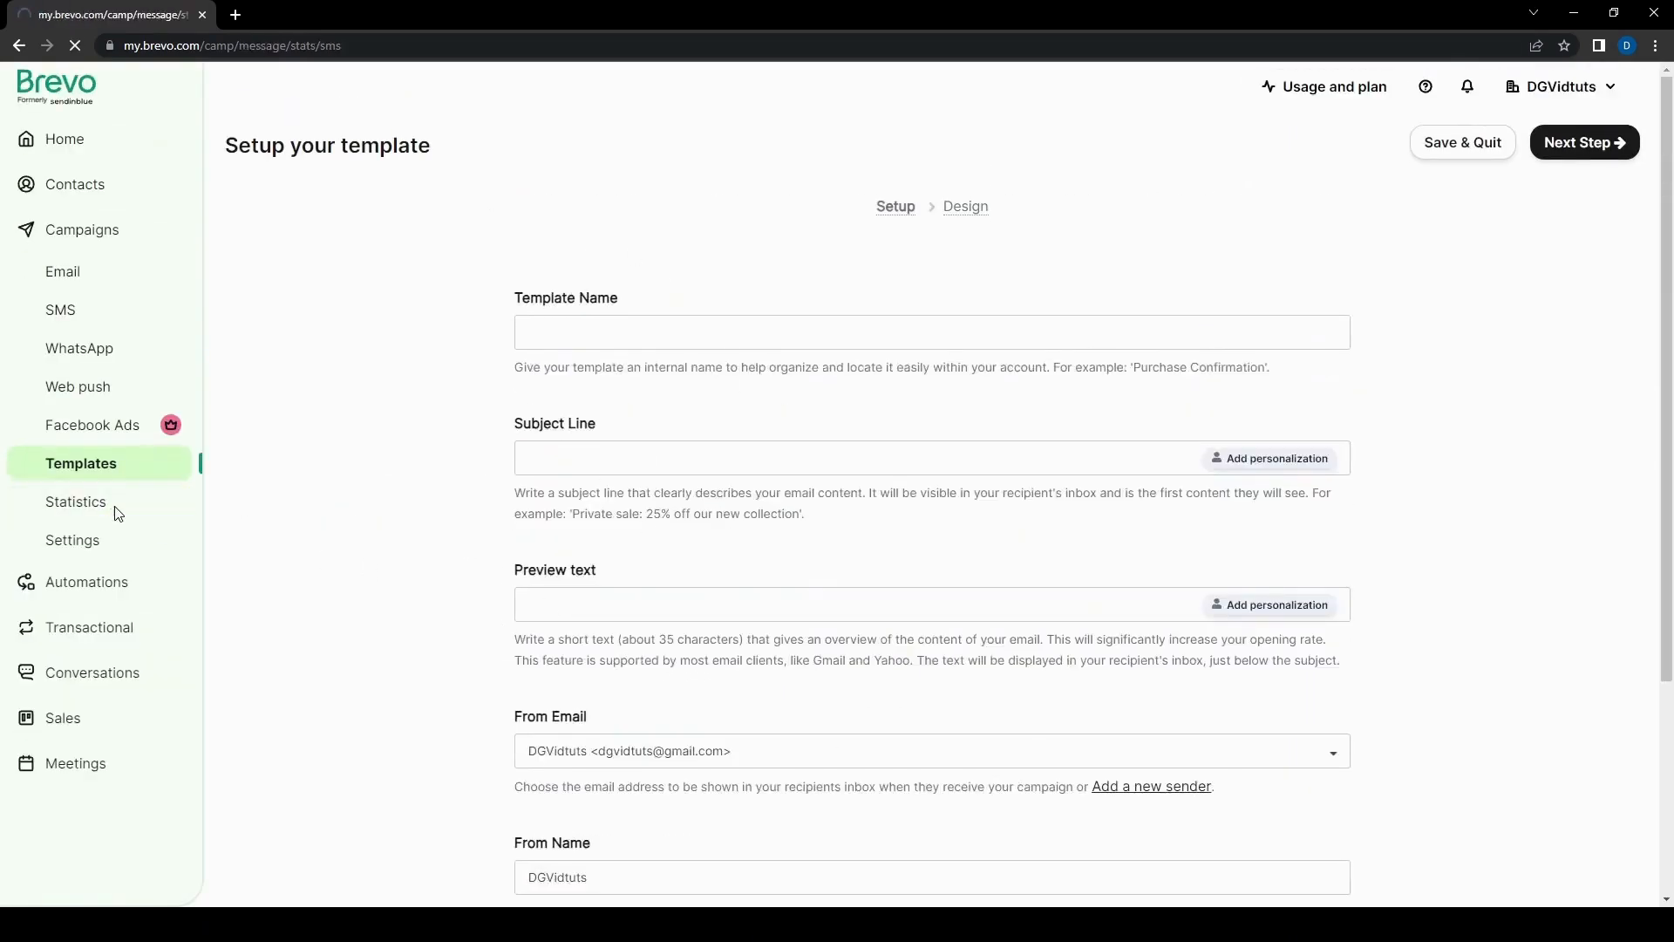
Step: Open campaign Statistics and scroll through its zero sent, opens and clicks totals
click(76, 502)
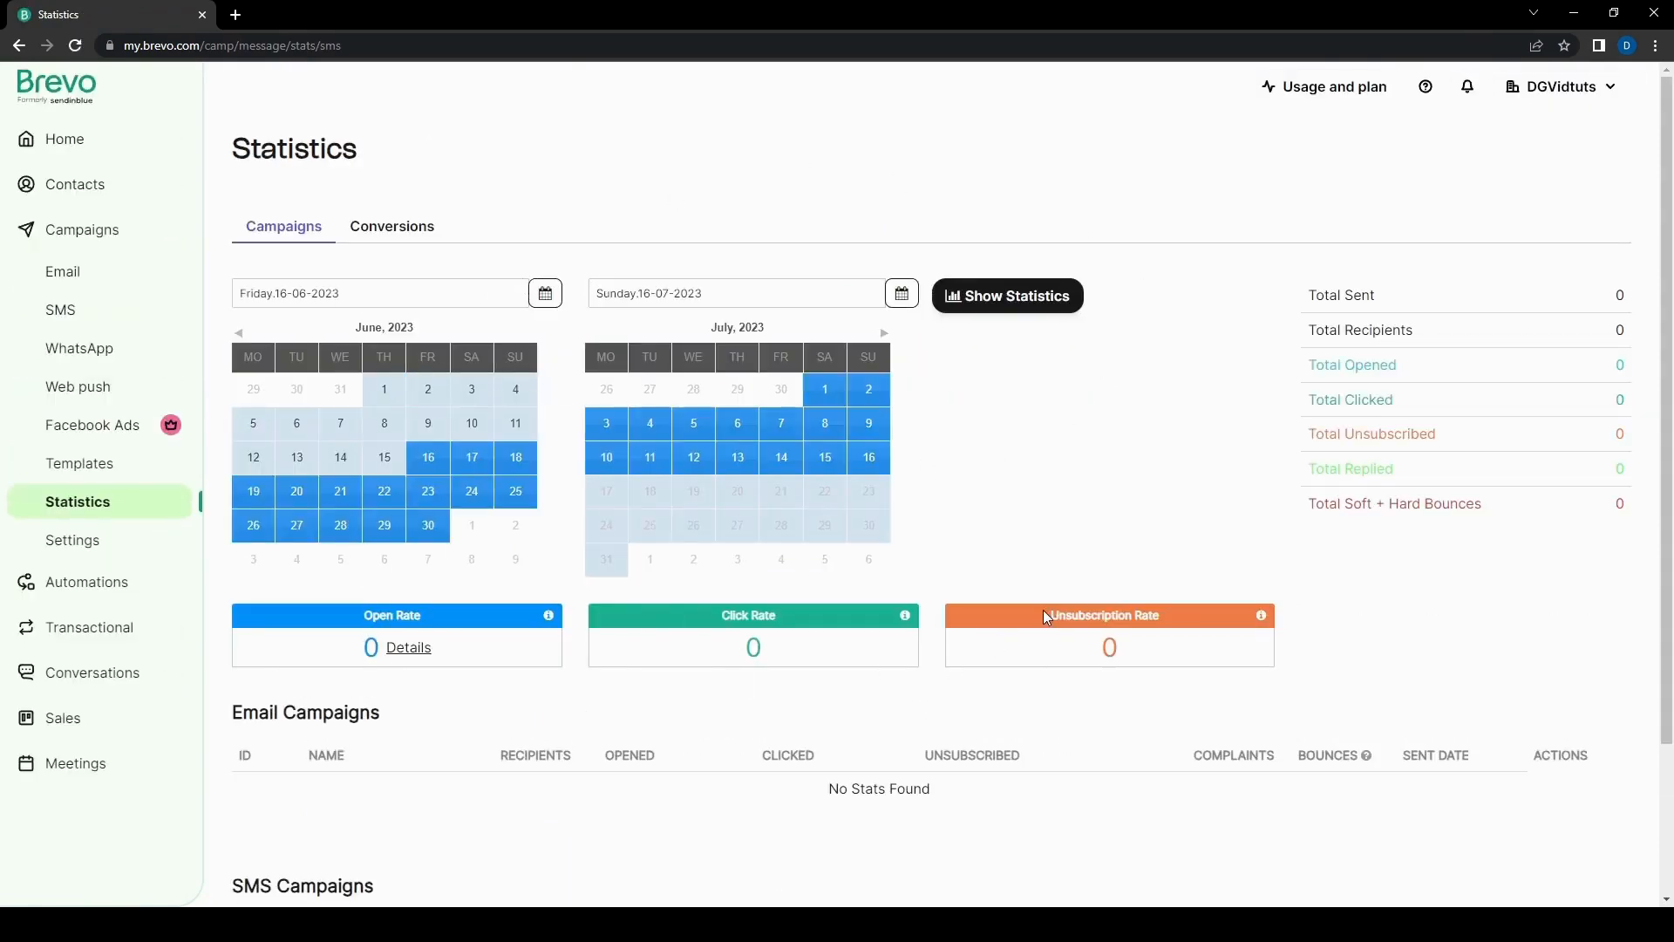
scroll(down, 3)
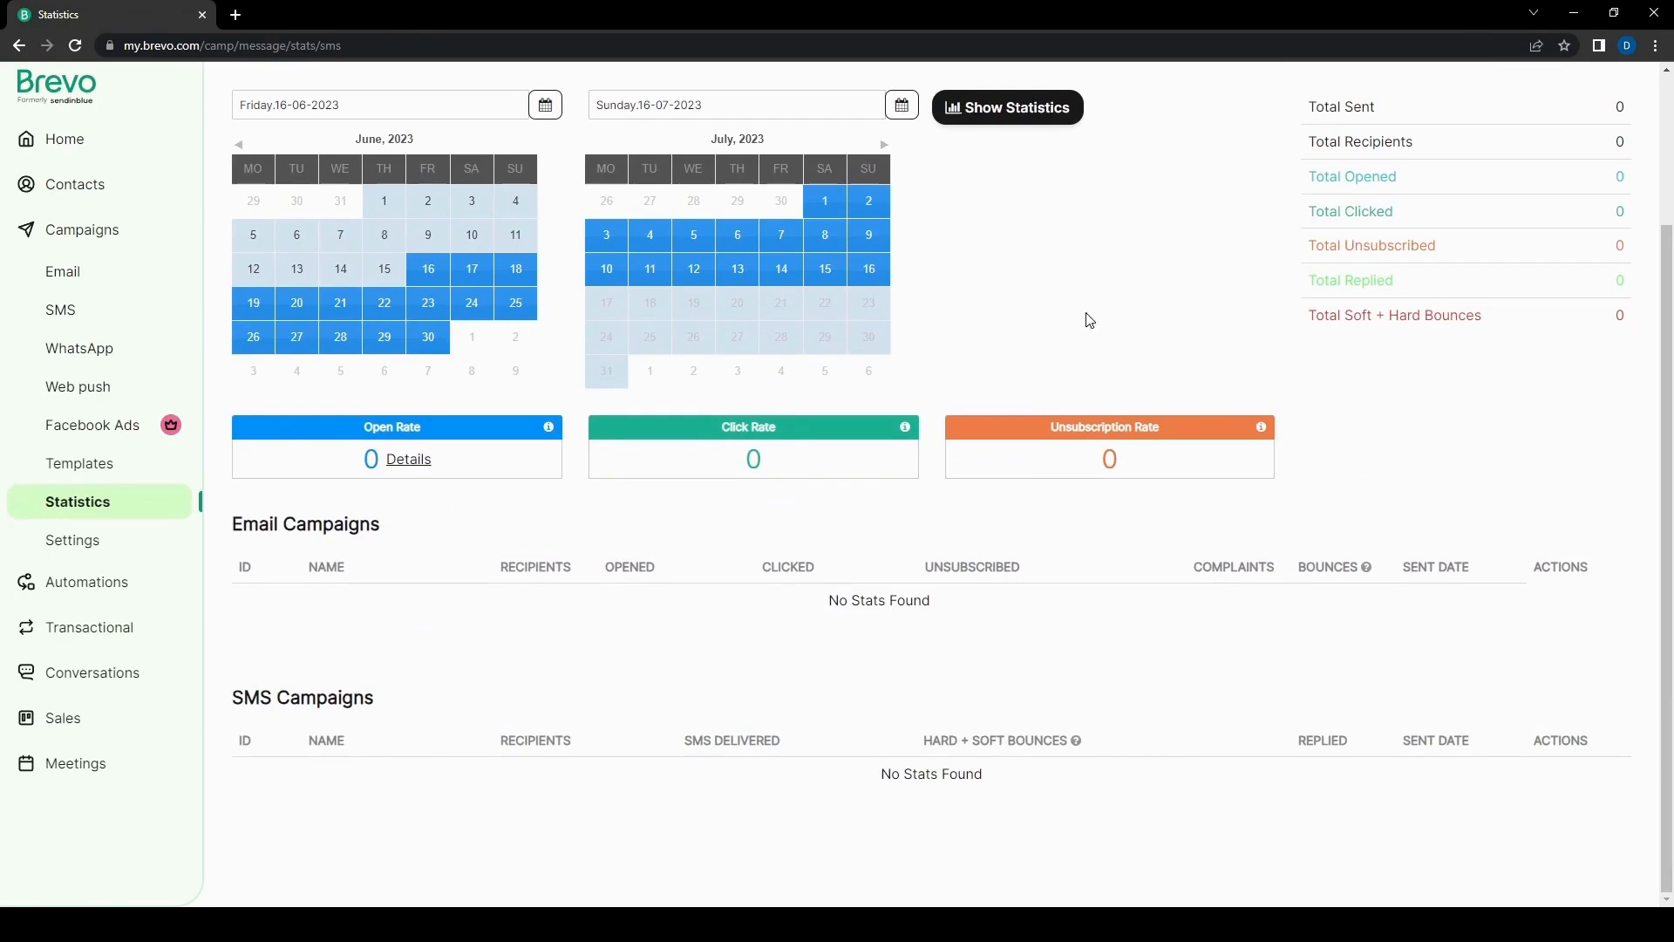
scroll(up, 3)
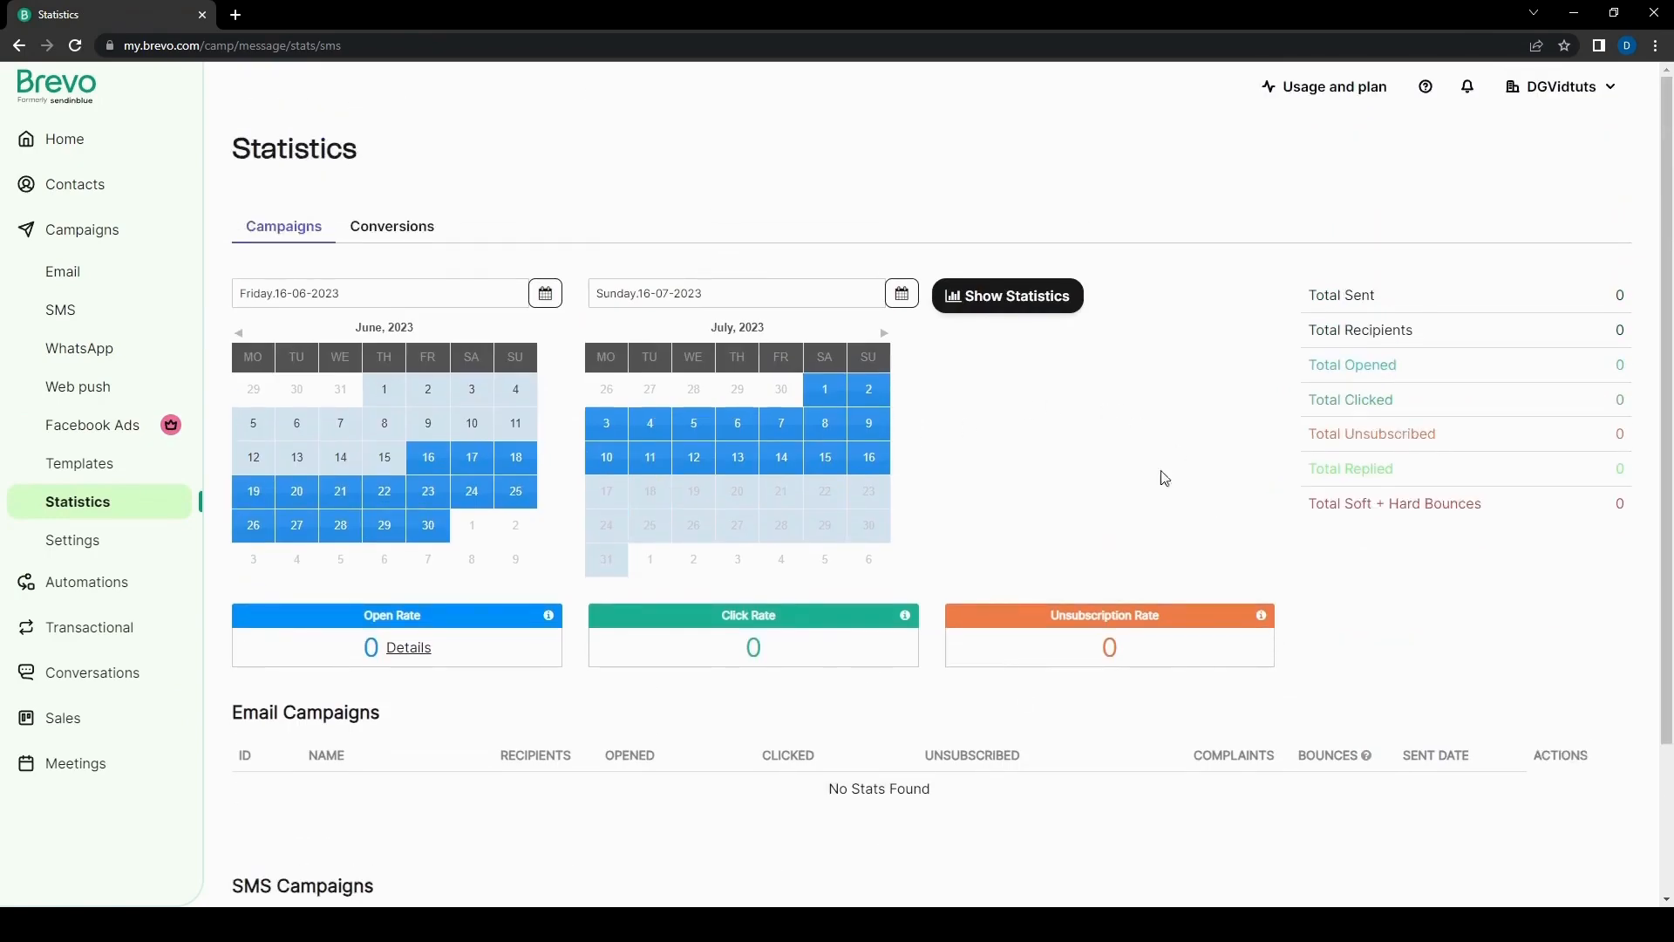
scroll(down, 3)
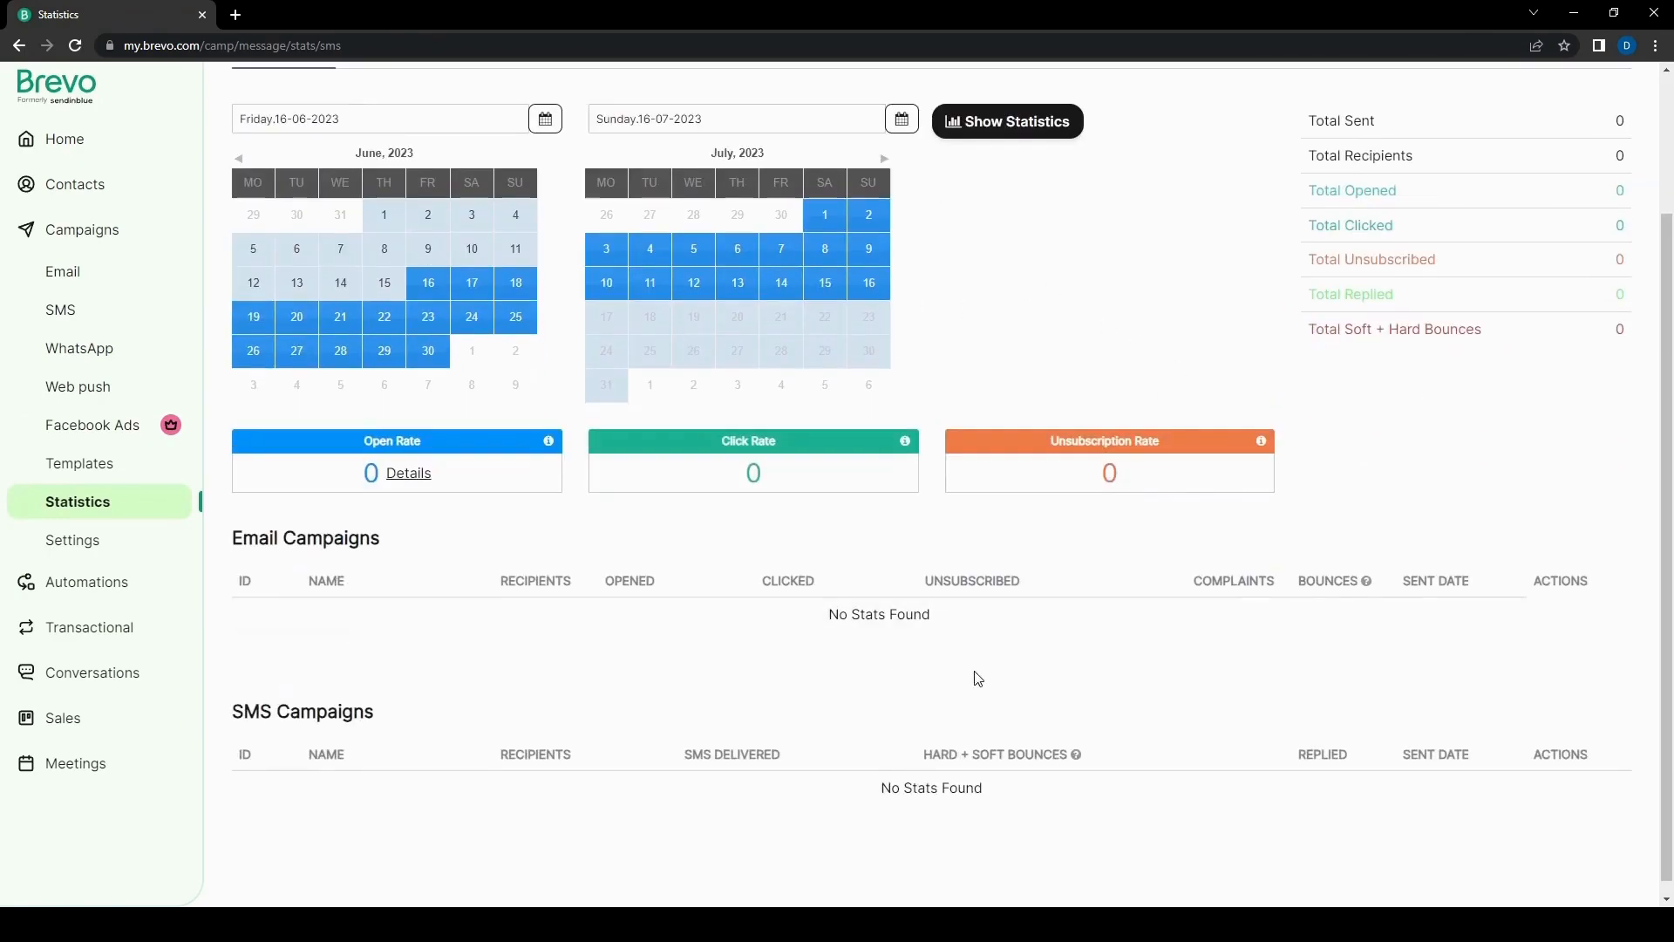
scroll(up, 3)
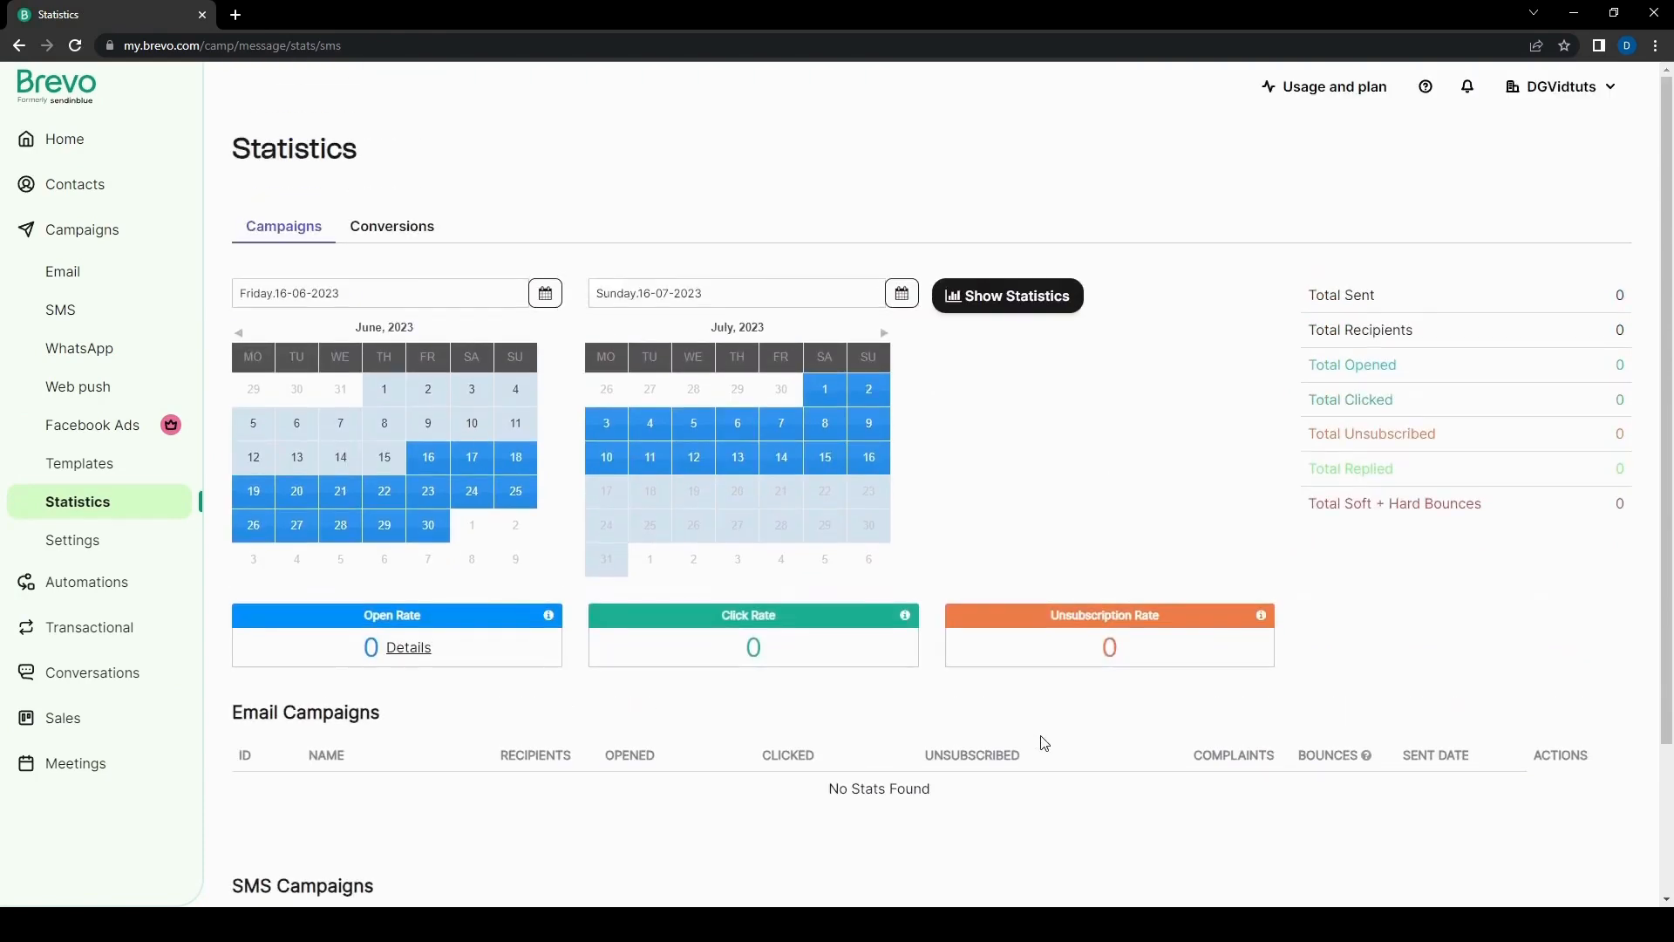
mouse_move(1051, 364)
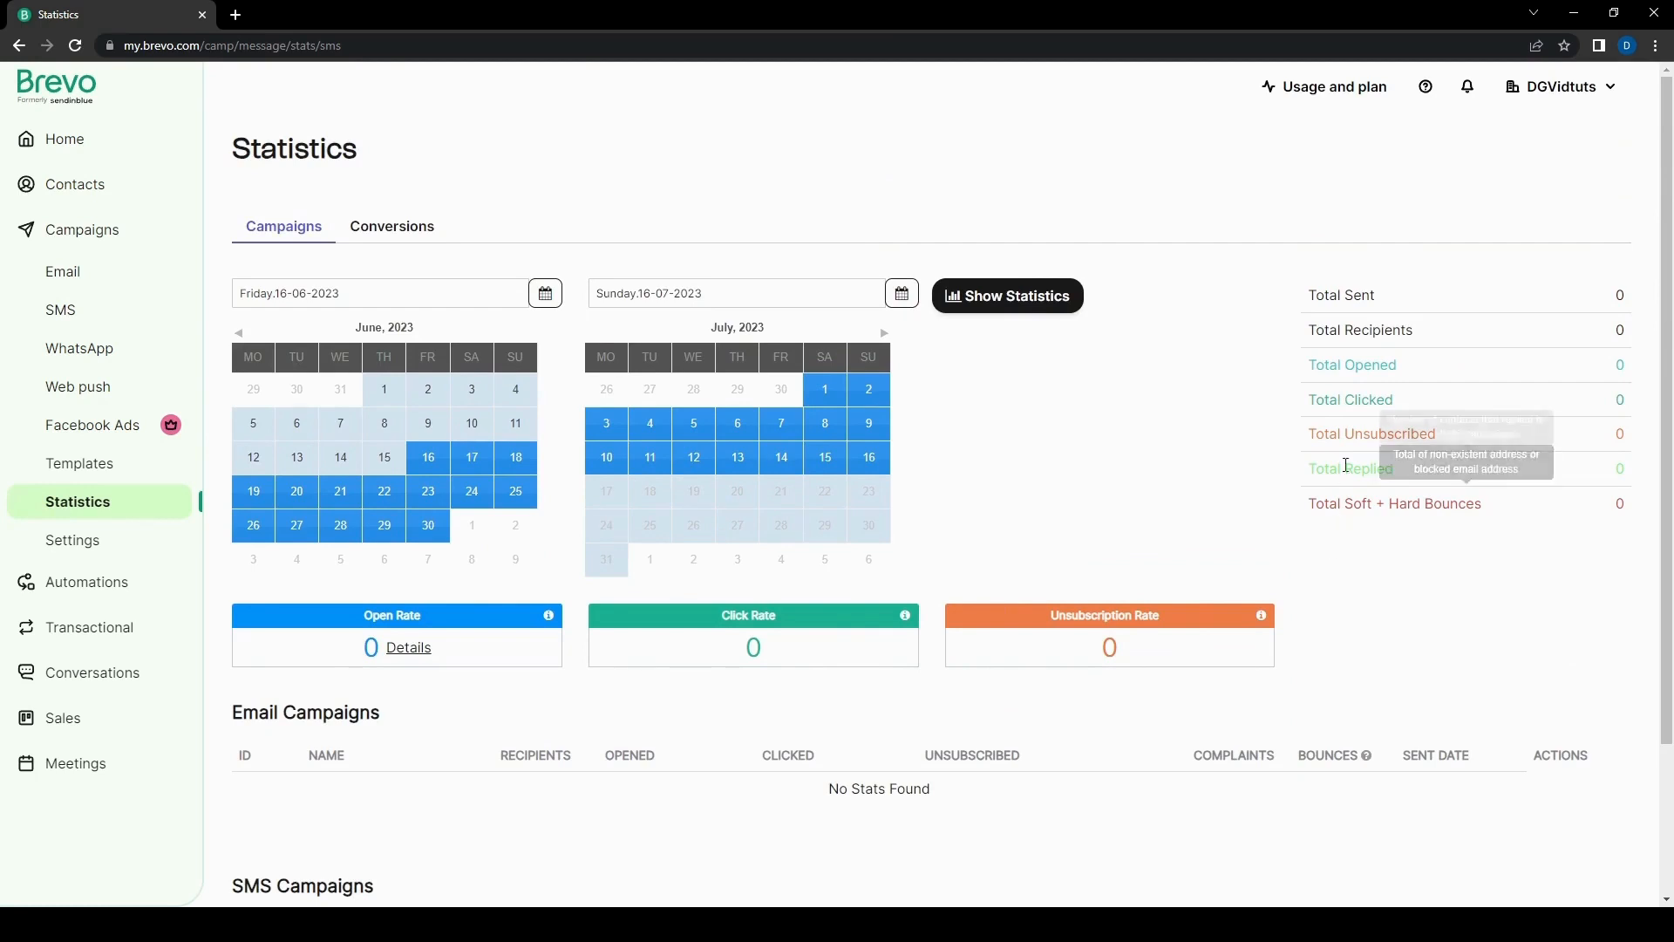
mouse_move(1534, 323)
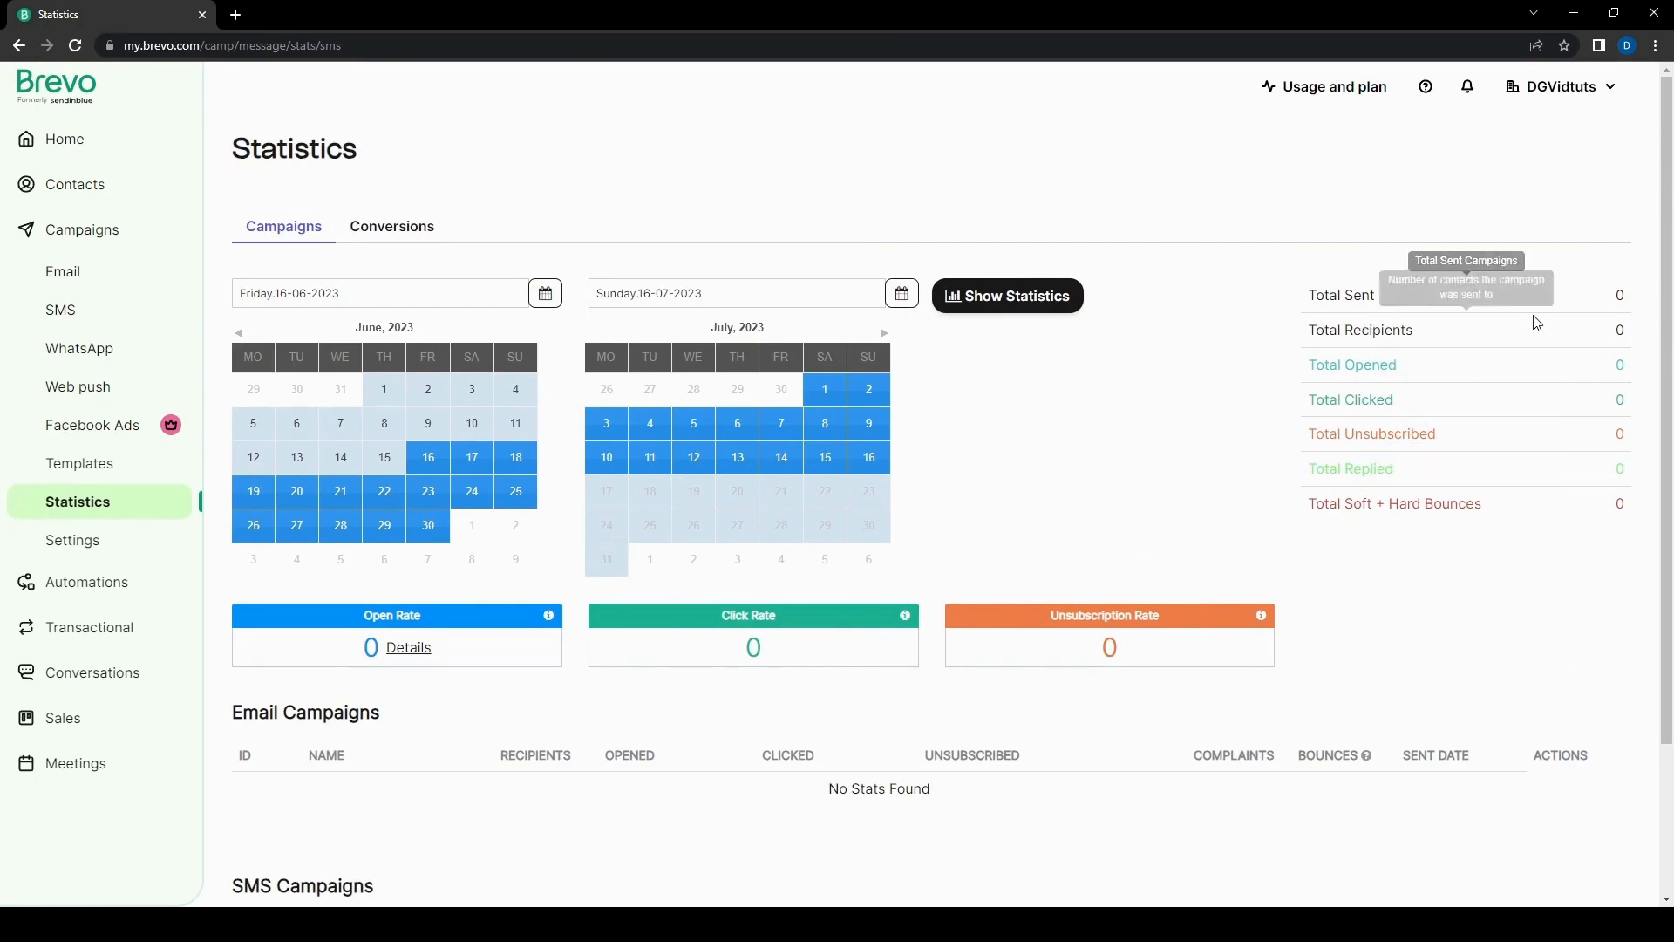
mouse_move(1171, 480)
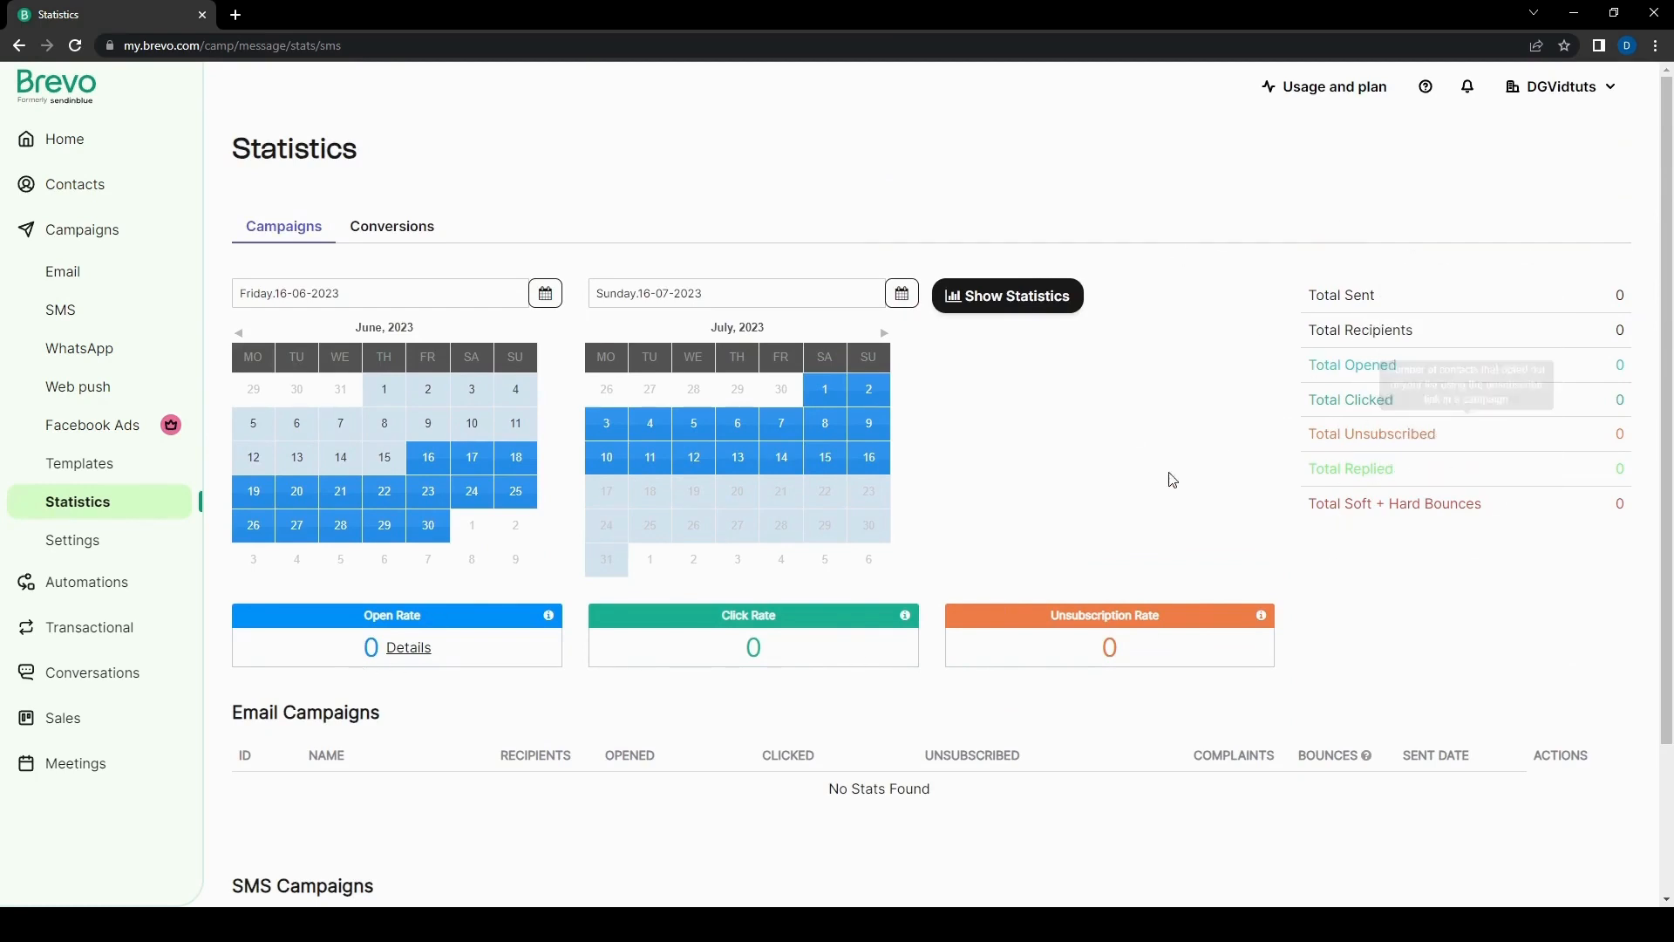
mouse_move(1392, 564)
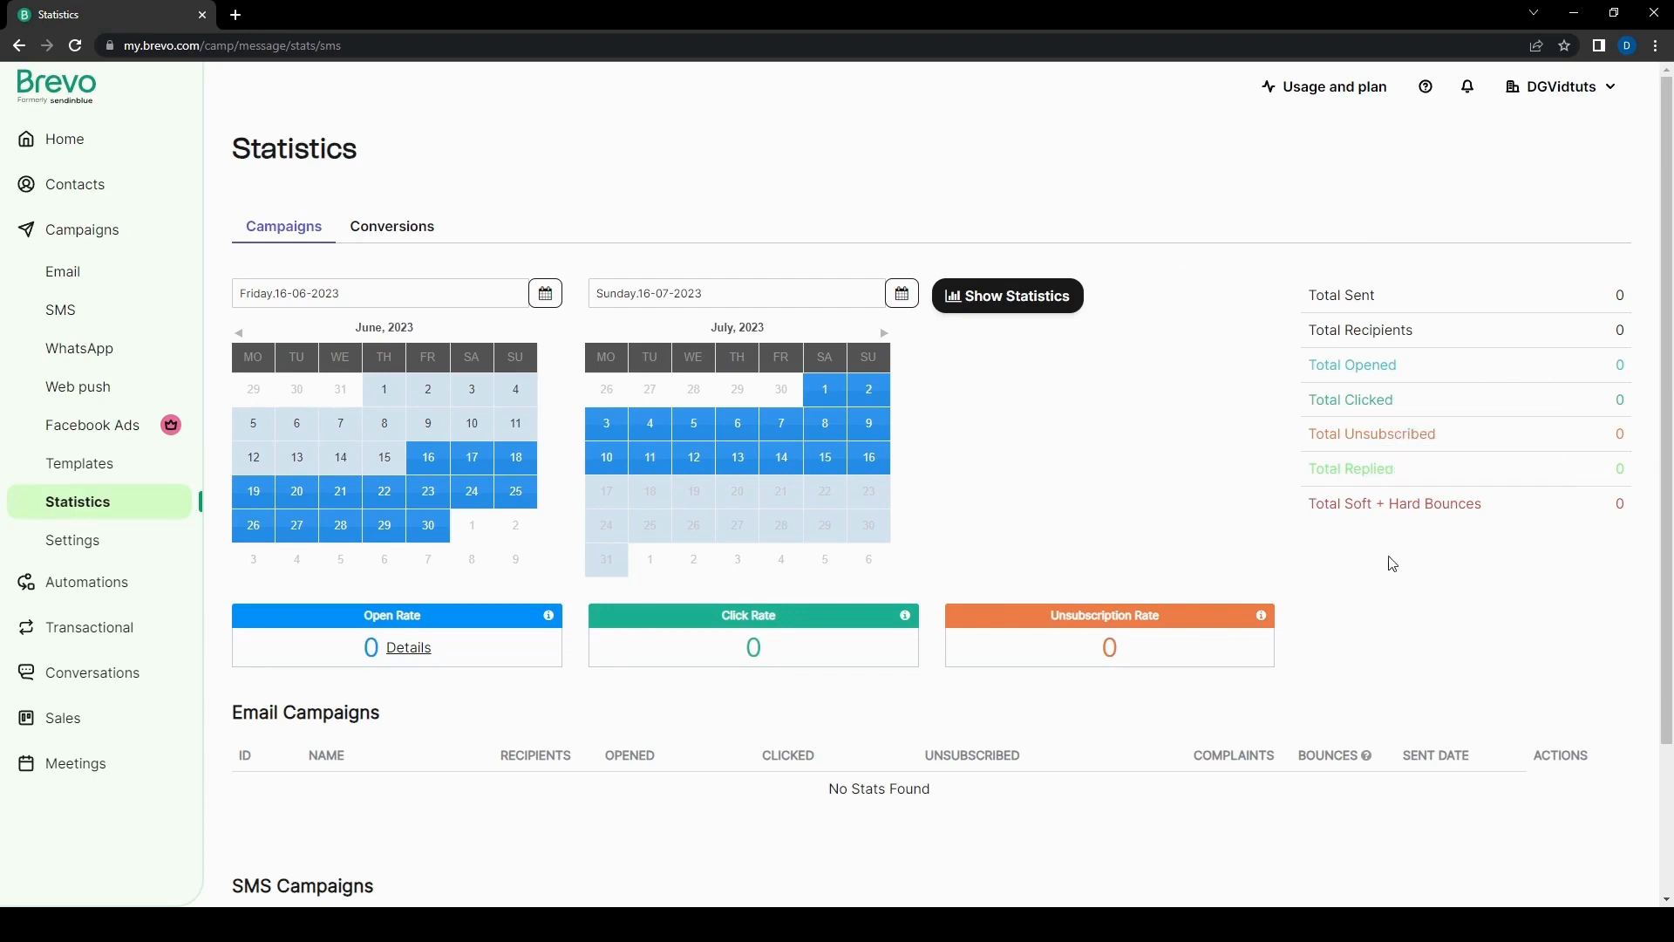
mouse_move(1409, 596)
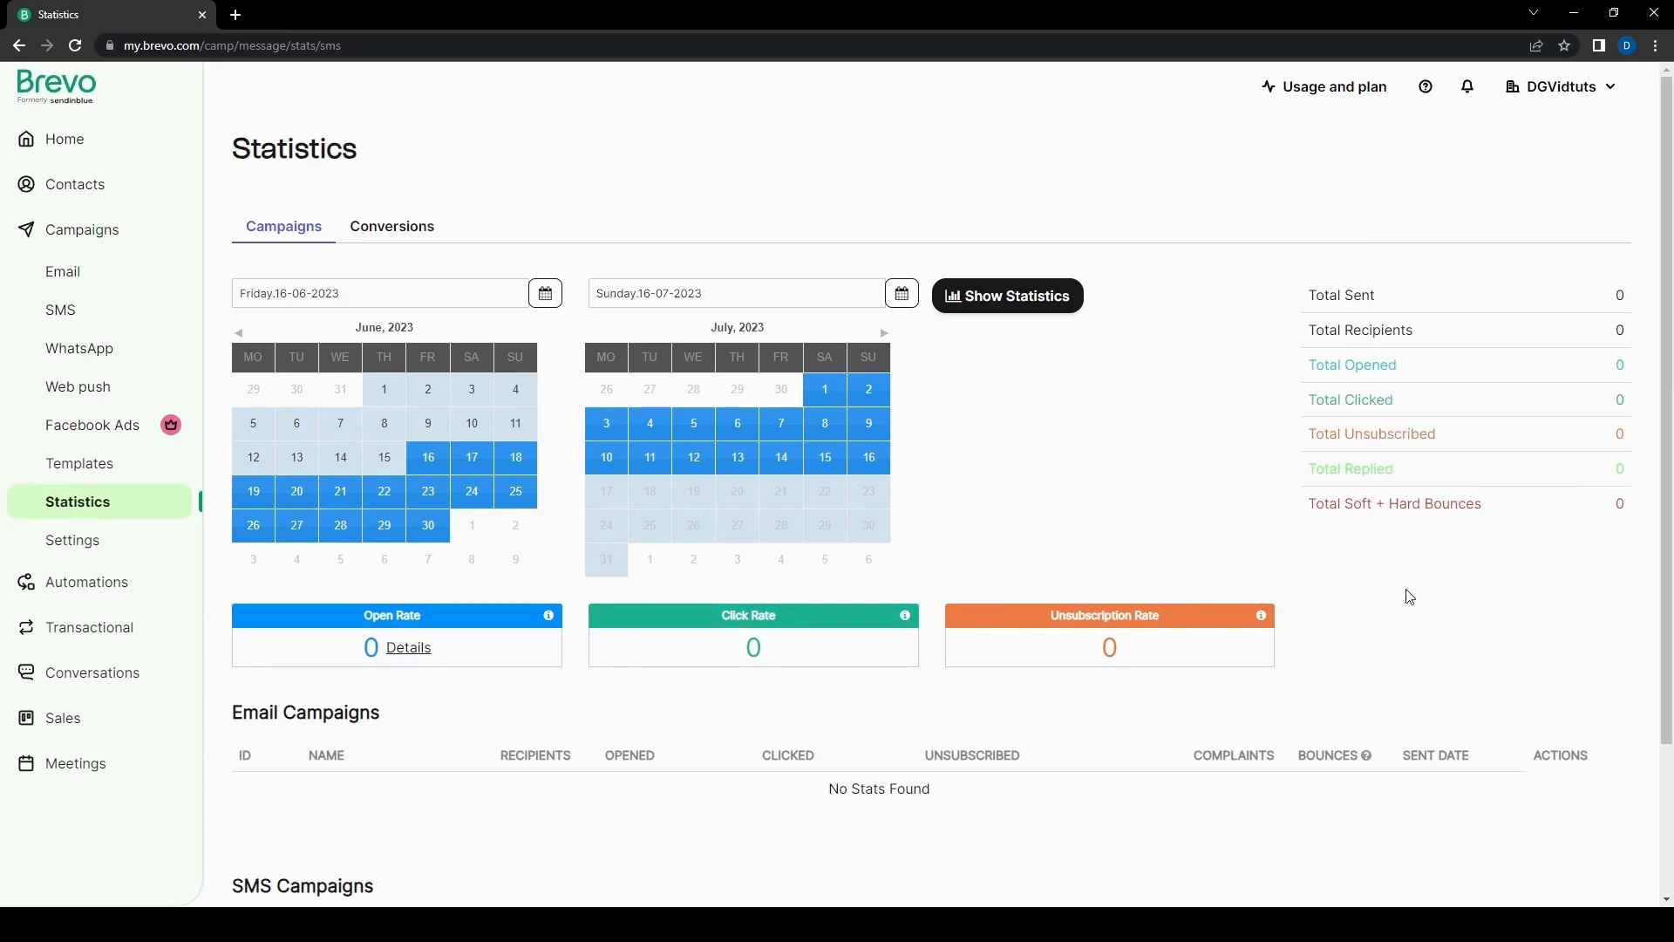
mouse_move(1242, 548)
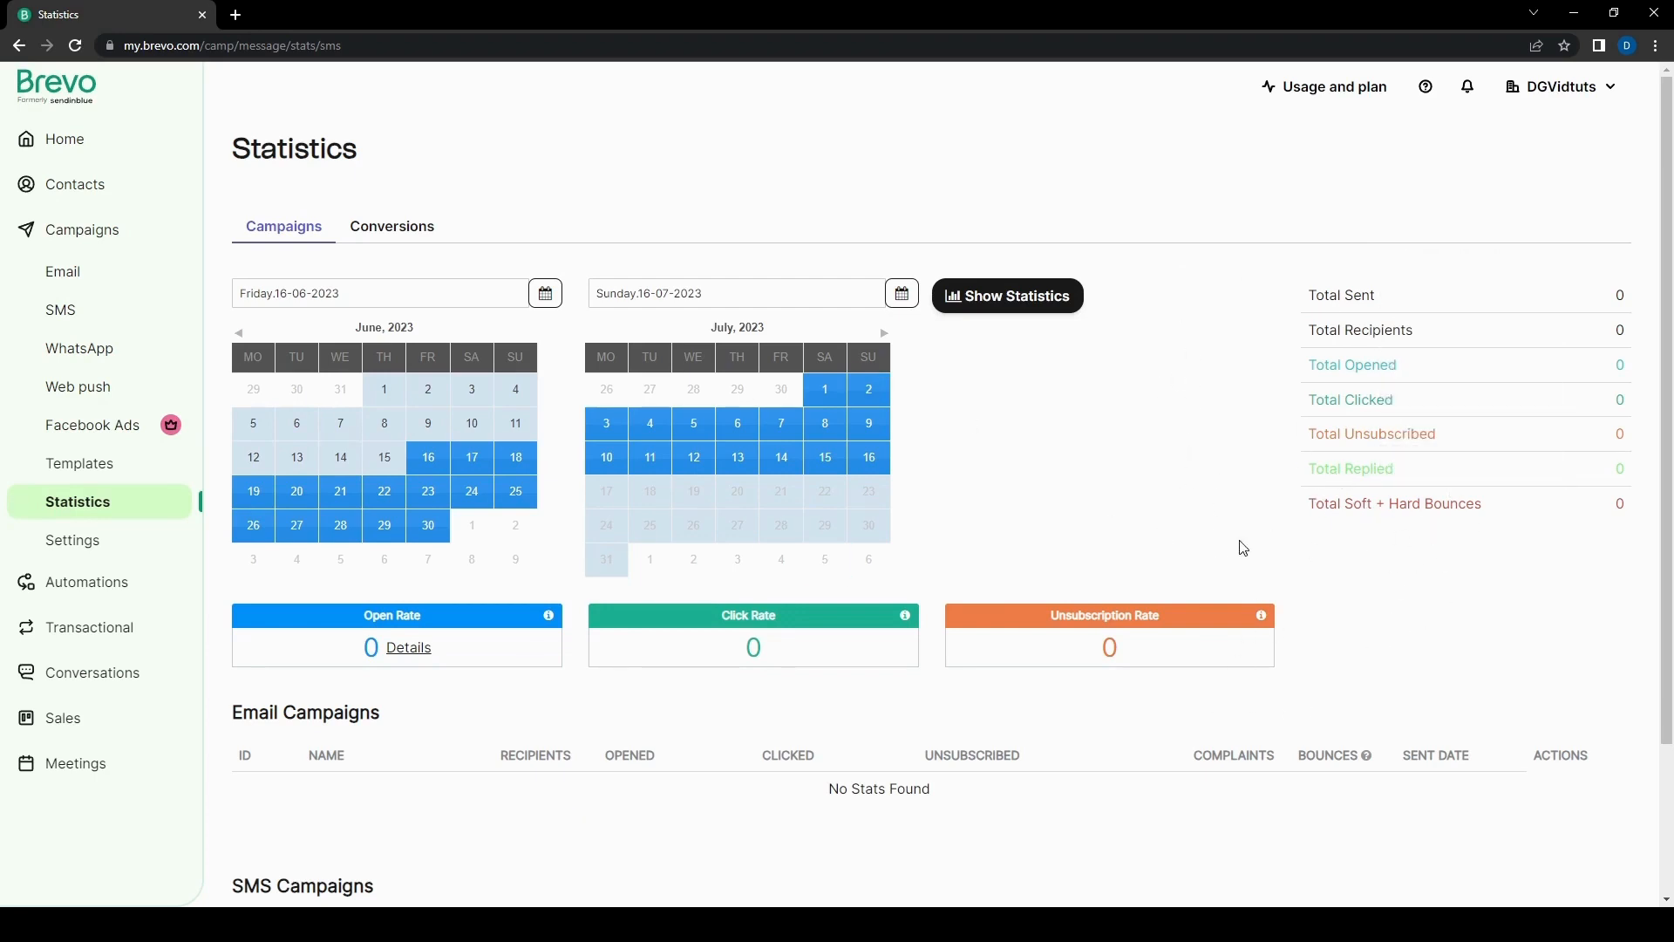
mouse_move(1474, 533)
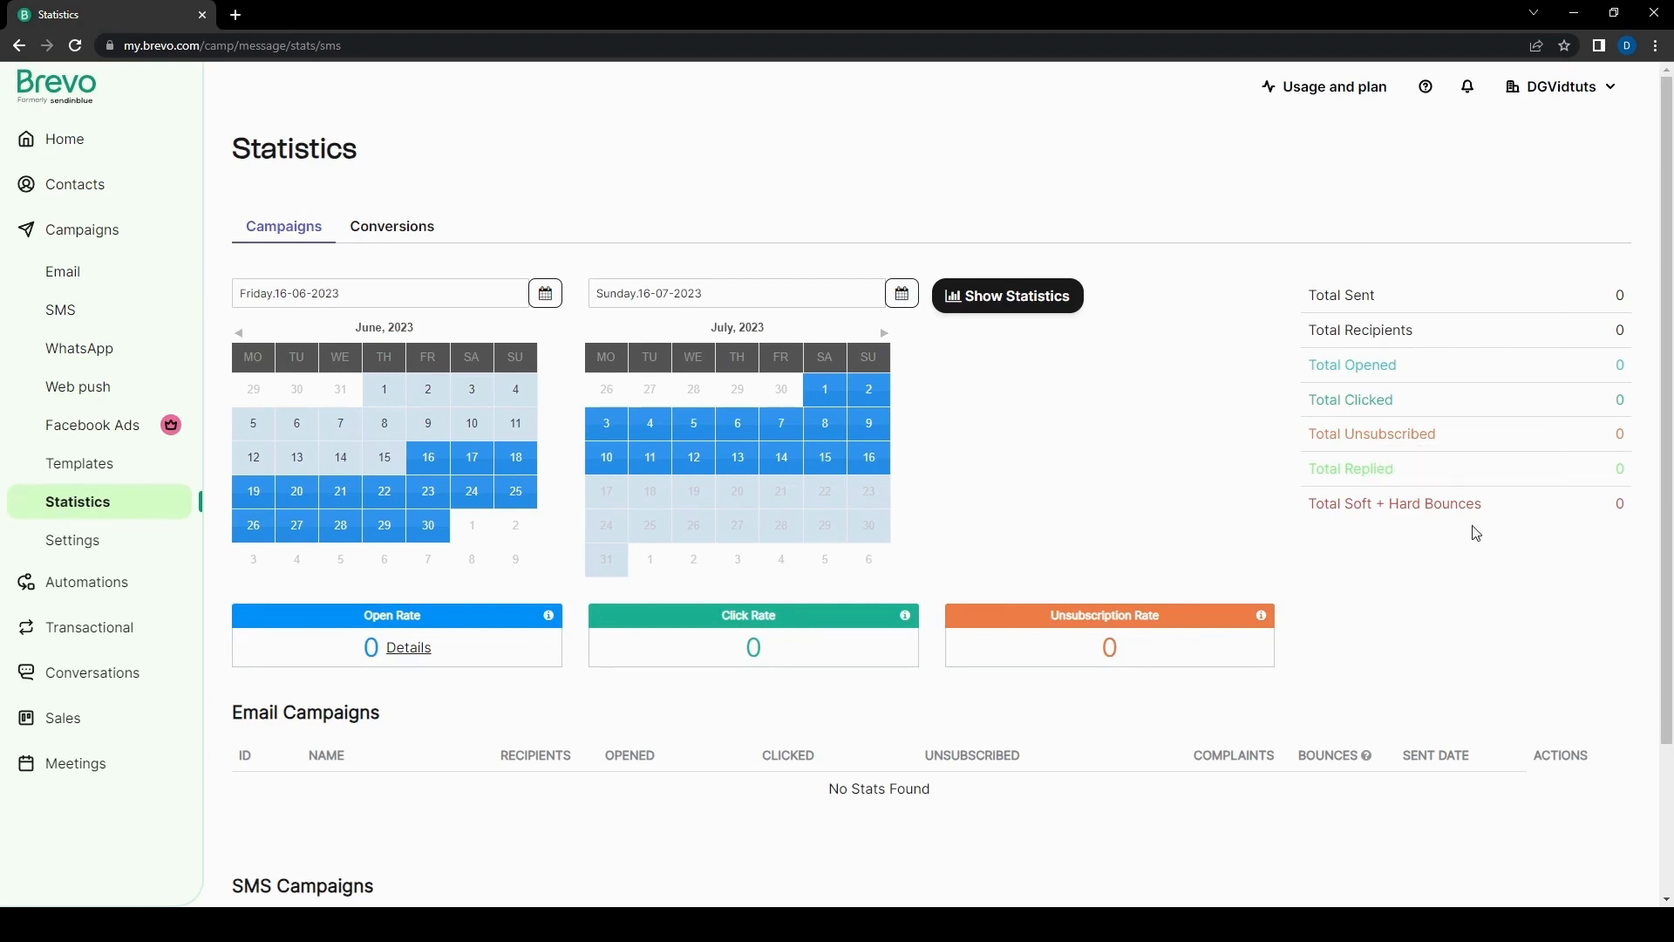
mouse_move(72, 541)
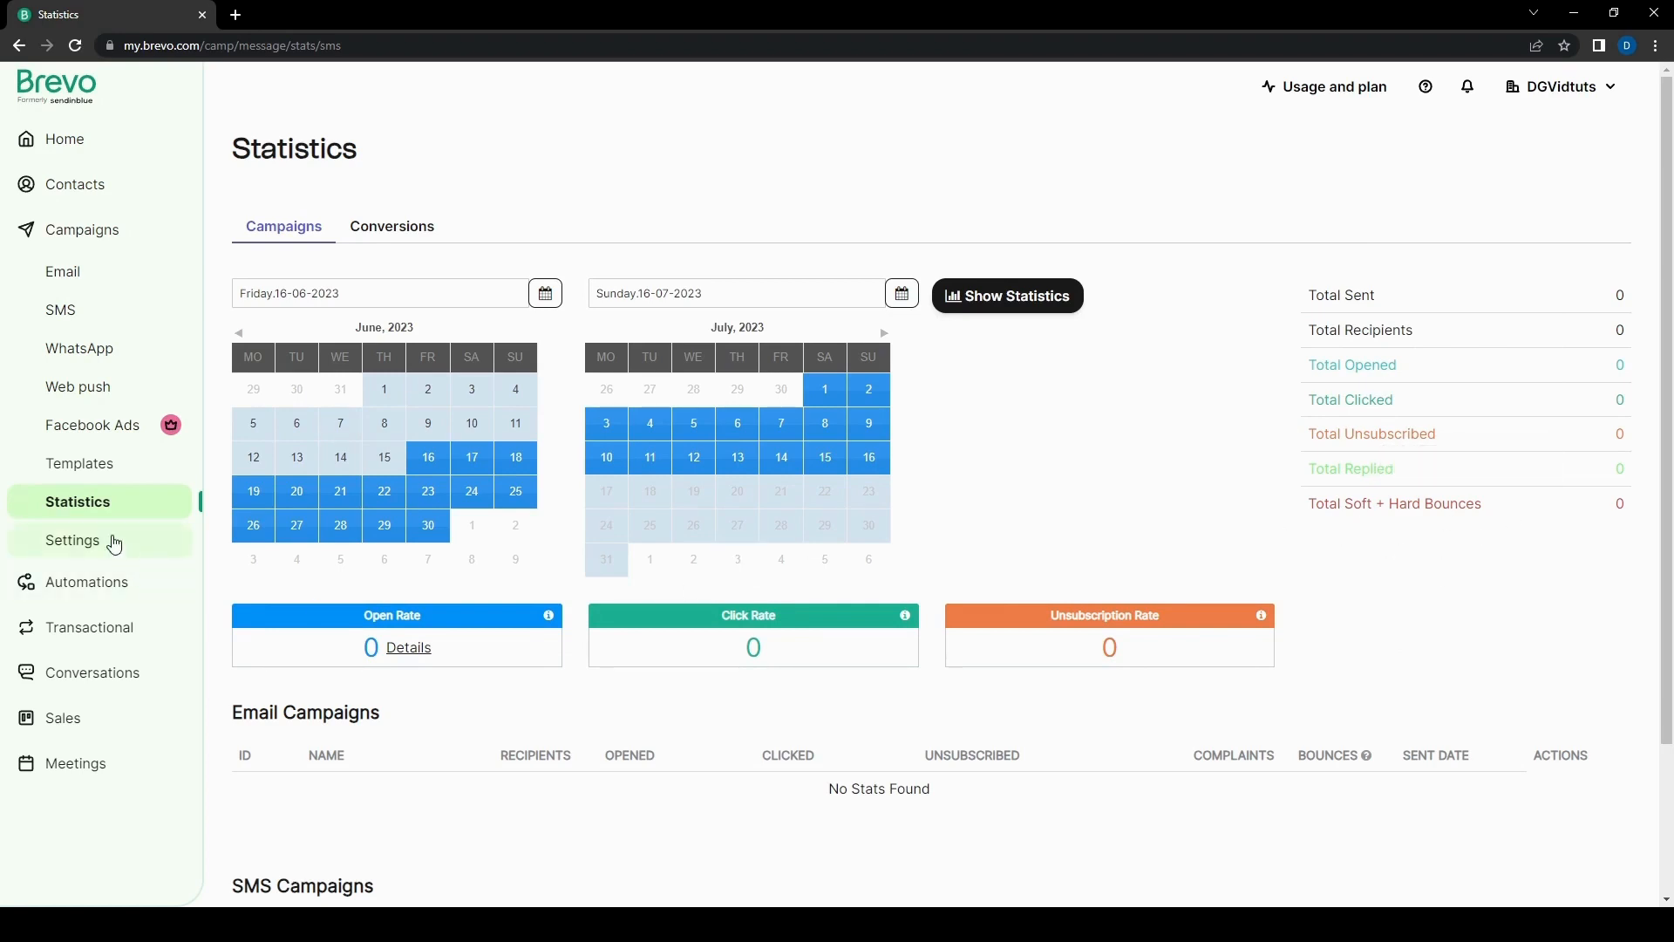
Step: Open campaign Settings and scroll through the default settings, test list, webhooks and conversions cards
click(72, 540)
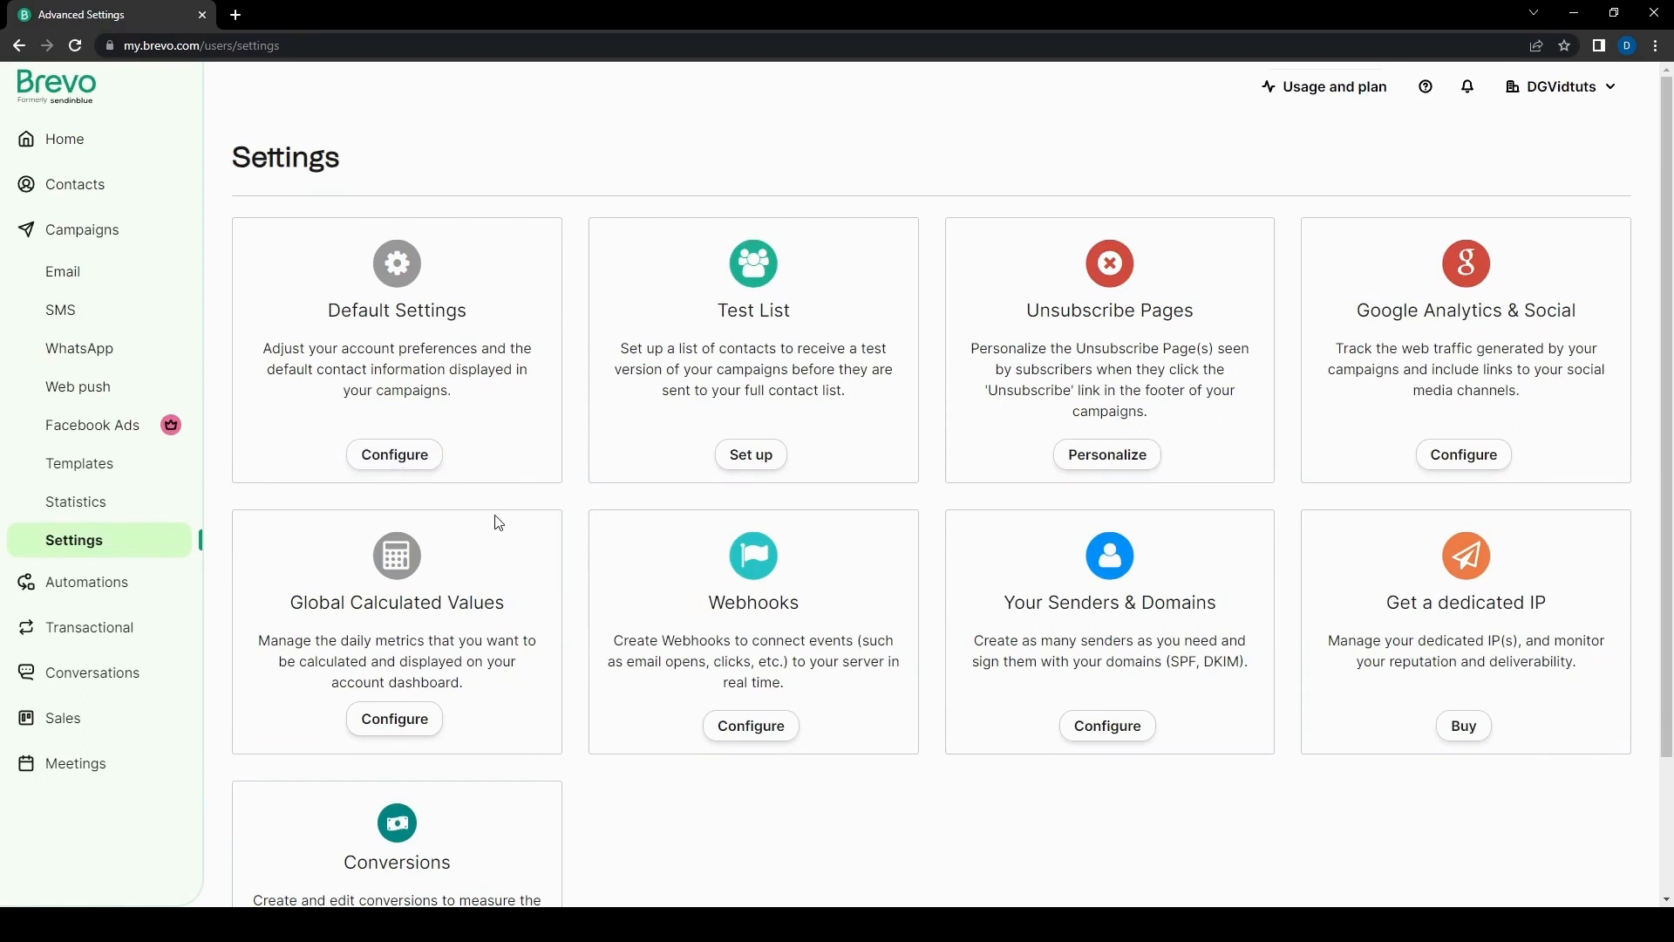
mouse_move(981, 518)
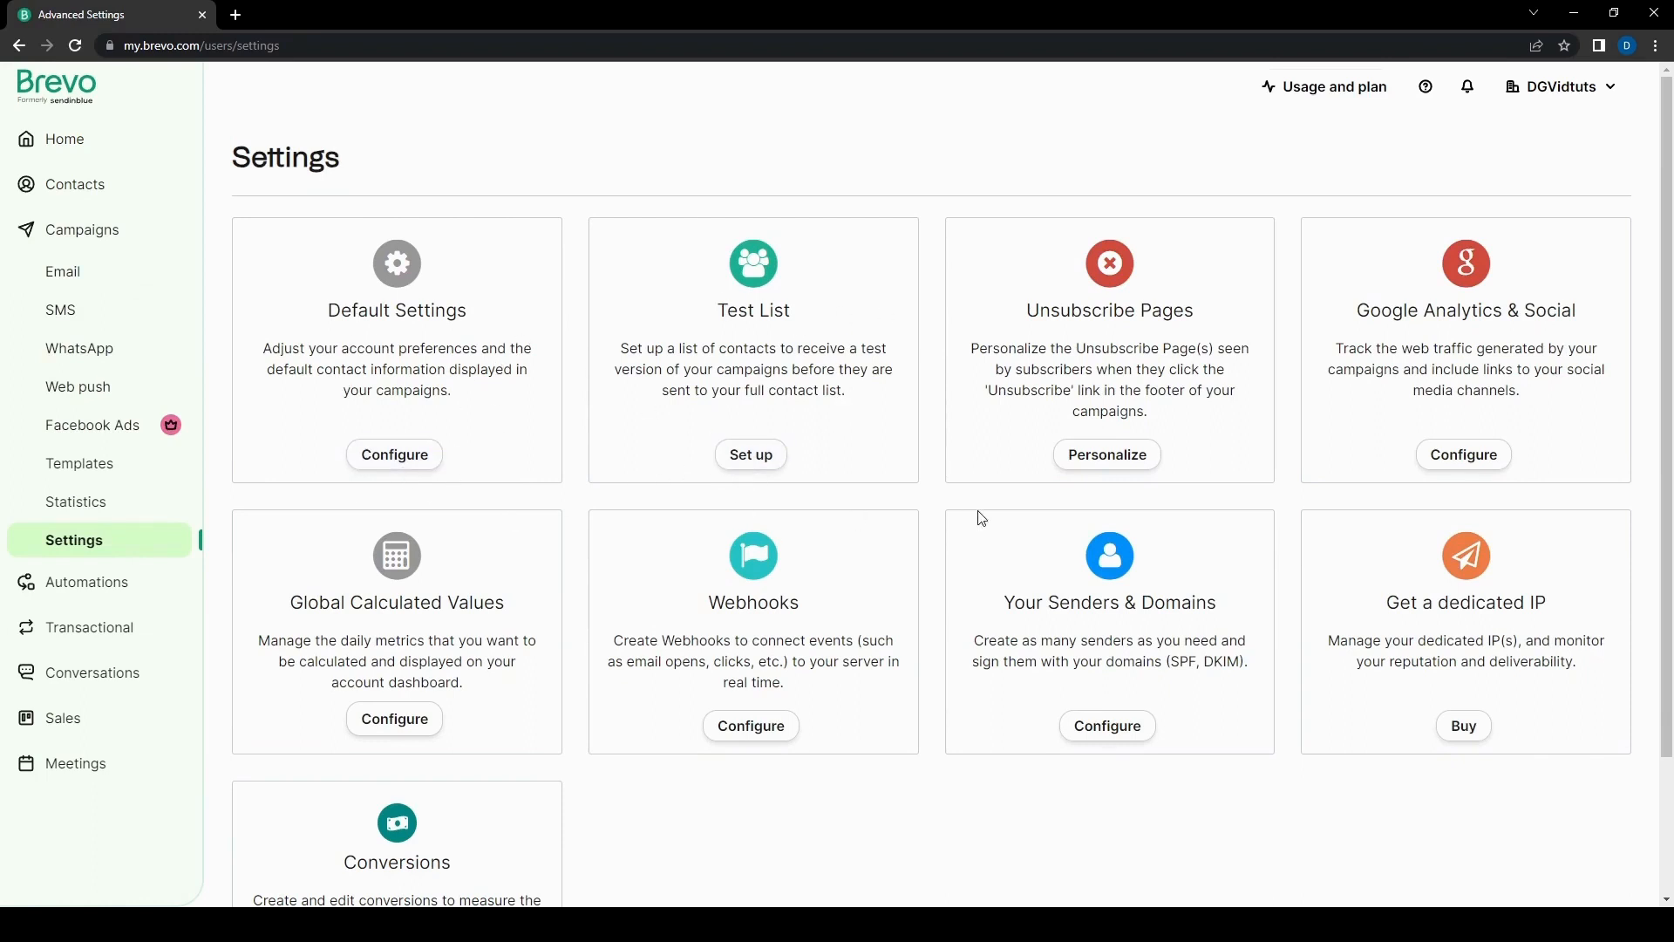
mouse_move(1108, 456)
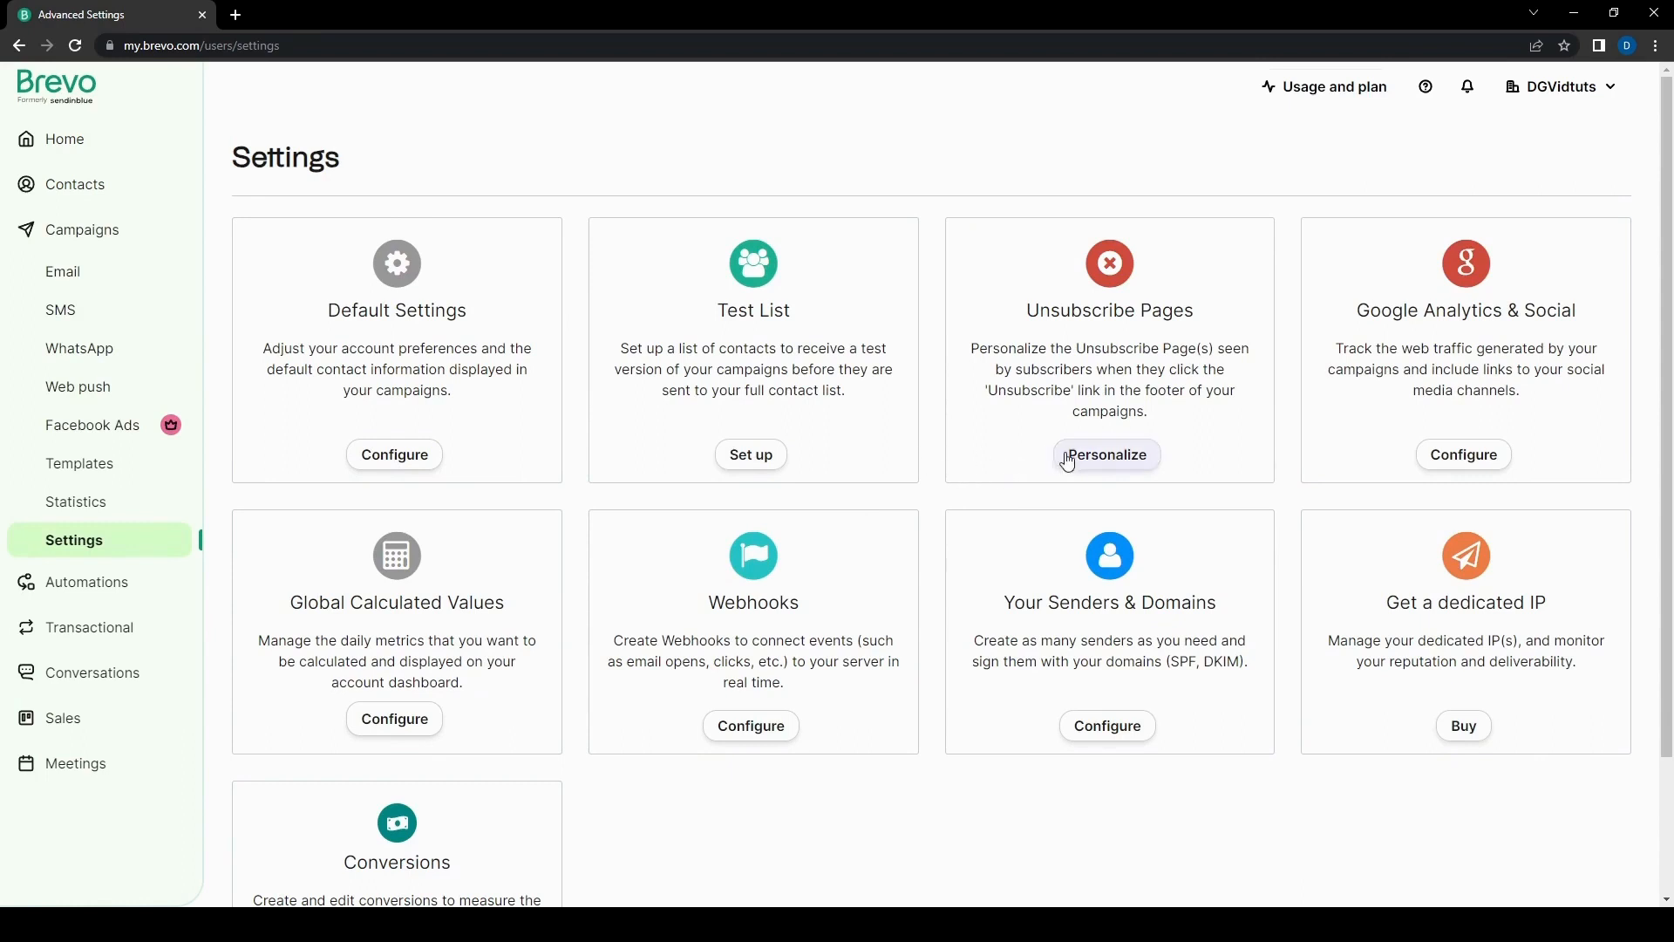
mouse_move(1523, 300)
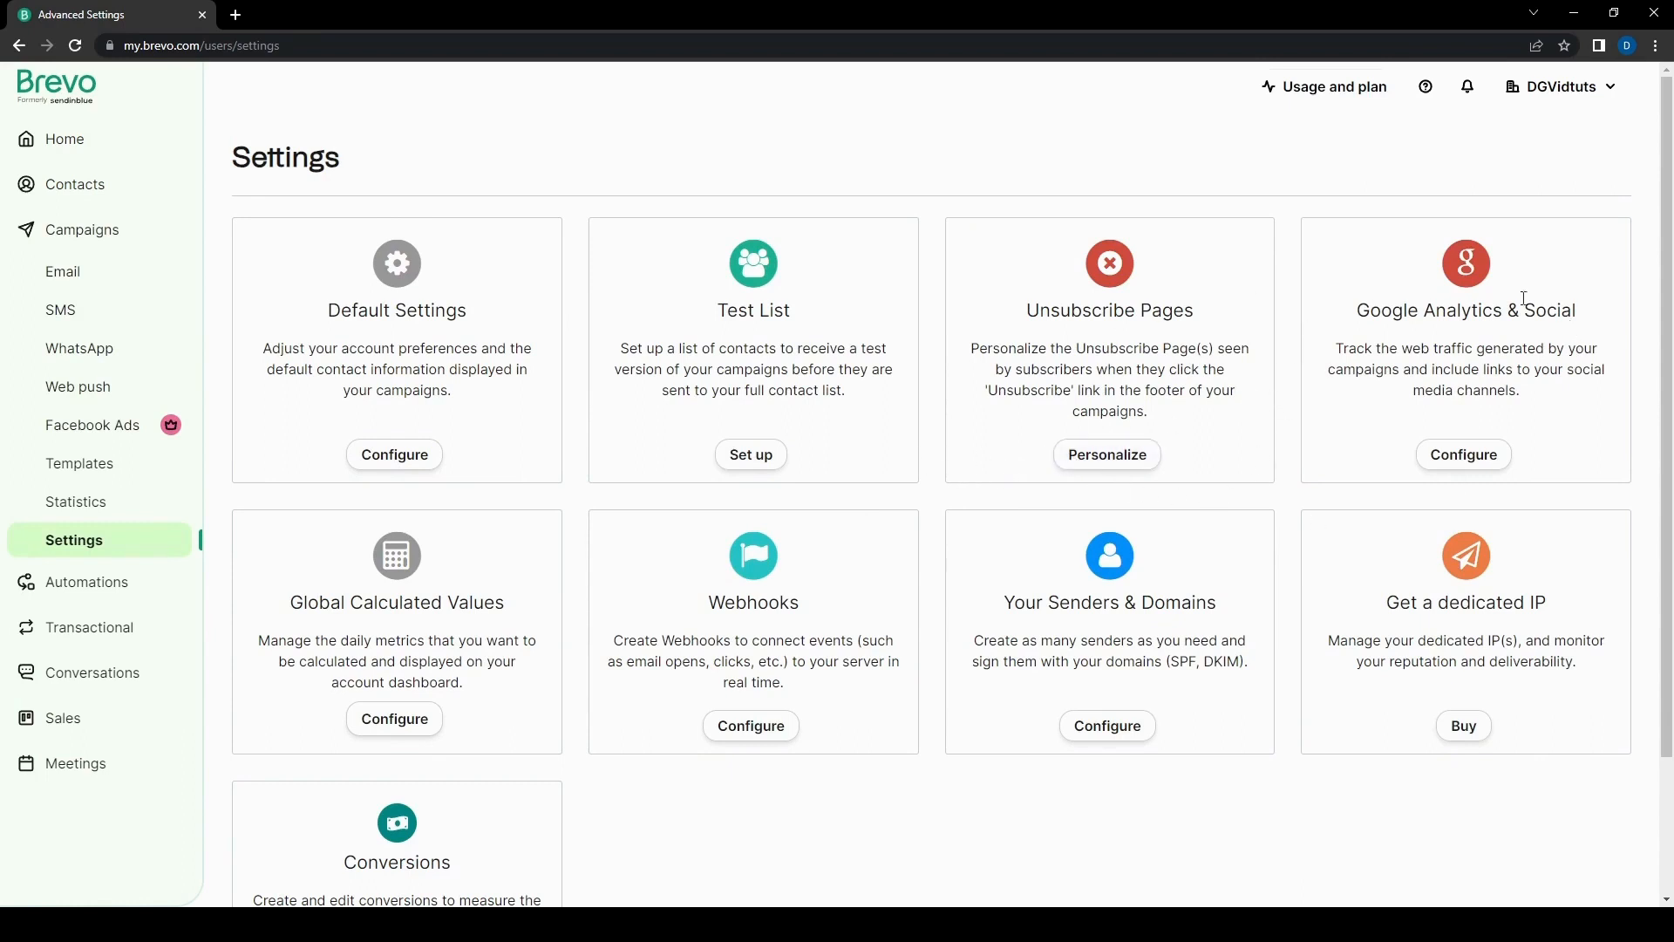
mouse_move(1569, 414)
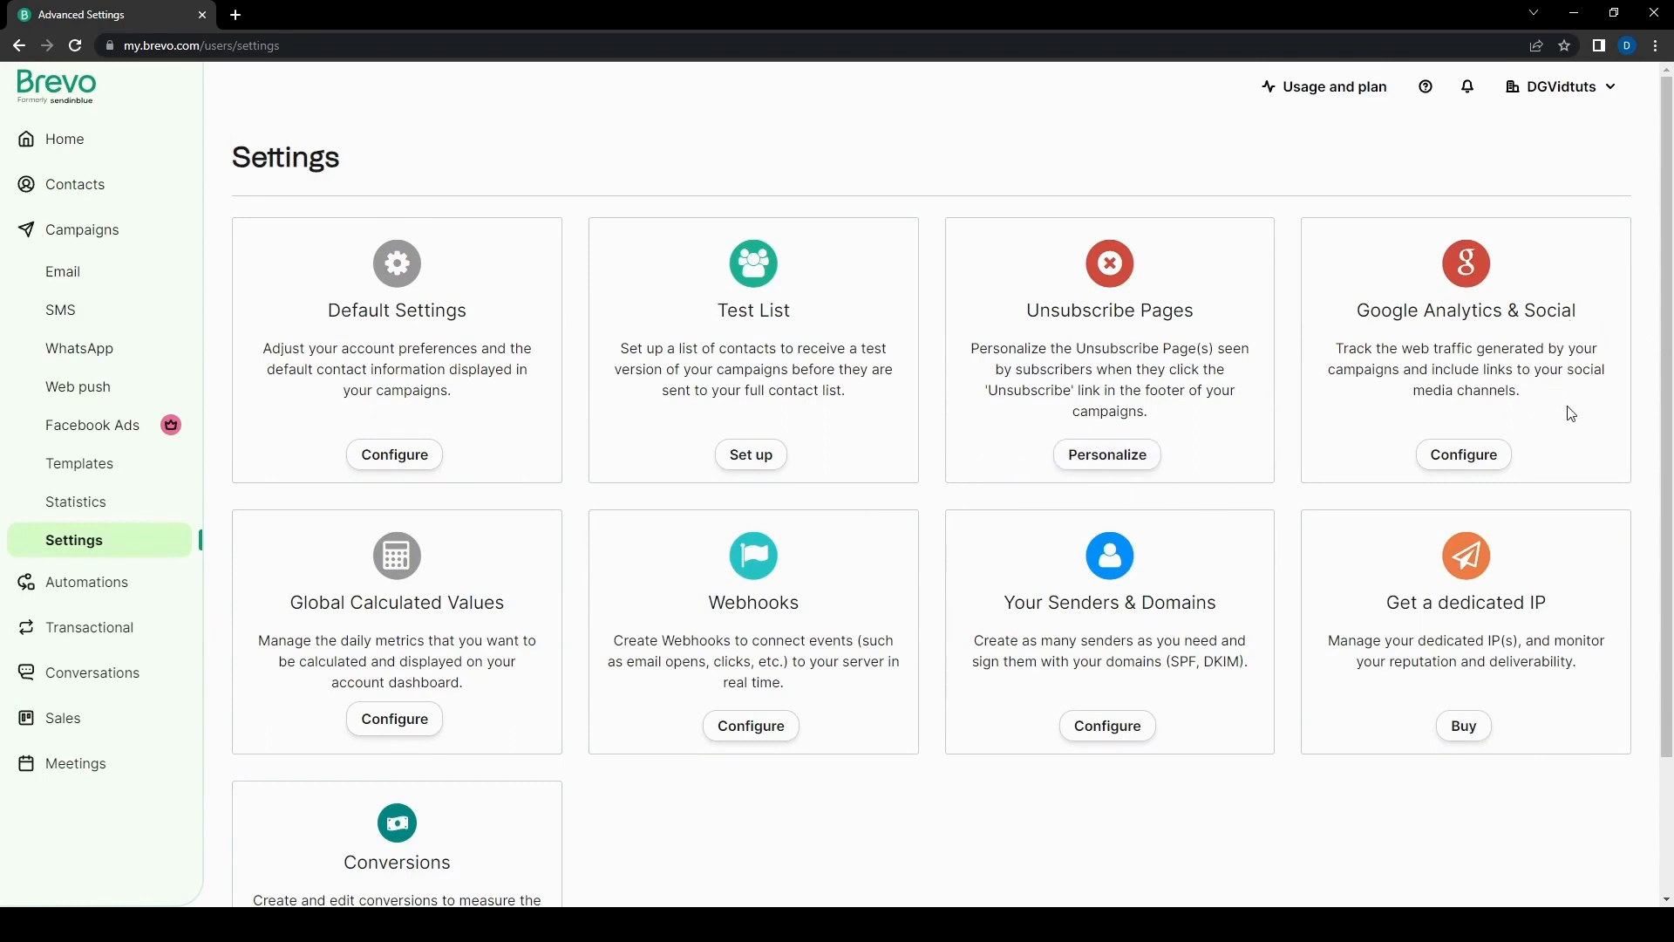
mouse_move(92, 425)
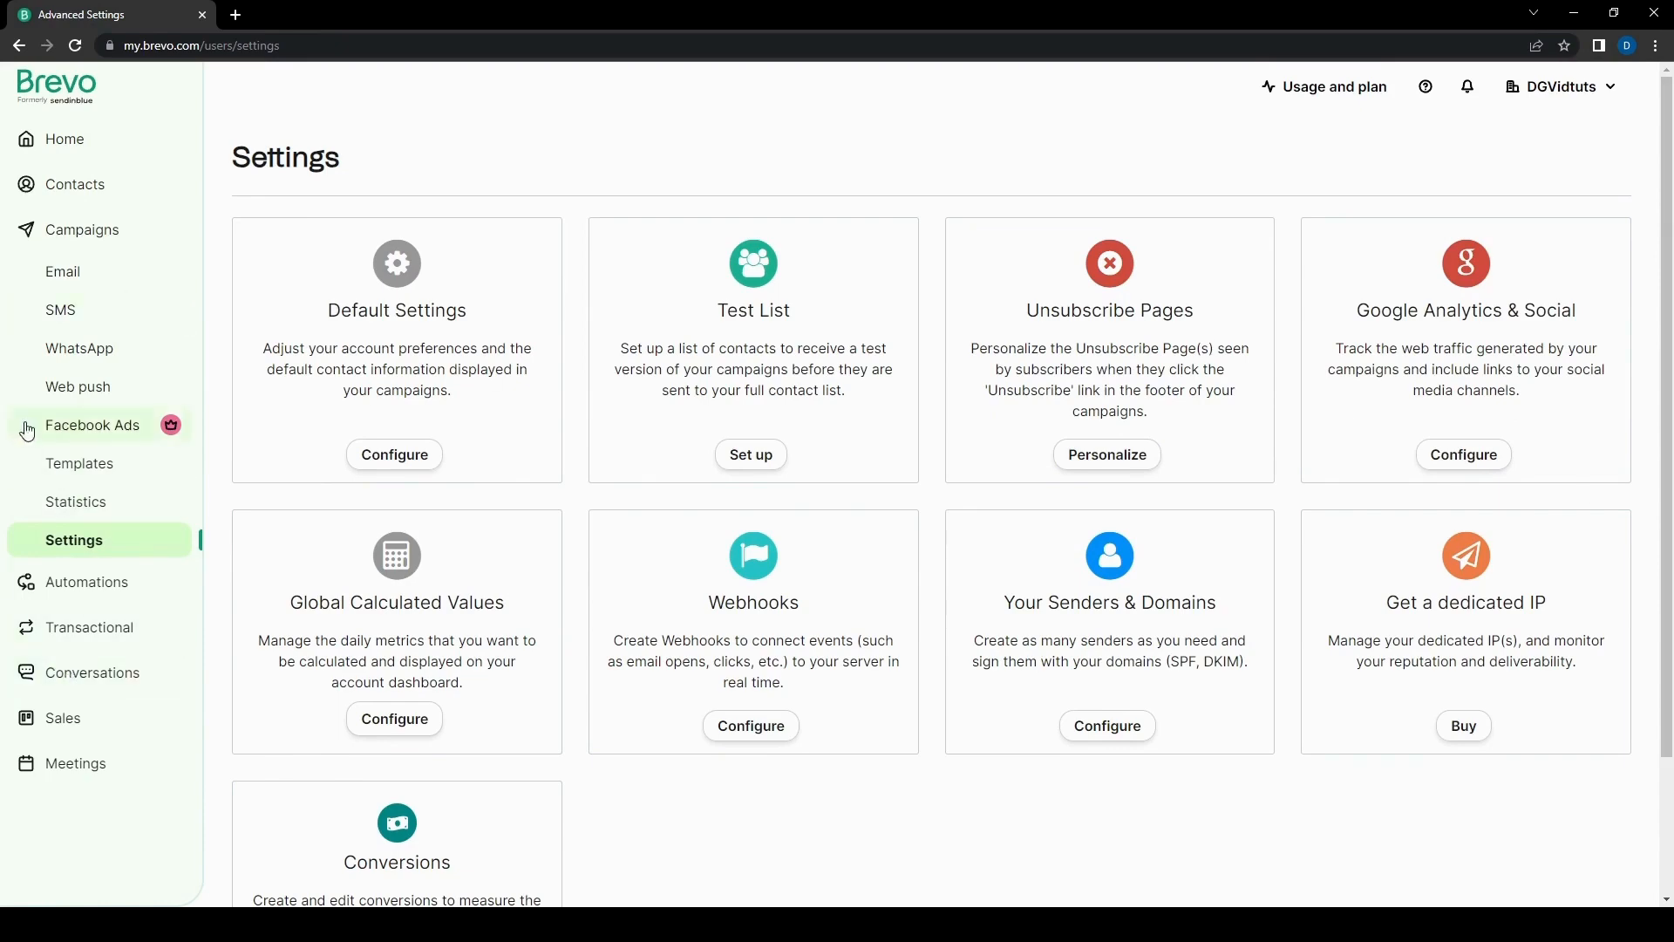
scroll(down, 3)
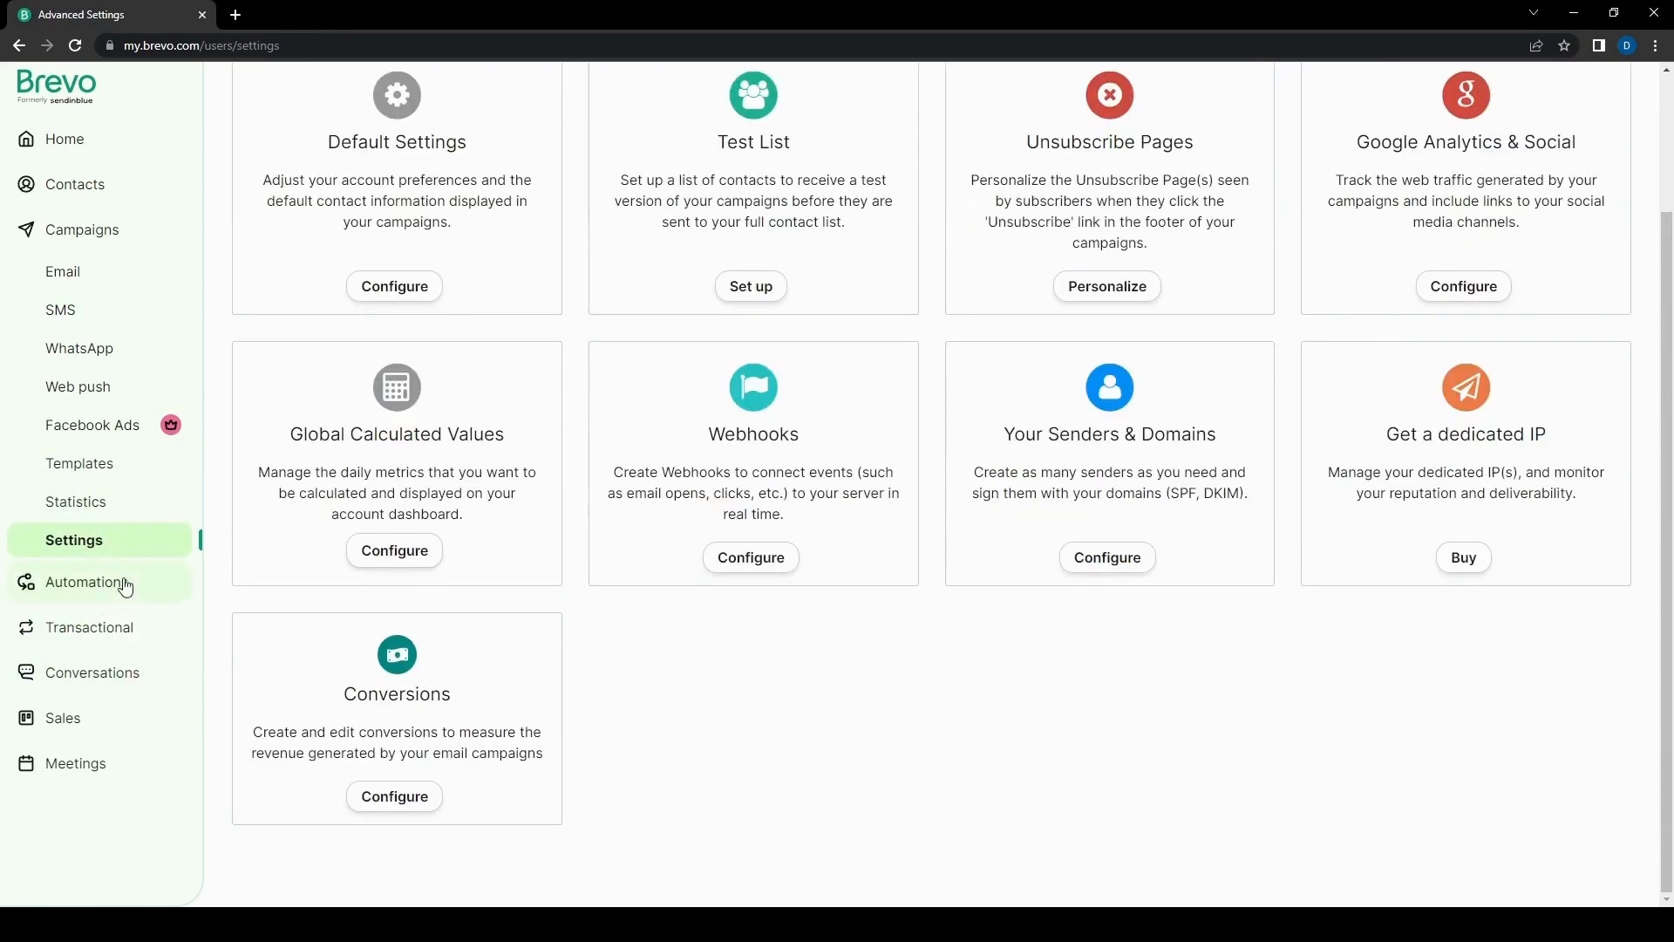
Step: Go to Automations and open its Settings page with the website tracking code option
click(87, 582)
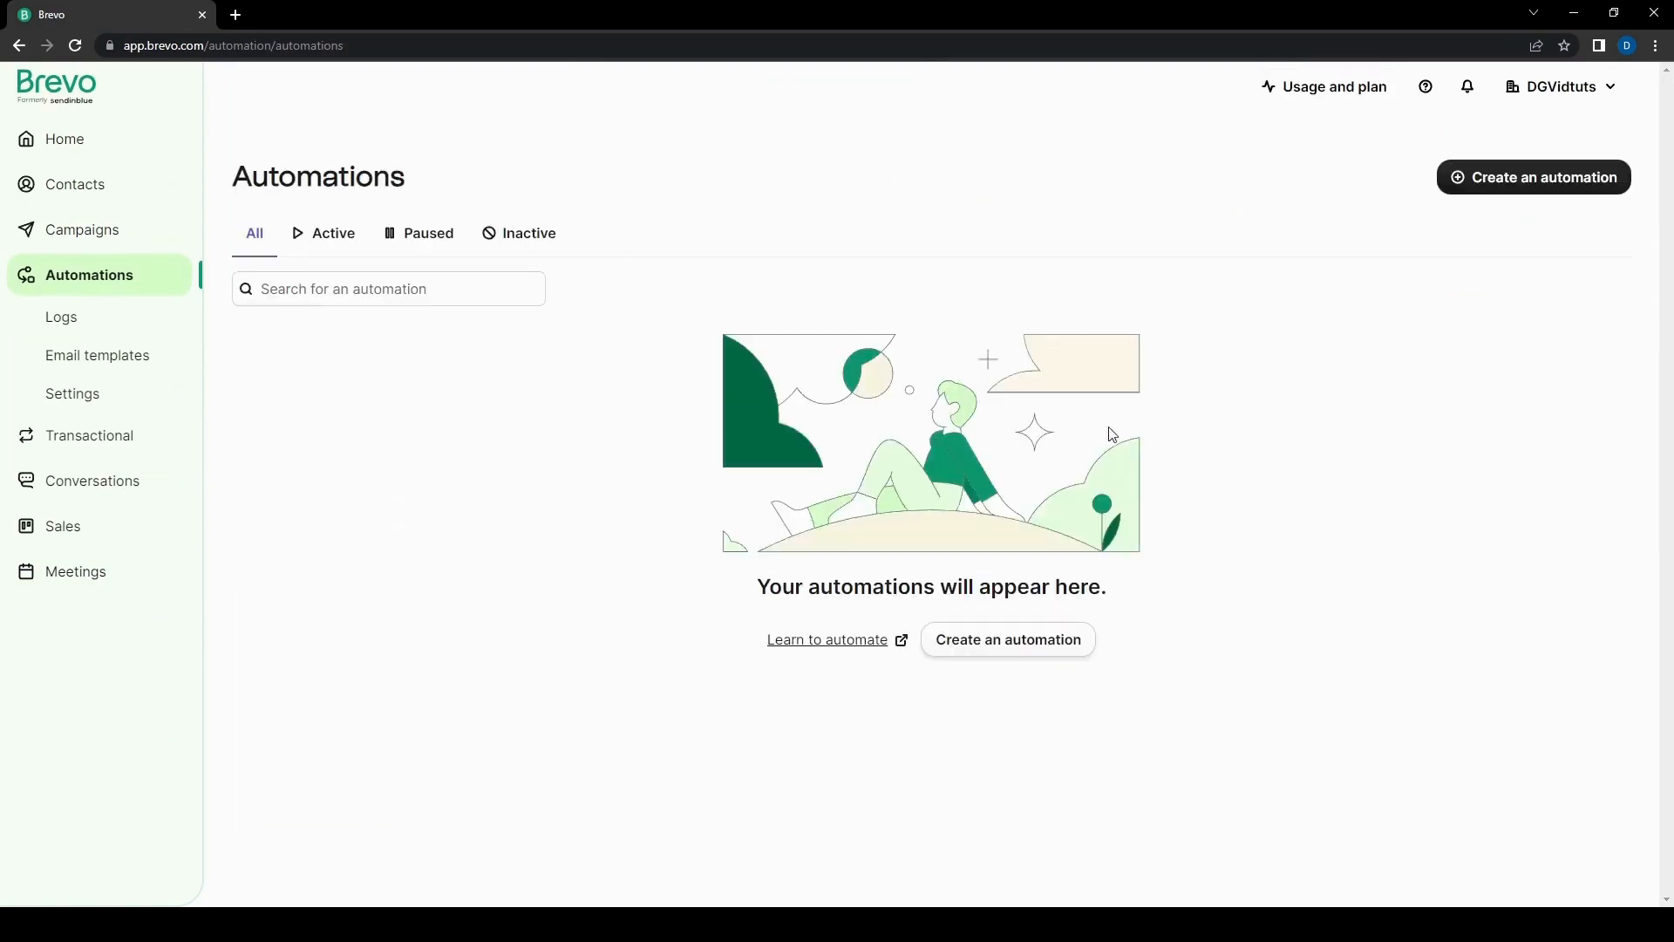
click(387, 288)
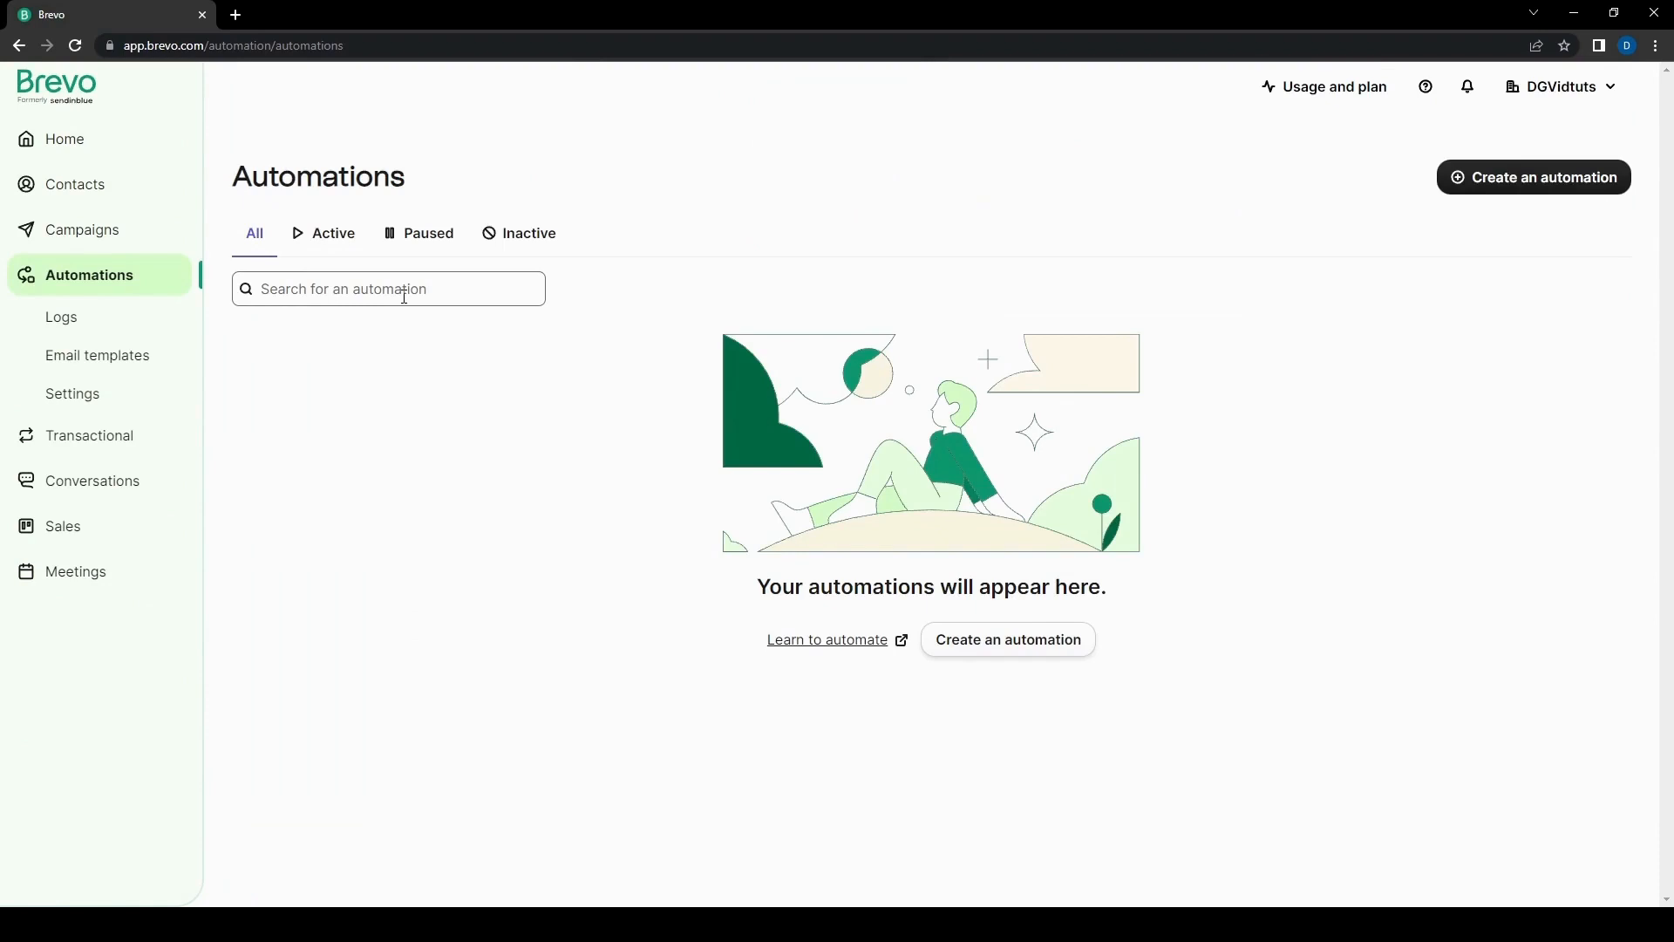
mouse_move(195, 296)
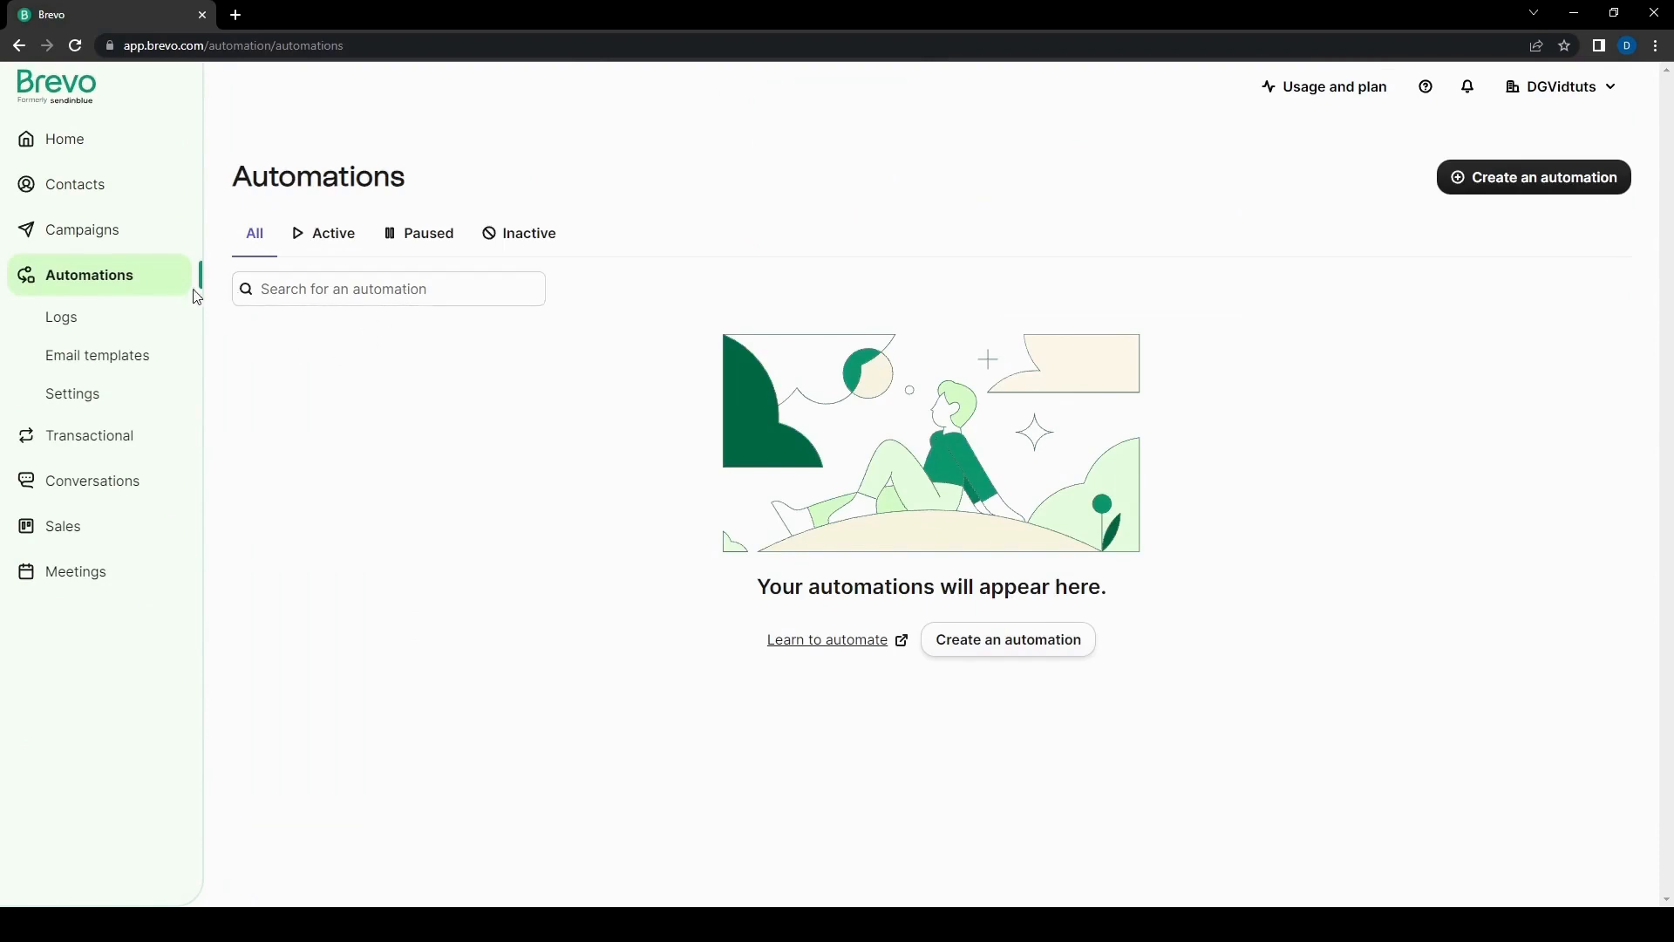
click(71, 393)
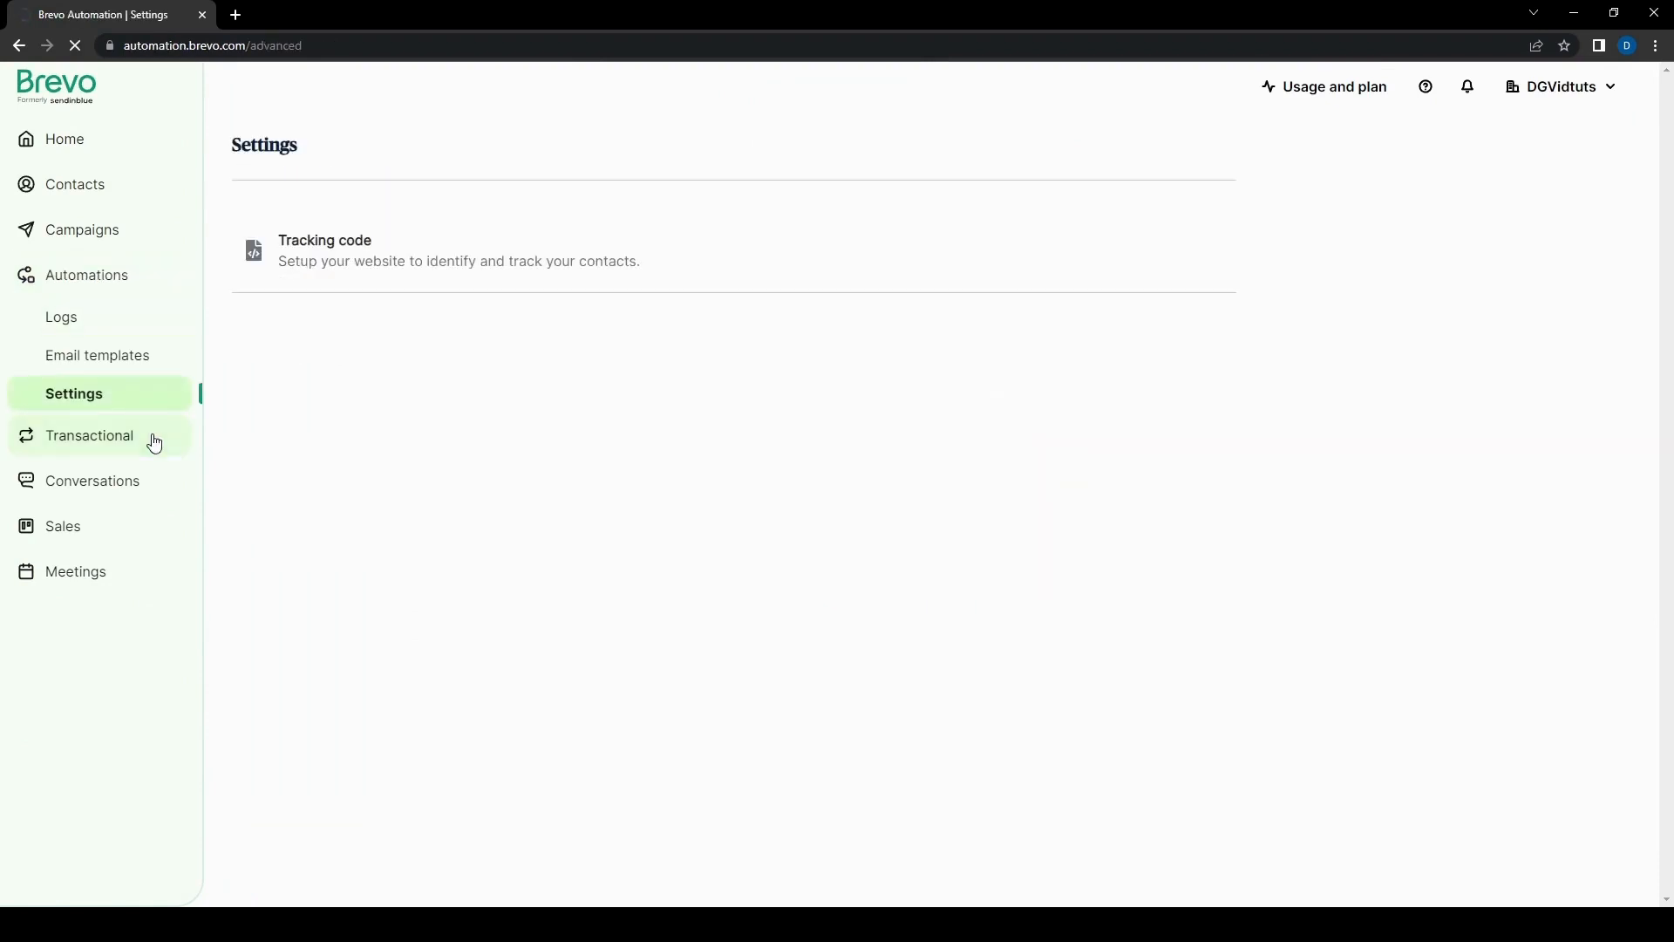
Step: Open the real-time transactional email SMTP page and scroll to the server, port and completed steps
click(89, 436)
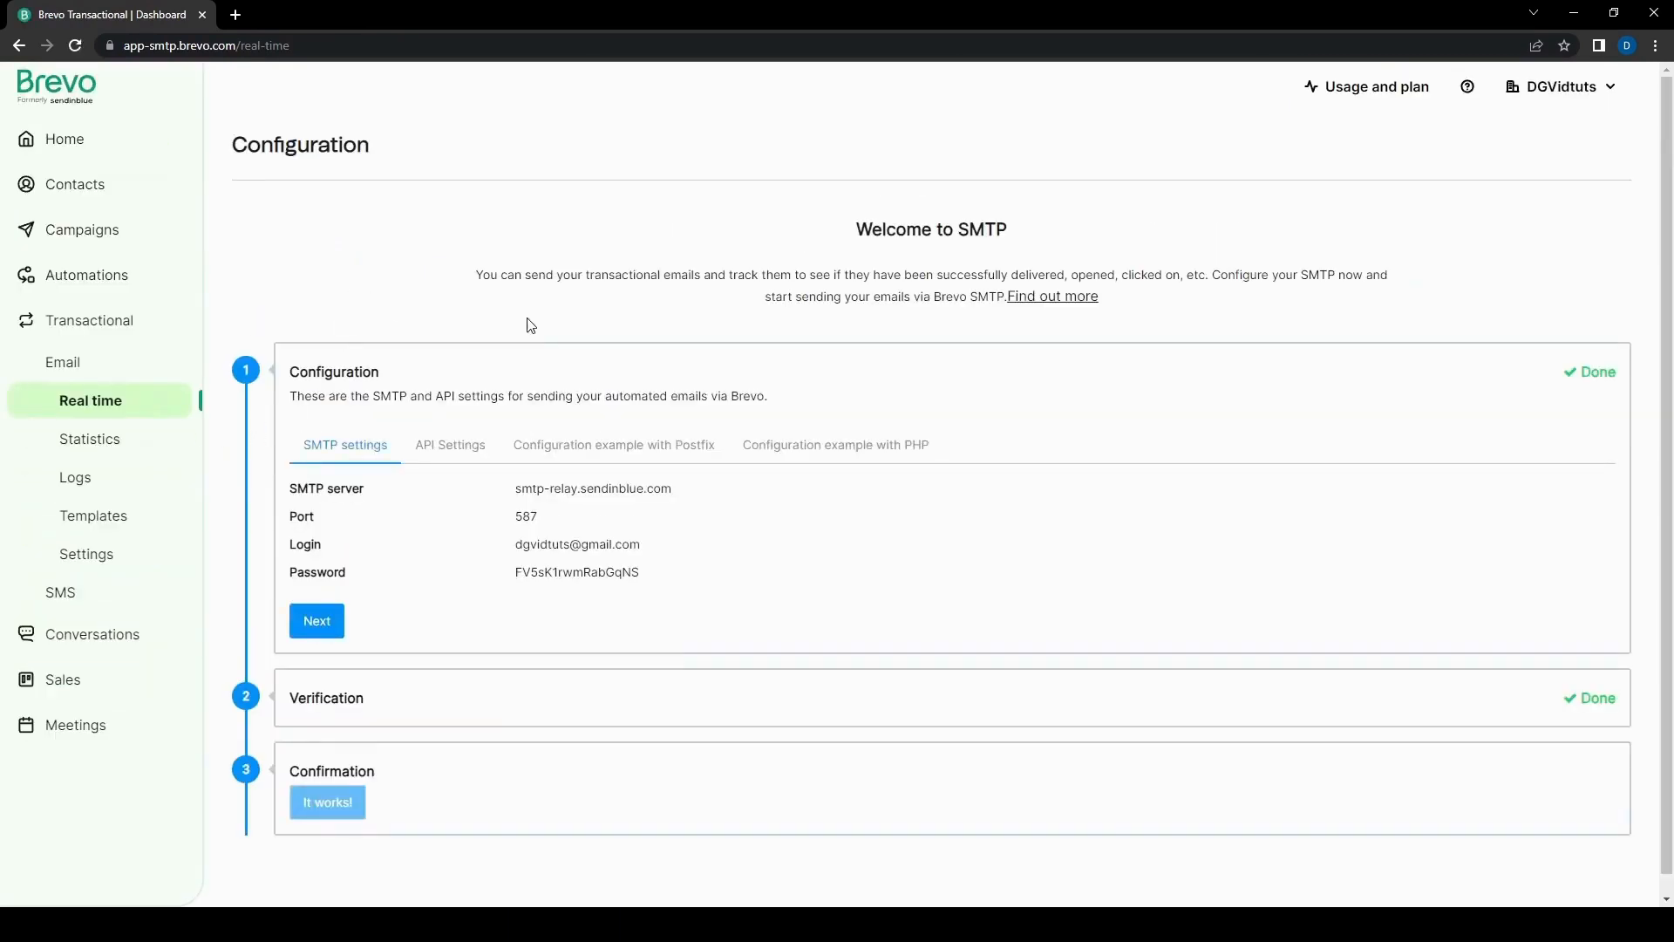
mouse_move(300, 301)
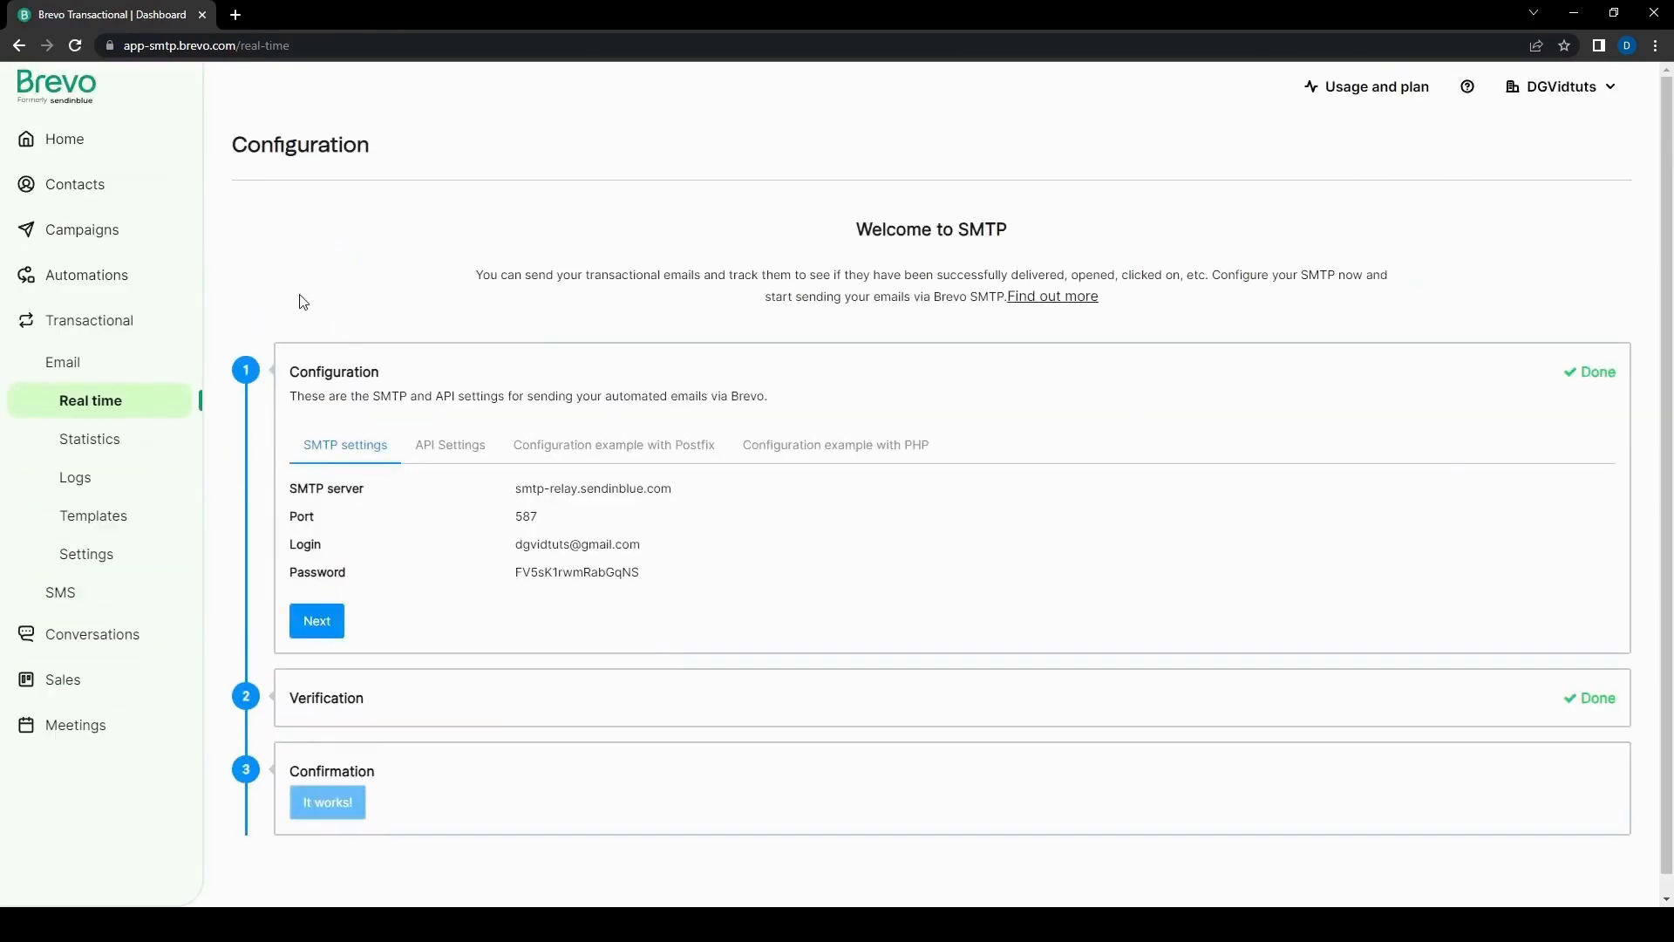
scroll(down, 3)
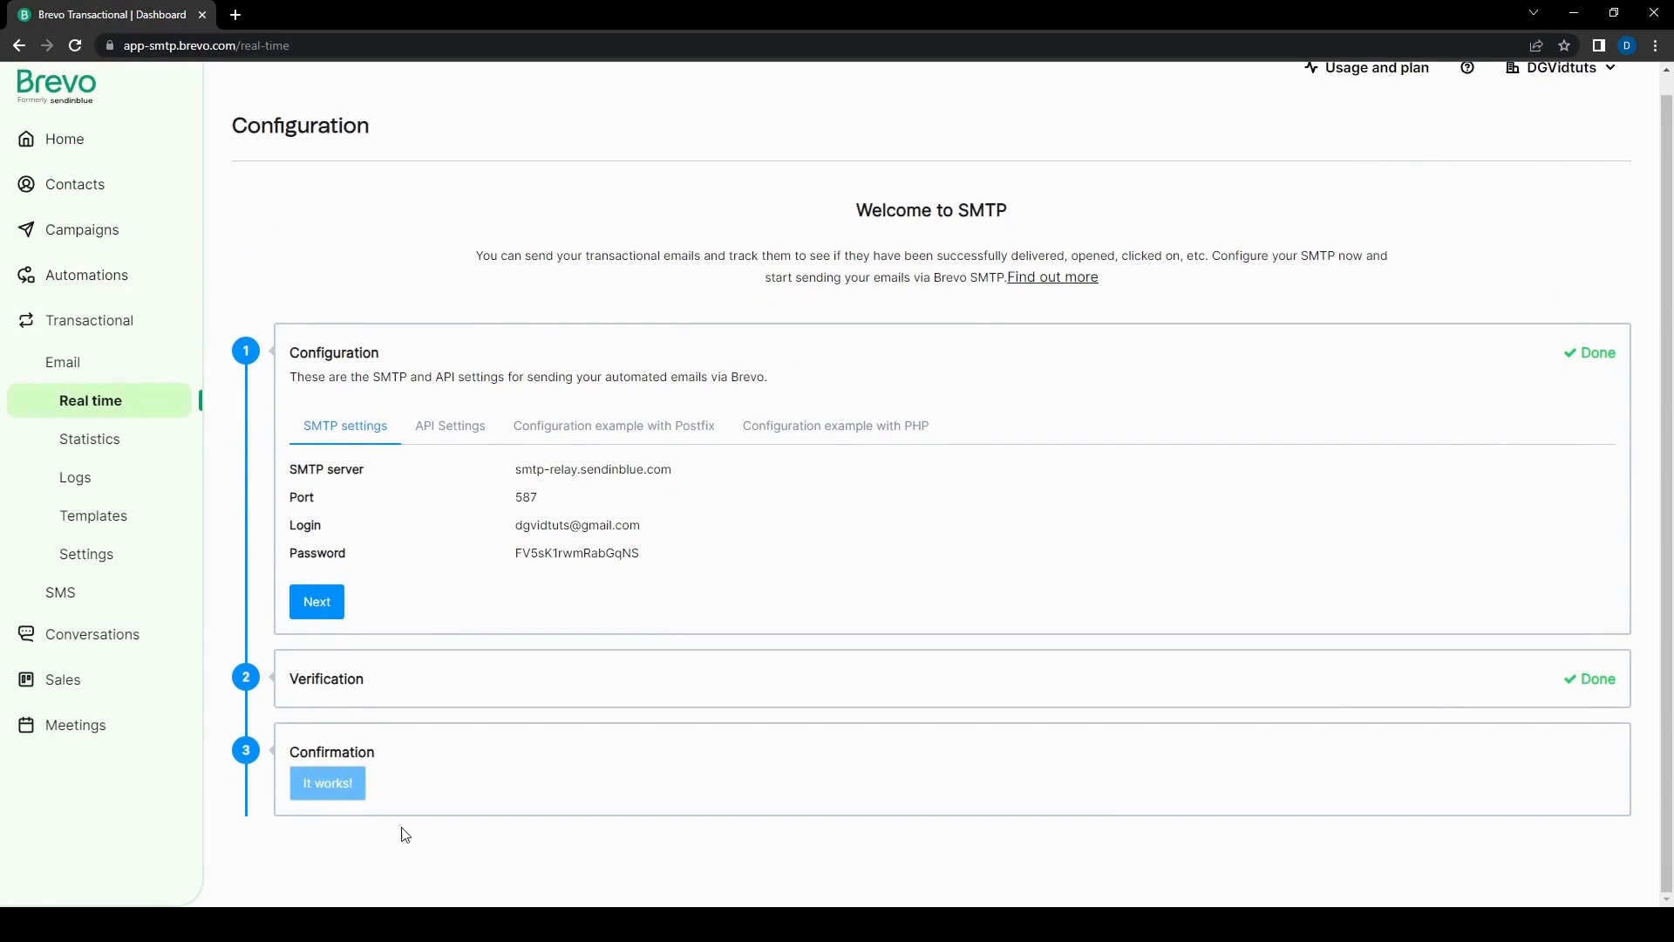
mouse_move(374, 299)
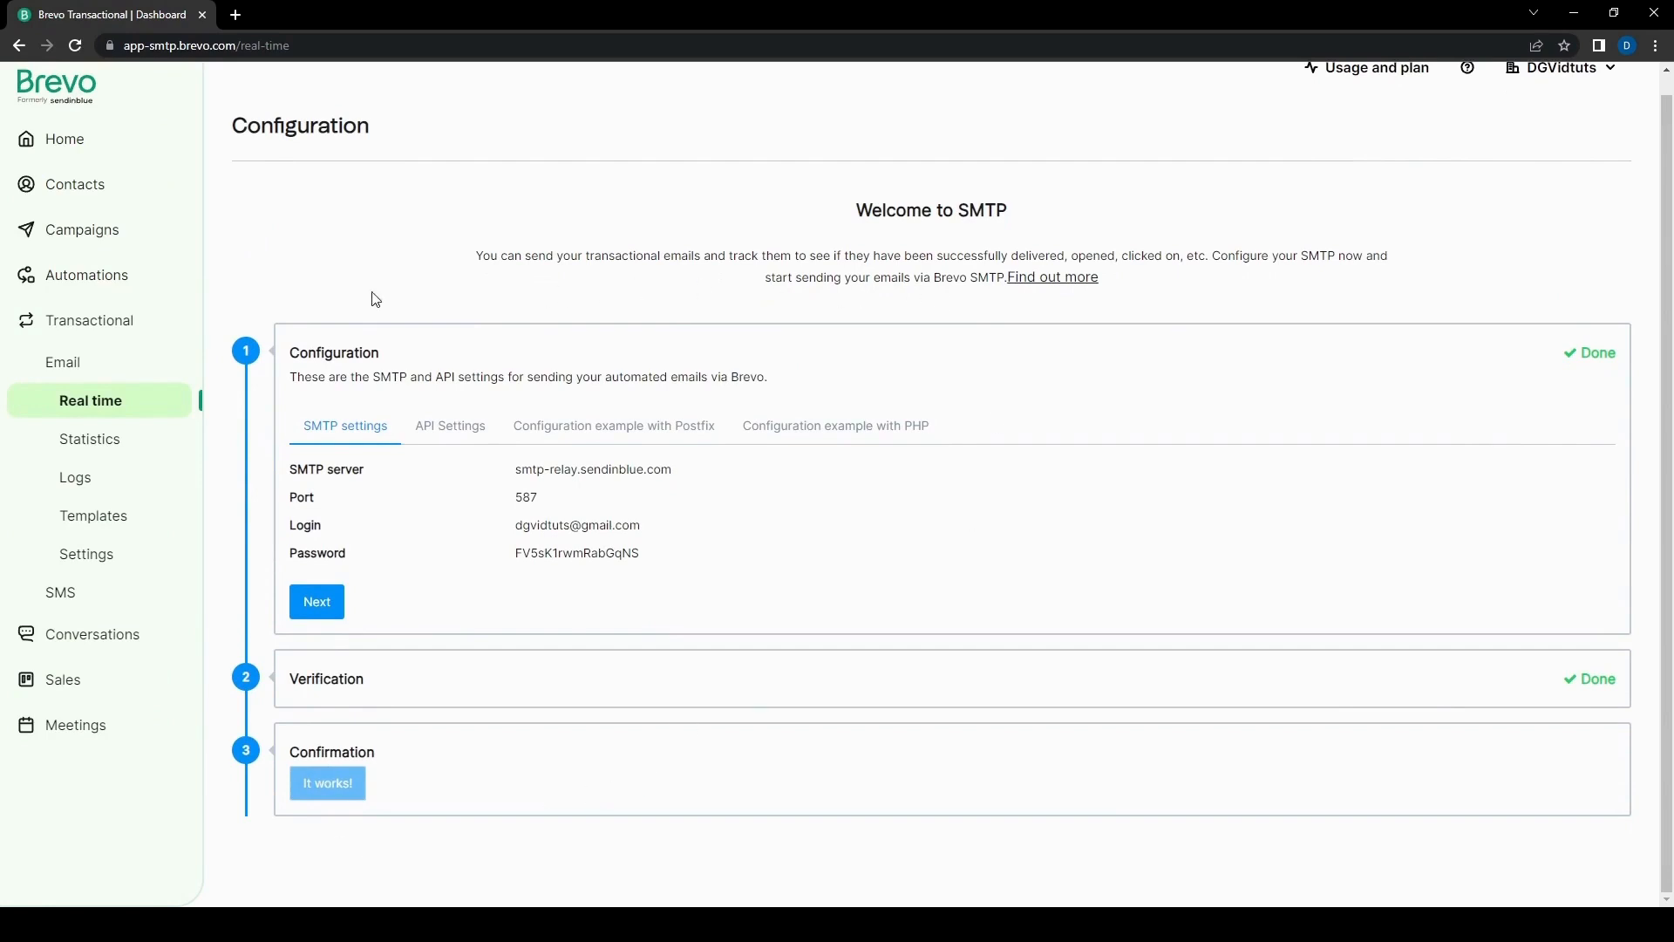
mouse_move(514, 337)
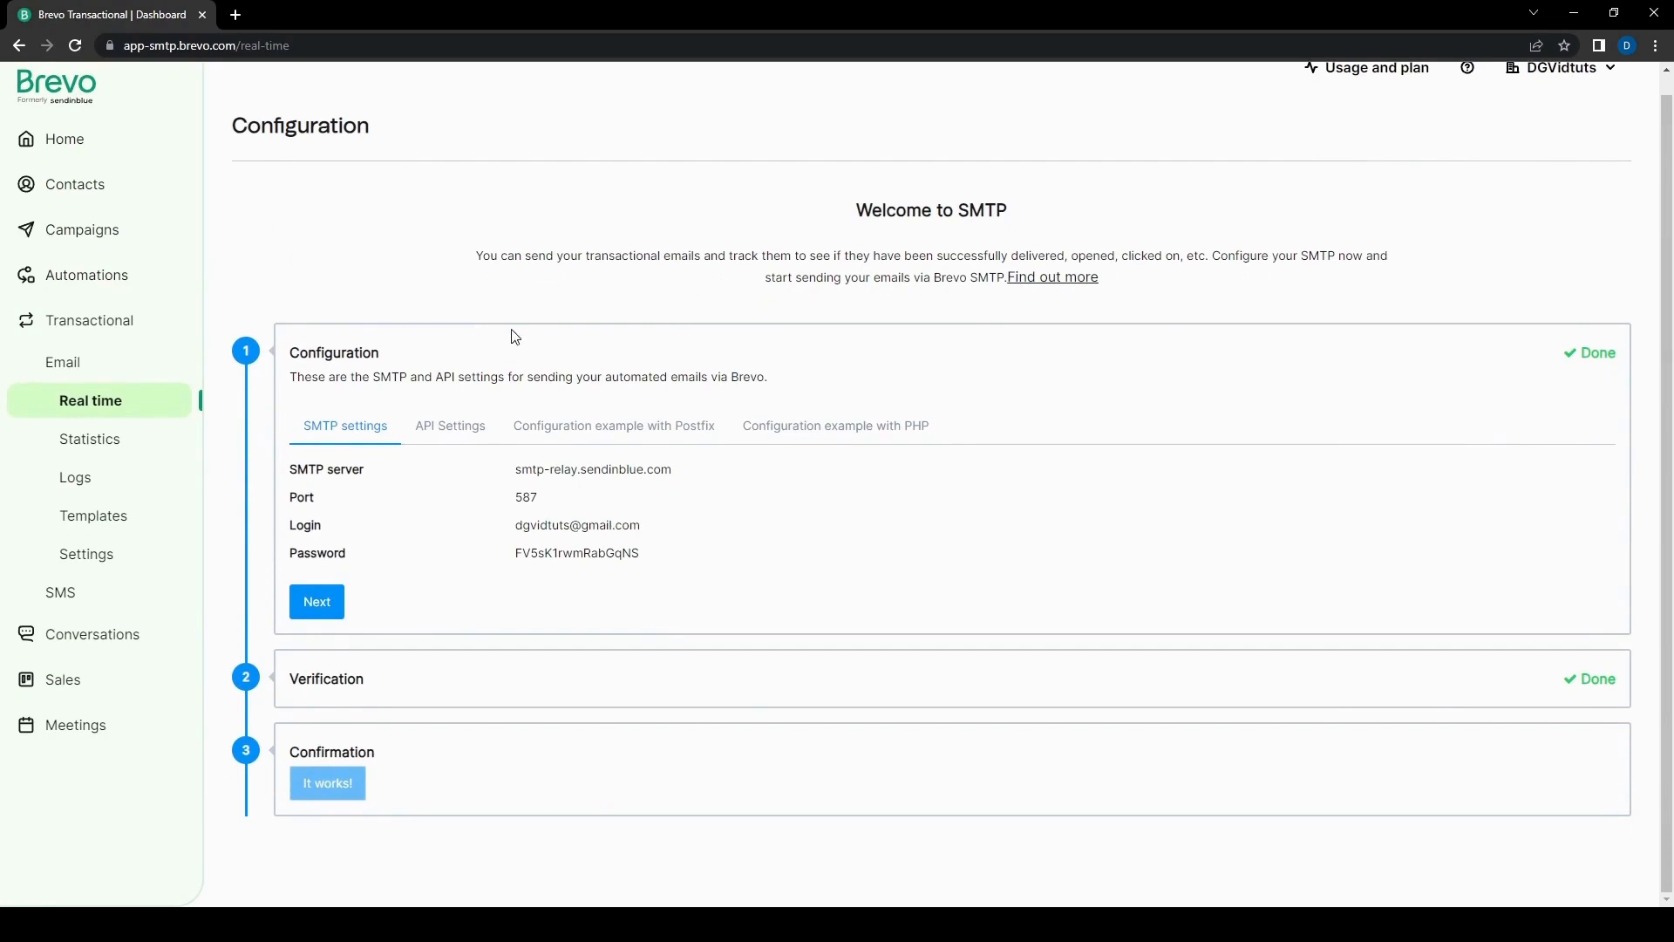
mouse_move(778, 894)
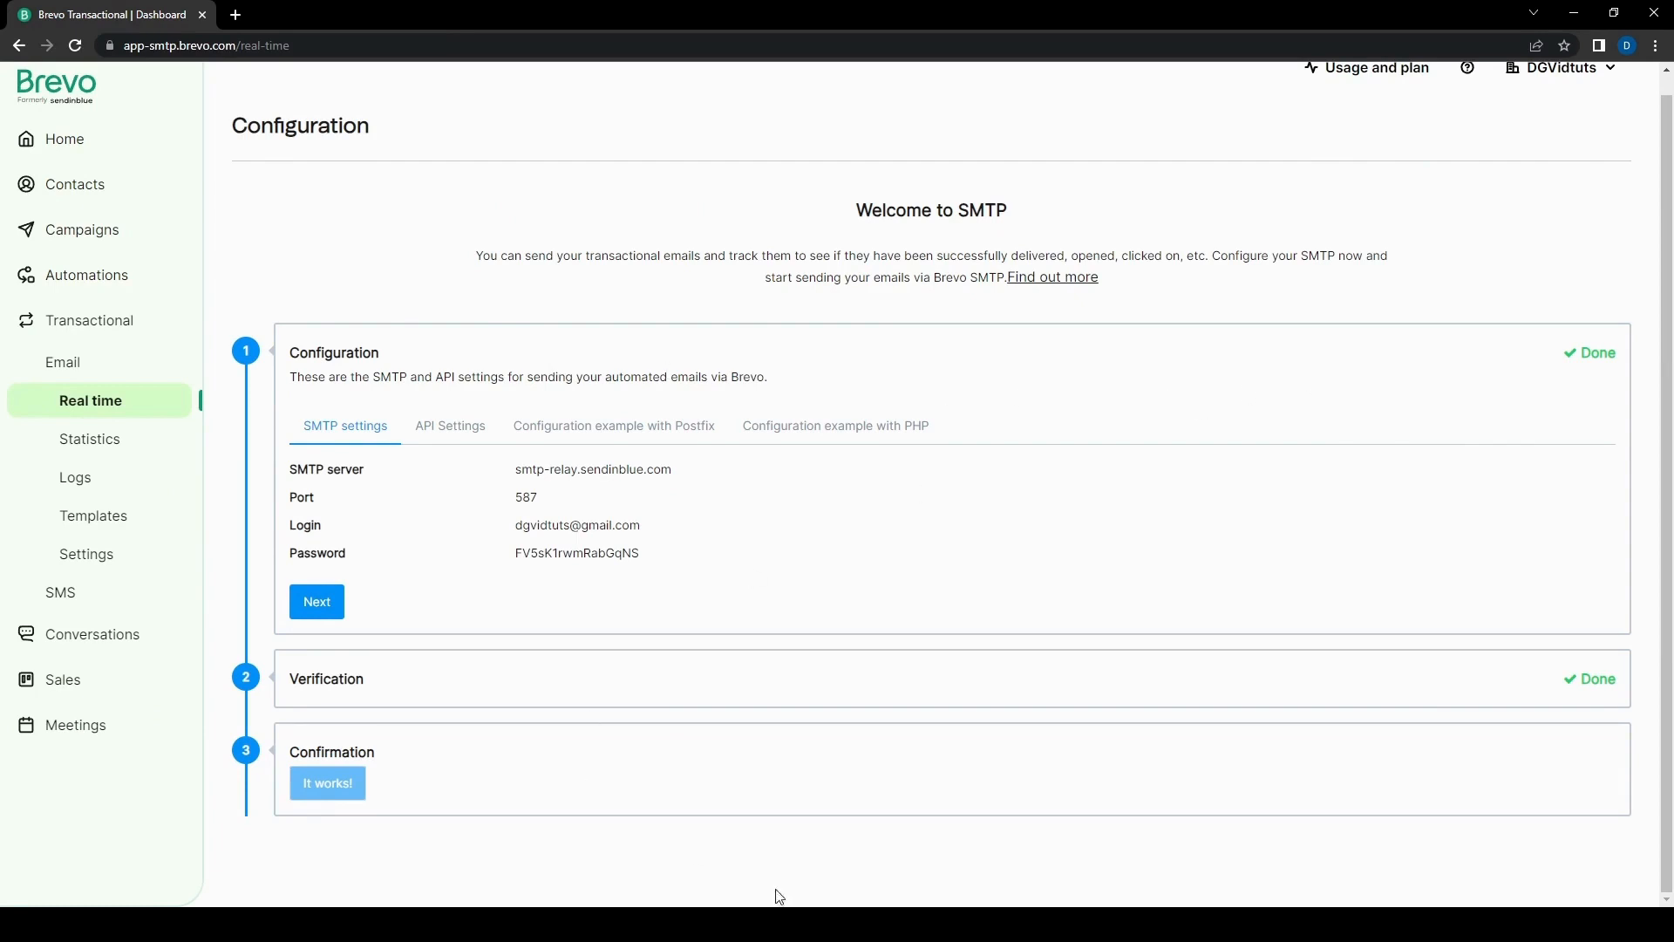
mouse_move(839, 567)
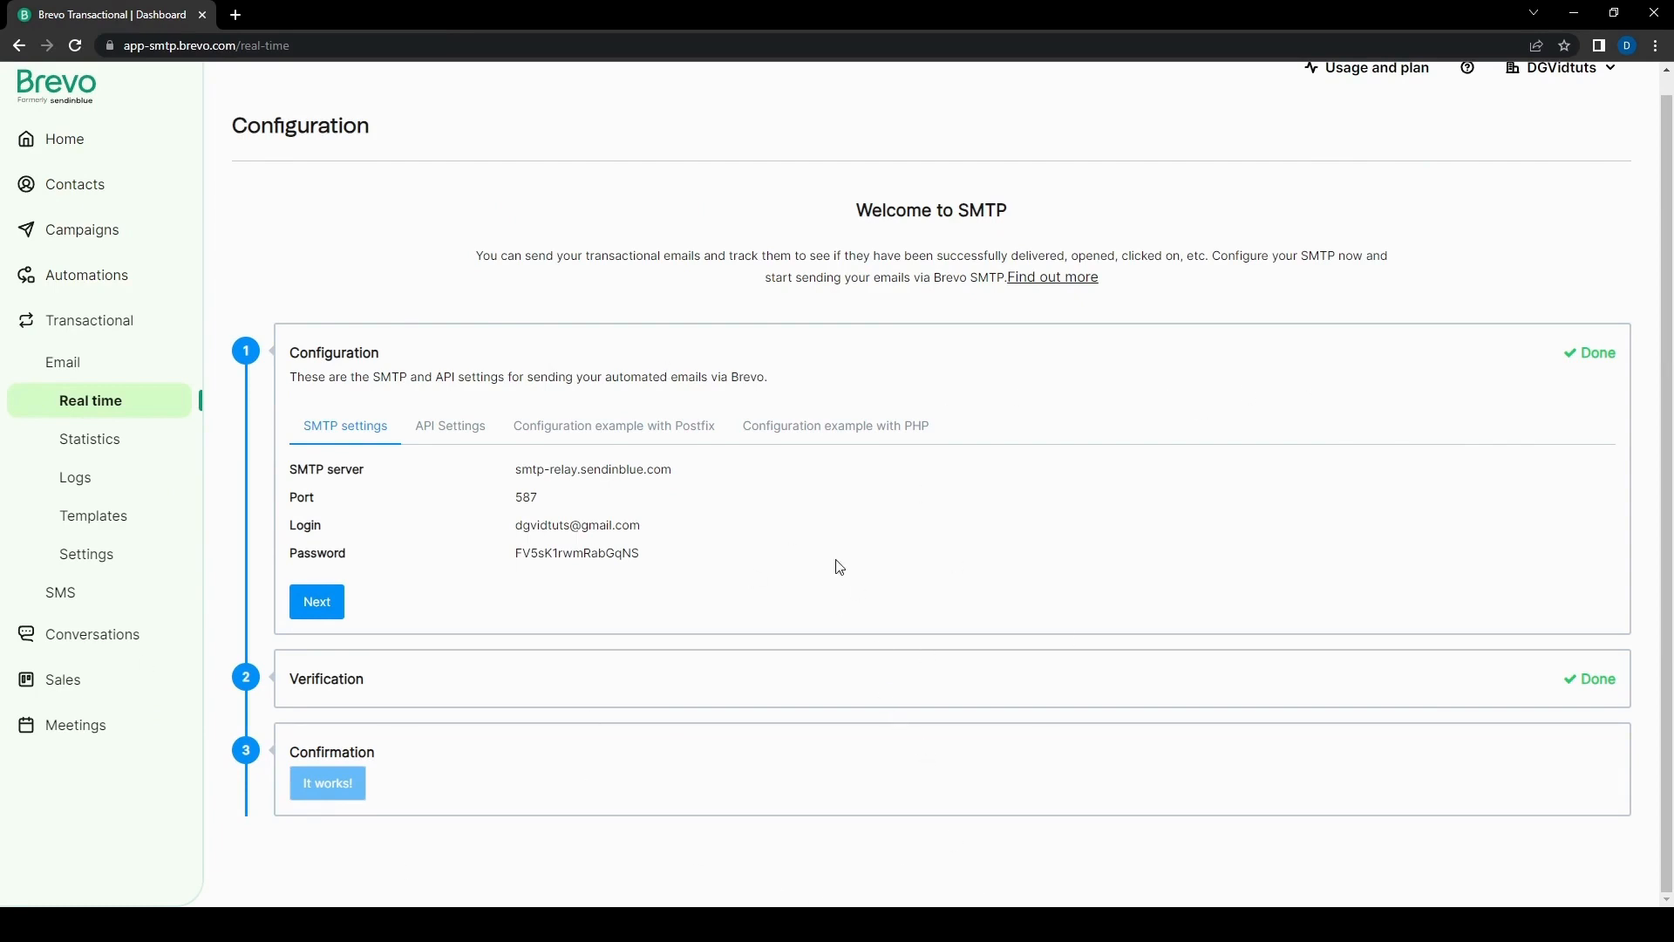
mouse_move(1076, 684)
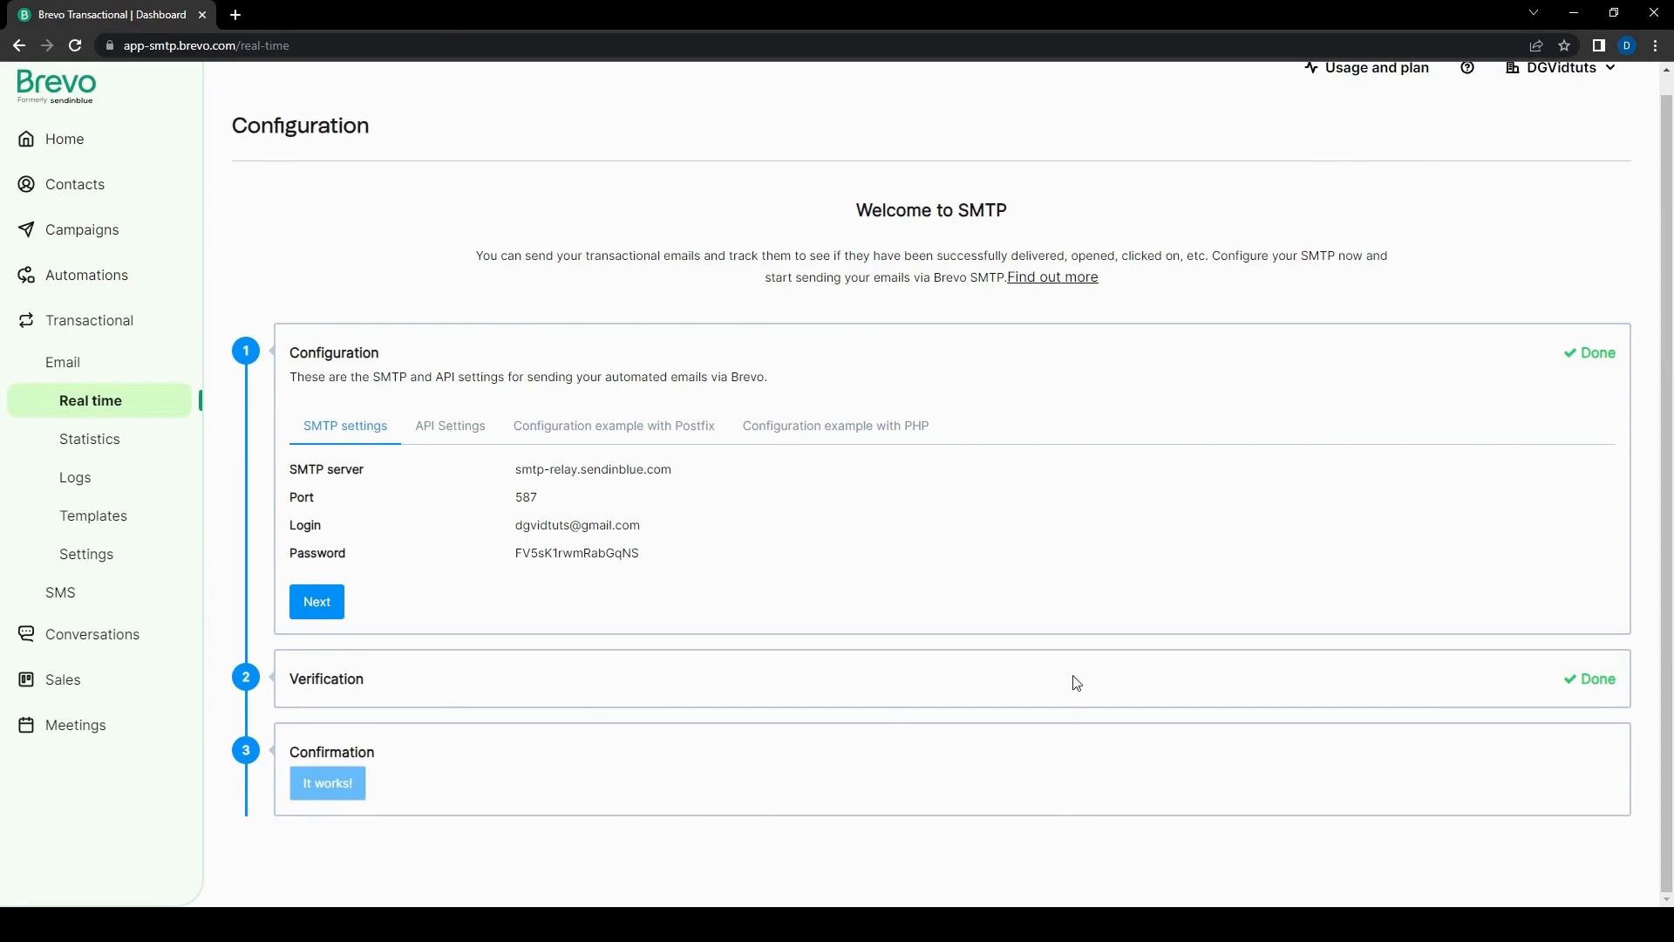
mouse_move(659, 817)
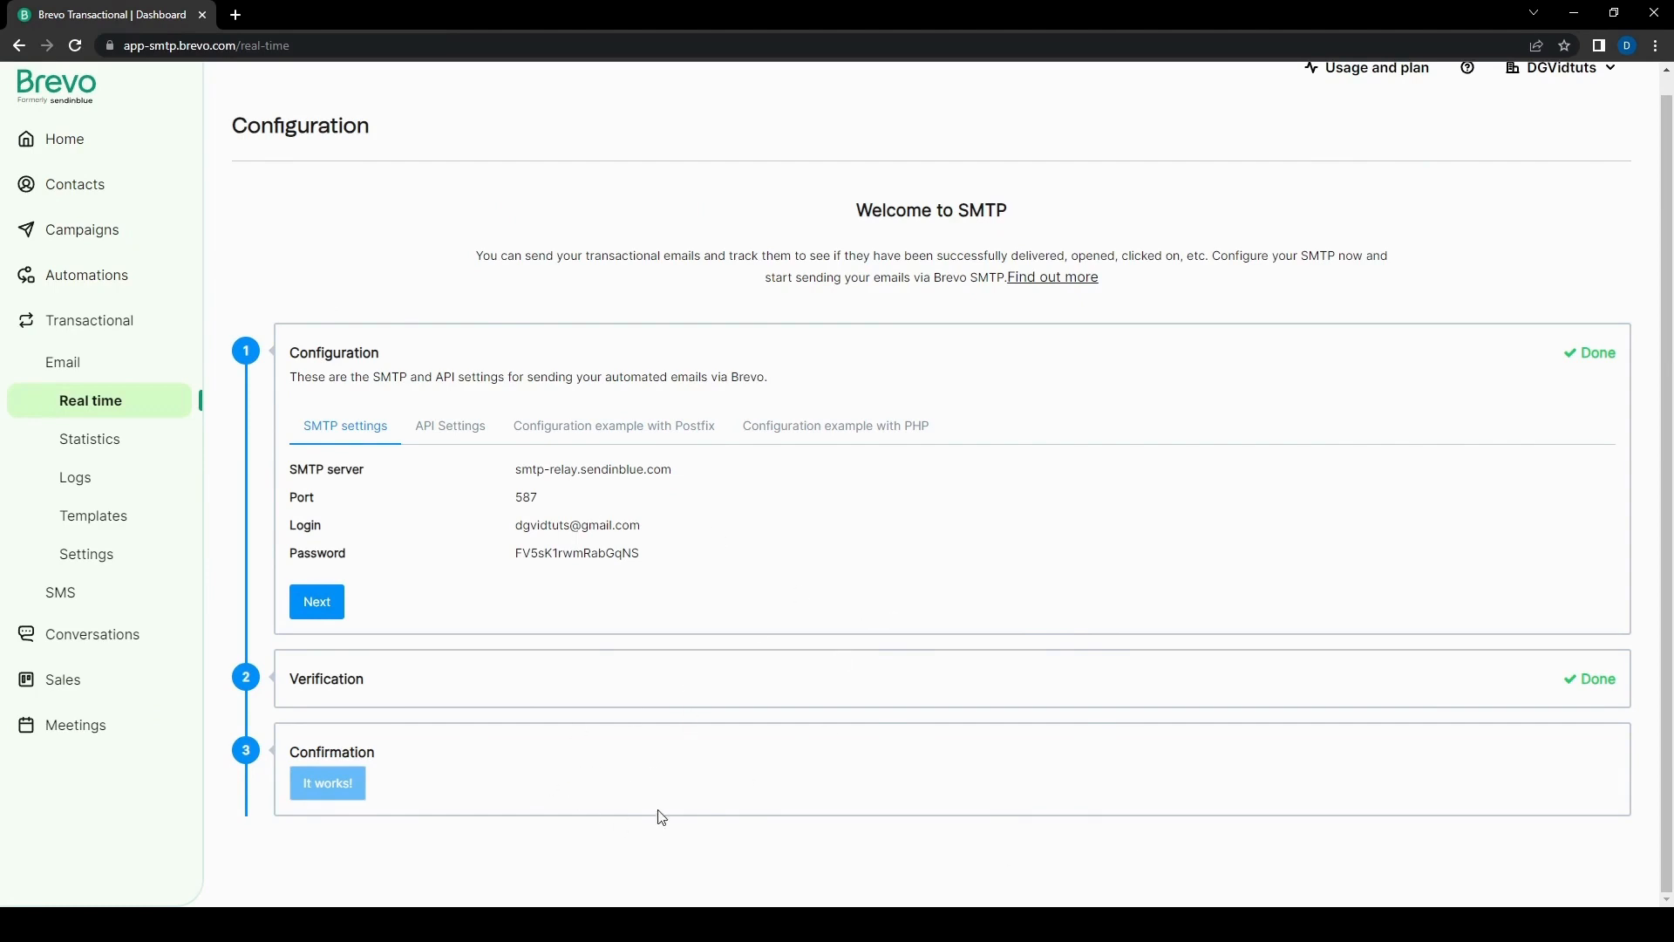
mouse_move(983, 698)
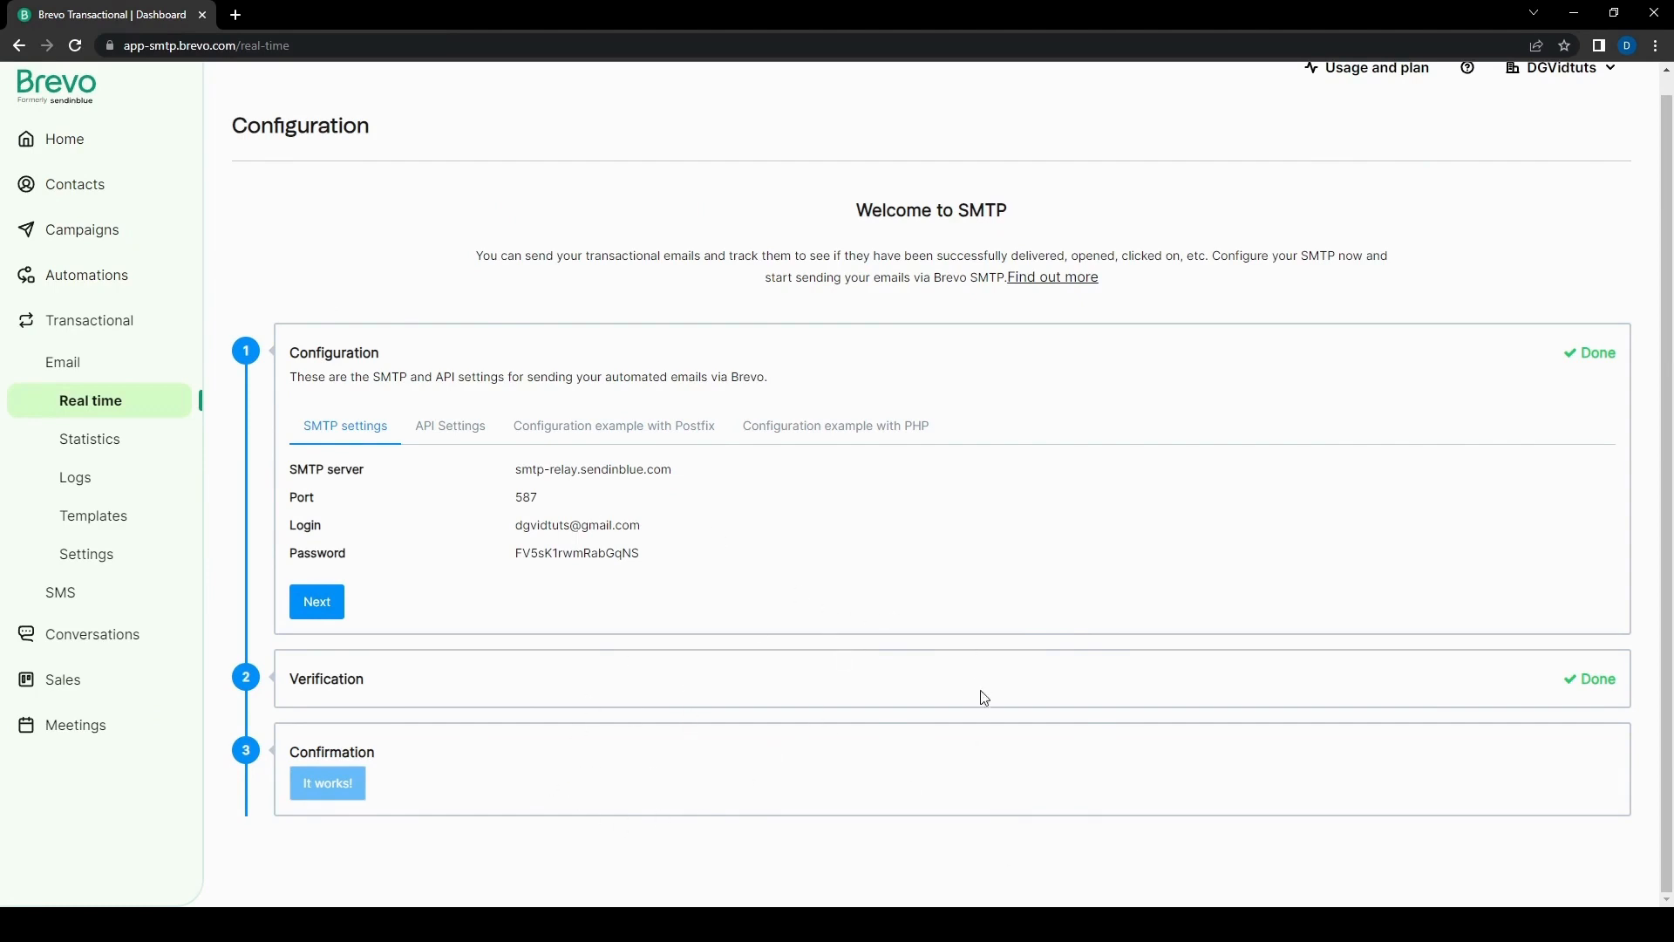
mouse_move(1661, 347)
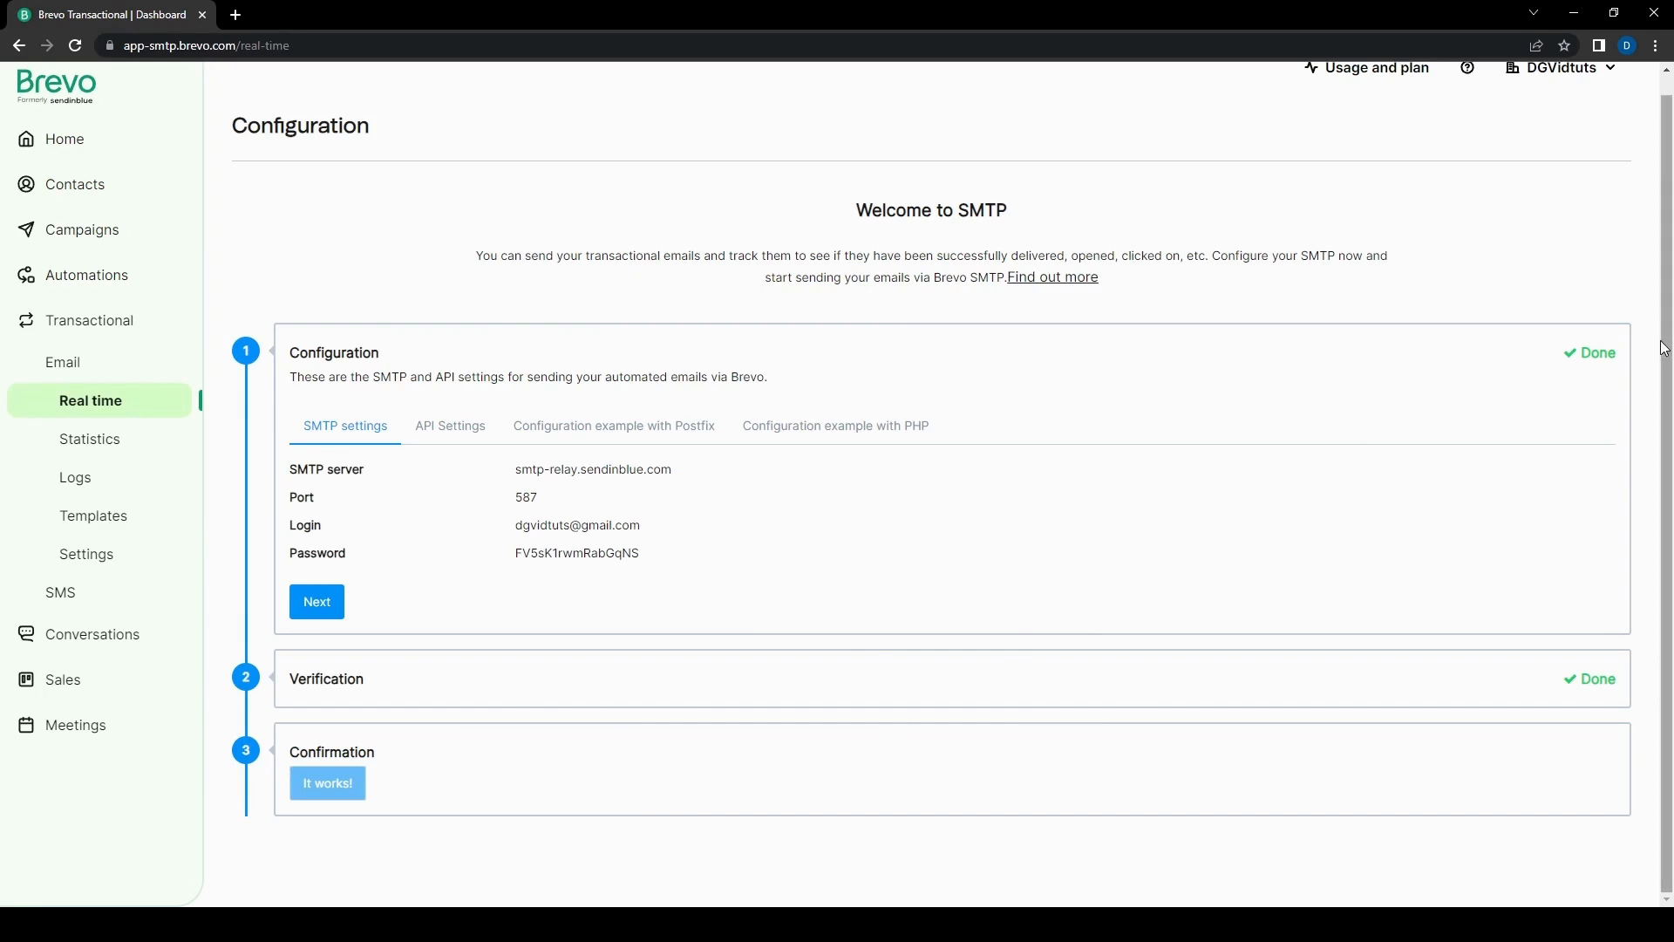
mouse_move(986, 601)
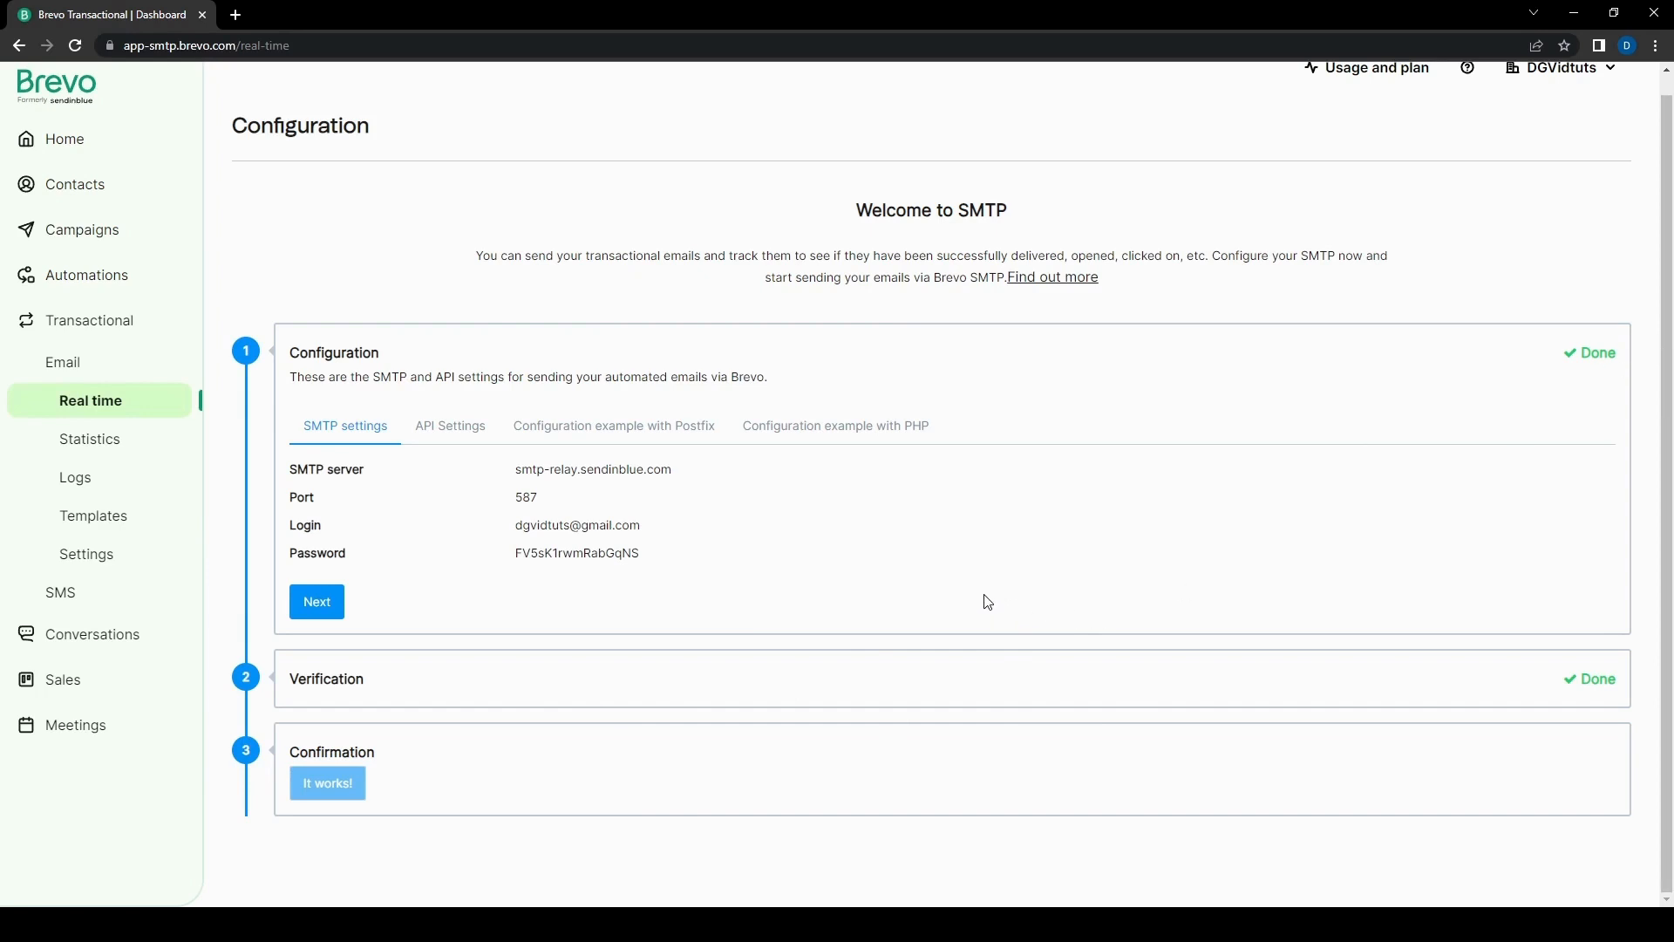
mouse_move(788, 814)
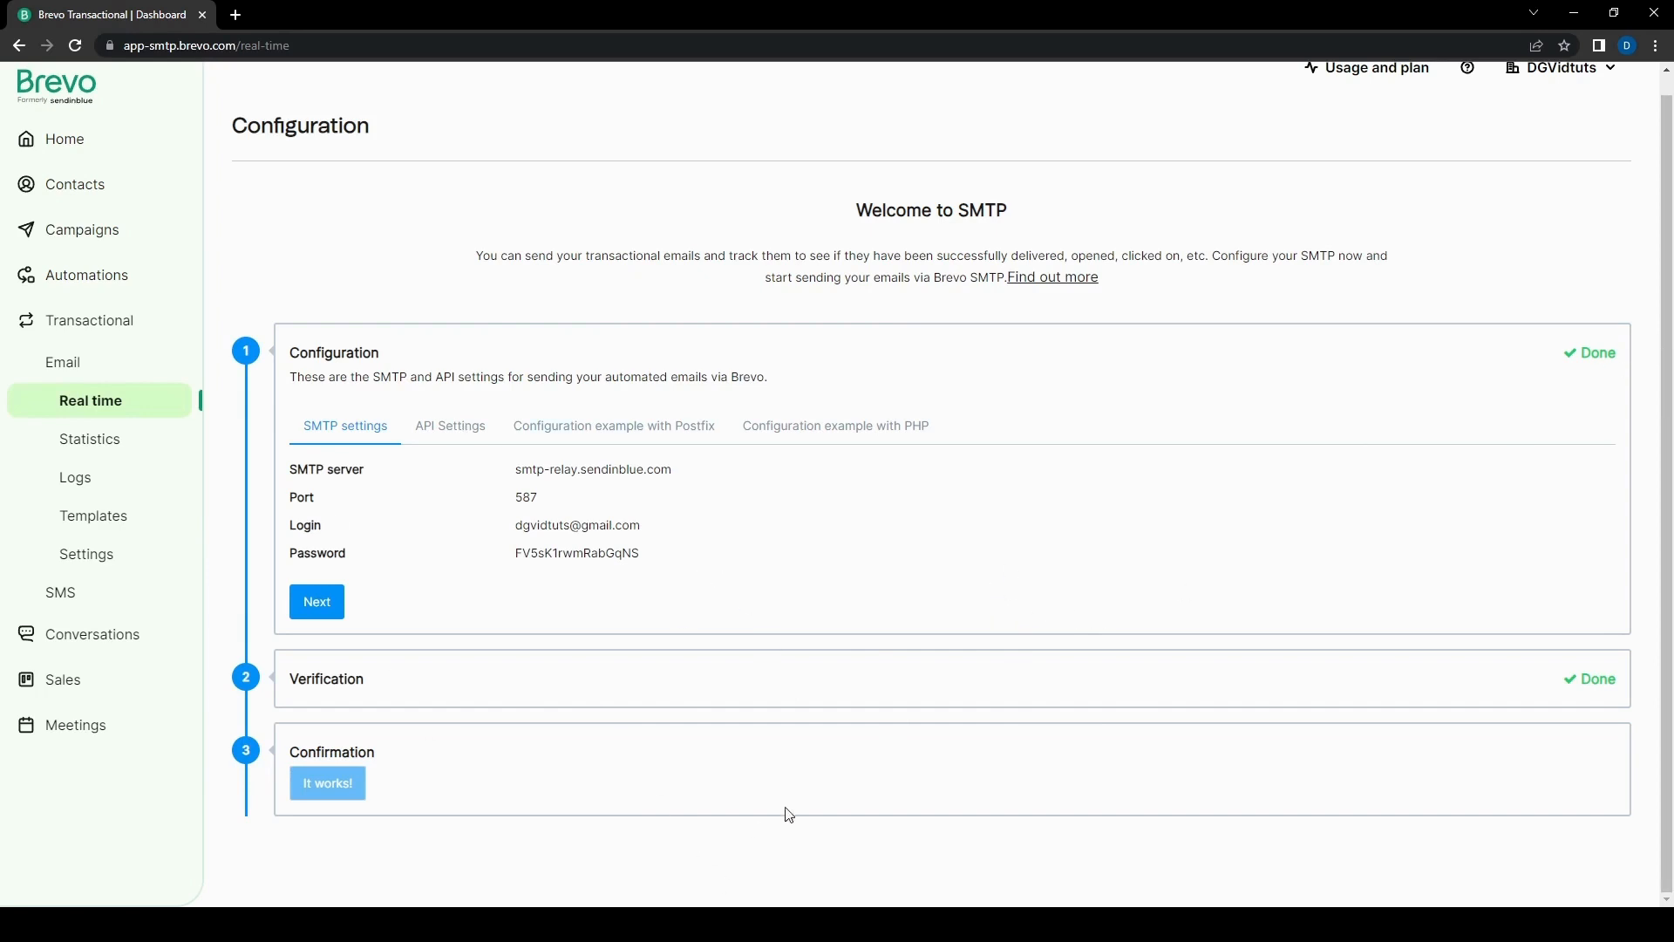
mouse_move(641, 771)
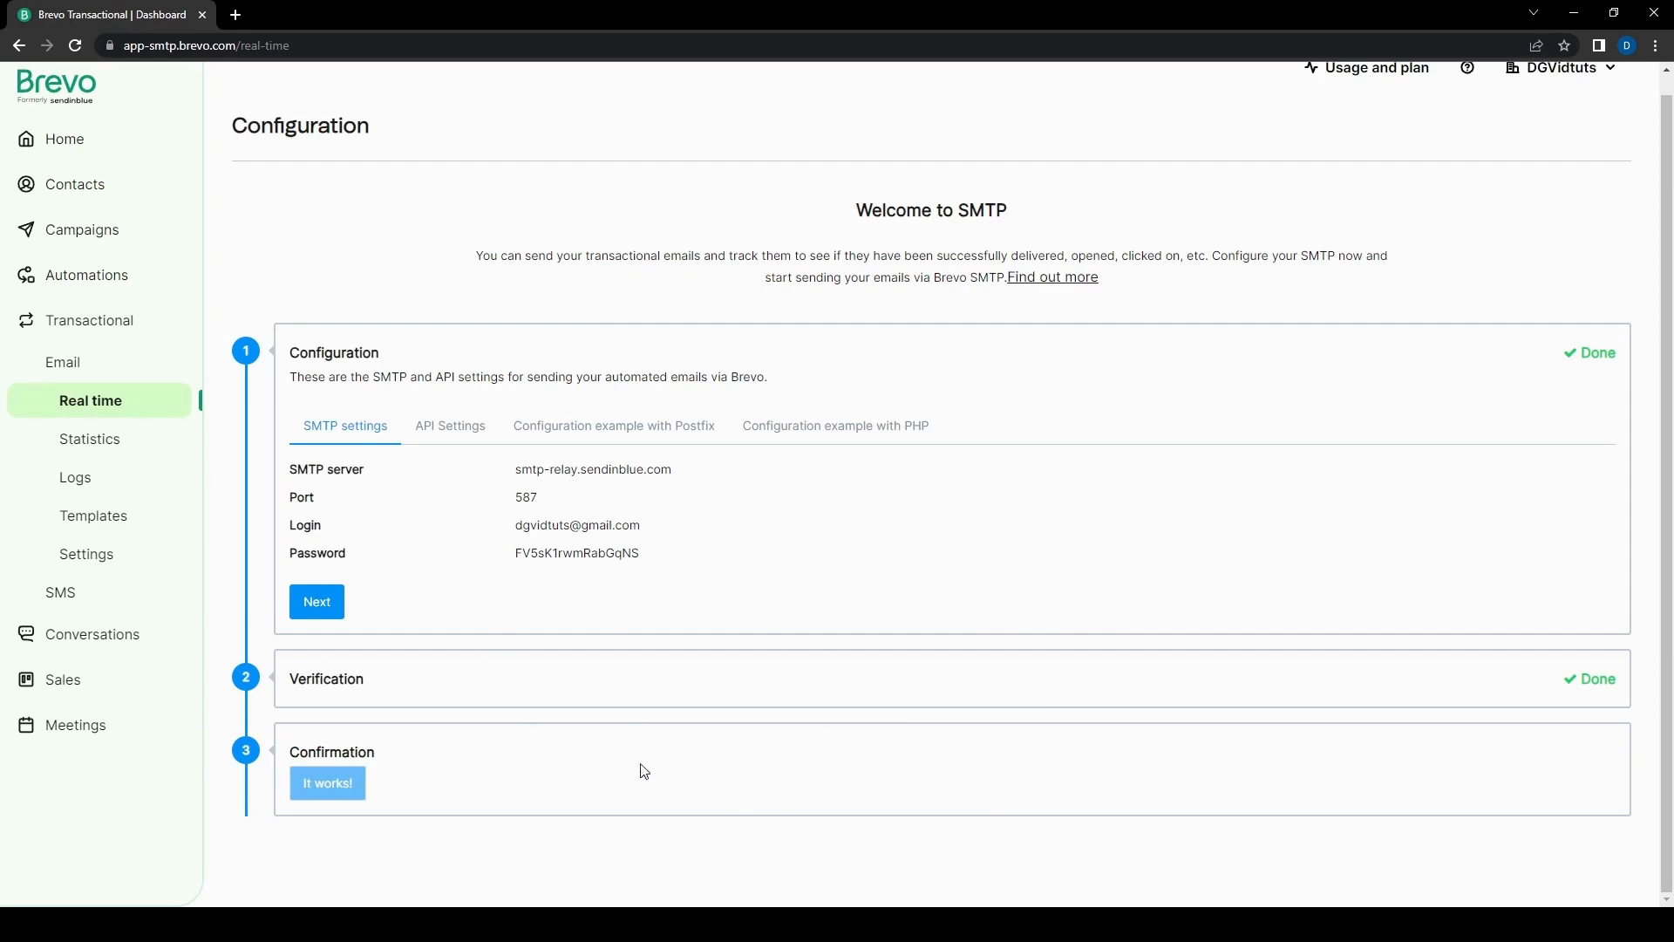
mouse_move(1051, 337)
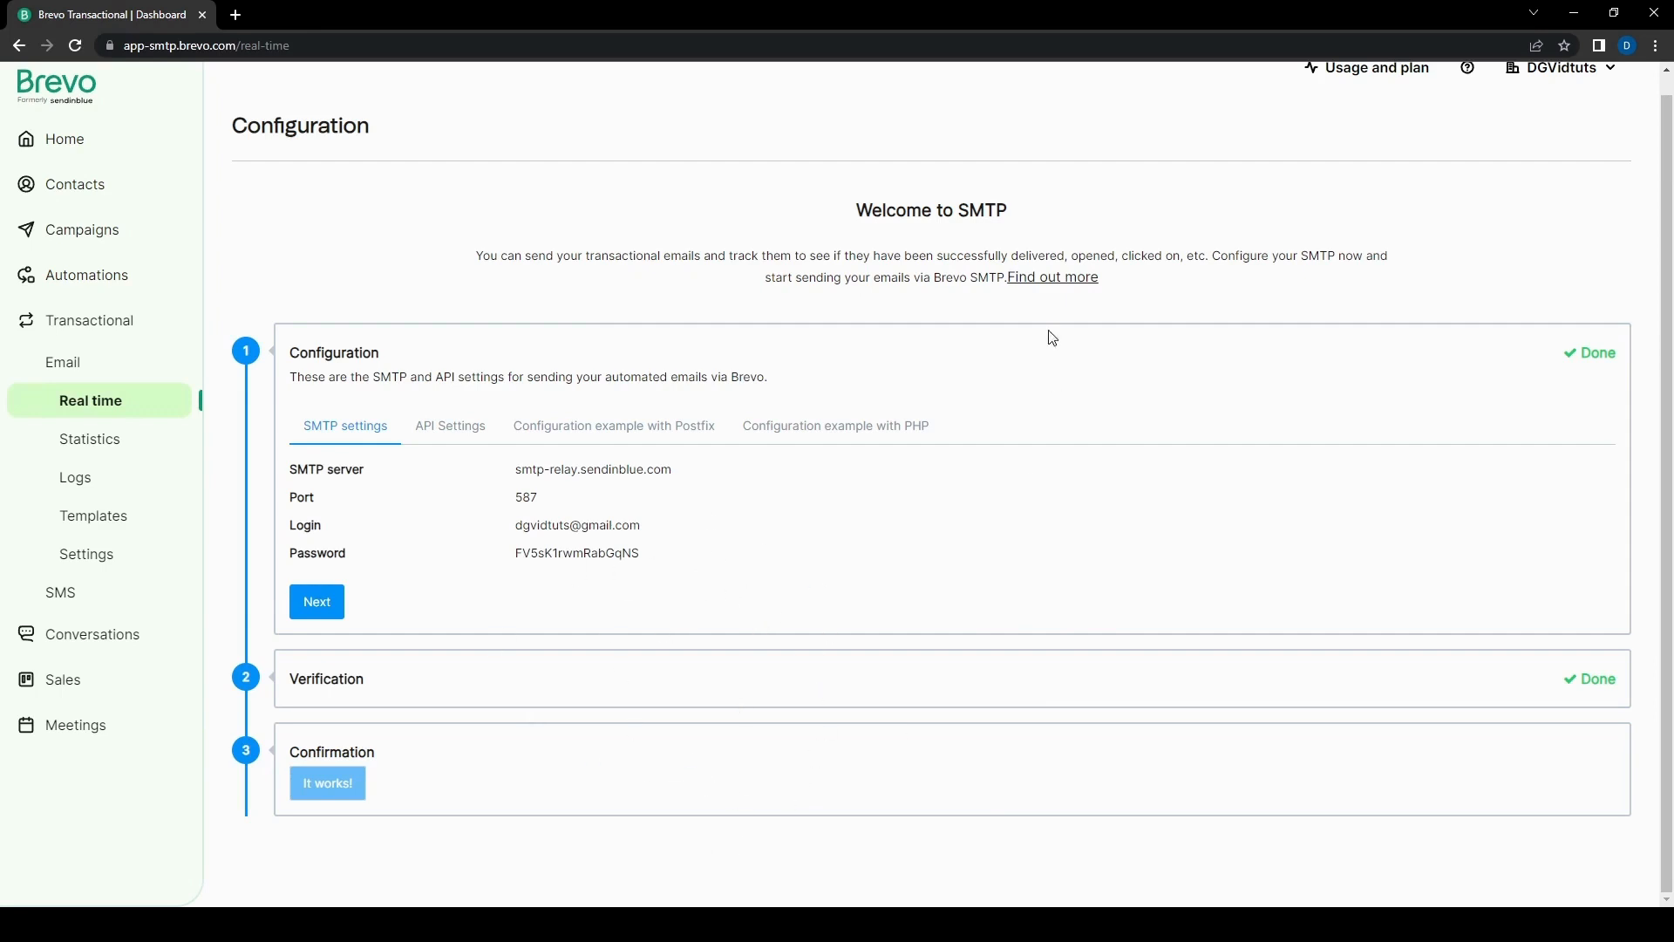
mouse_move(555, 544)
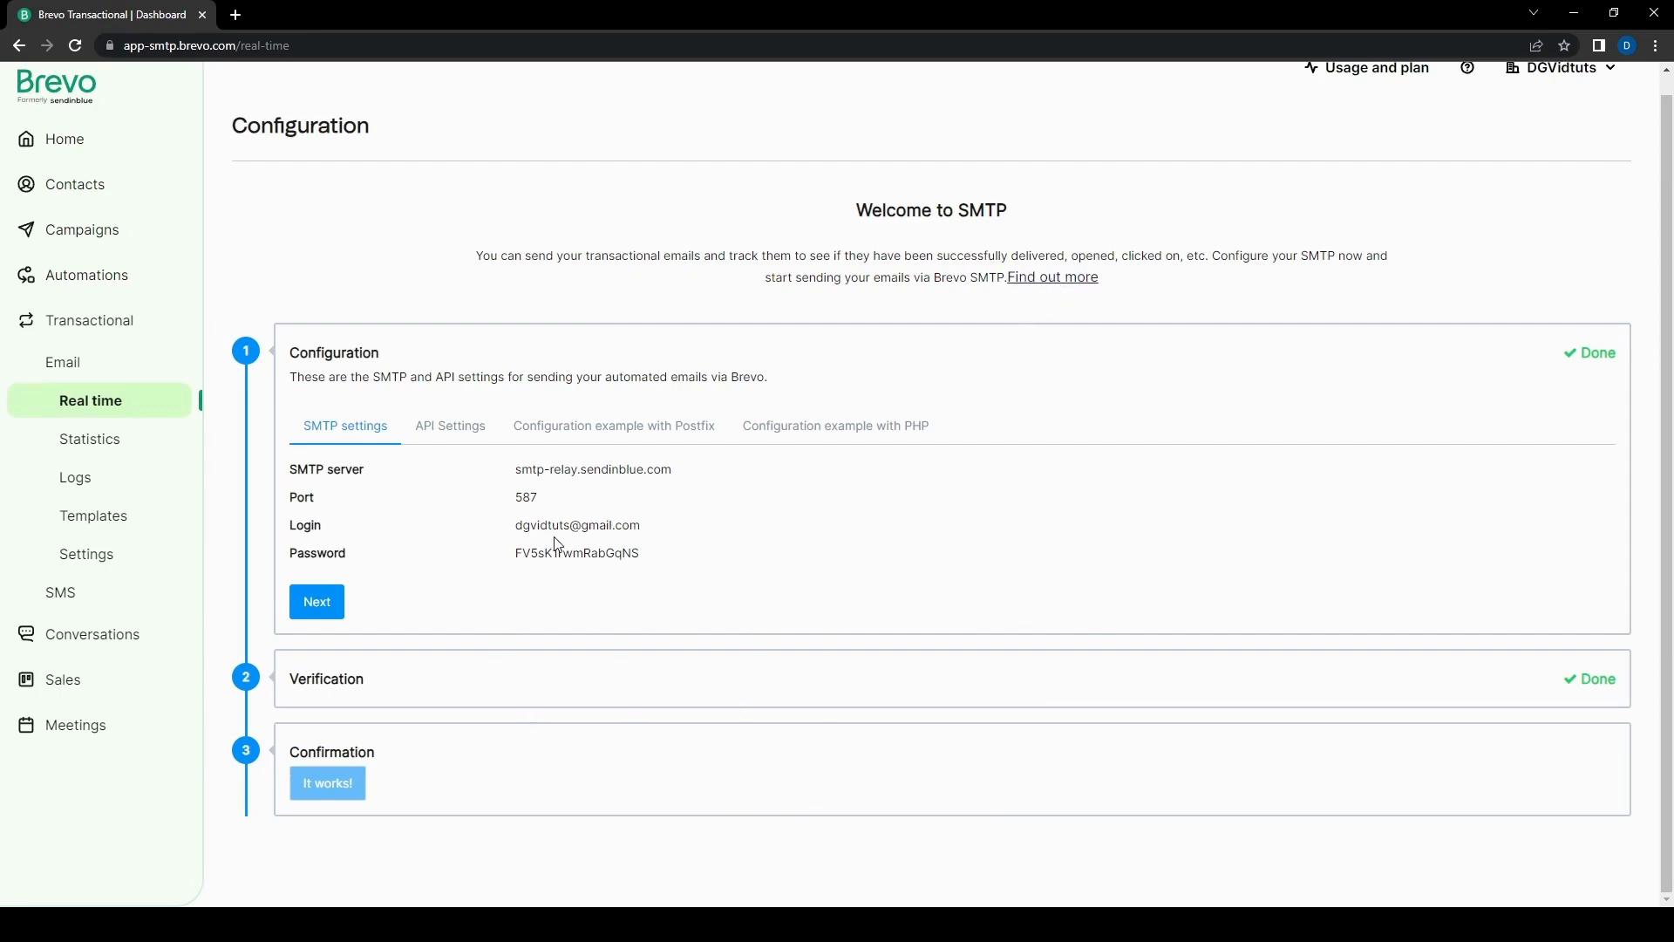
Step: Pass through the transactional email settings list to the Transactional SMS welcome page
click(85, 553)
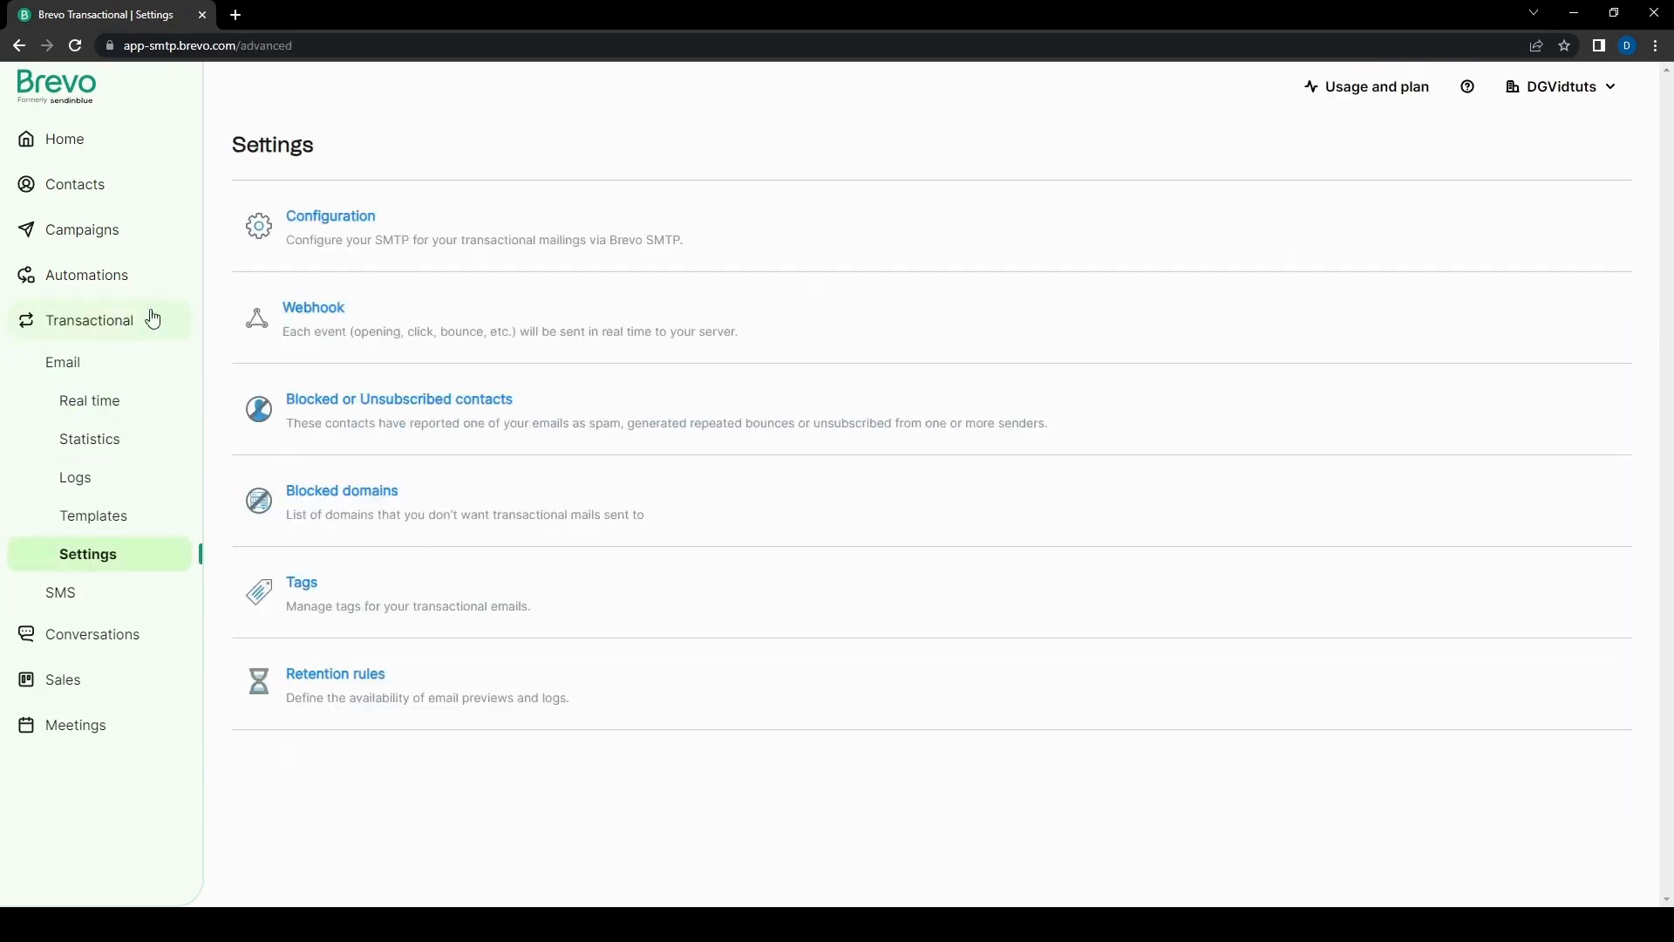
mouse_move(419, 201)
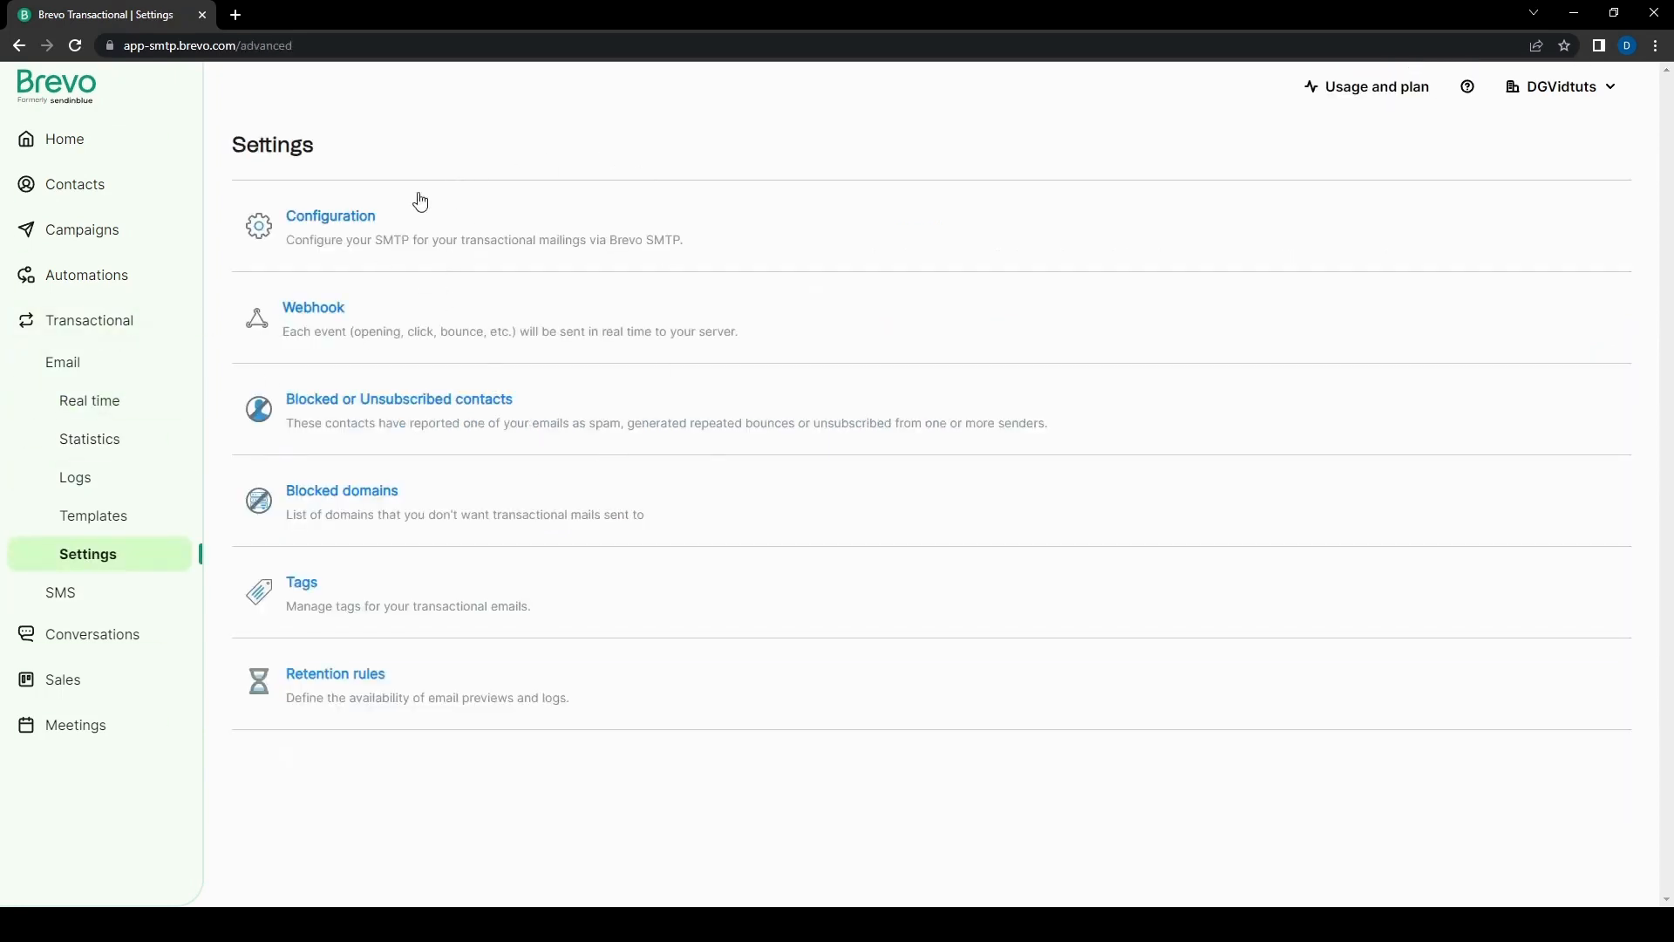
mouse_move(838, 362)
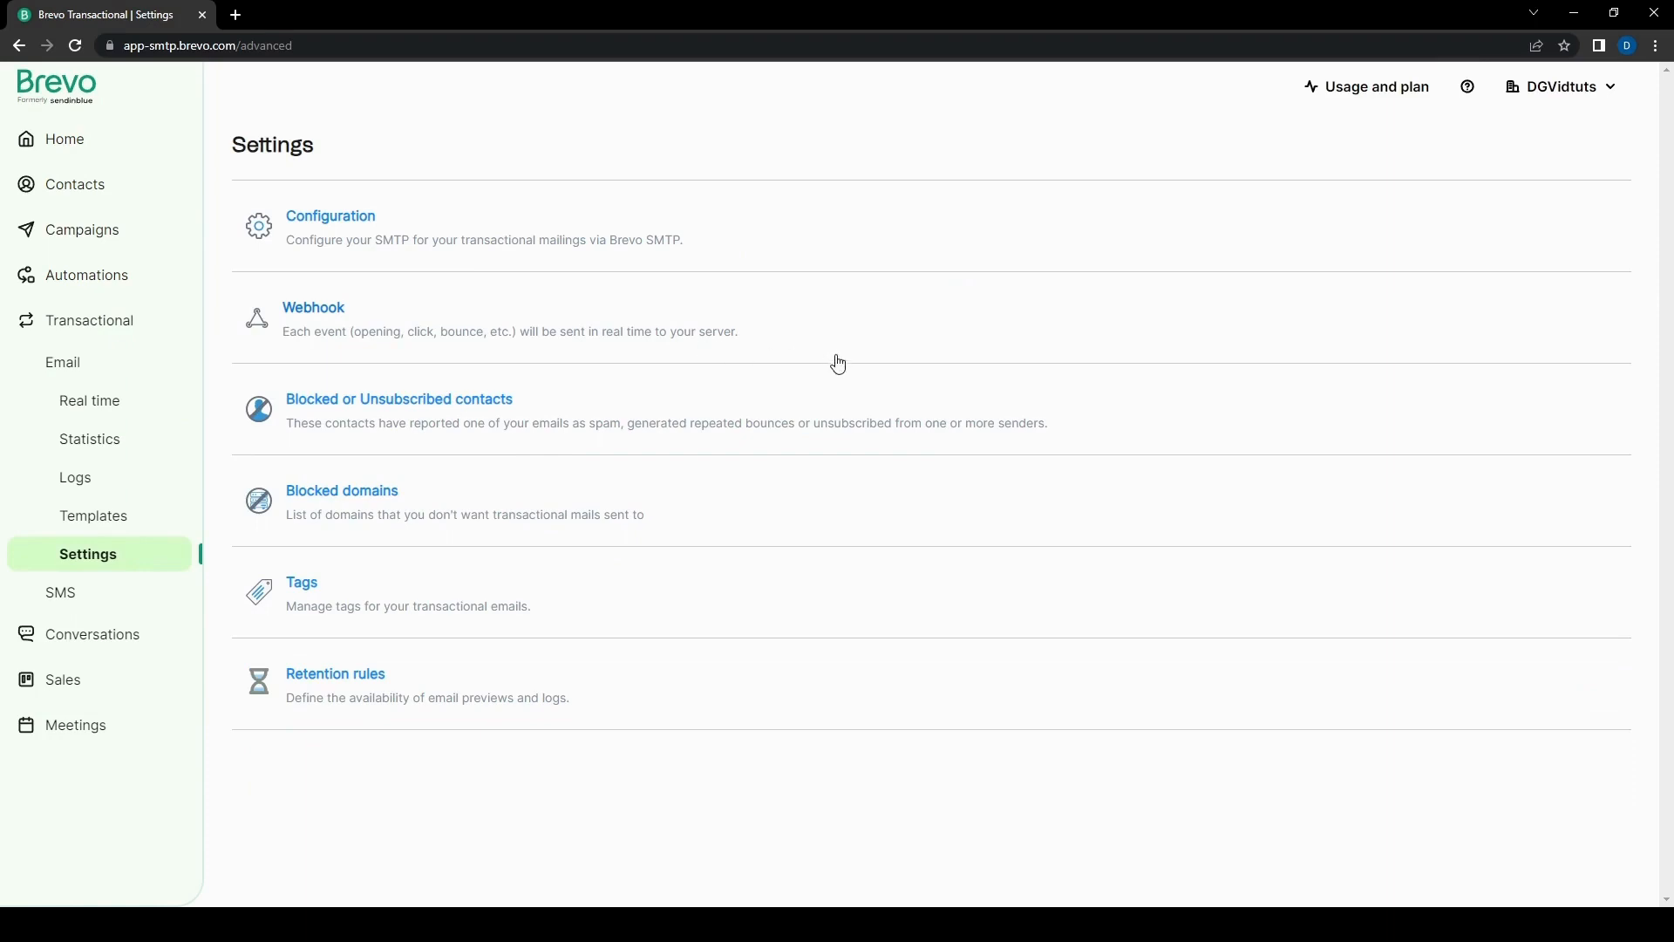
mouse_move(876, 353)
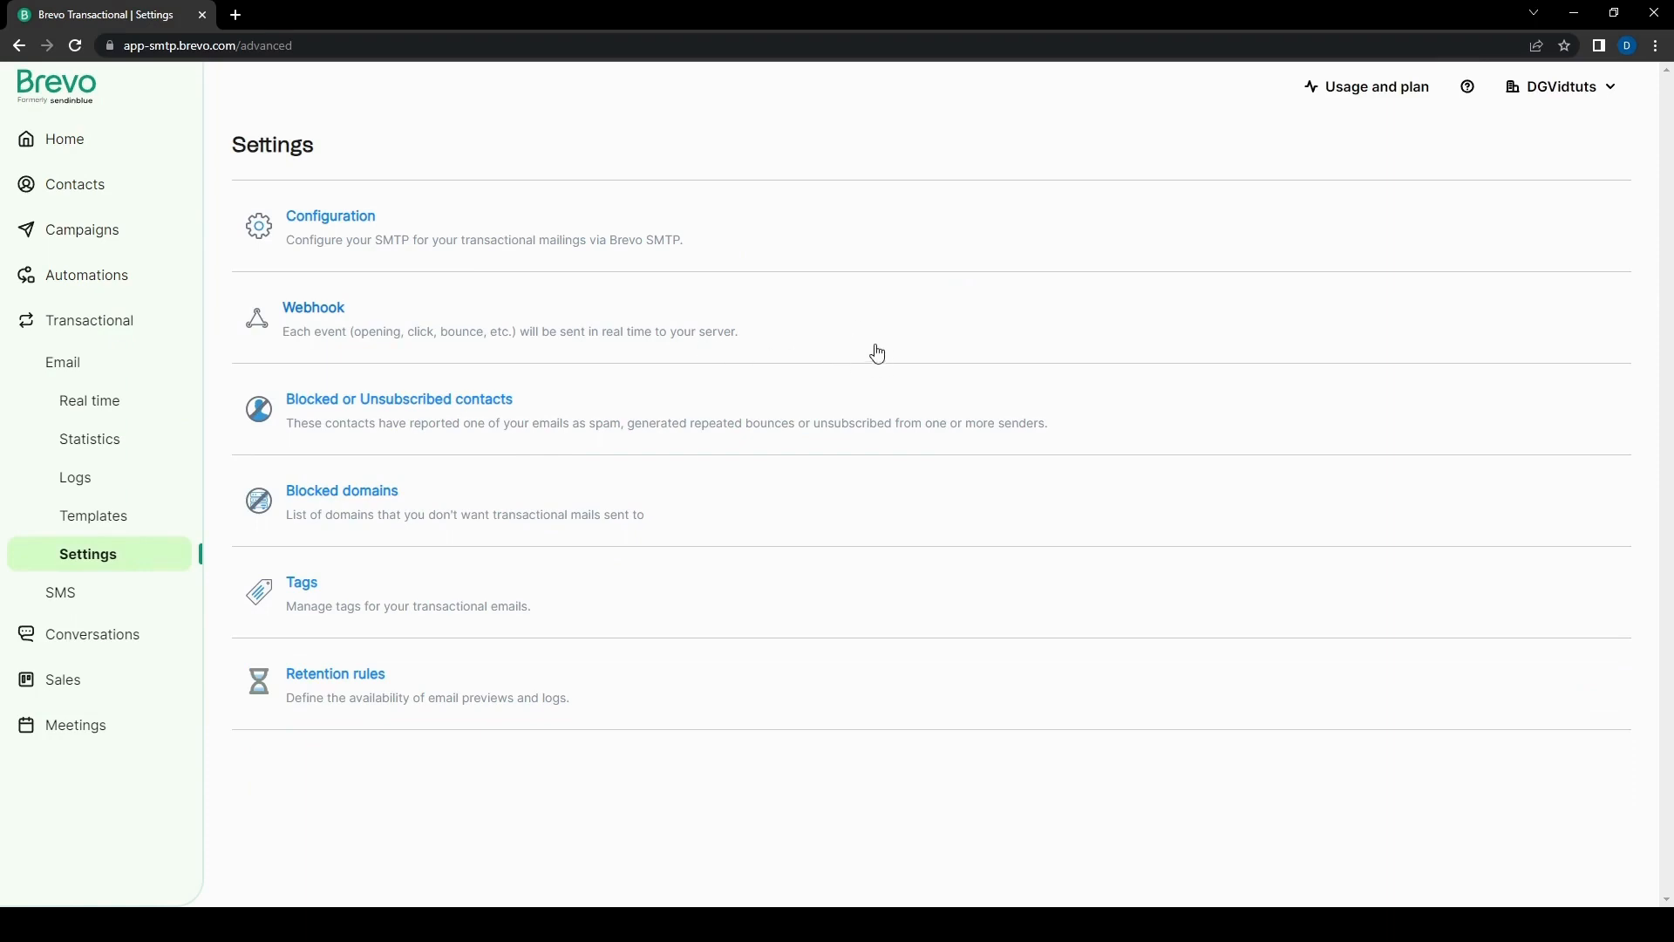
mouse_move(486, 478)
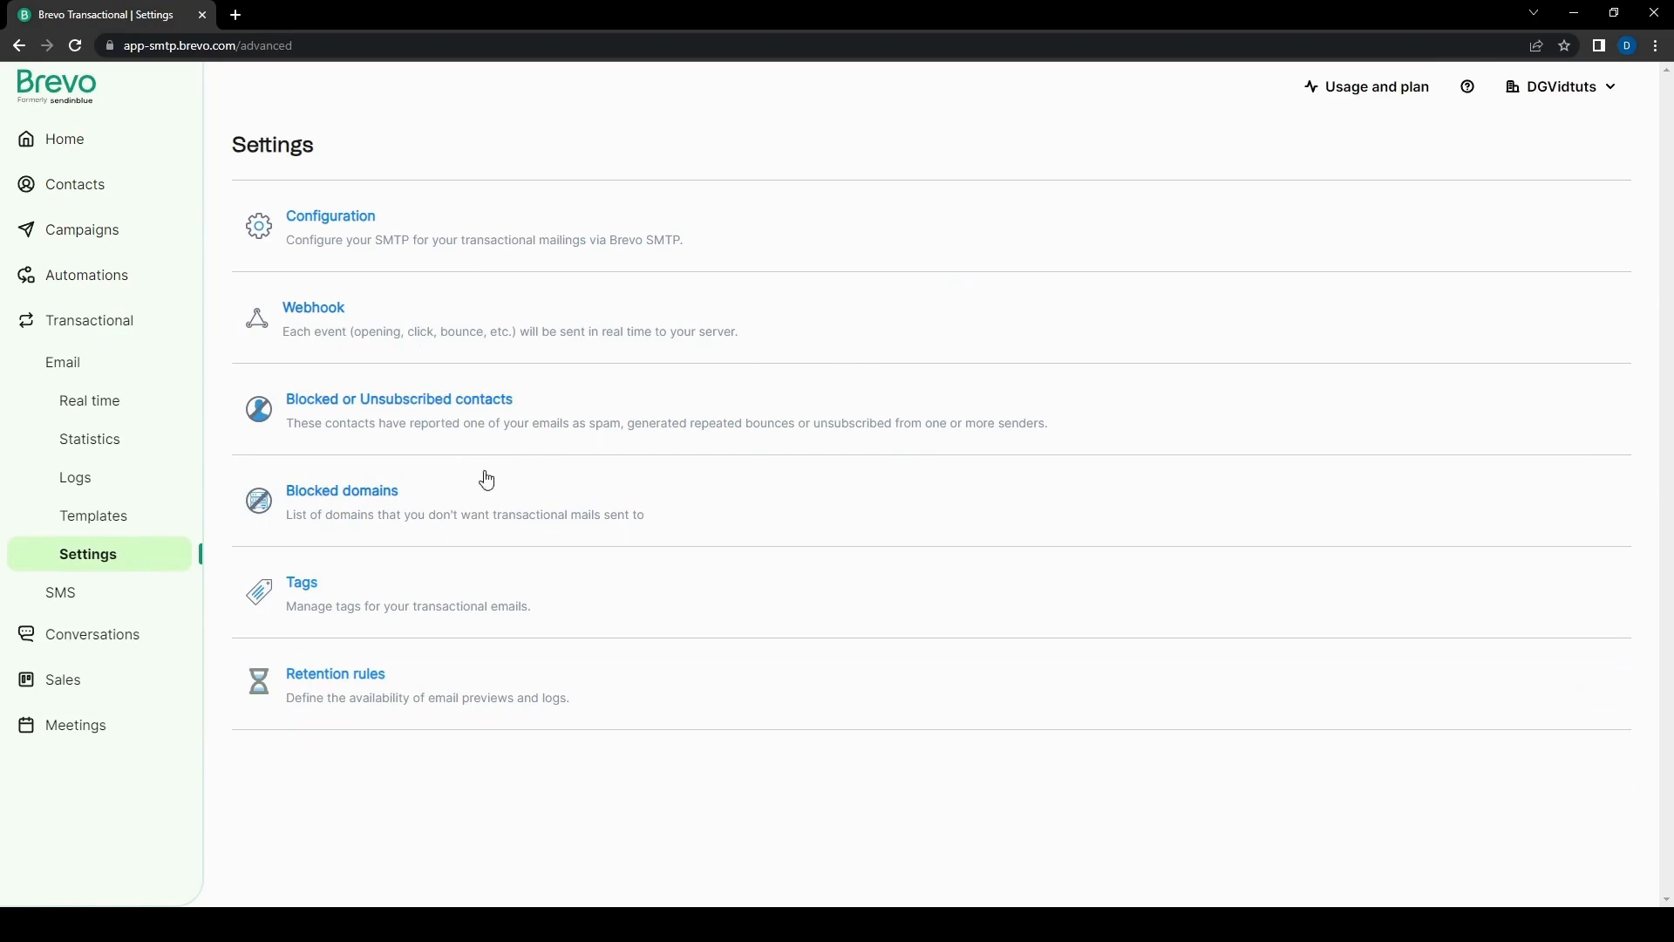
mouse_move(454, 445)
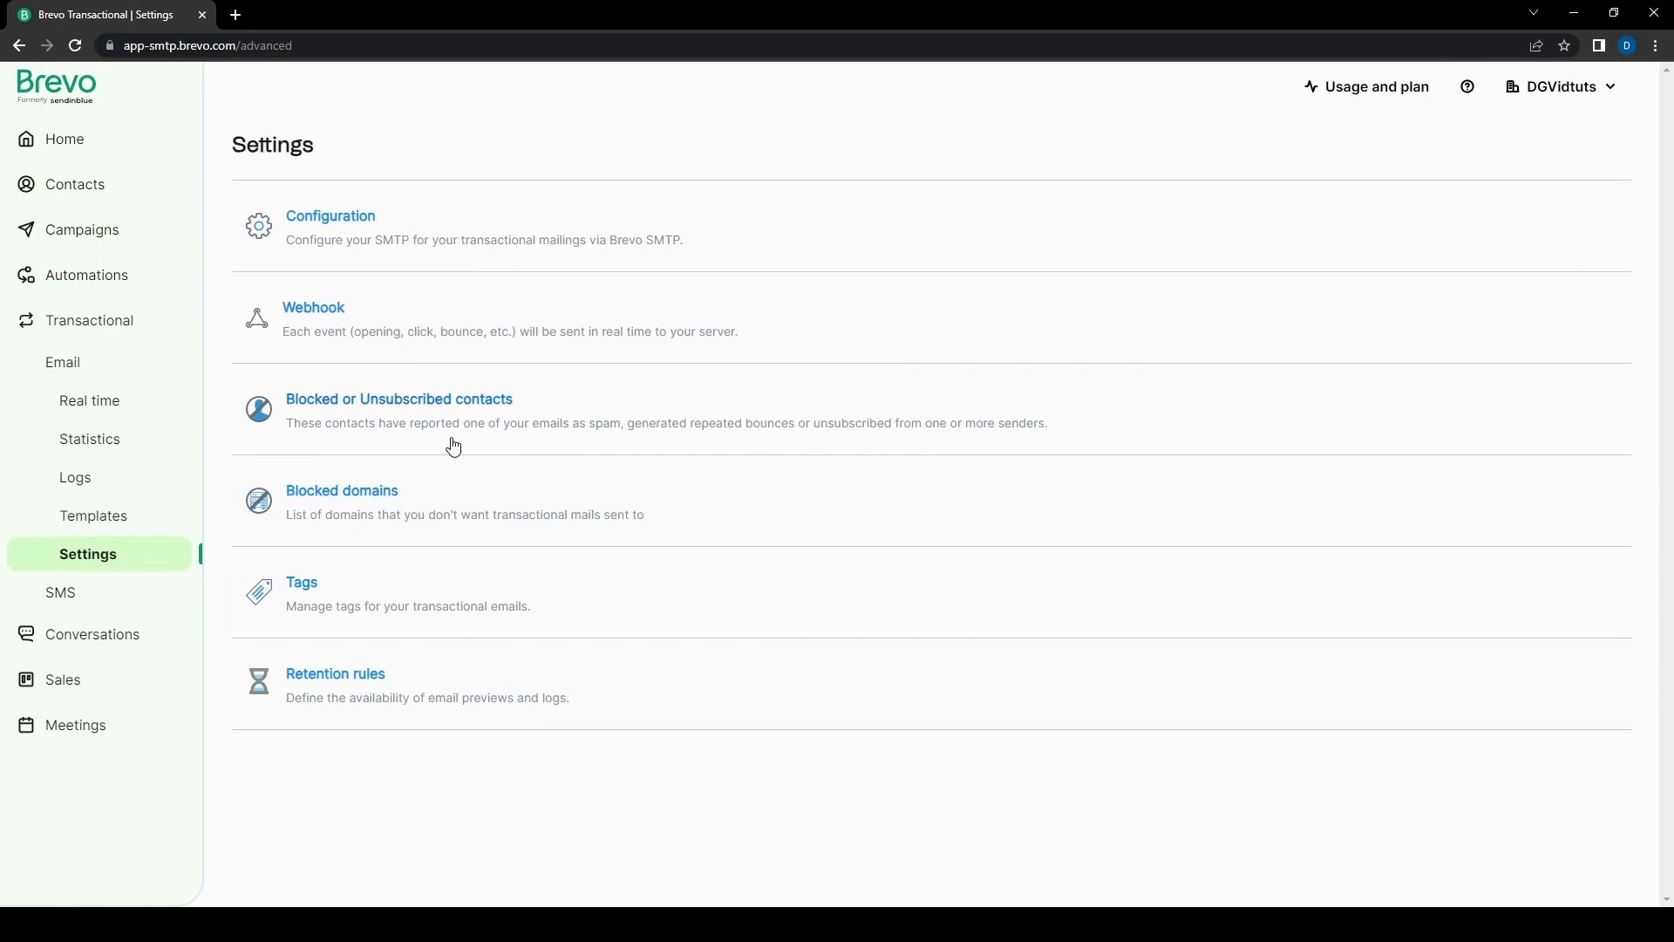
mouse_move(698, 434)
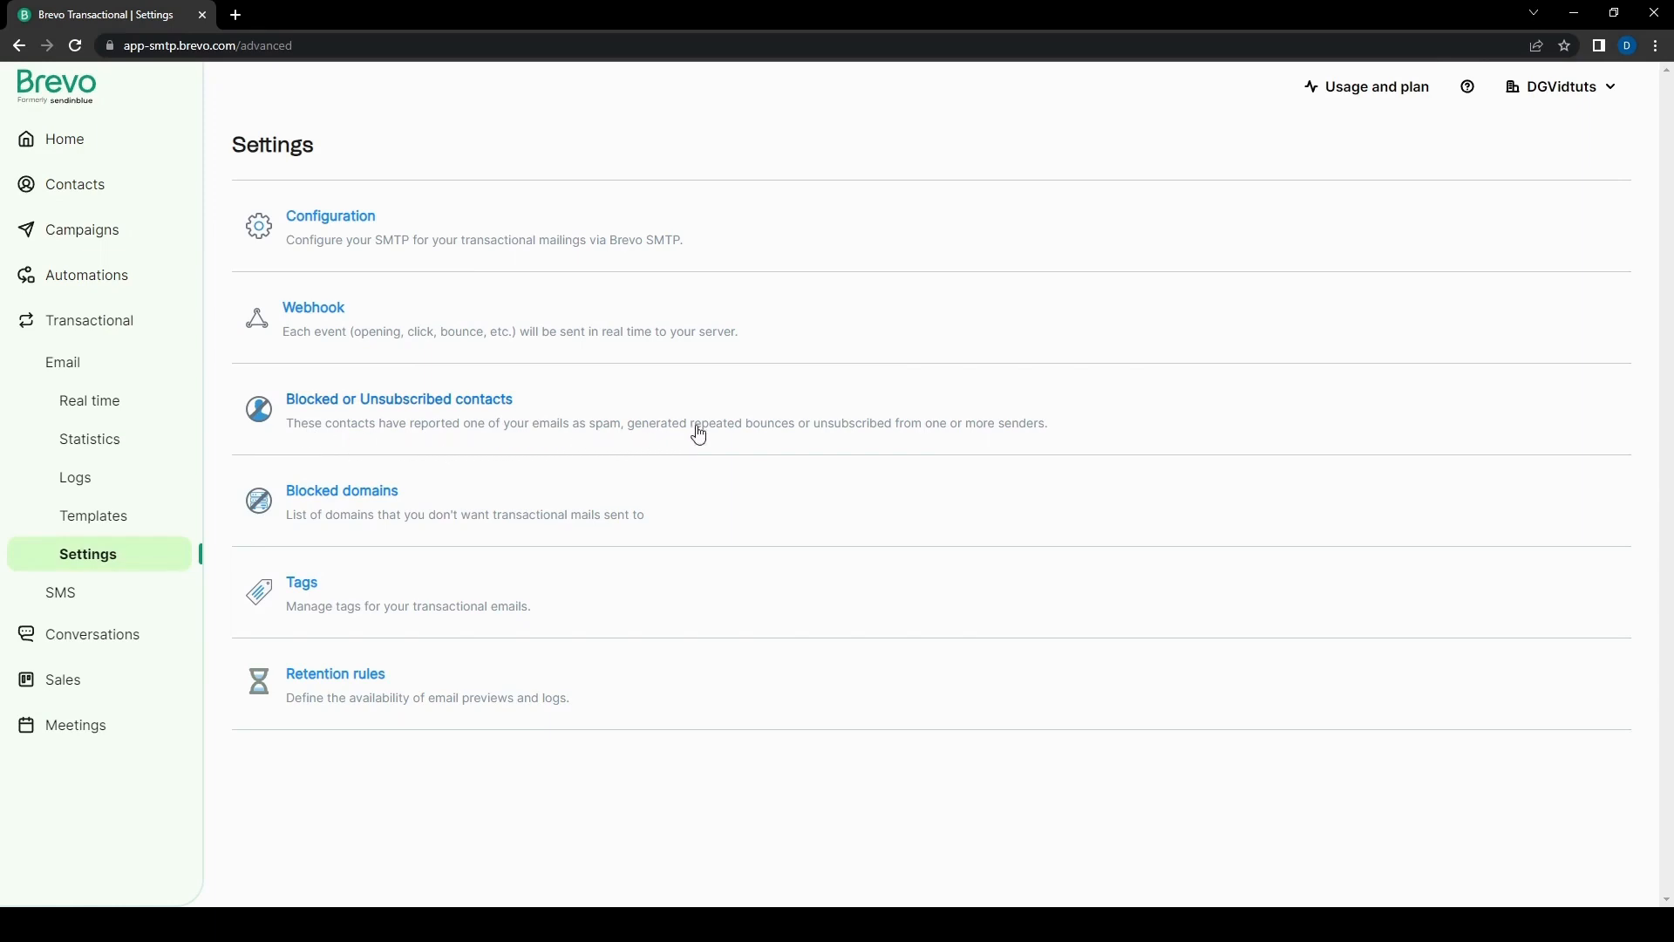
mouse_move(427, 443)
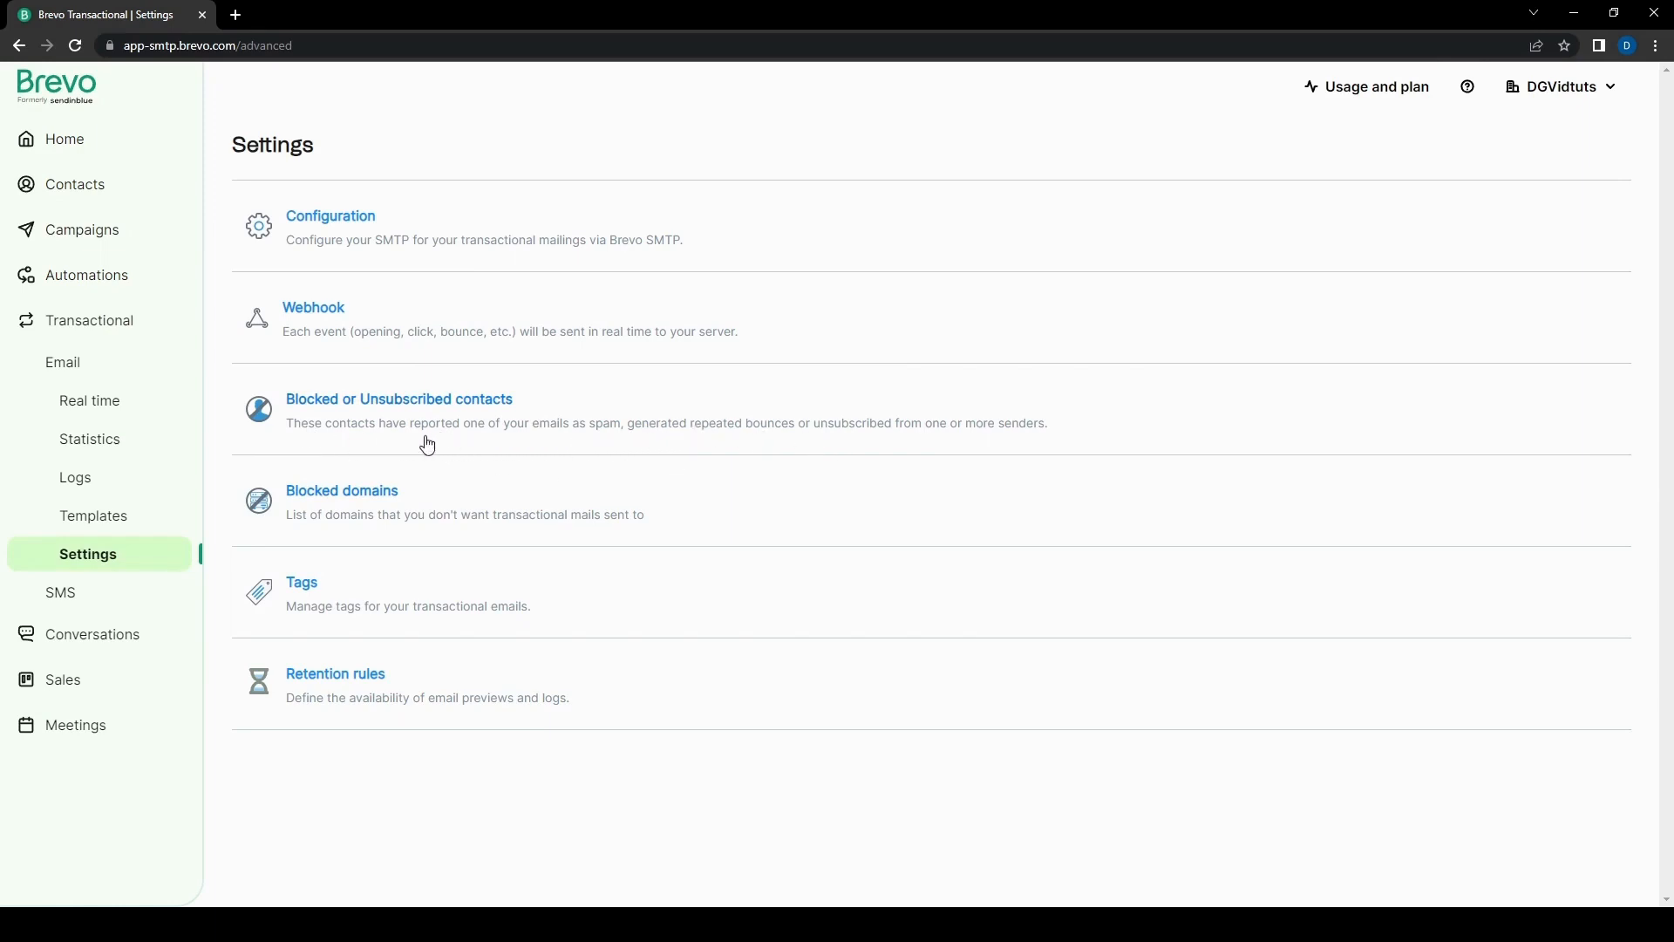
mouse_move(692, 334)
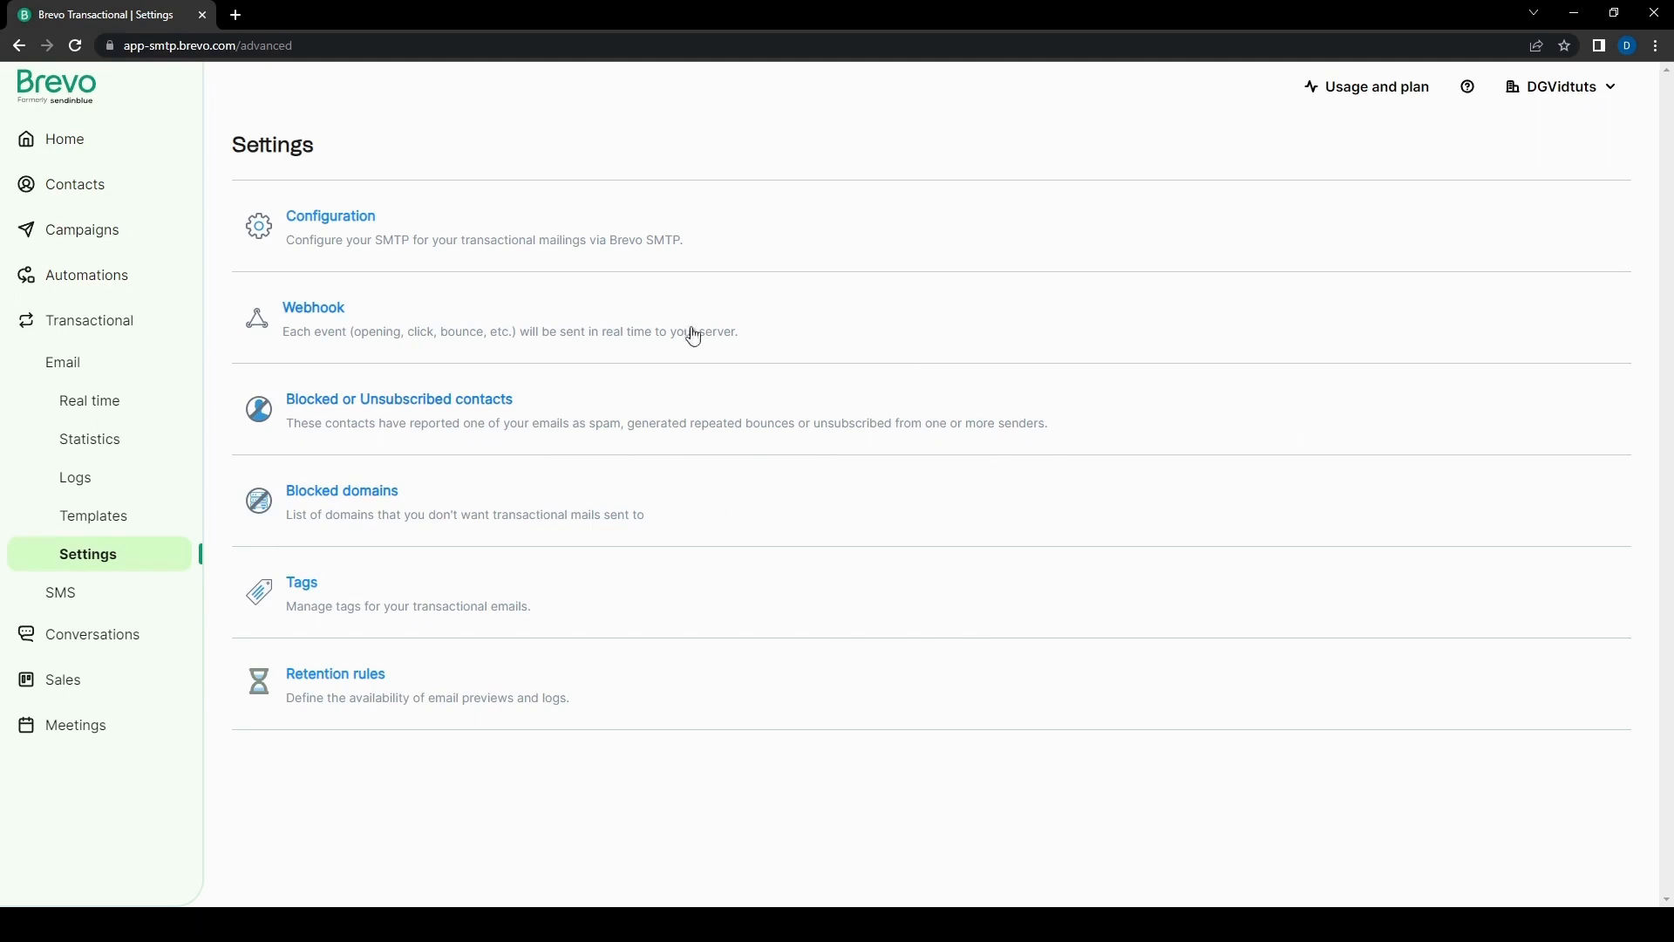
mouse_move(672, 428)
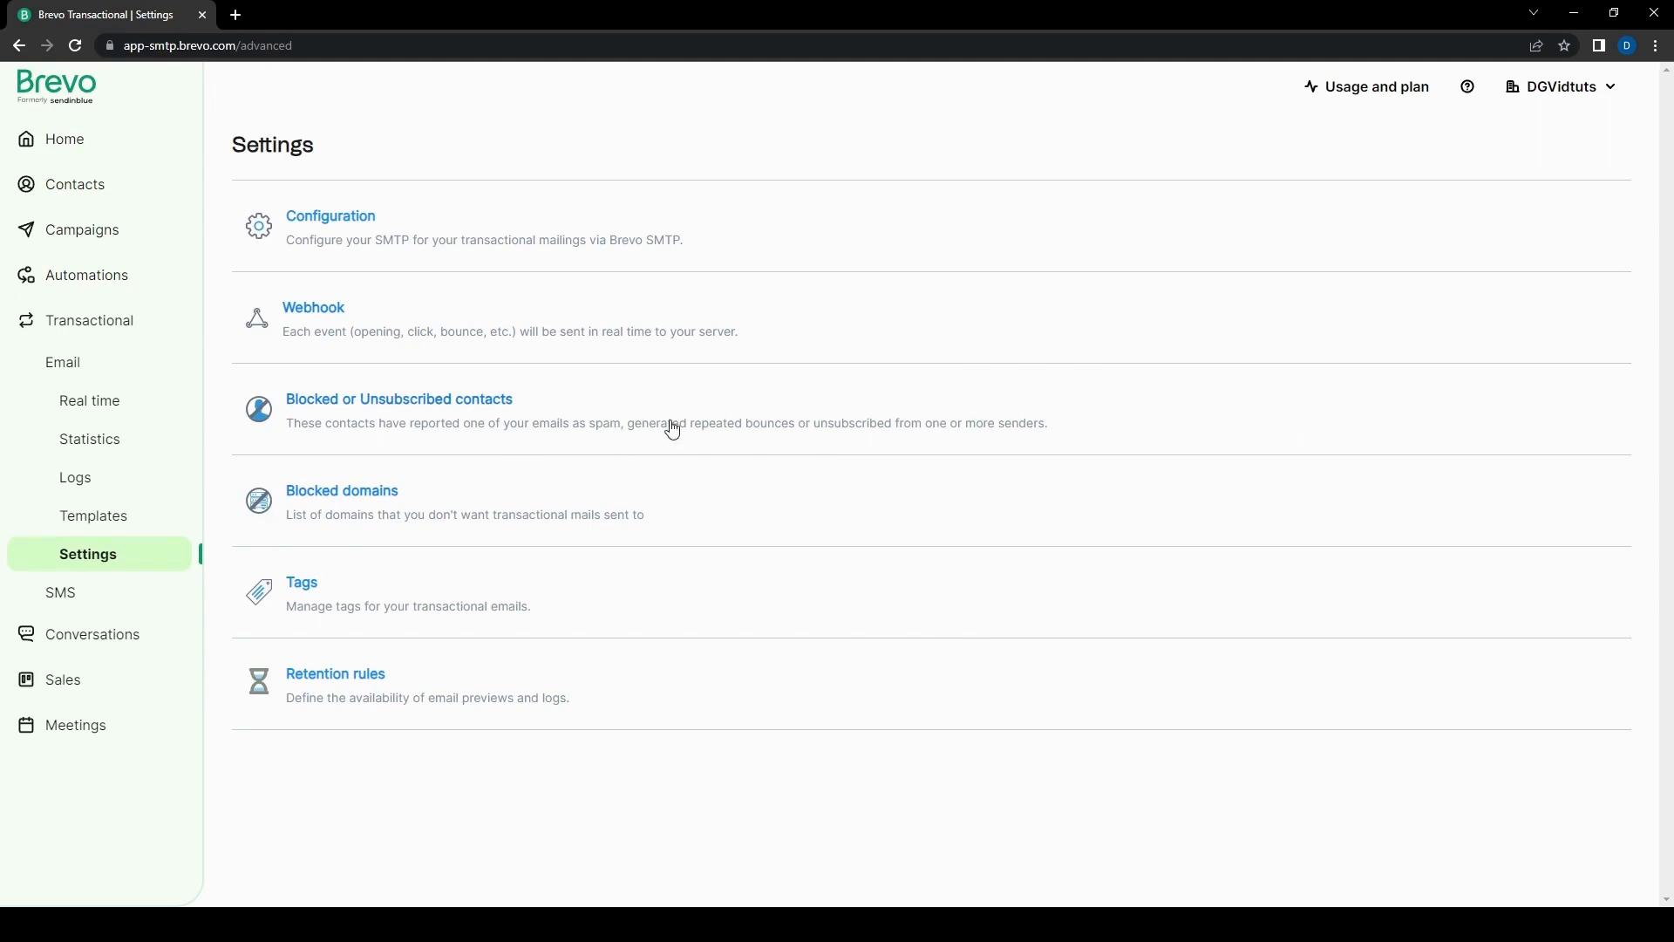
mouse_move(996, 438)
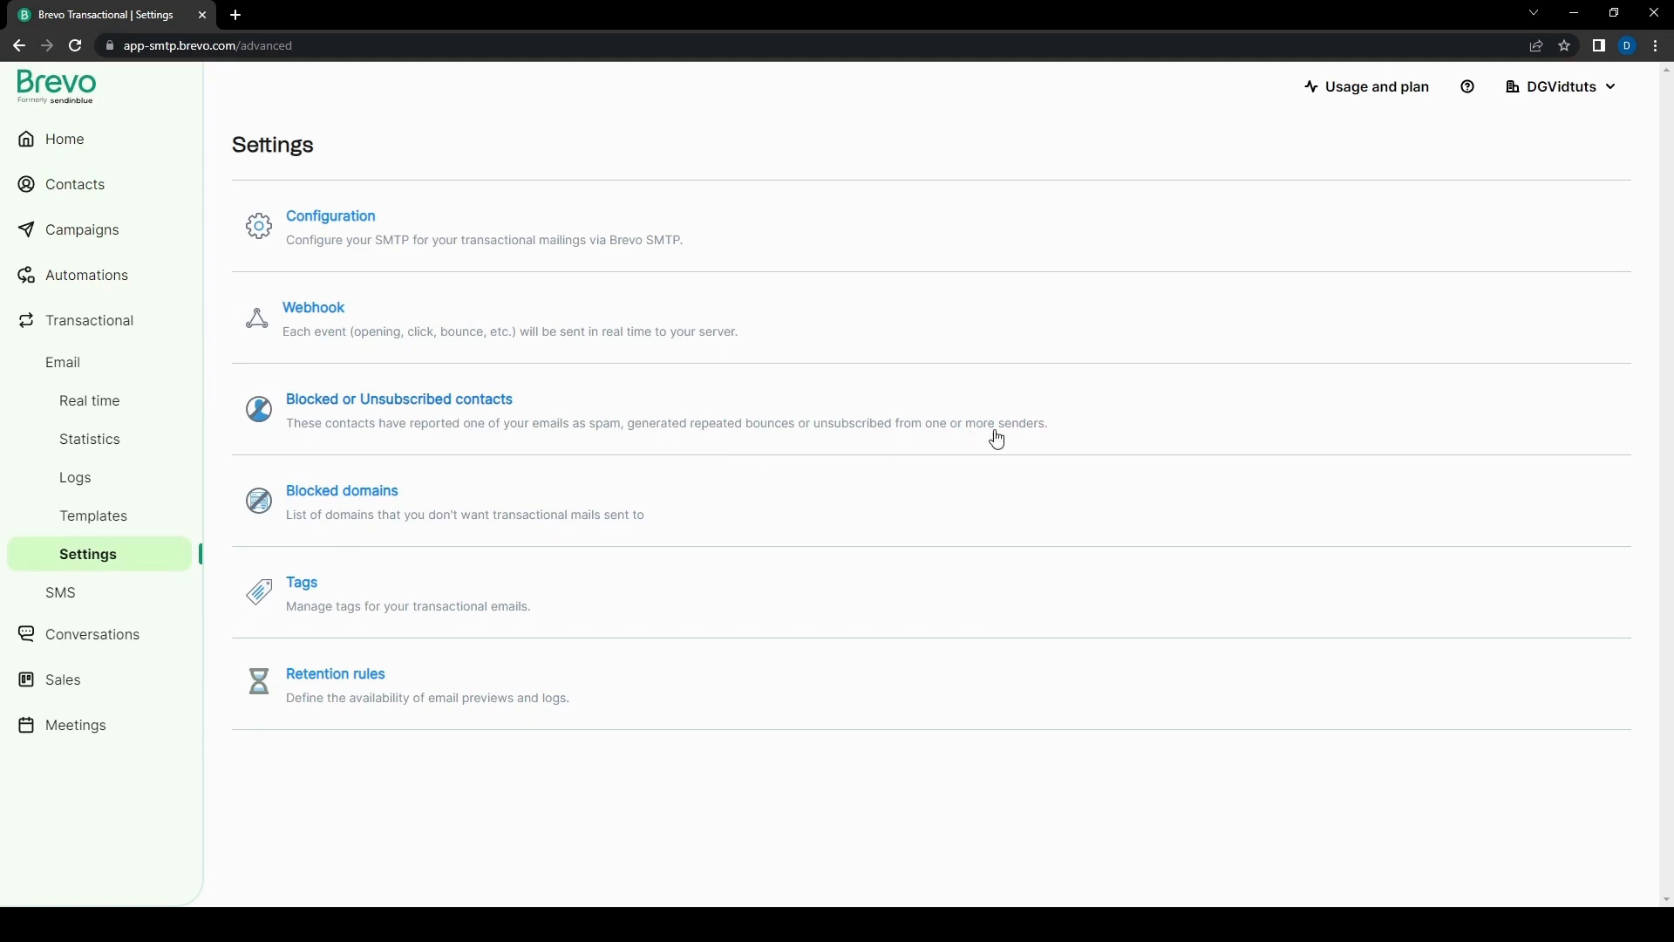
mouse_move(742, 458)
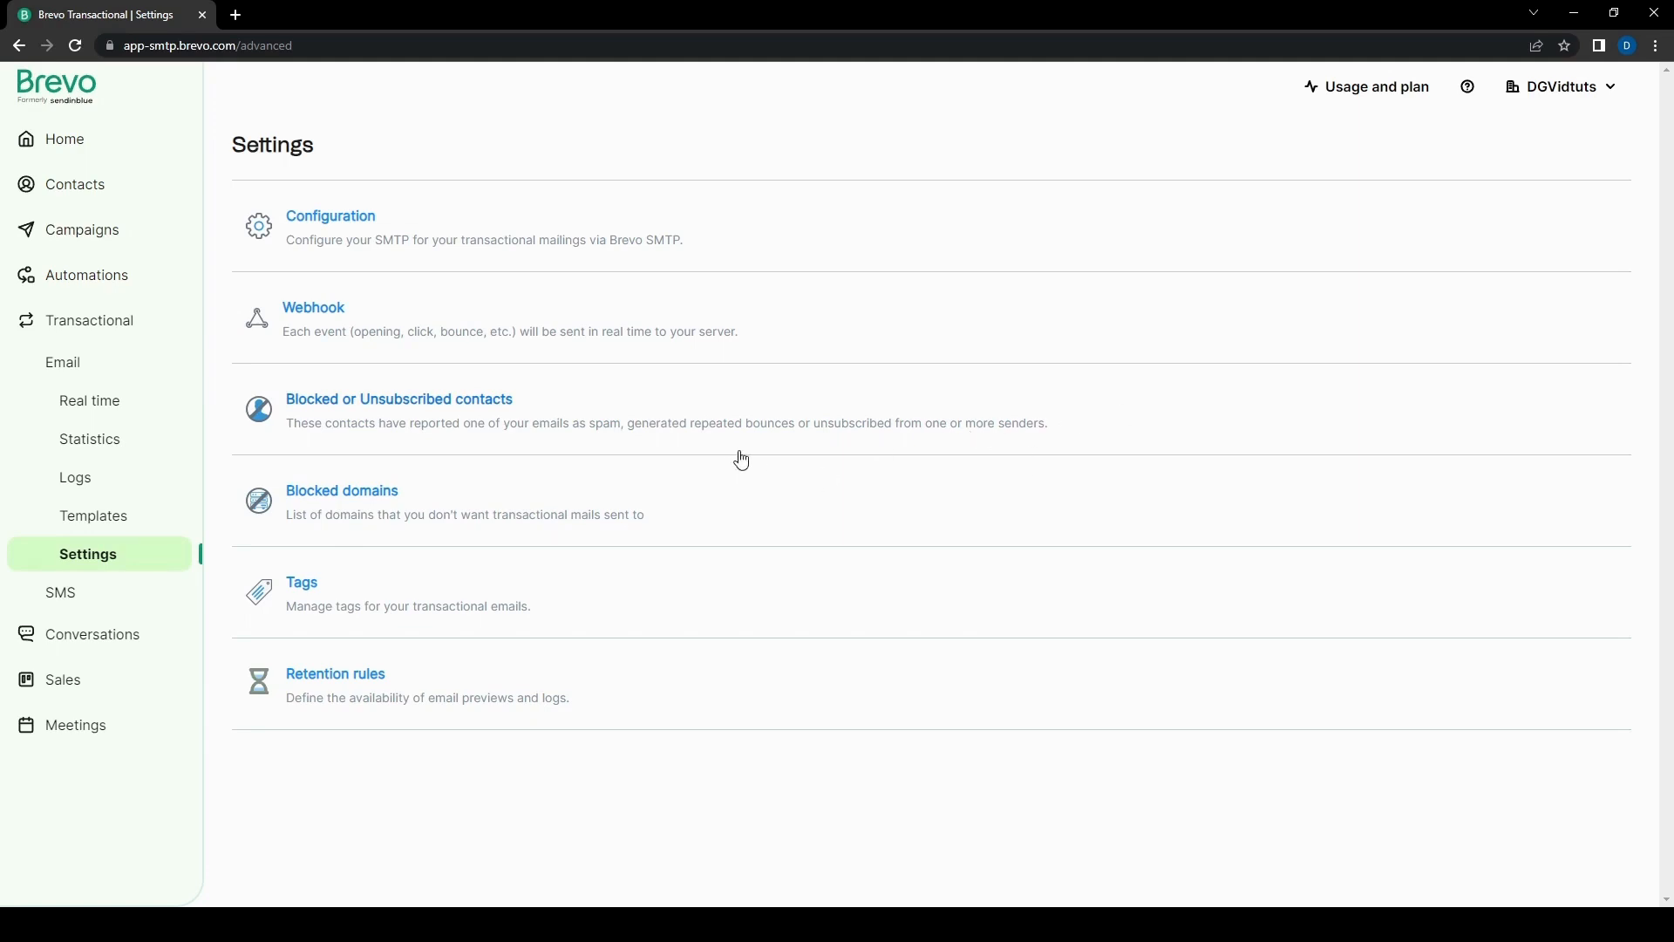
mouse_move(796, 586)
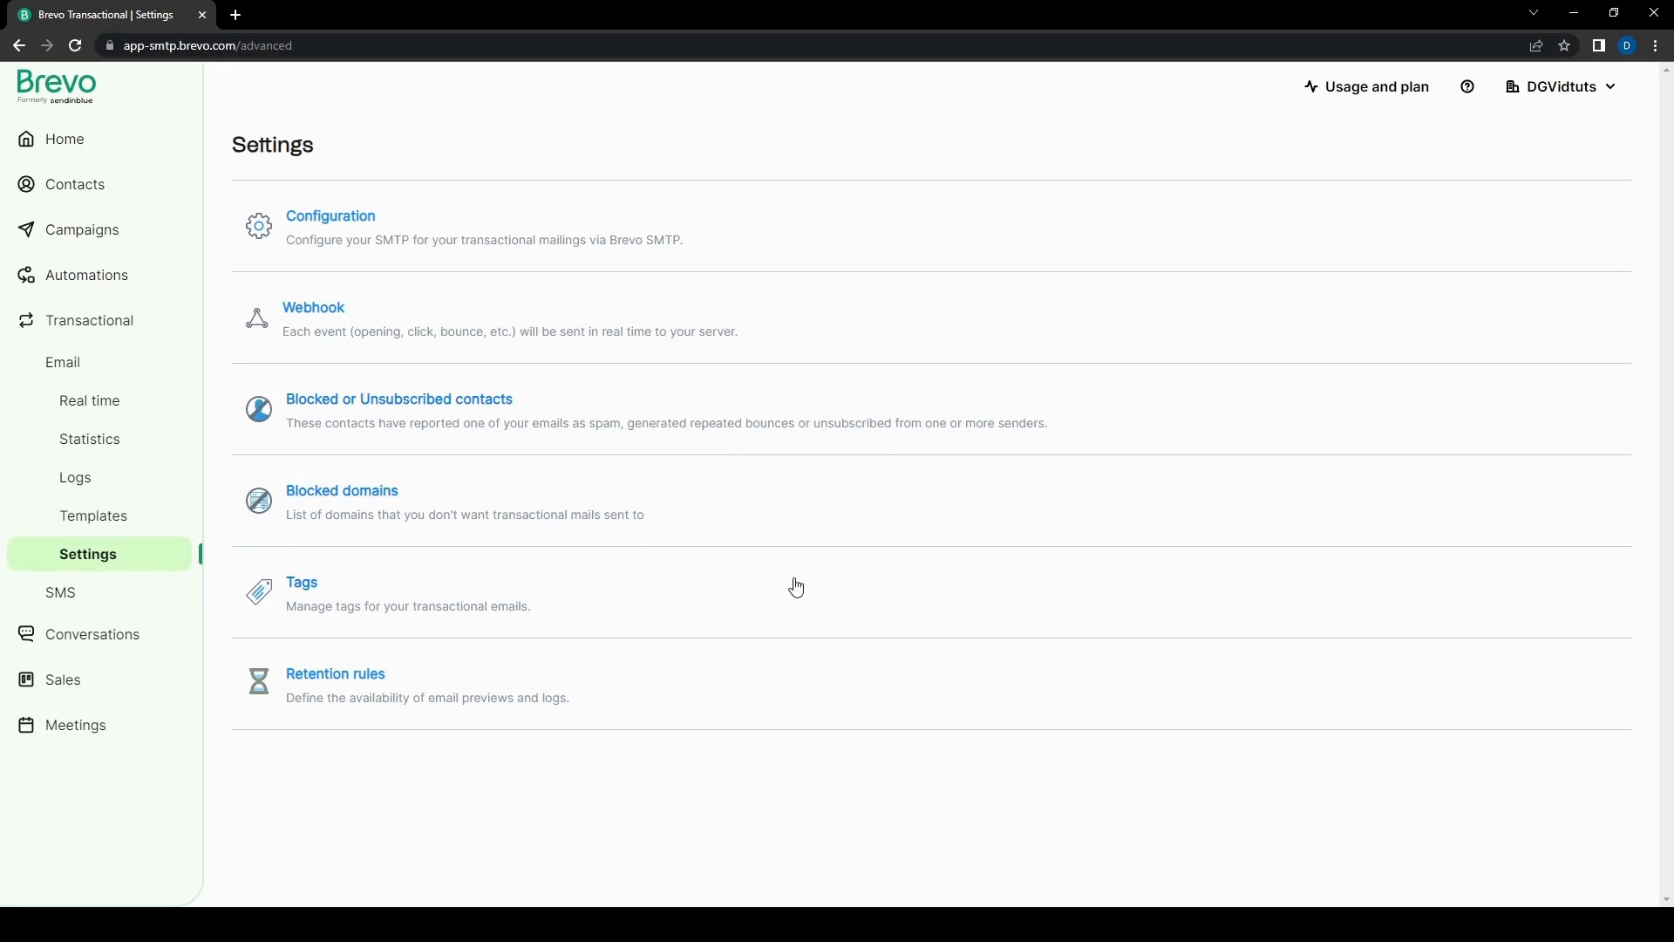
mouse_move(415, 670)
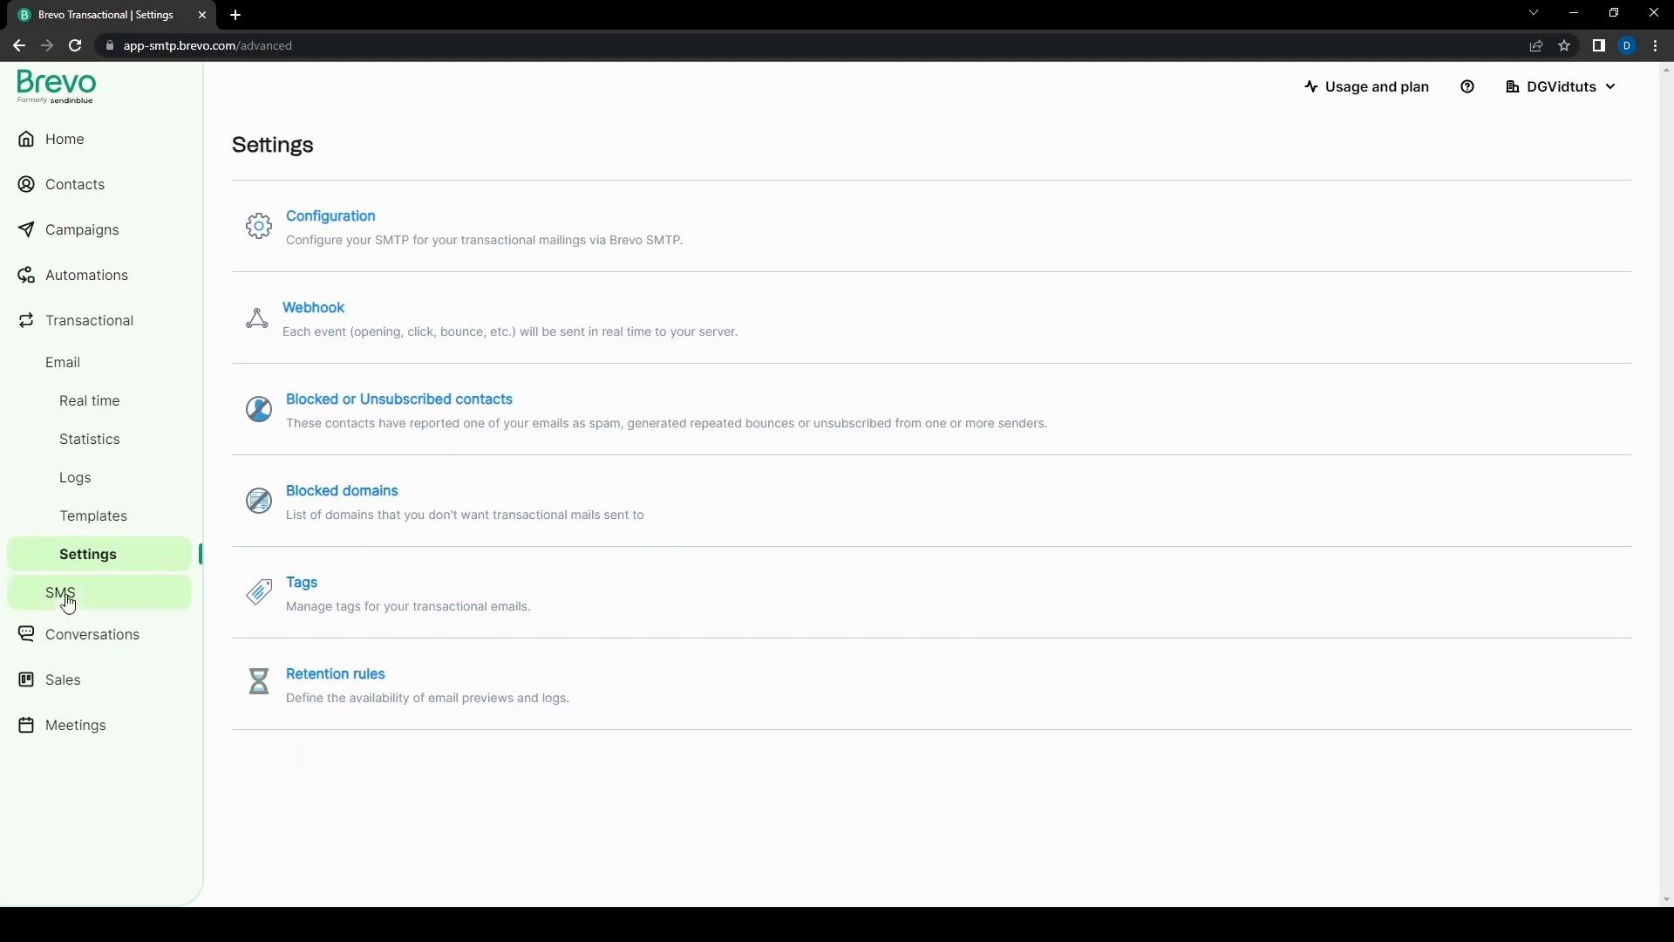
click(60, 593)
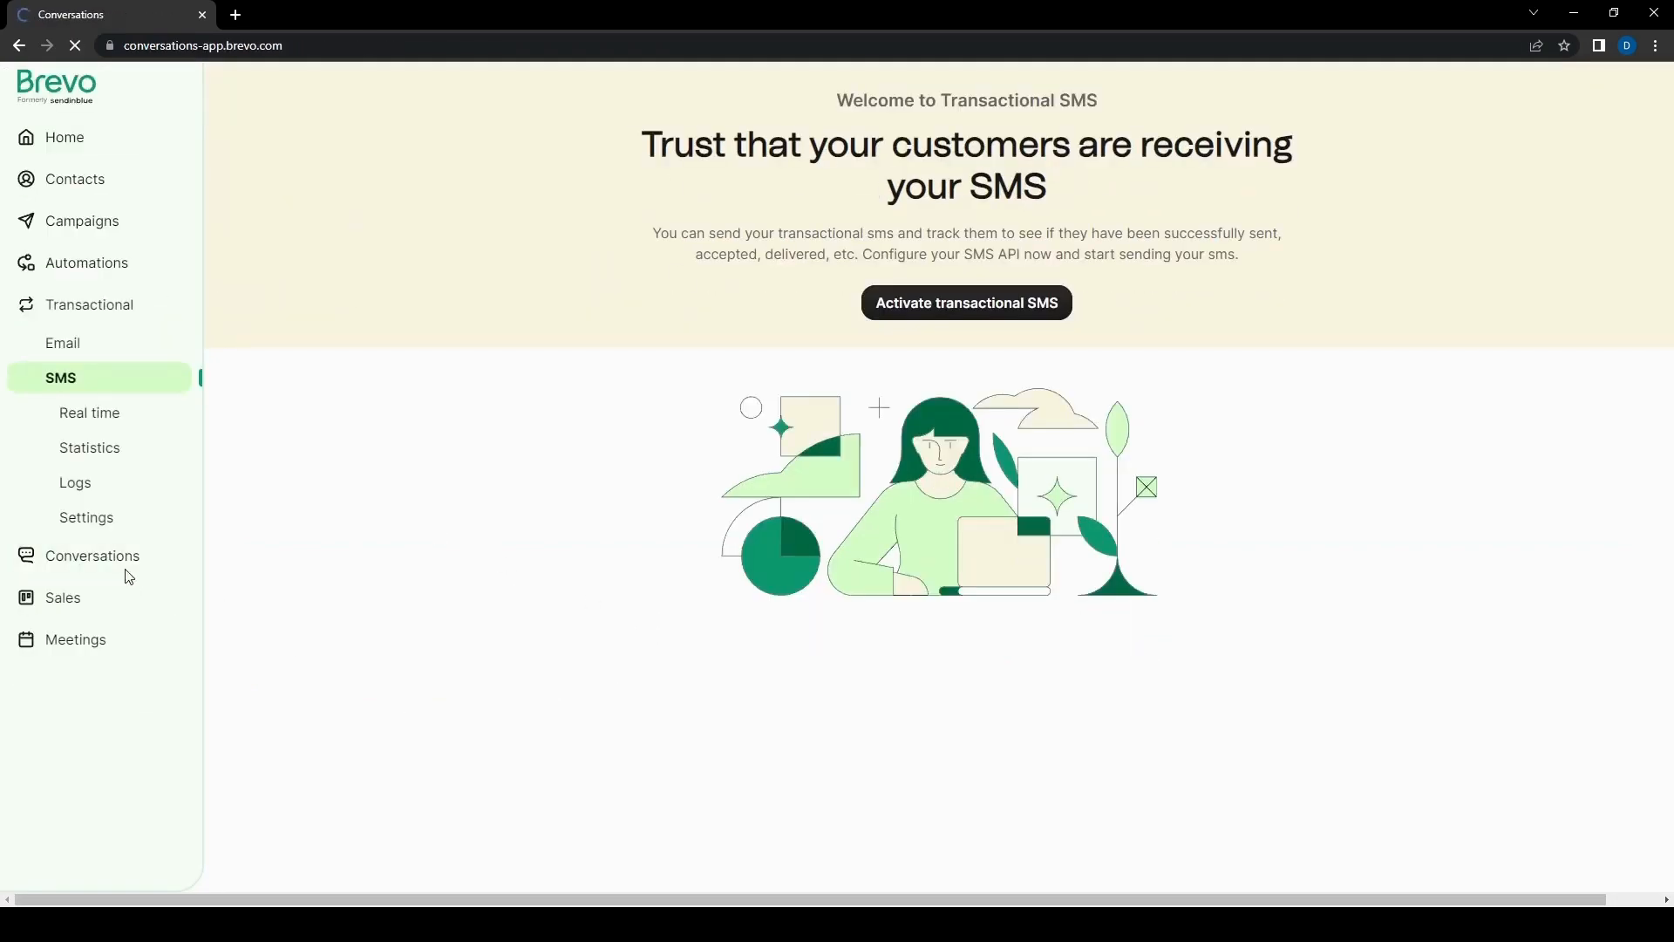
Step: View the sample Welcome Bot conversation in Conversations, then go to the Sales dashboard
click(92, 555)
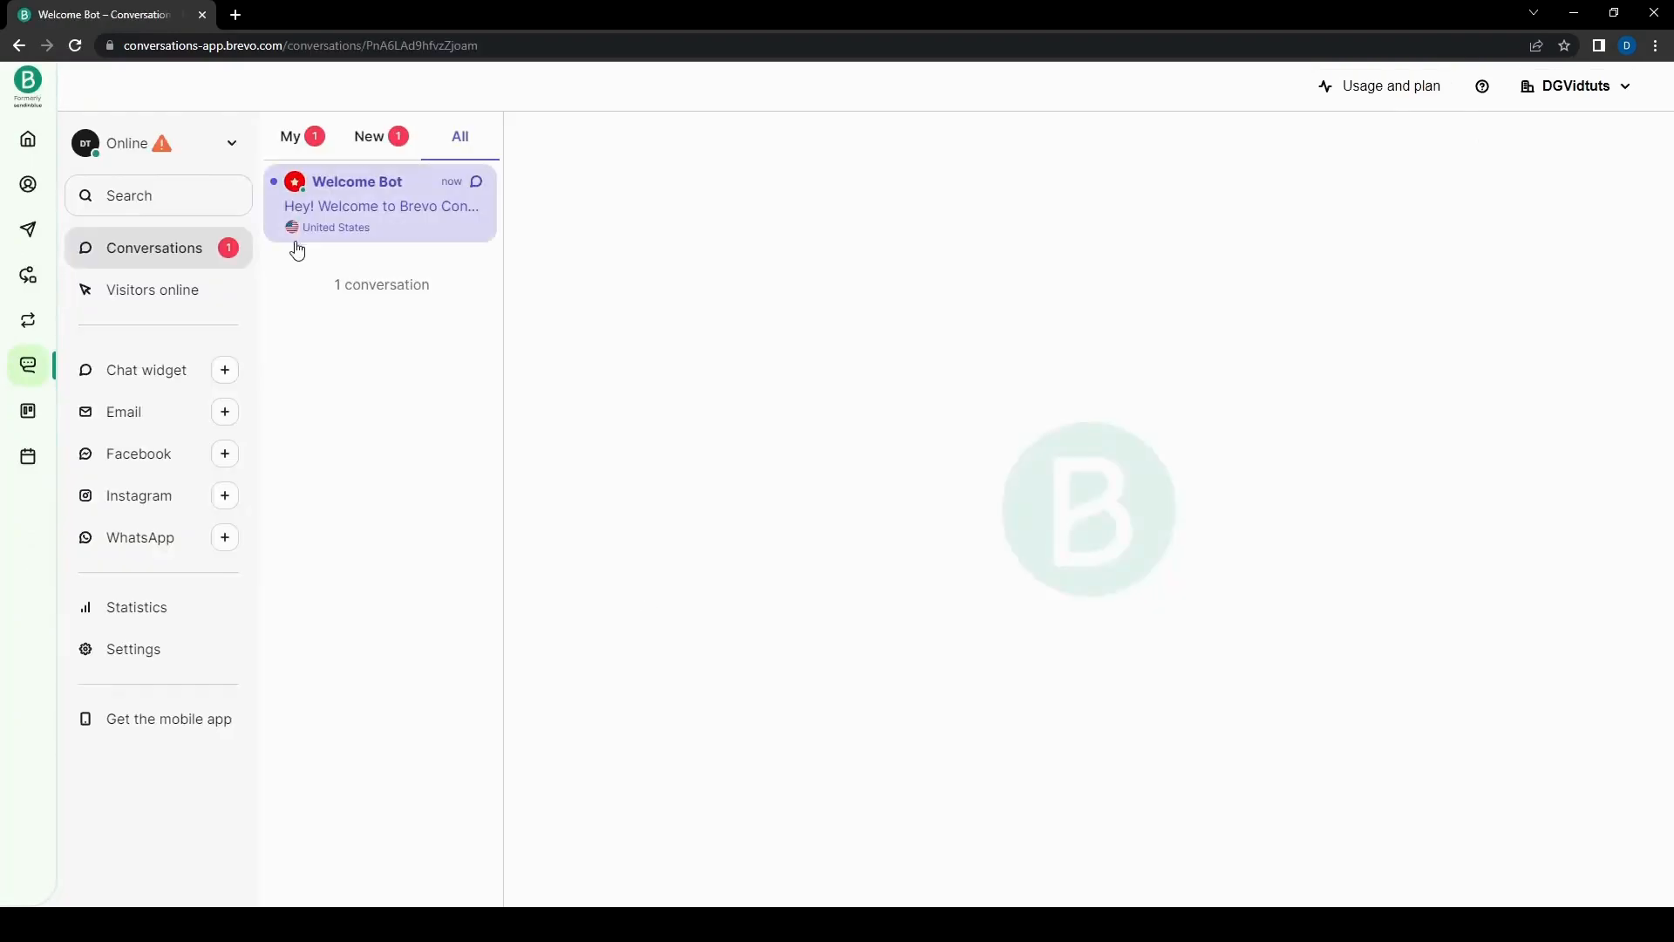
click(380, 204)
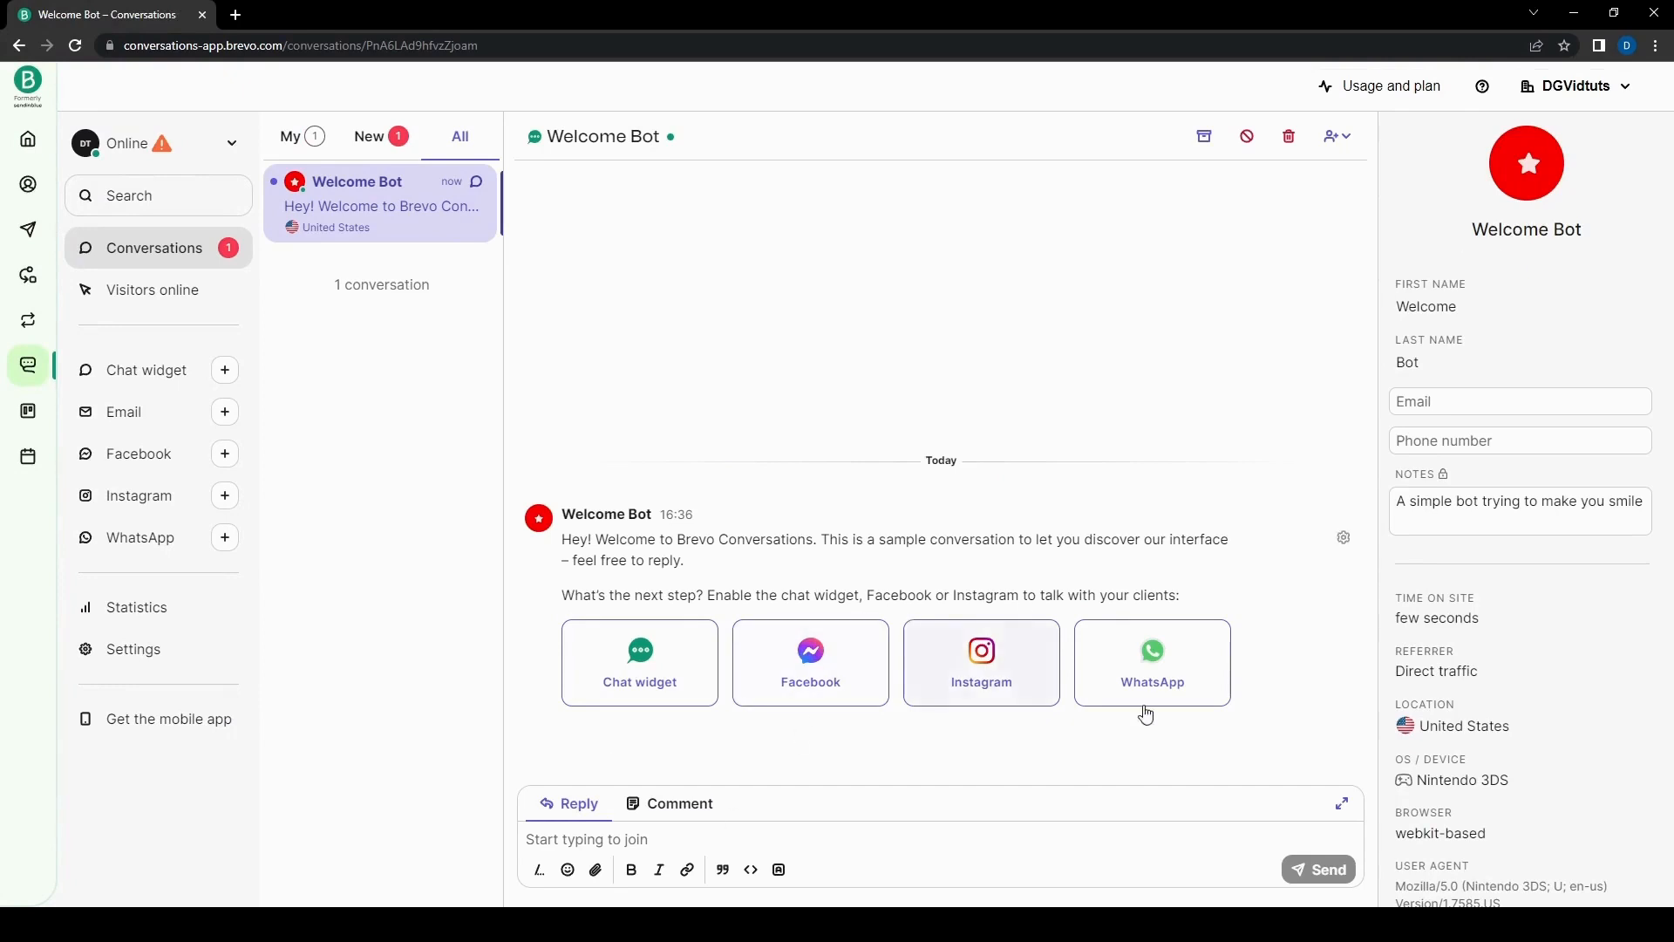
mouse_move(767, 475)
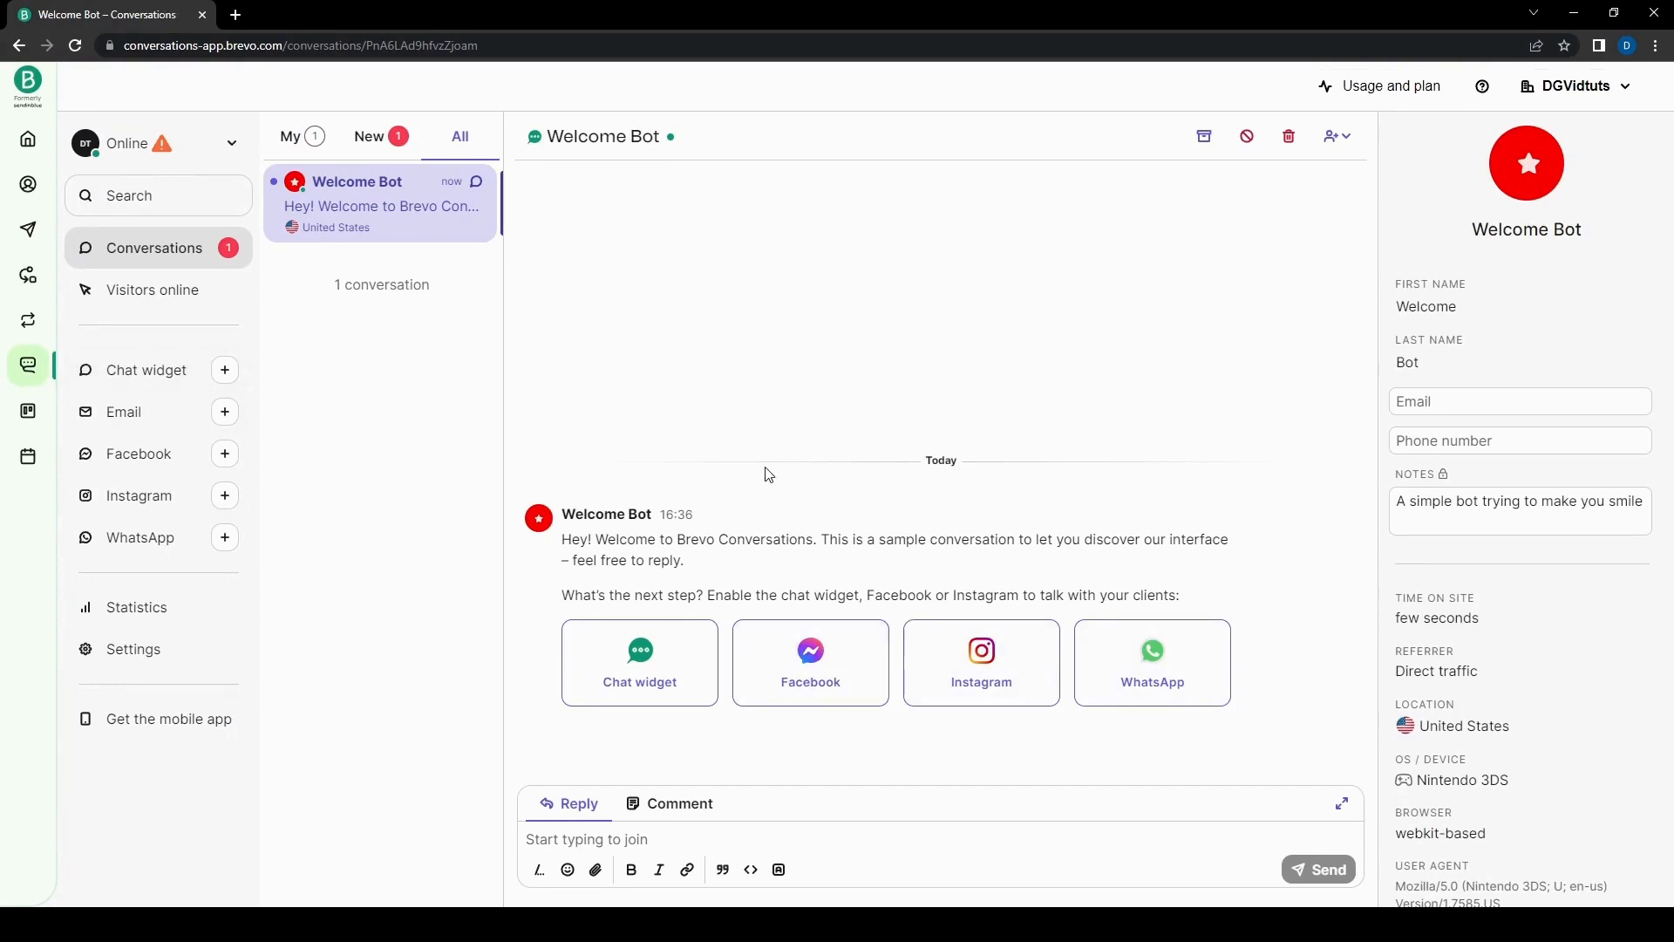
click(135, 607)
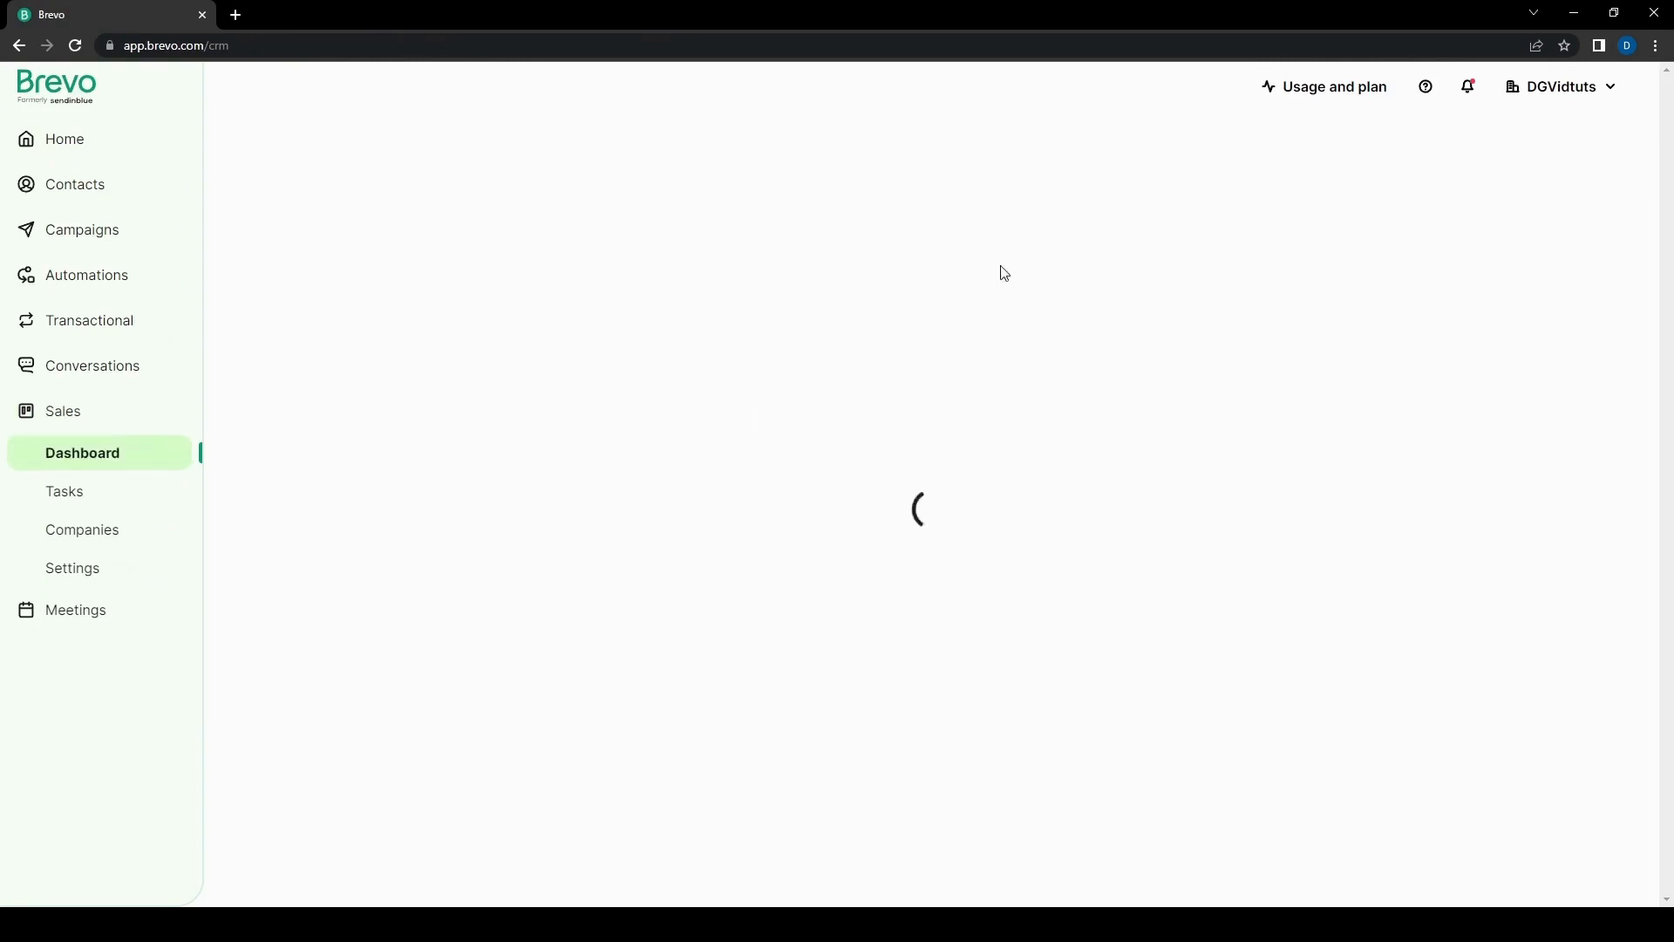
Step: Open Meetings and show Planned meetings, which has no meeting types yet
click(76, 609)
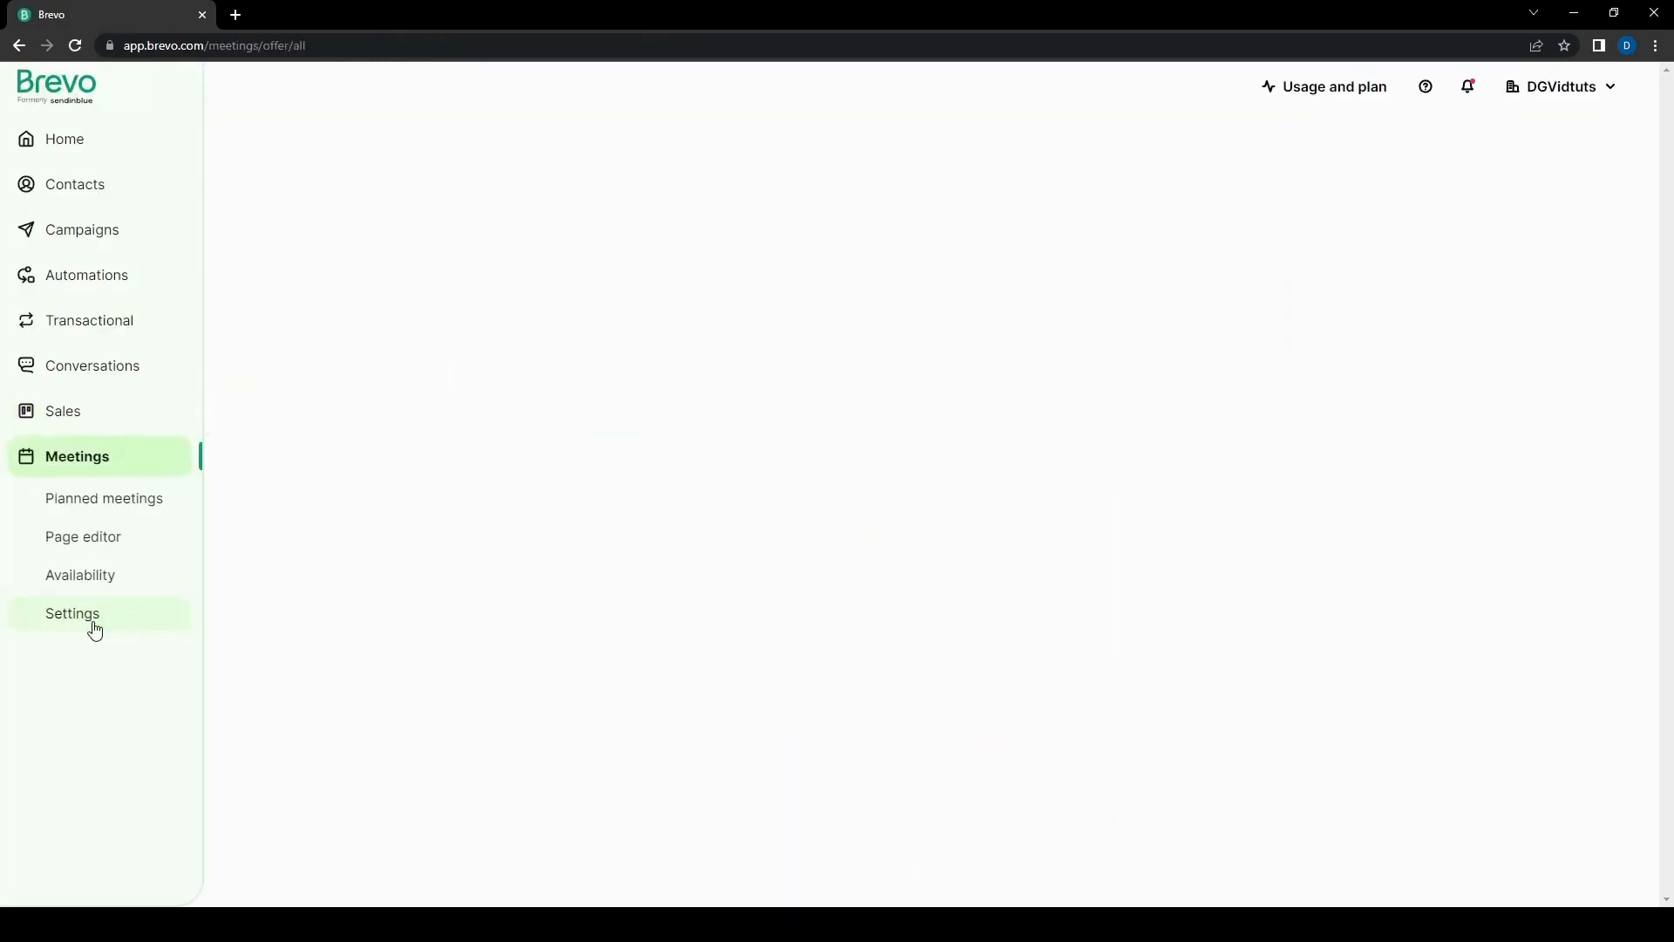
click(94, 613)
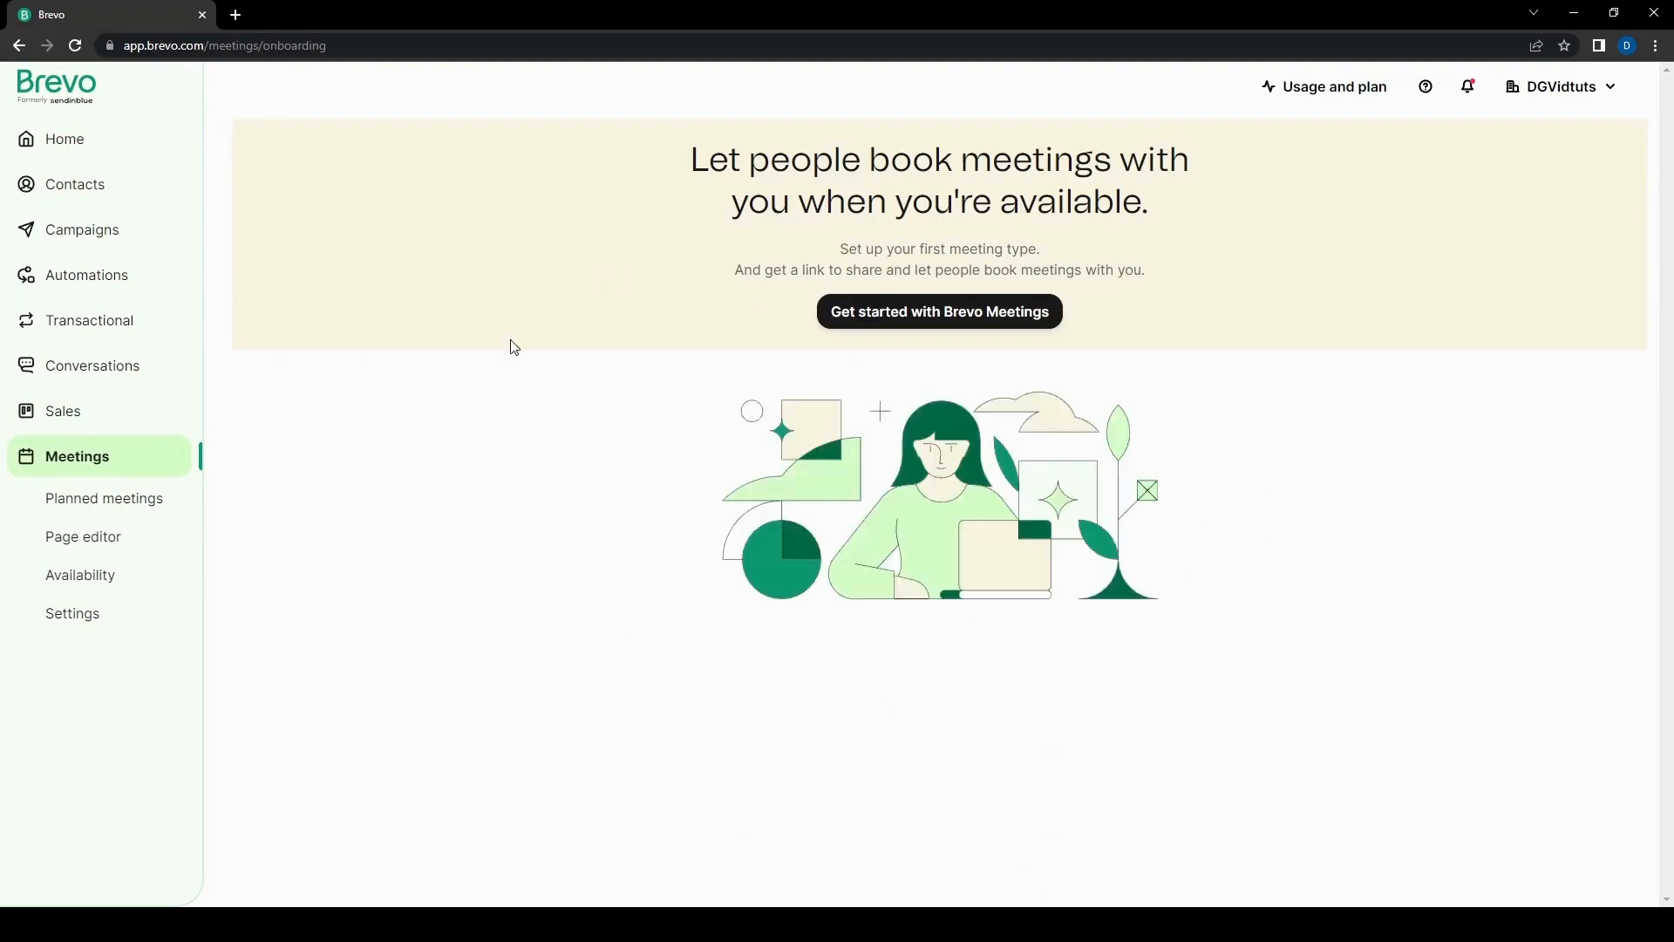
click(104, 498)
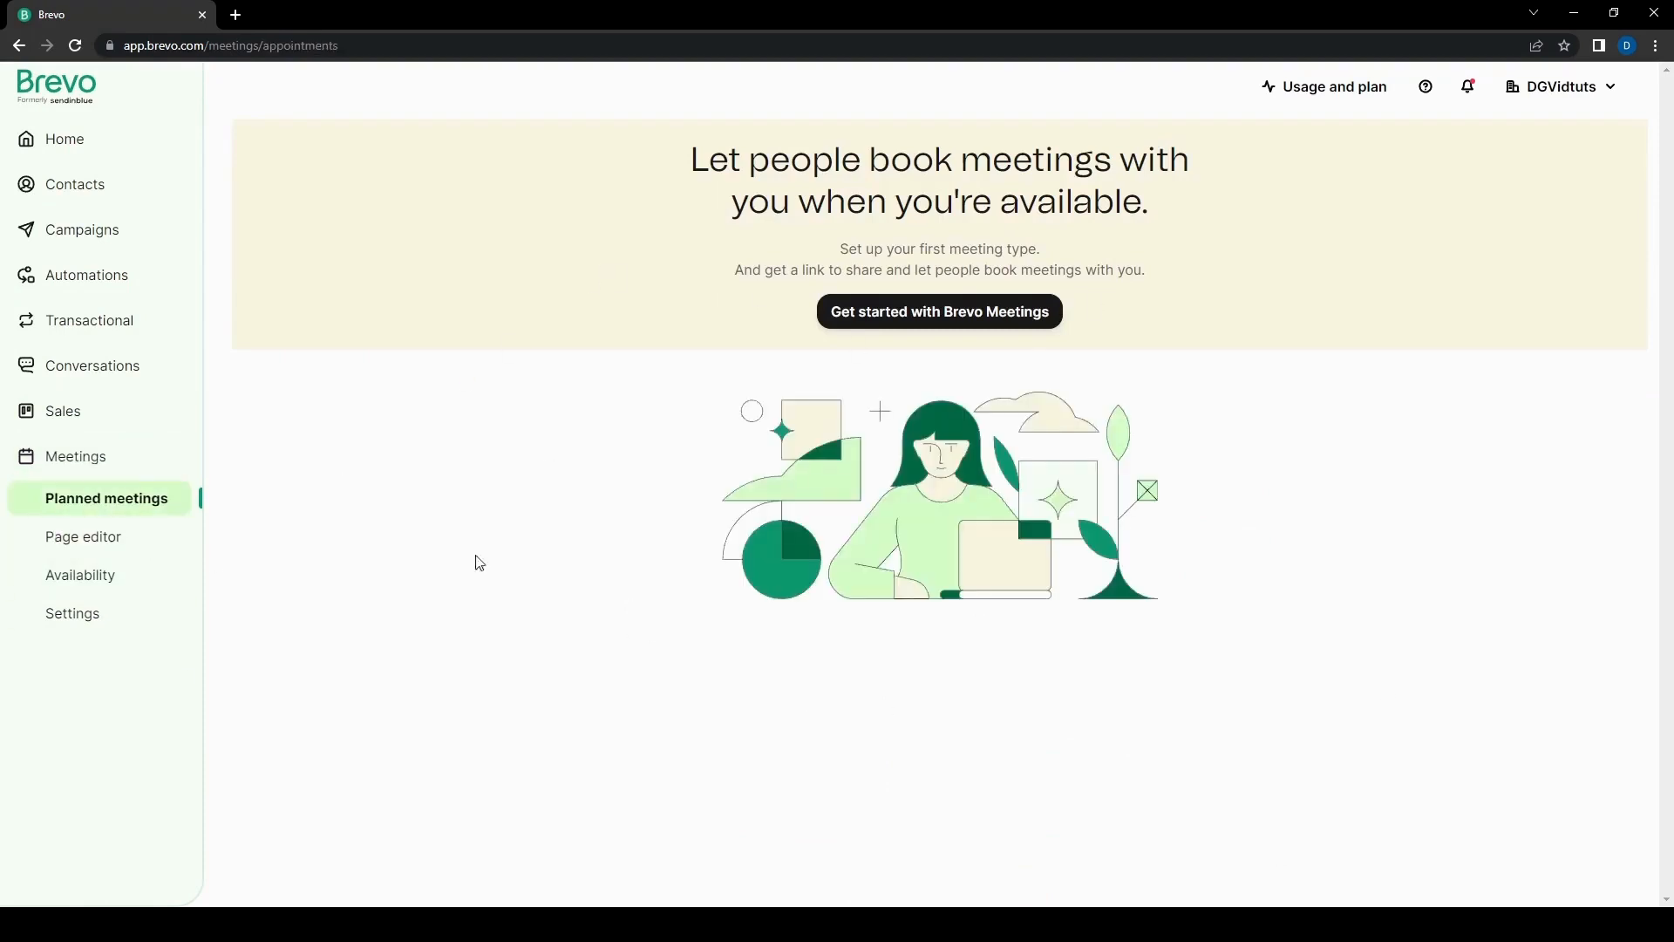
mouse_move(595, 401)
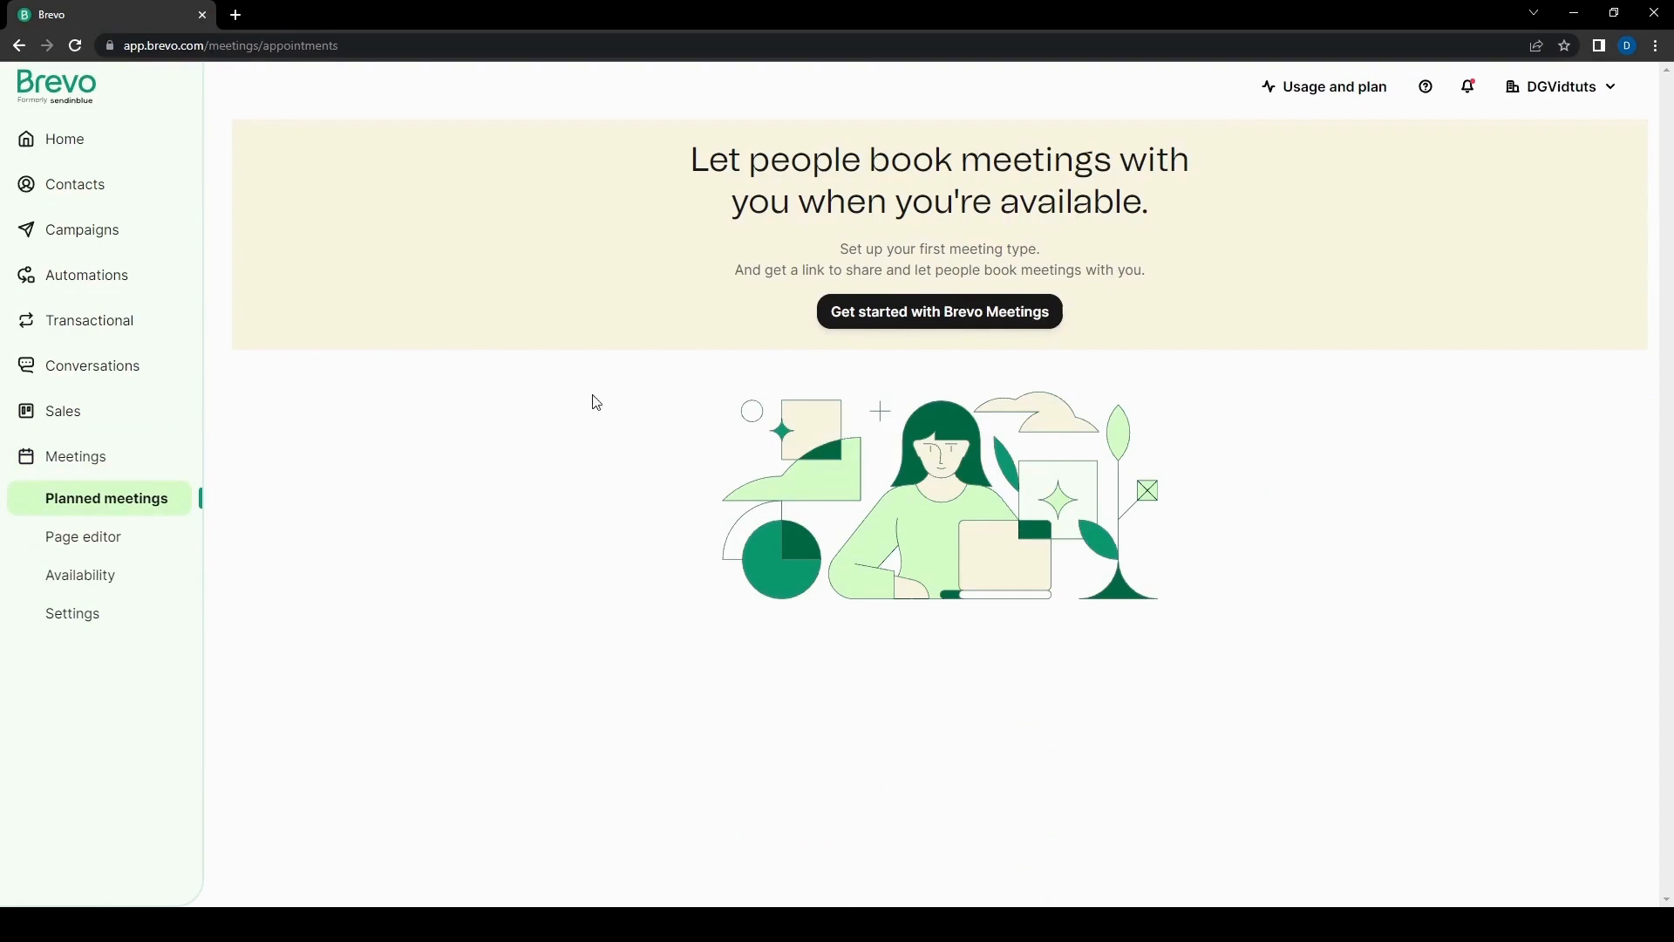
Step: Go to Home, showing the rebrand notice and the 2/3 marketing checklist
click(64, 139)
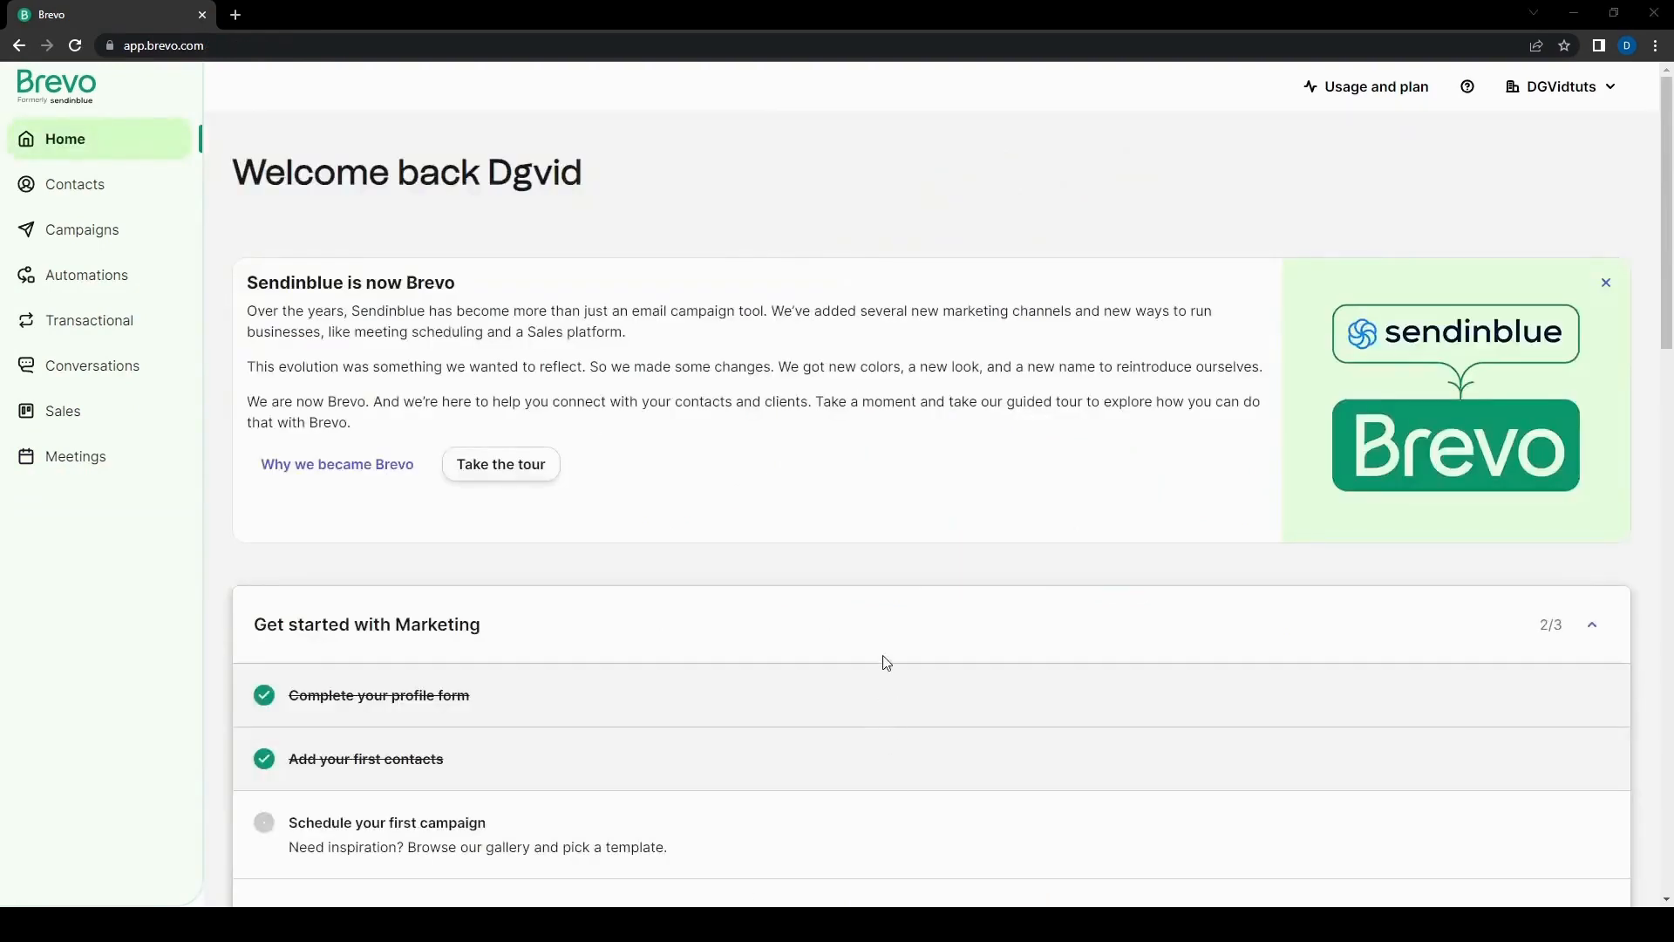
mouse_move(923, 739)
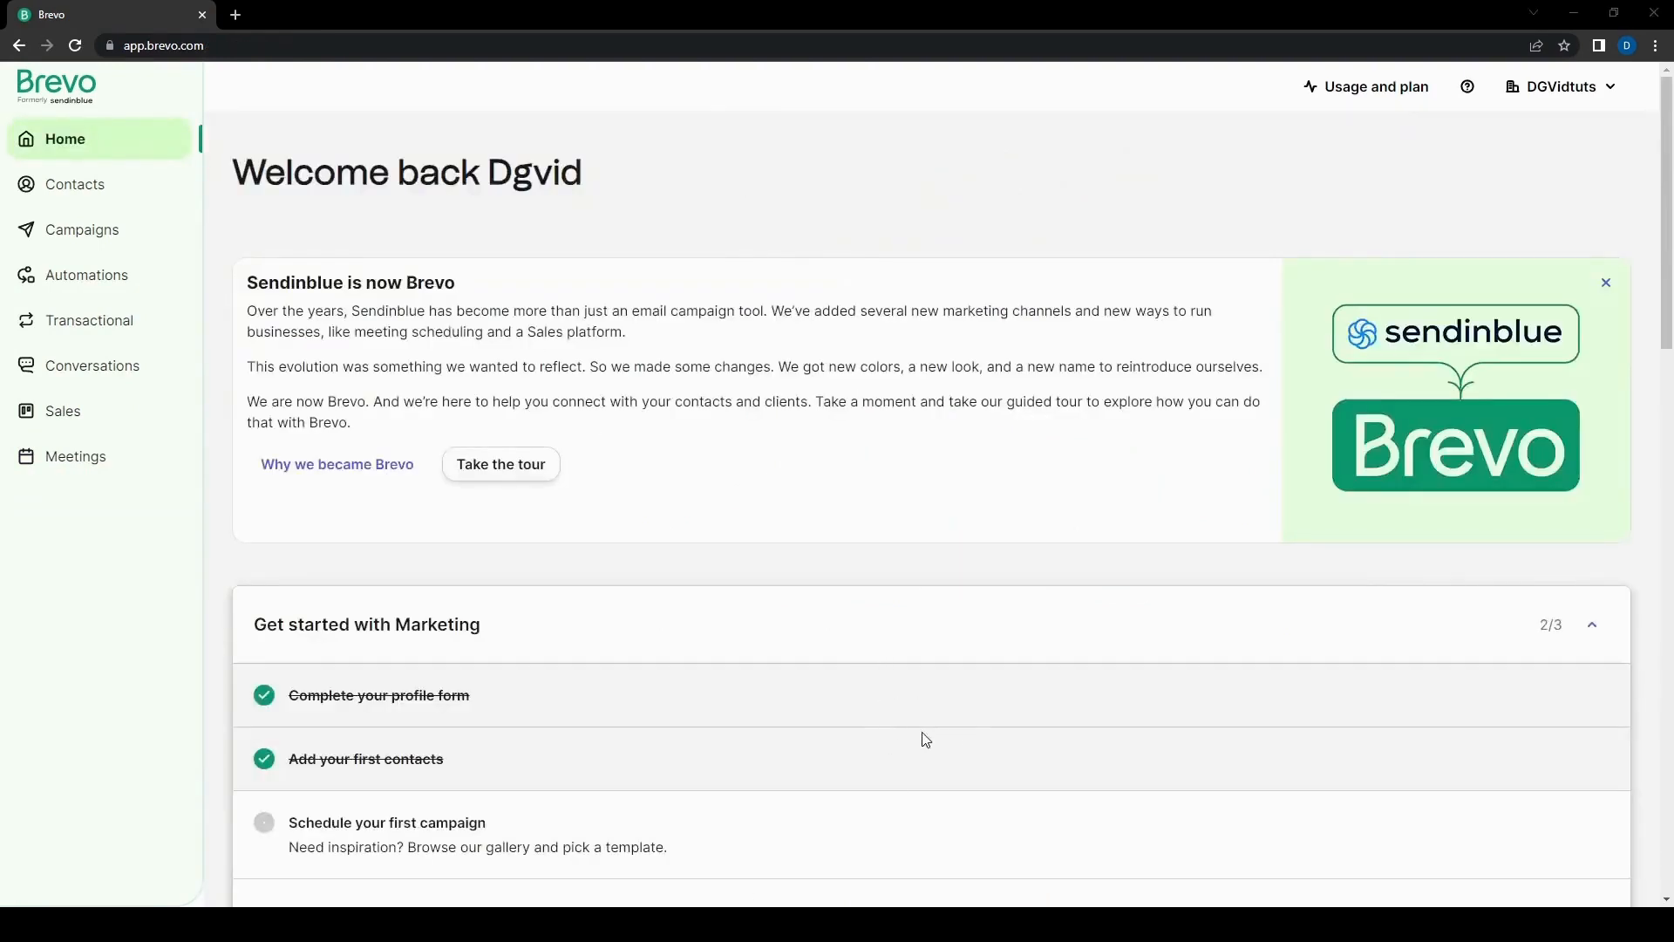
mouse_move(915, 714)
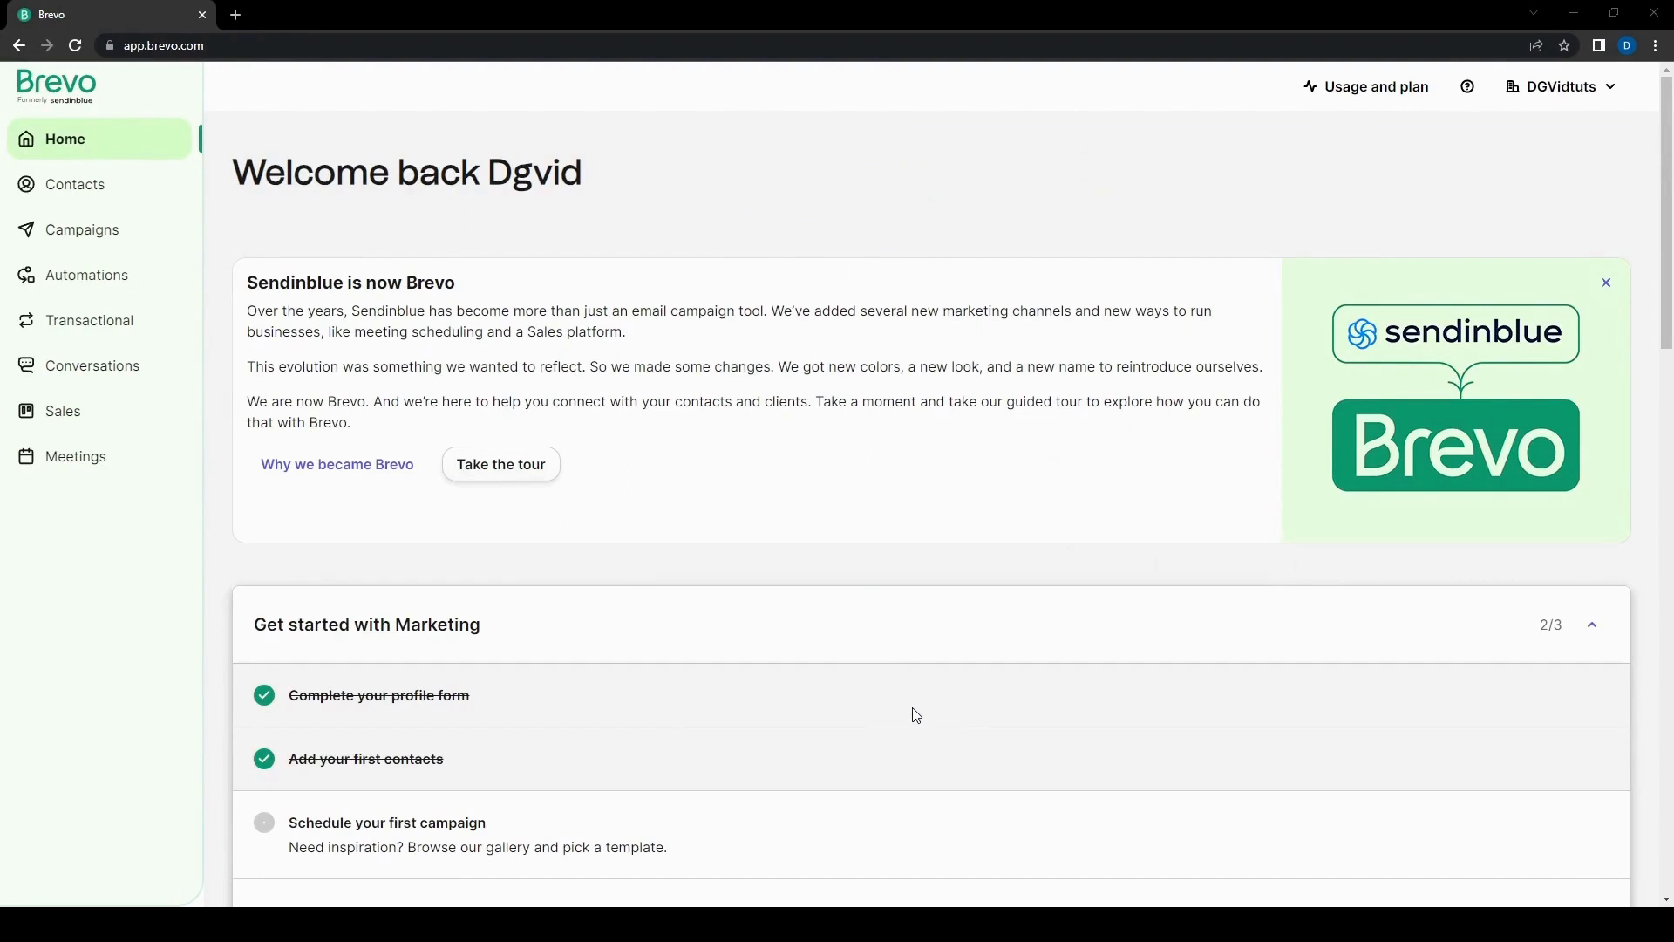
mouse_move(1142, 780)
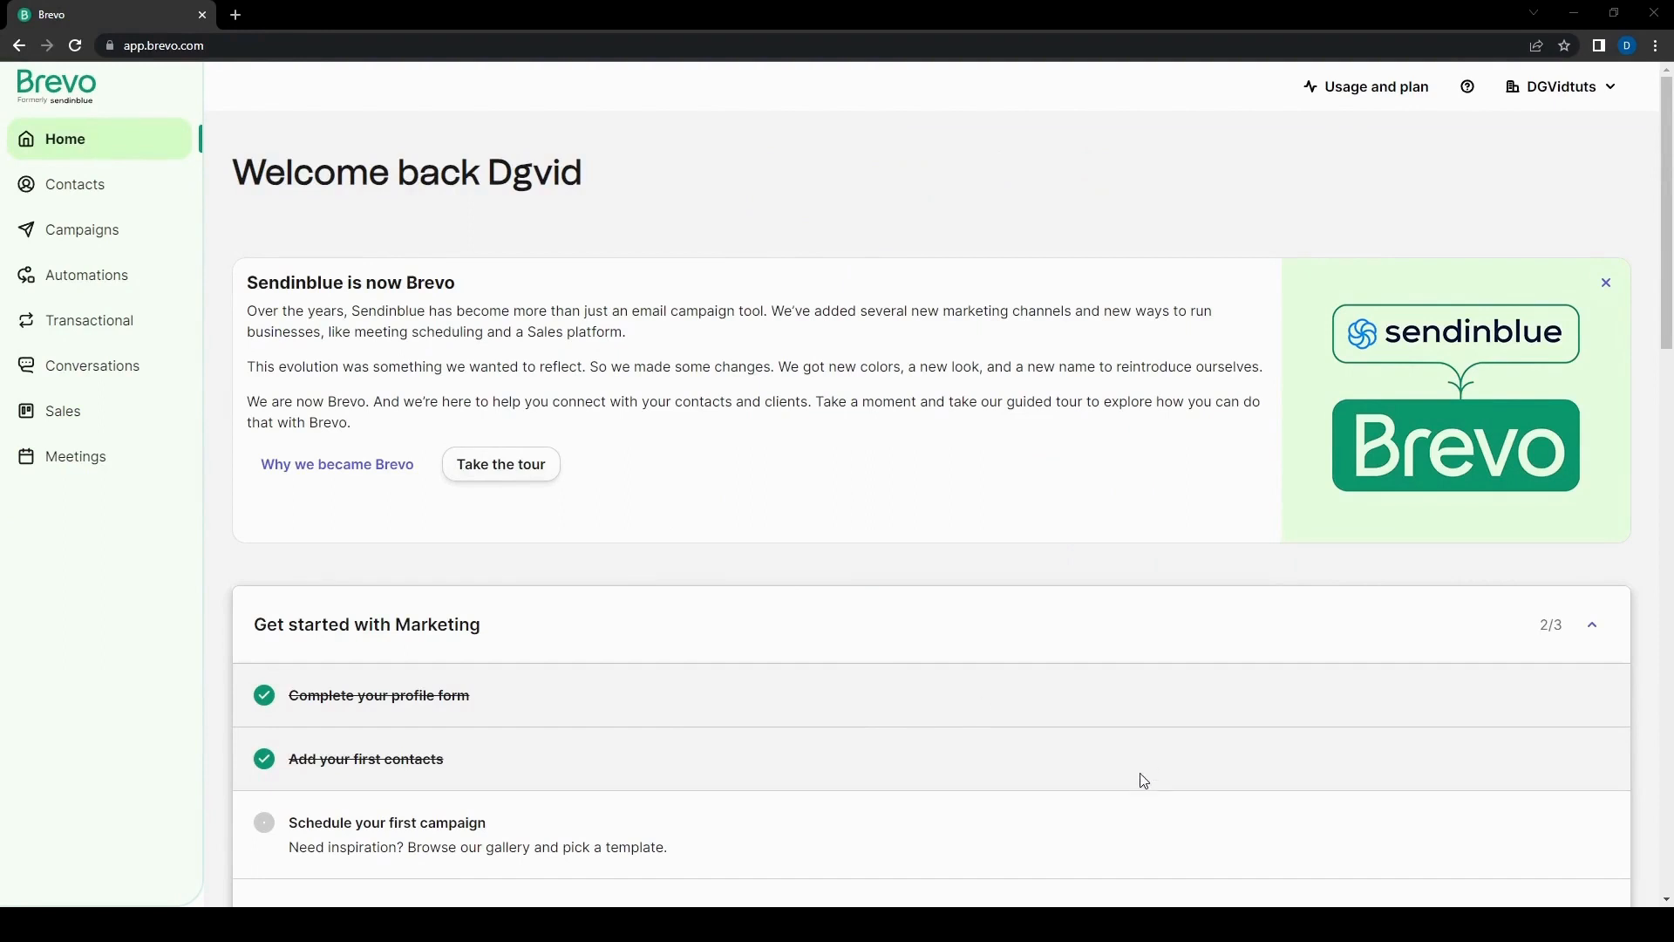
mouse_move(1168, 775)
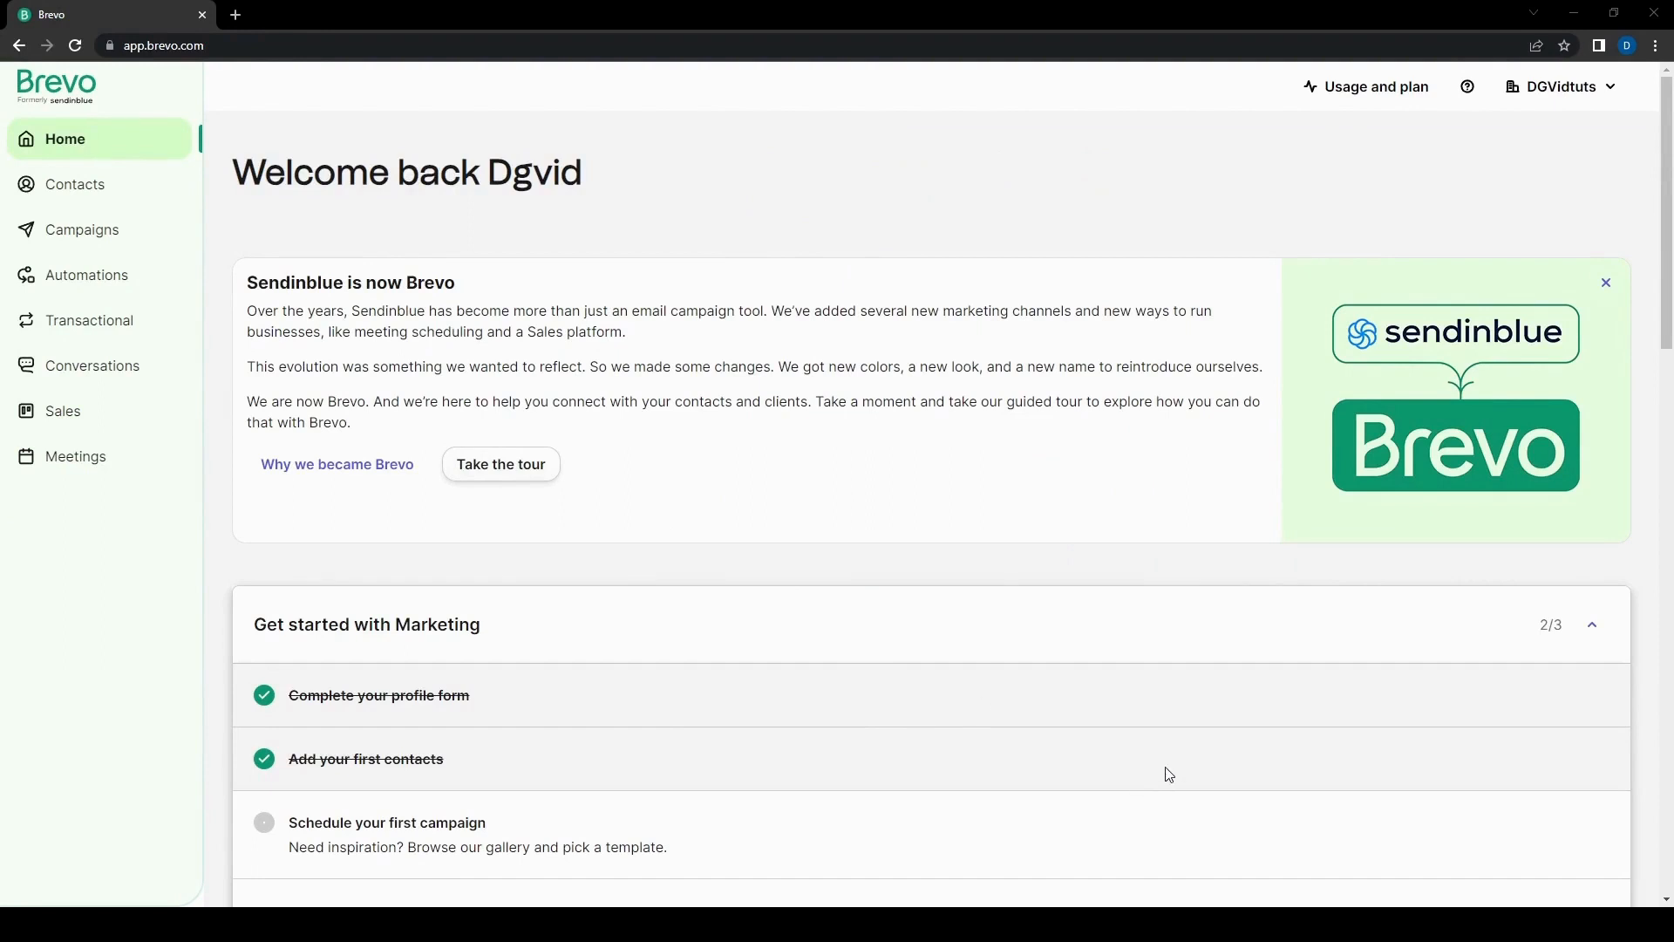